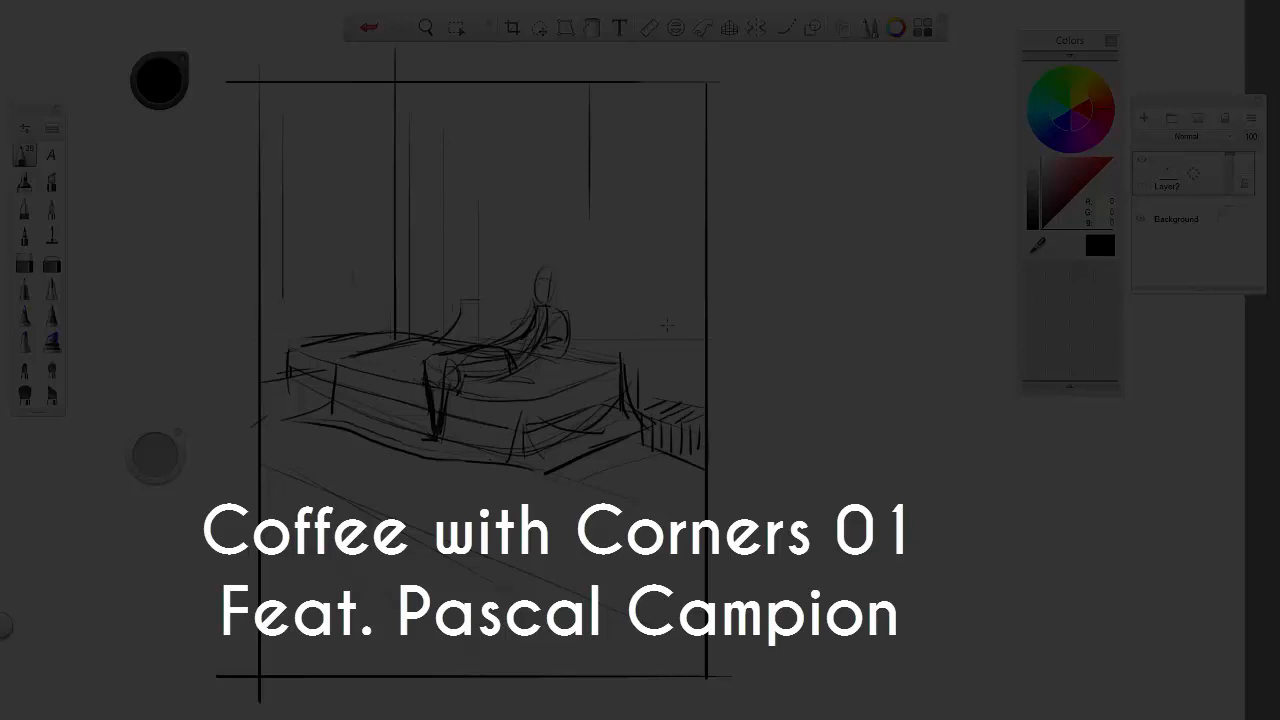
Study 'Do not disturb, Artist at work' and scroll down to its title and categories.
drag(477, 83, 705, 168)
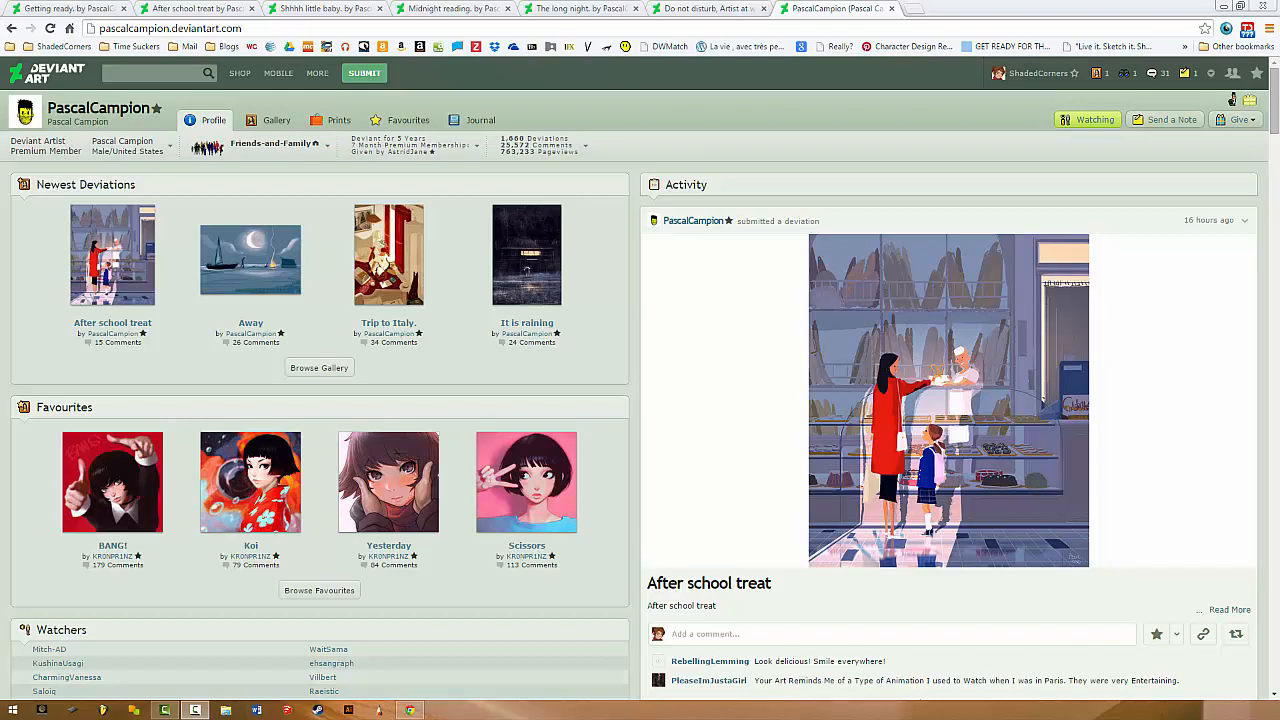
mouse_move(374, 207)
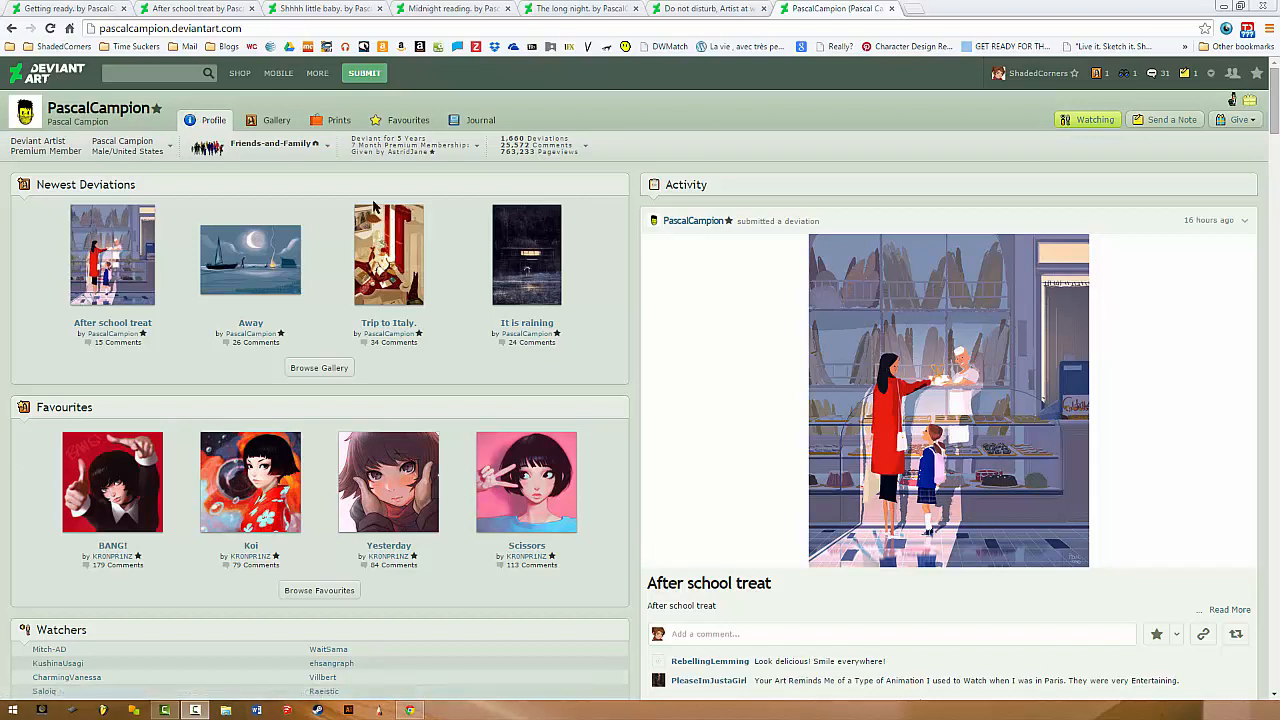
mouse_move(598, 290)
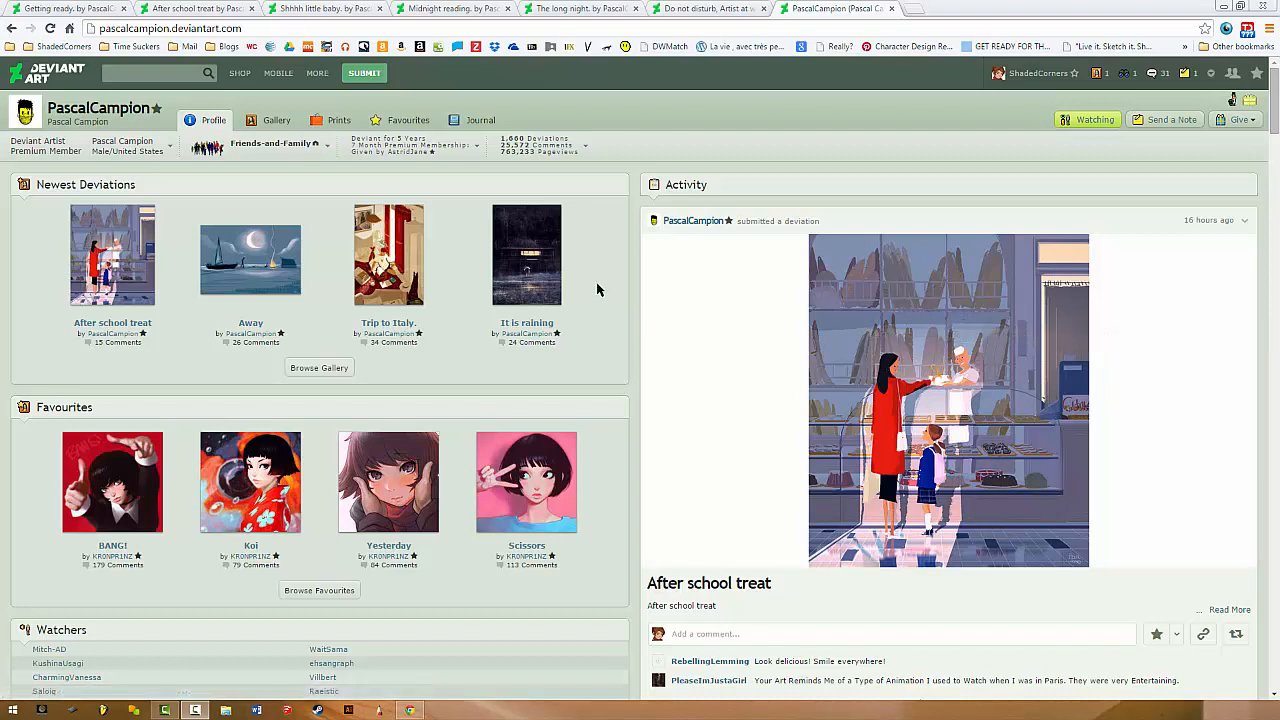
mouse_move(623, 20)
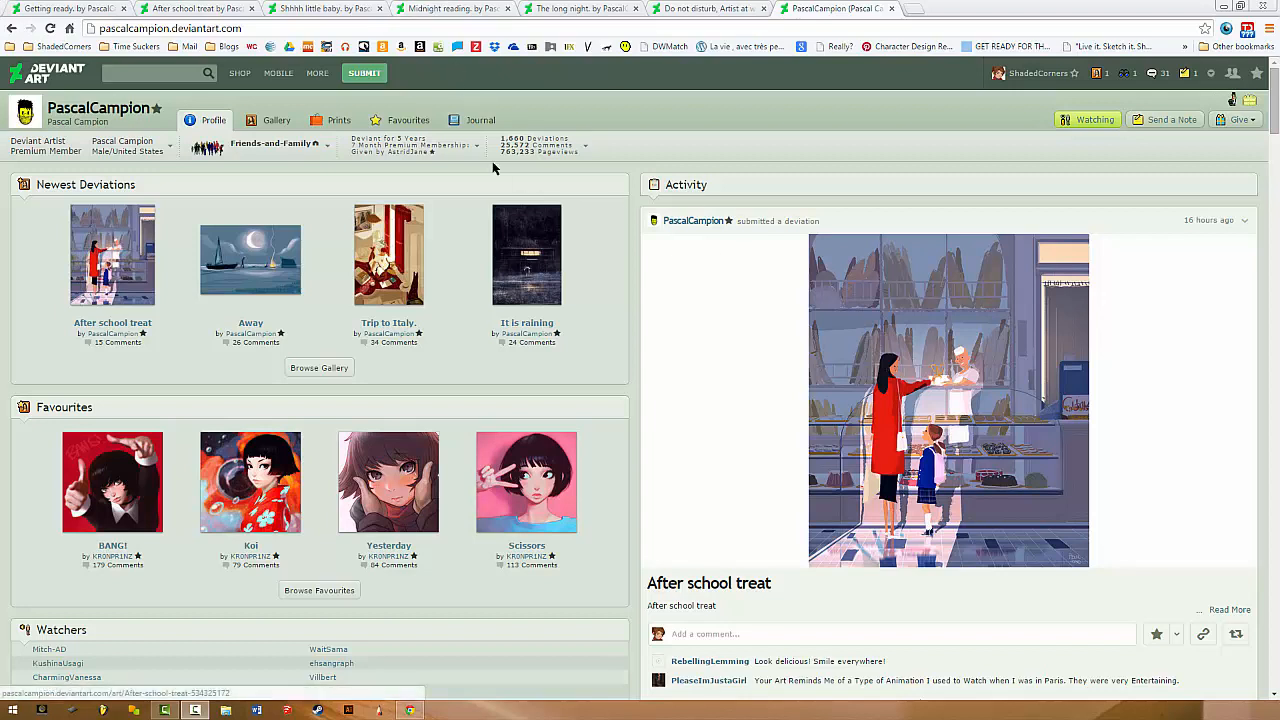
mouse_move(952, 436)
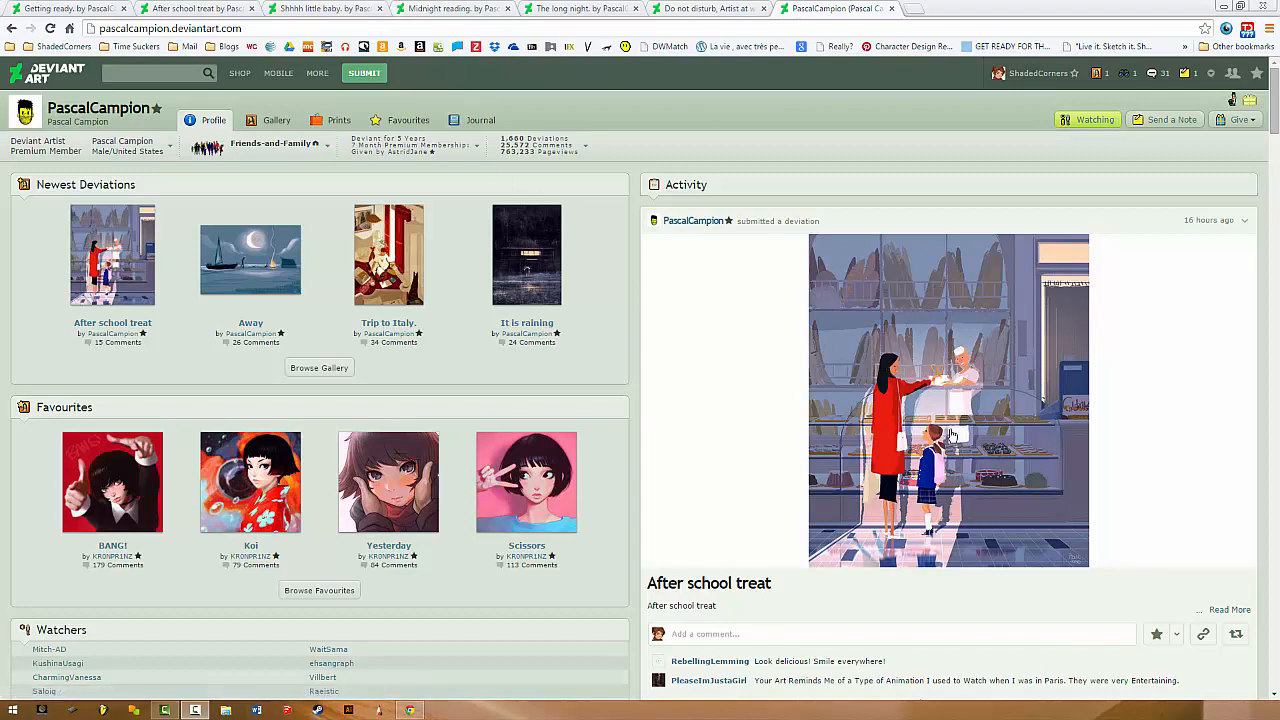
mouse_move(860, 245)
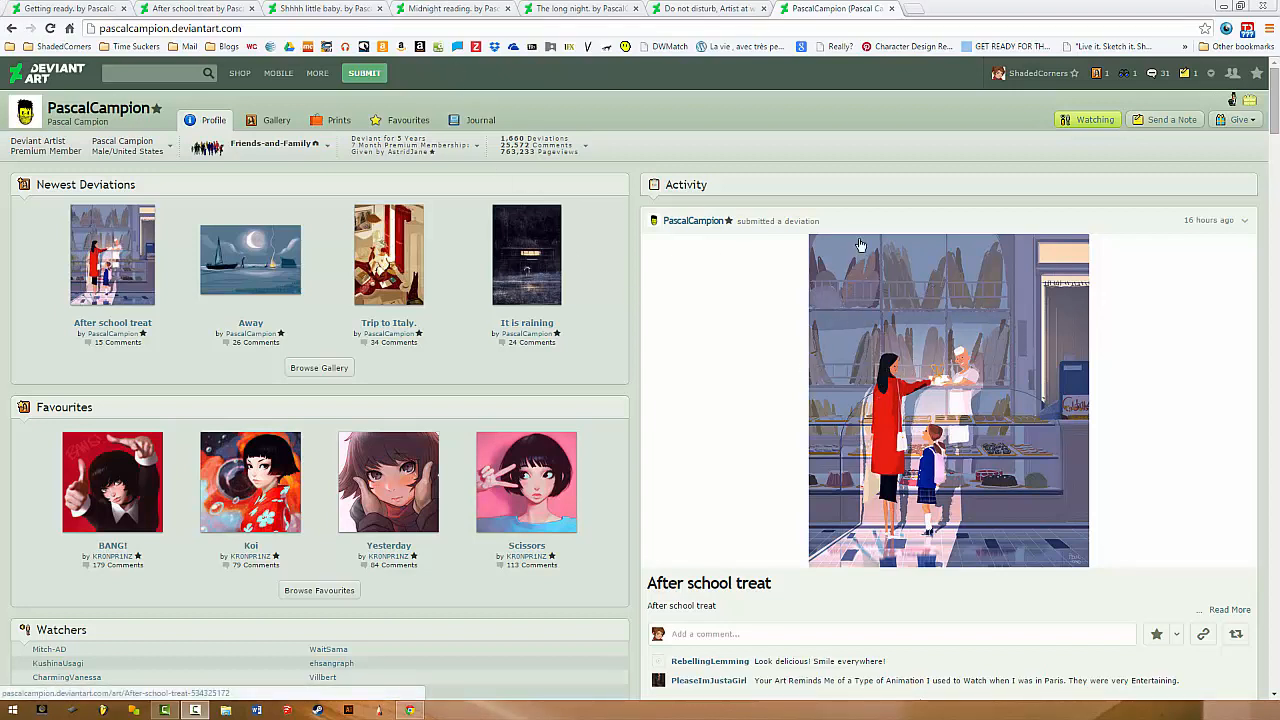
mouse_move(625, 355)
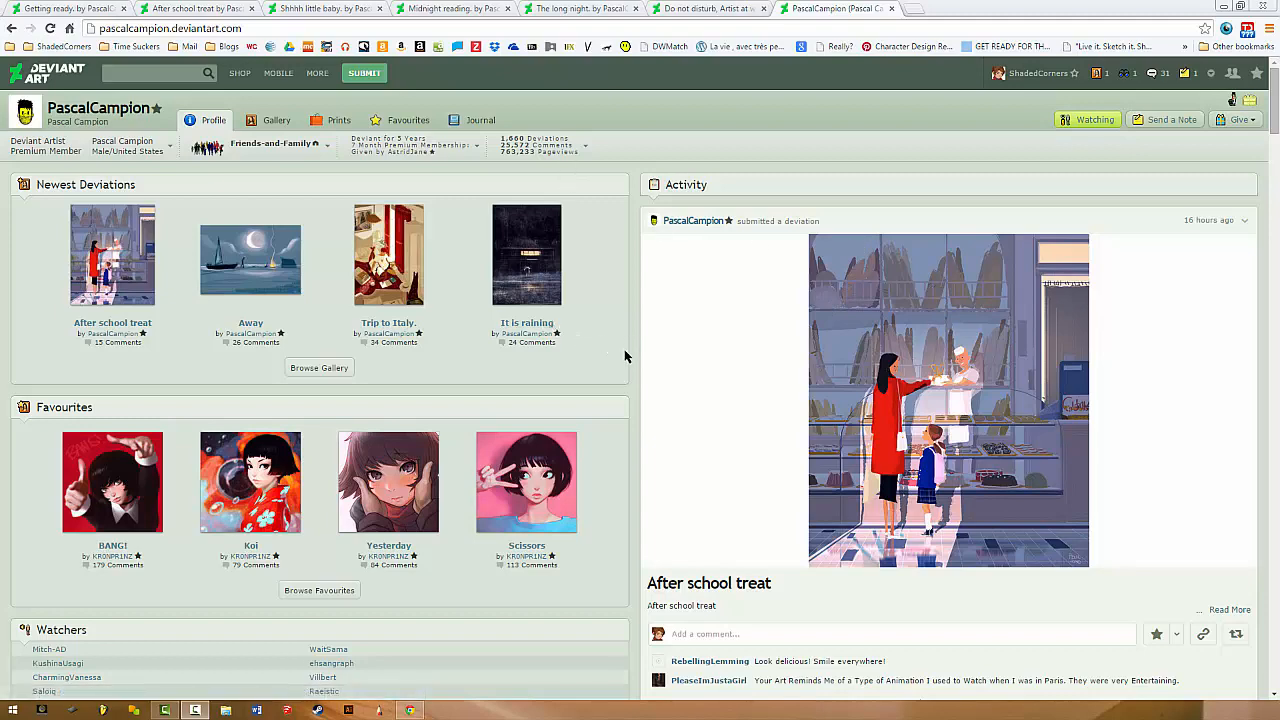
click(705, 8)
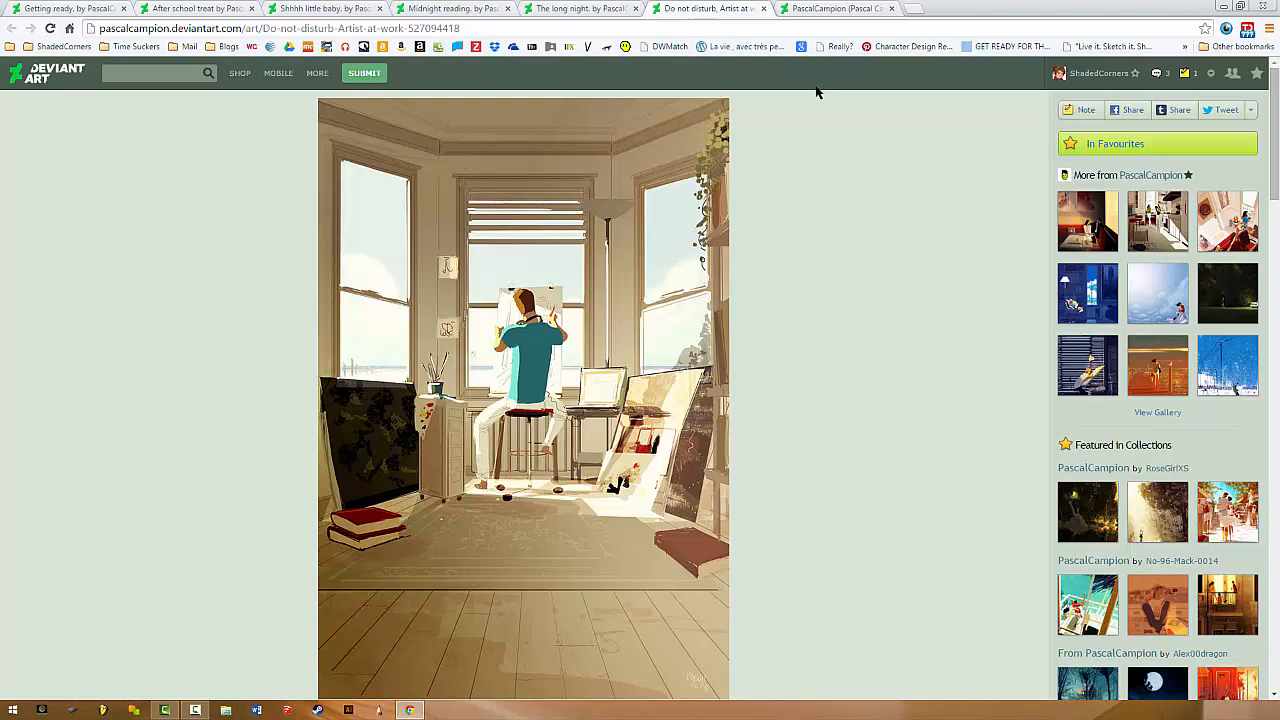
mouse_move(837, 260)
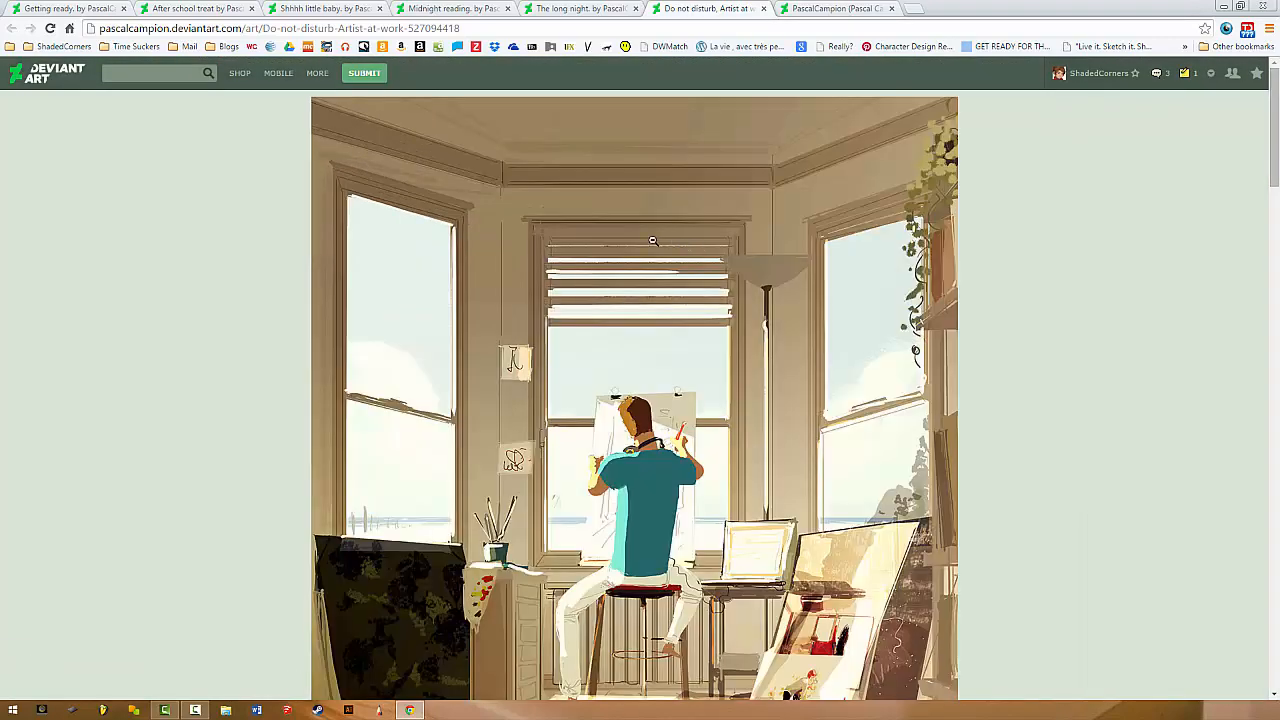
mouse_move(832, 380)
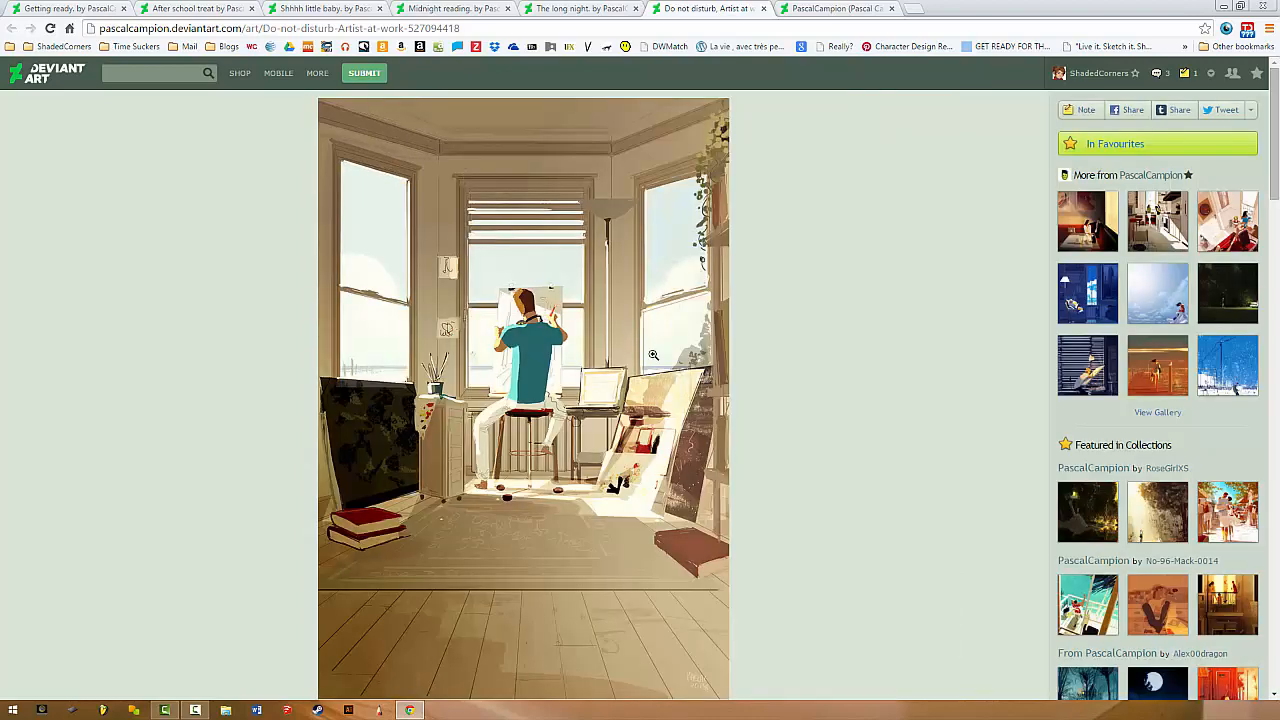
mouse_move(481, 303)
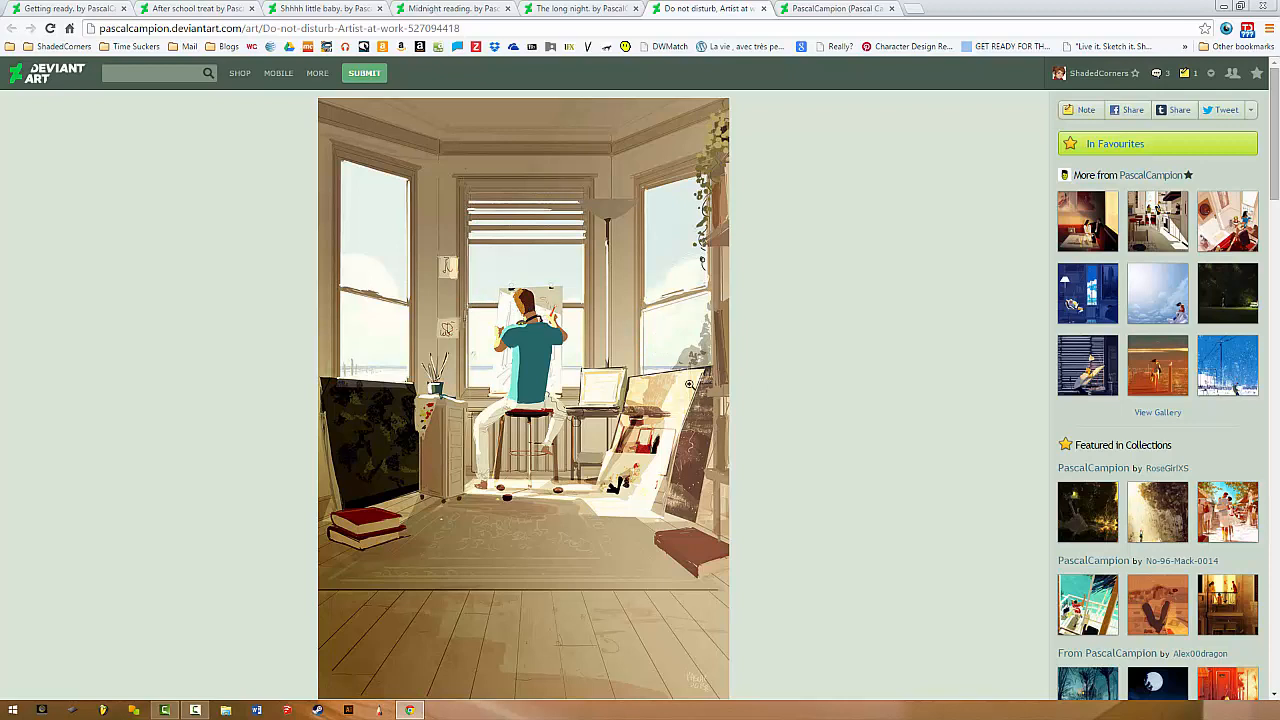
mouse_move(480, 403)
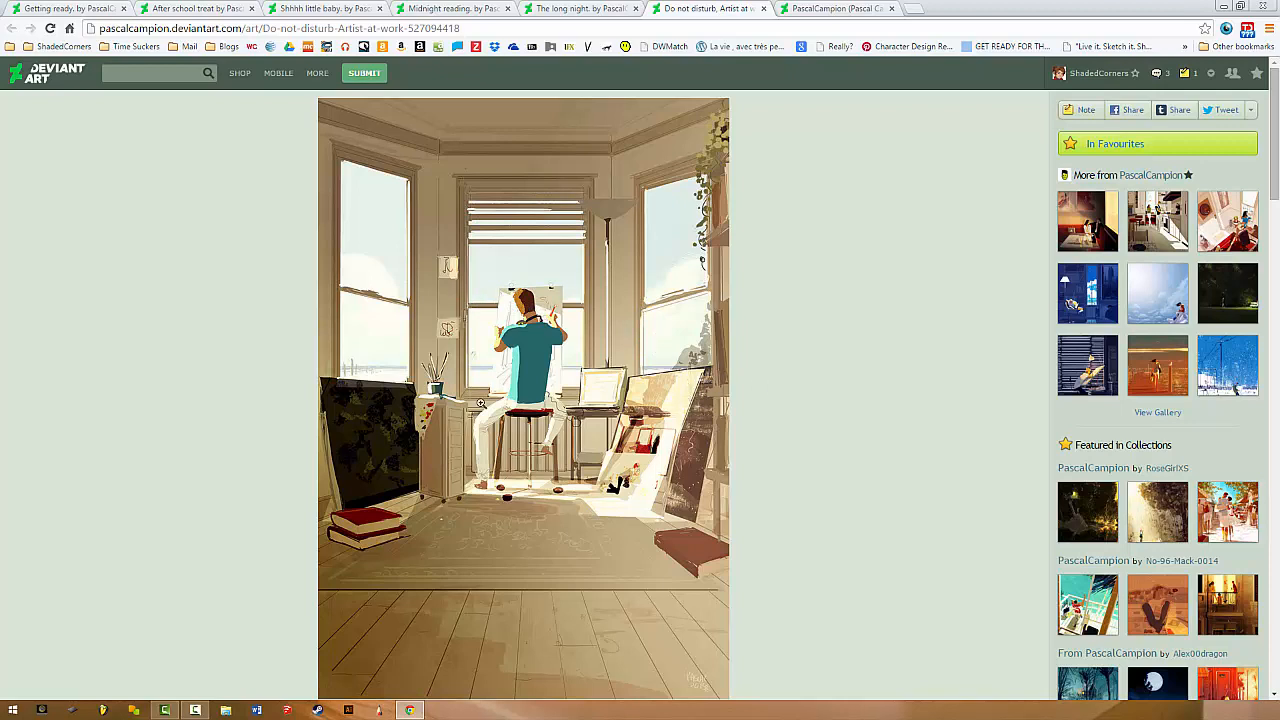
mouse_move(808, 518)
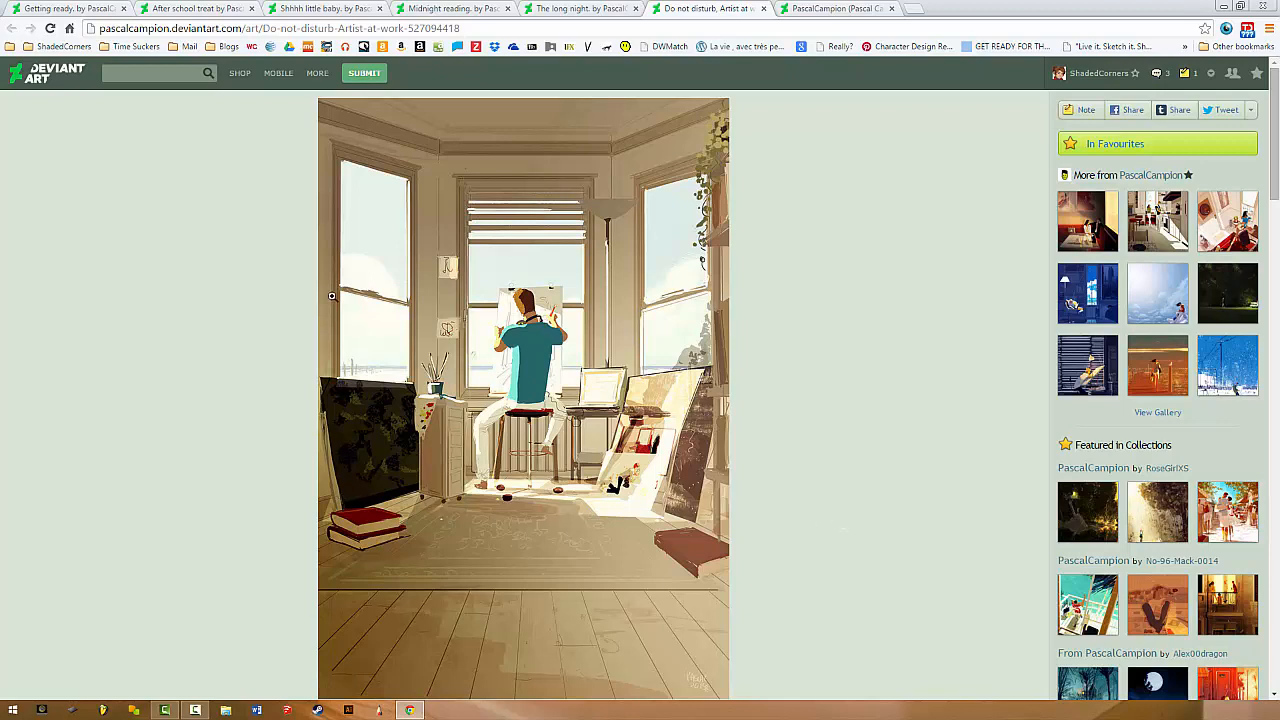
mouse_move(324, 446)
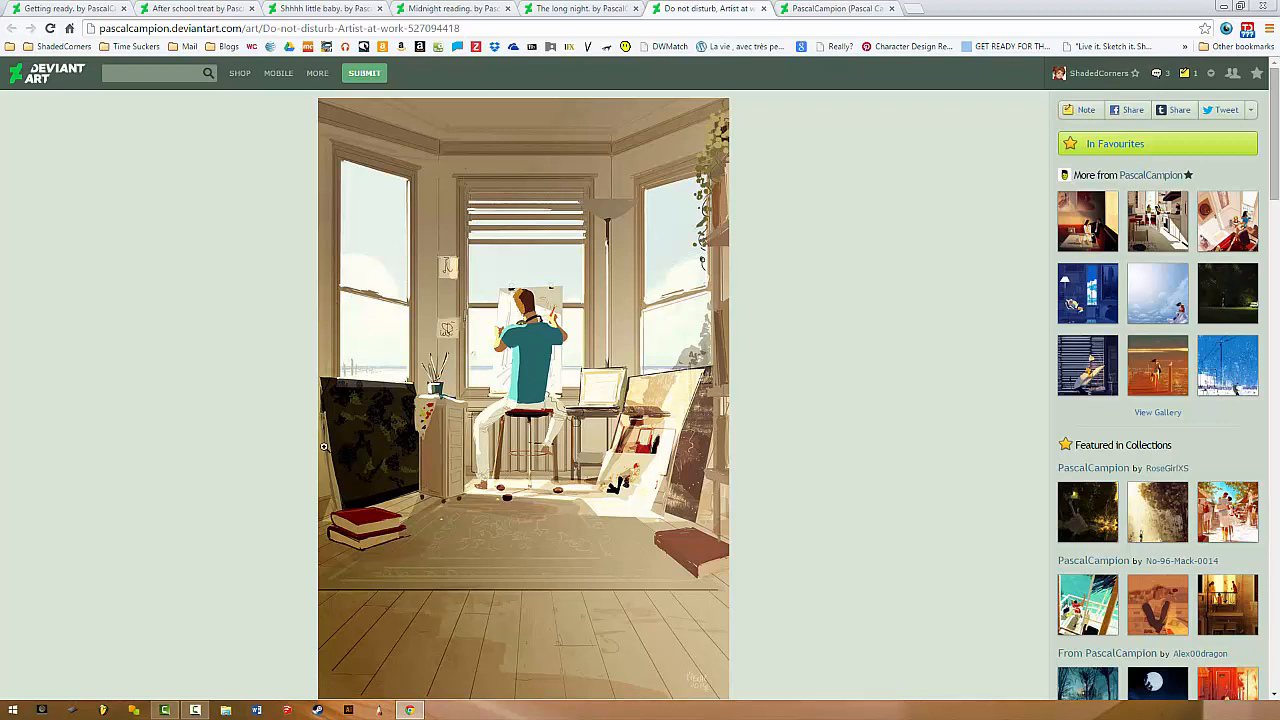
mouse_move(994, 524)
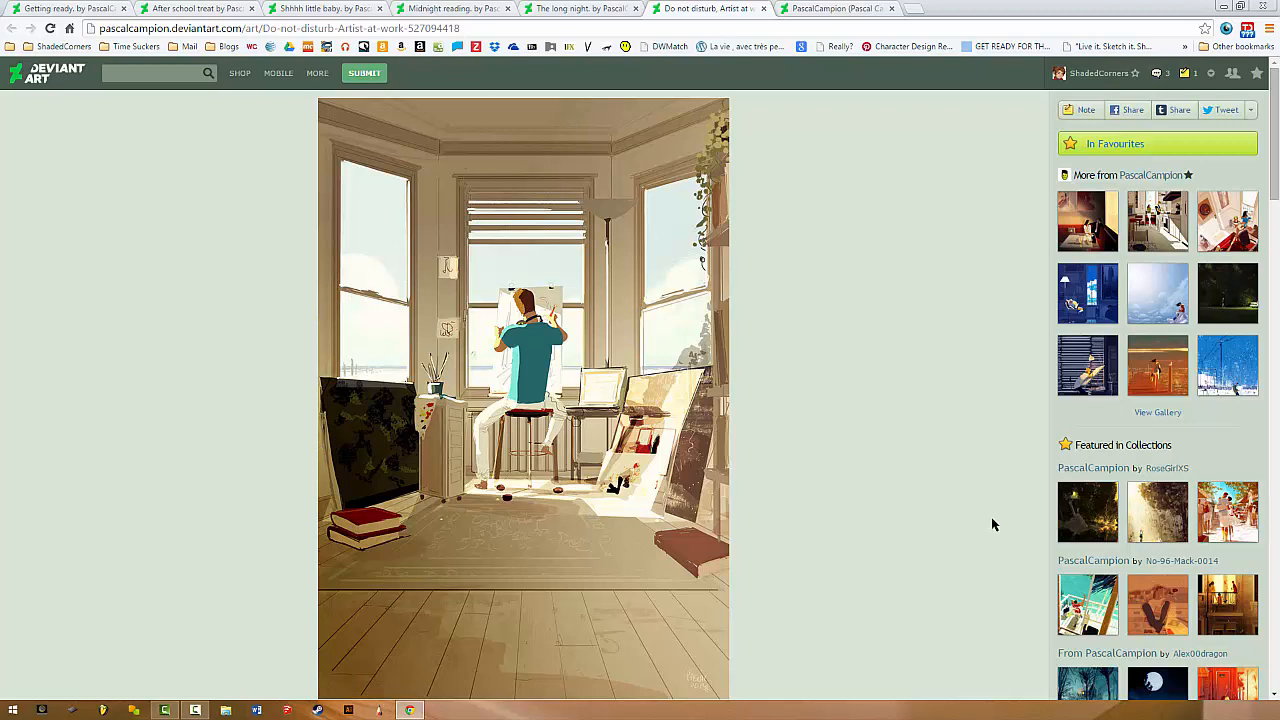
mouse_move(728, 415)
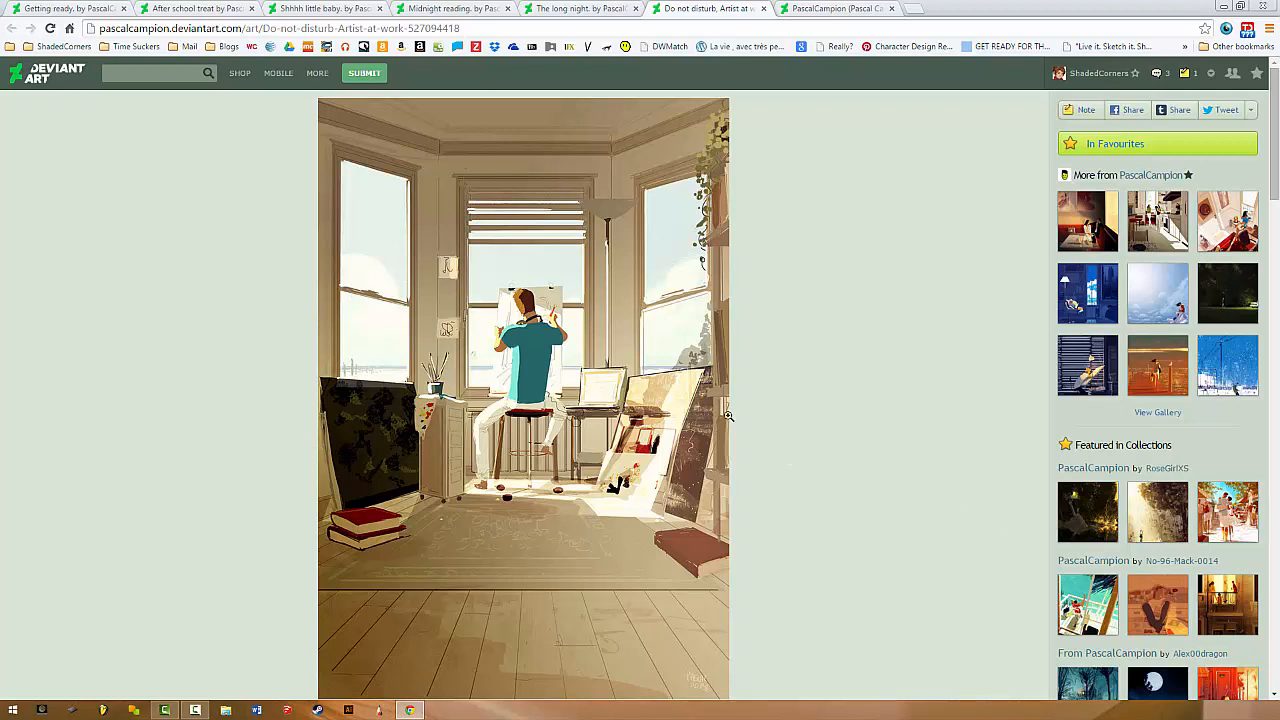
mouse_move(498, 402)
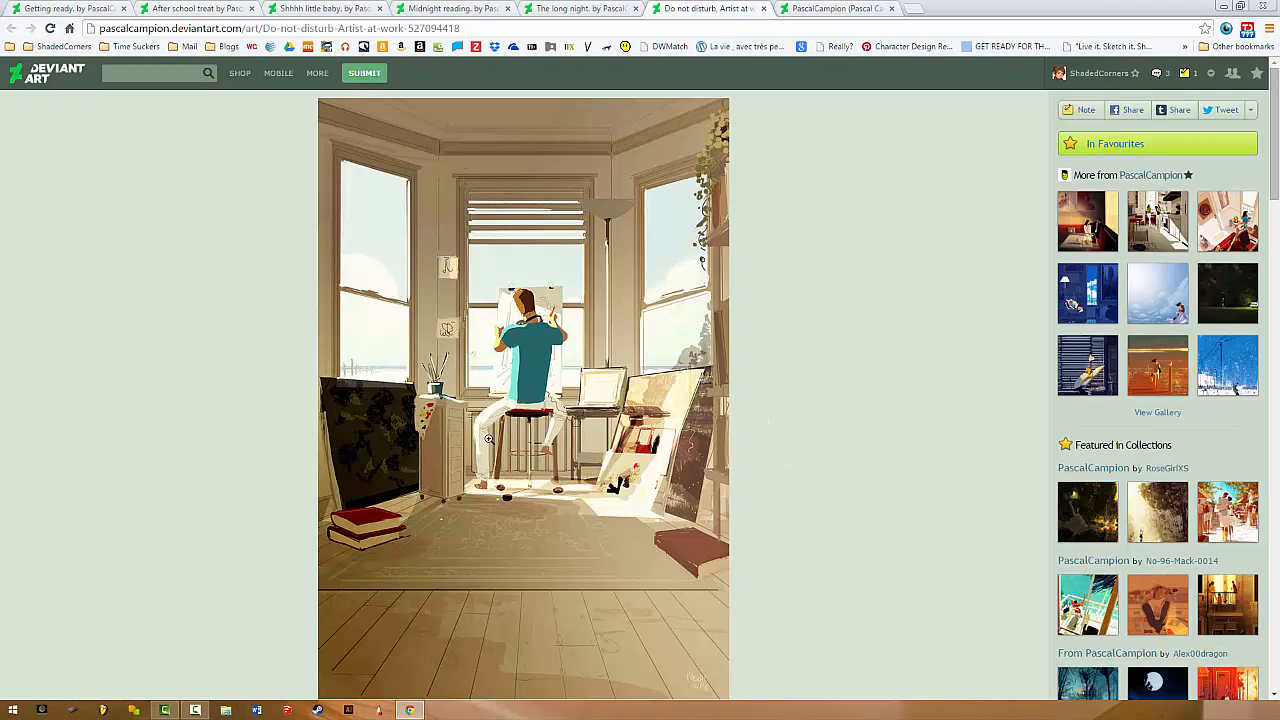
mouse_move(528, 448)
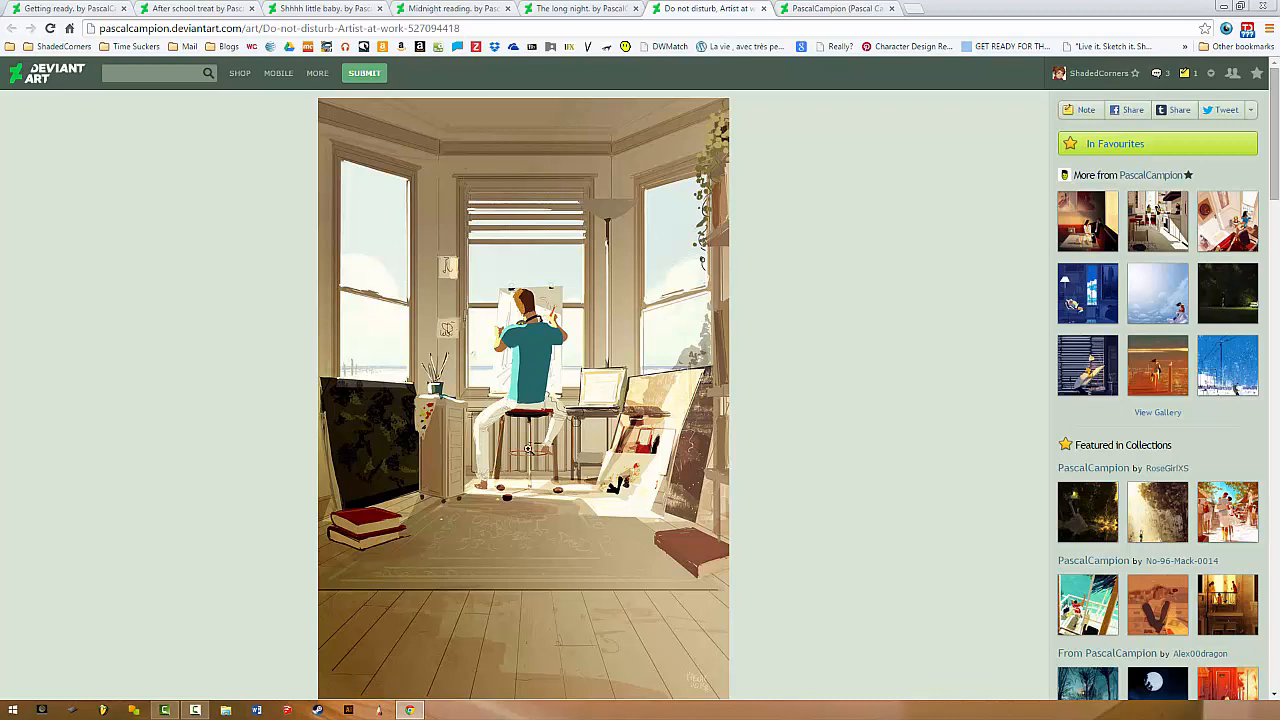
mouse_move(265, 388)
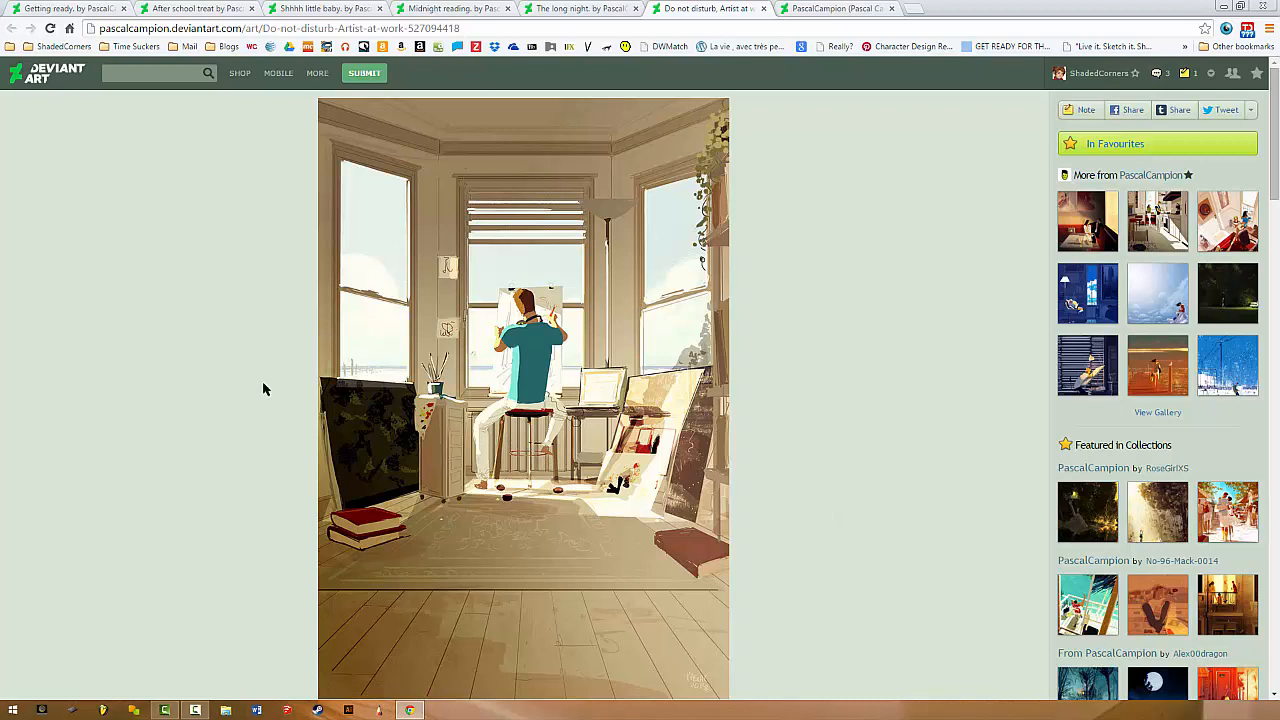
mouse_move(872, 406)
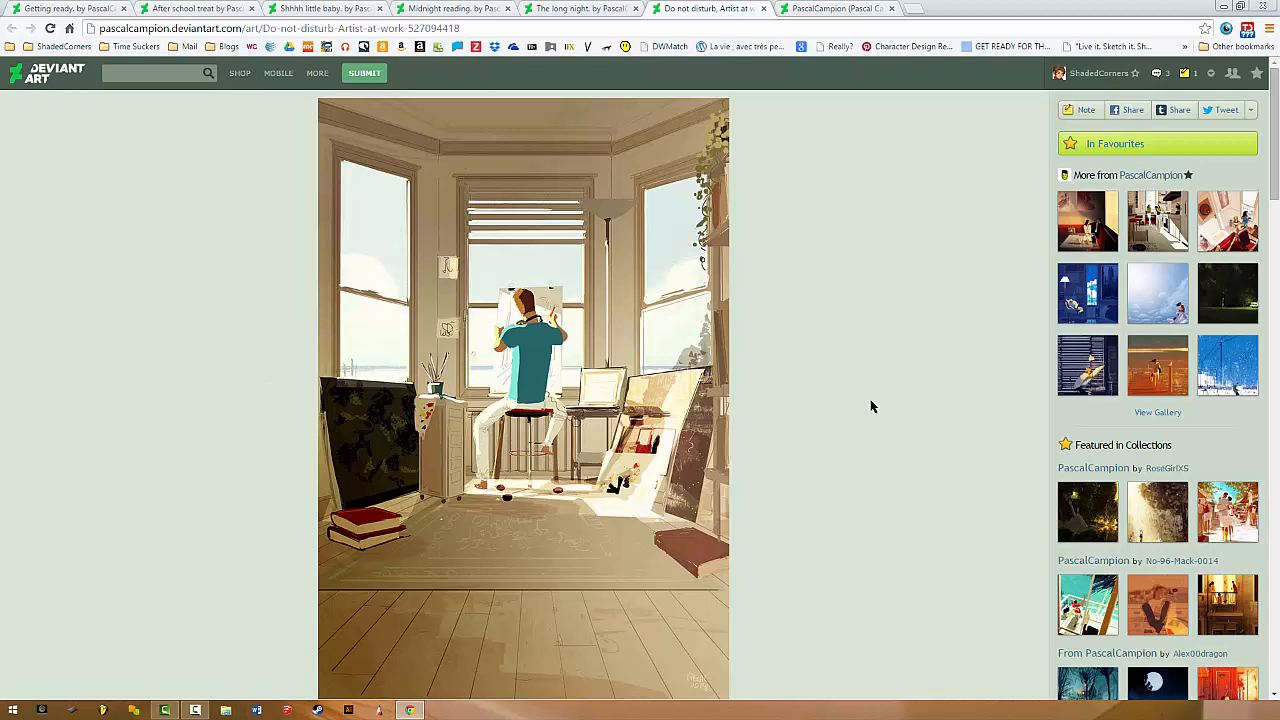
mouse_move(446, 337)
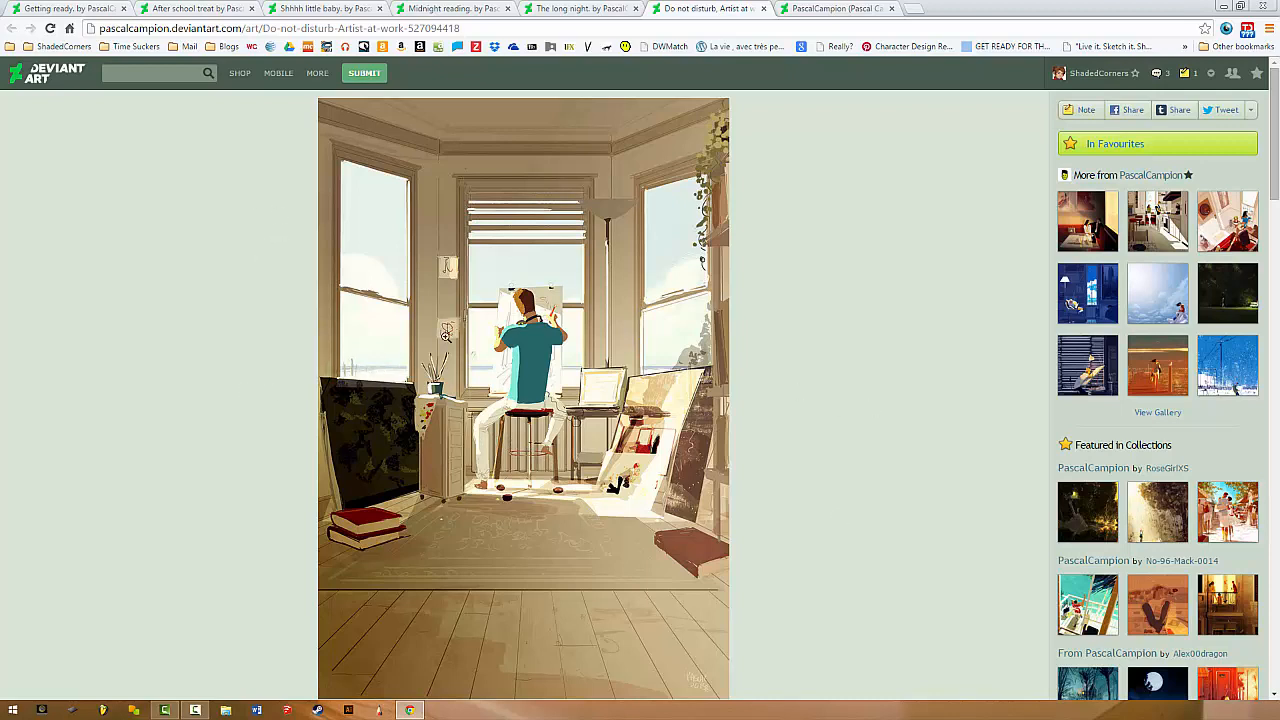
mouse_move(818, 465)
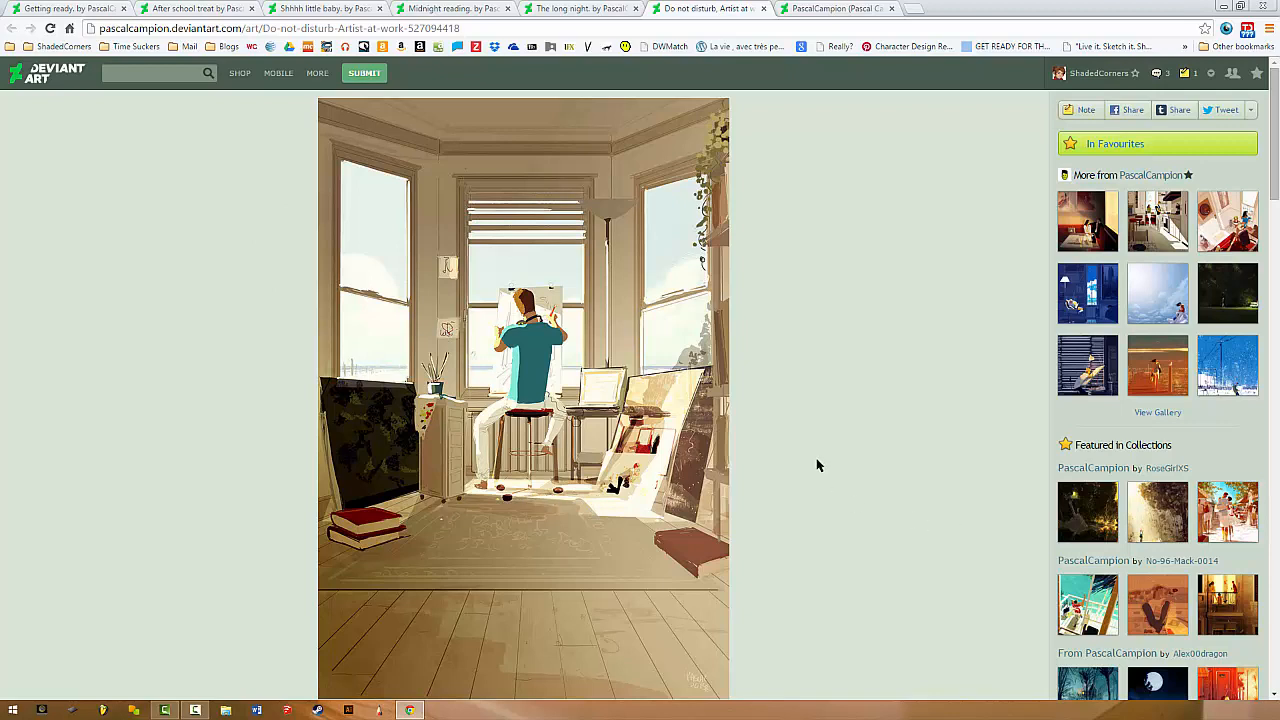
mouse_move(810, 501)
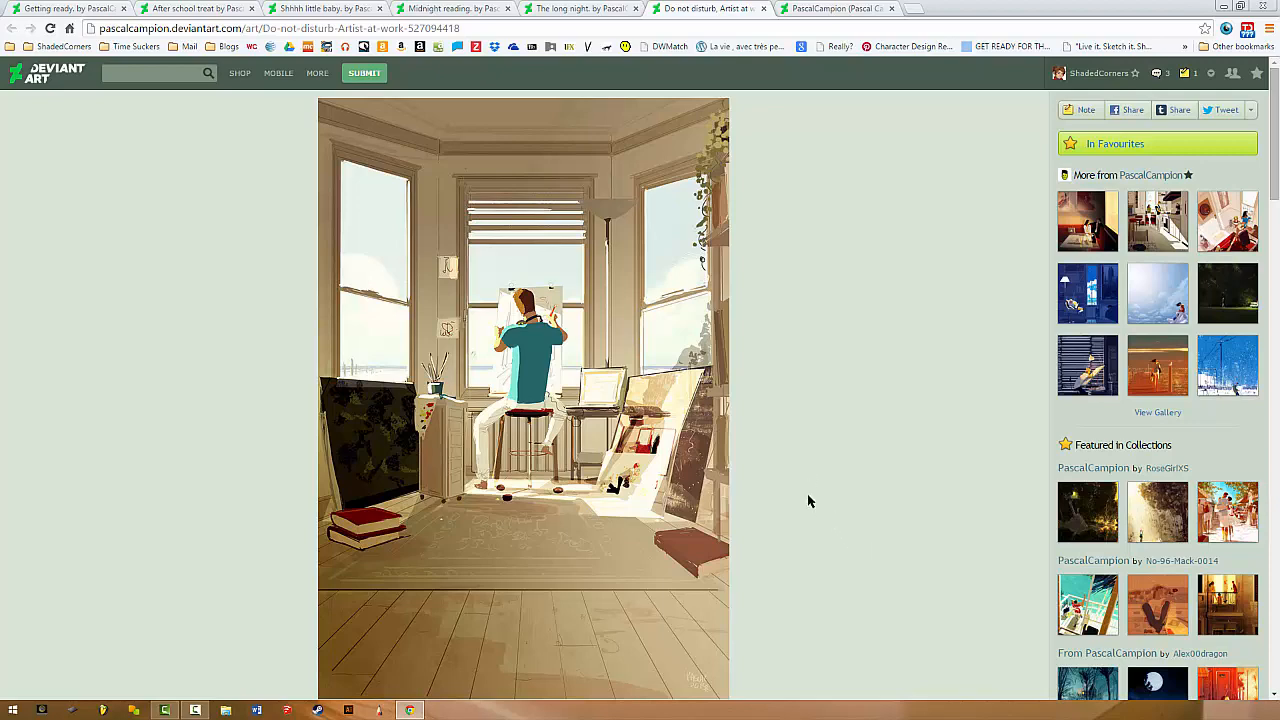
scroll(down, 3)
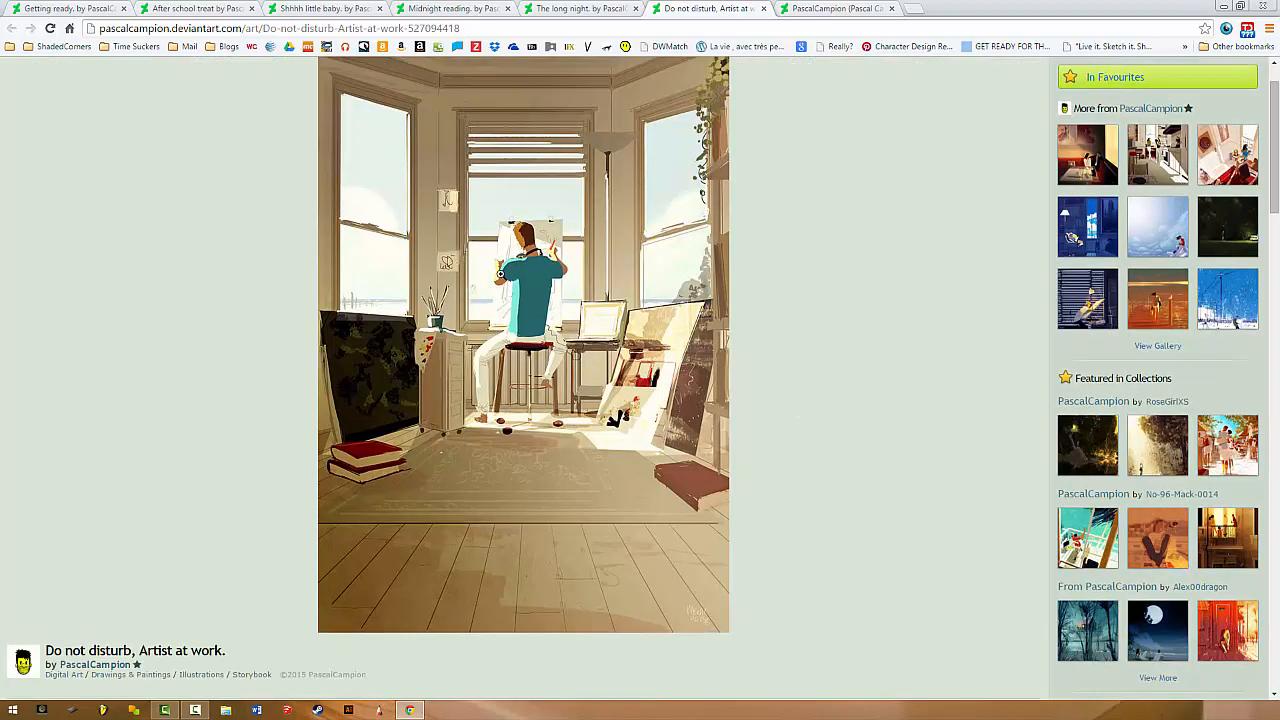
click(580, 8)
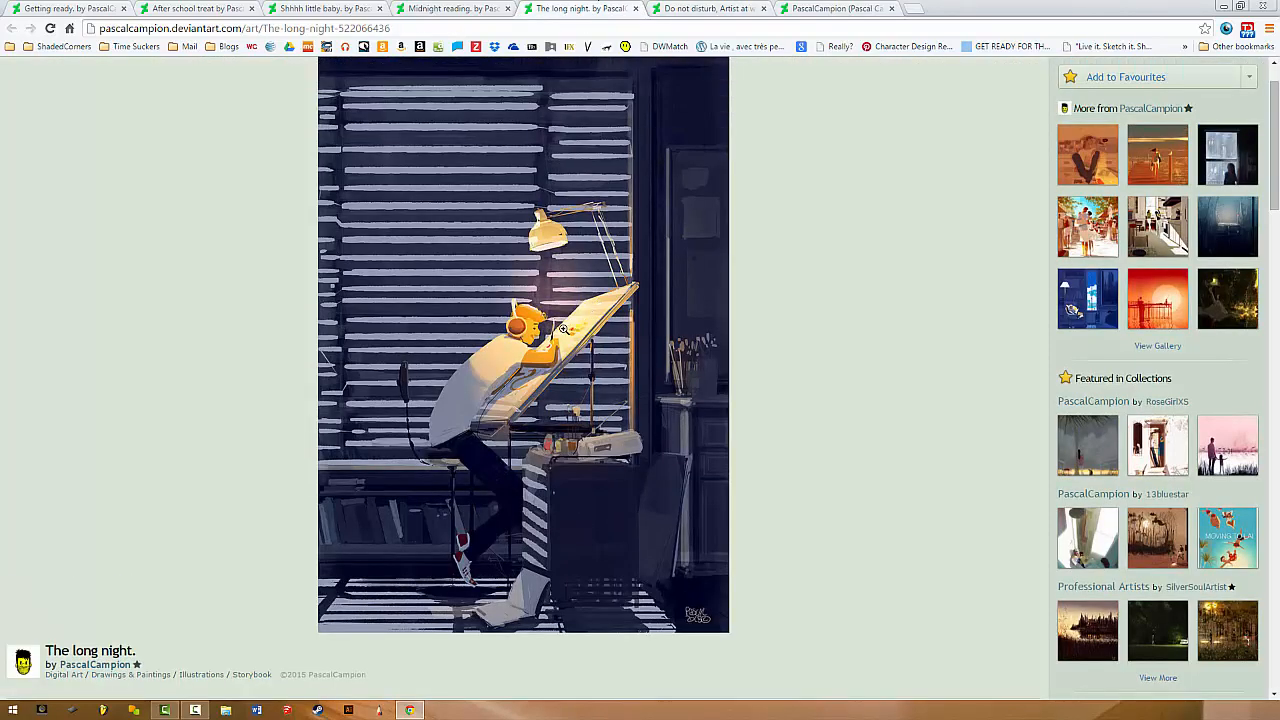
mouse_move(430, 424)
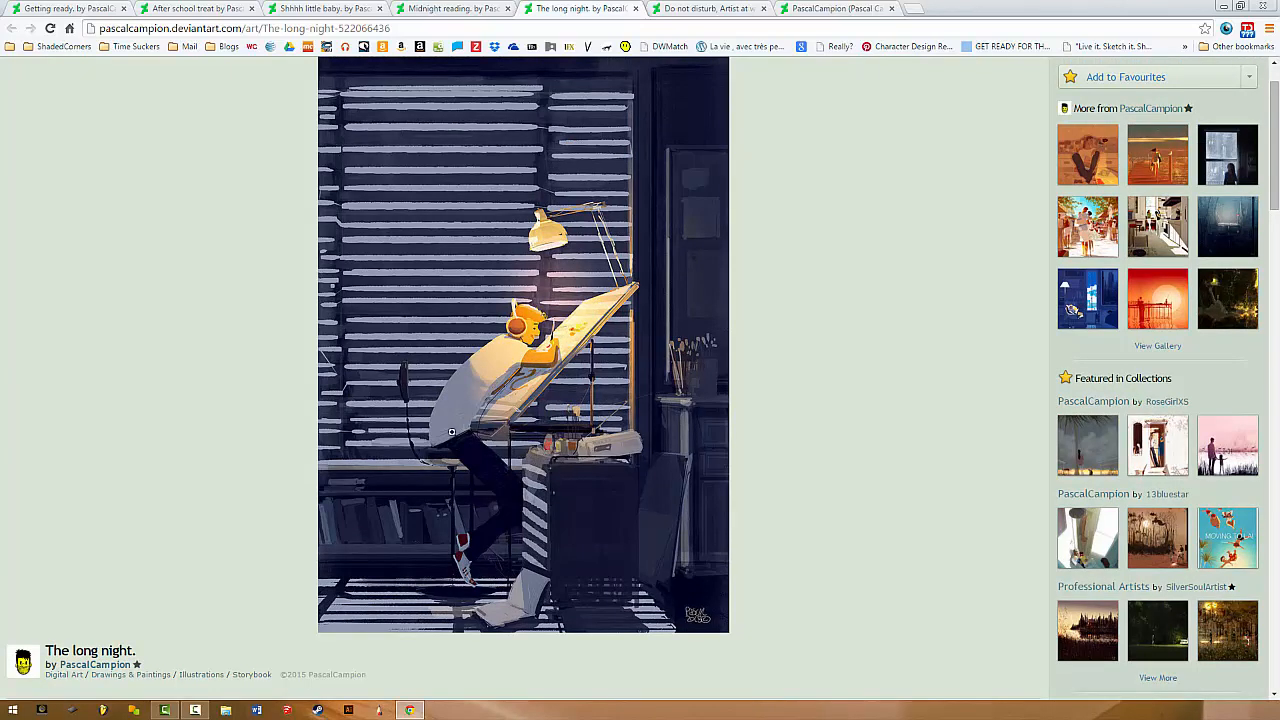
mouse_move(18, 410)
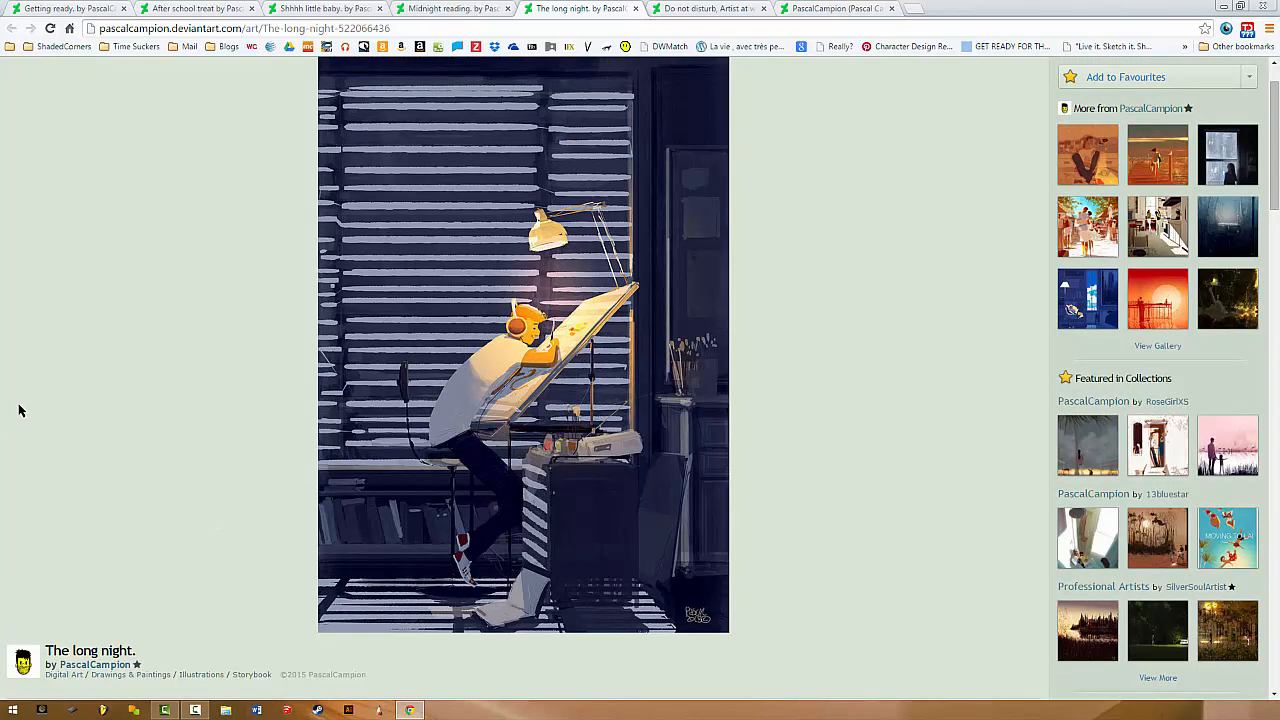
mouse_move(126, 397)
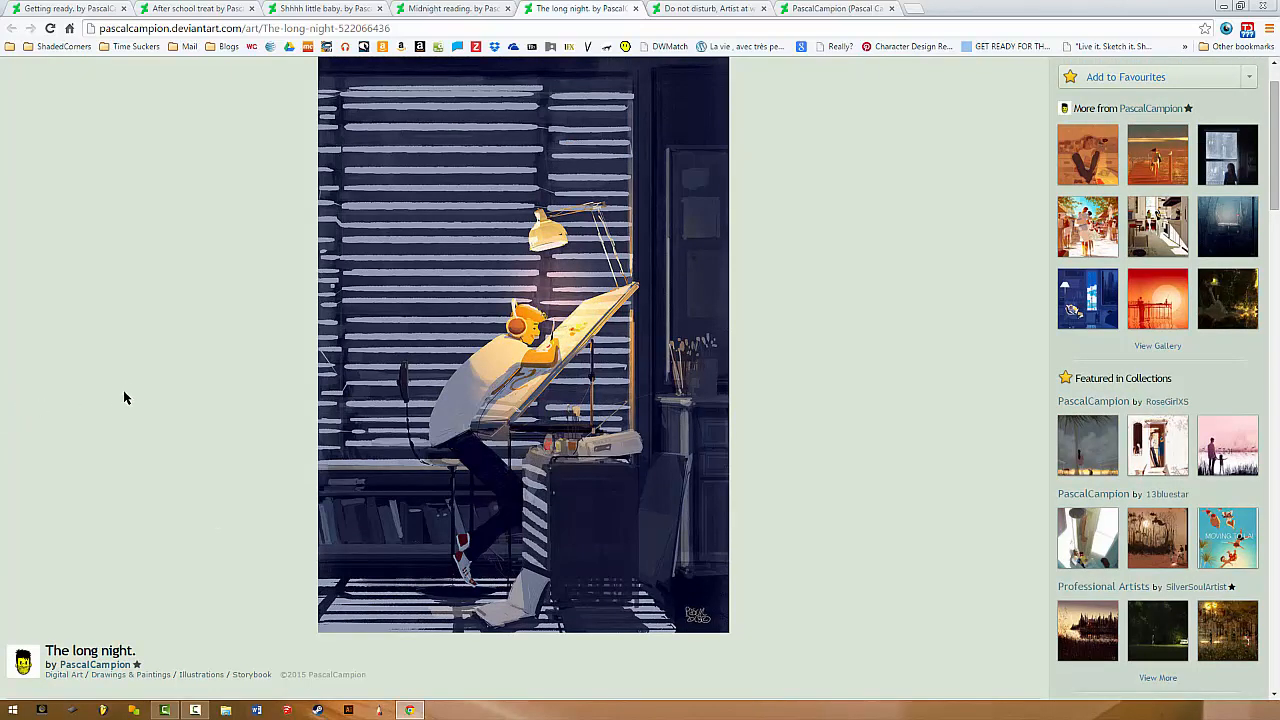
mouse_move(467, 413)
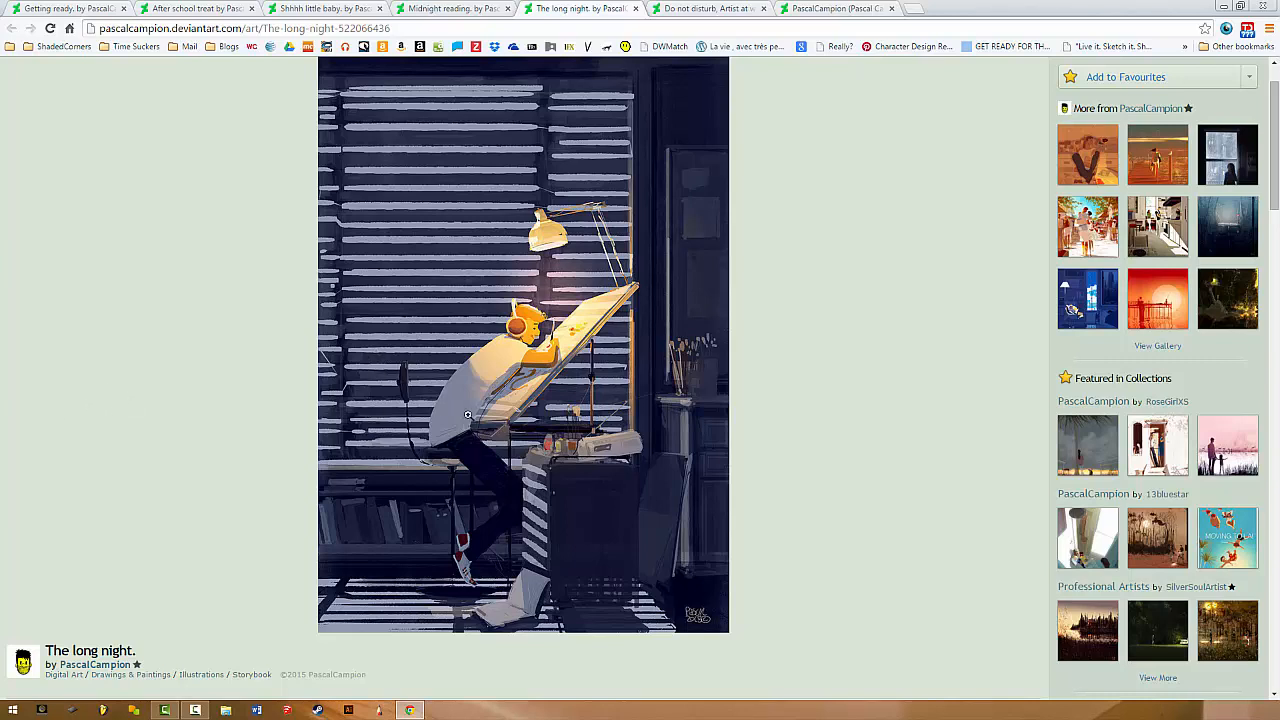
mouse_move(597, 500)
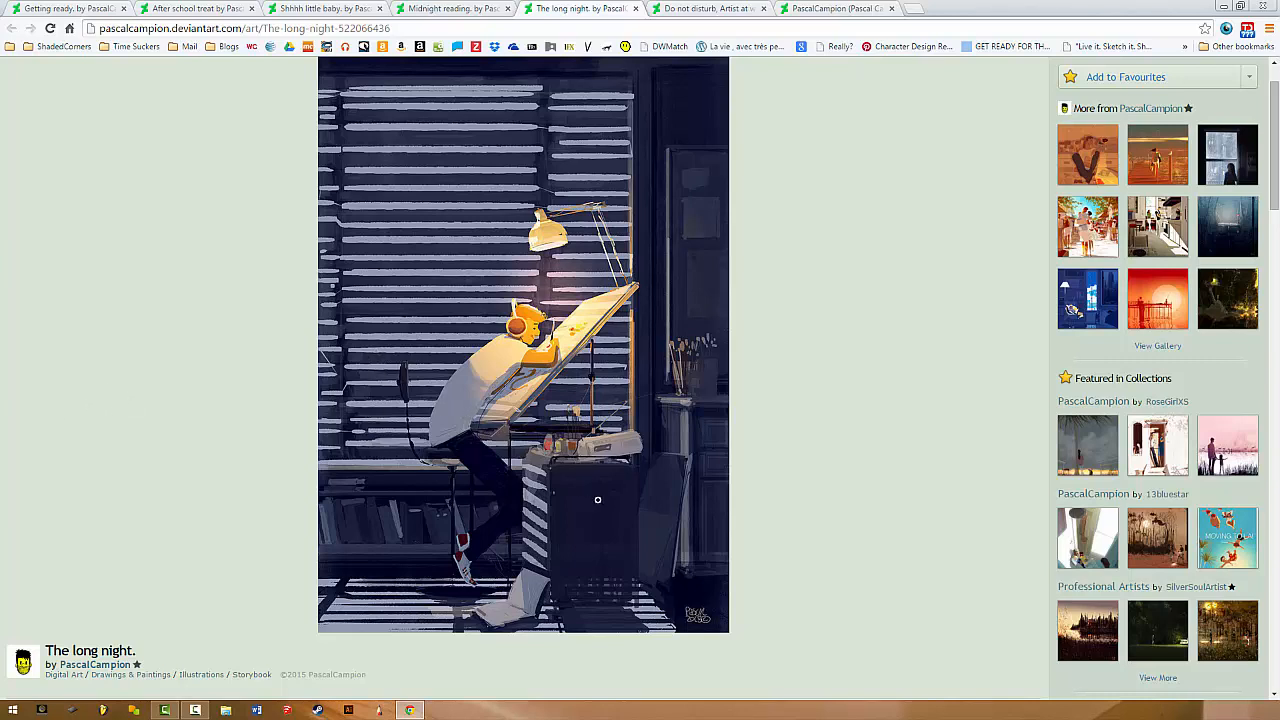
mouse_move(704, 563)
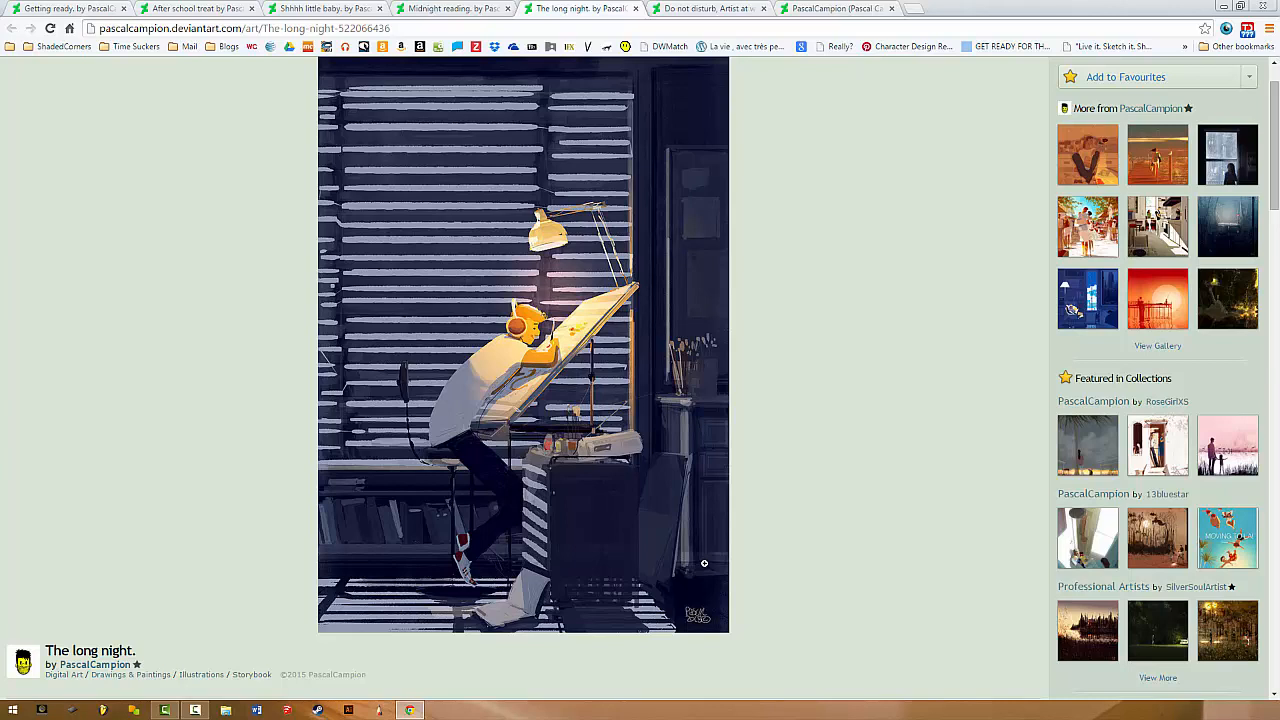
mouse_move(606, 371)
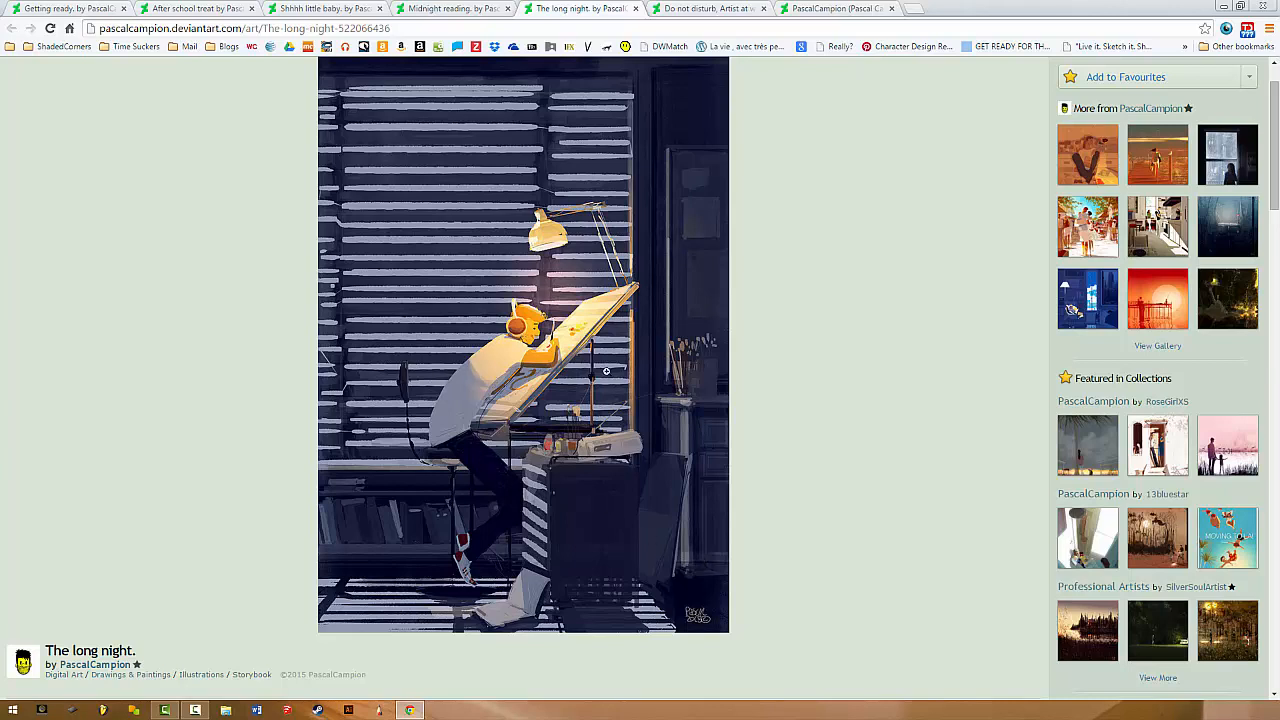
mouse_move(455, 335)
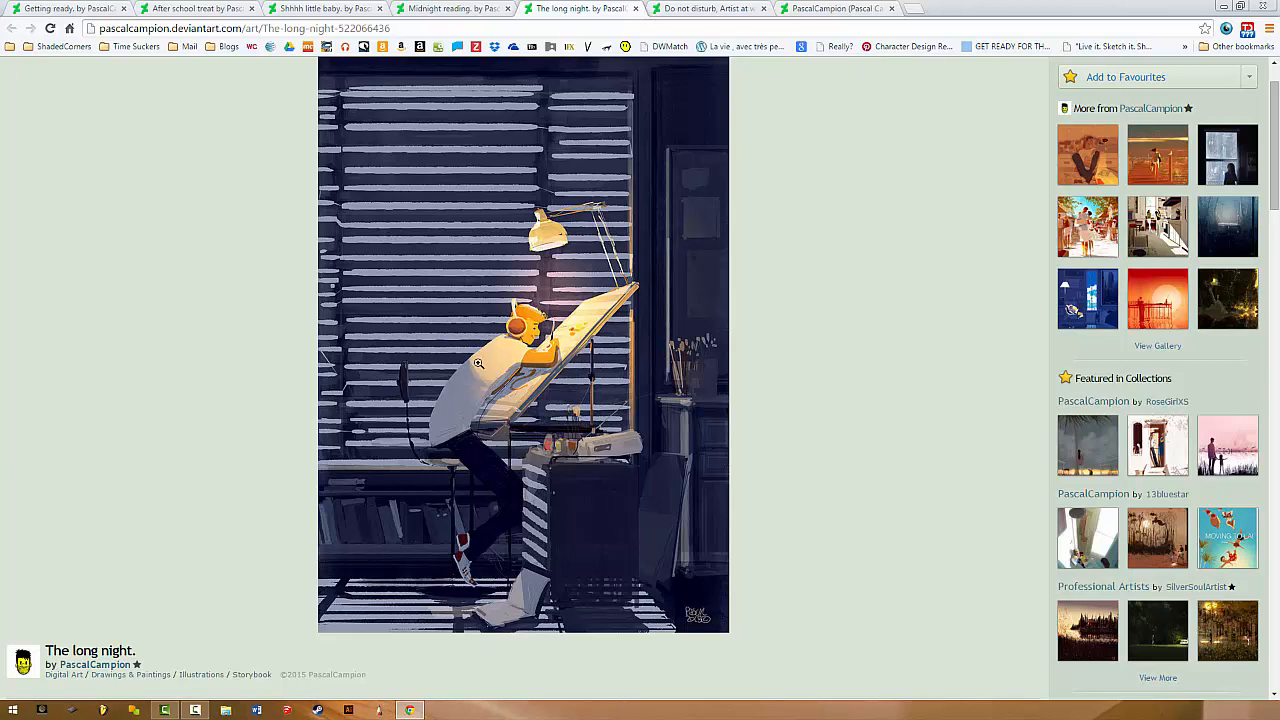
mouse_move(491, 326)
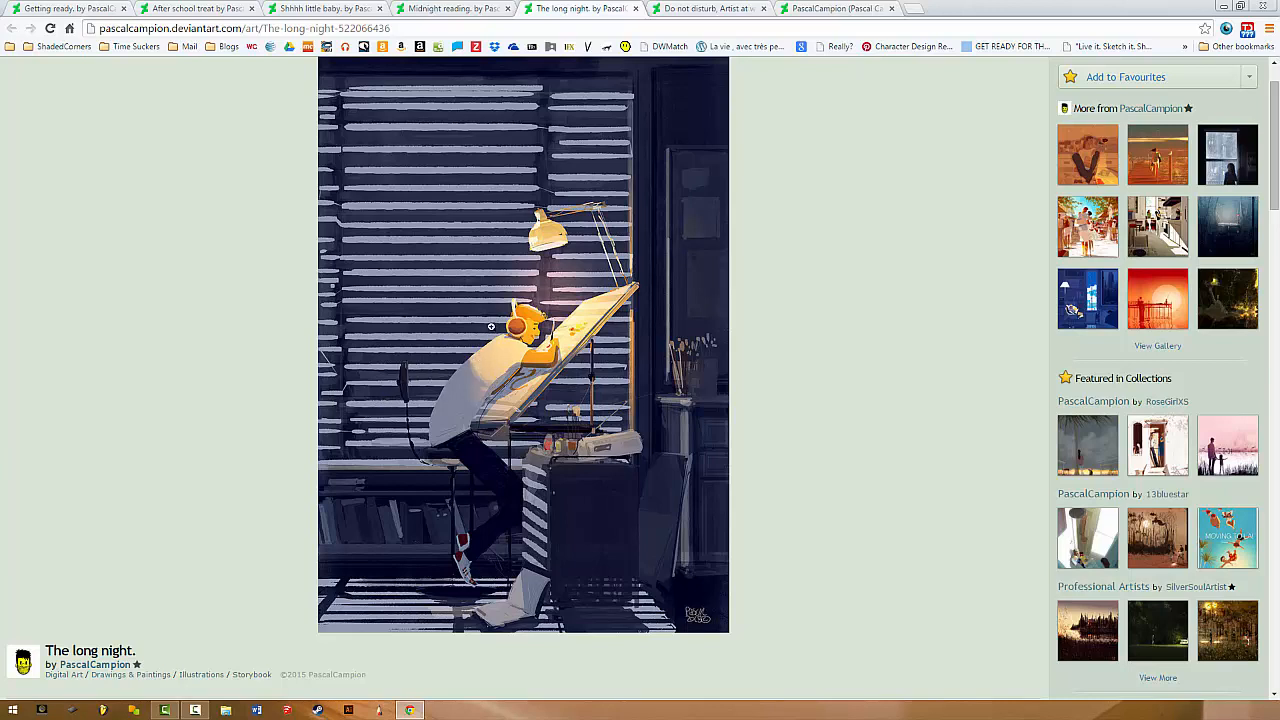
mouse_move(505, 527)
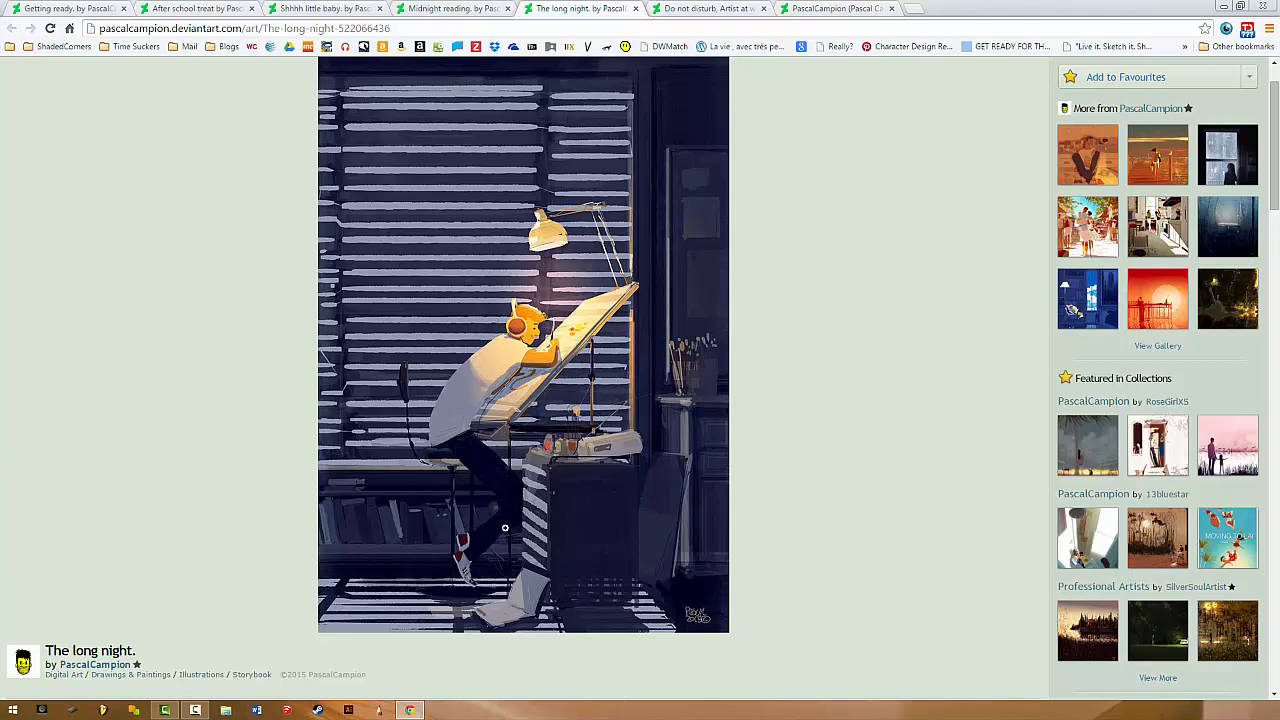
mouse_move(562, 652)
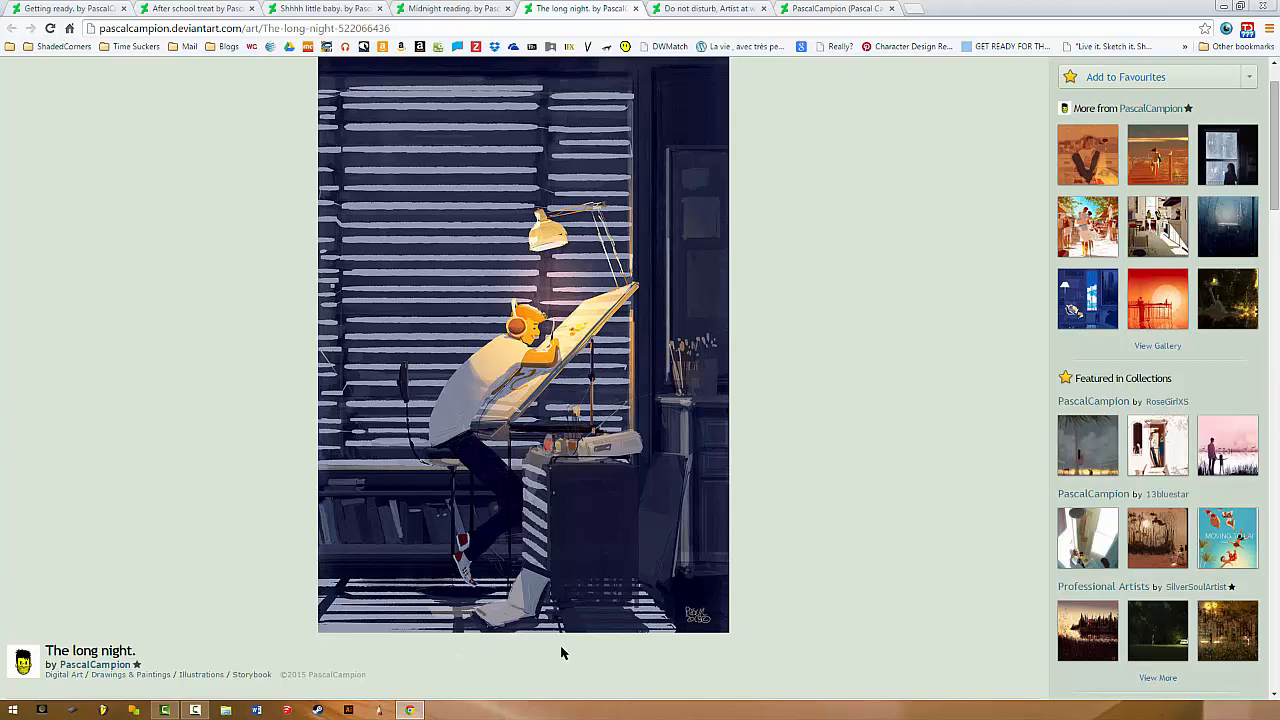
mouse_move(557, 340)
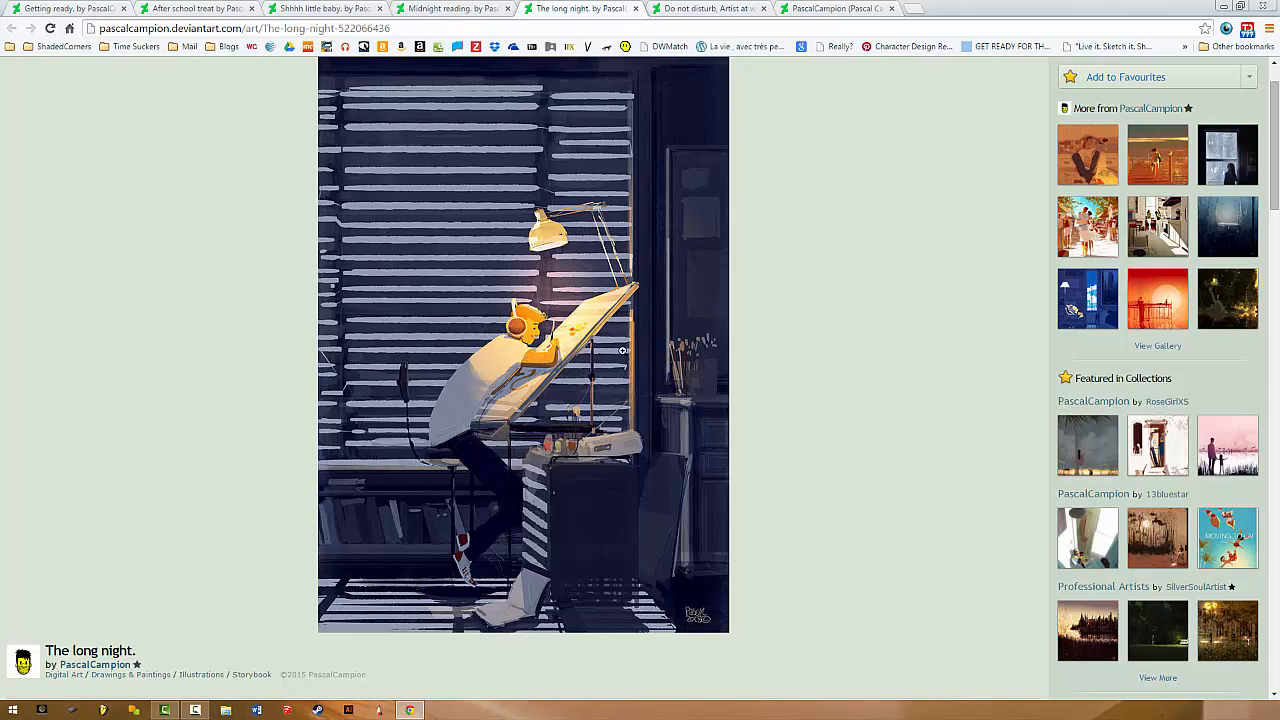
mouse_move(697, 372)
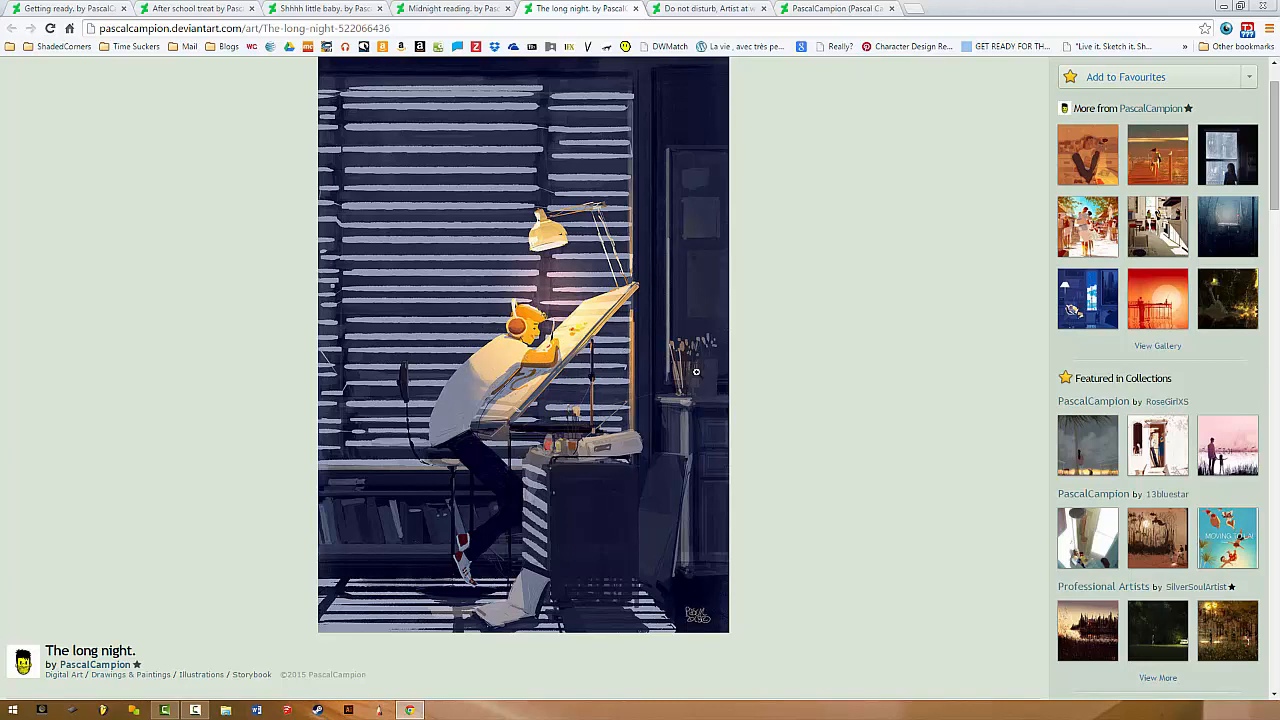
mouse_move(402, 417)
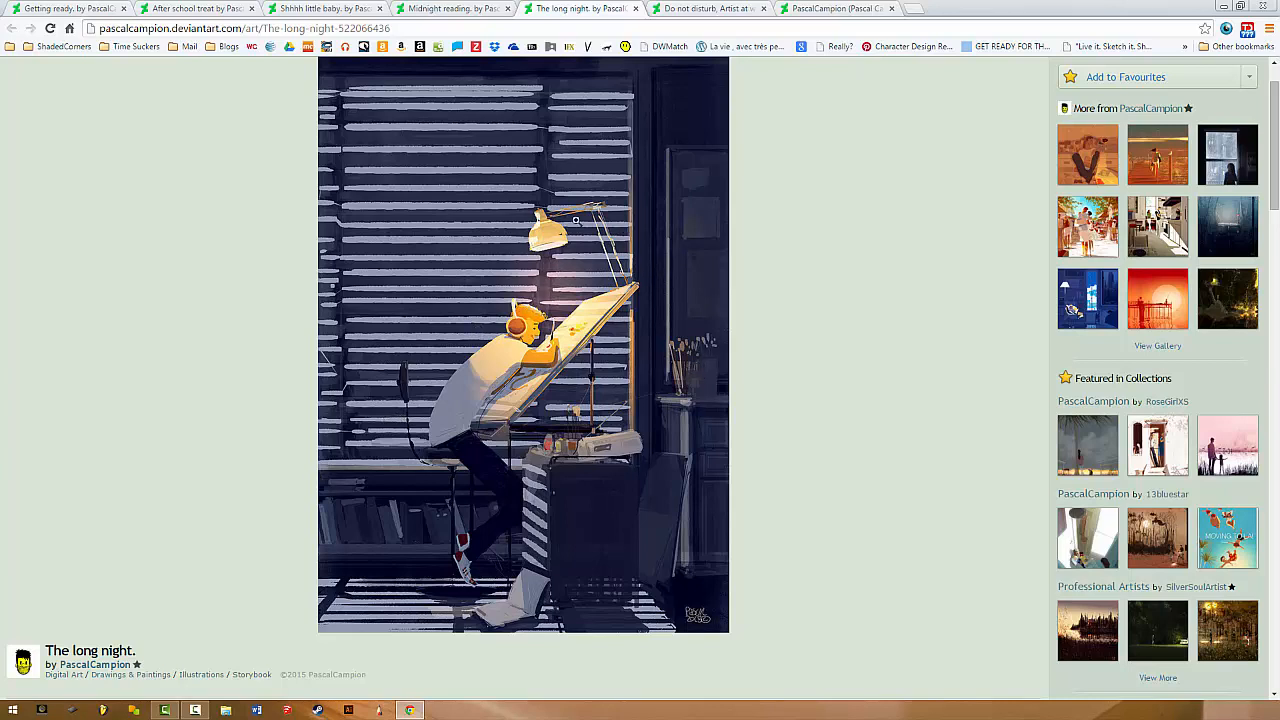
mouse_move(388, 246)
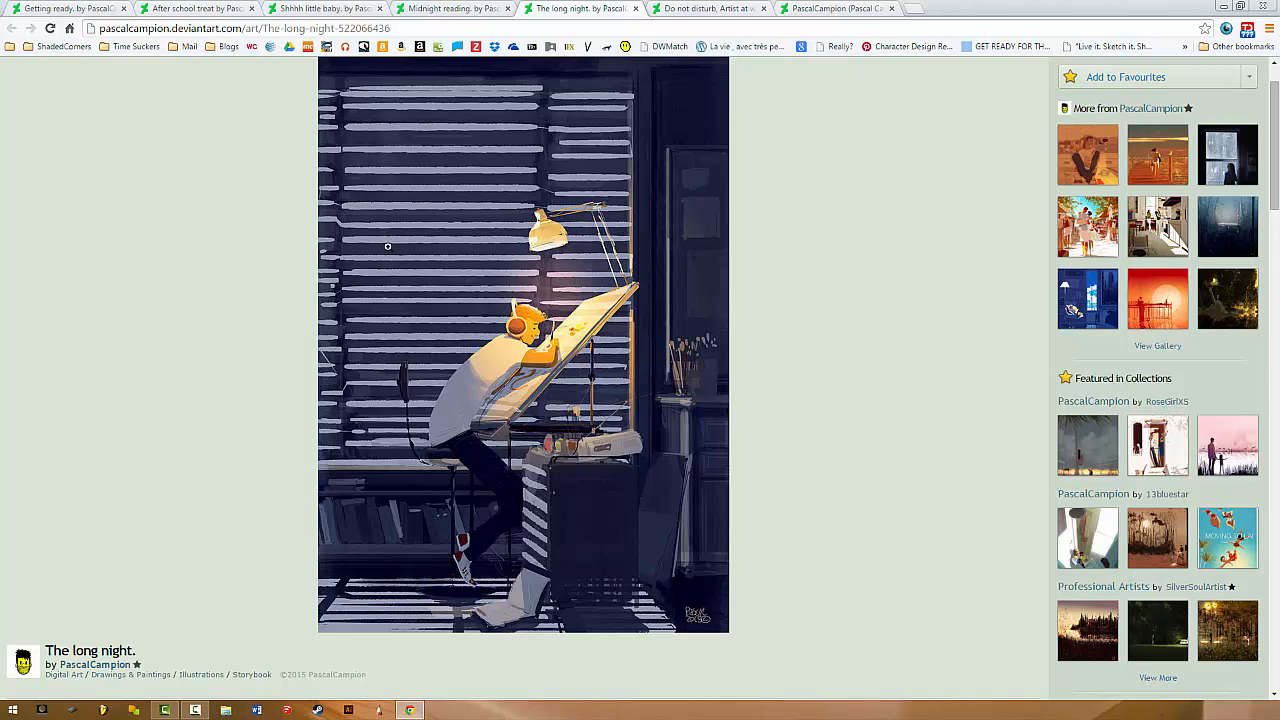
mouse_move(627, 424)
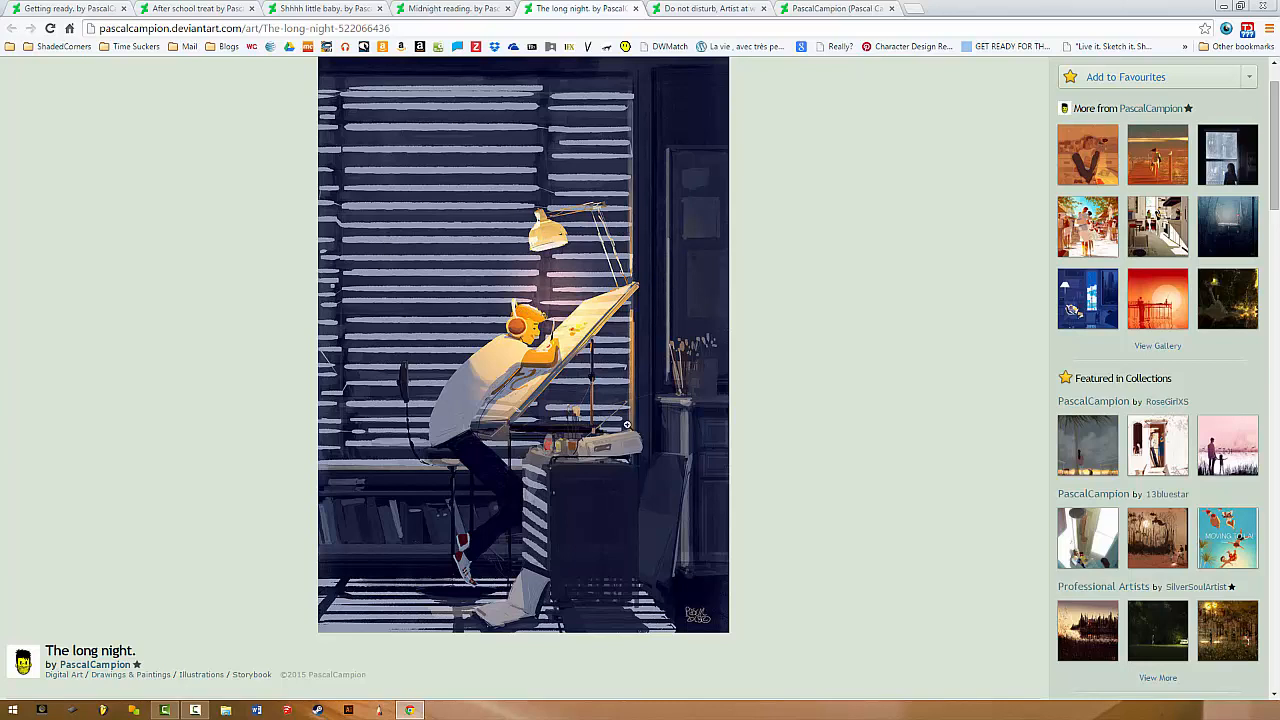
mouse_move(304, 369)
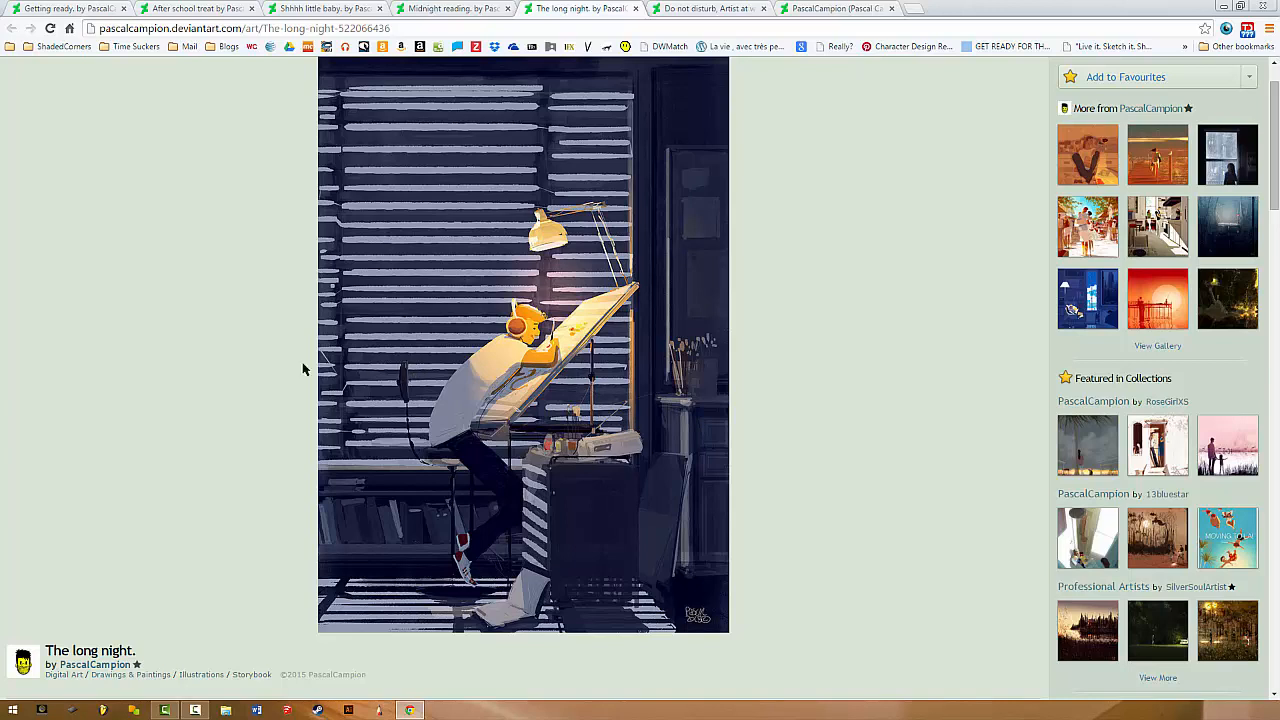
mouse_move(213, 346)
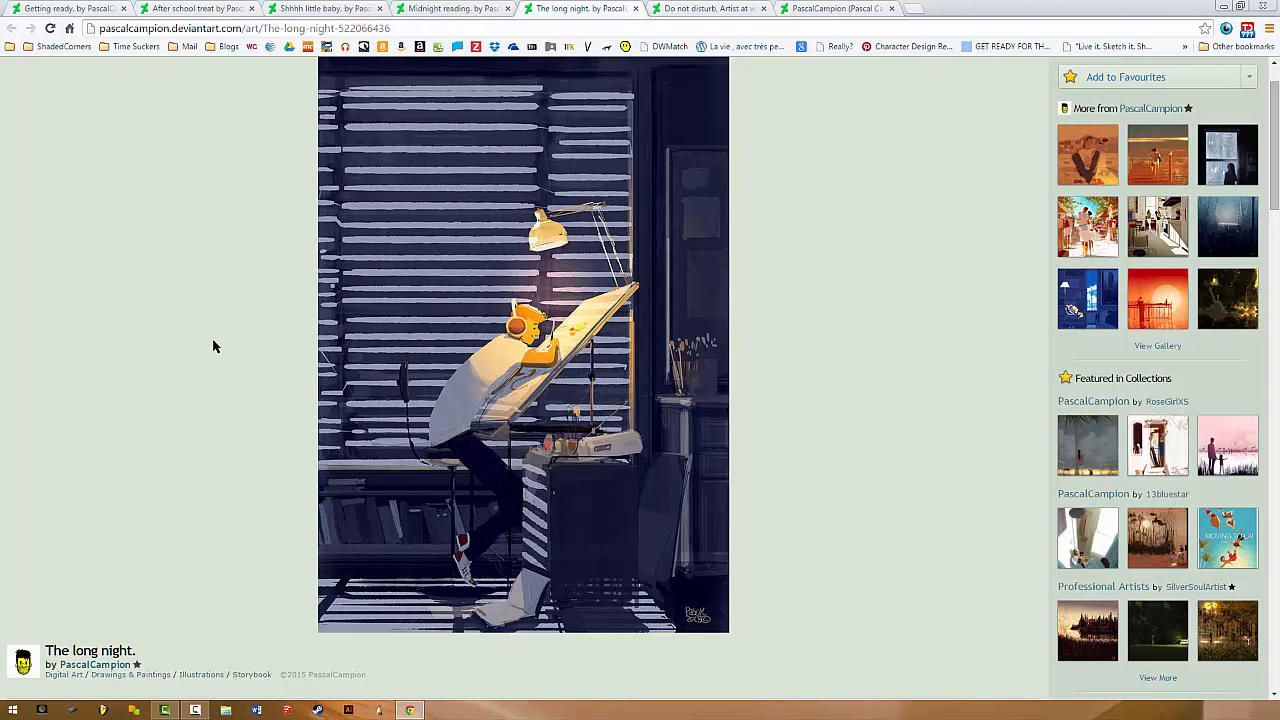
mouse_move(807, 335)
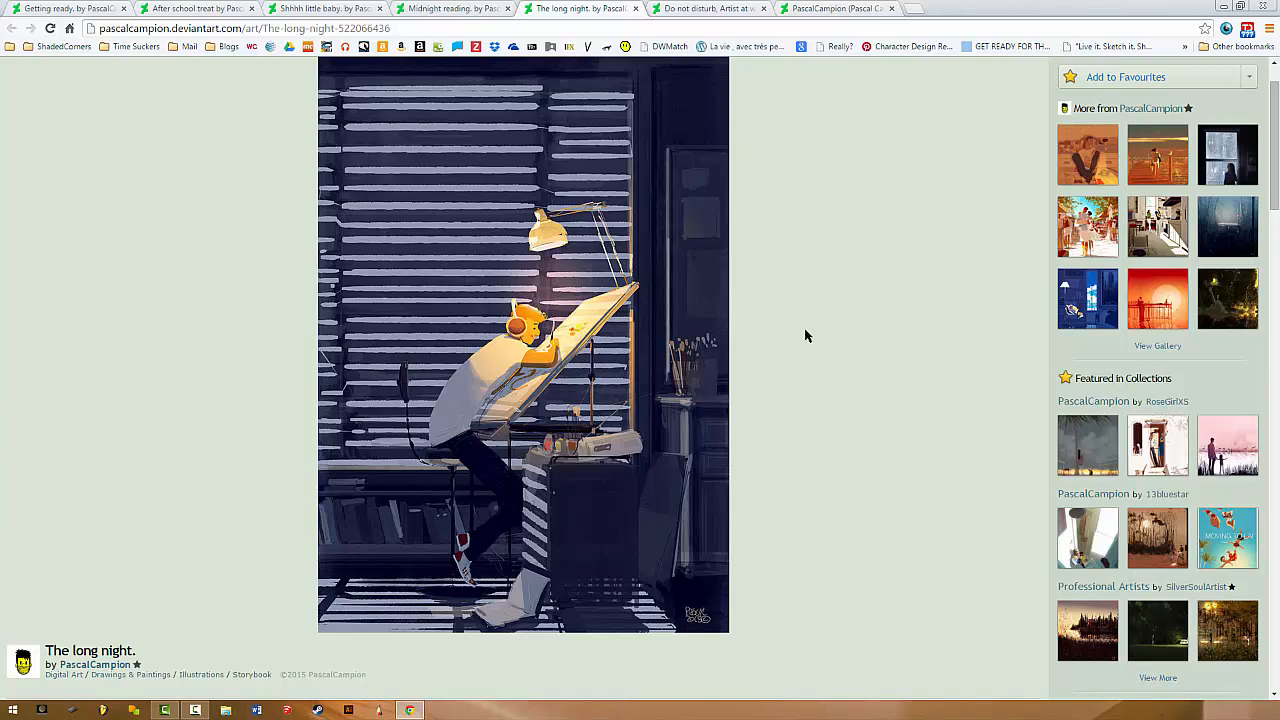
mouse_move(783, 337)
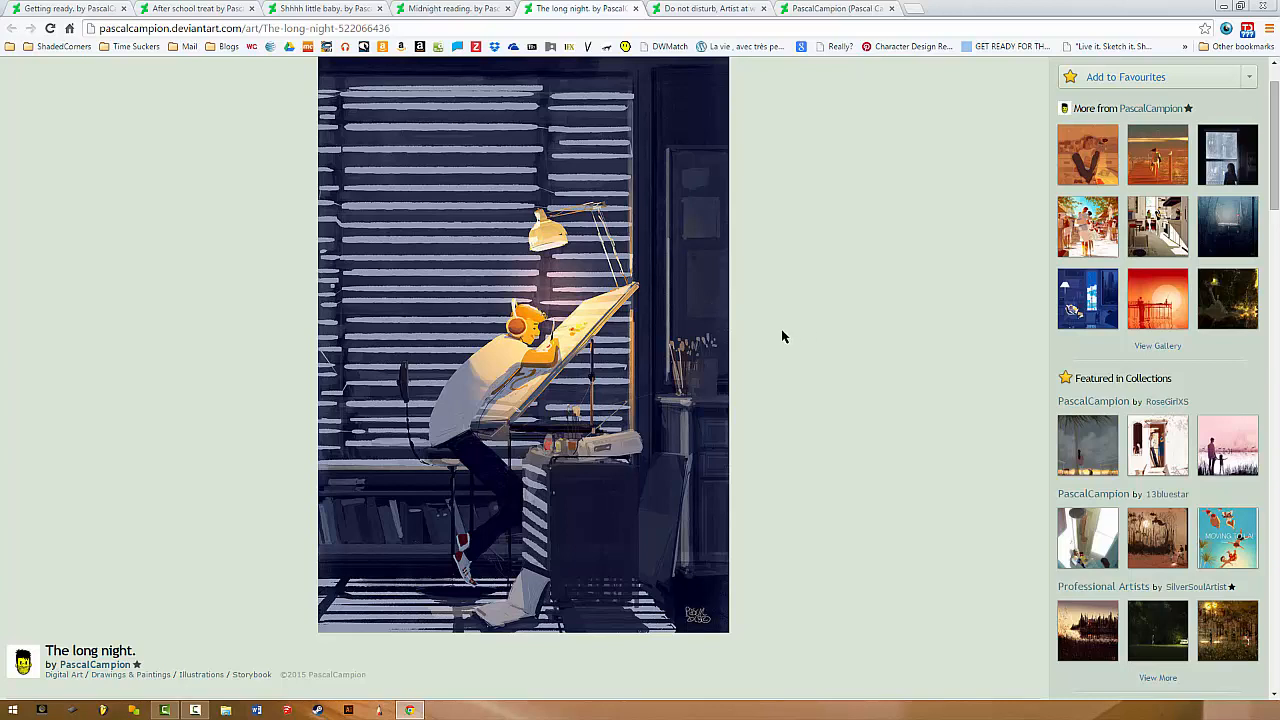
mouse_move(659, 330)
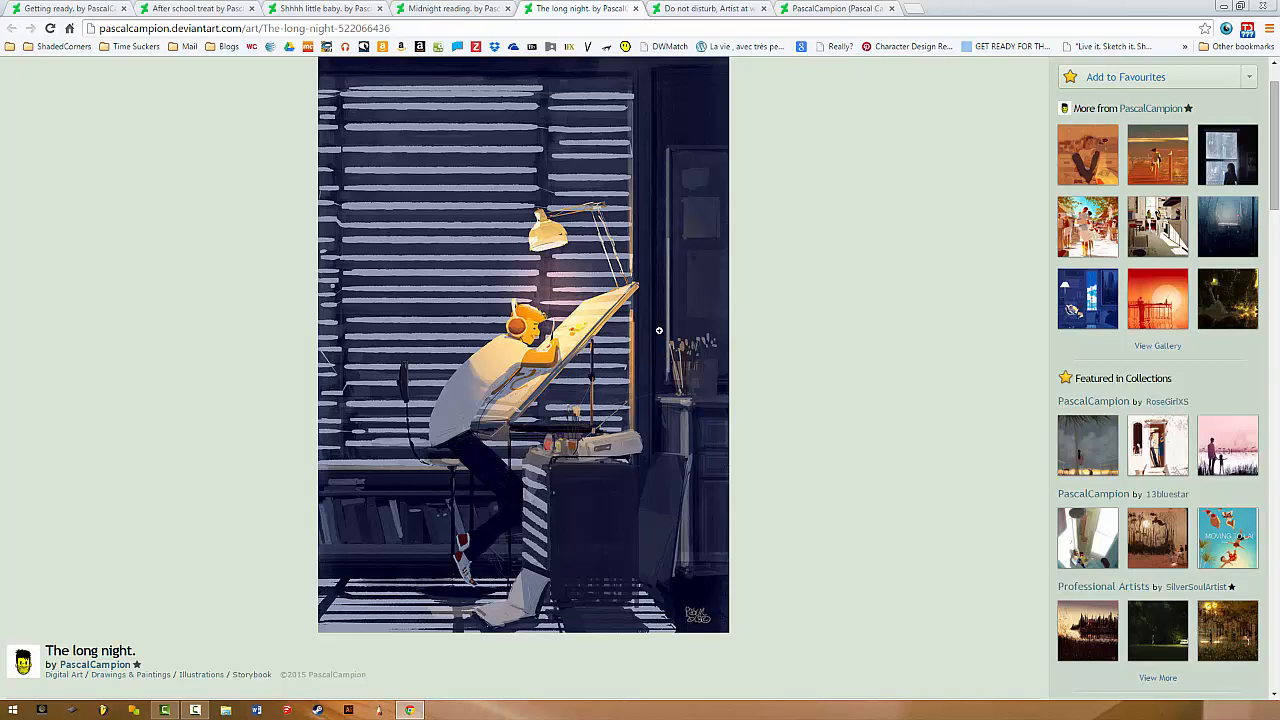
mouse_move(470, 245)
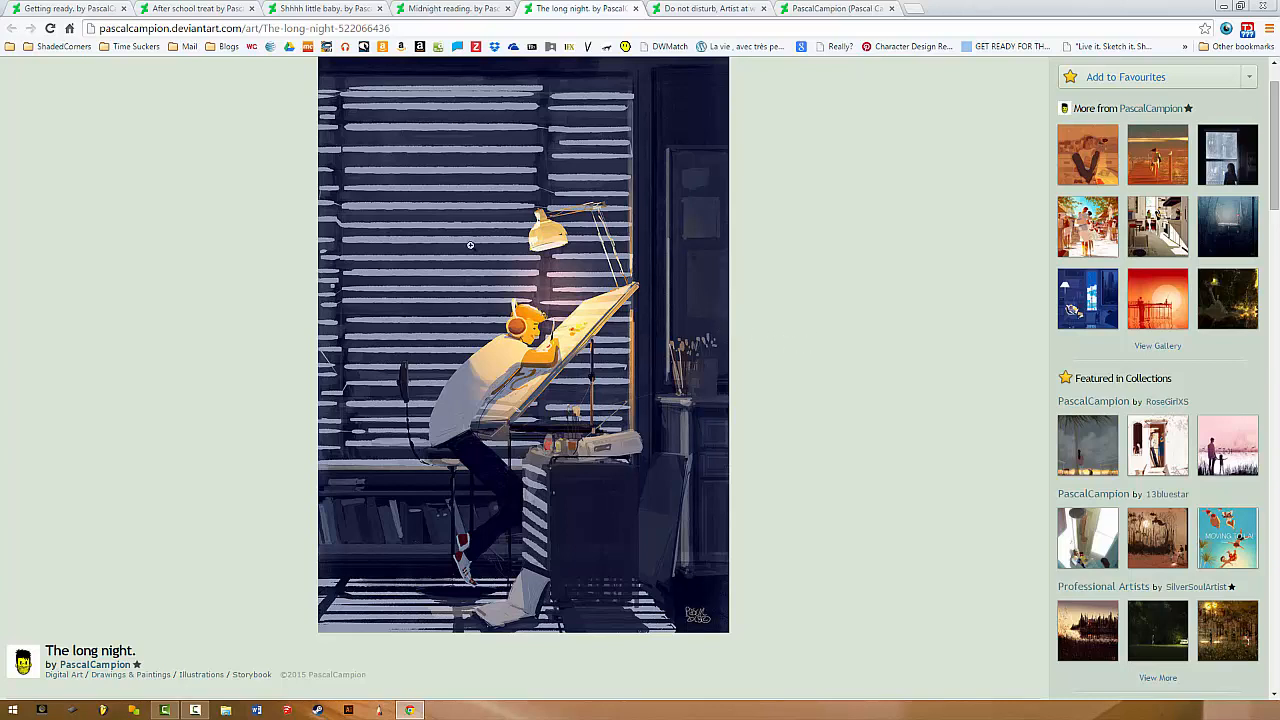
mouse_move(848, 270)
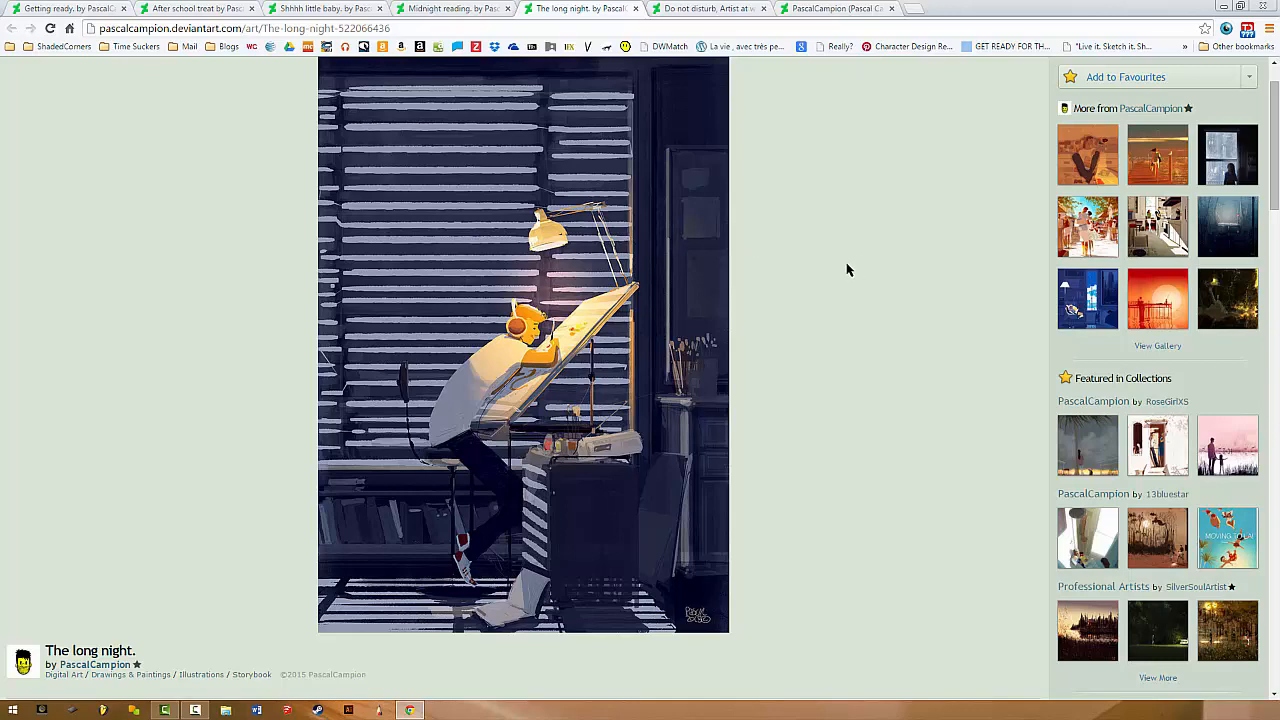
scroll(up, 3)
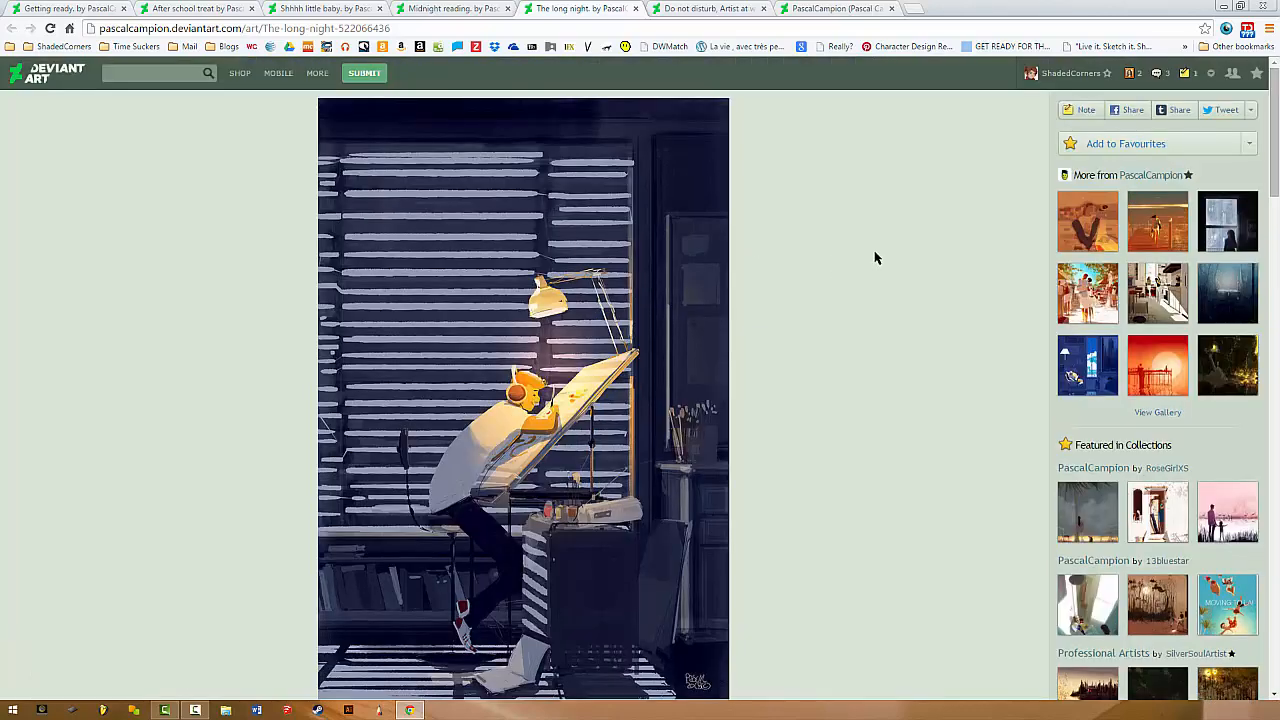
mouse_move(857, 255)
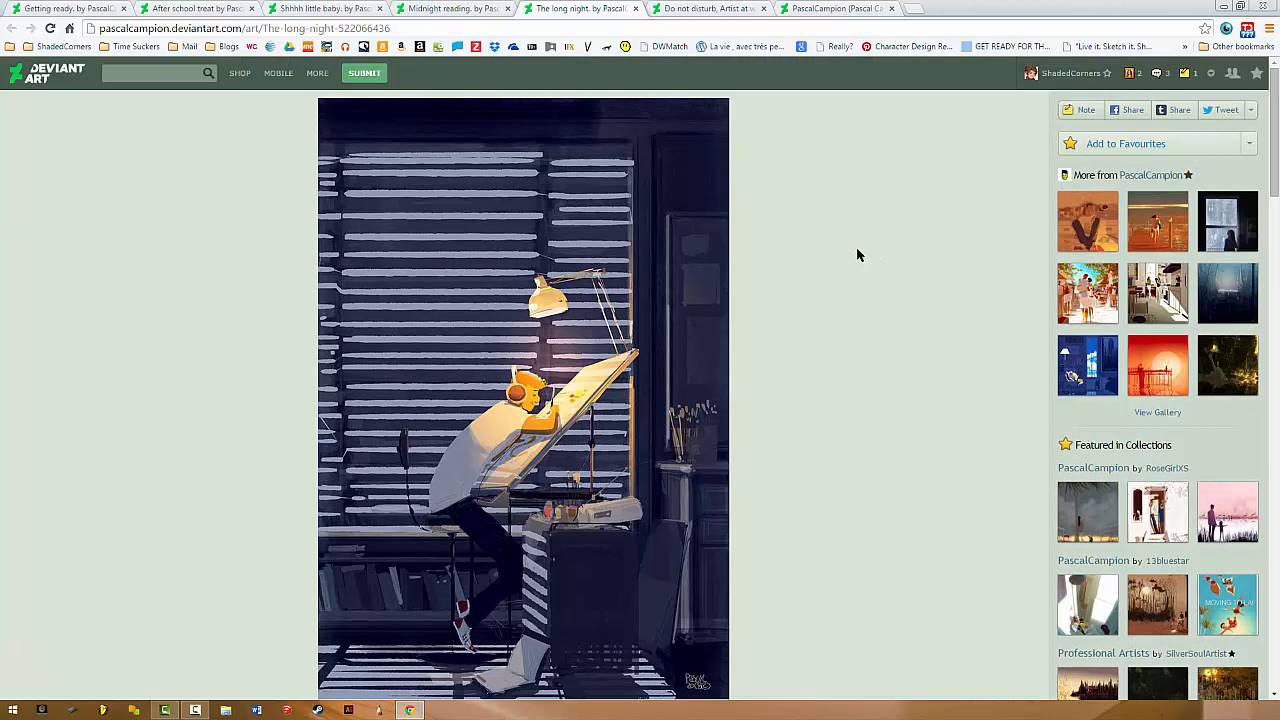
mouse_move(573, 374)
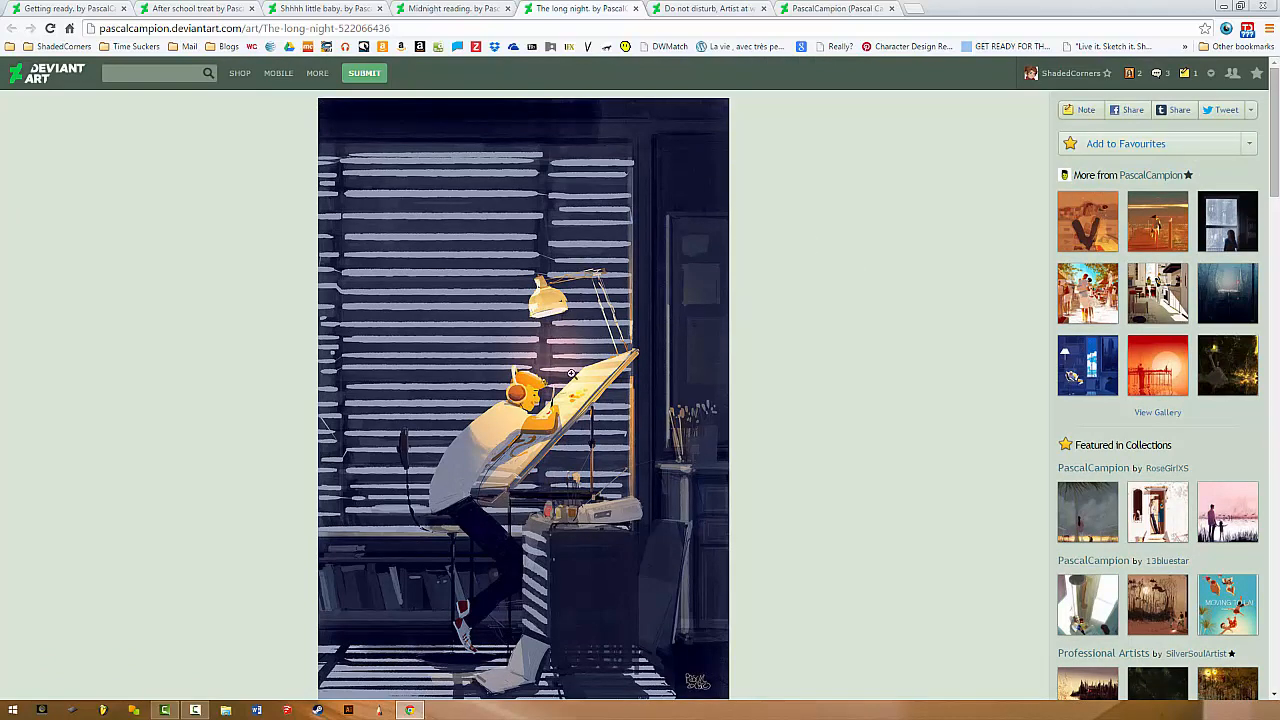
mouse_move(409, 615)
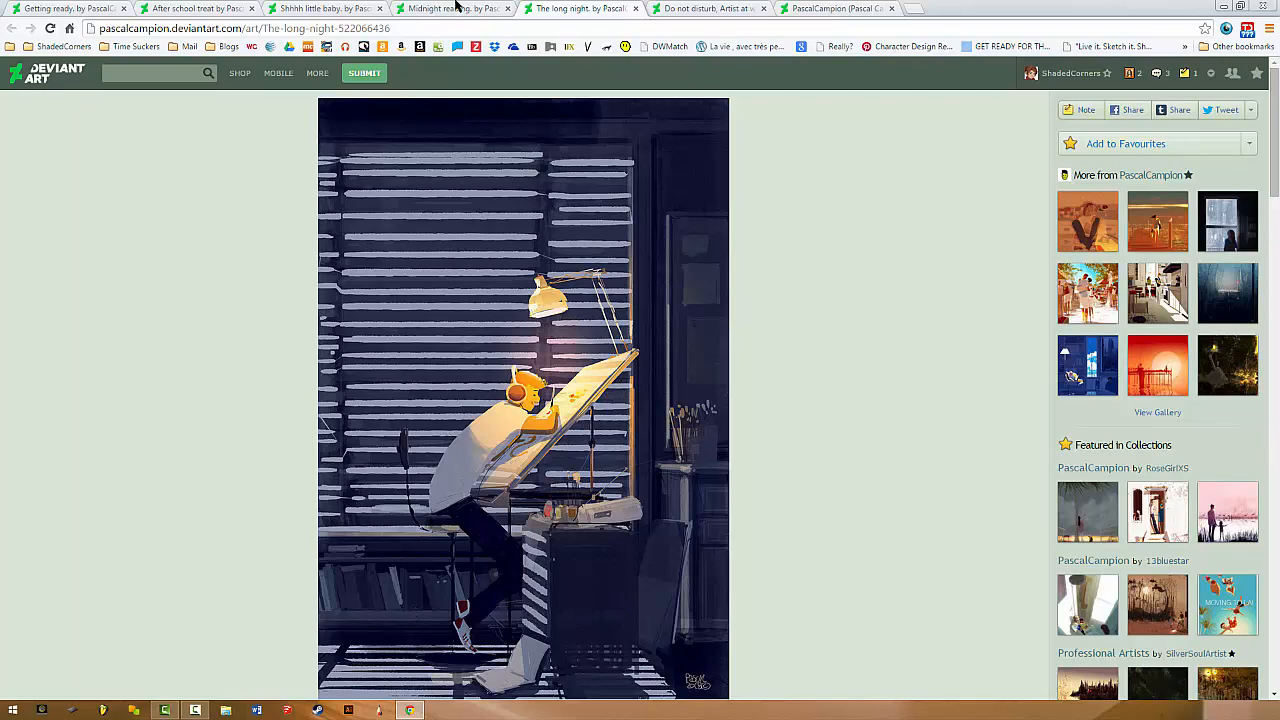
Switch to the 'Midnight reading' page and scroll down and back up through it.
click(452, 8)
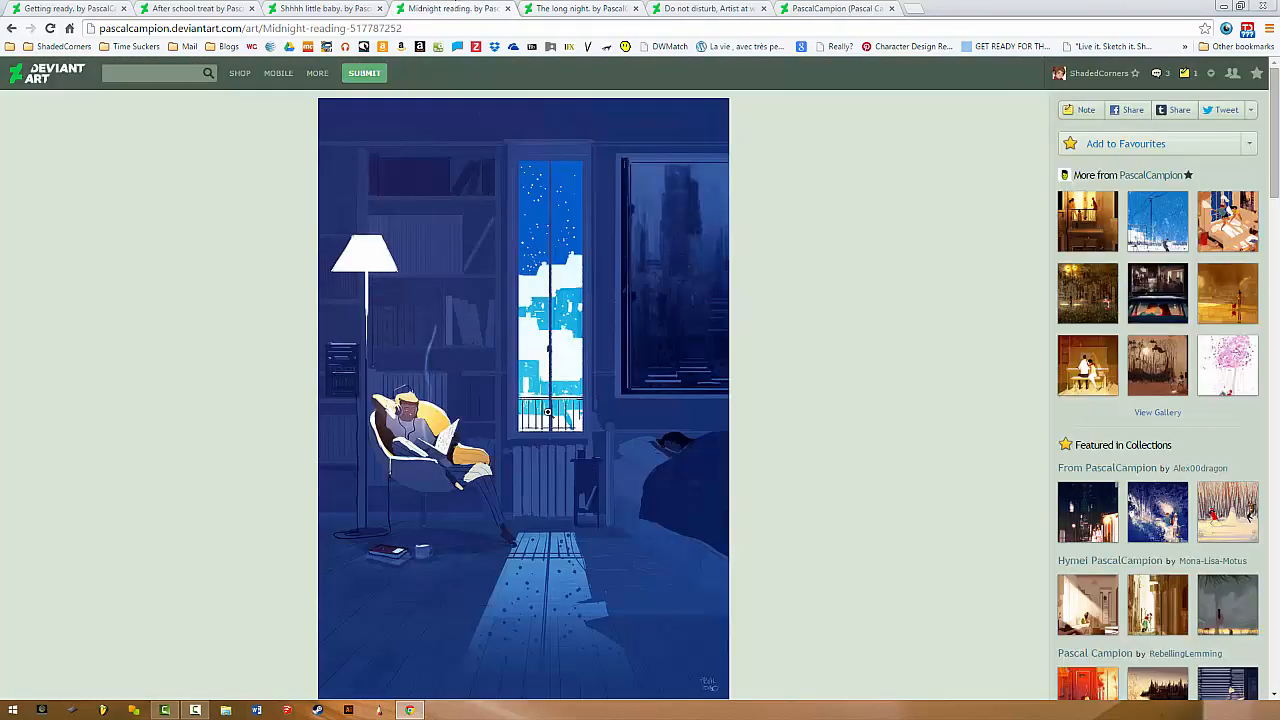
mouse_move(615, 376)
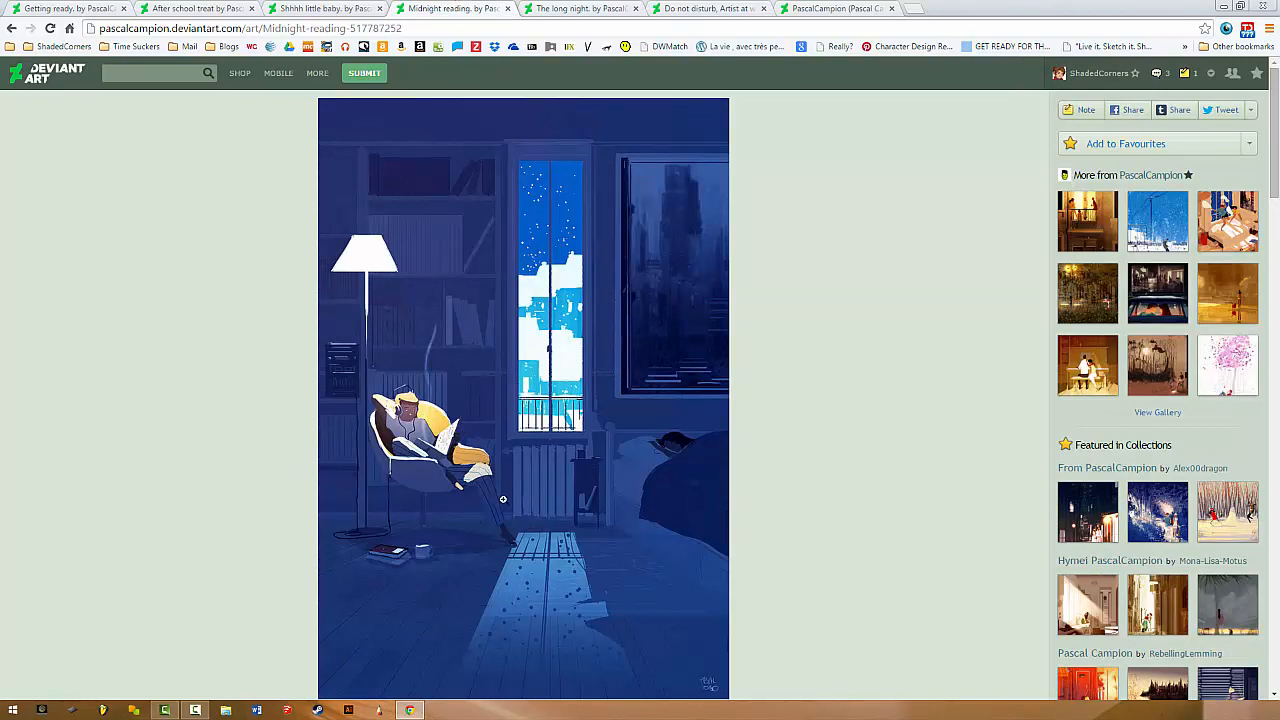
mouse_move(647, 638)
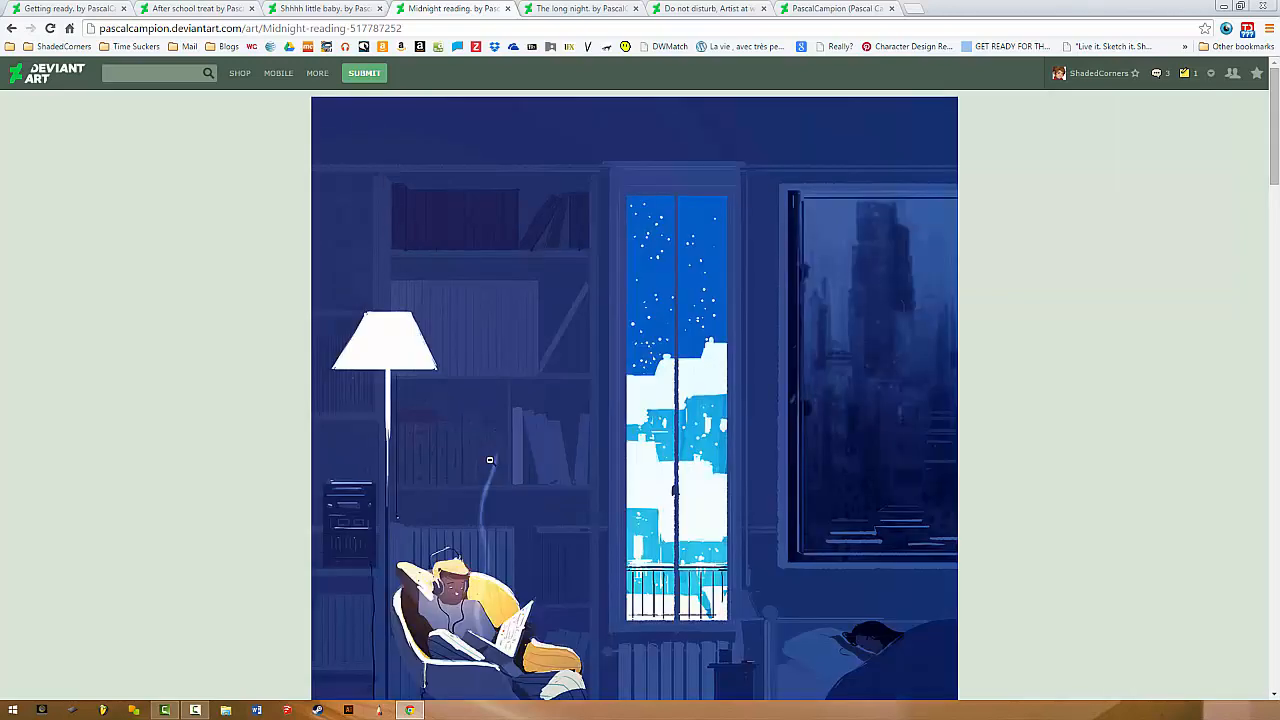
mouse_move(696, 169)
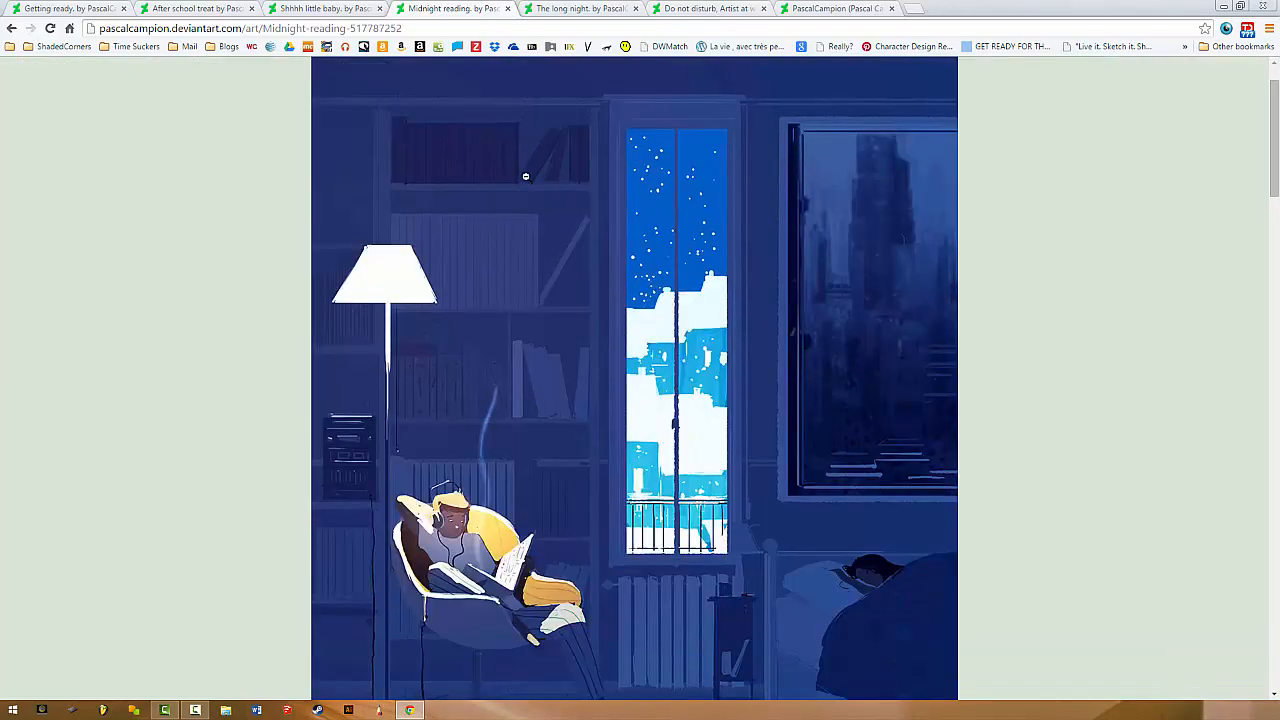
scroll(down, 3)
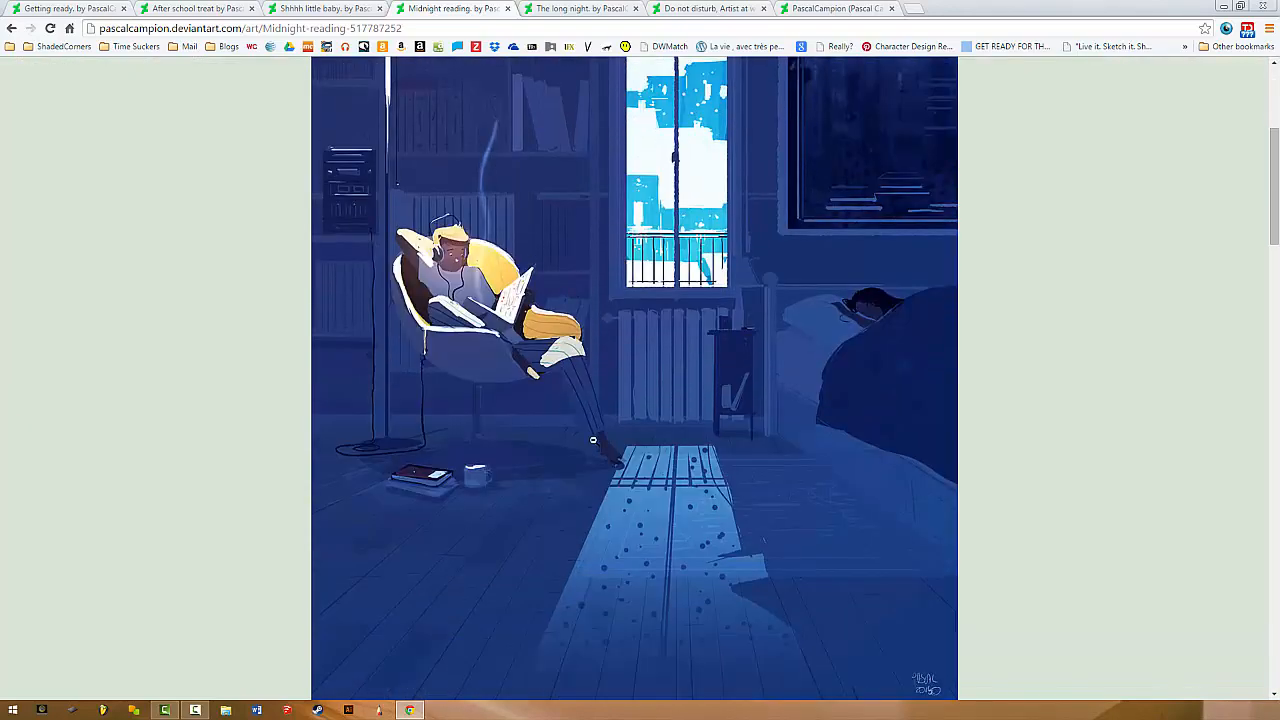
mouse_move(622, 369)
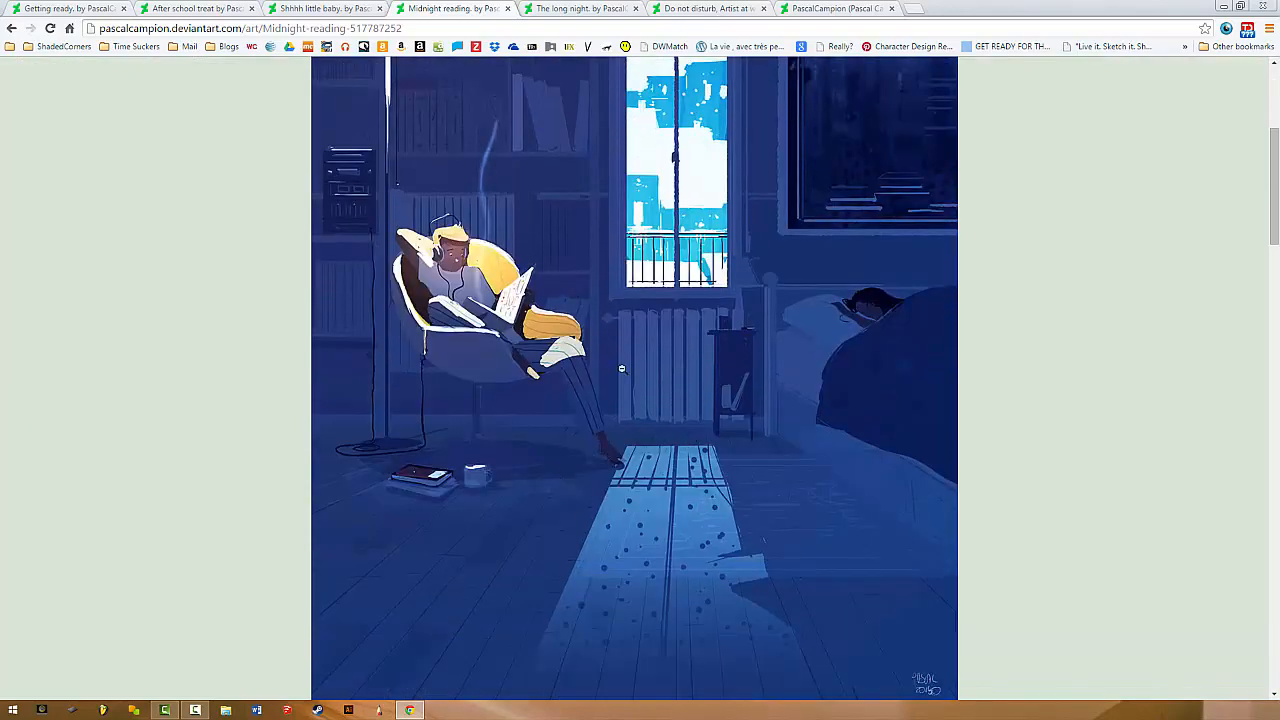
scroll(down, 3)
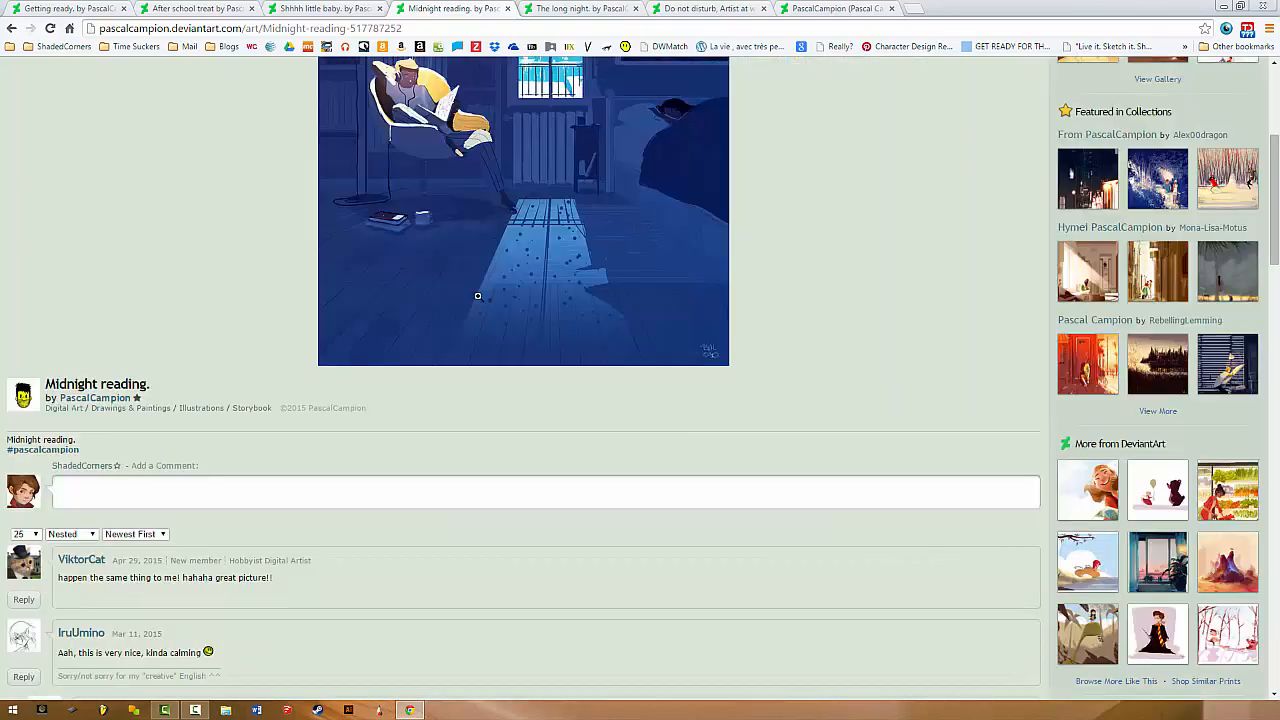
scroll(up, 3)
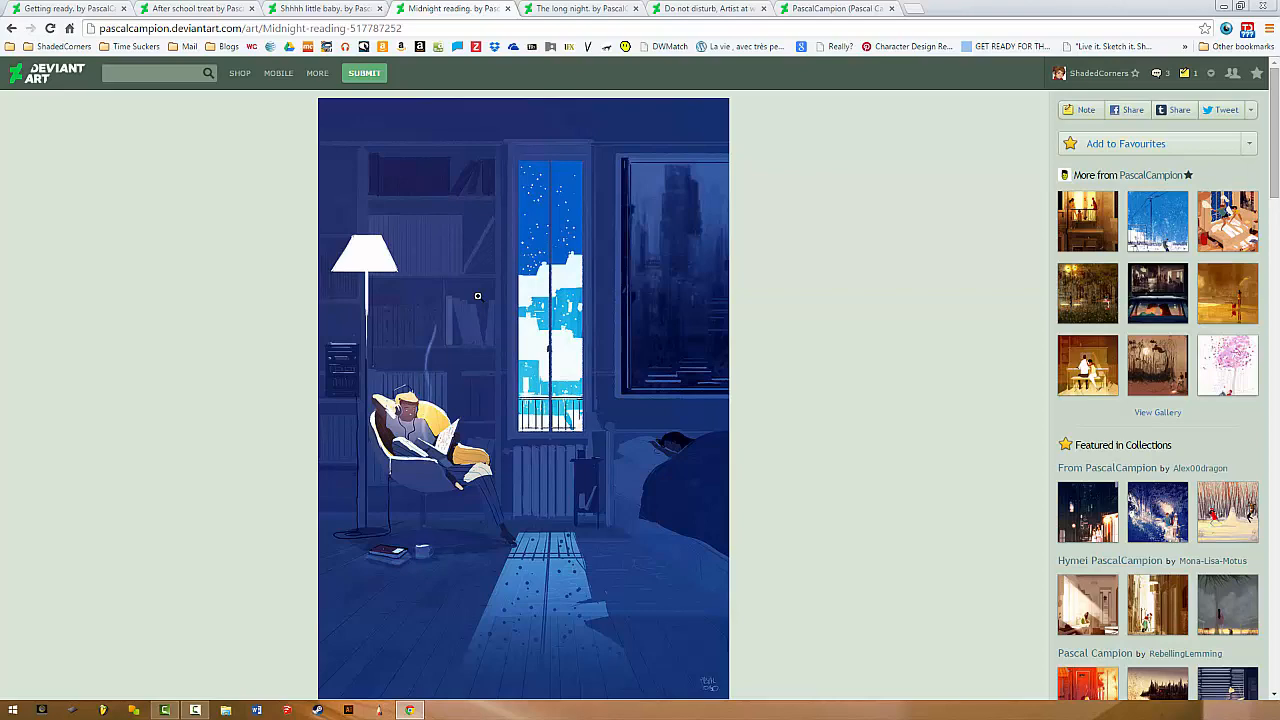
mouse_move(547, 461)
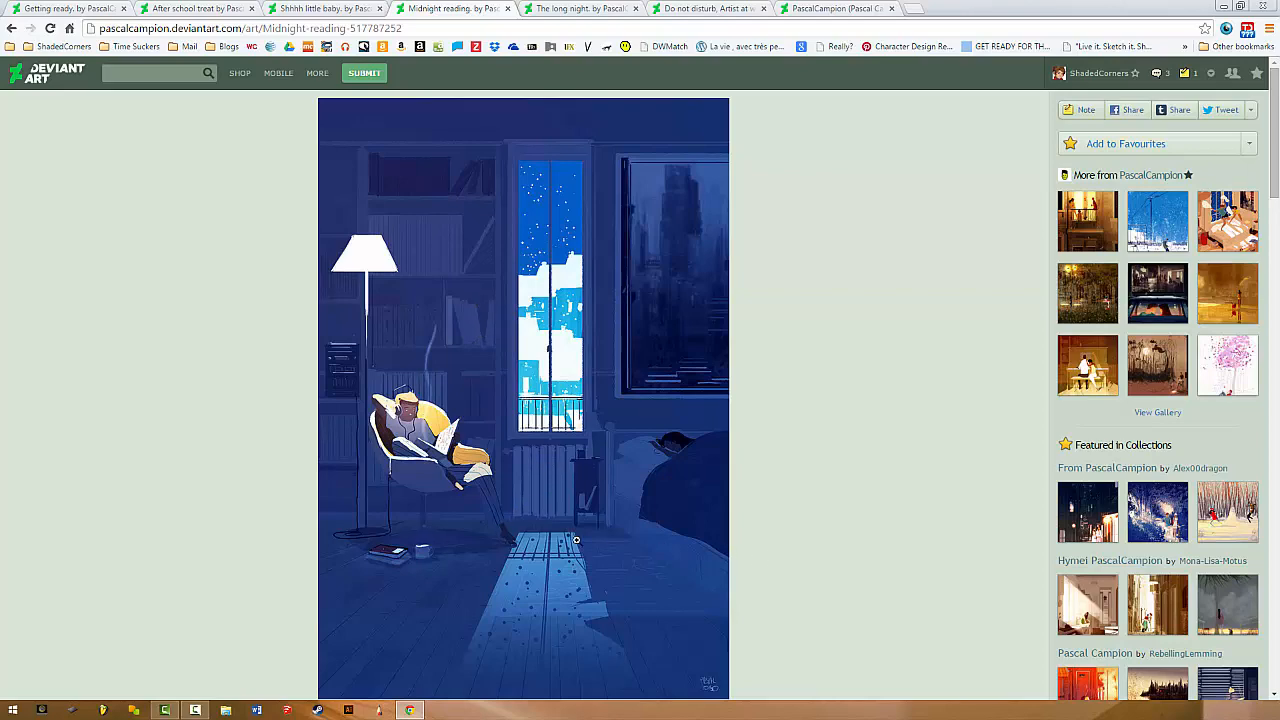
scroll(down, 3)
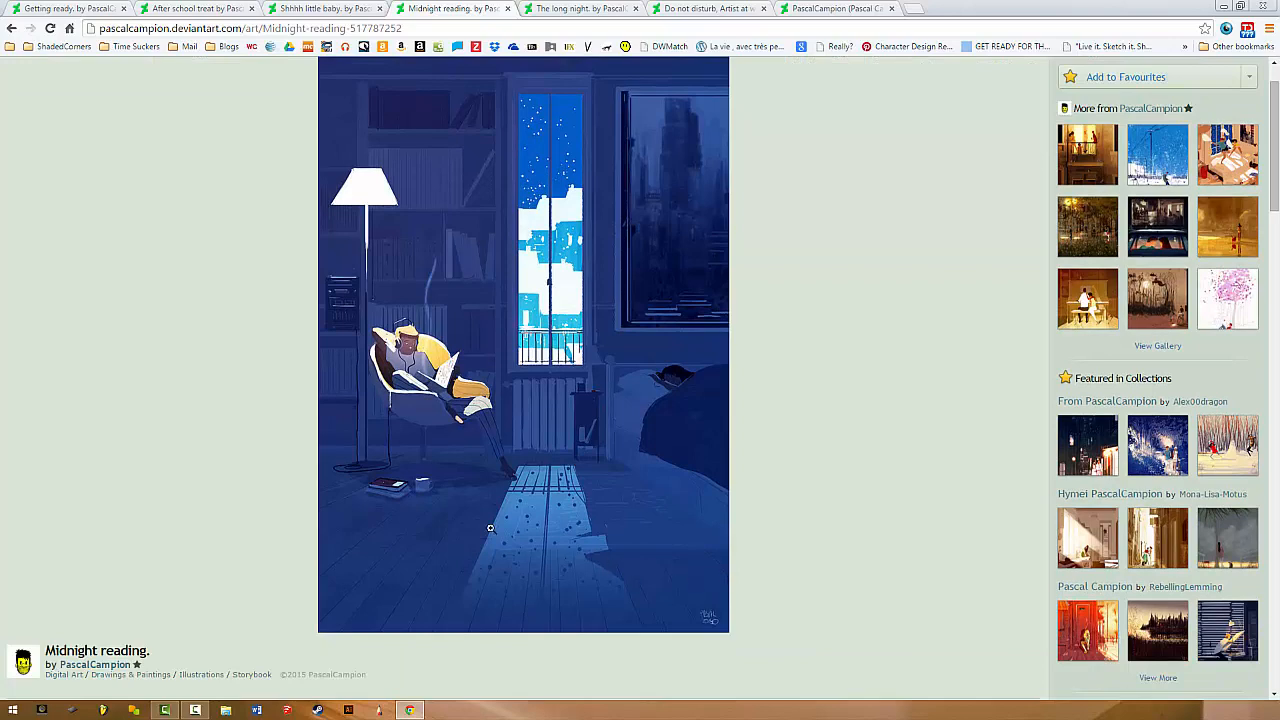
scroll(down, 3)
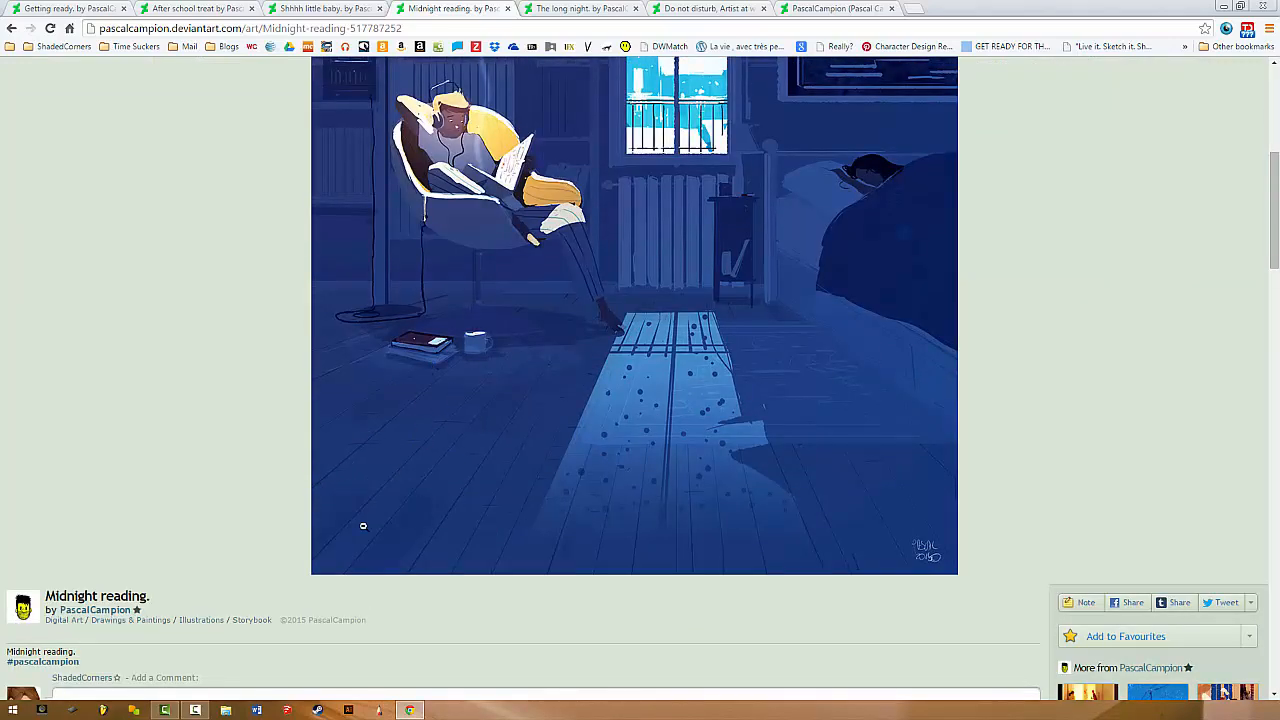
mouse_move(622, 438)
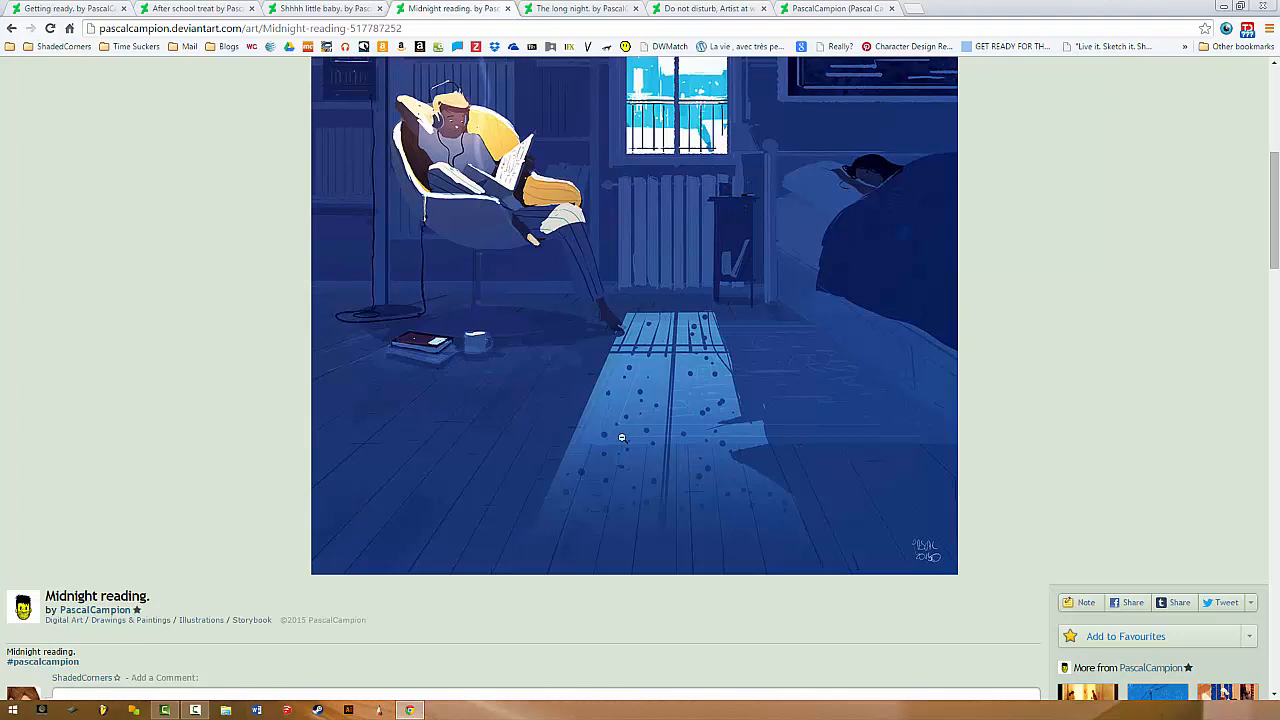
mouse_move(505, 421)
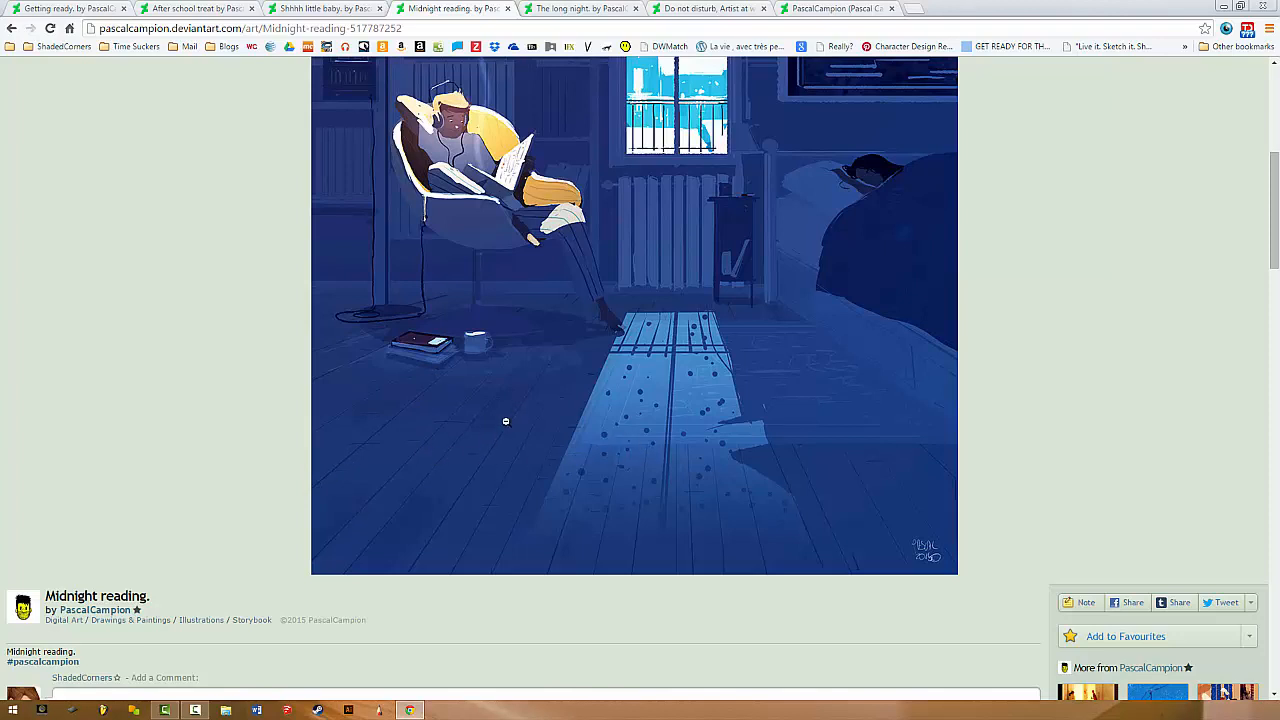
mouse_move(408, 500)
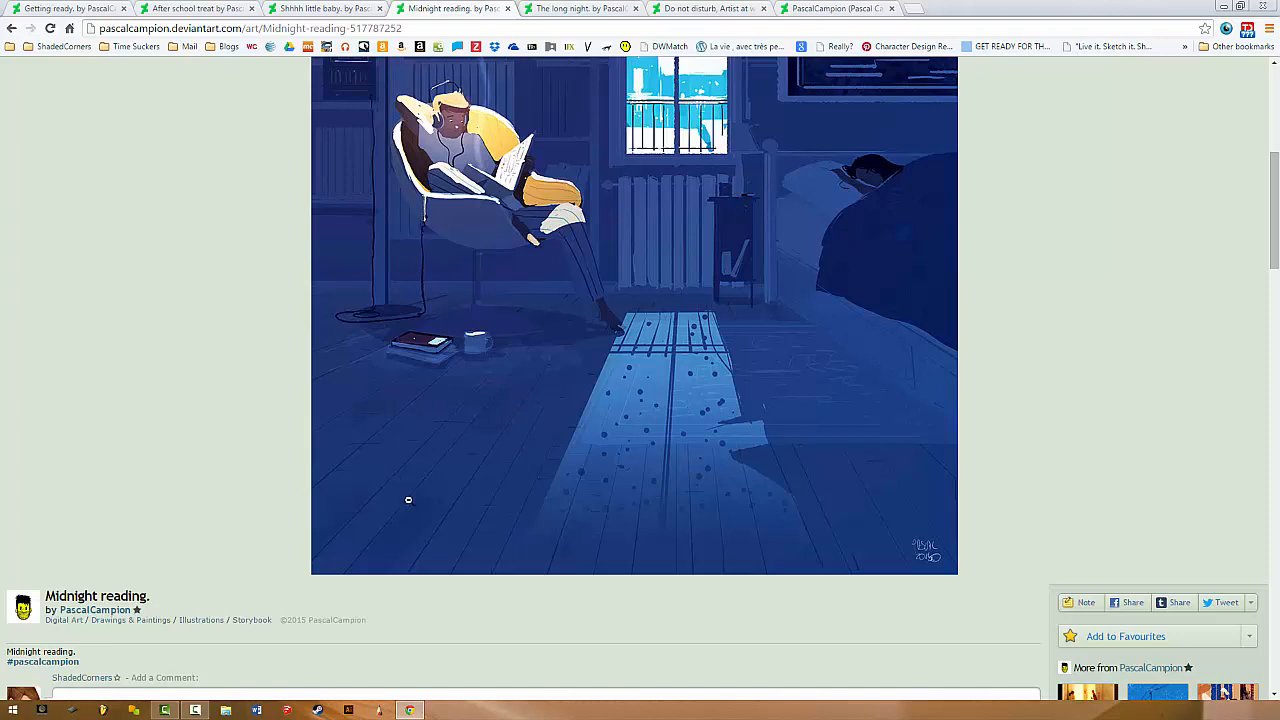
mouse_move(904, 538)
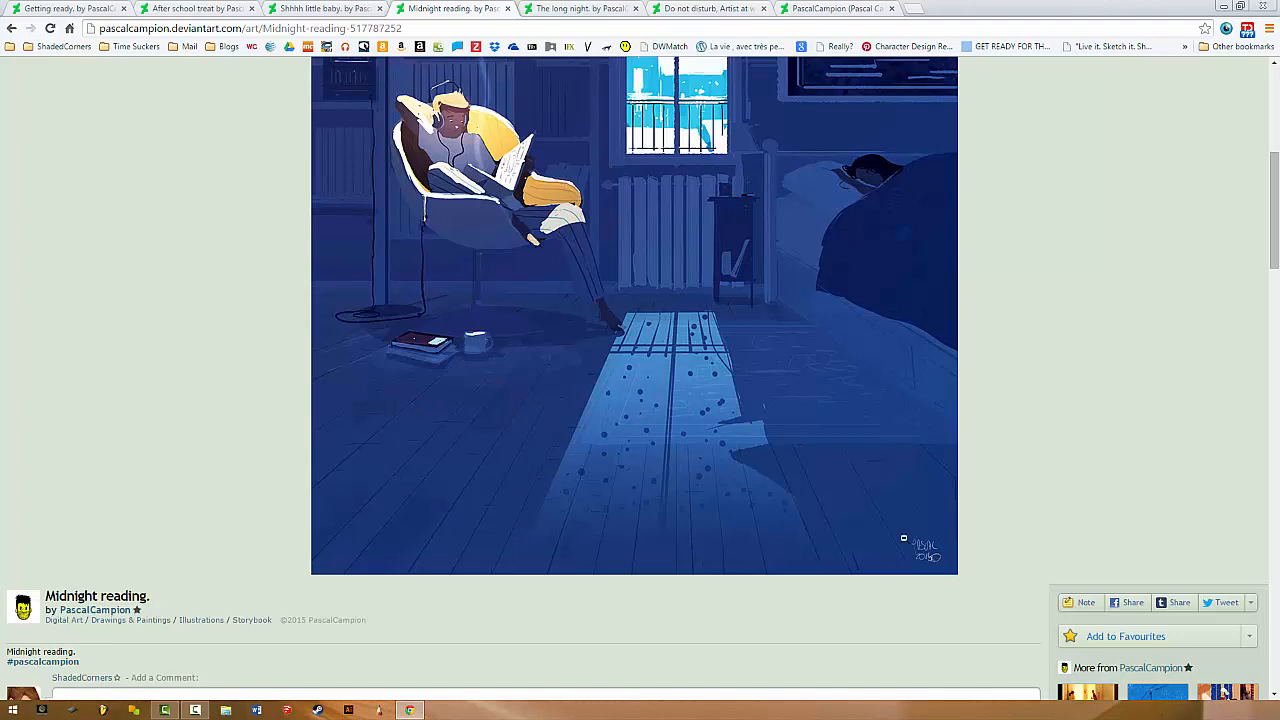
mouse_move(490, 367)
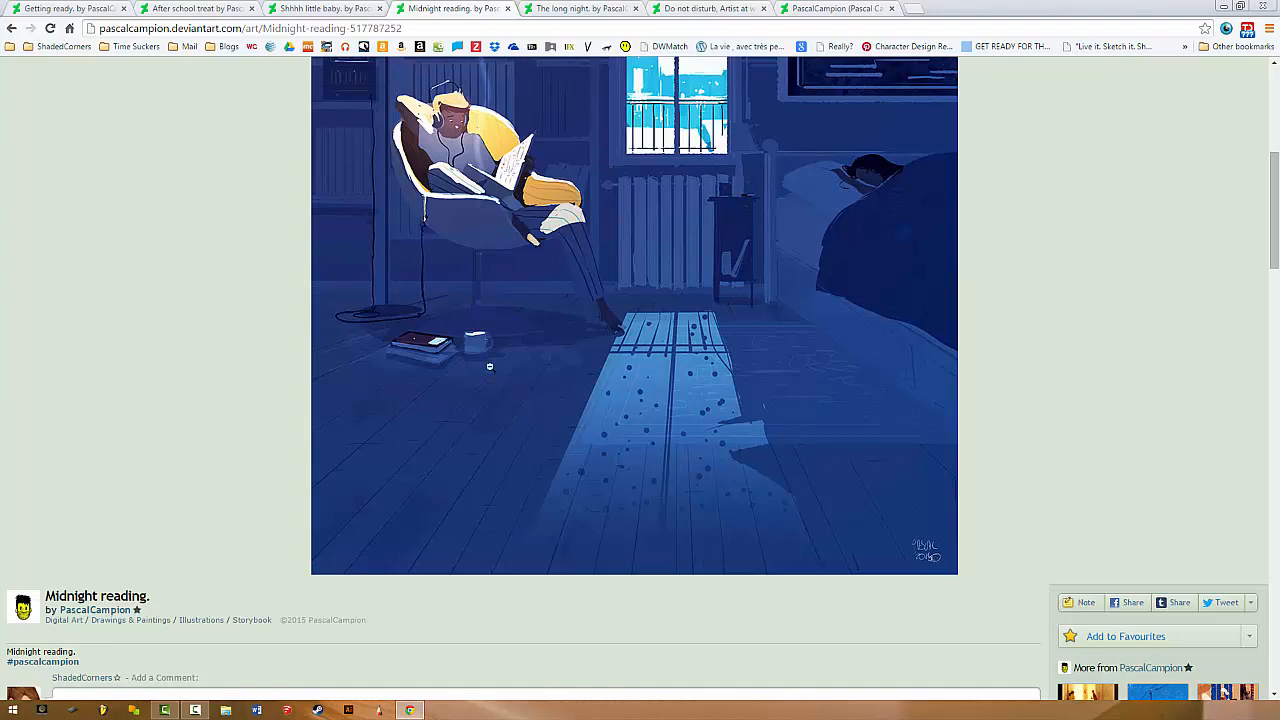
mouse_move(817, 470)
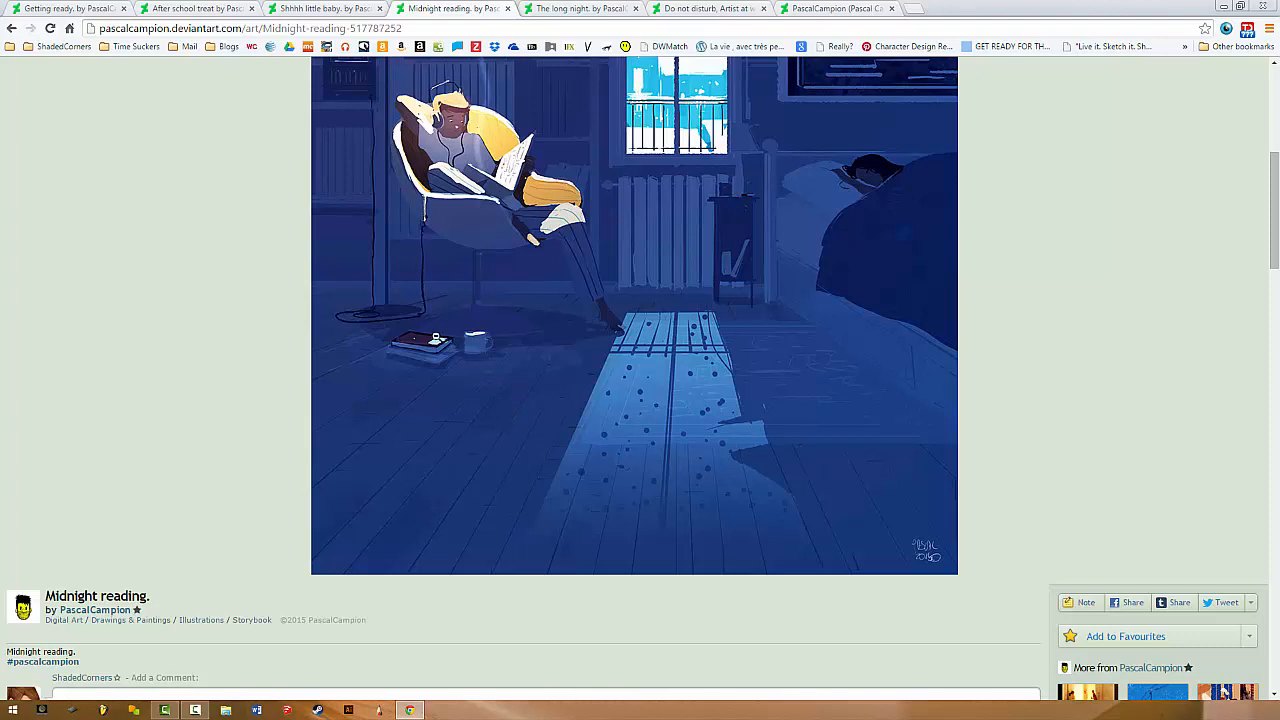
scroll(up, 3)
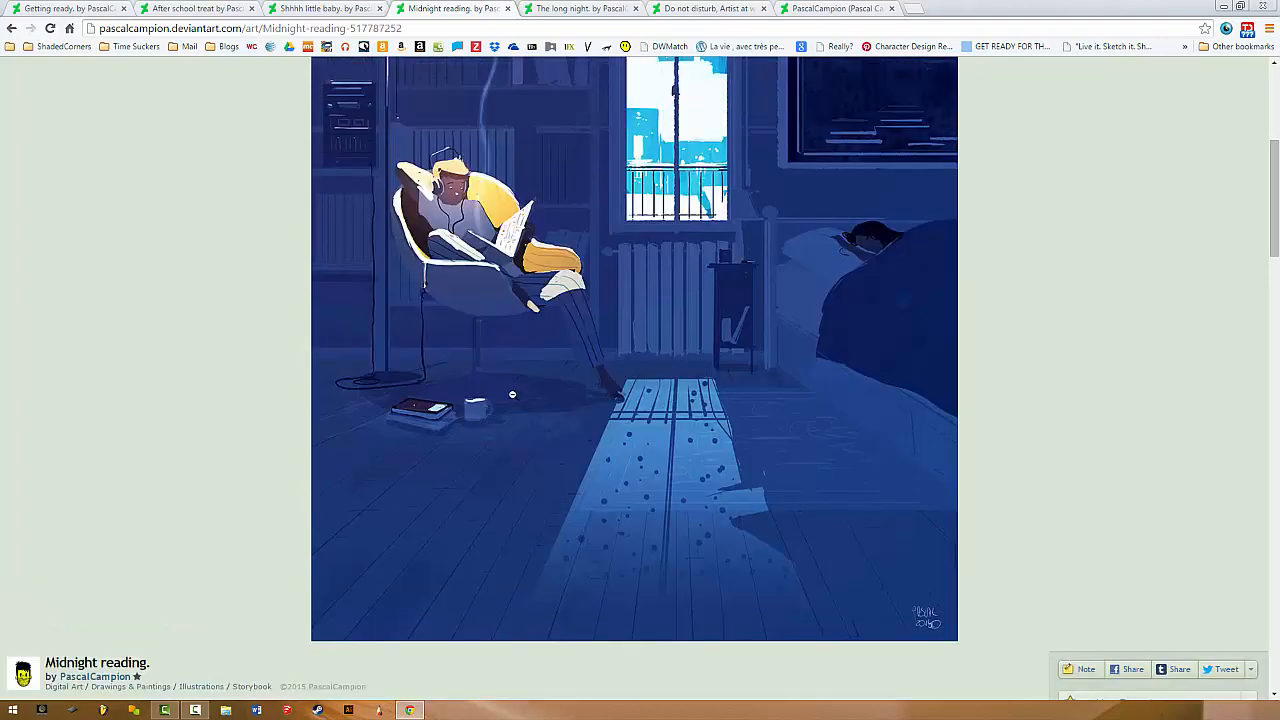
scroll(down, 3)
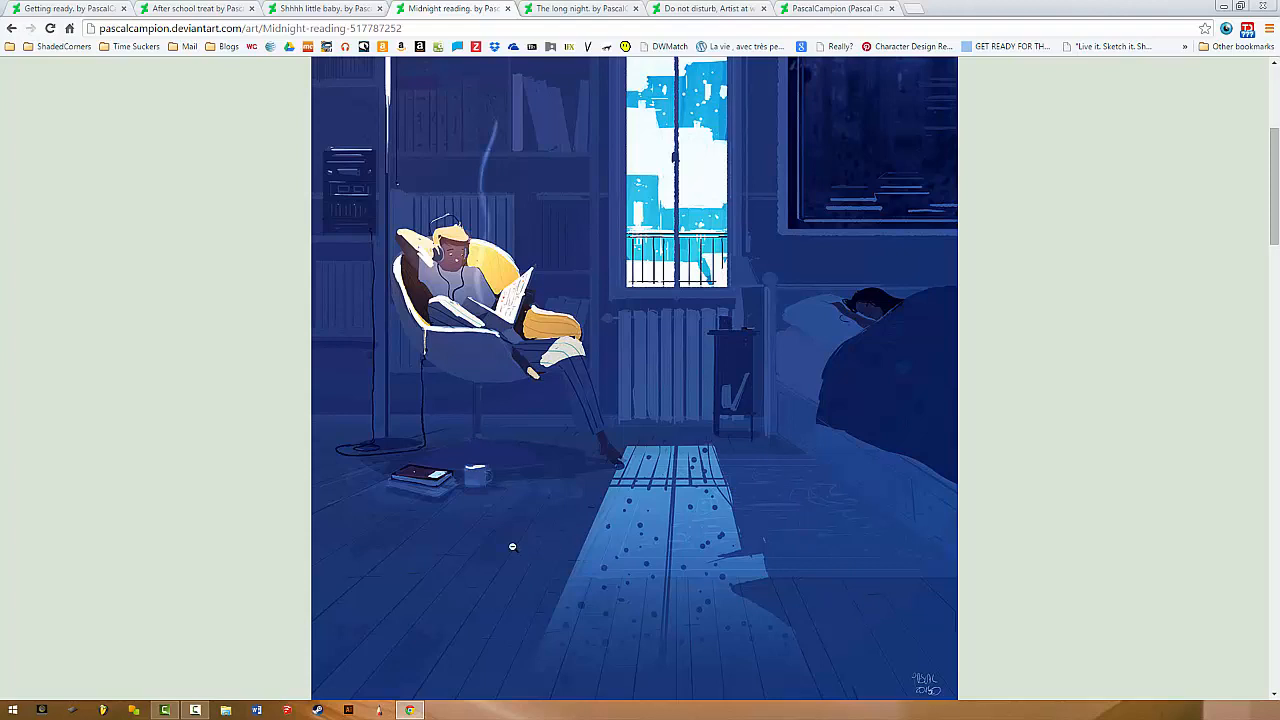
mouse_move(337, 544)
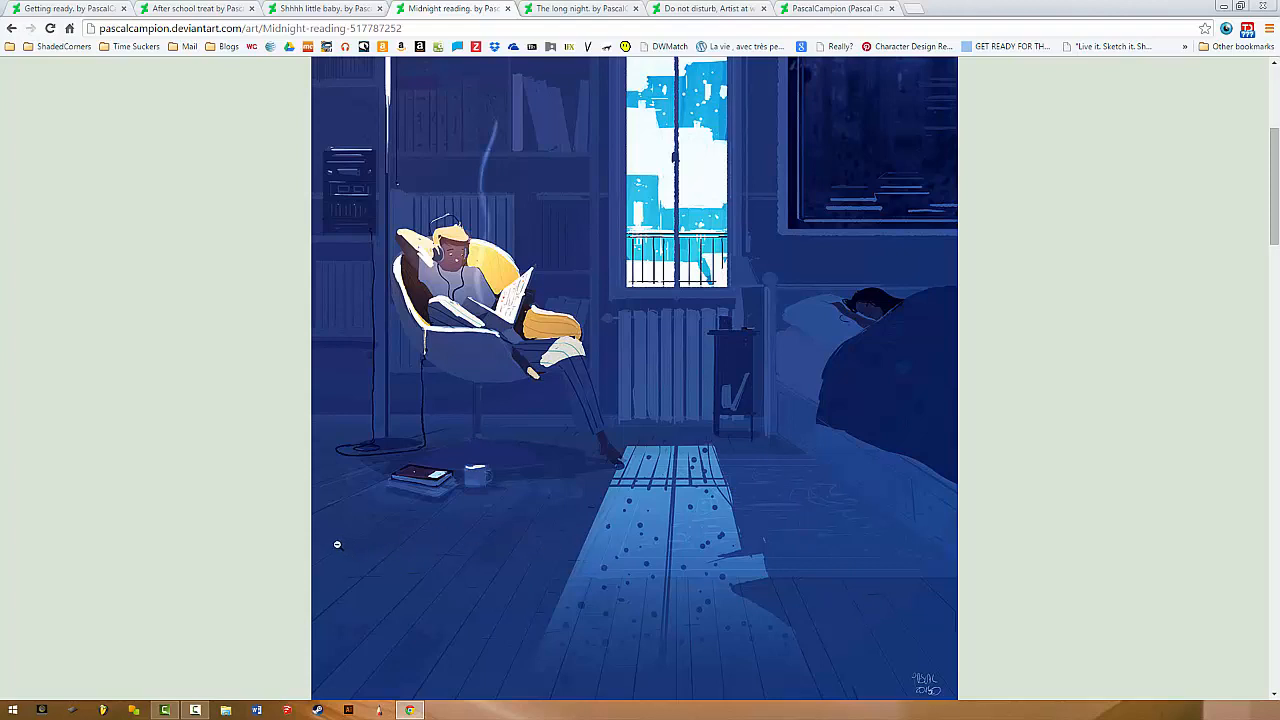
scroll(down, 3)
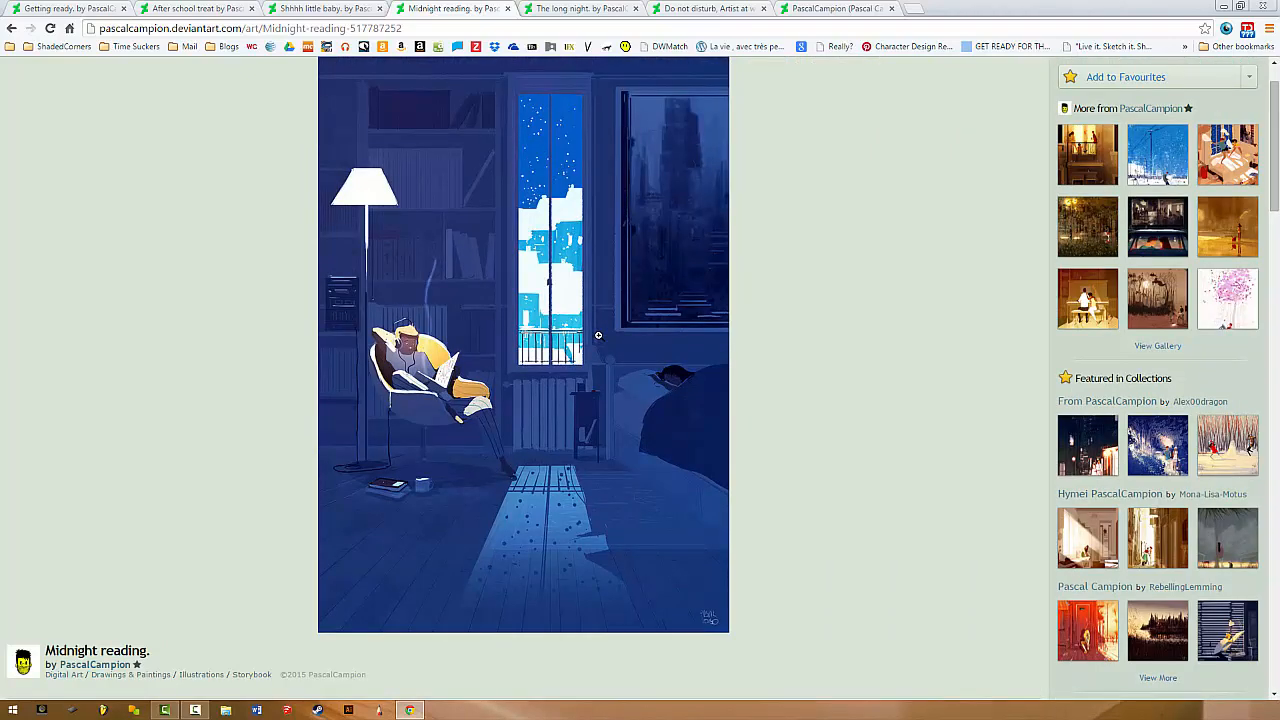
mouse_move(419, 599)
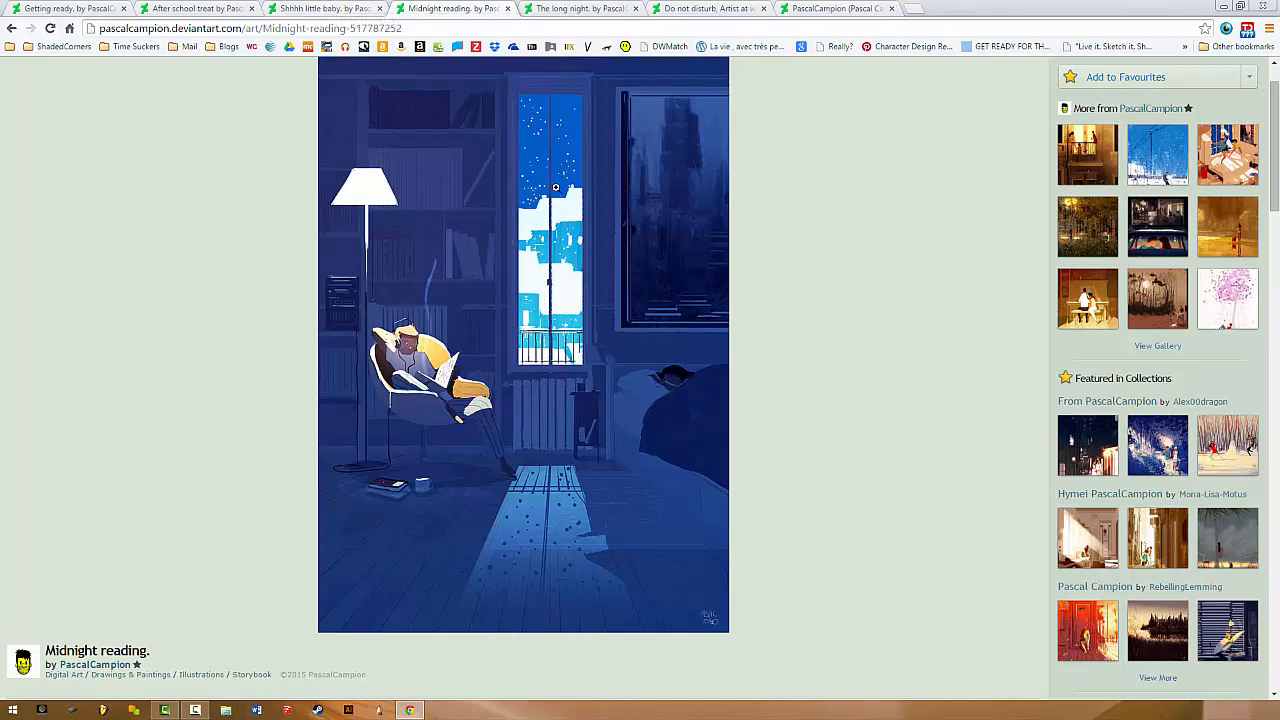
mouse_move(533, 442)
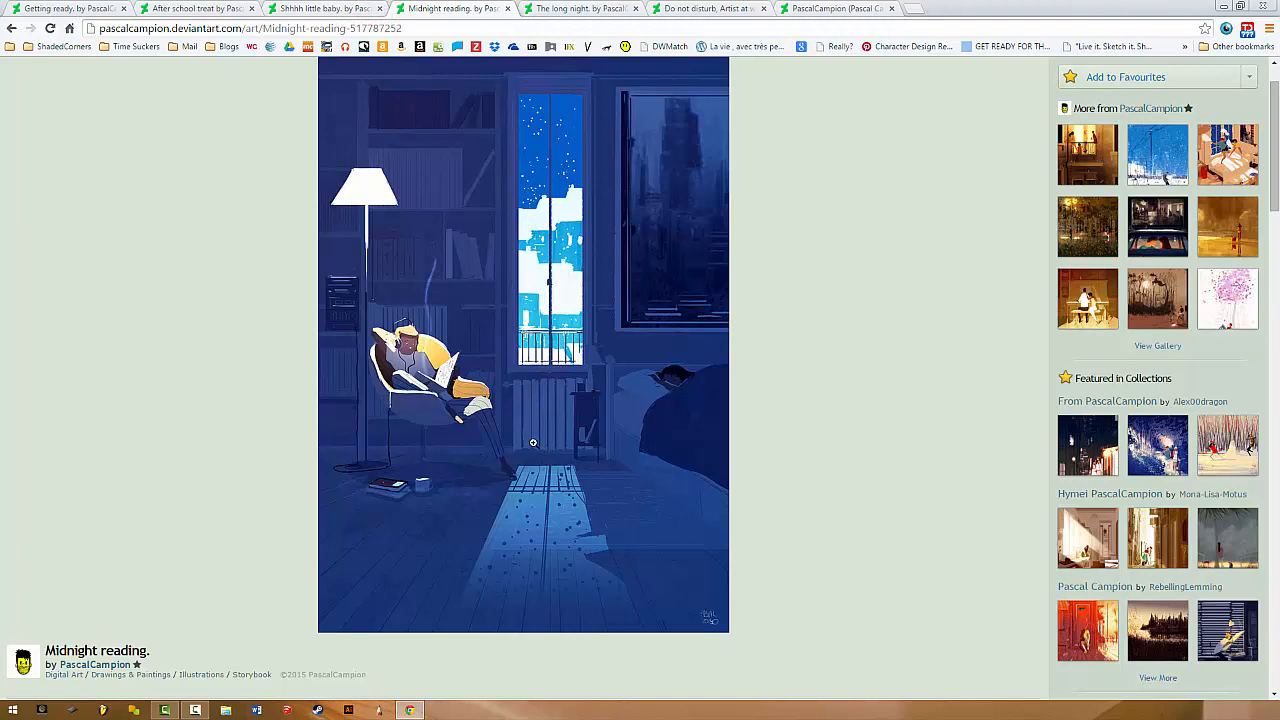
mouse_move(428, 331)
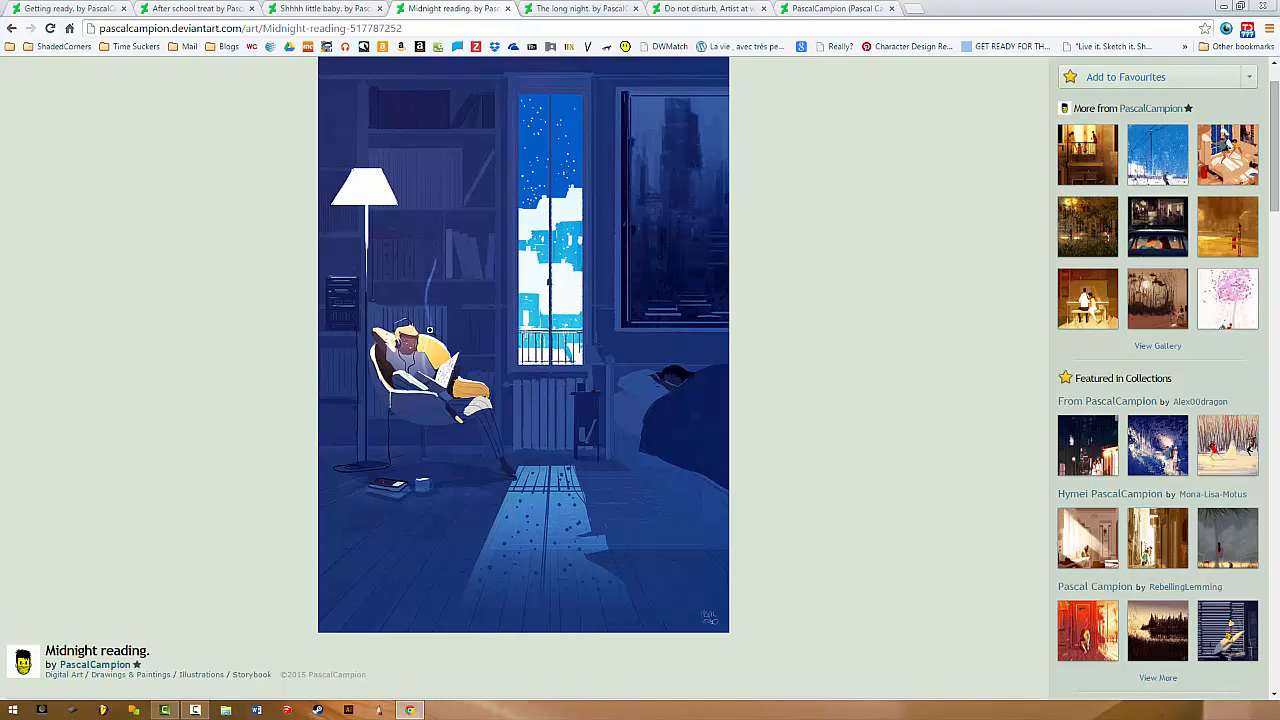
mouse_move(470, 400)
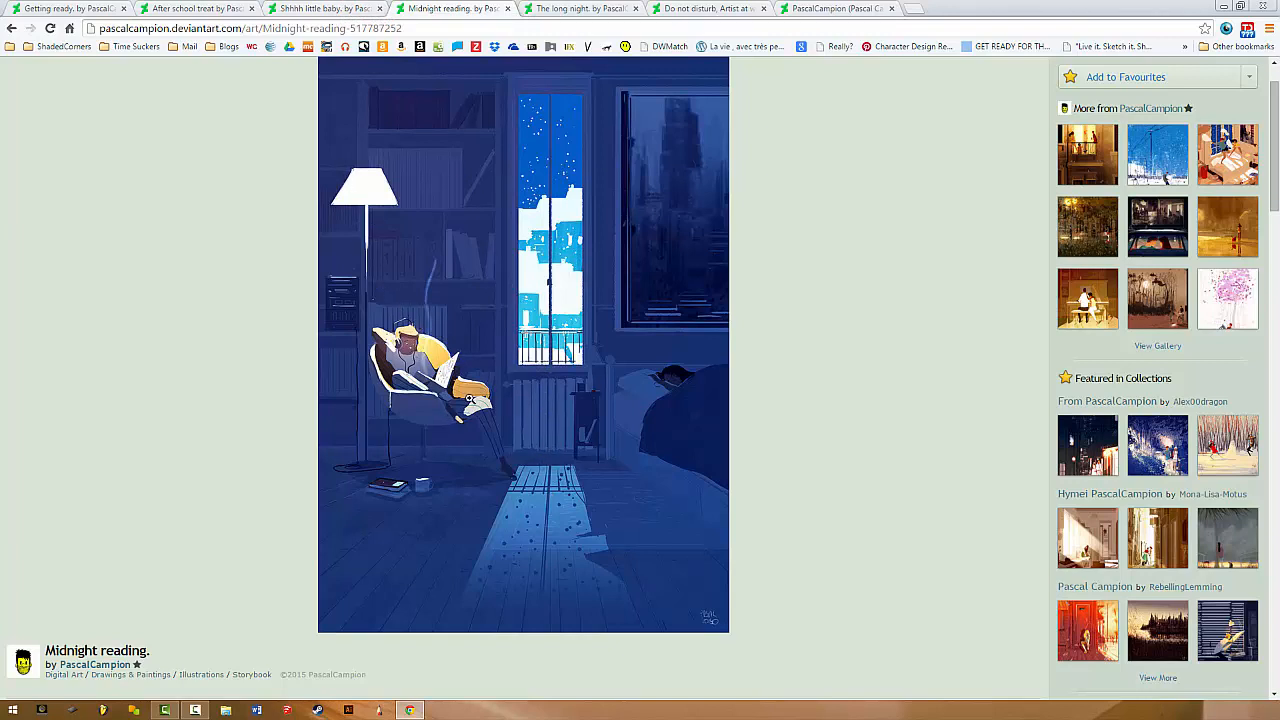
mouse_move(477, 368)
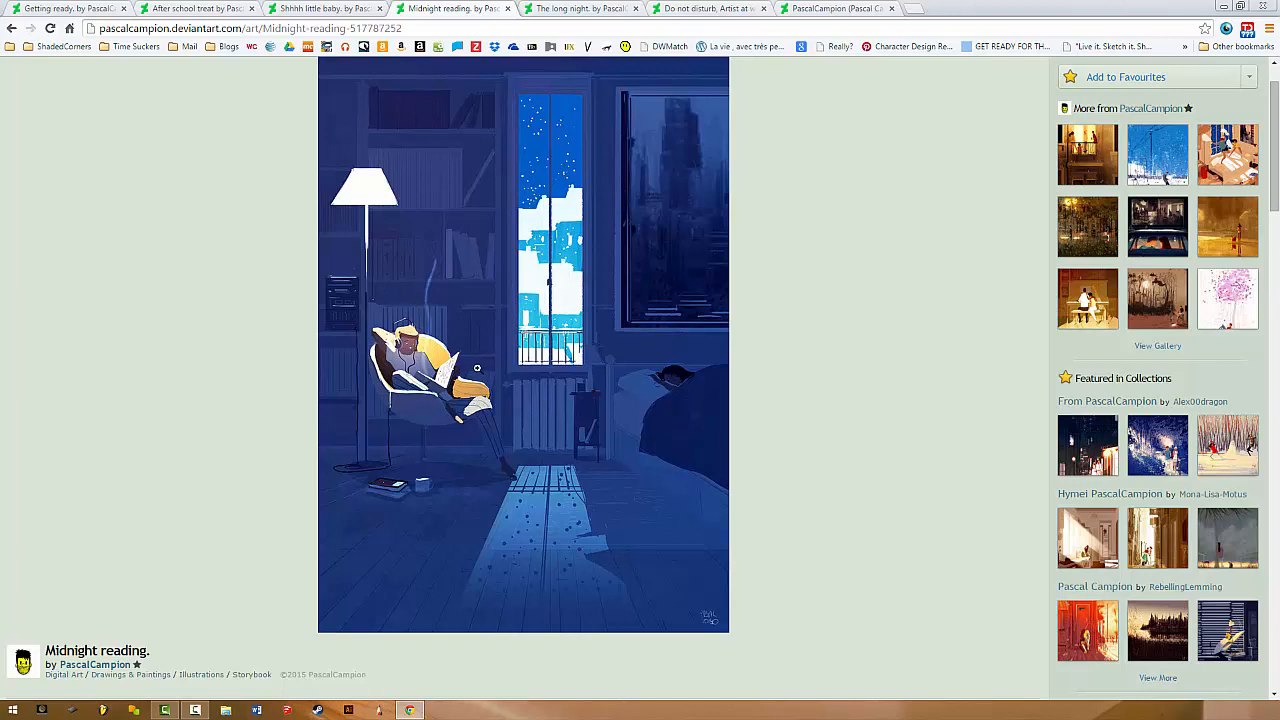
mouse_move(367, 288)
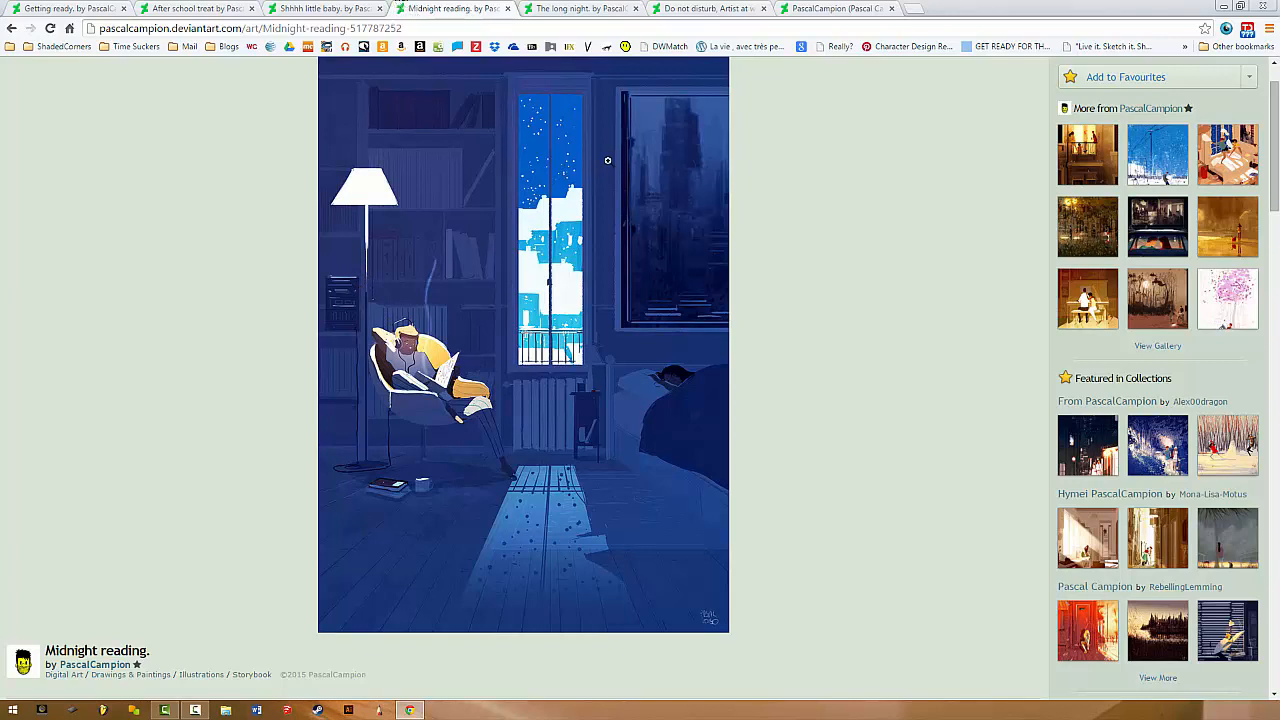
mouse_move(593, 313)
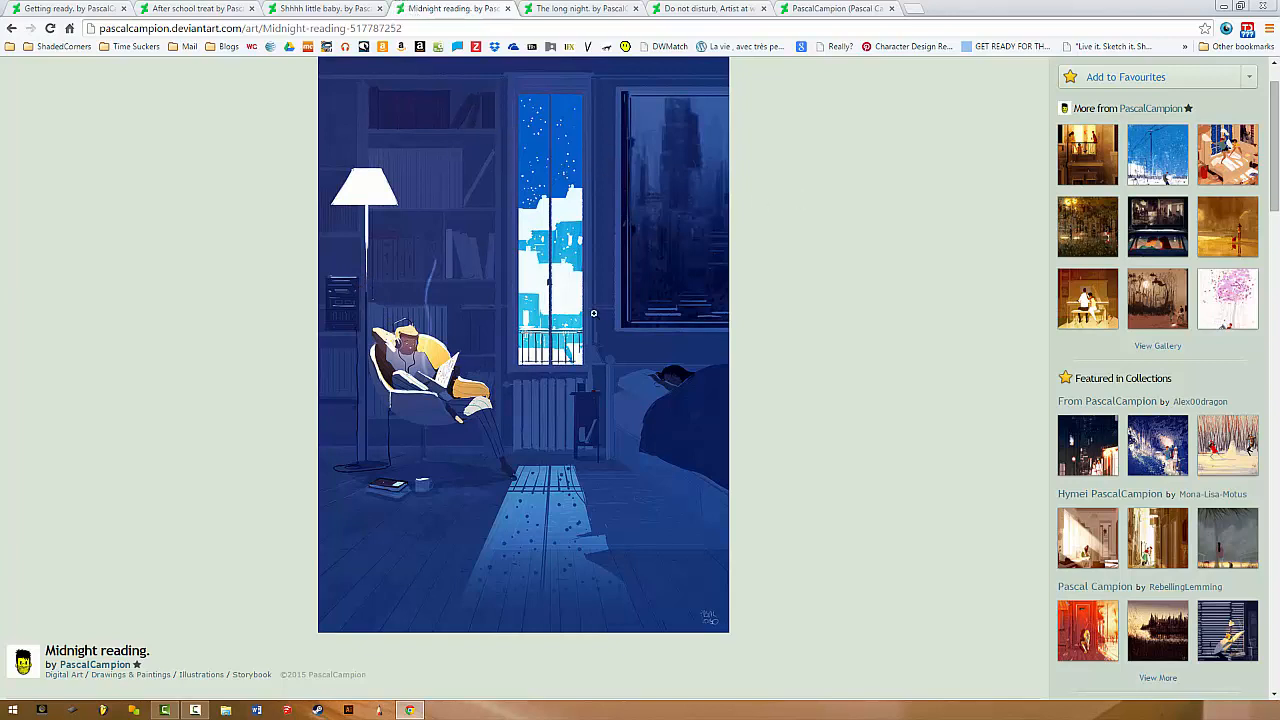
mouse_move(423, 335)
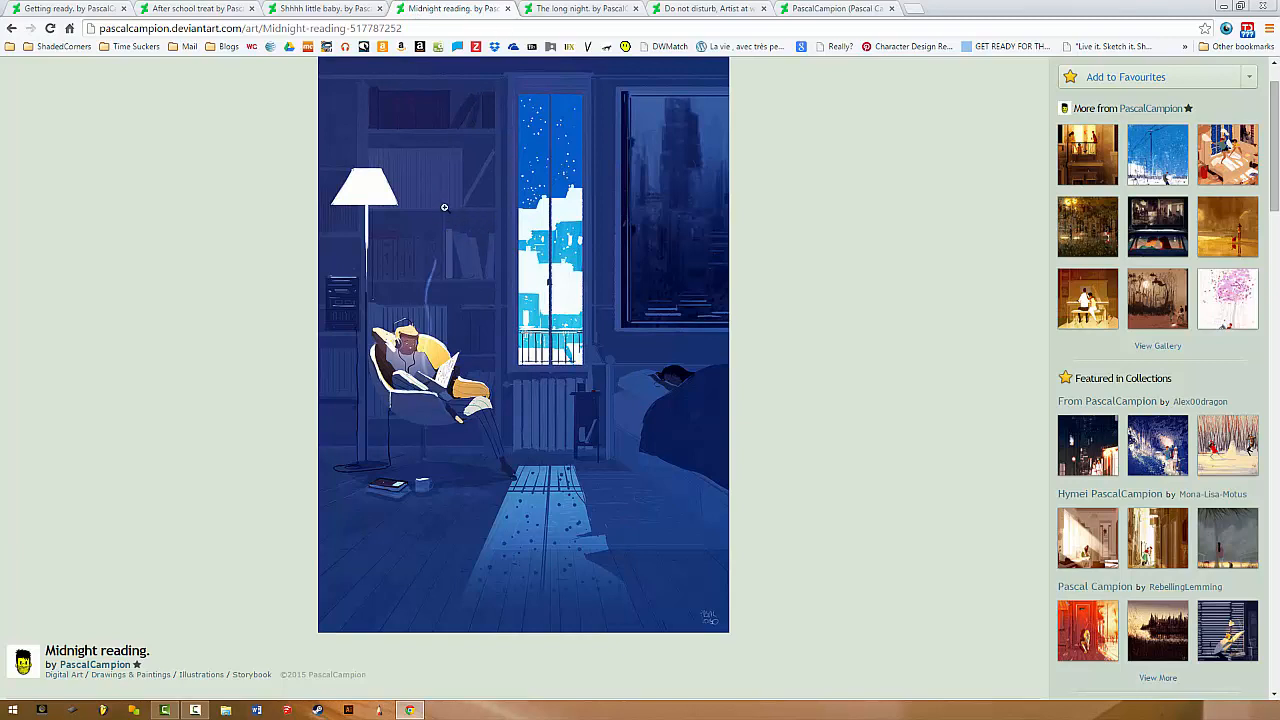
mouse_move(714, 182)
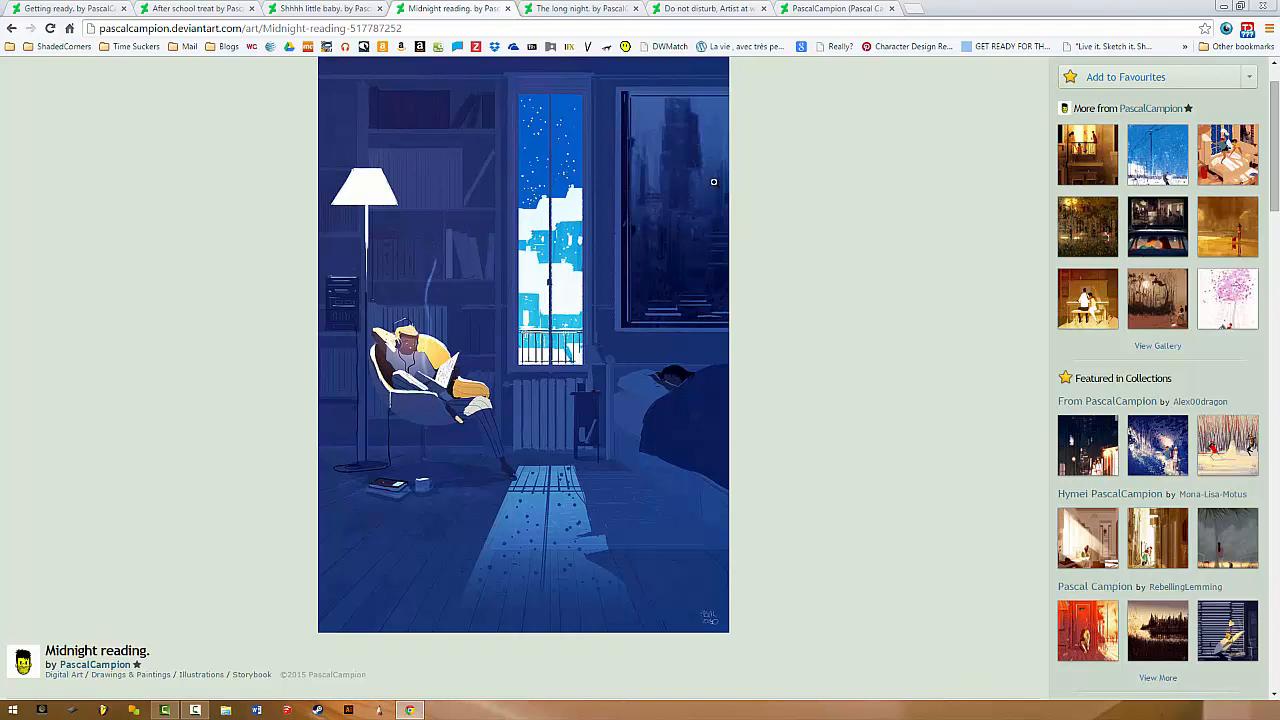
mouse_move(631, 284)
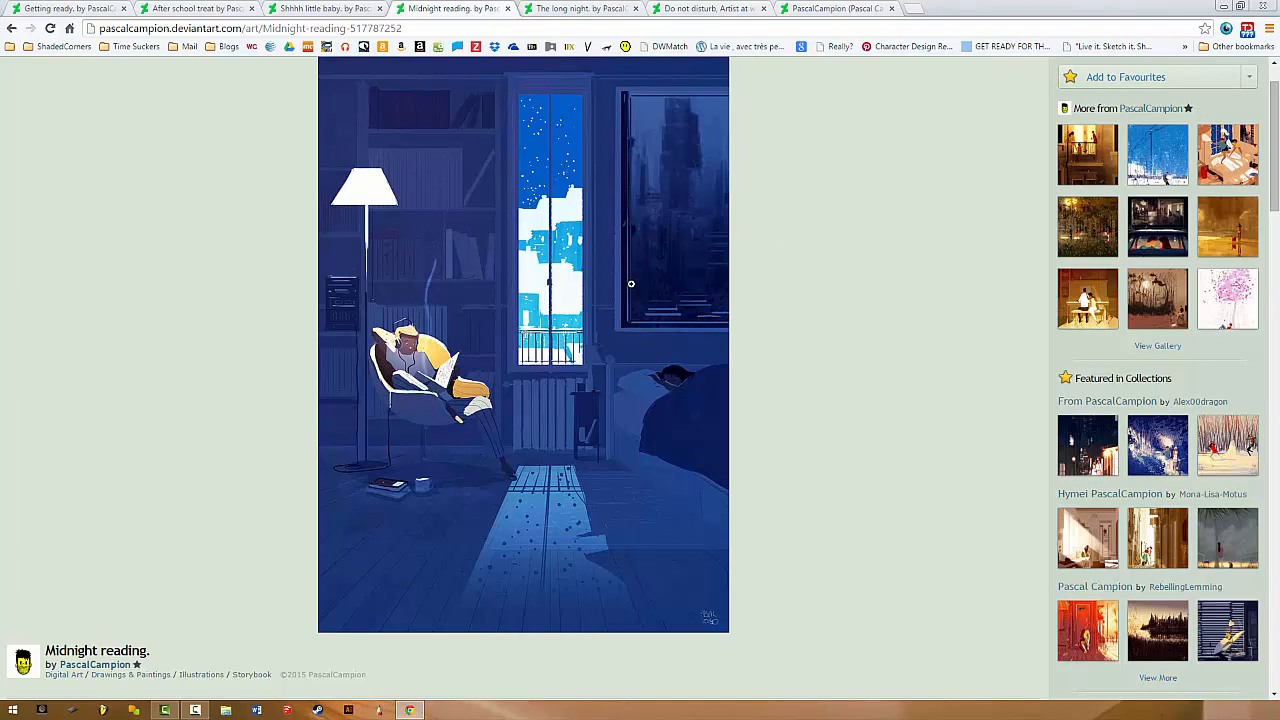
mouse_move(447, 225)
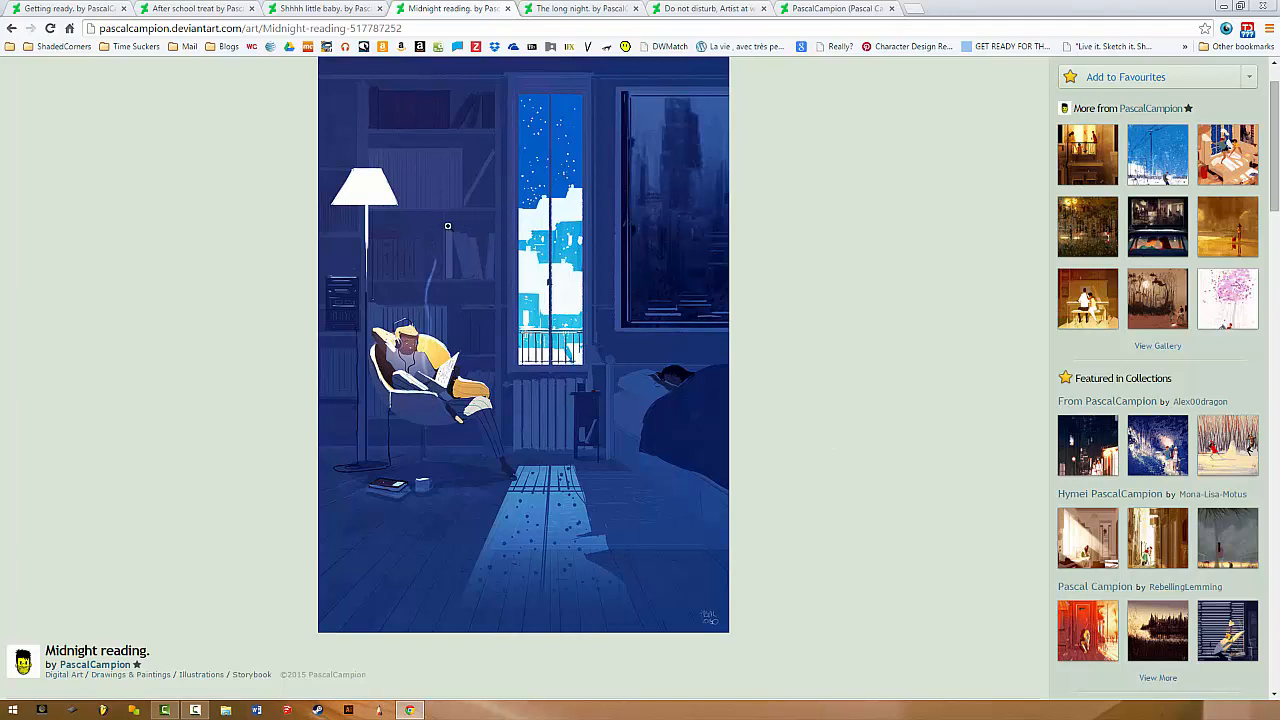
mouse_move(293, 6)
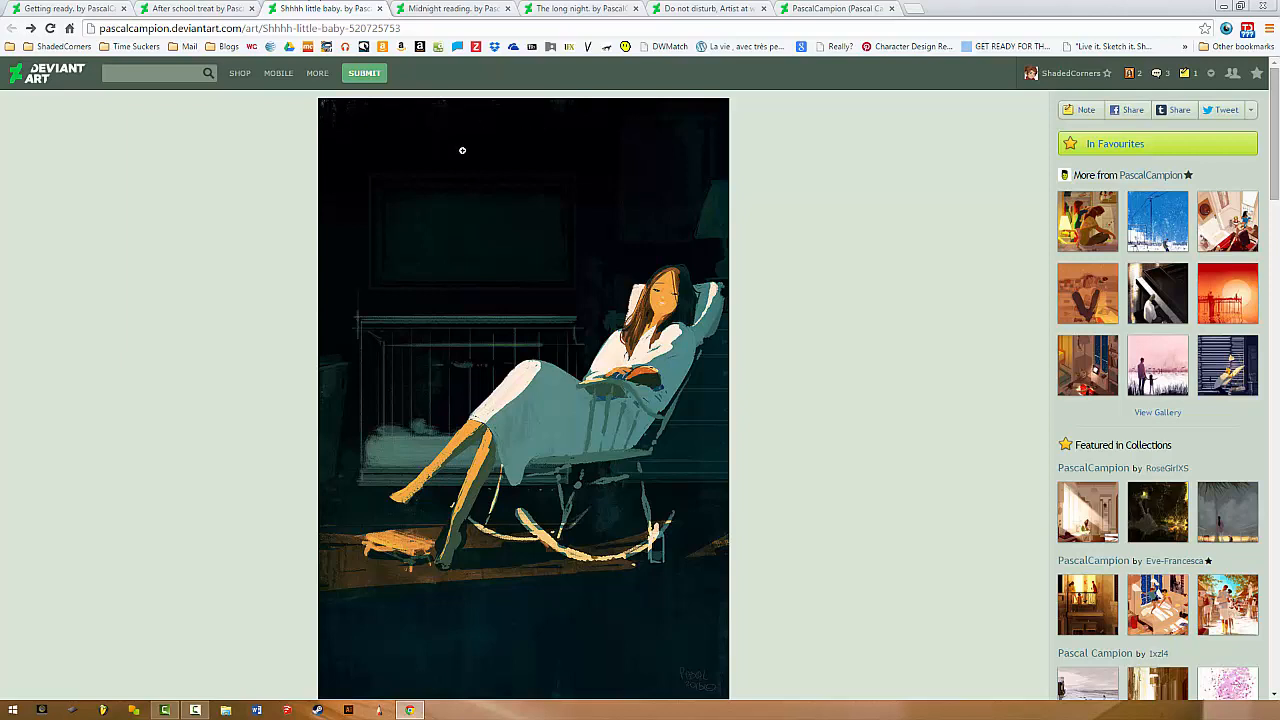
mouse_move(761, 465)
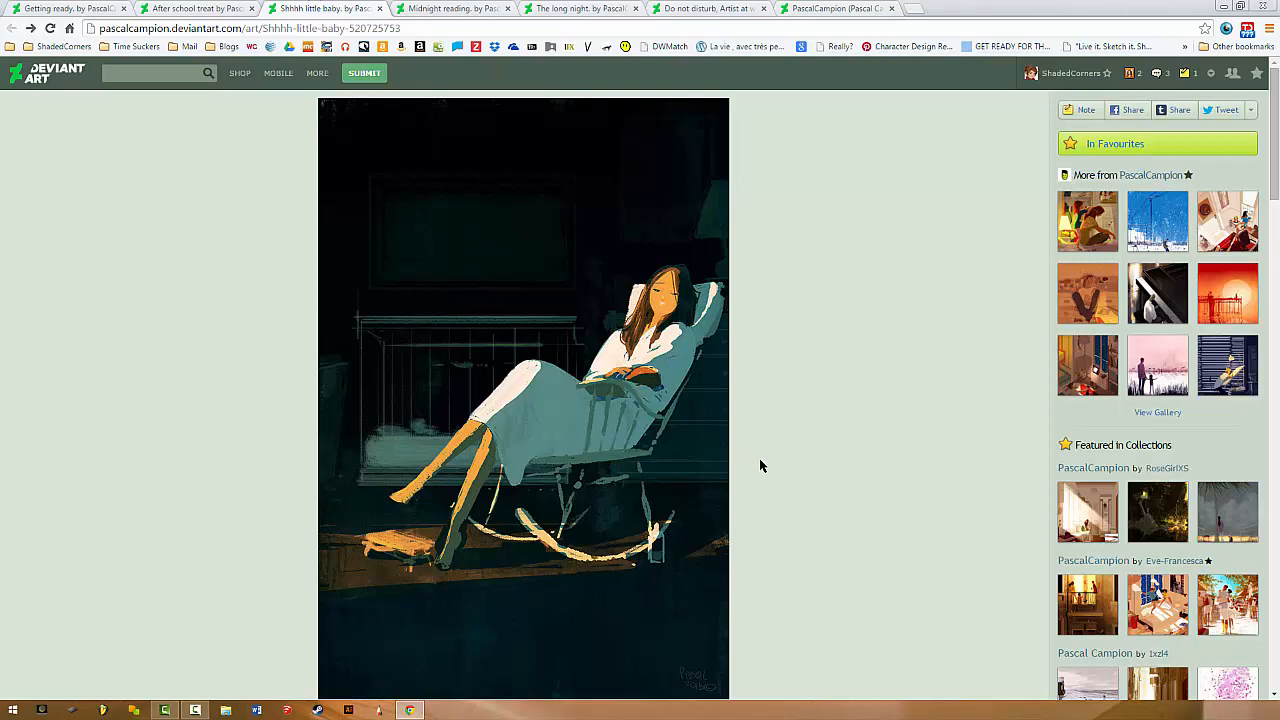
mouse_move(744, 506)
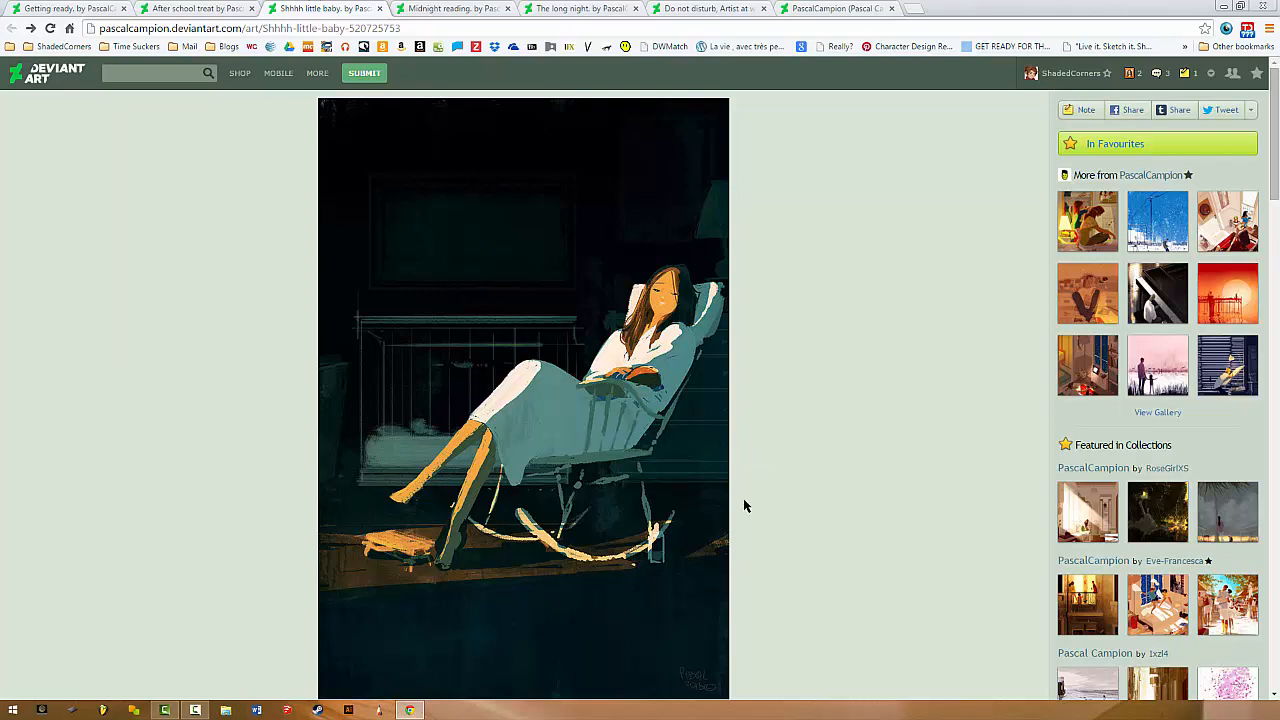
mouse_move(523, 396)
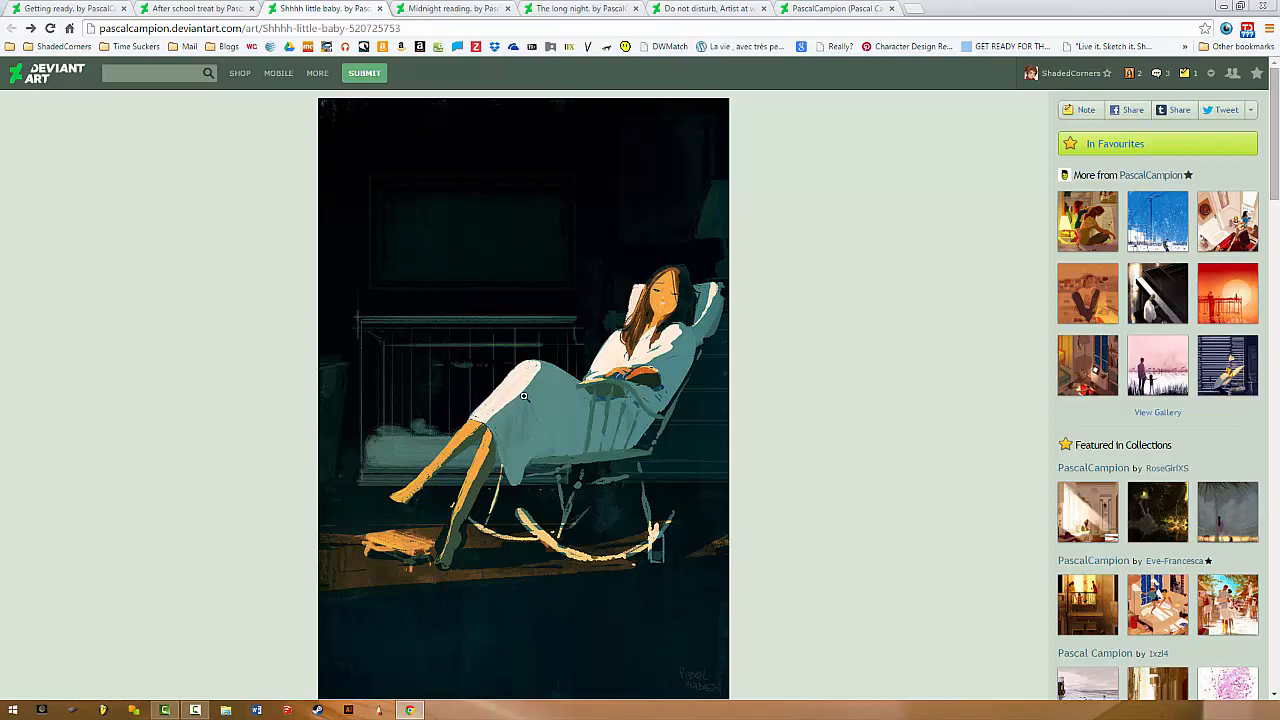
mouse_move(596, 581)
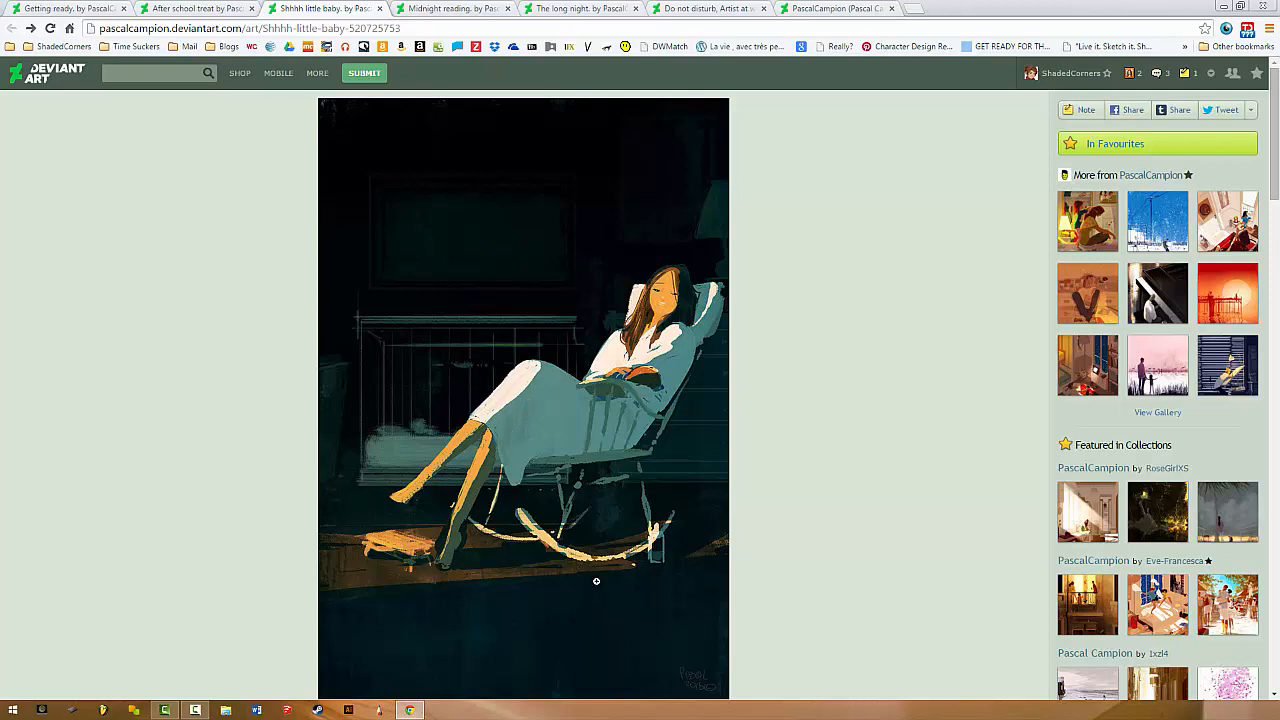
mouse_move(600, 391)
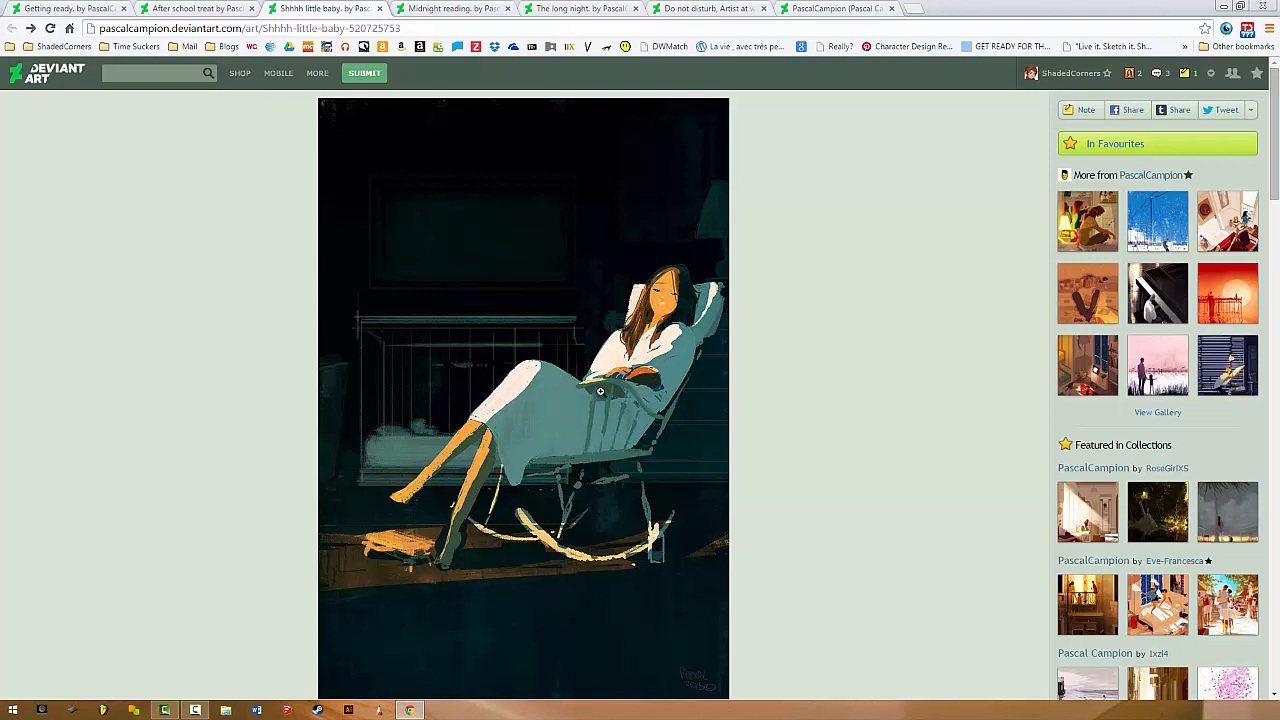
mouse_move(512, 261)
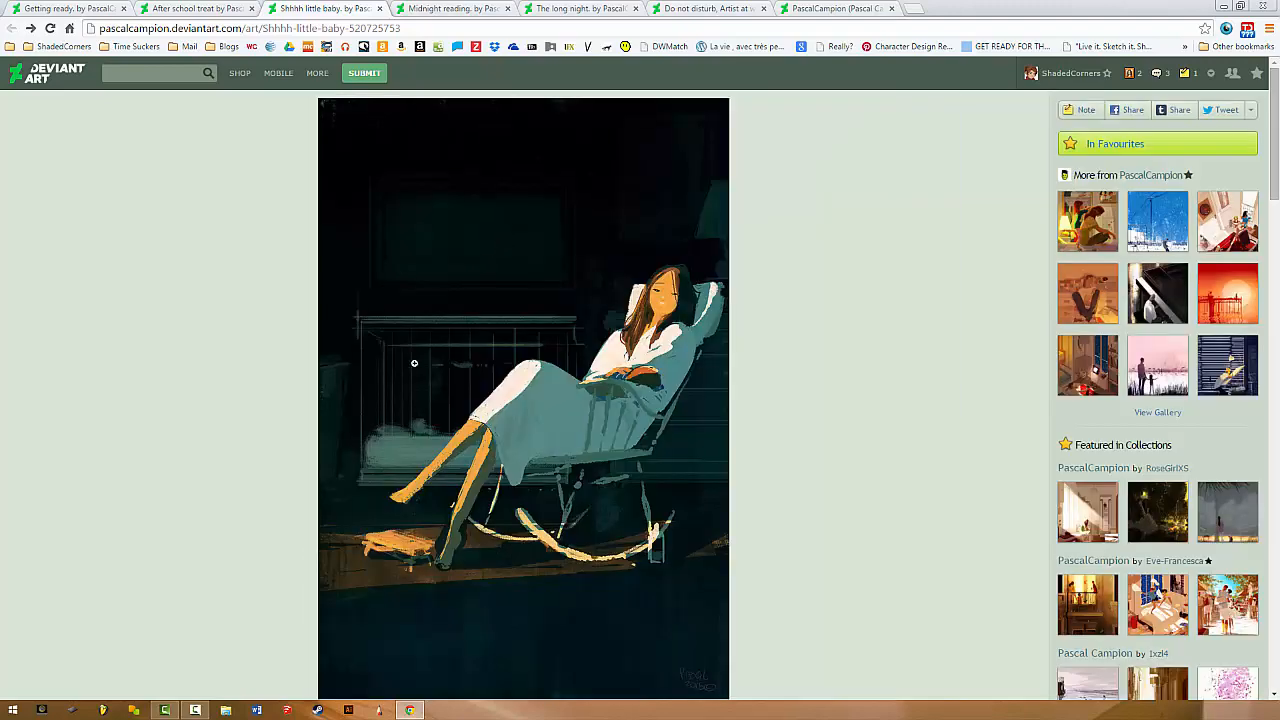
mouse_move(347, 269)
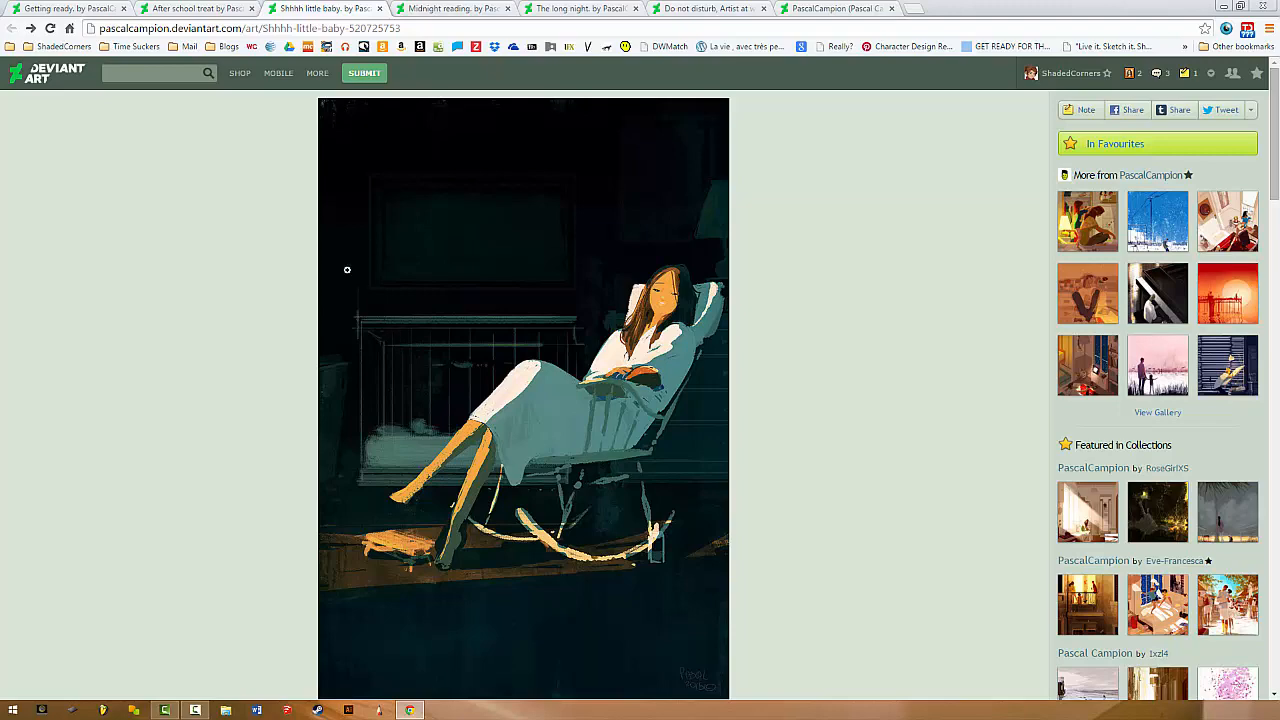
scroll(down, 3)
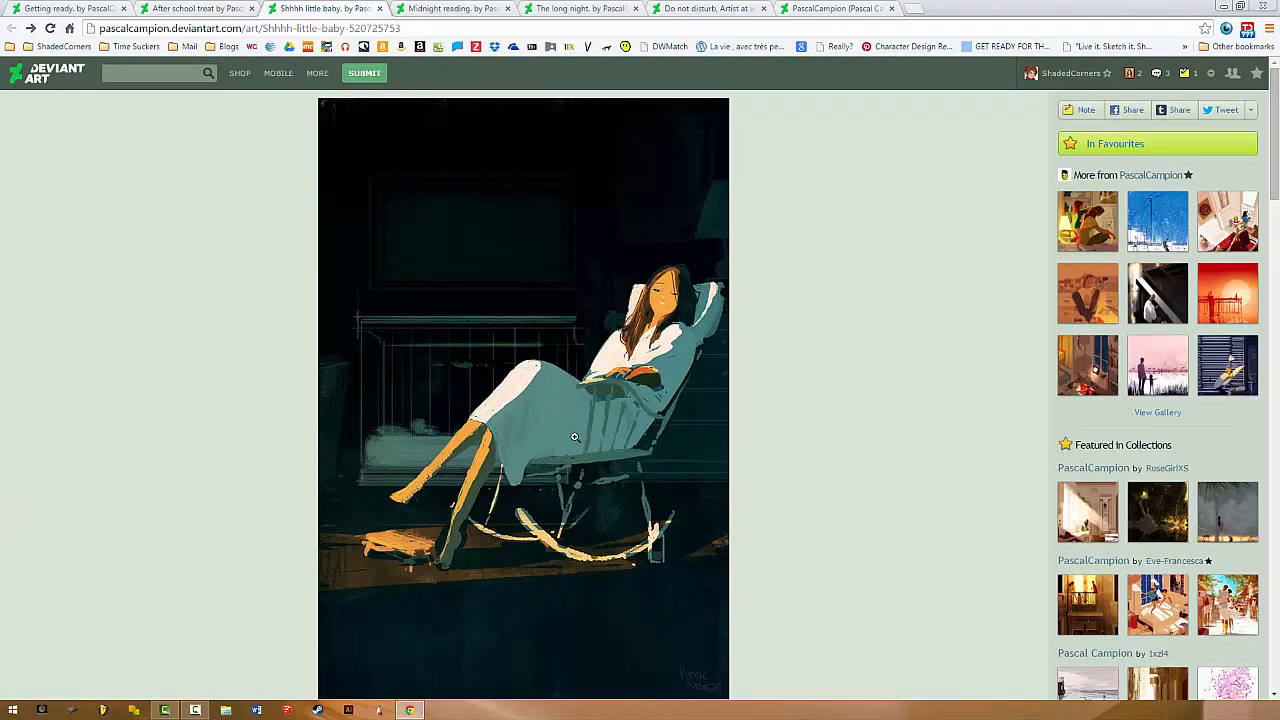
mouse_move(535, 231)
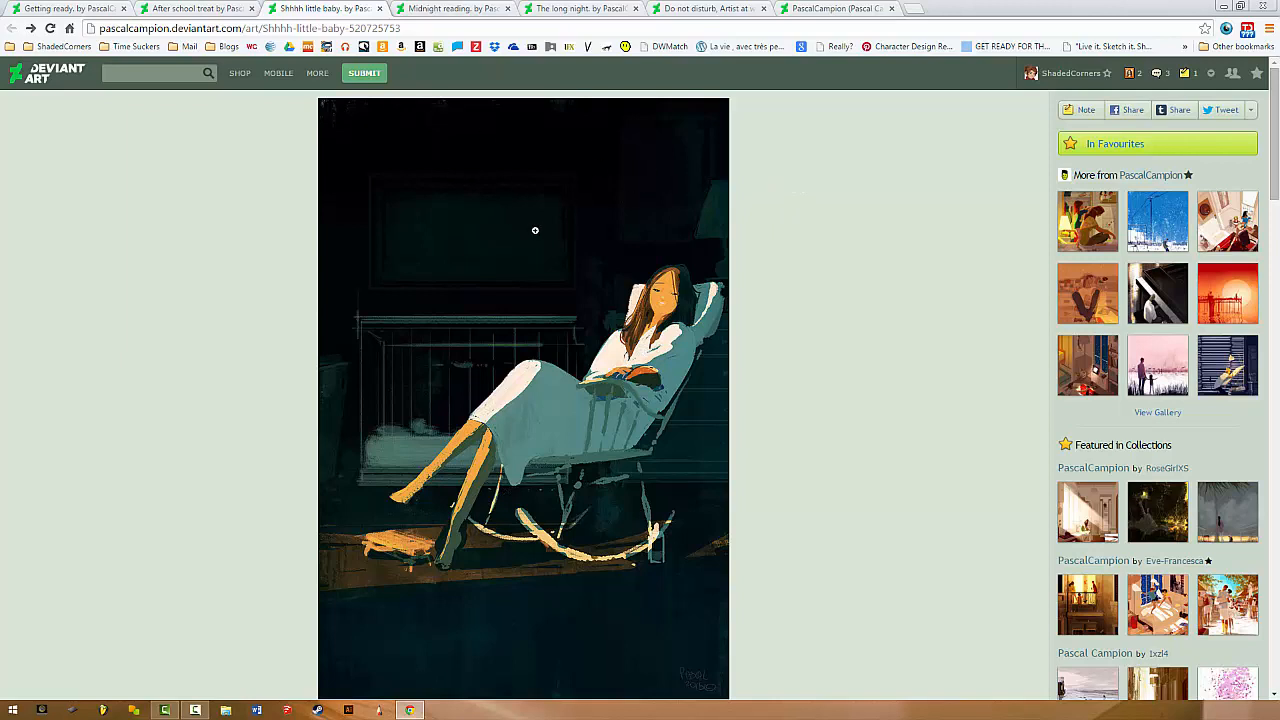
mouse_move(623, 239)
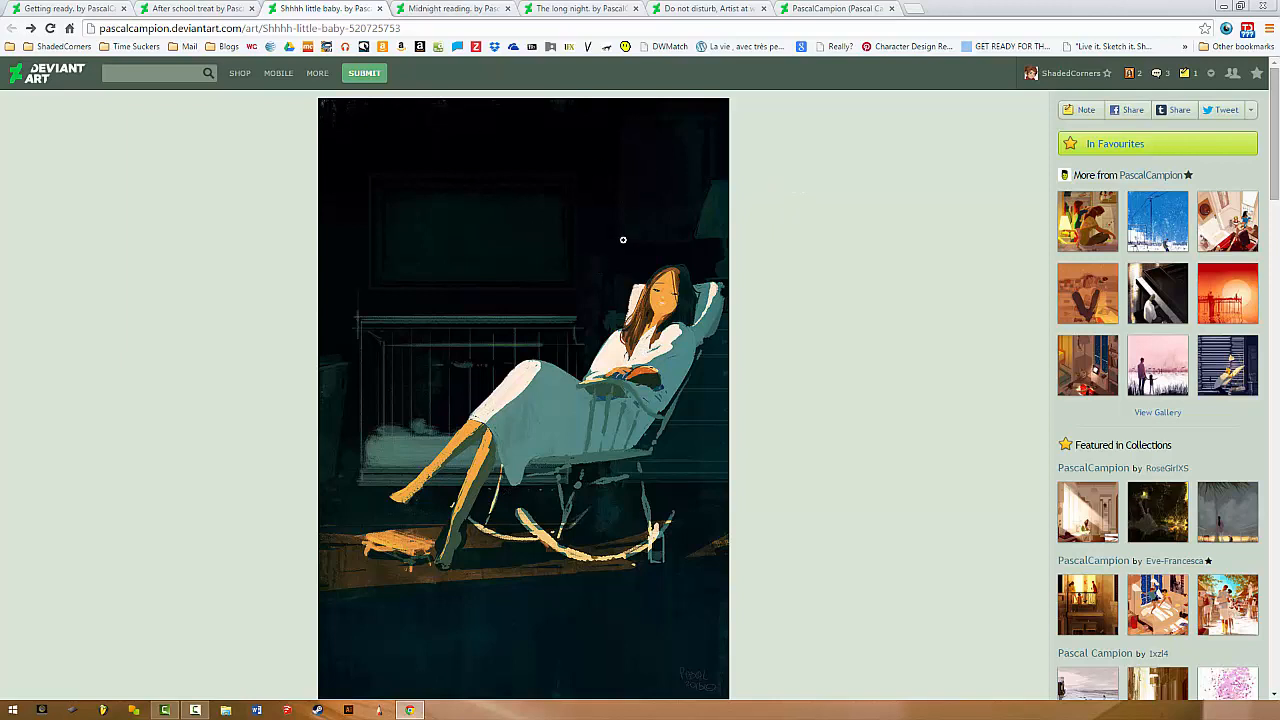
mouse_move(649, 245)
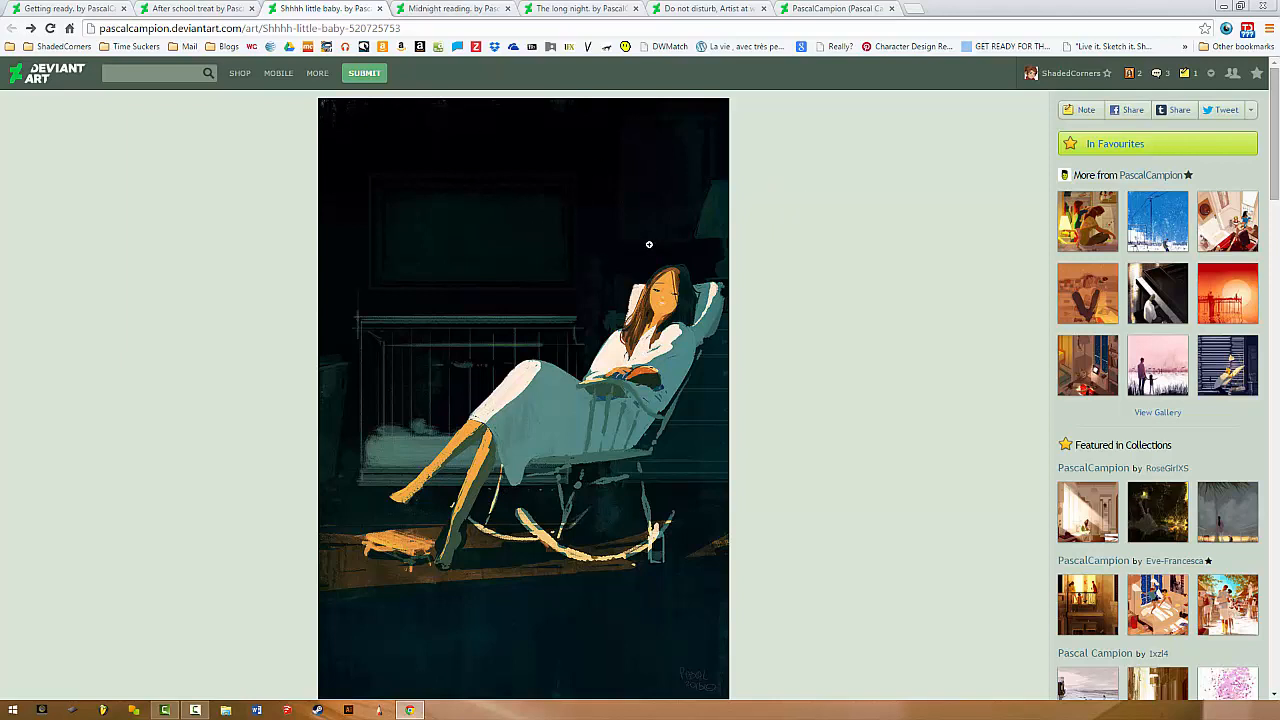
scroll(down, 3)
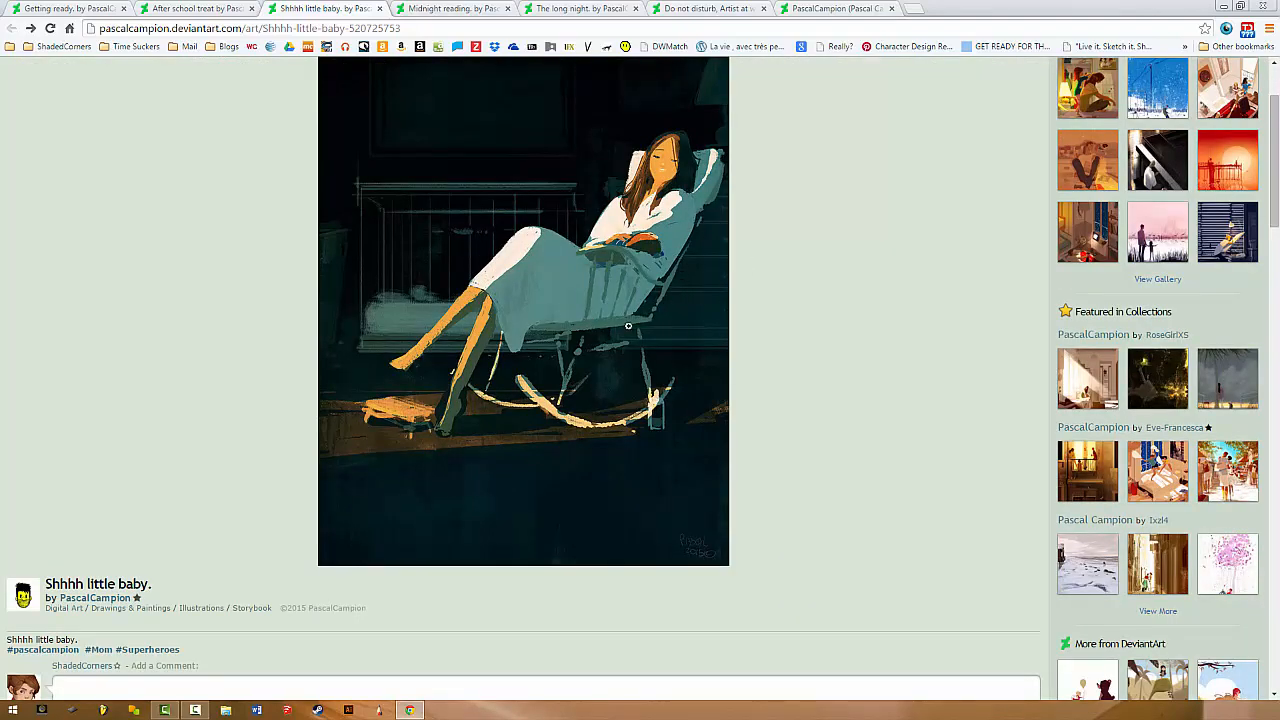
mouse_move(400, 424)
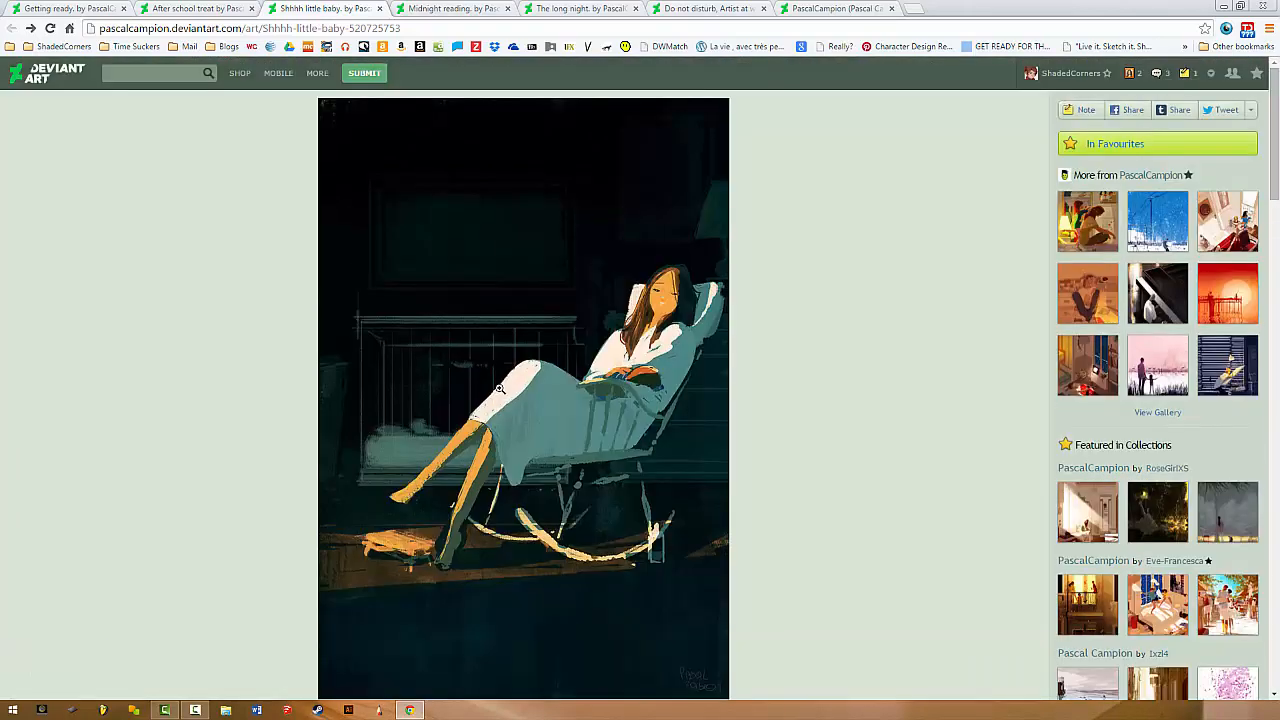
mouse_move(754, 208)
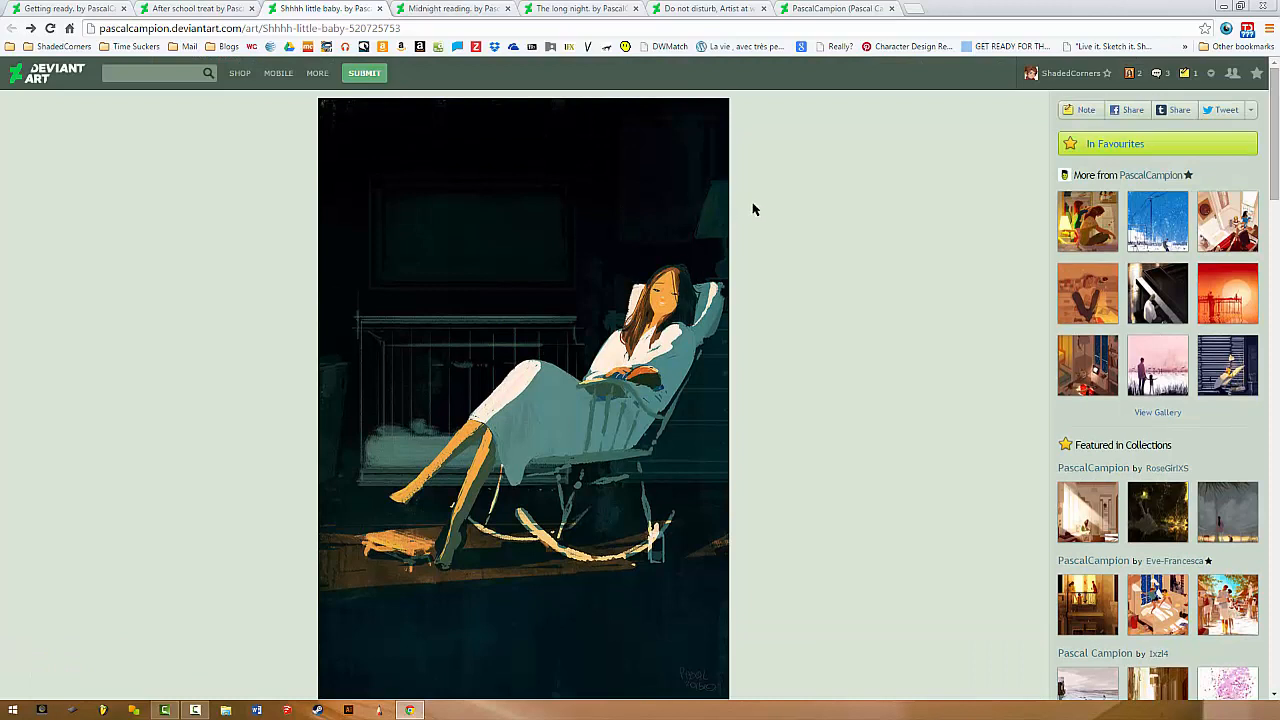
mouse_move(550, 286)
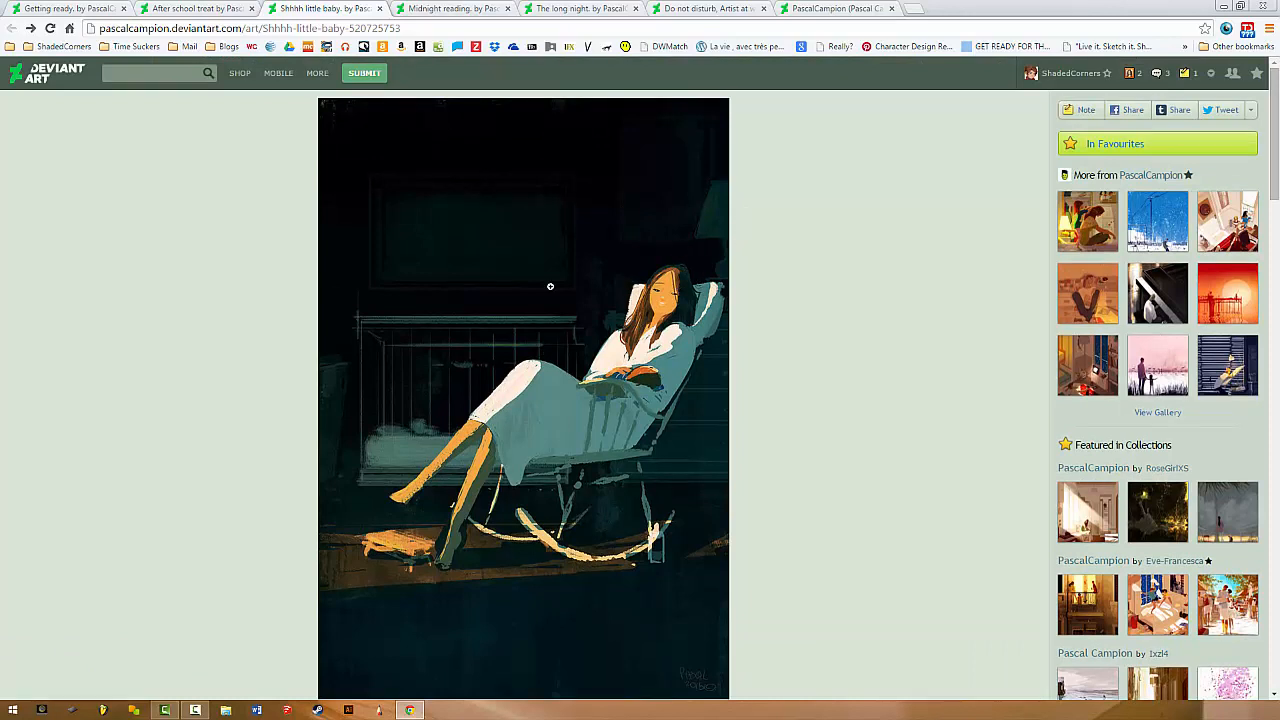
mouse_move(632, 312)
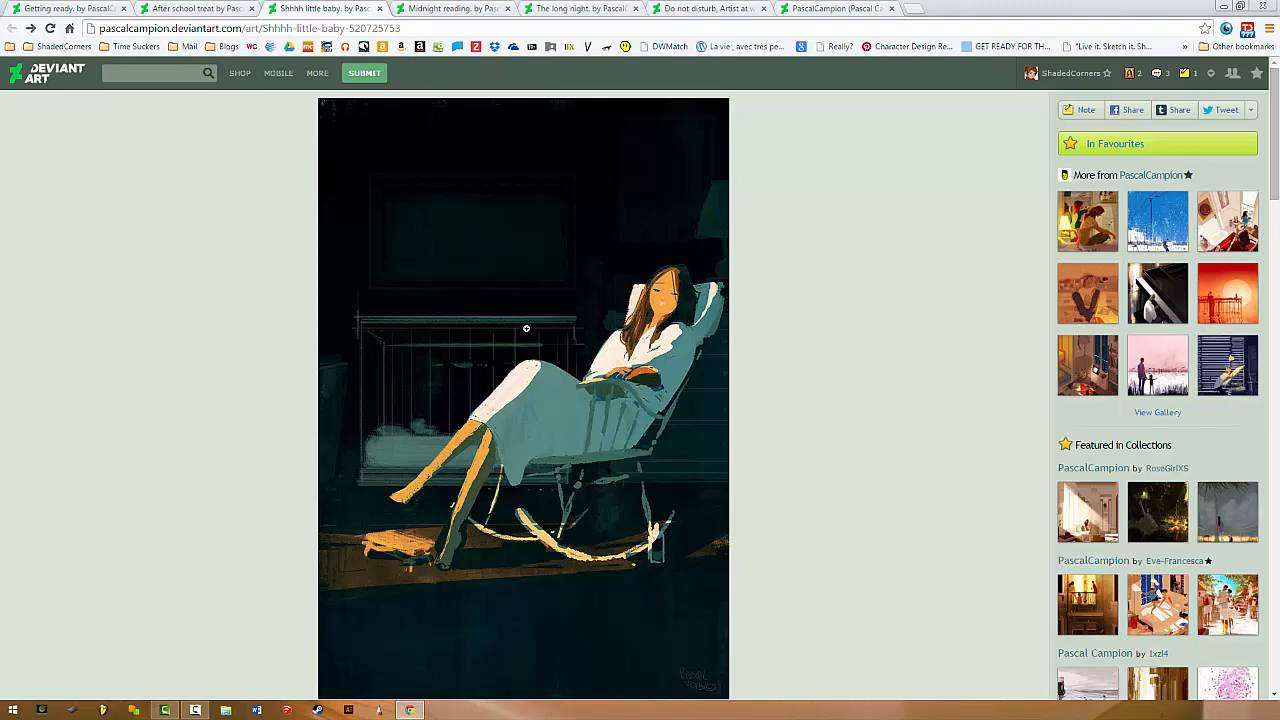
mouse_move(391, 506)
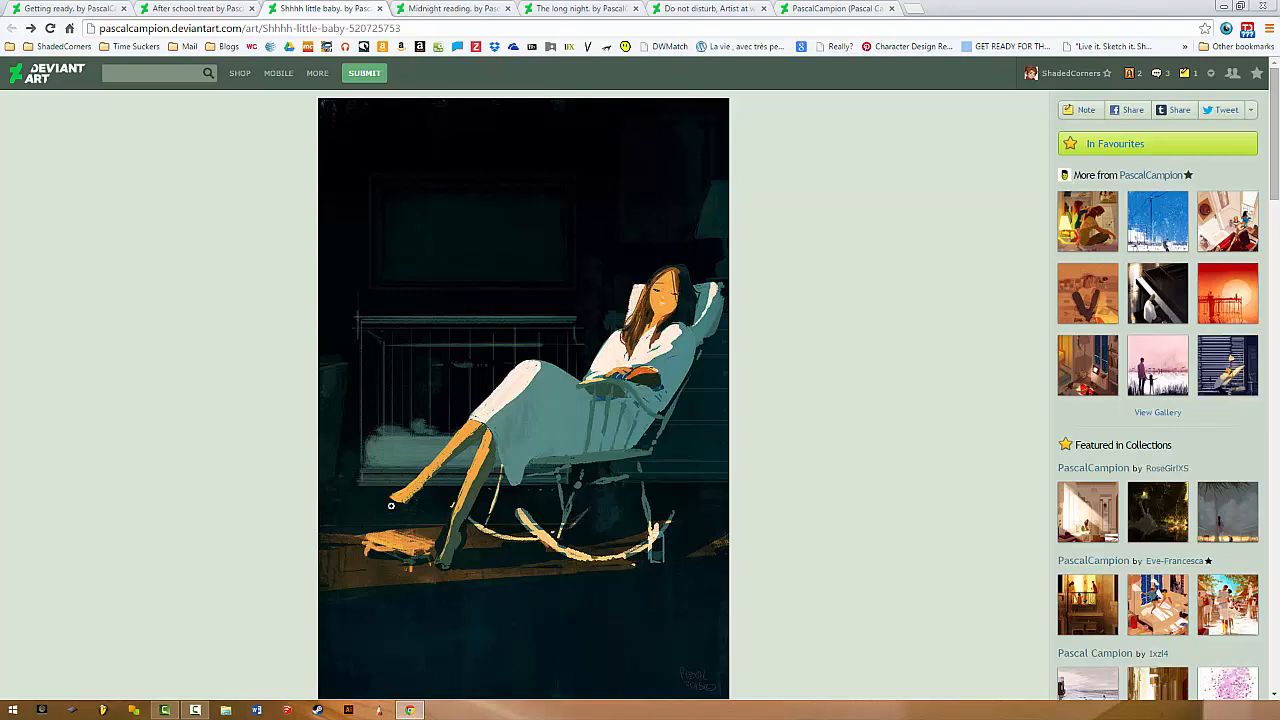
click(523, 400)
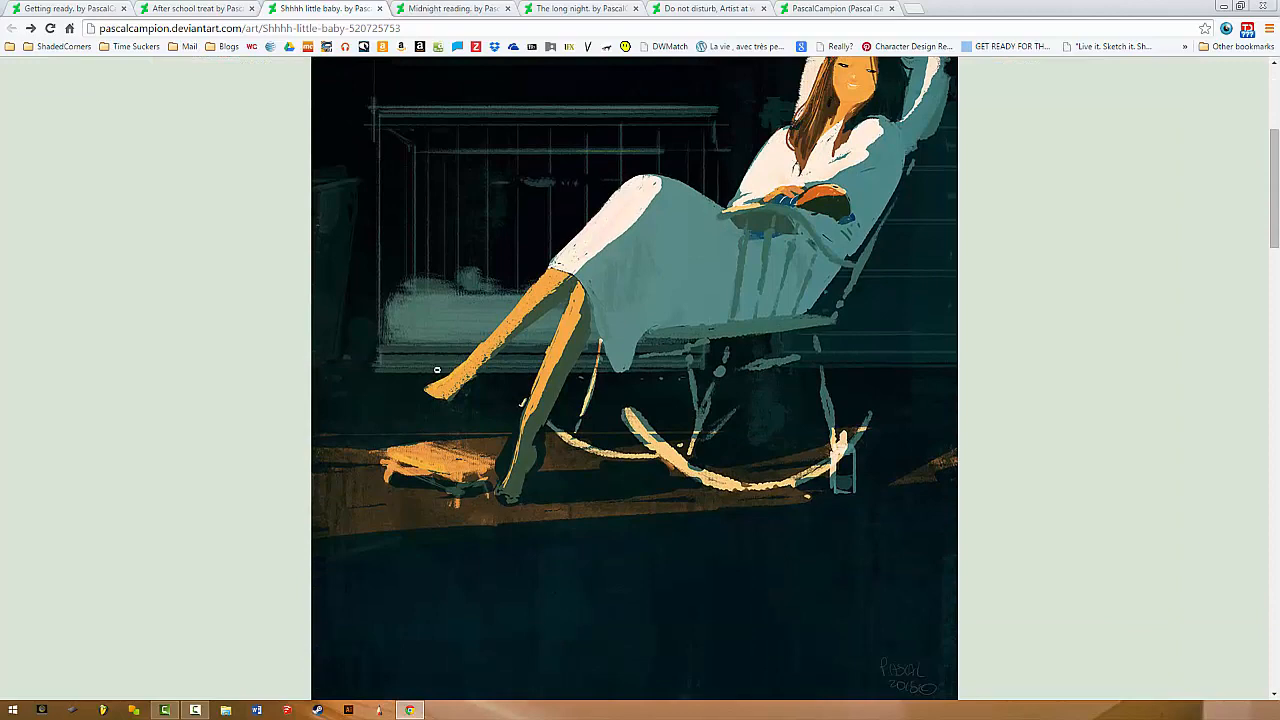
mouse_move(777, 424)
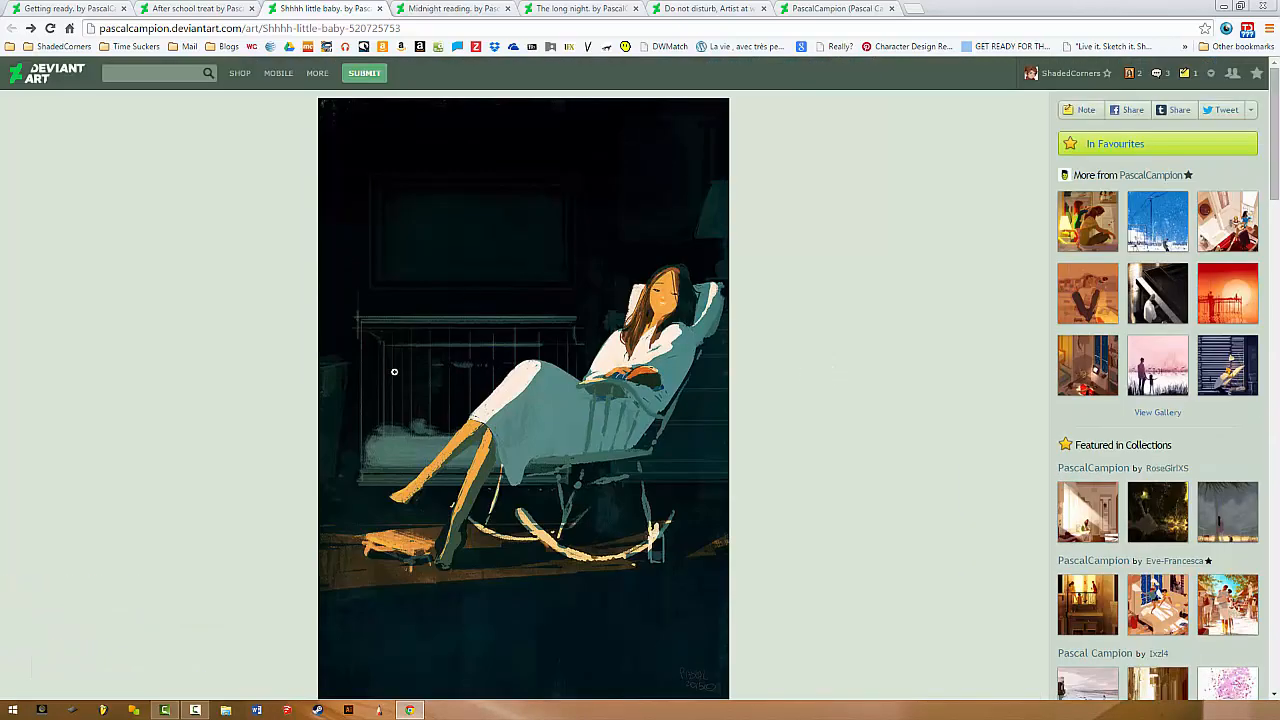
mouse_move(560, 370)
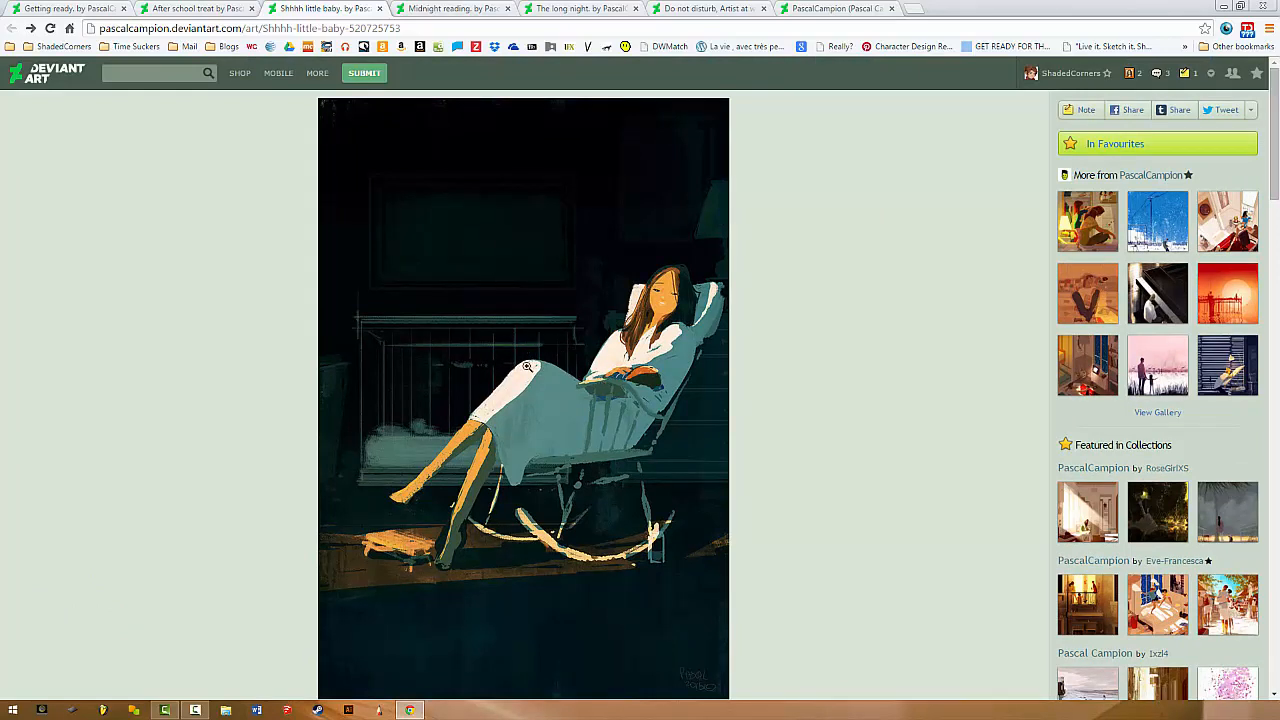
mouse_move(497, 339)
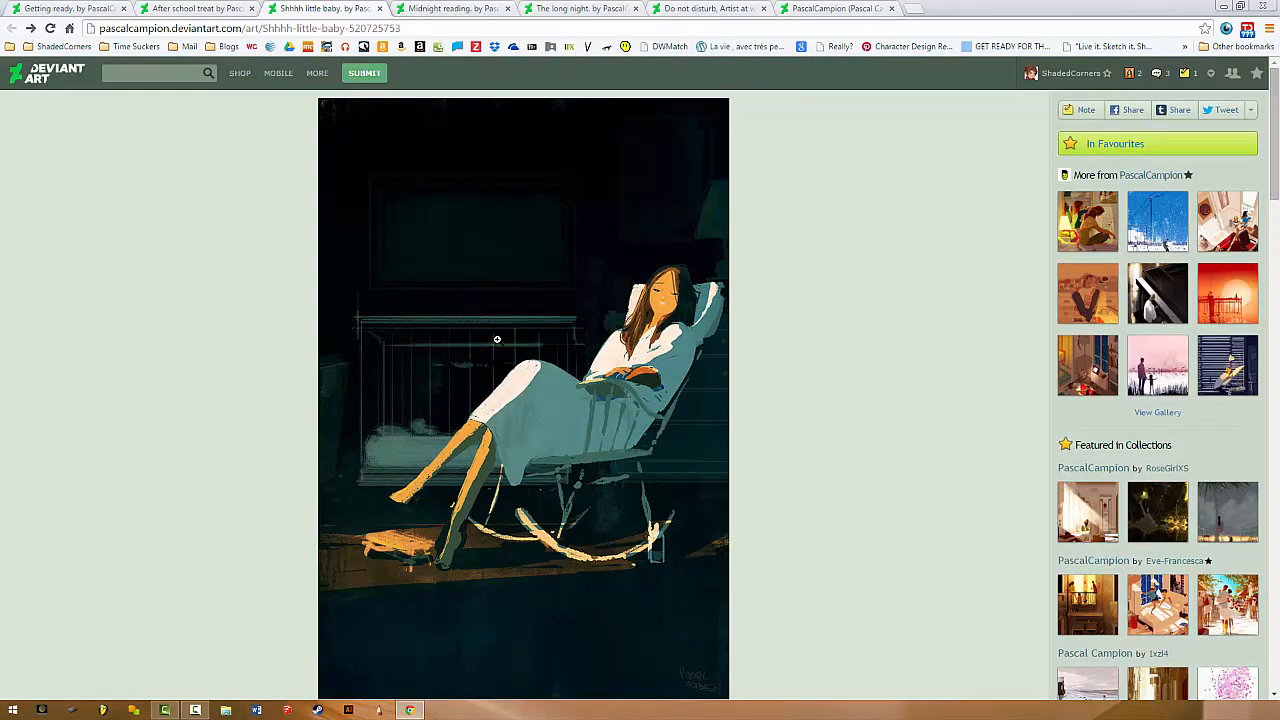
mouse_move(674, 416)
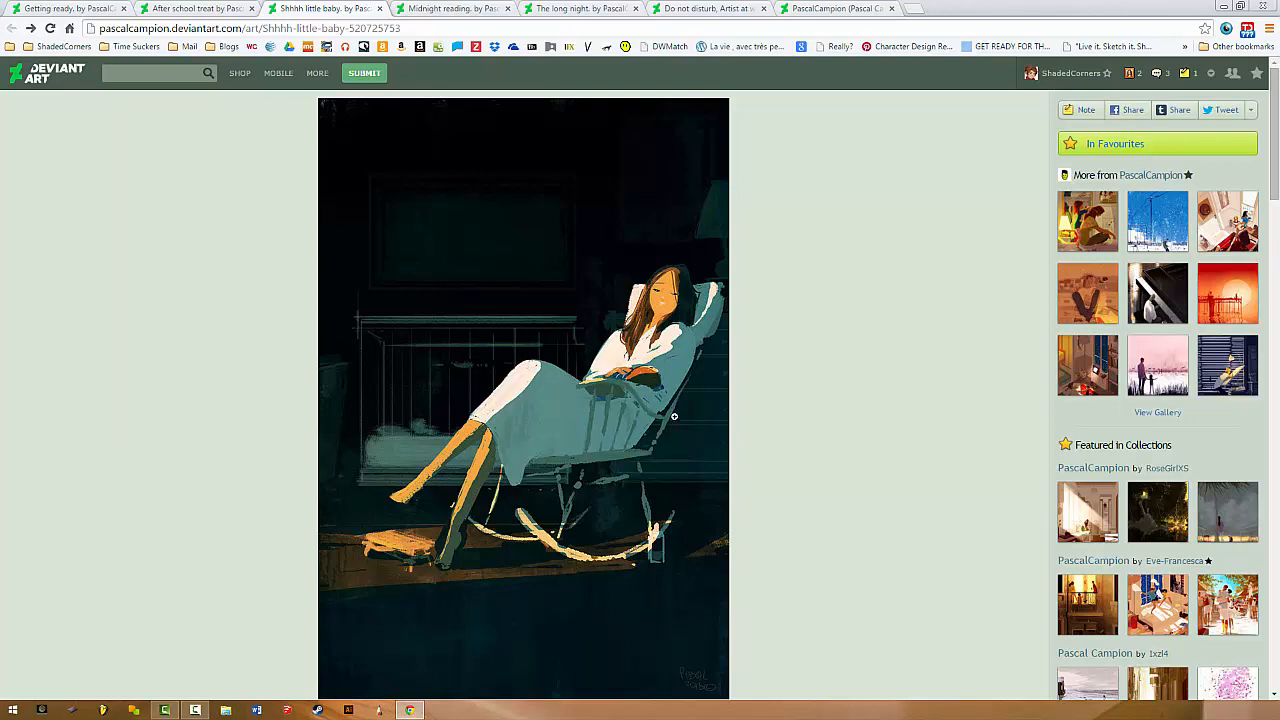
mouse_move(584, 419)
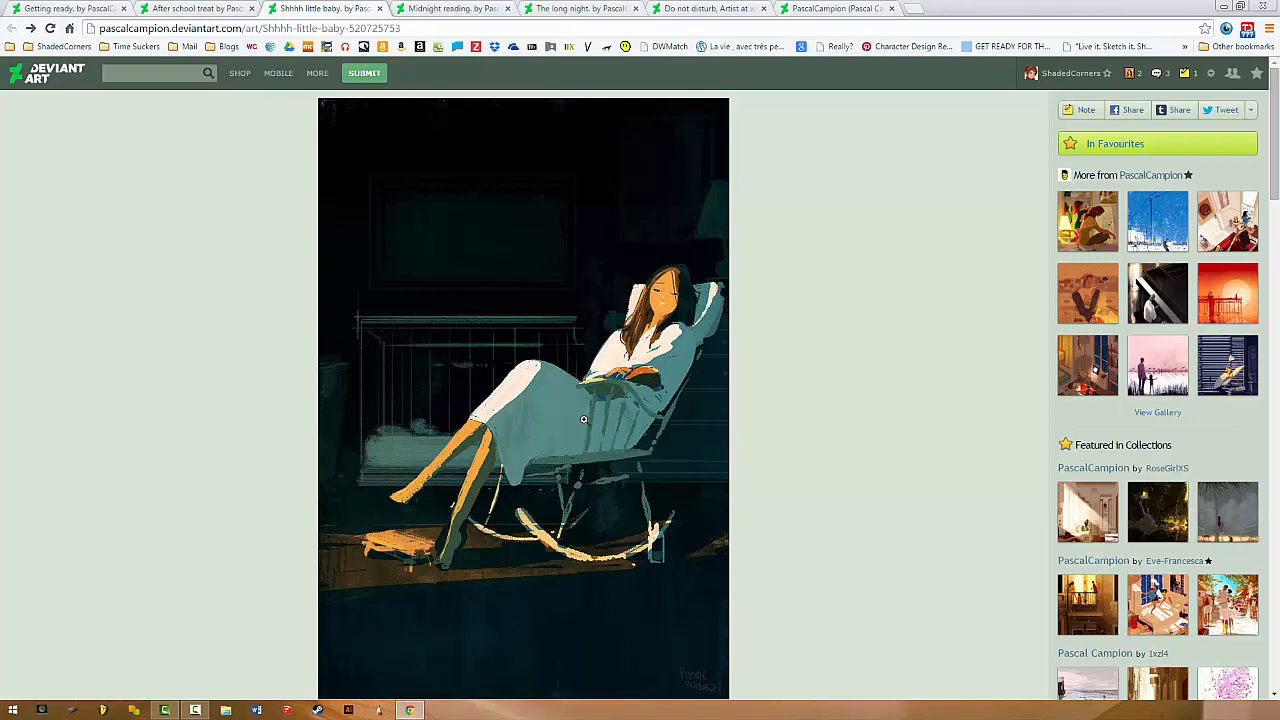
mouse_move(582, 492)
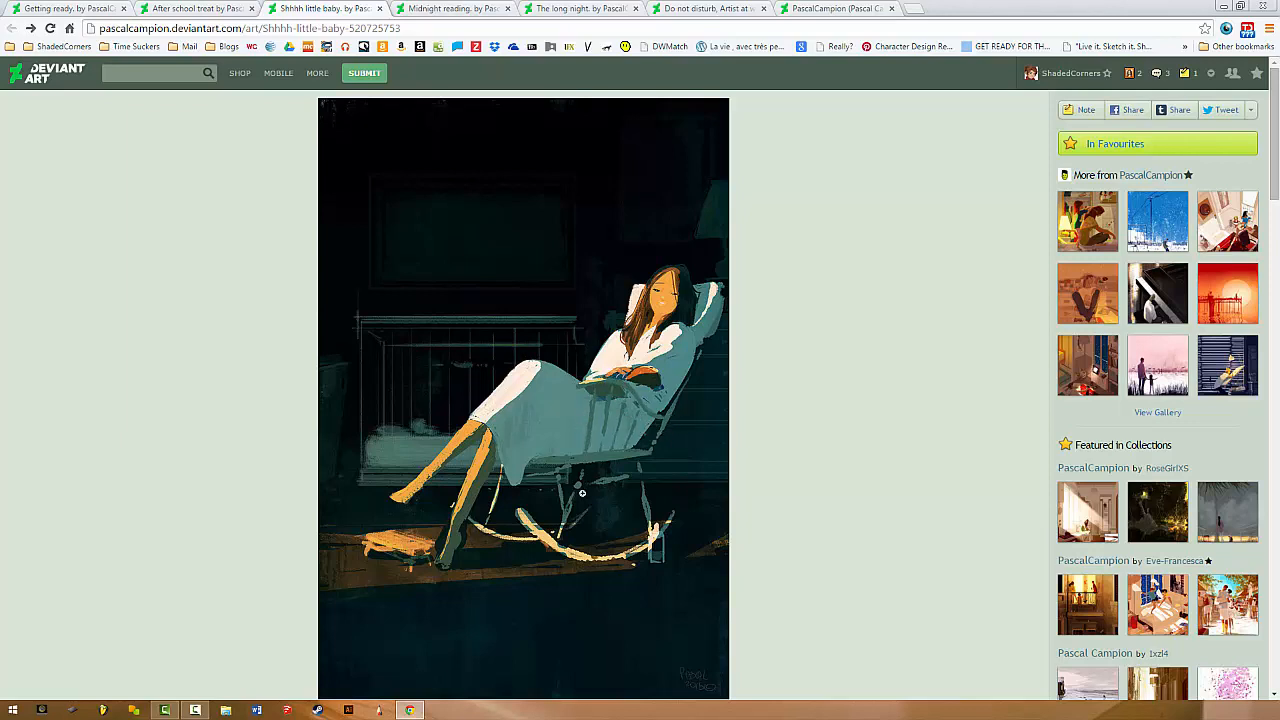
mouse_move(510, 540)
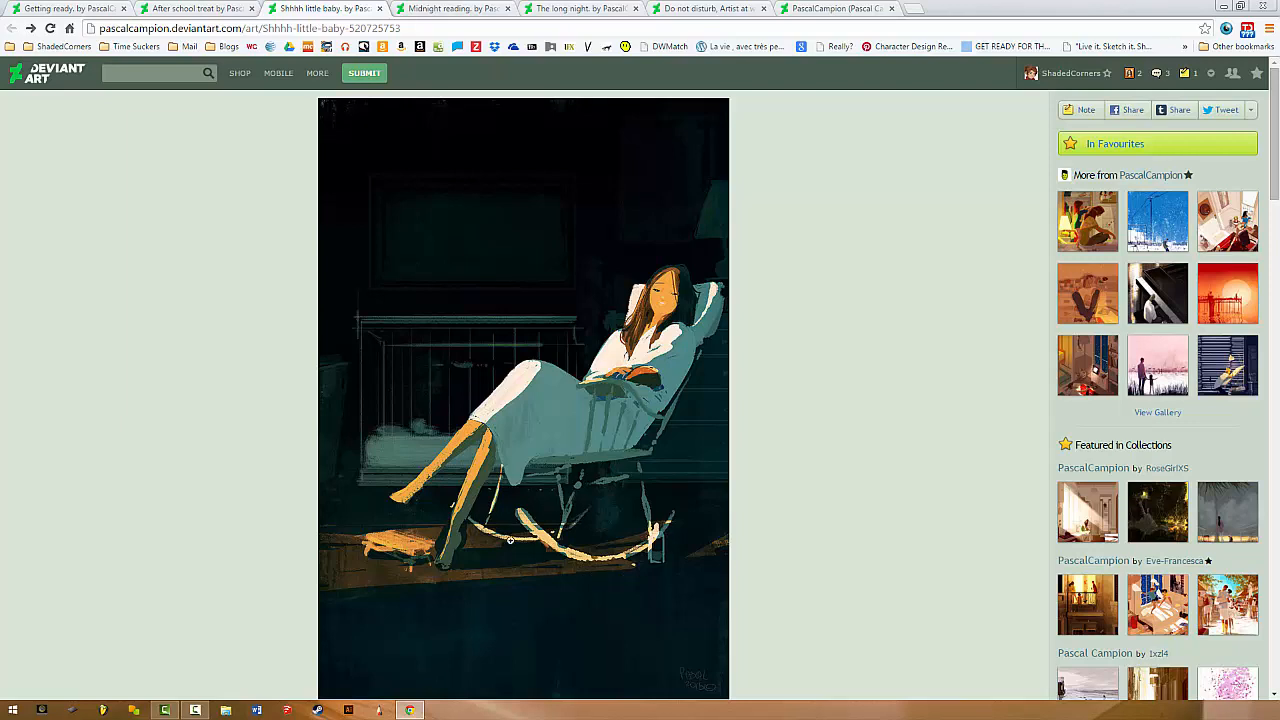
mouse_move(671, 602)
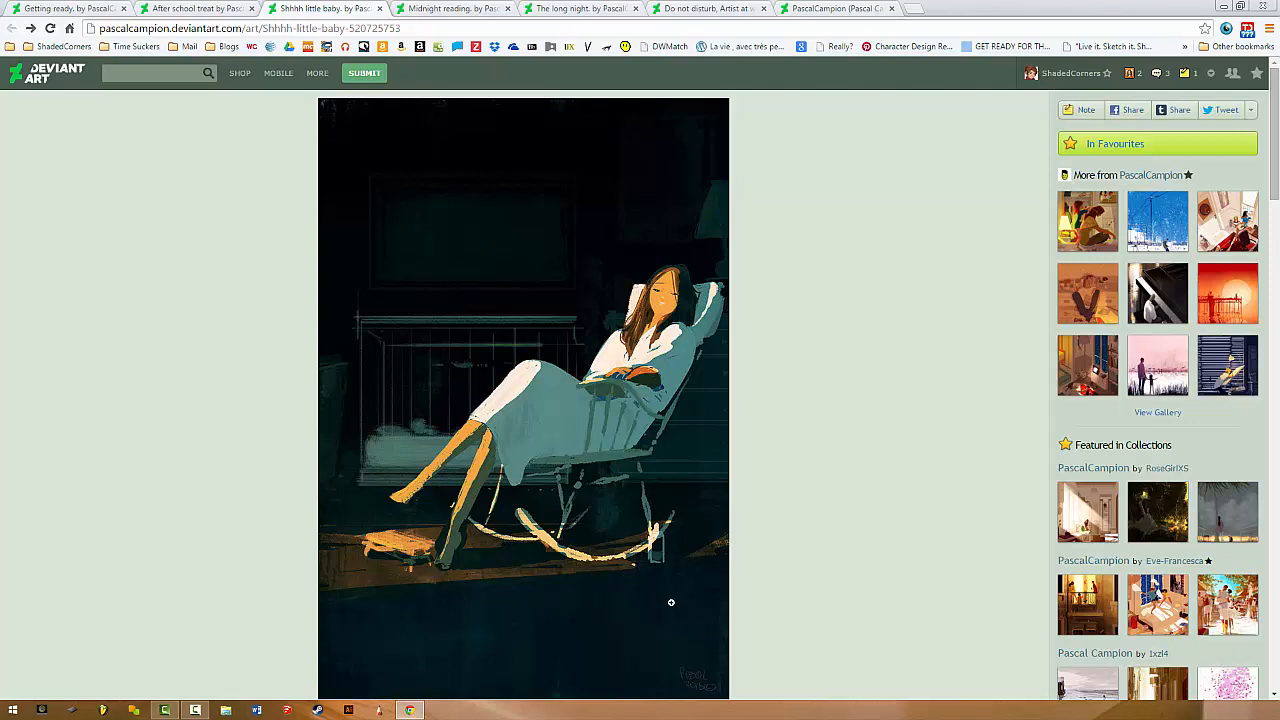
mouse_move(635, 275)
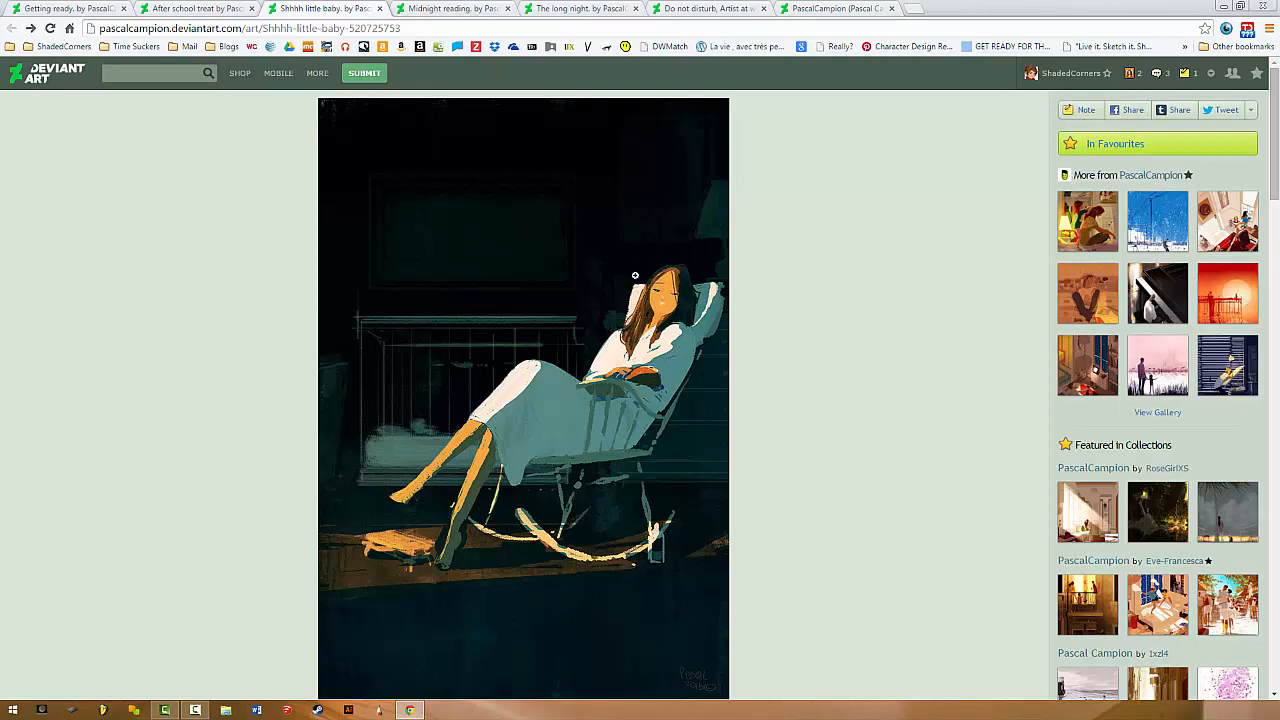
mouse_move(608, 340)
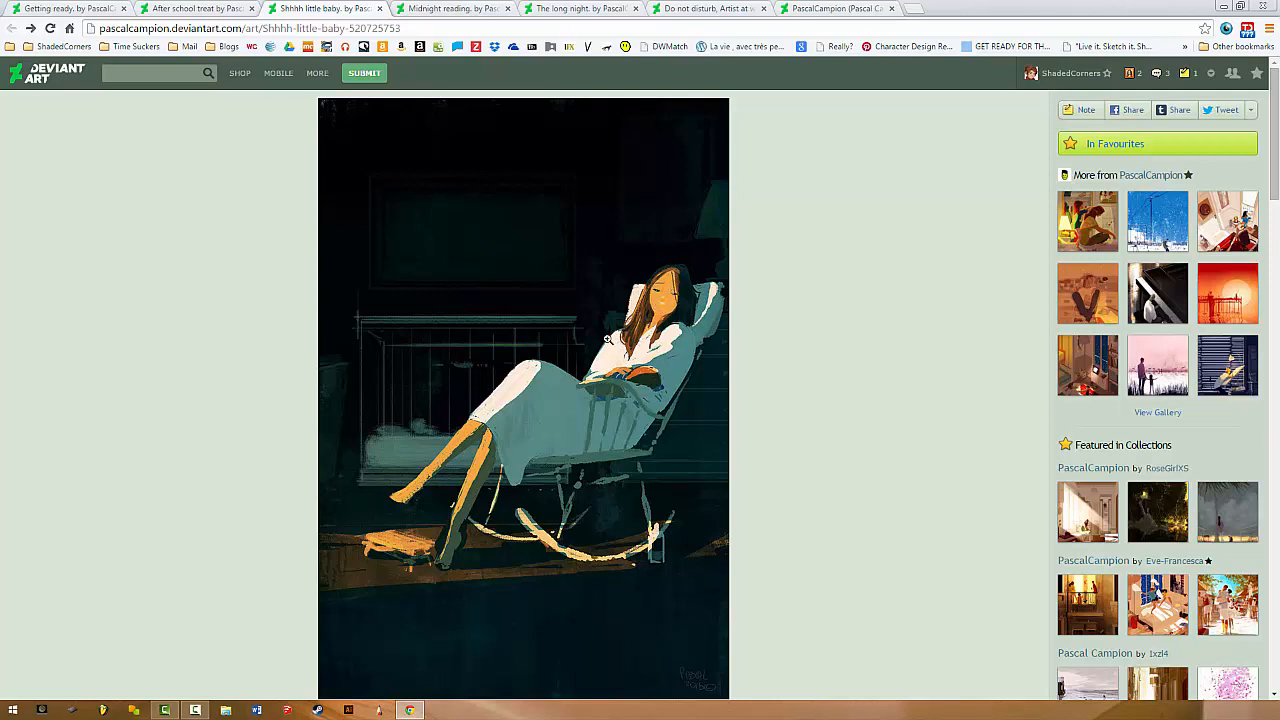
mouse_move(559, 423)
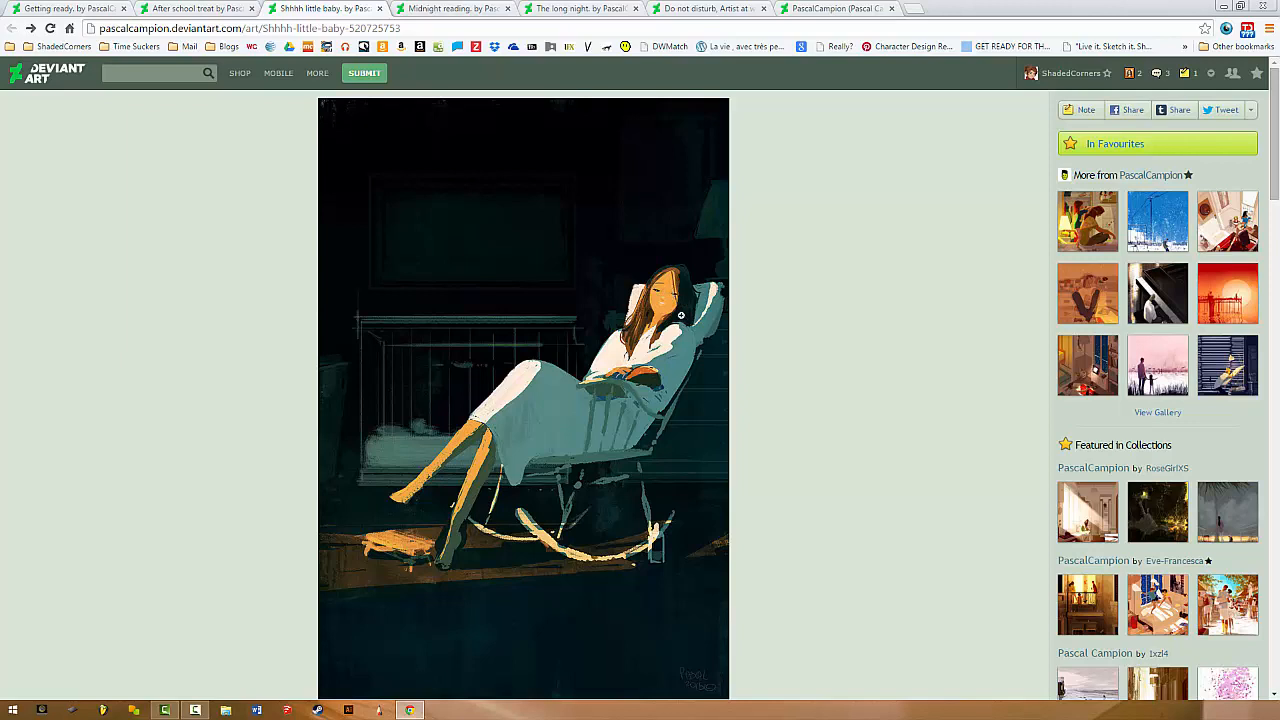
mouse_move(588, 313)
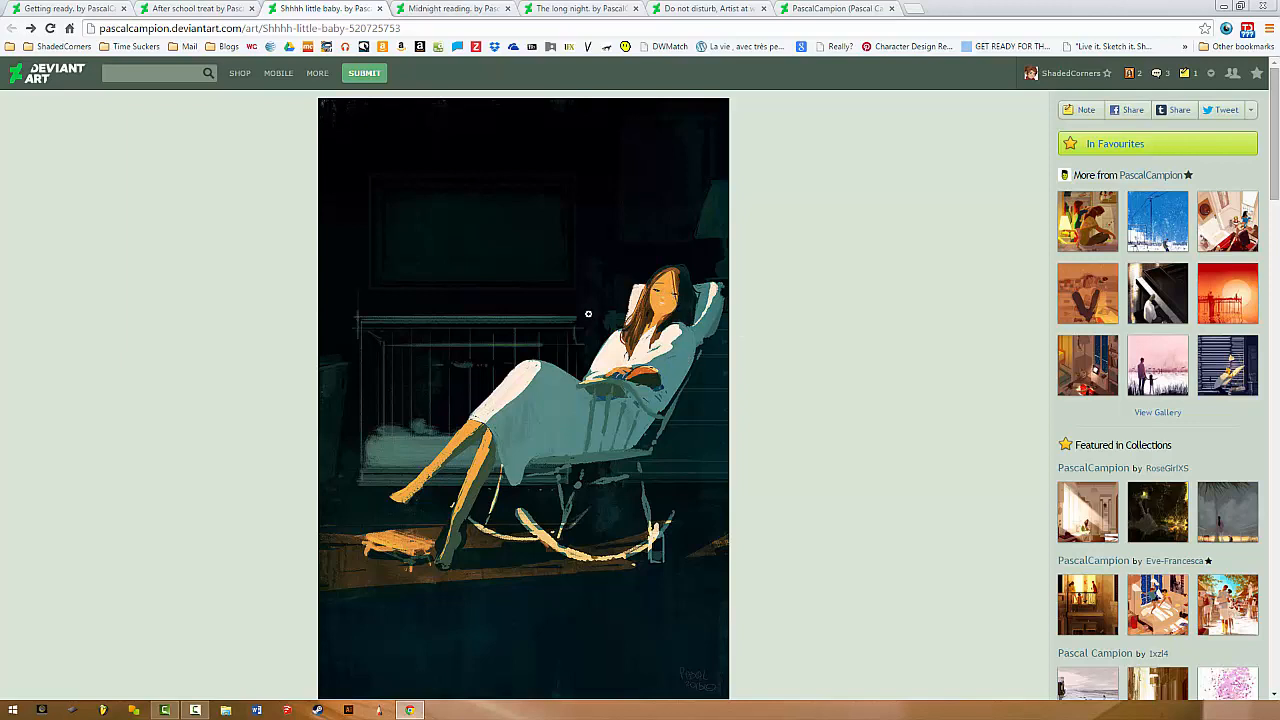
mouse_move(658, 327)
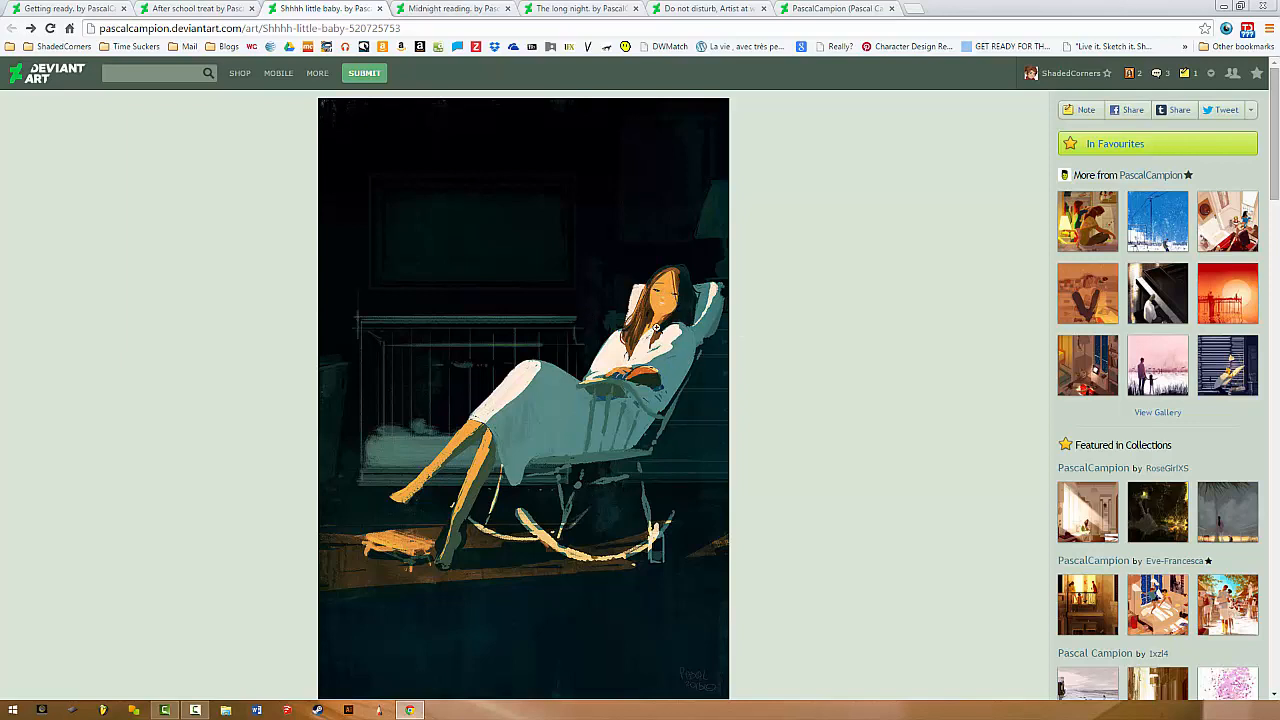
mouse_move(634, 378)
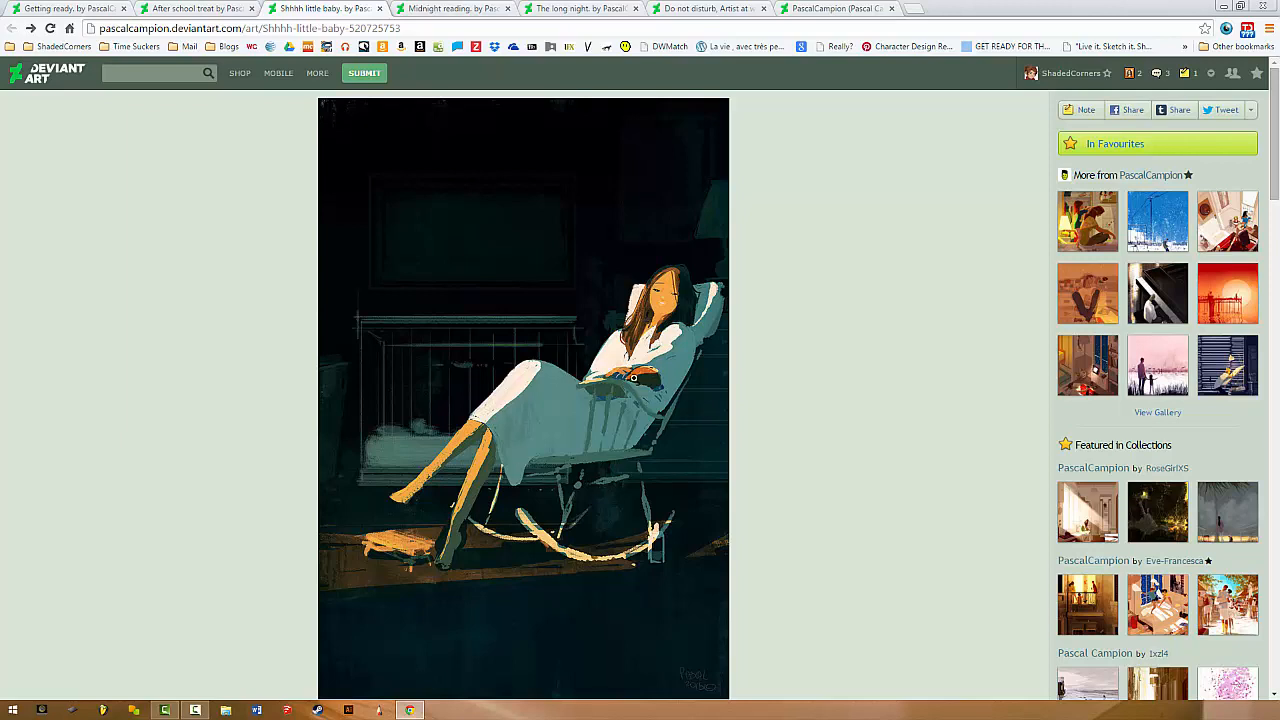
mouse_move(619, 580)
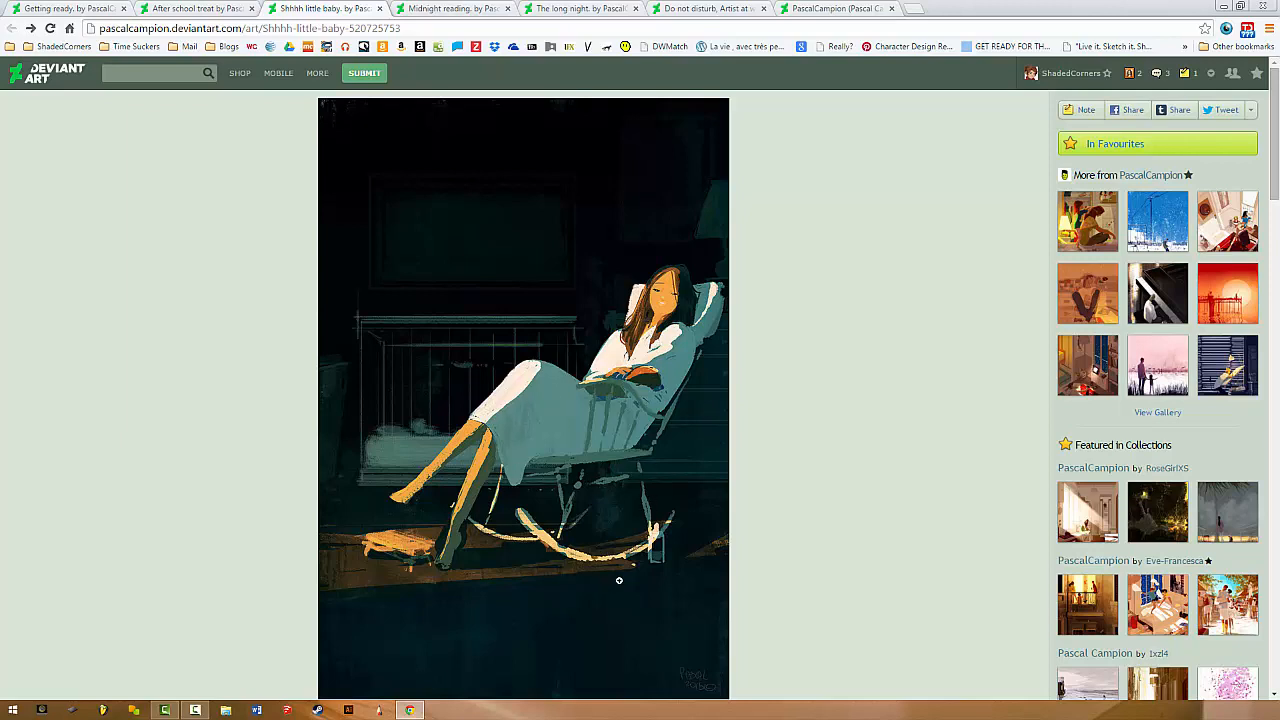
mouse_move(514, 487)
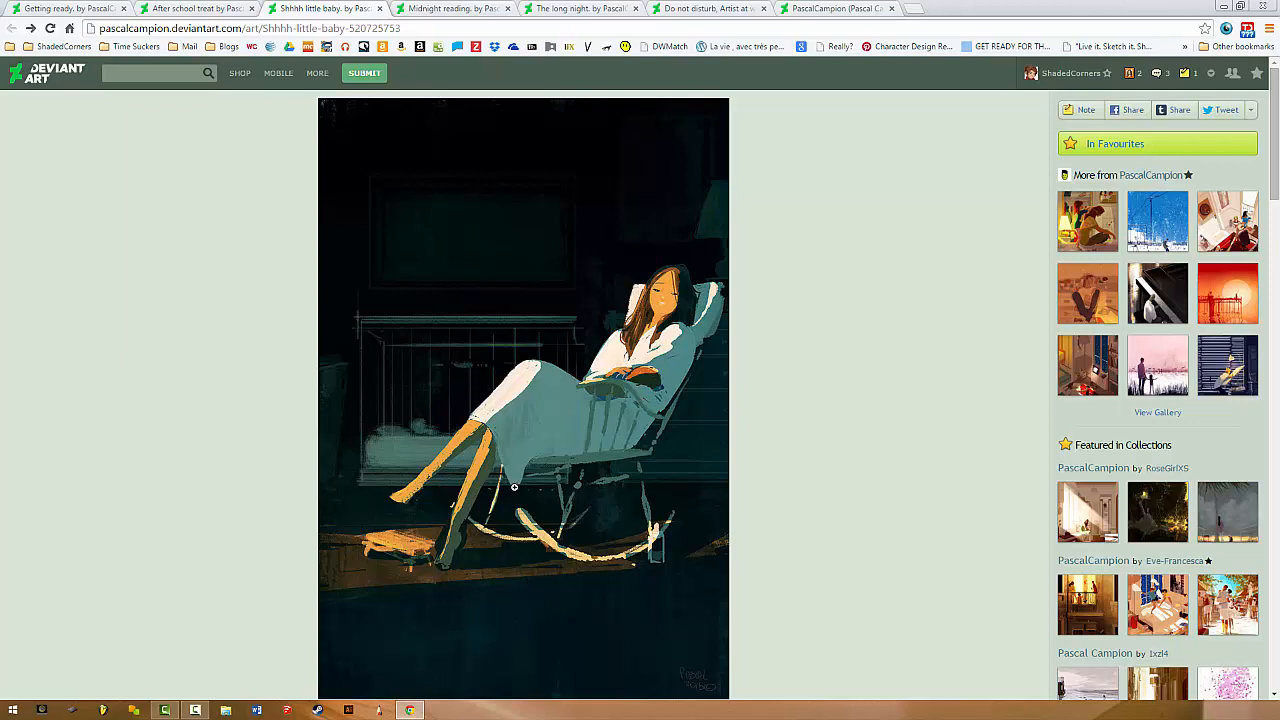
mouse_move(490, 418)
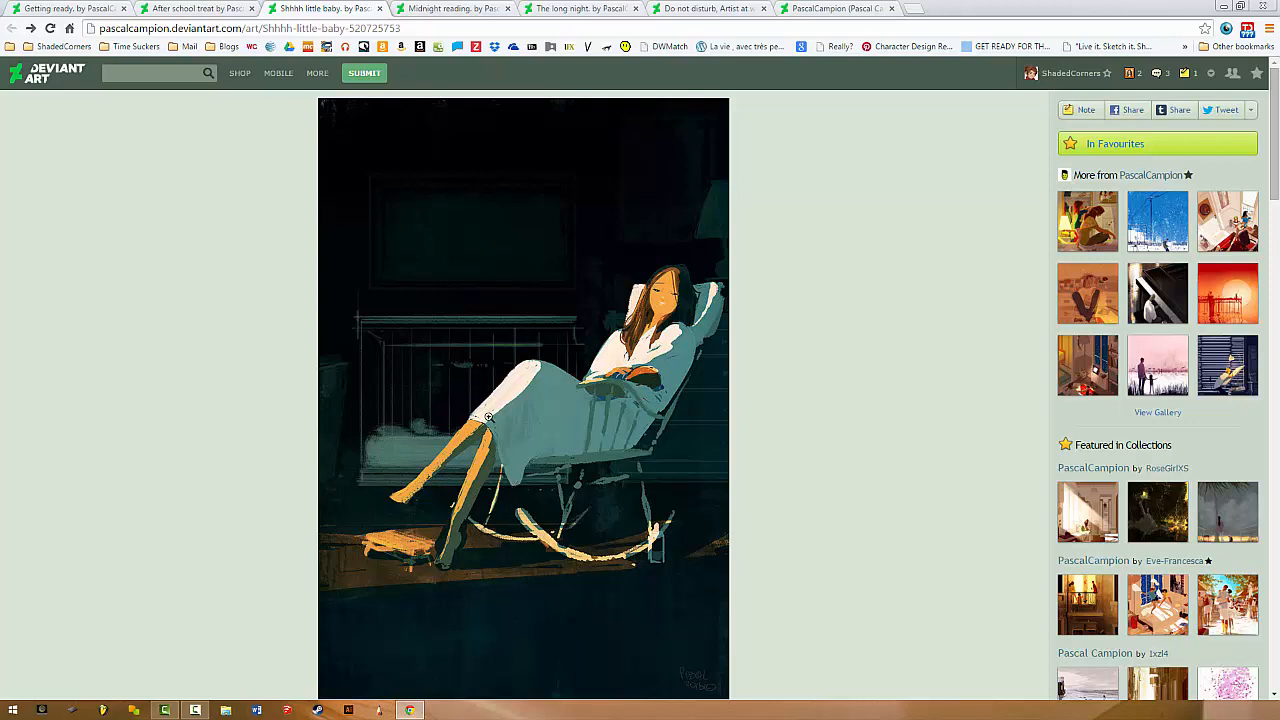
mouse_move(435, 553)
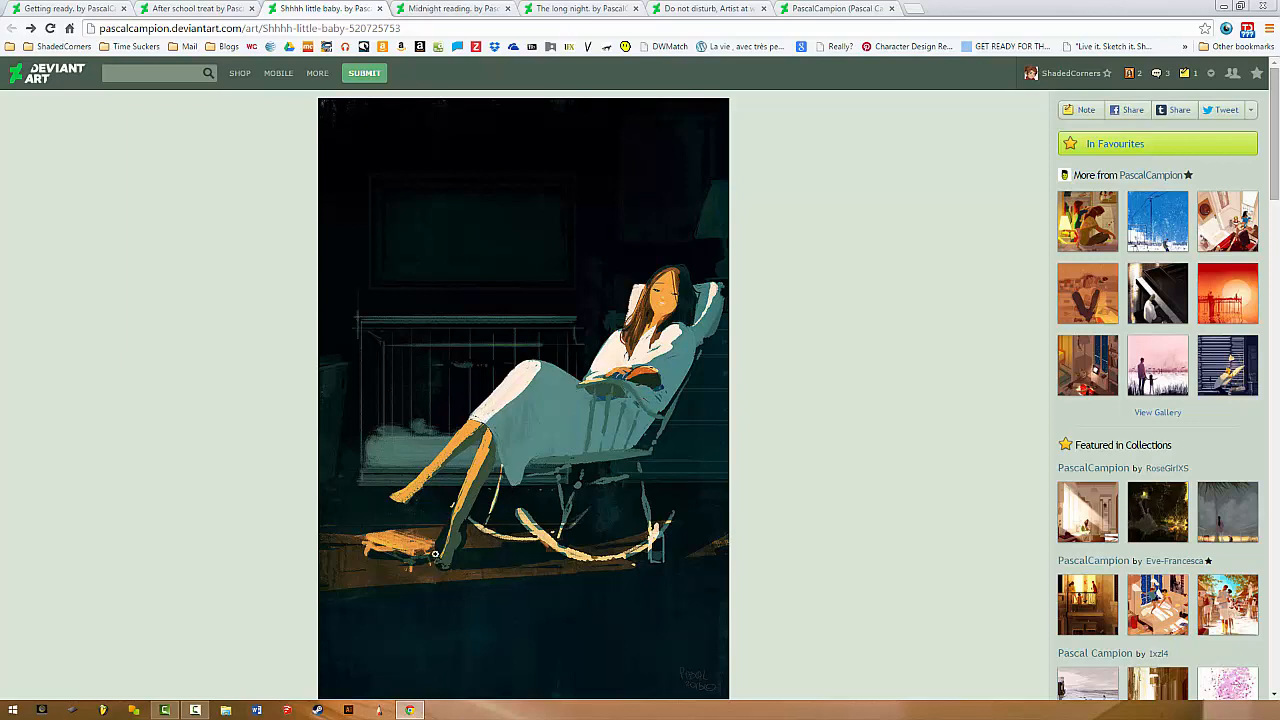
mouse_move(514, 569)
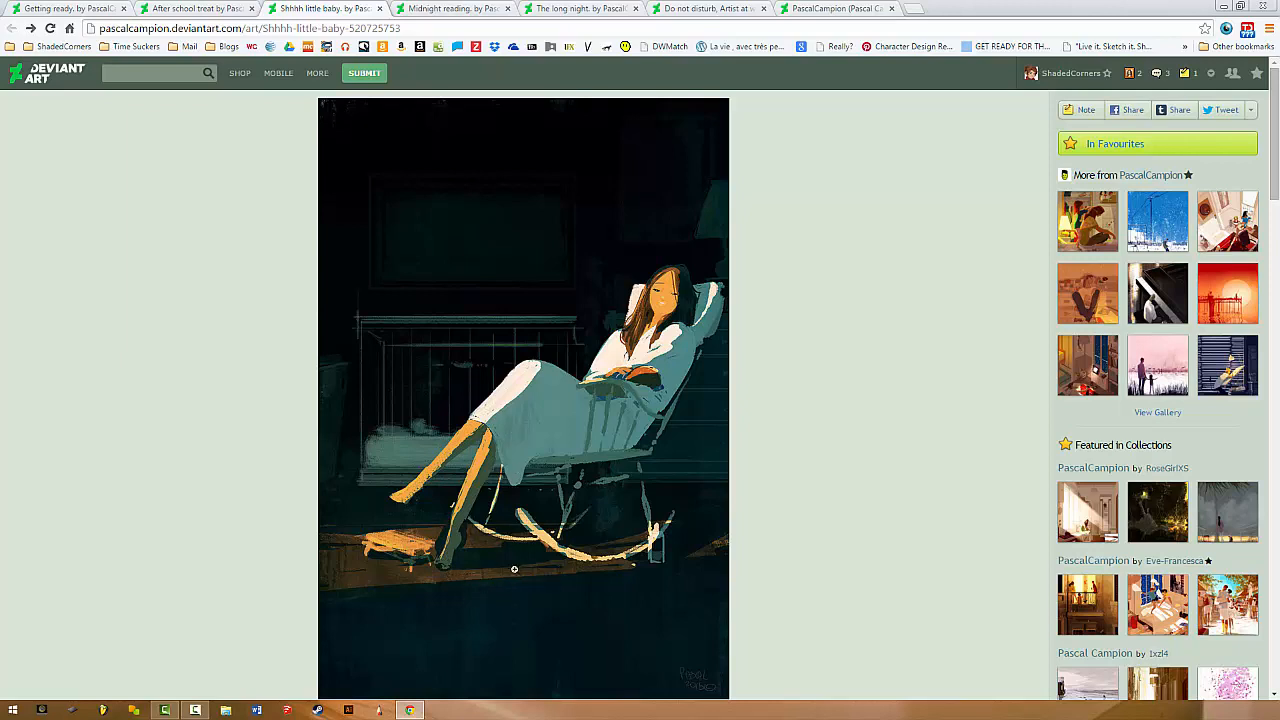
mouse_move(388, 421)
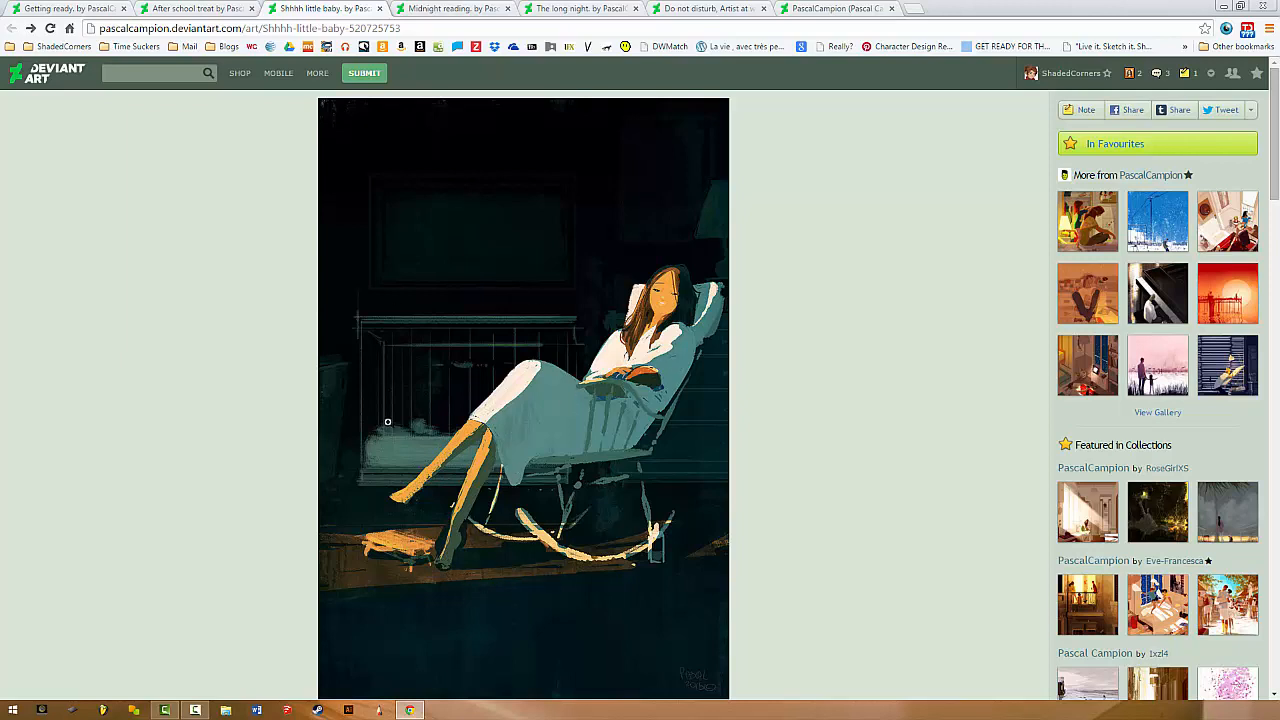
mouse_move(476, 299)
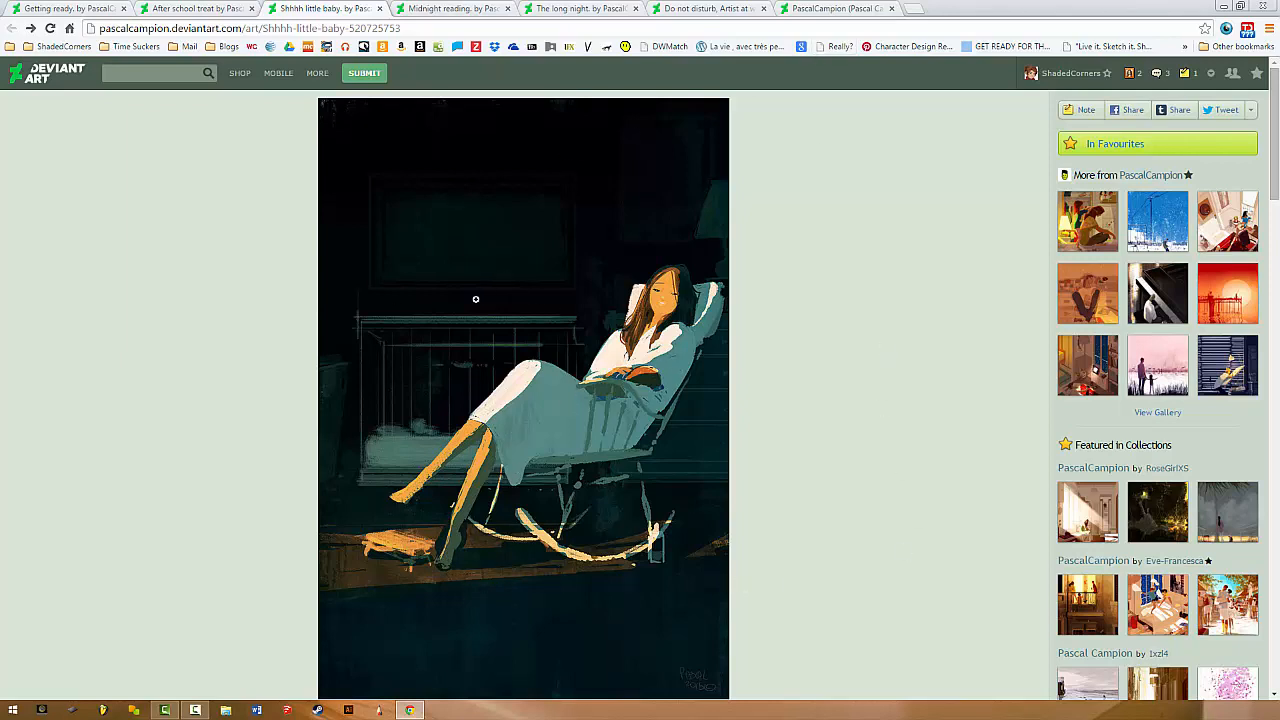
mouse_move(275, 400)
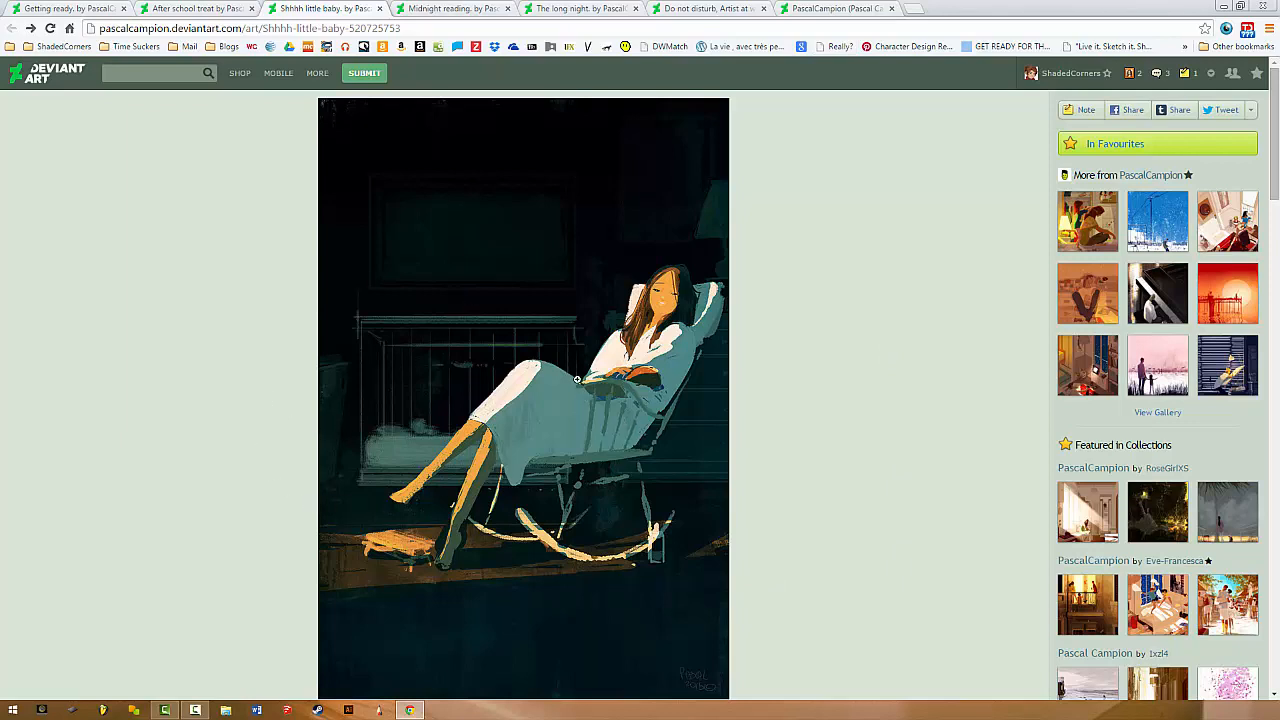
mouse_move(600, 416)
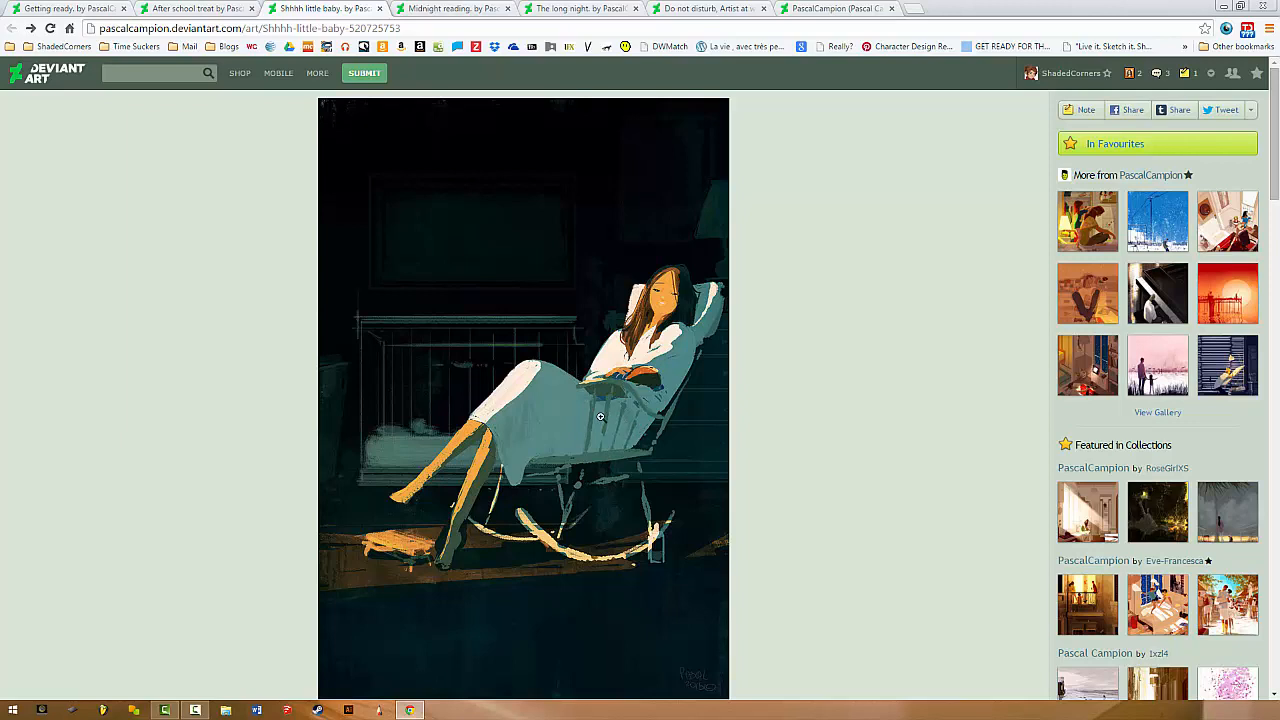
mouse_move(689, 312)
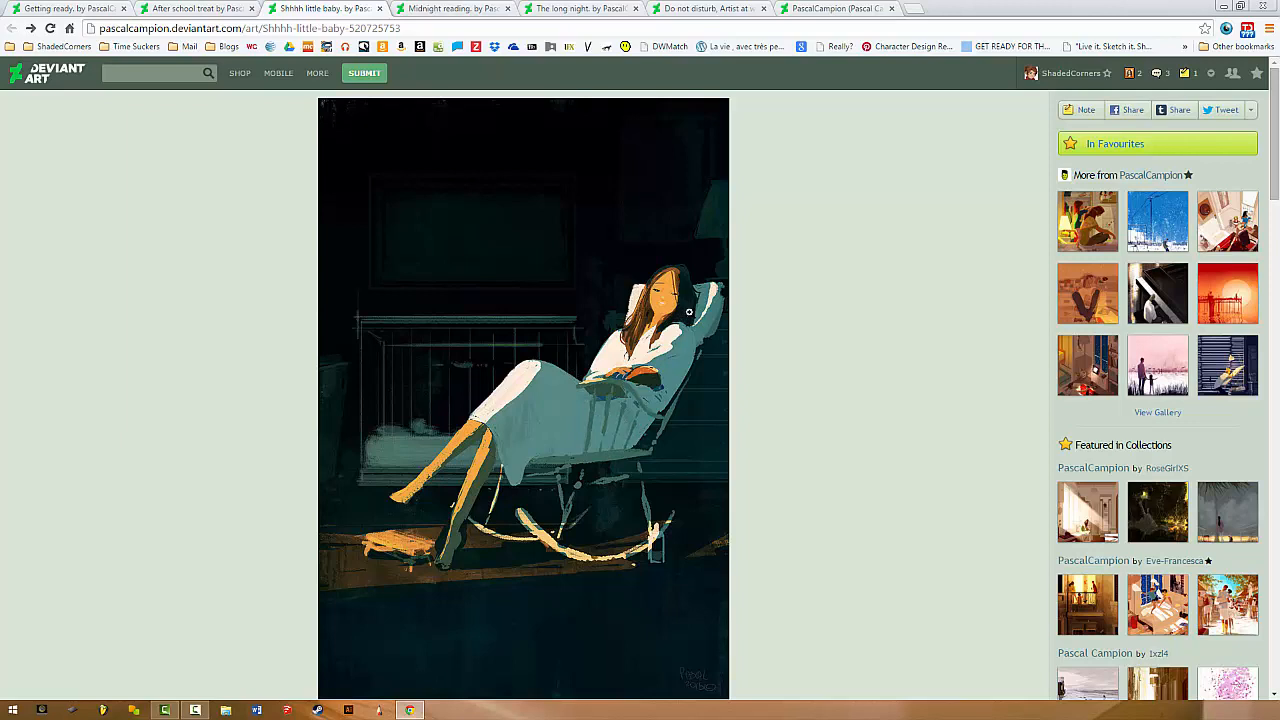
mouse_move(329, 432)
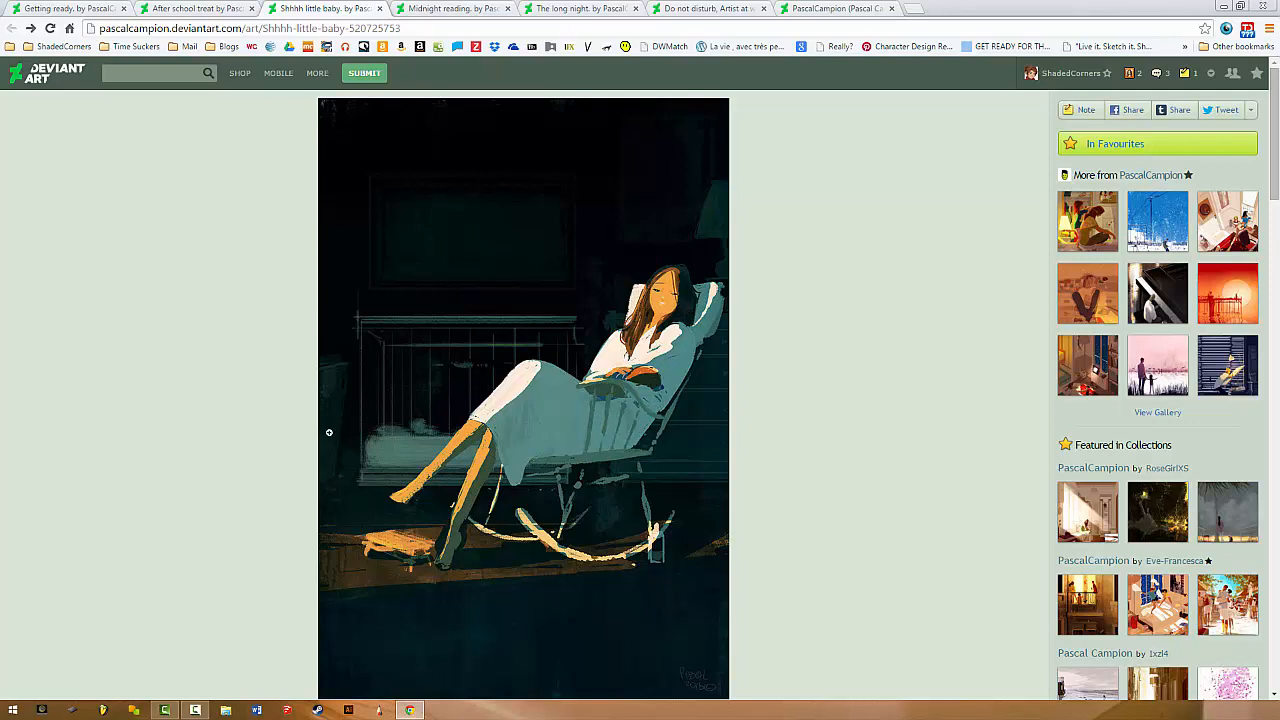
mouse_move(647, 387)
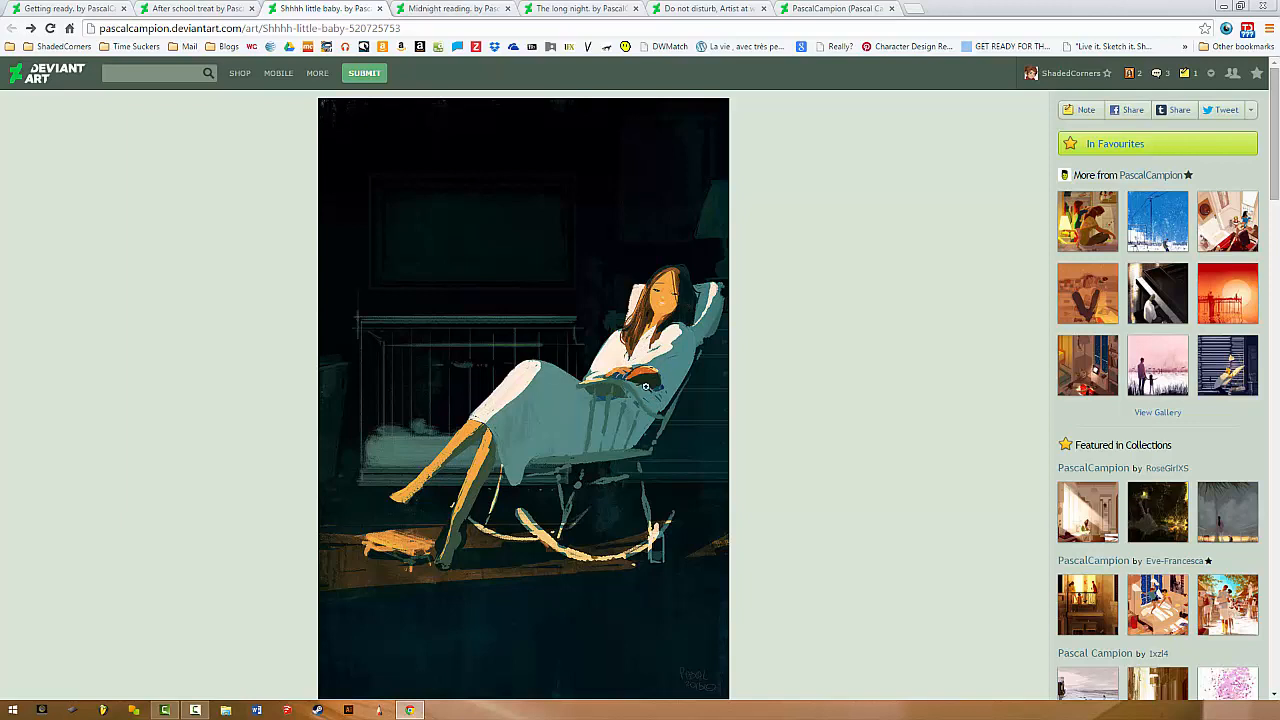
mouse_move(489, 253)
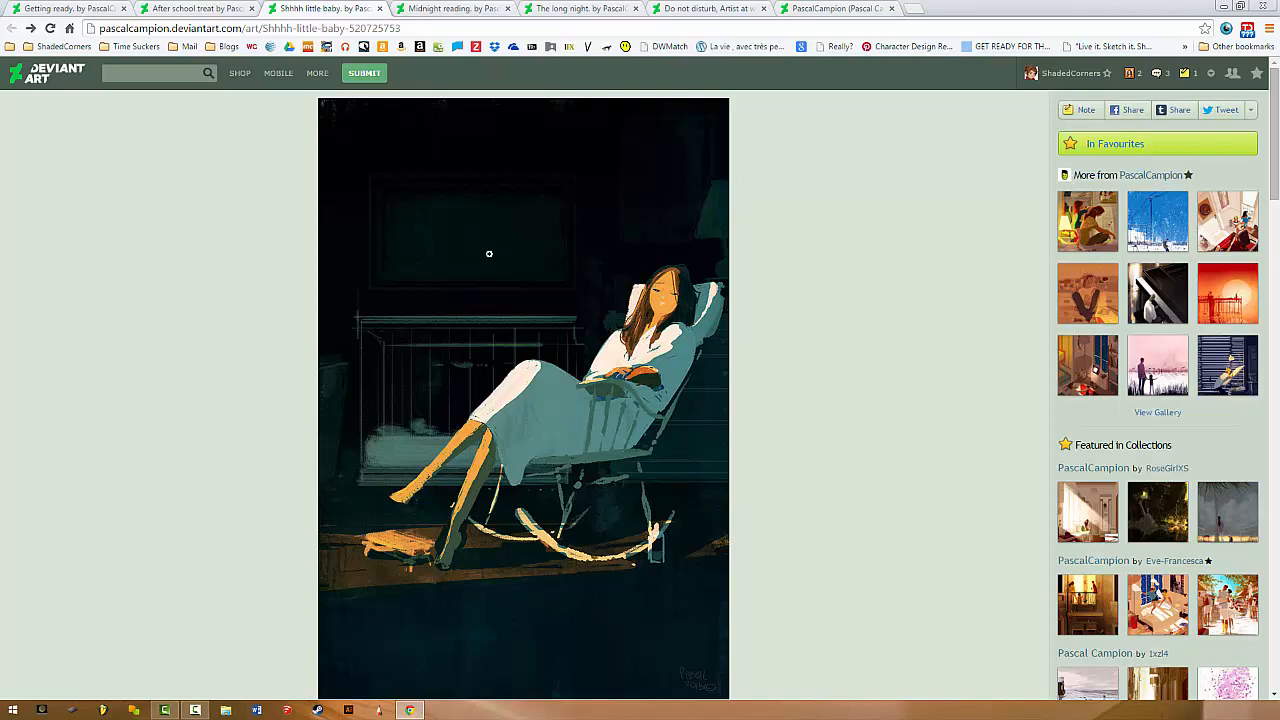
mouse_move(614, 219)
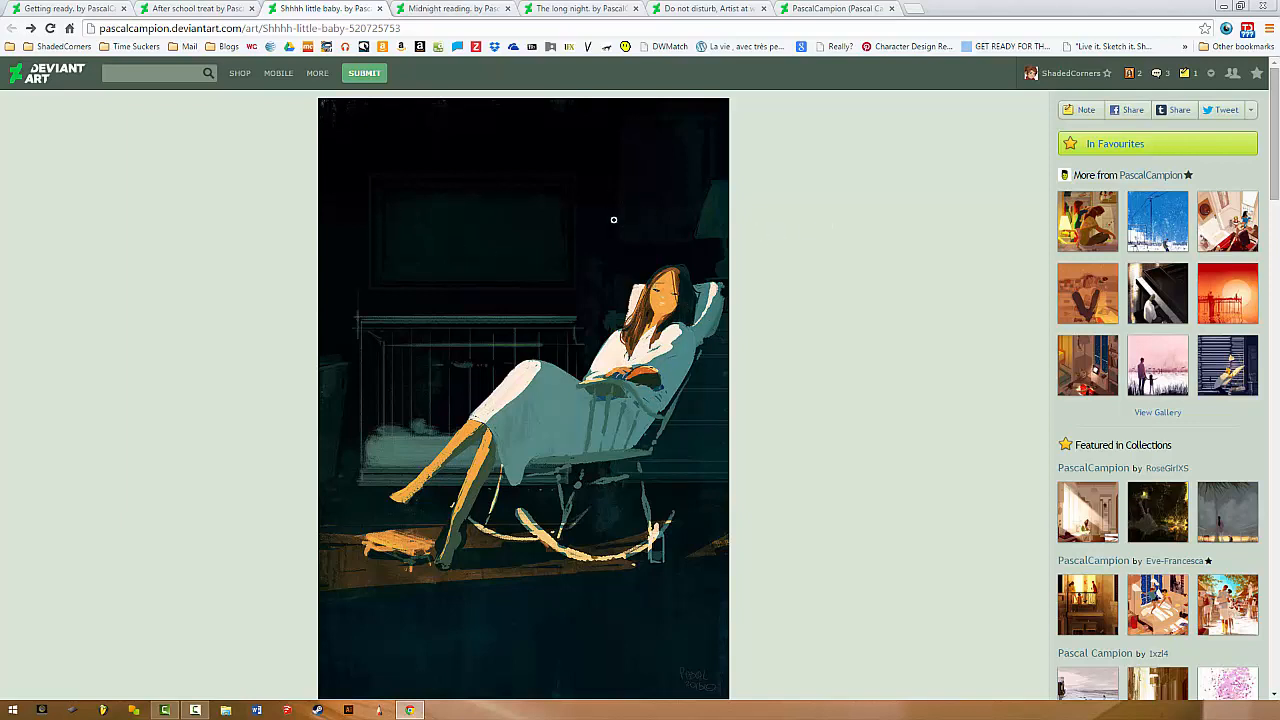
mouse_move(650, 207)
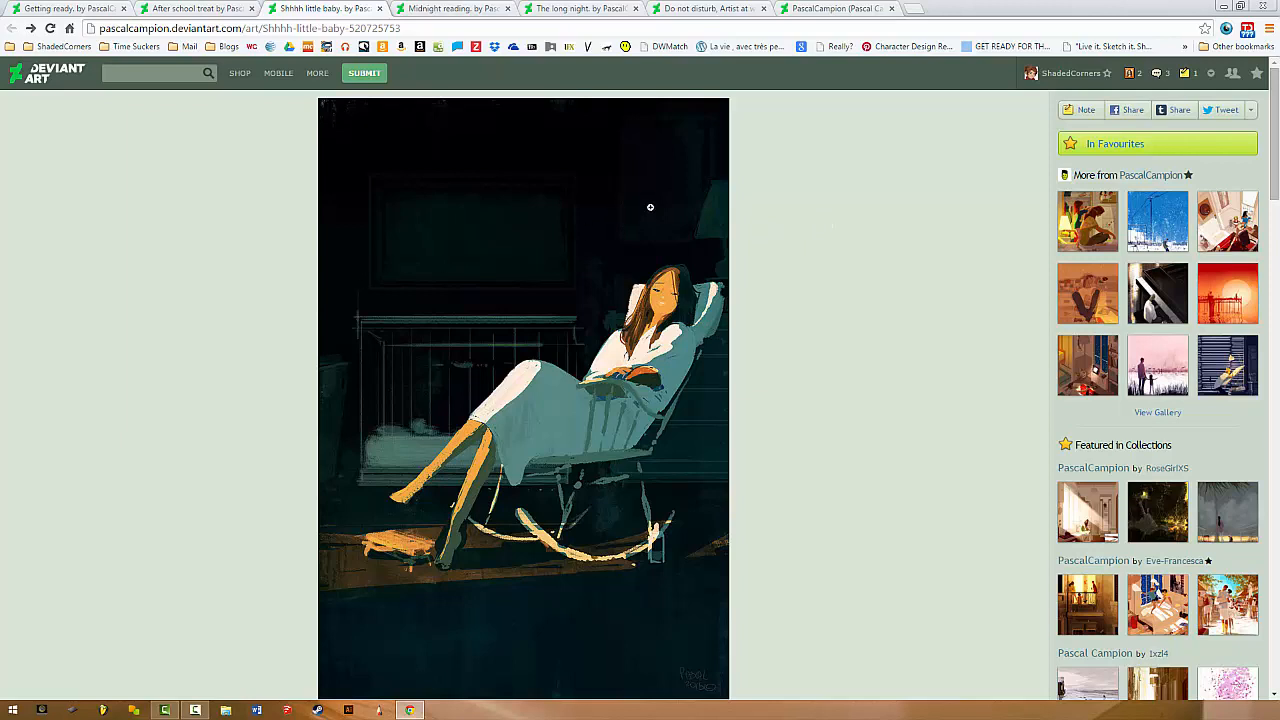
mouse_move(573, 243)
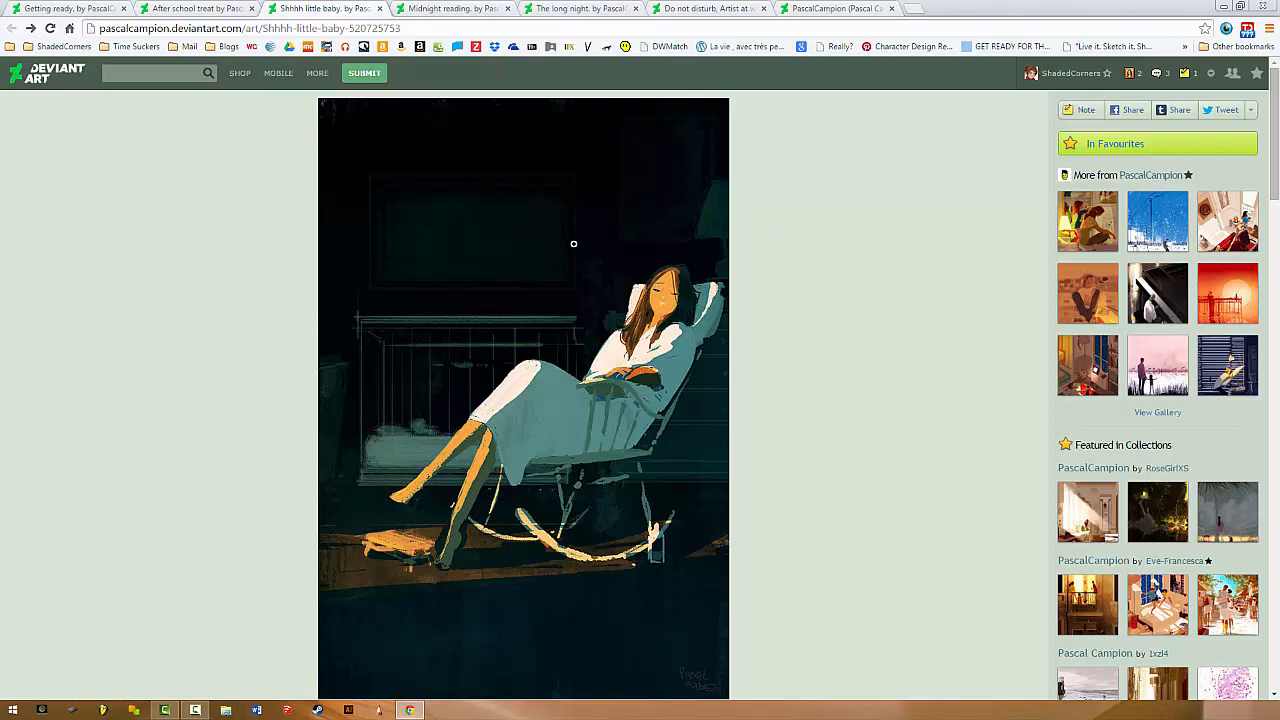
mouse_move(419, 142)
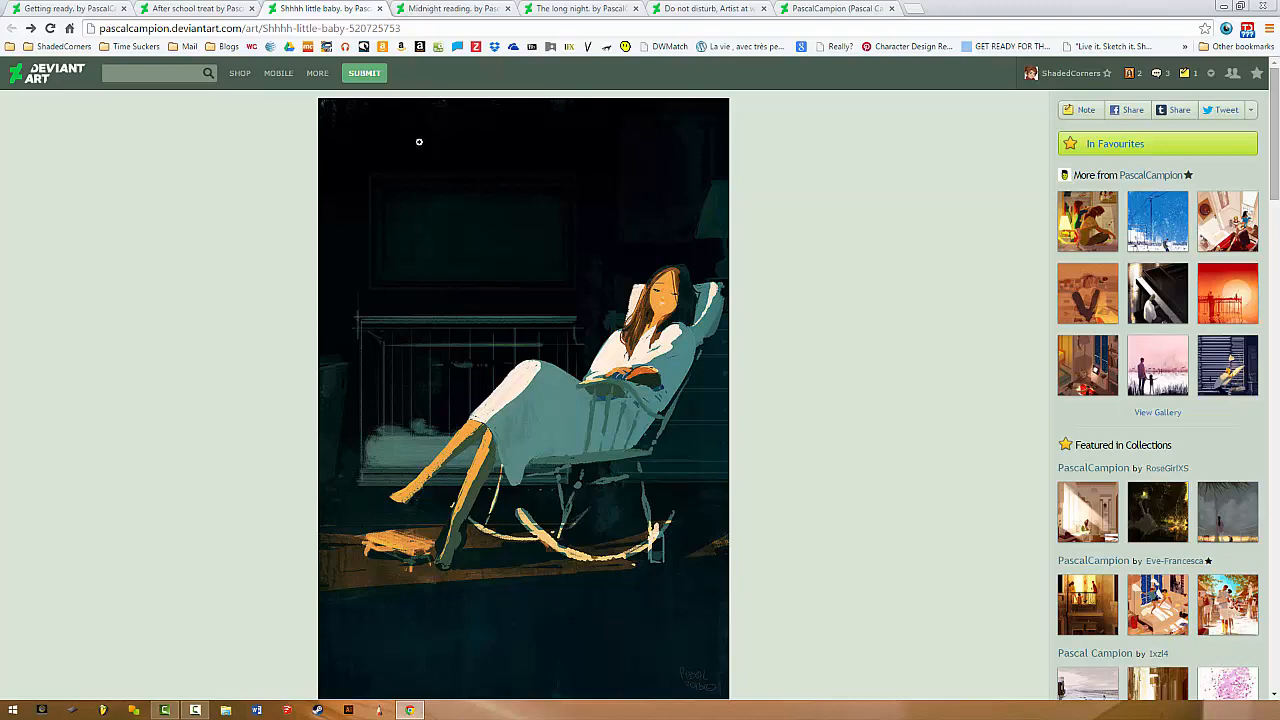
View the 'After school treat' bakery painting and scroll to its title and details.
click(195, 9)
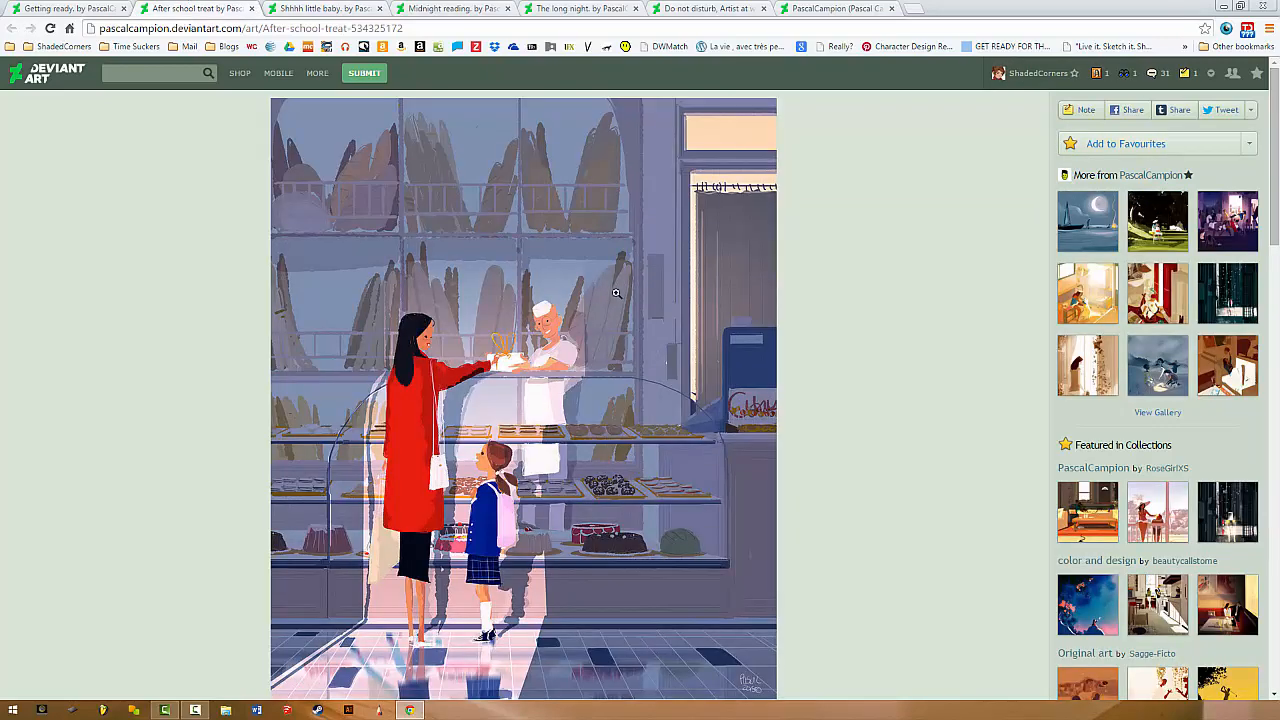
mouse_move(445, 299)
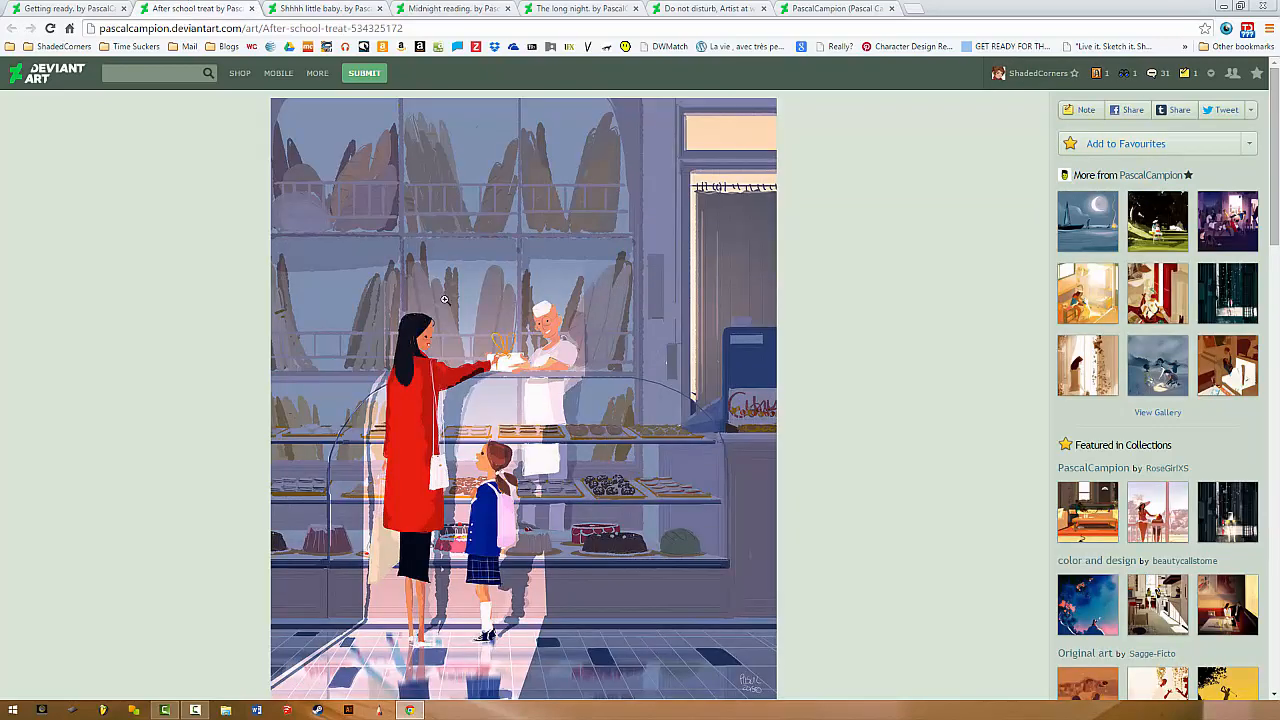
mouse_move(440, 310)
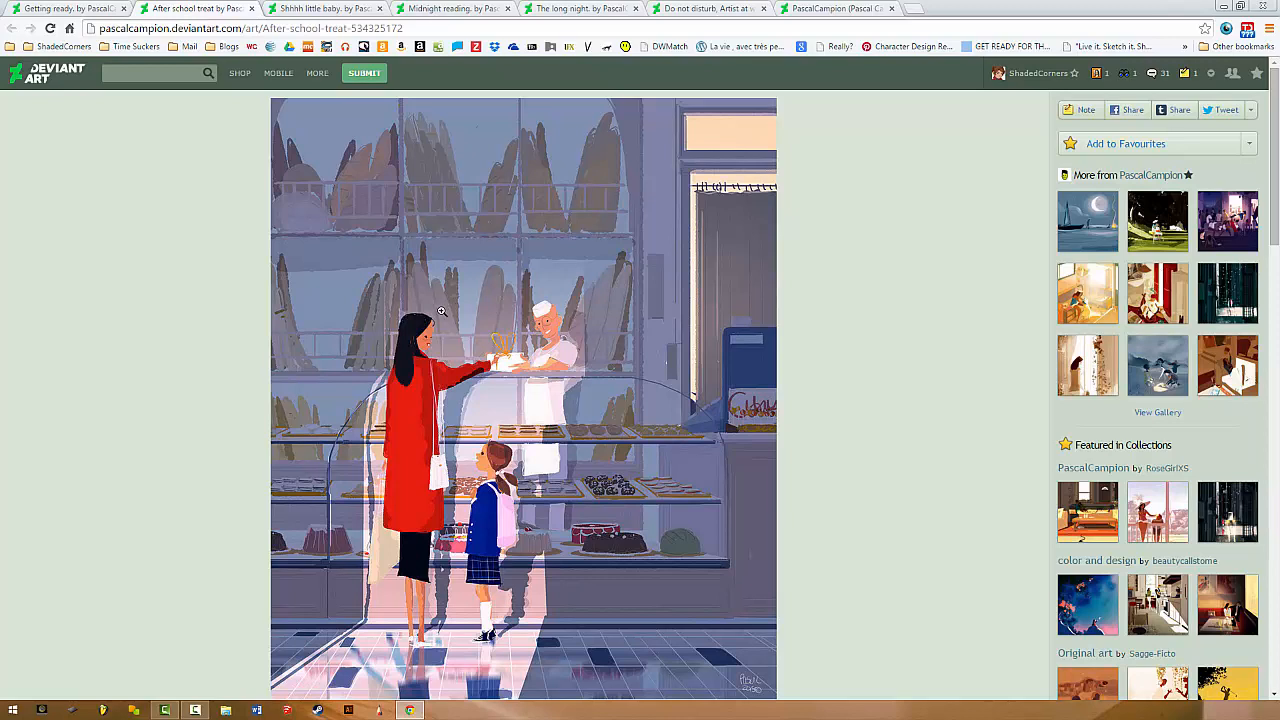
mouse_move(377, 247)
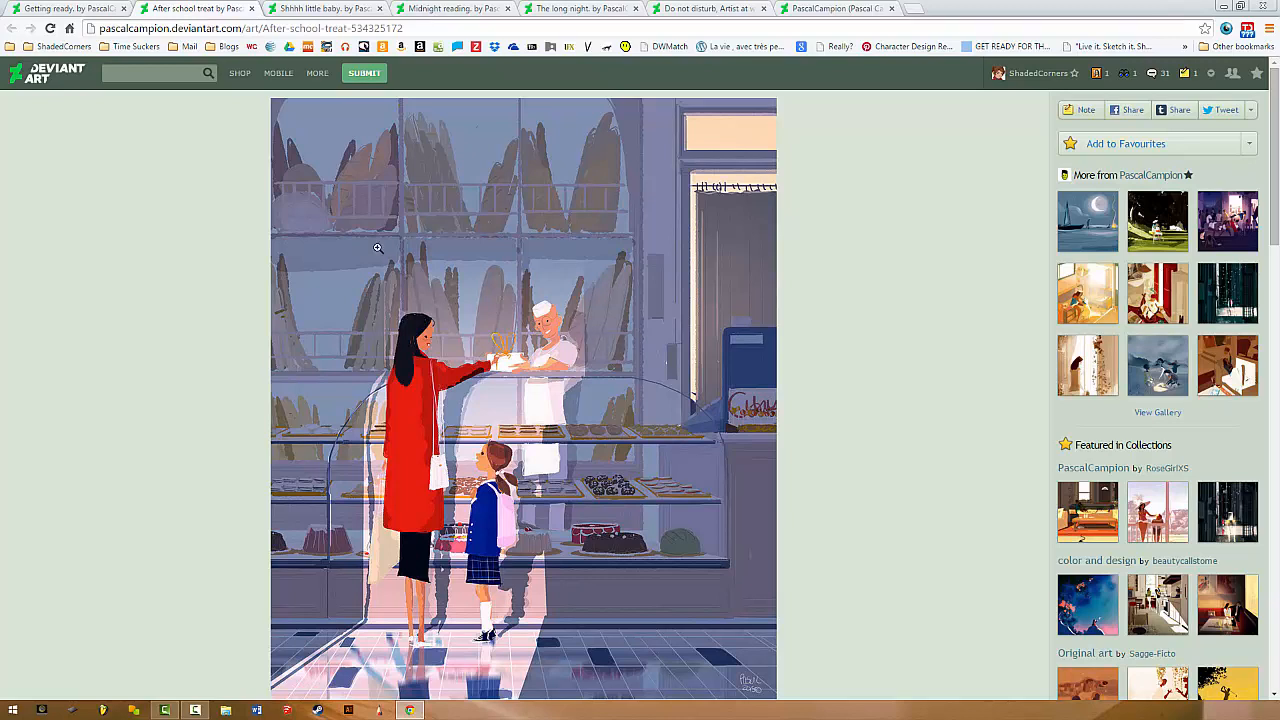
mouse_move(515, 349)
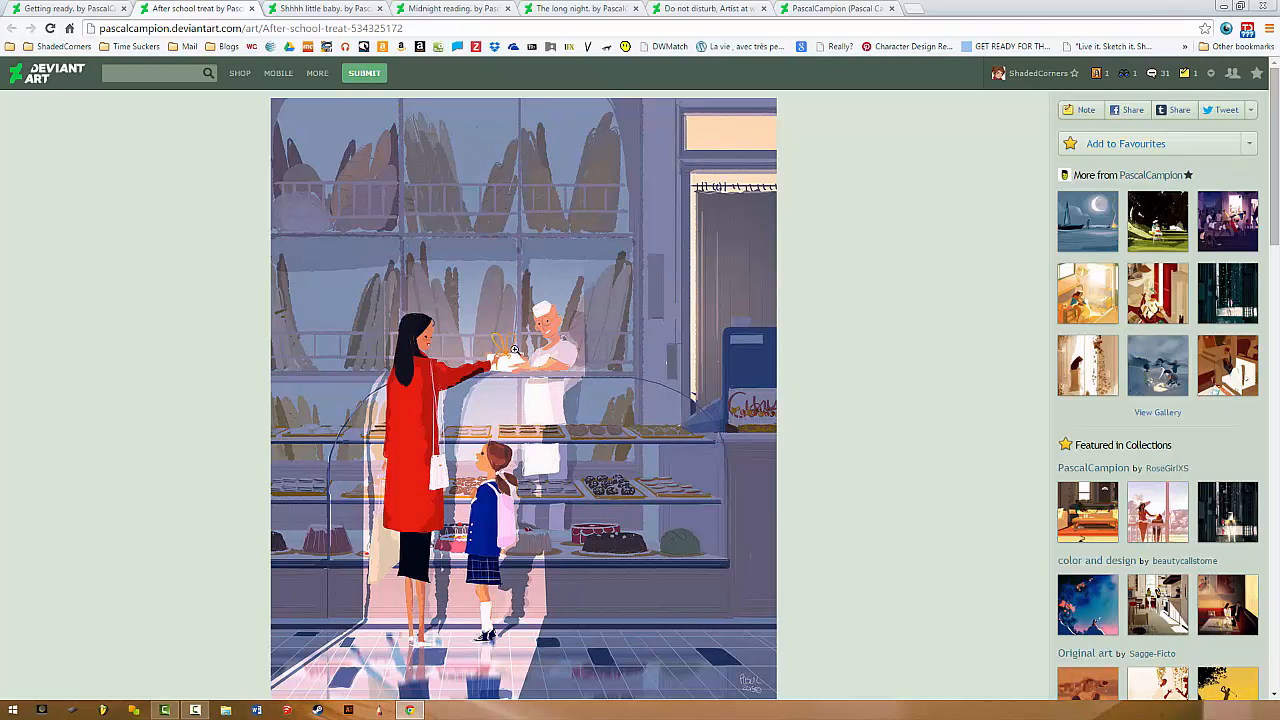
mouse_move(653, 448)
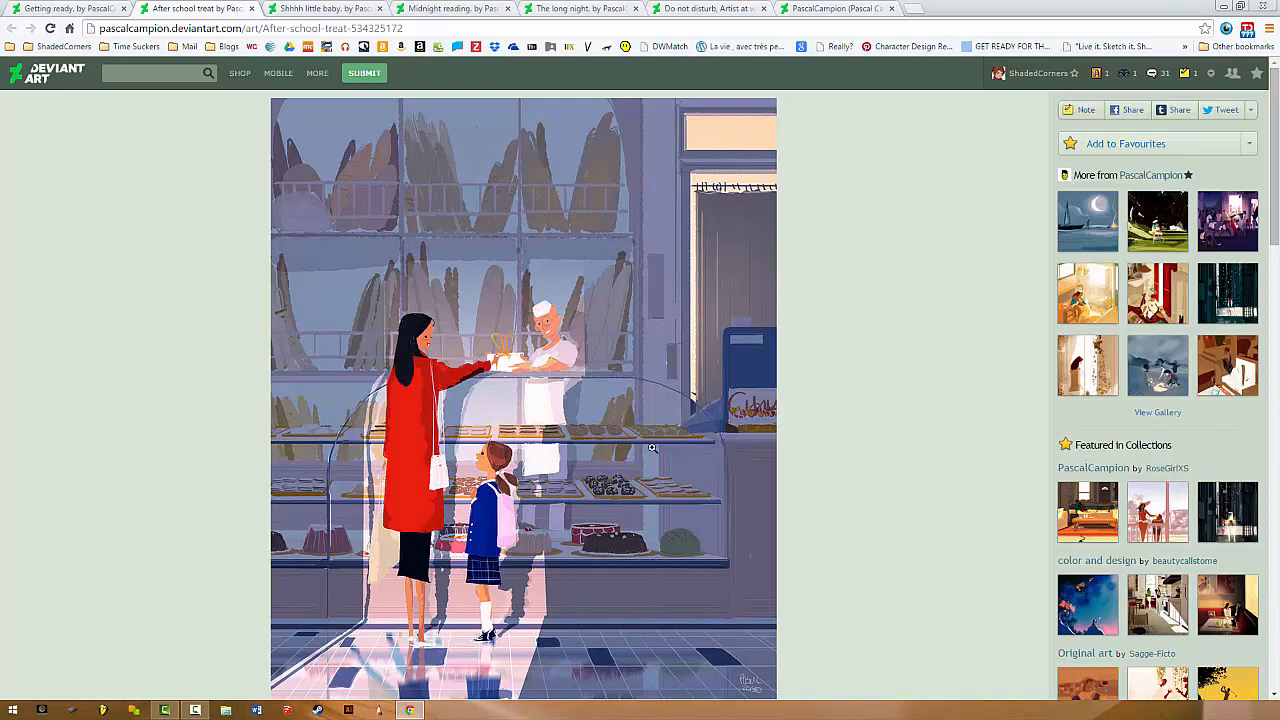
mouse_move(505, 348)
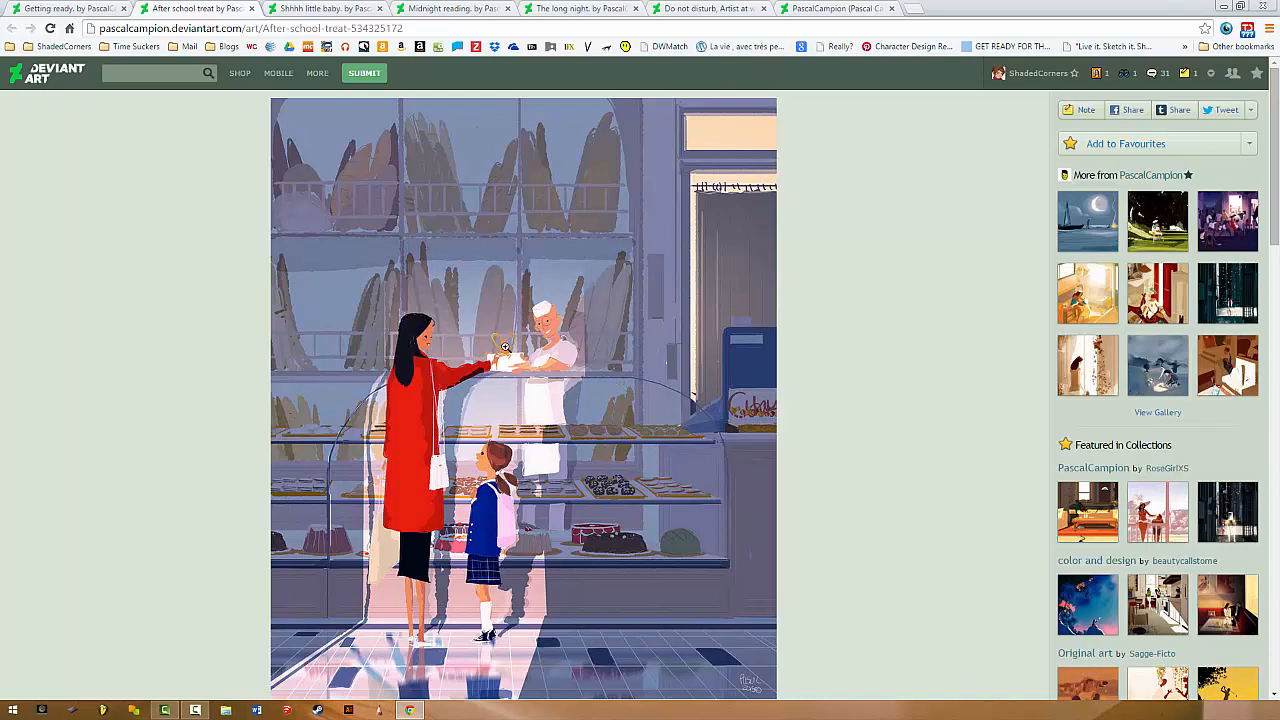
scroll(down, 3)
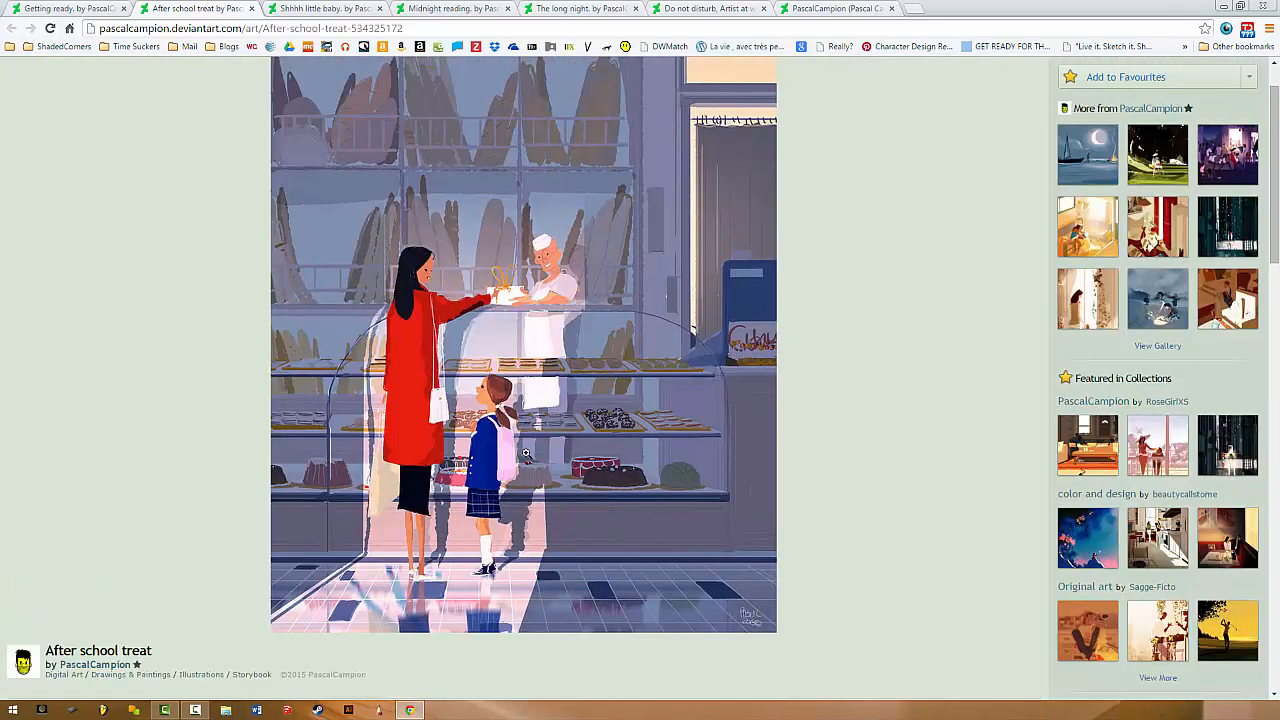
mouse_move(550, 505)
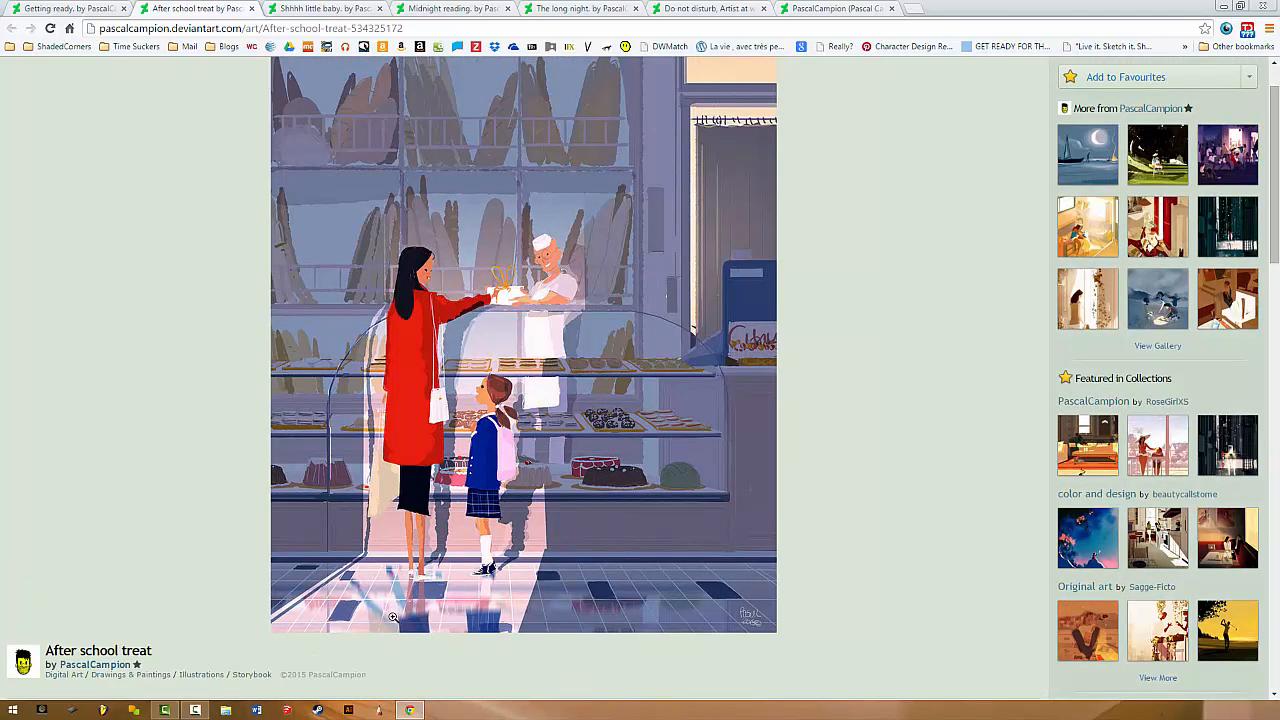
mouse_move(467, 150)
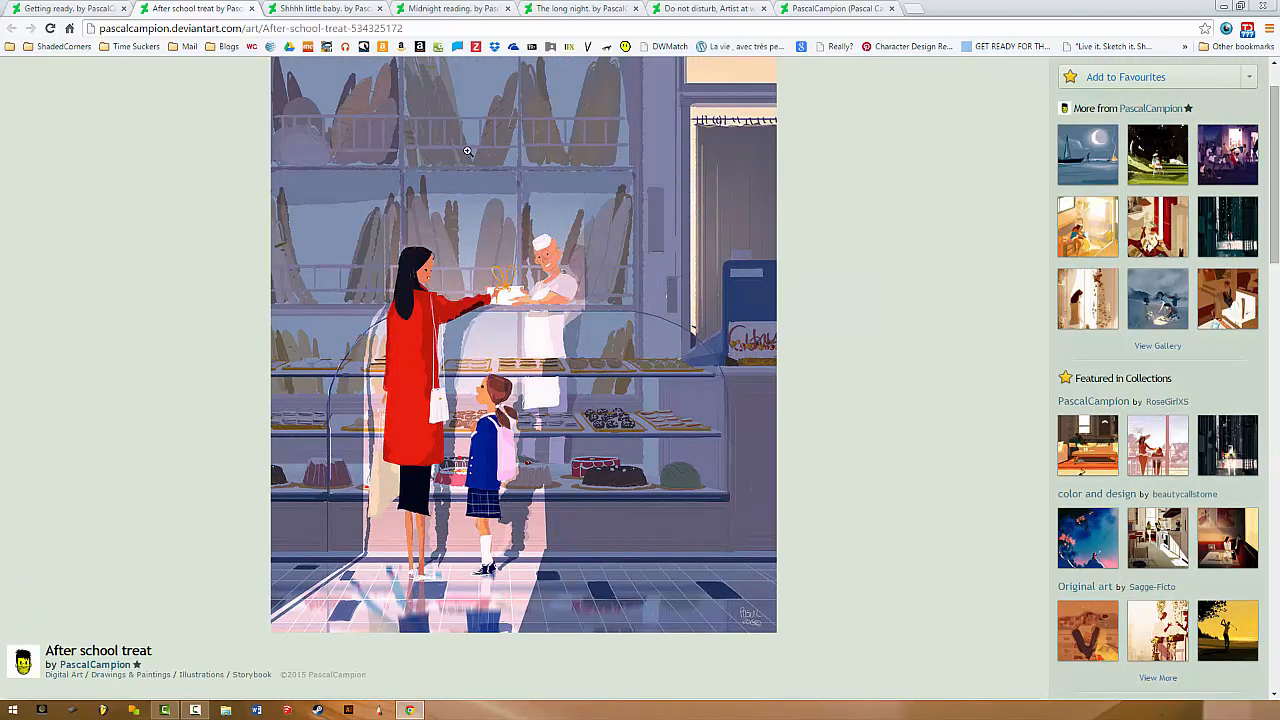
mouse_move(257, 346)
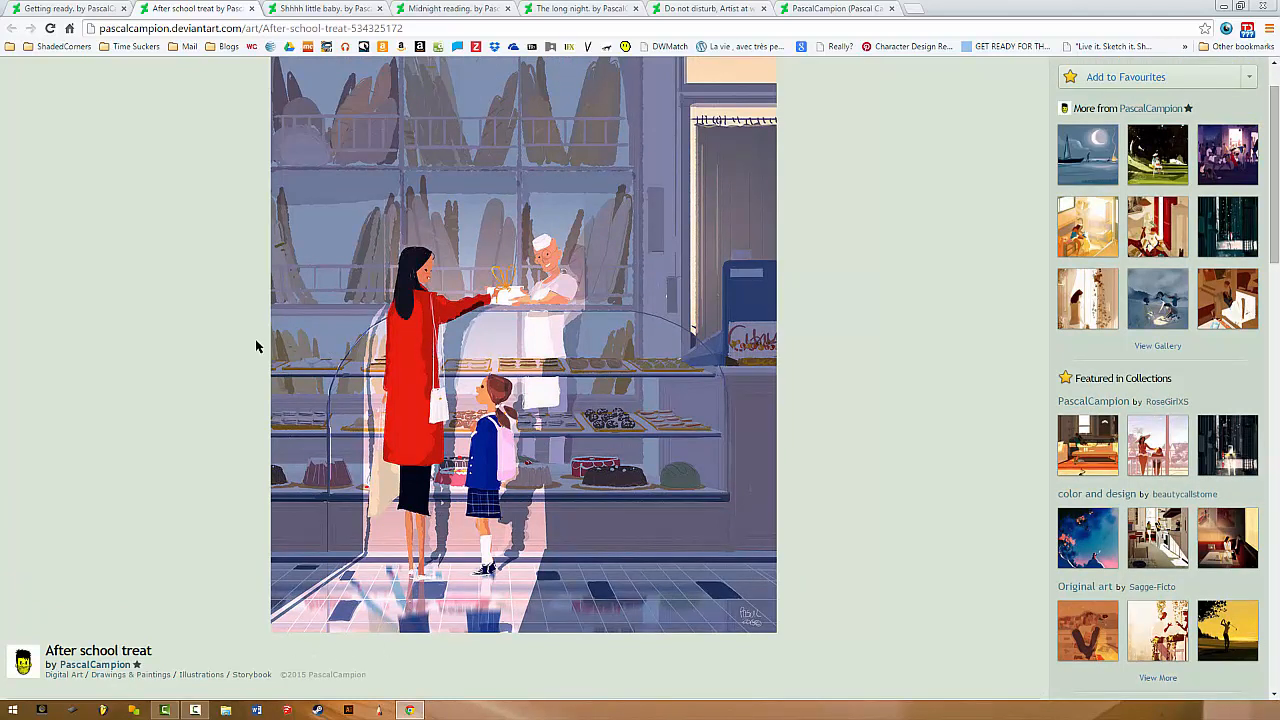
mouse_move(485, 573)
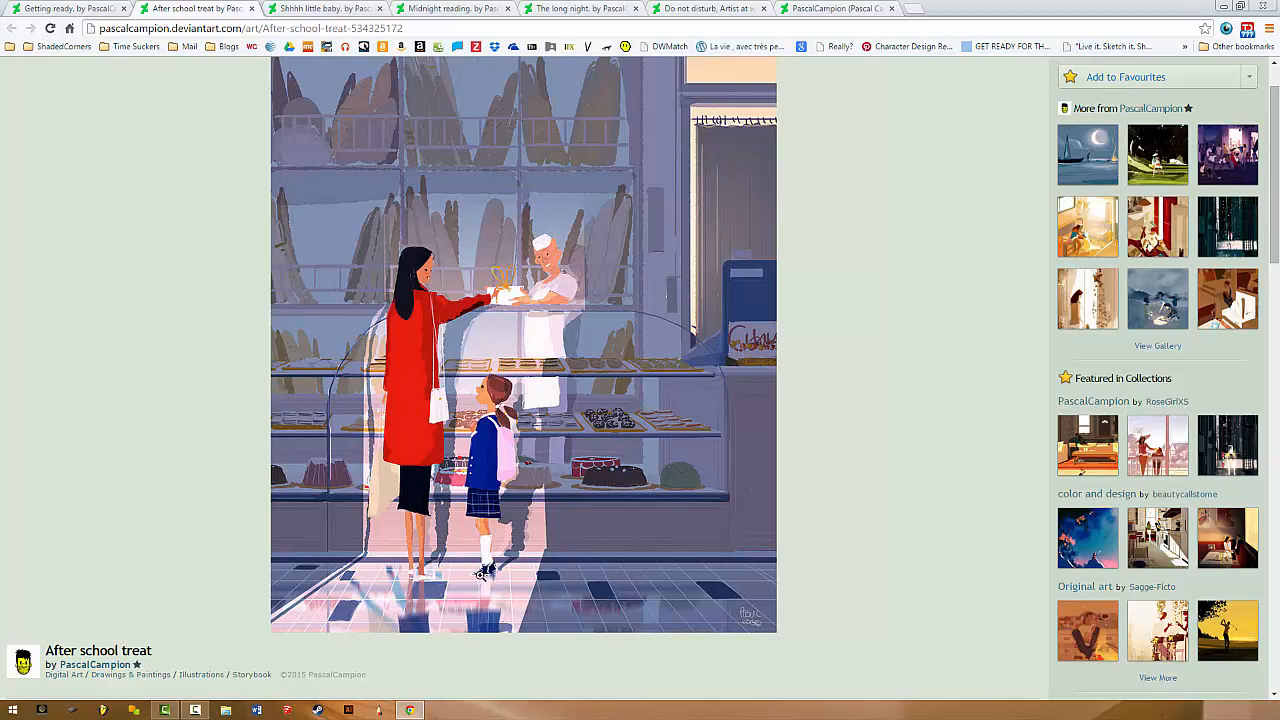
mouse_move(485, 557)
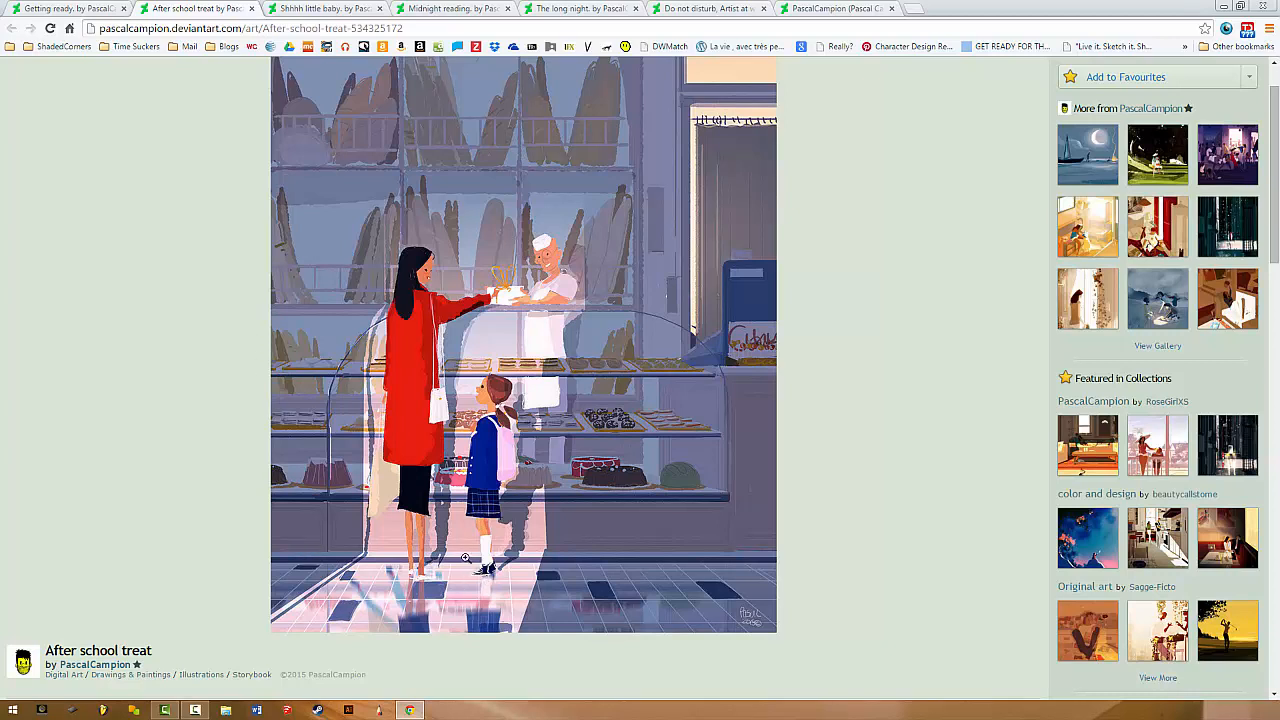
mouse_move(495, 710)
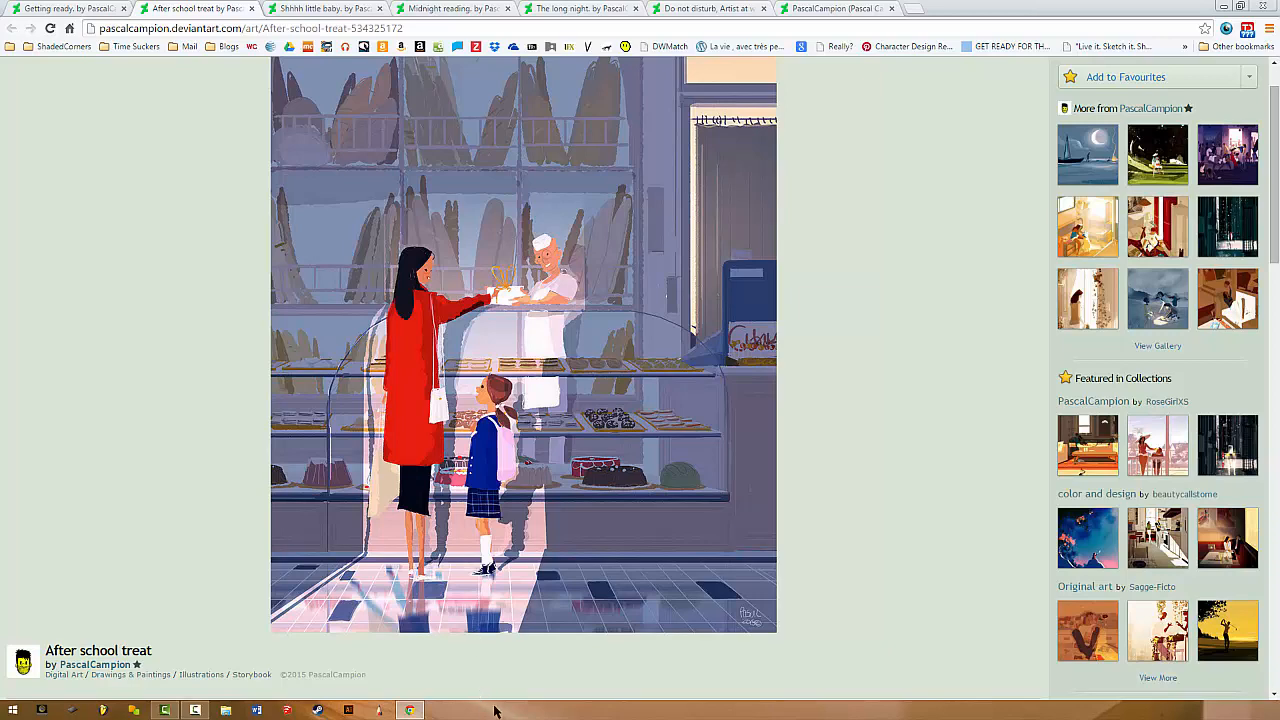
mouse_move(520, 642)
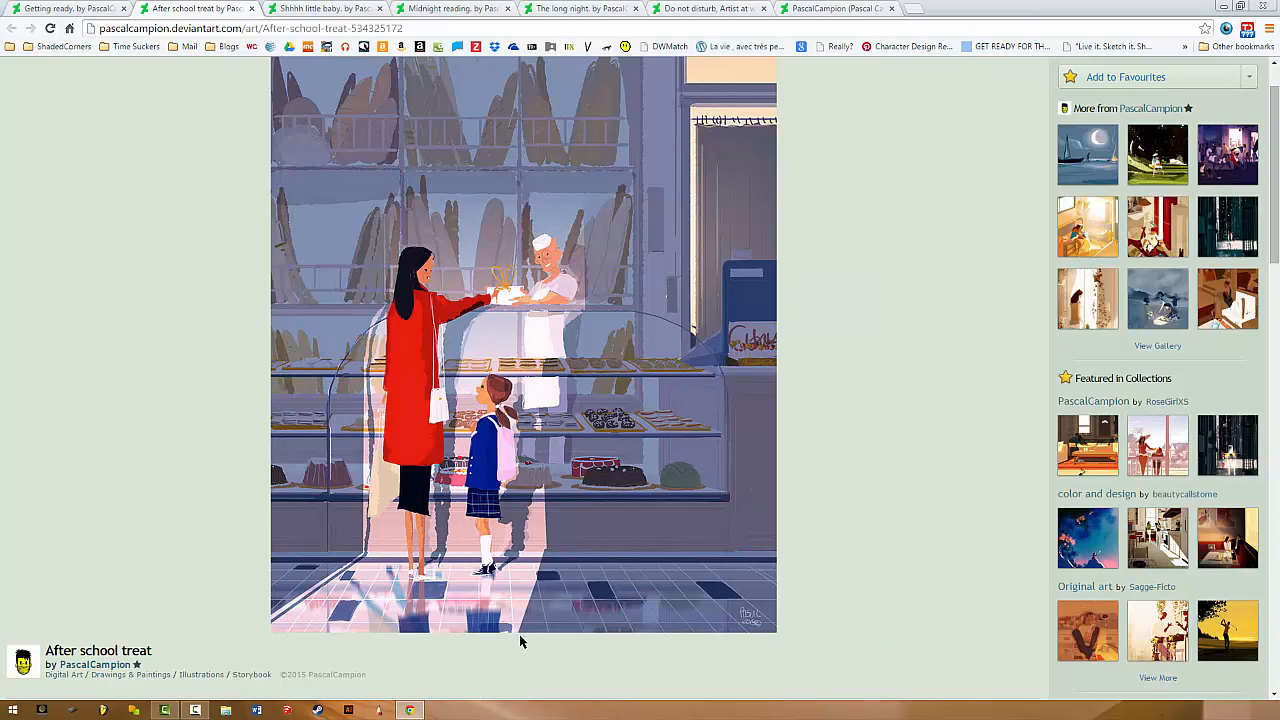
scroll(down, 3)
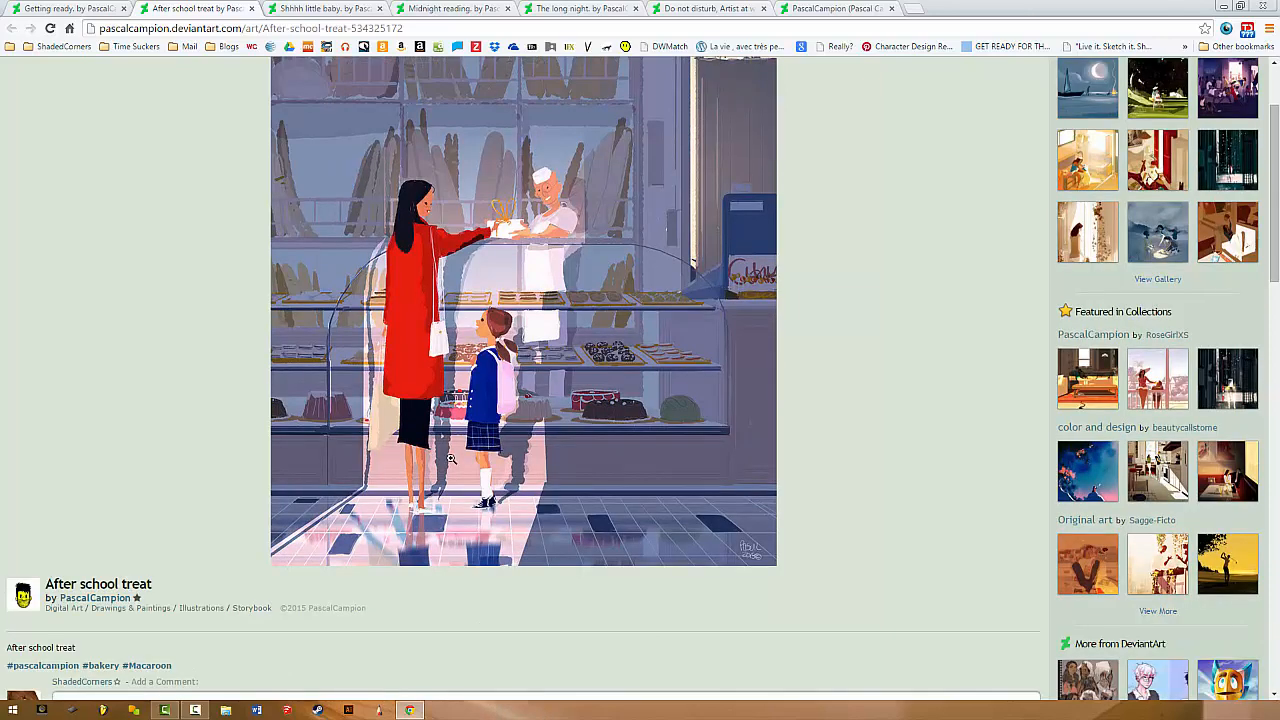
scroll(down, 3)
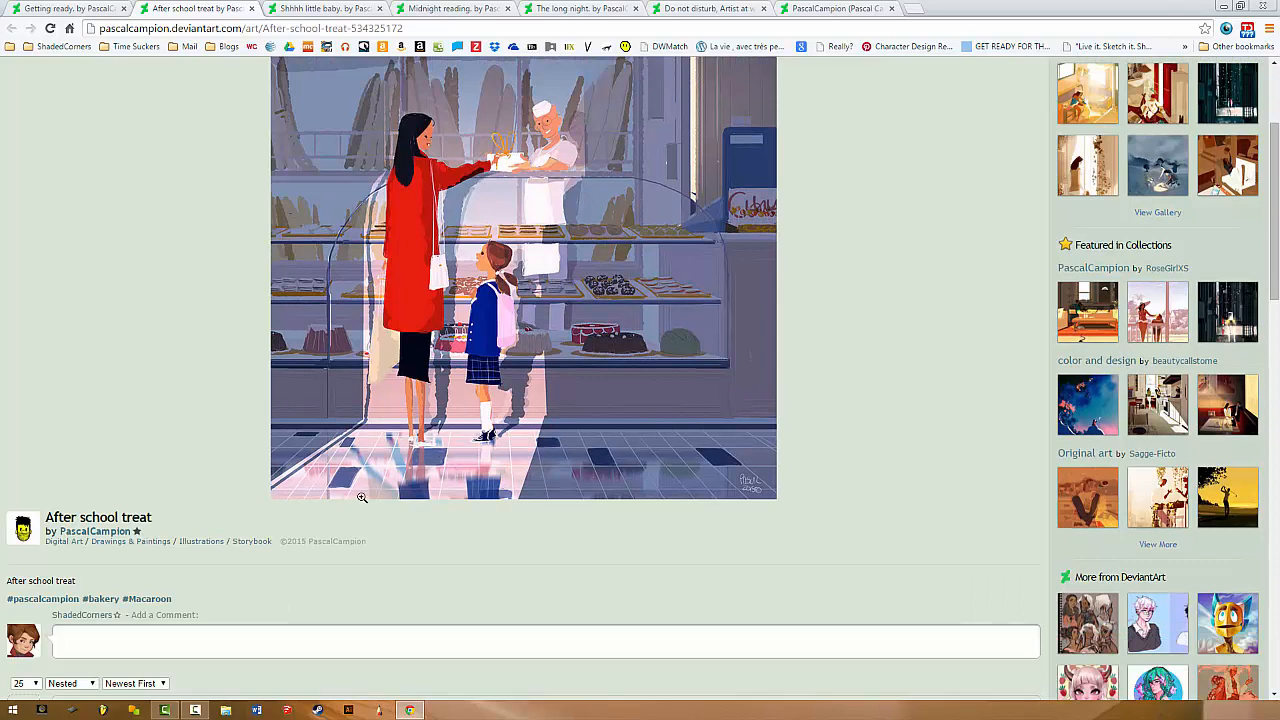
mouse_move(390, 474)
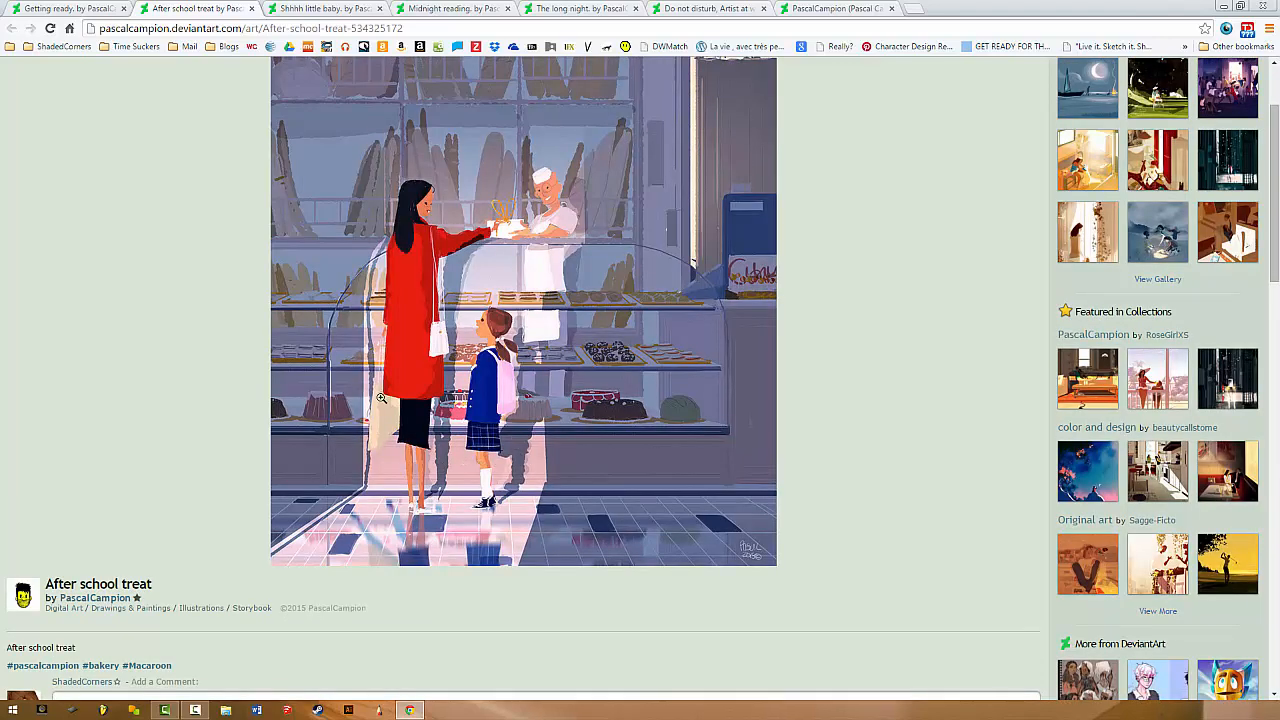
mouse_move(450, 473)
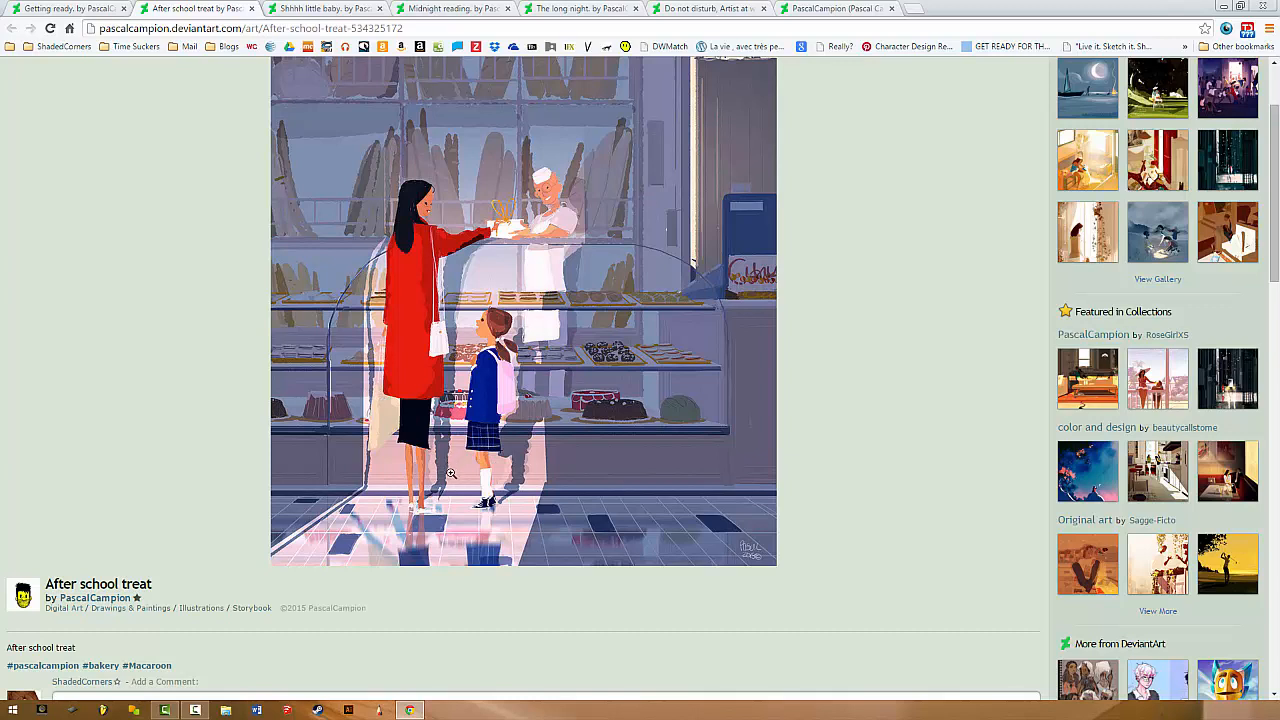
mouse_move(445, 375)
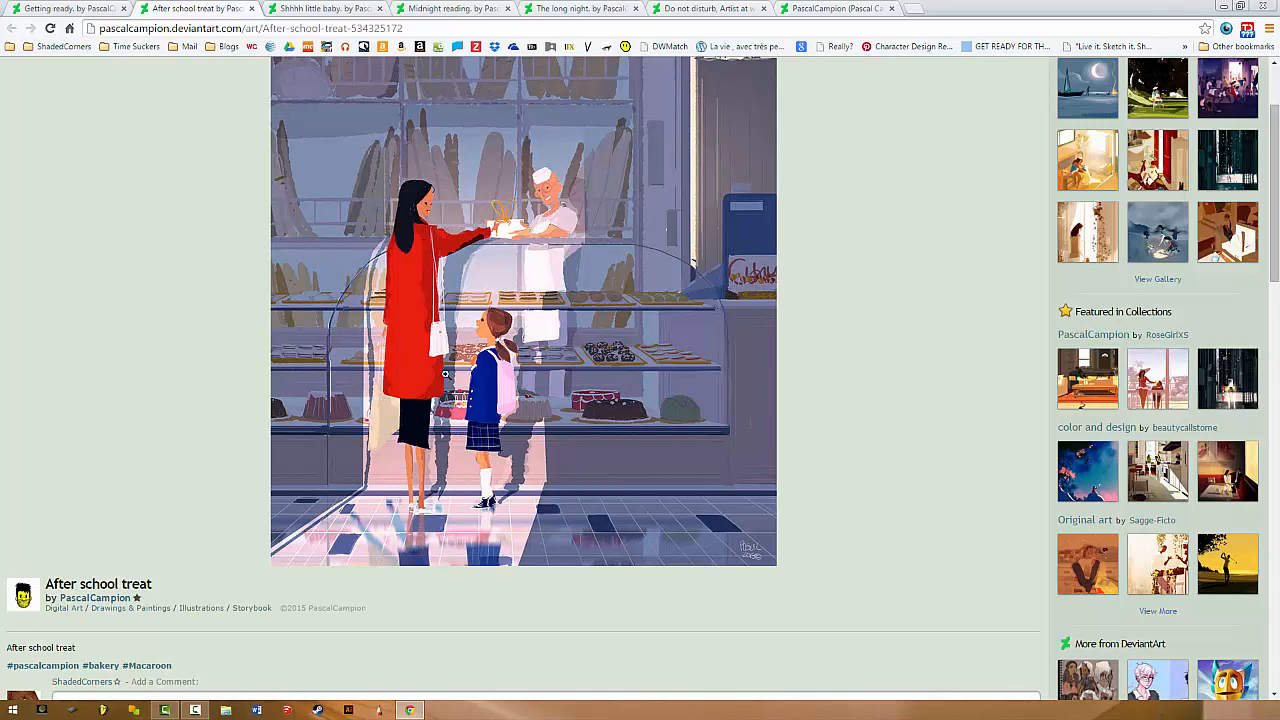
mouse_move(505, 528)
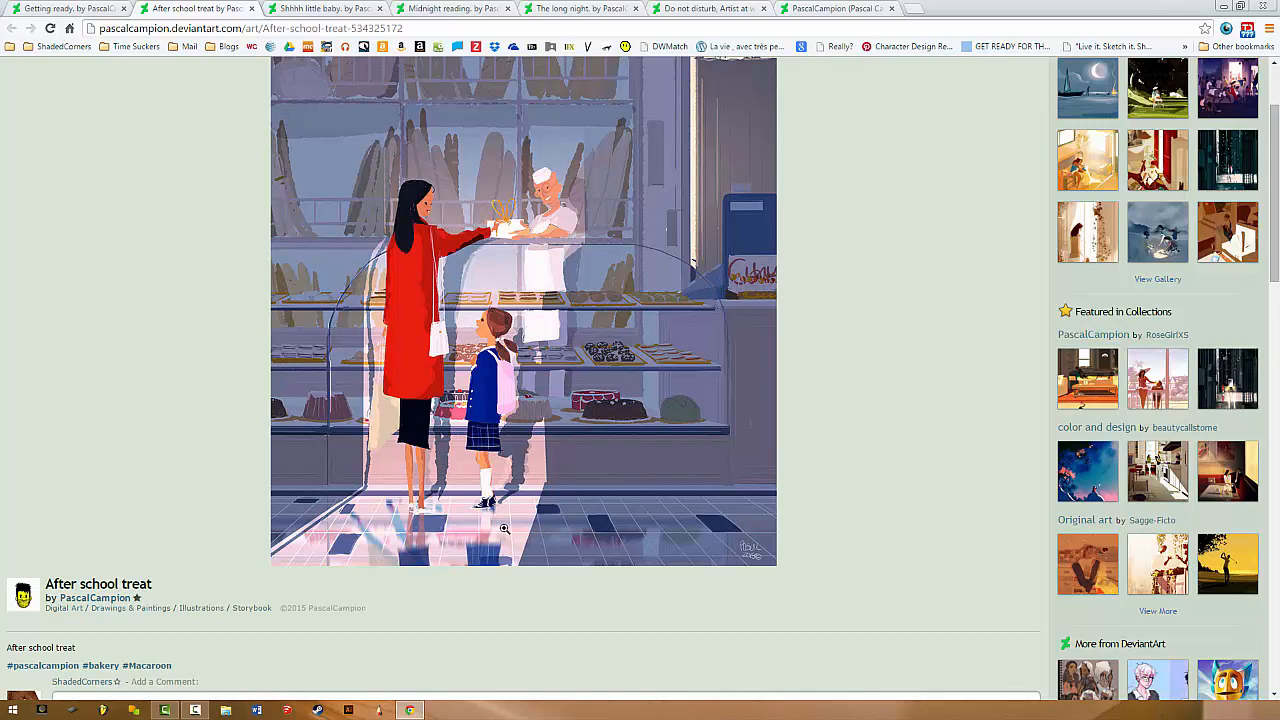
mouse_move(441, 553)
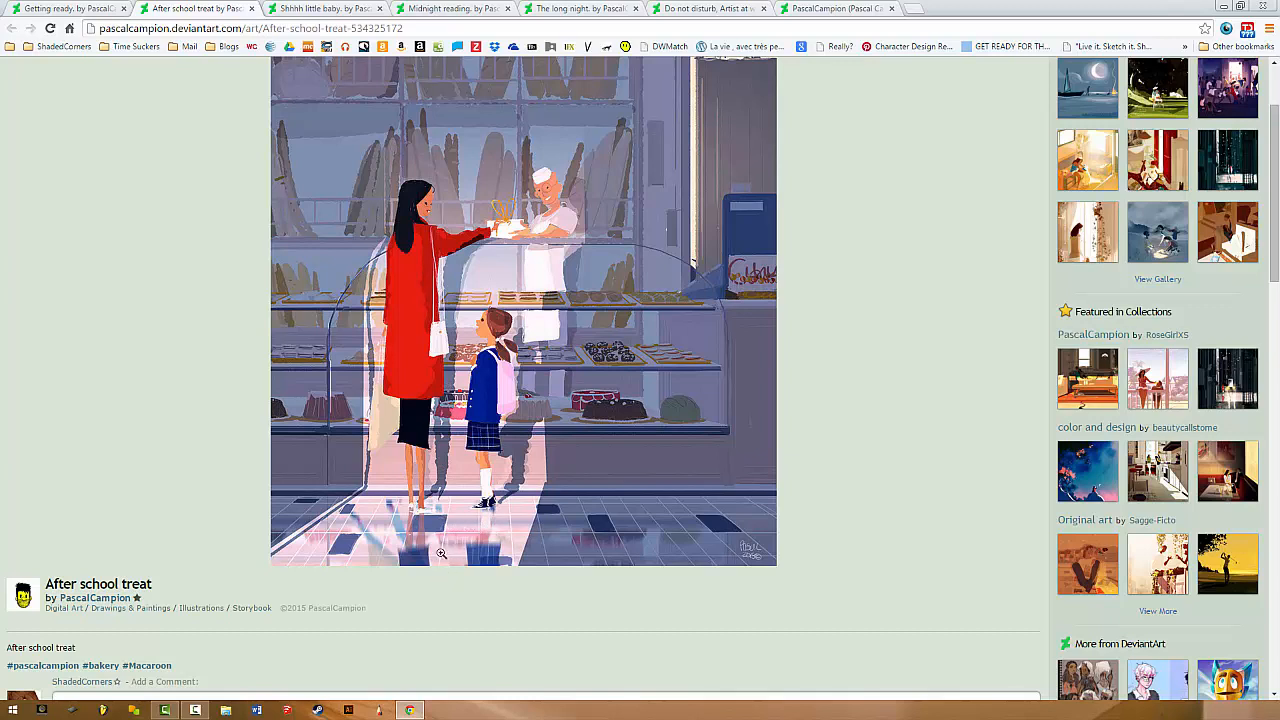
mouse_move(410, 520)
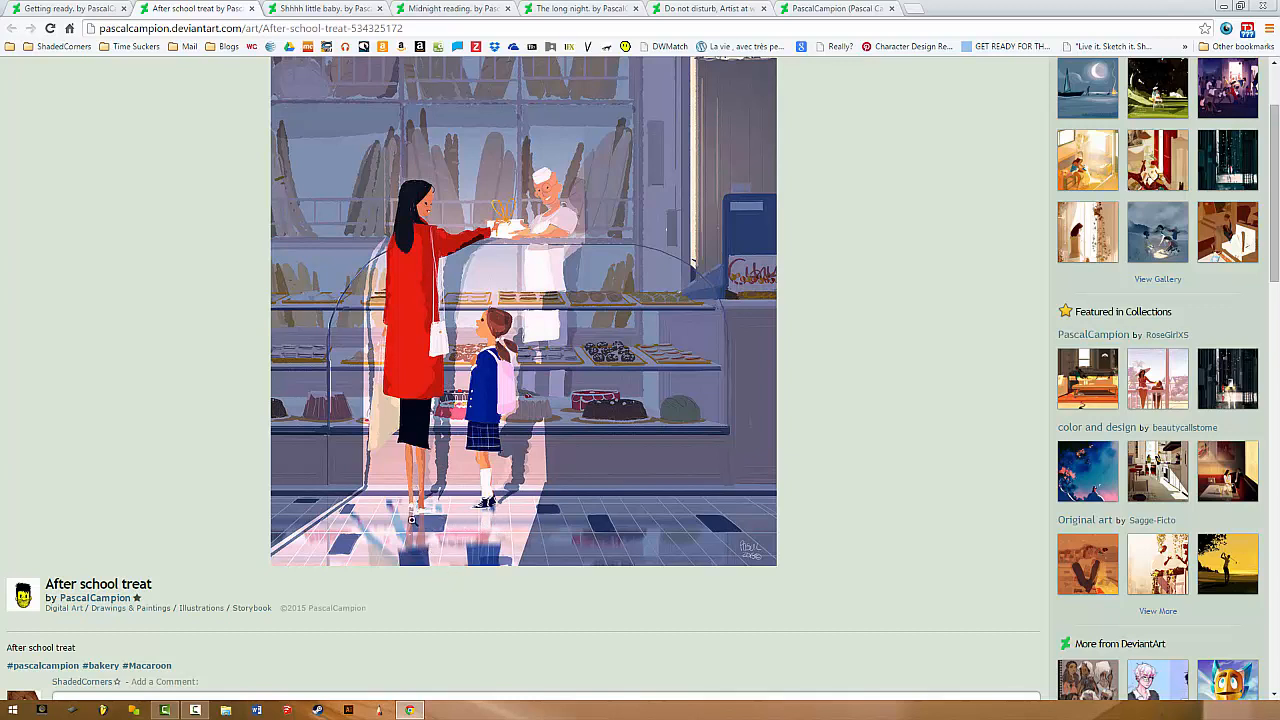
mouse_move(410, 292)
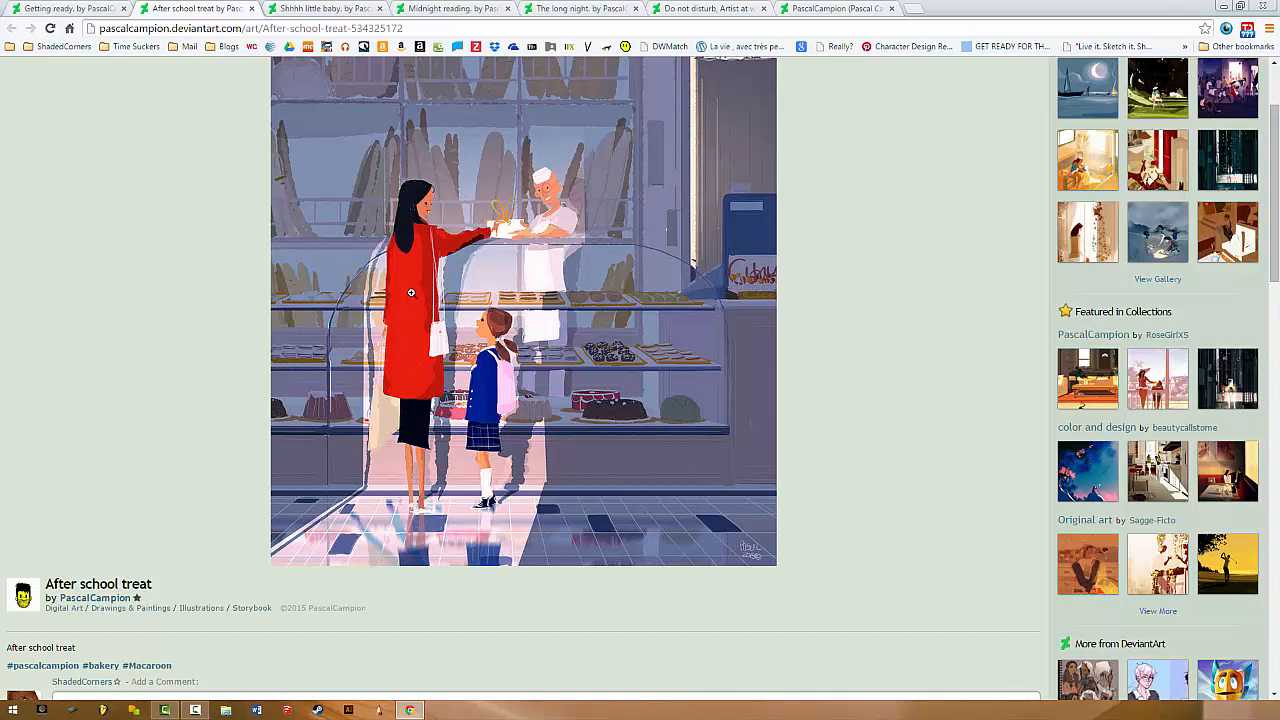
mouse_move(421, 473)
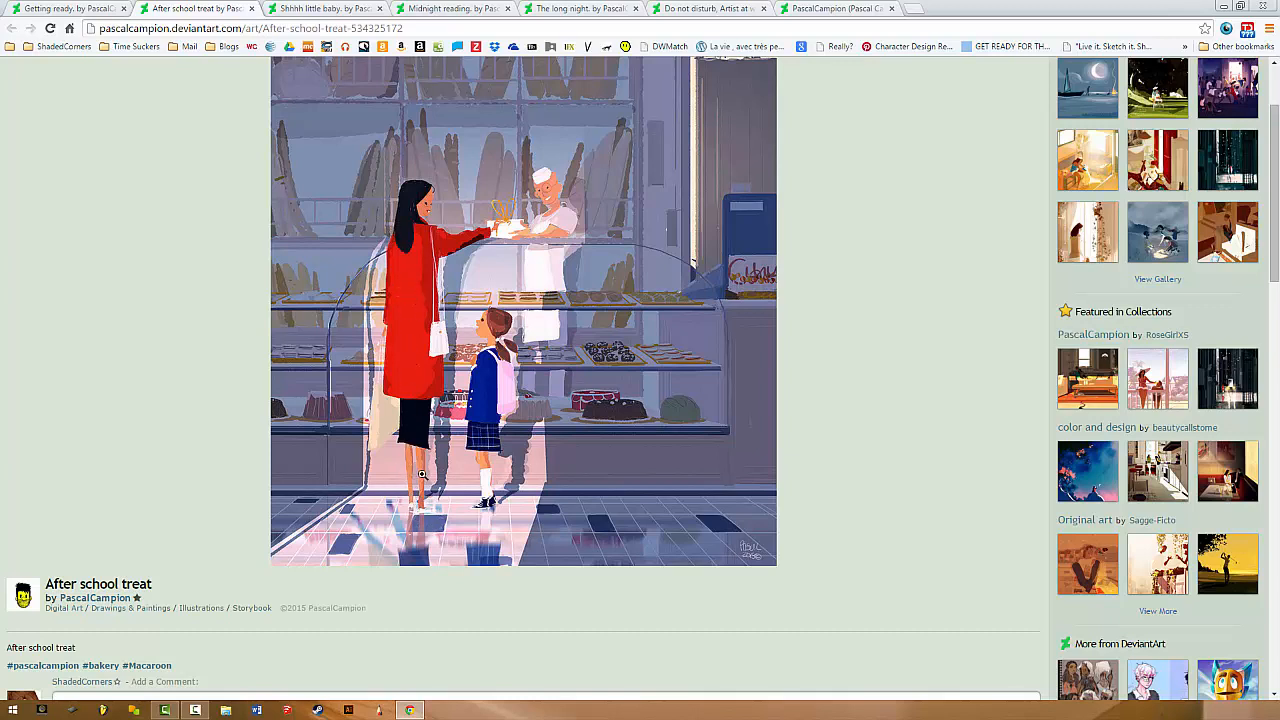
mouse_move(480, 363)
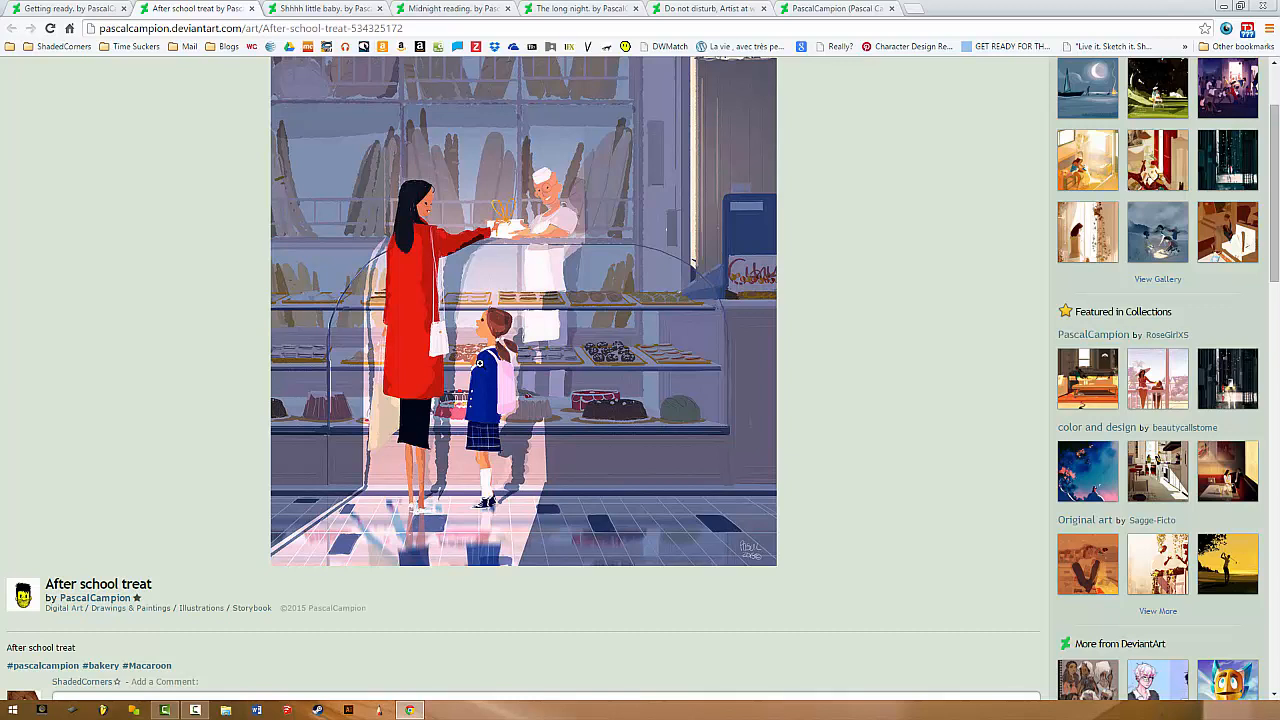
mouse_move(410, 470)
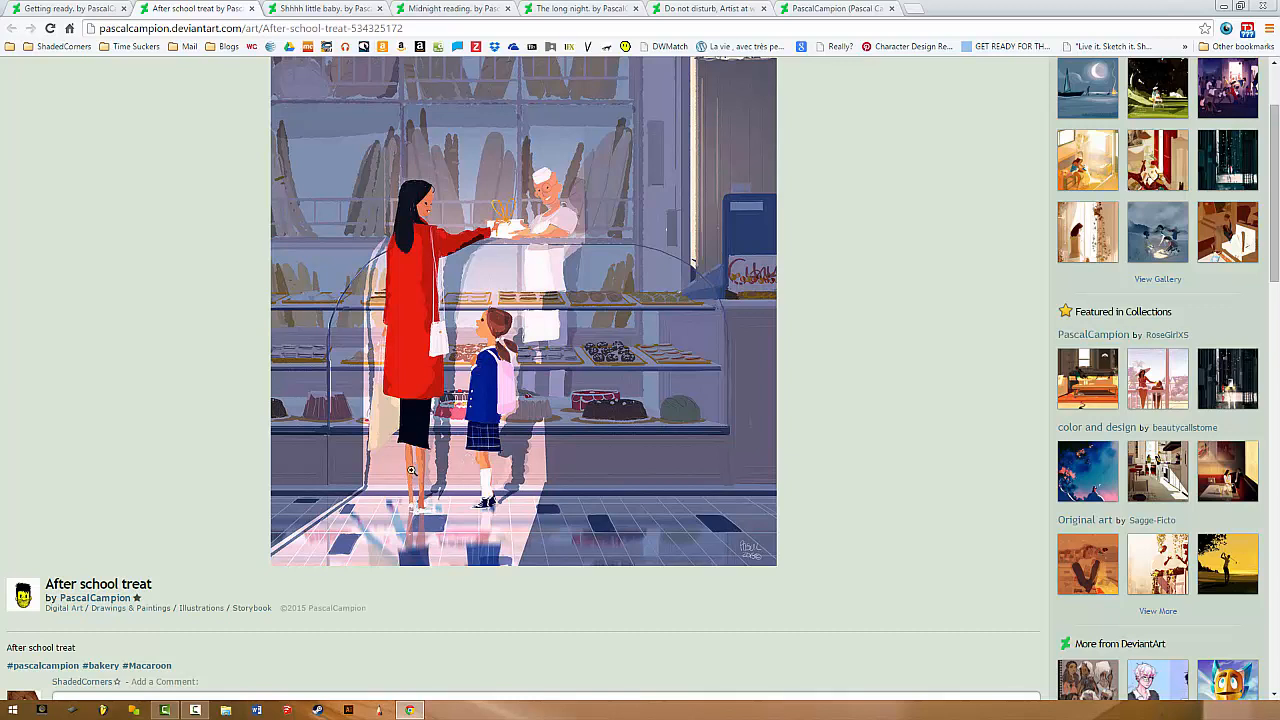
mouse_move(410, 411)
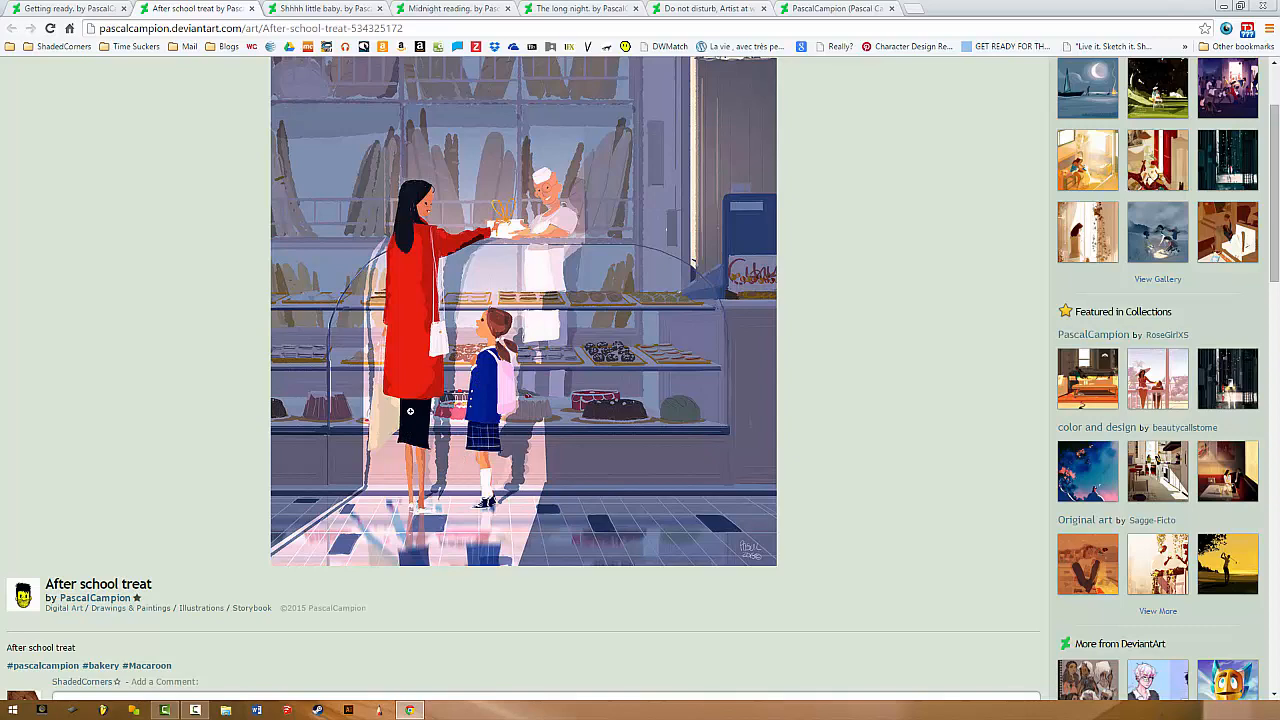
mouse_move(578, 421)
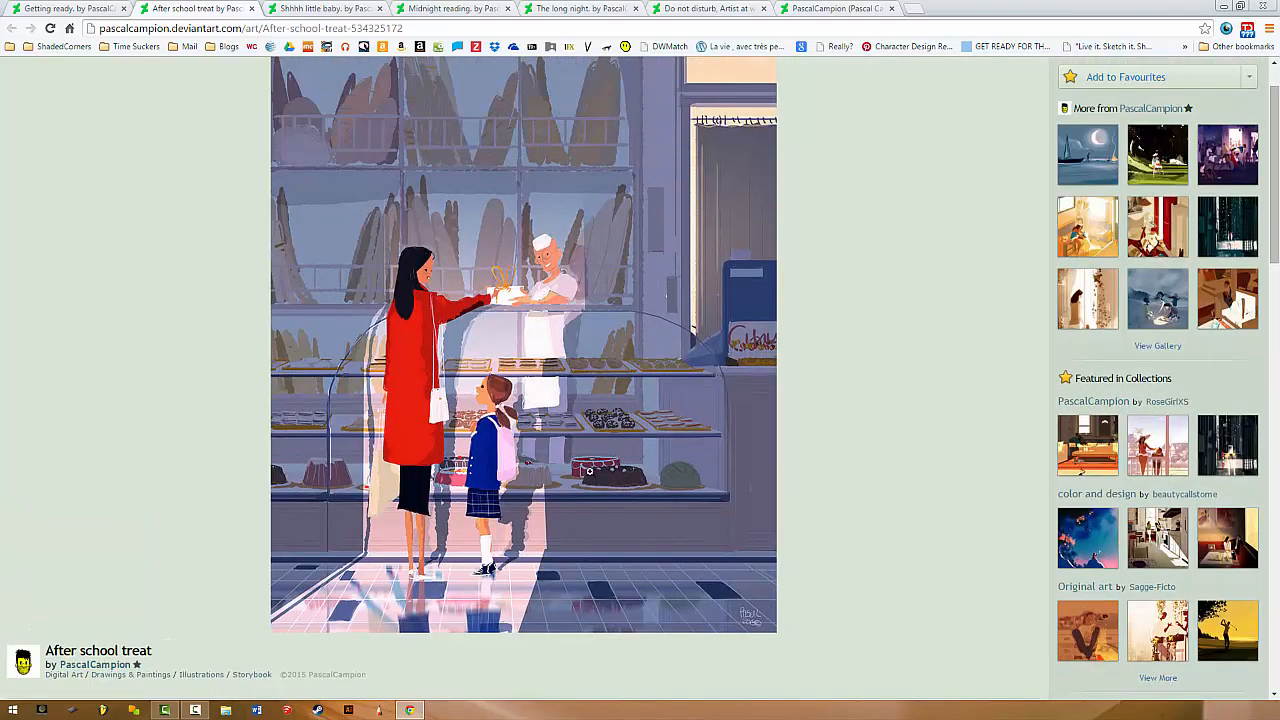
mouse_move(393, 407)
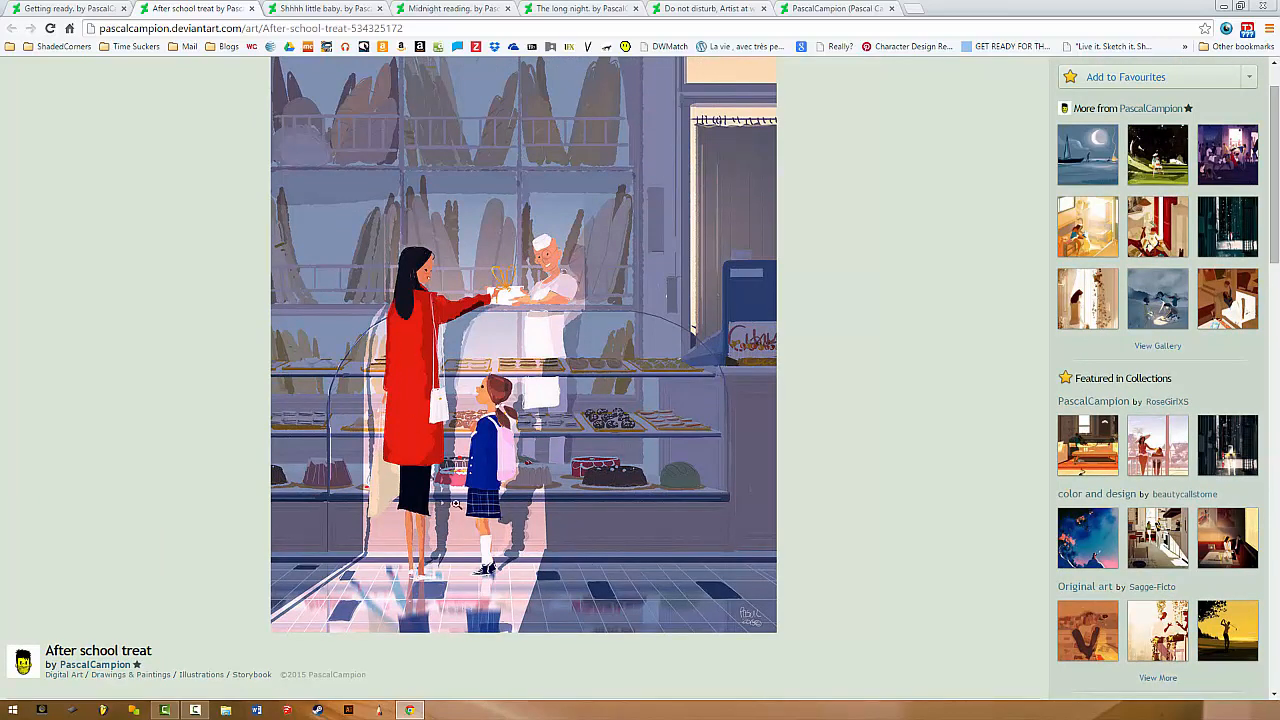
mouse_move(662, 510)
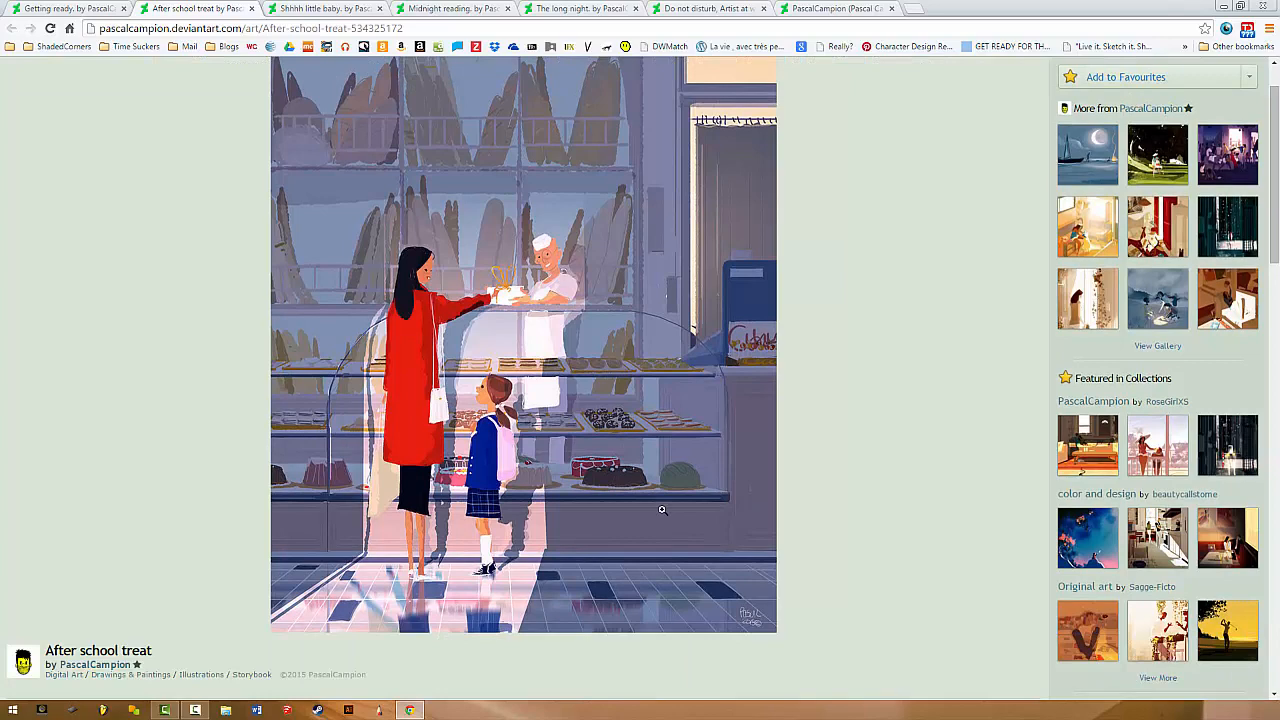
scroll(up, 3)
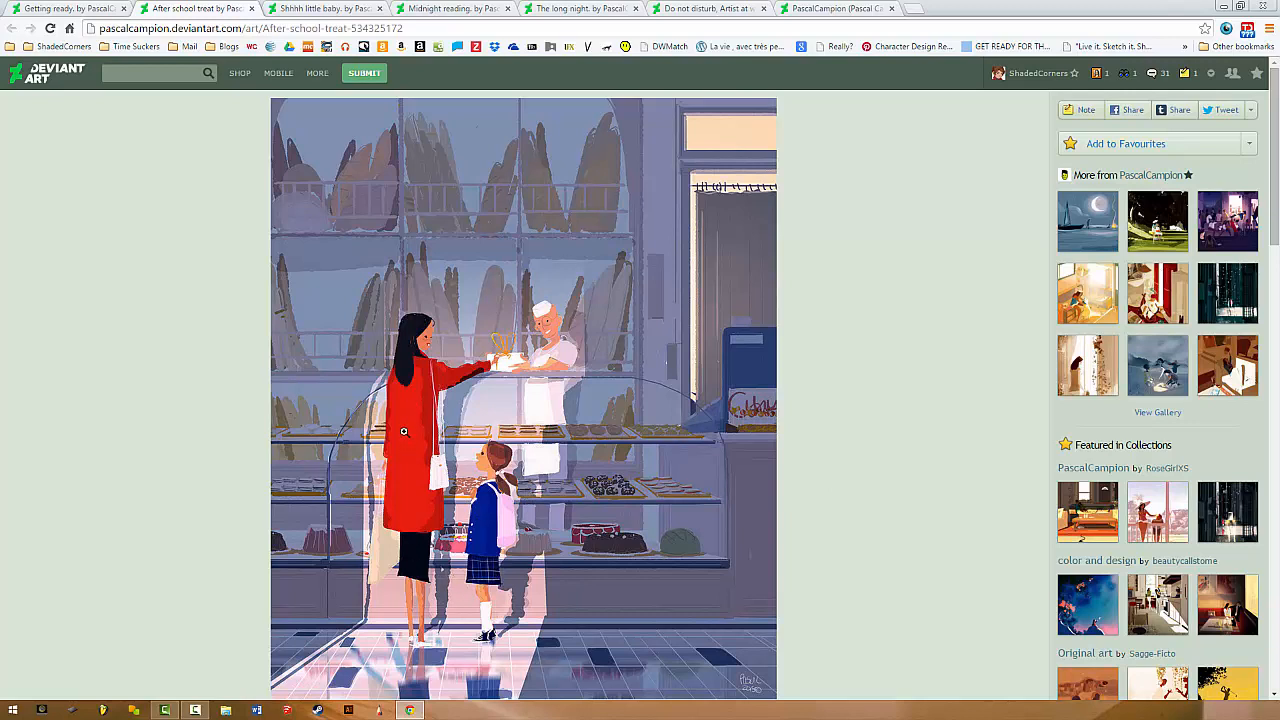
mouse_move(693, 423)
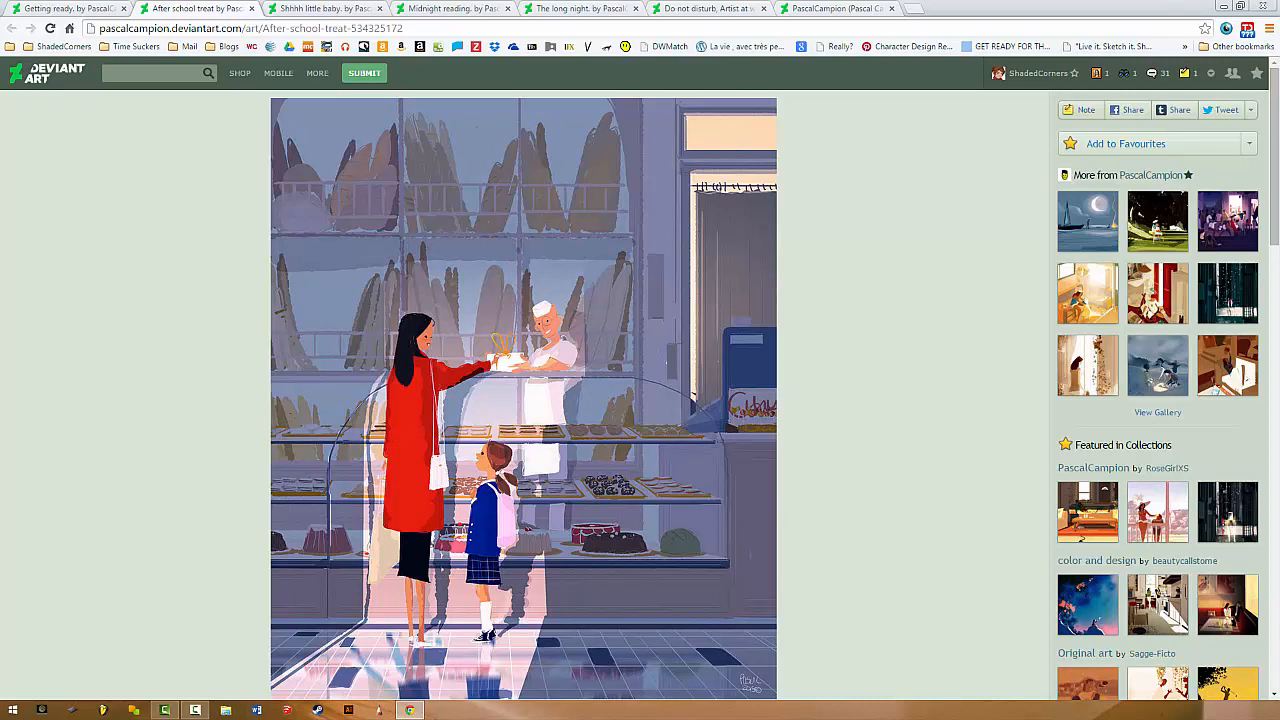
mouse_move(630, 410)
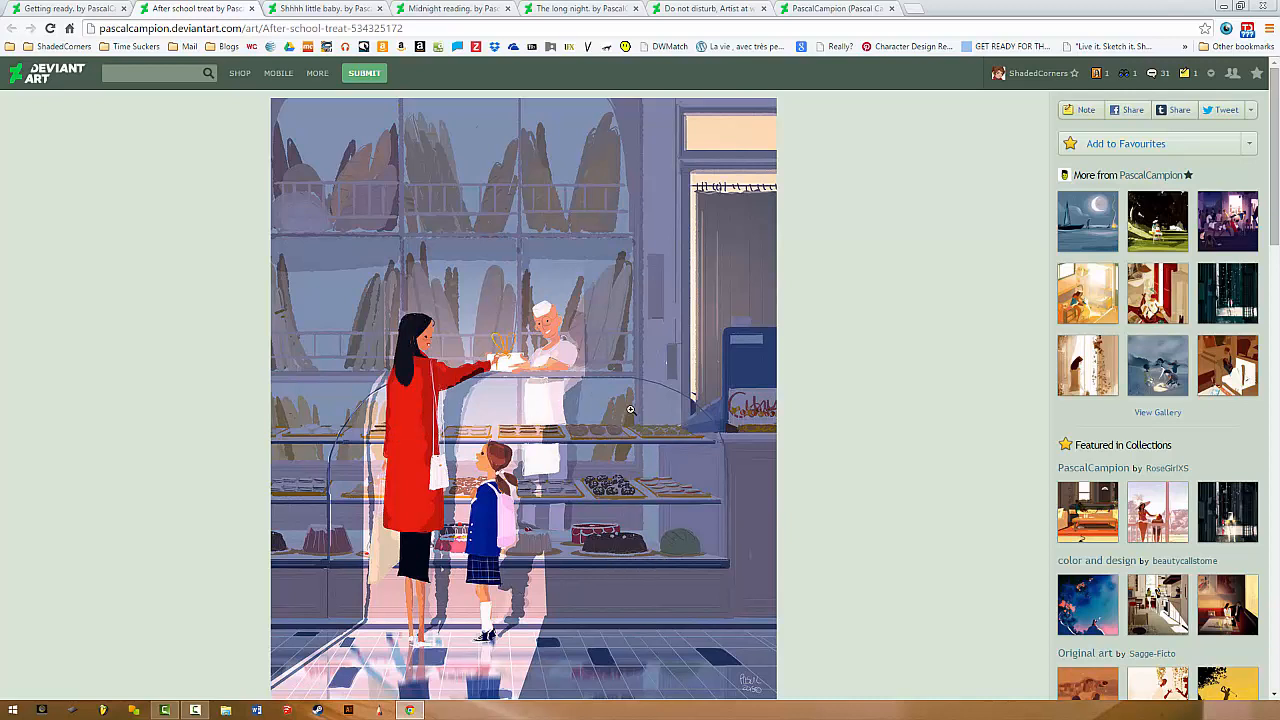
mouse_move(635, 489)
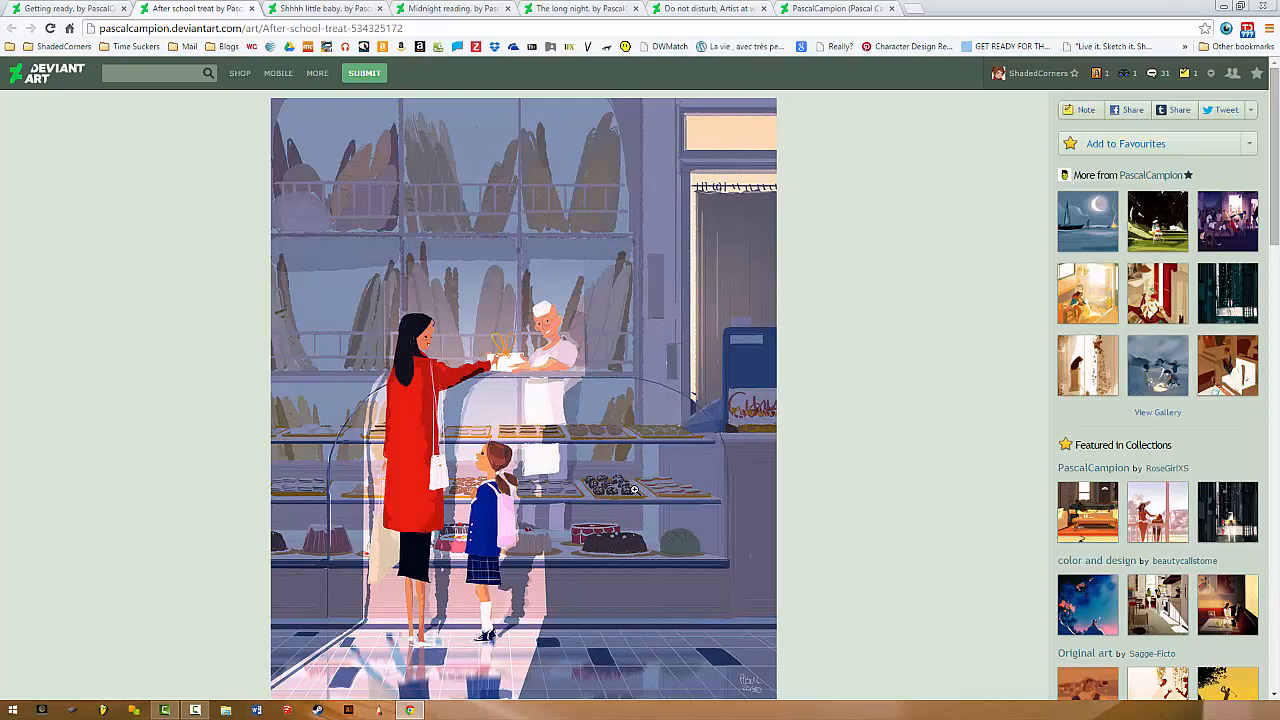
mouse_move(238, 404)
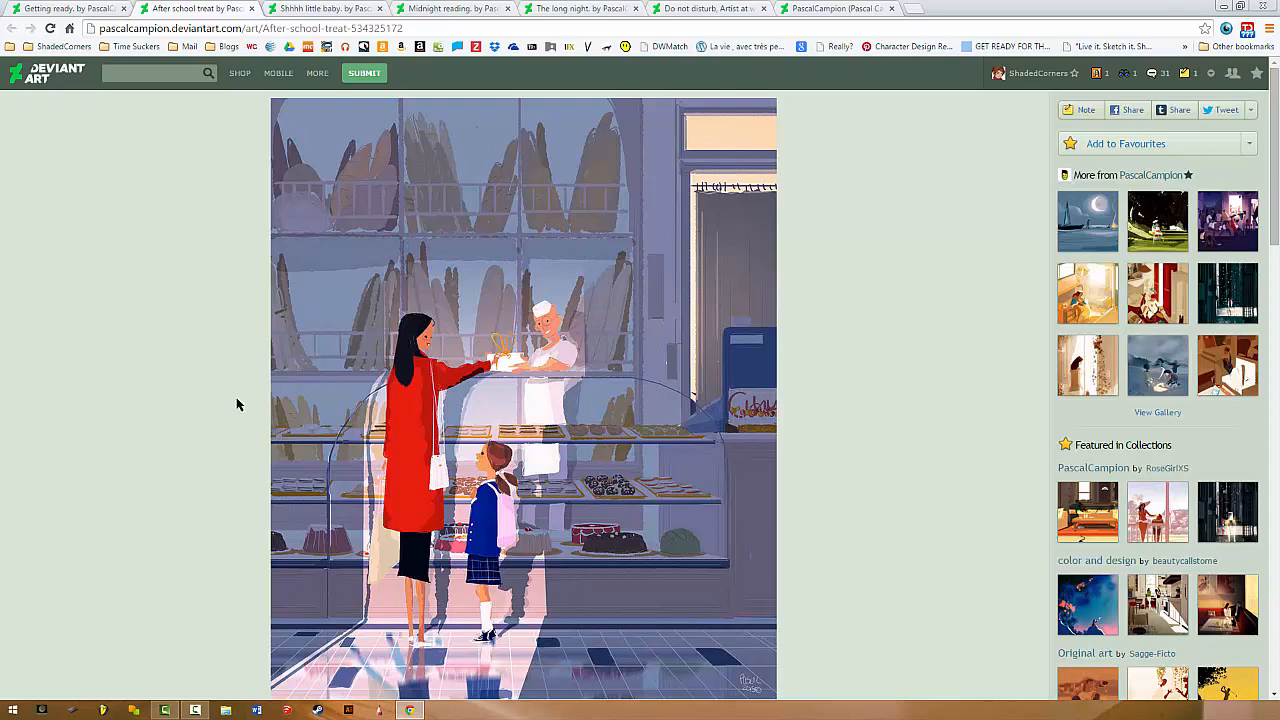
mouse_move(519, 152)
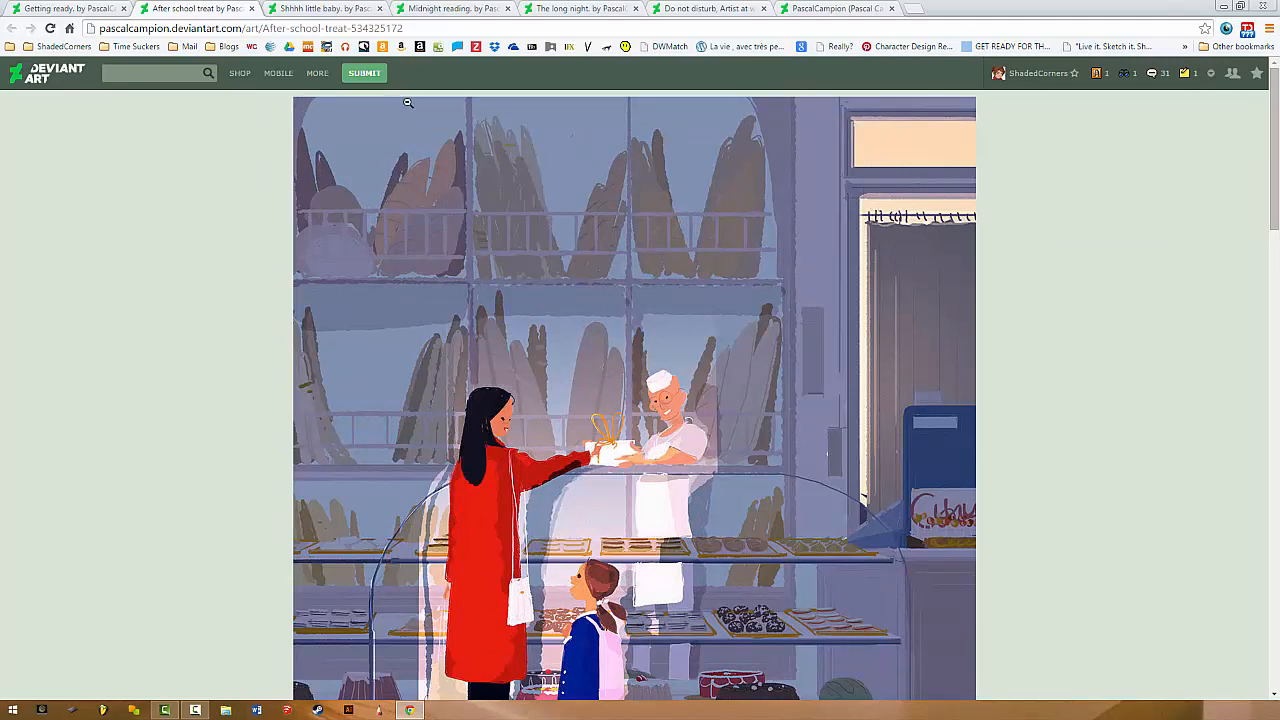
mouse_move(445, 77)
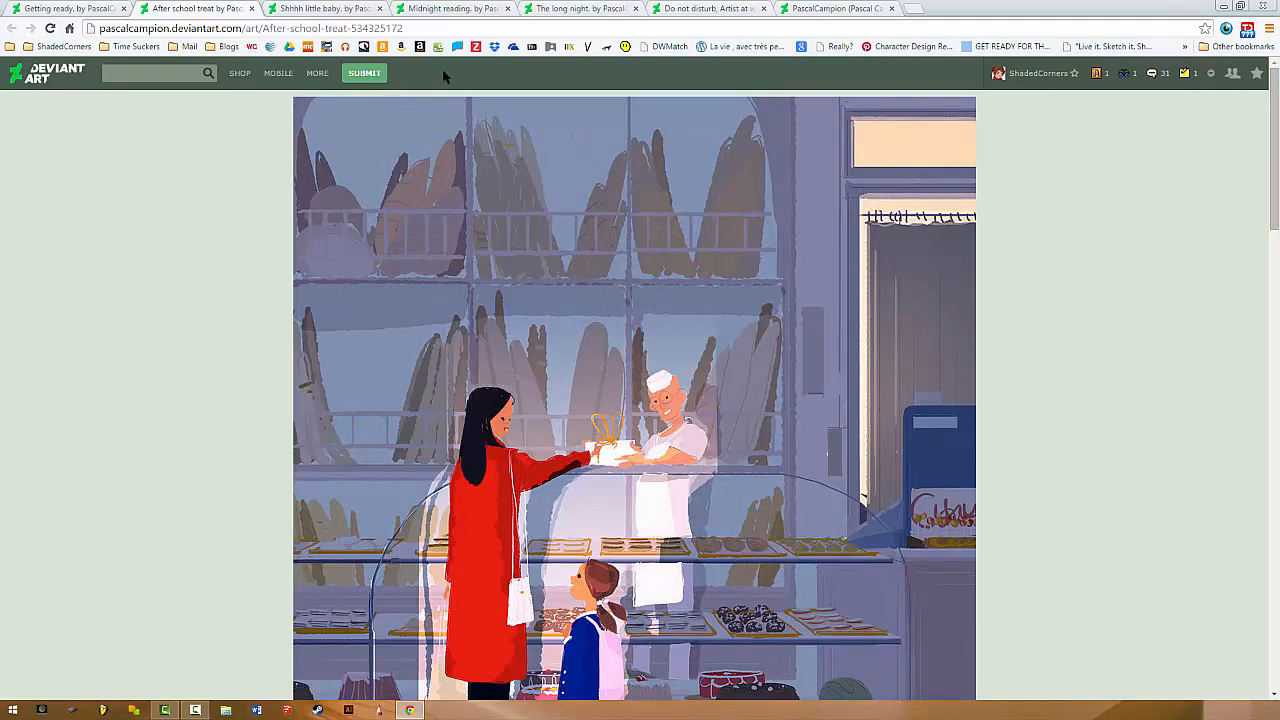
mouse_move(612, 81)
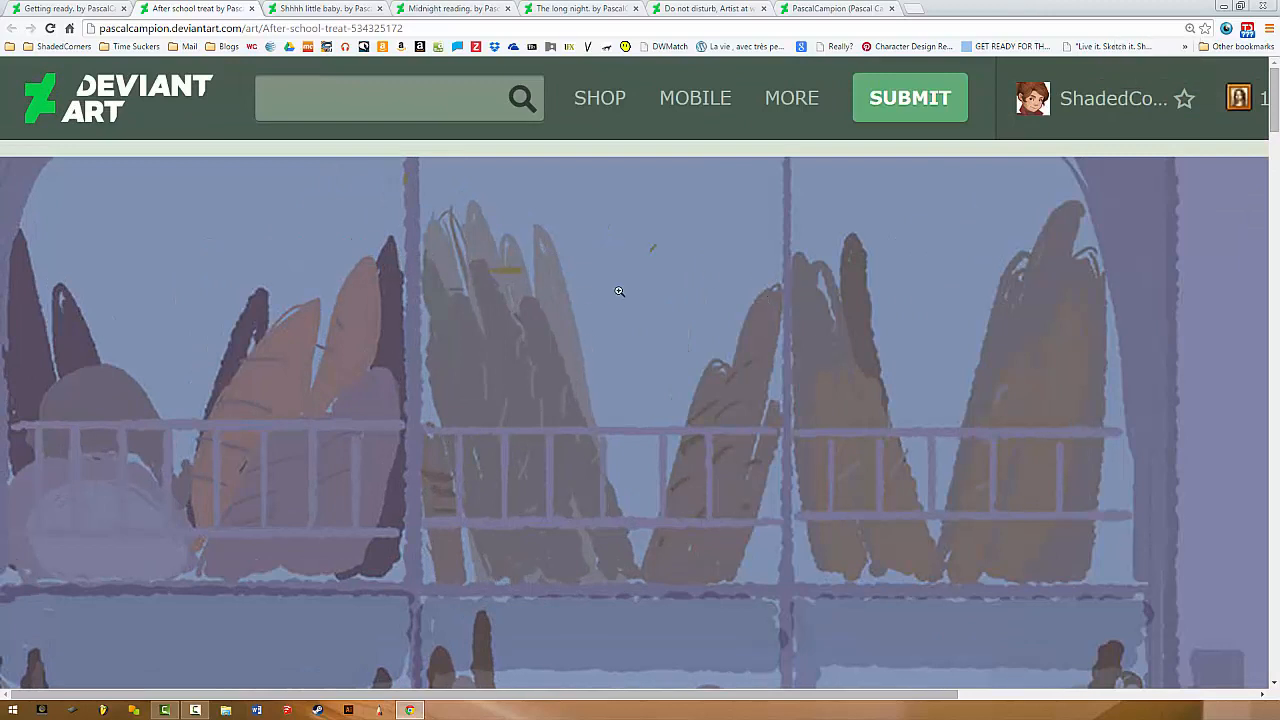
mouse_move(491, 258)
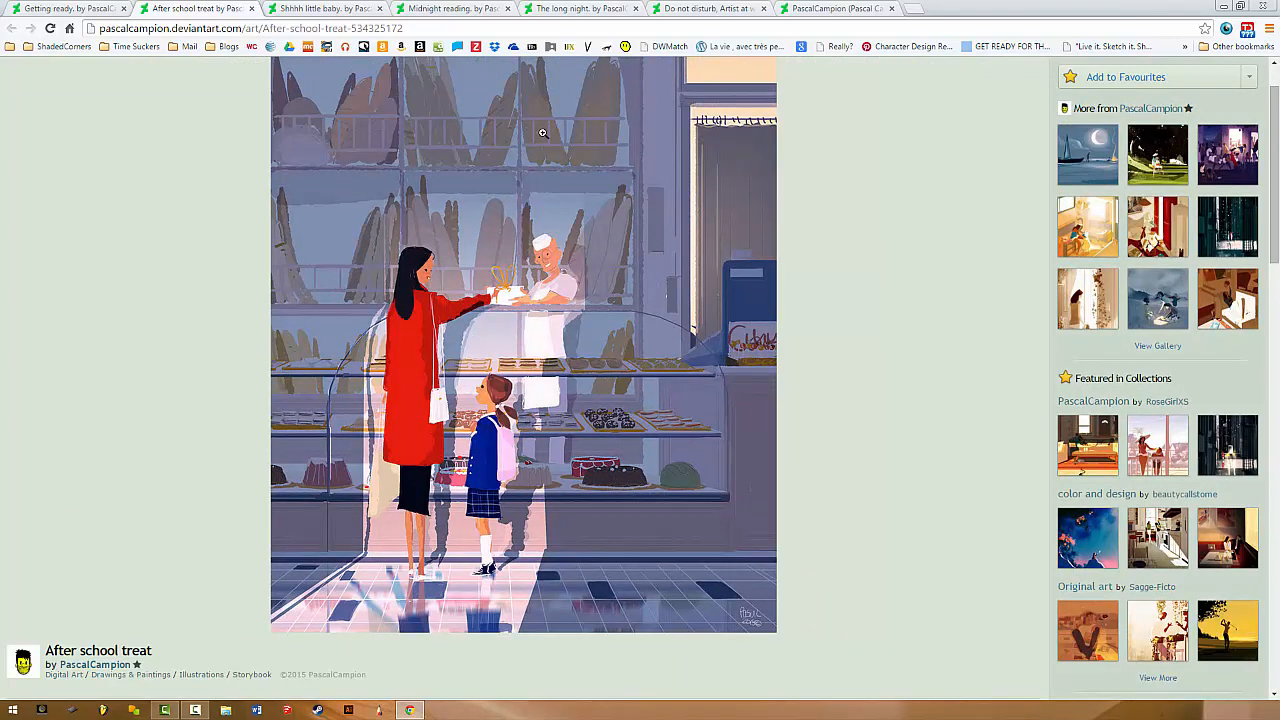
scroll(up, 3)
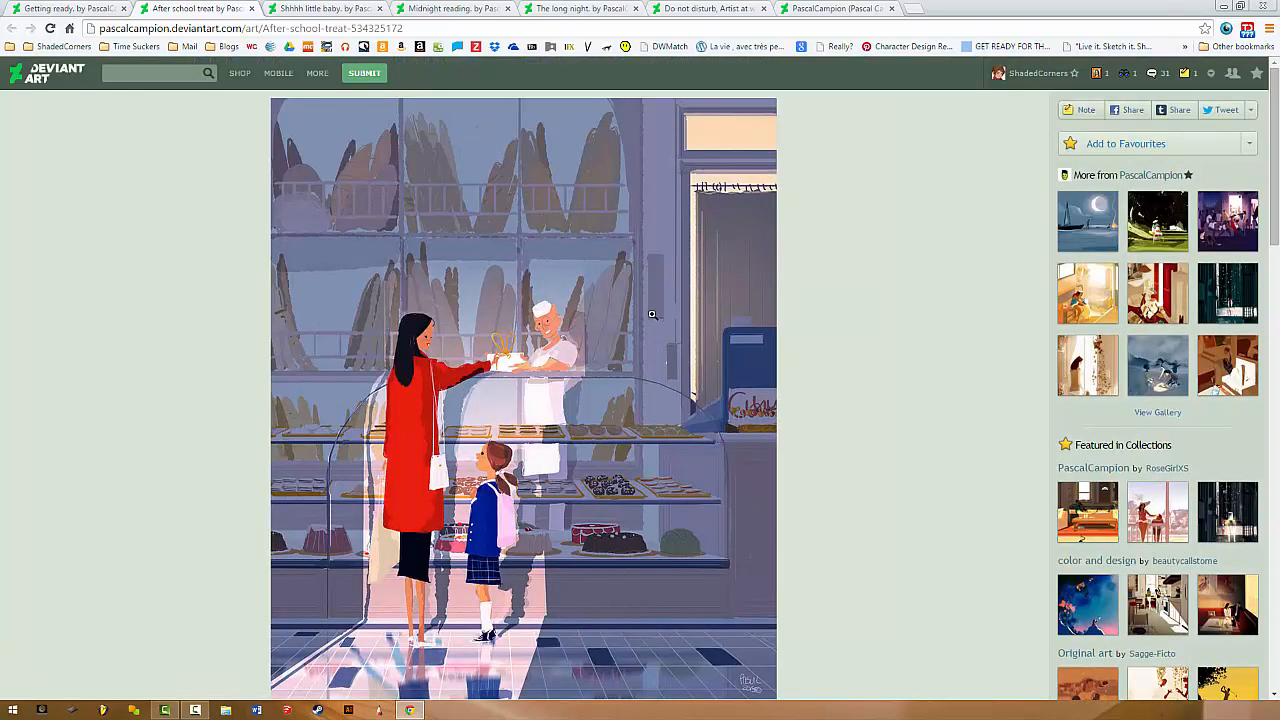
mouse_move(660, 200)
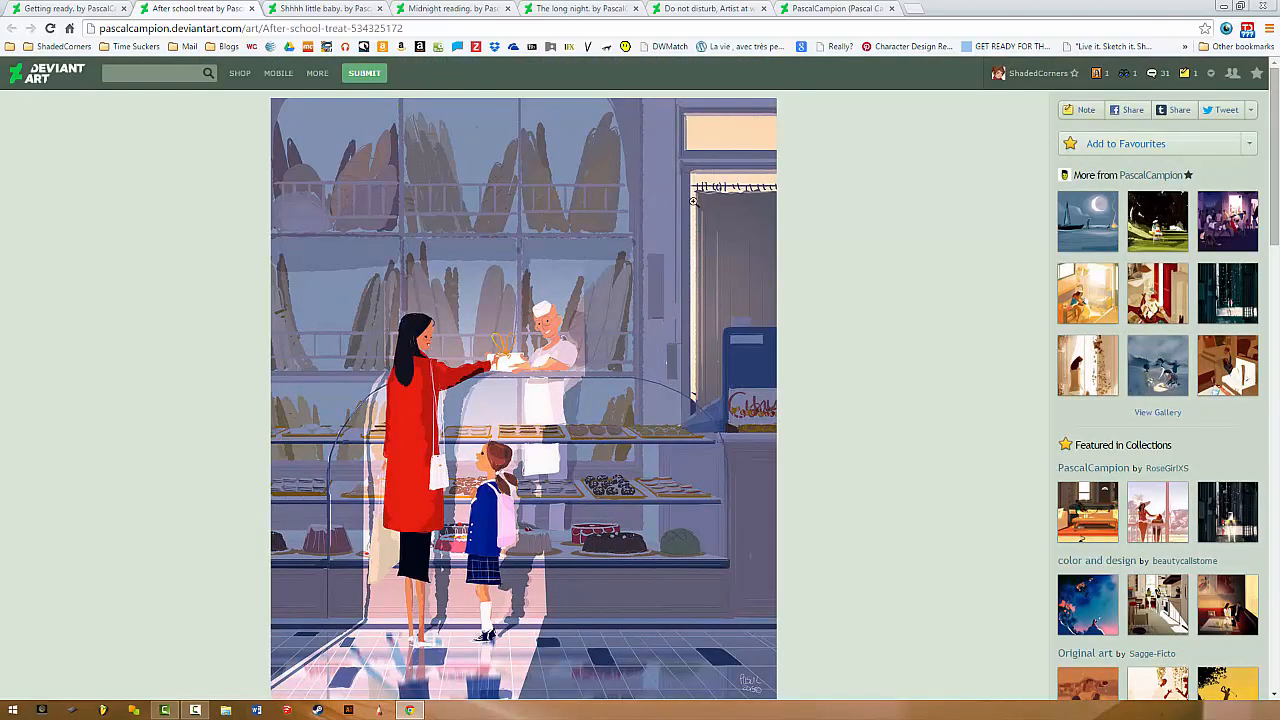
mouse_move(698, 278)
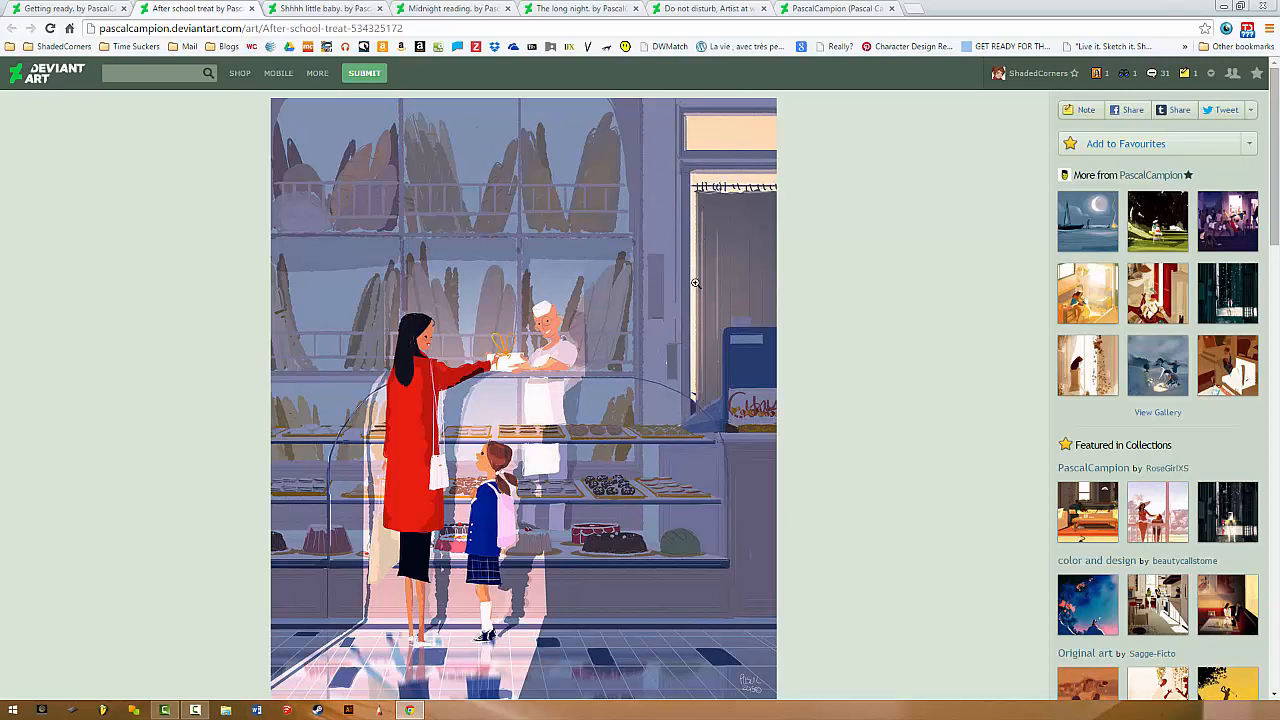
mouse_move(780, 178)
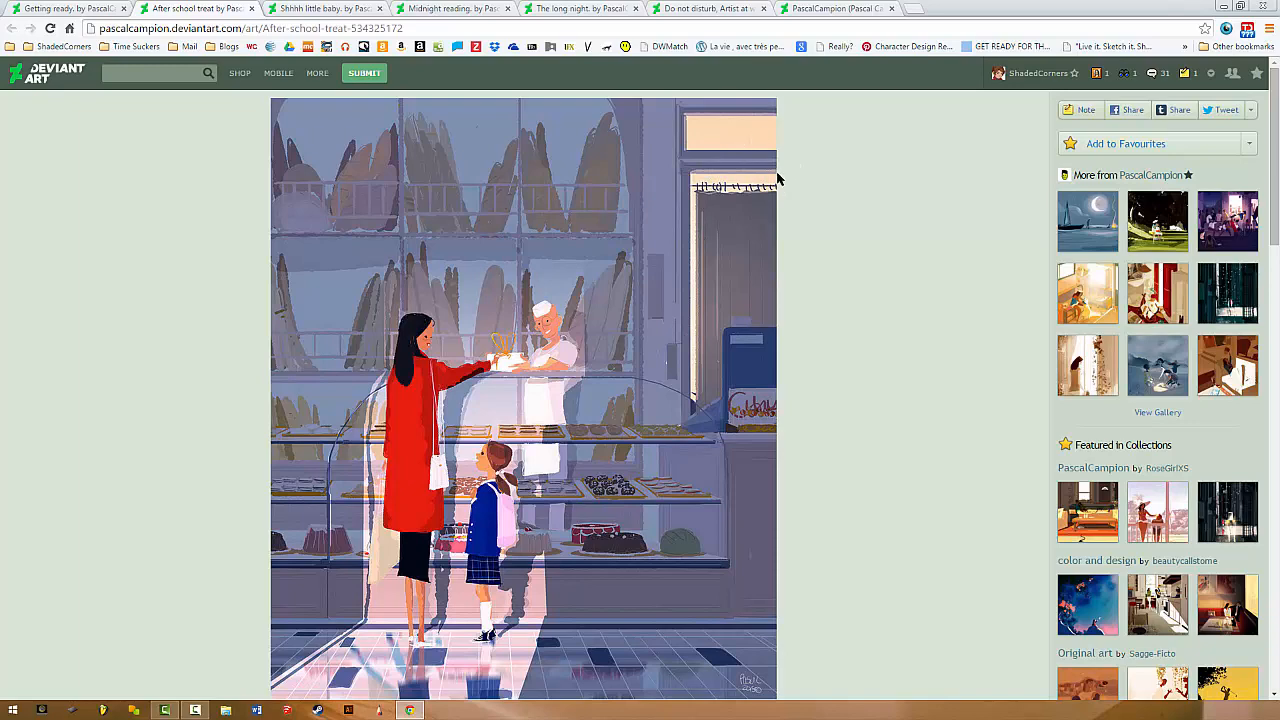
mouse_move(645, 147)
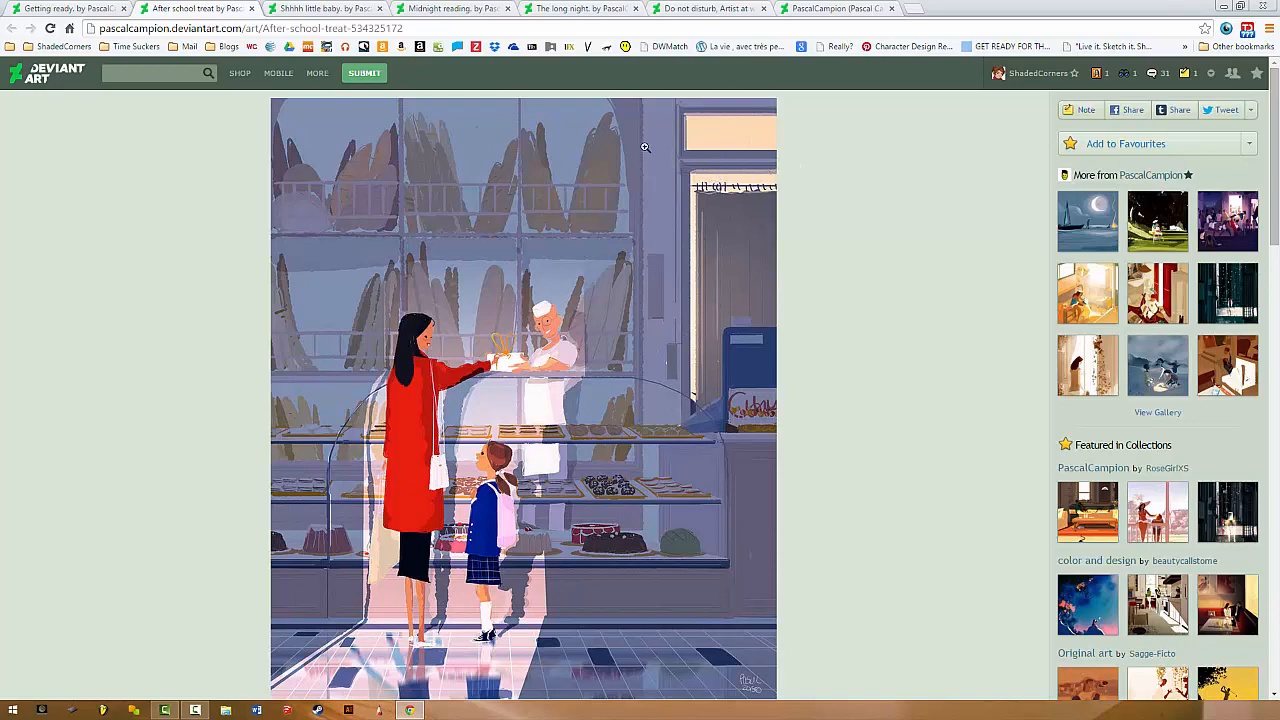
mouse_move(482, 176)
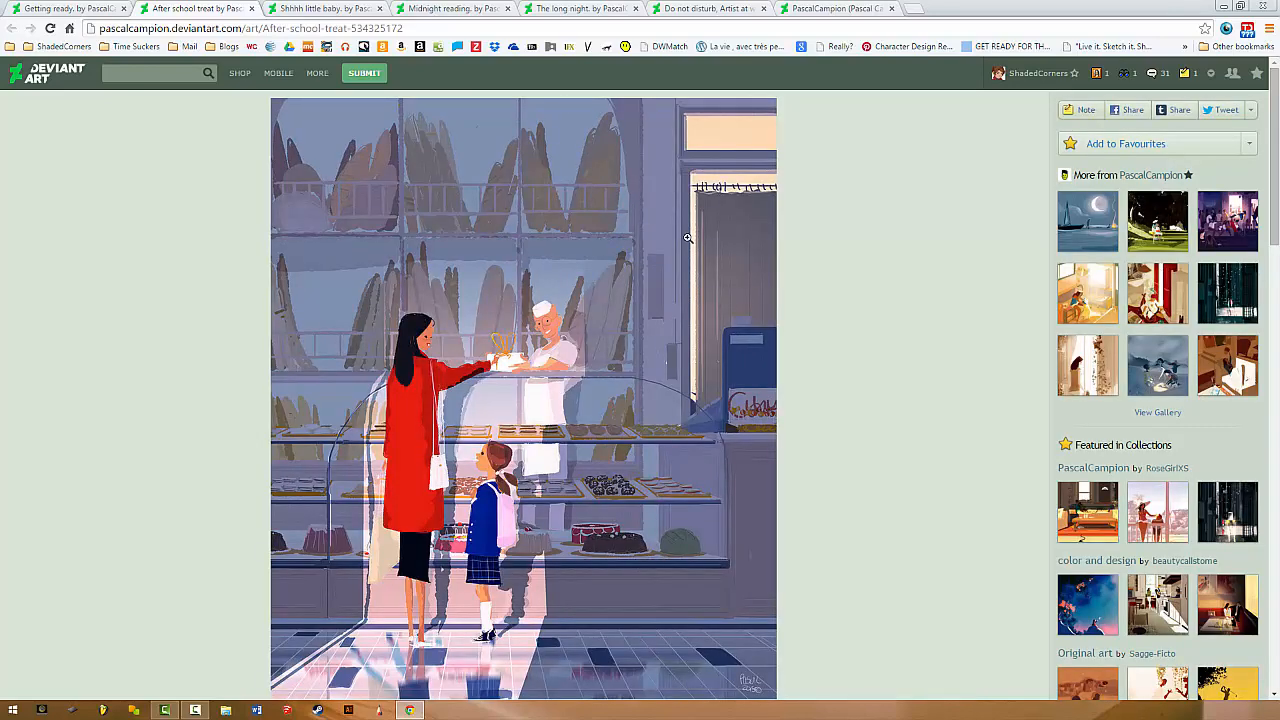
mouse_move(761, 197)
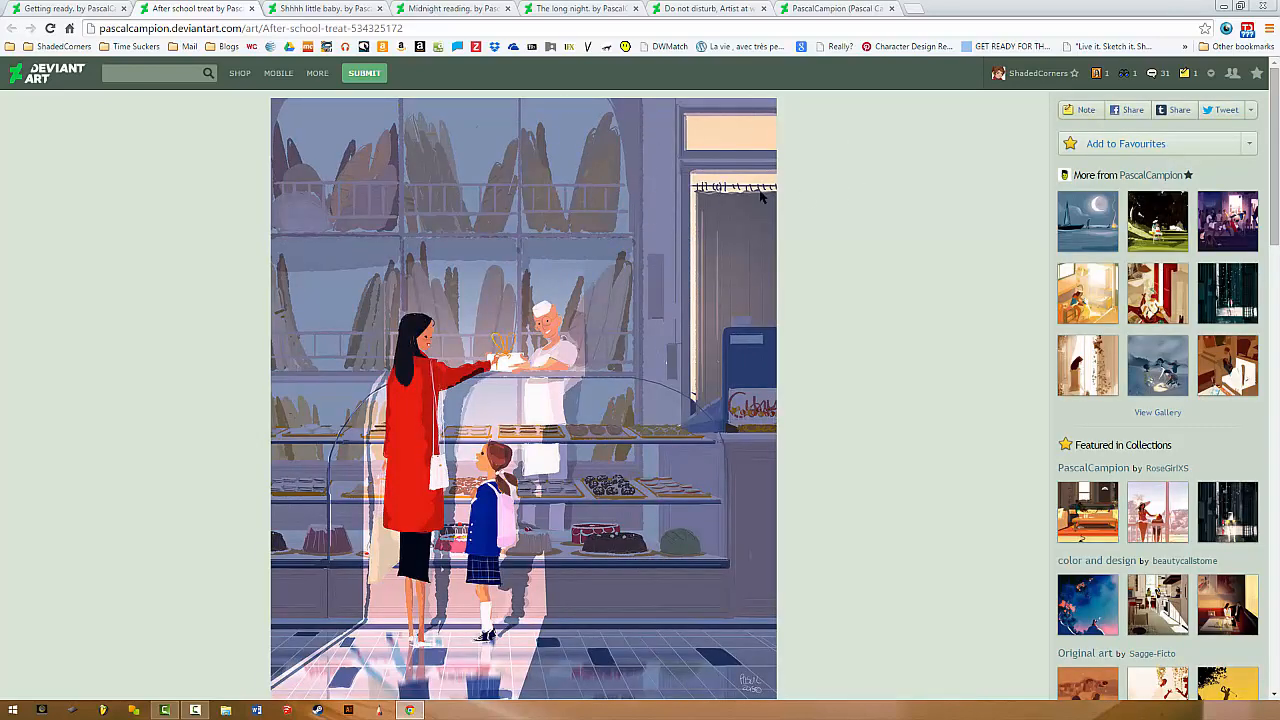
scroll(down, 3)
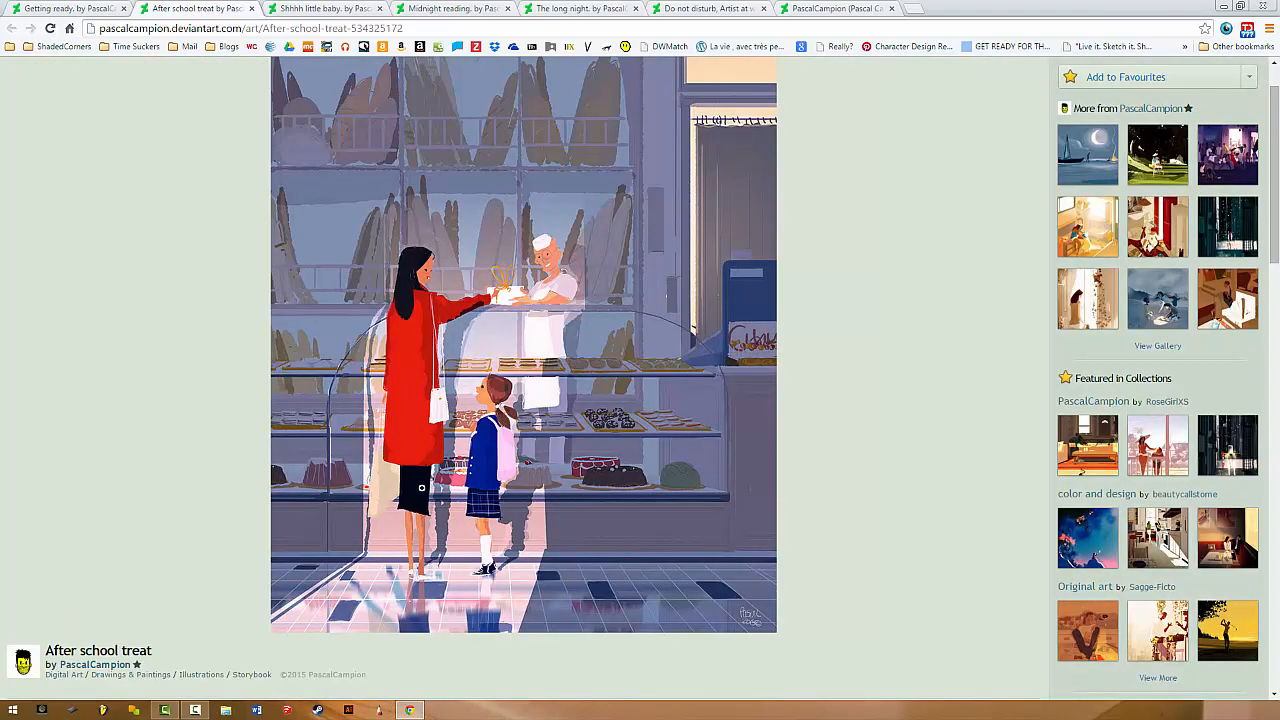
scroll(up, 3)
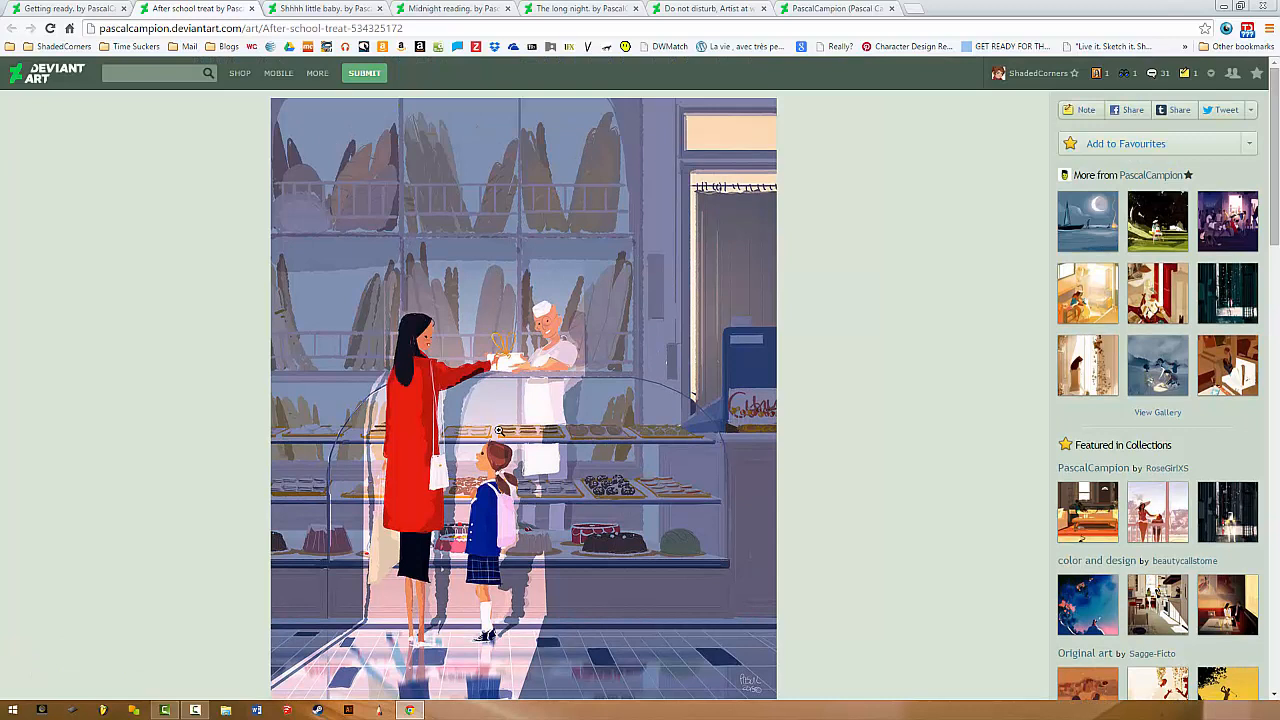
mouse_move(545, 222)
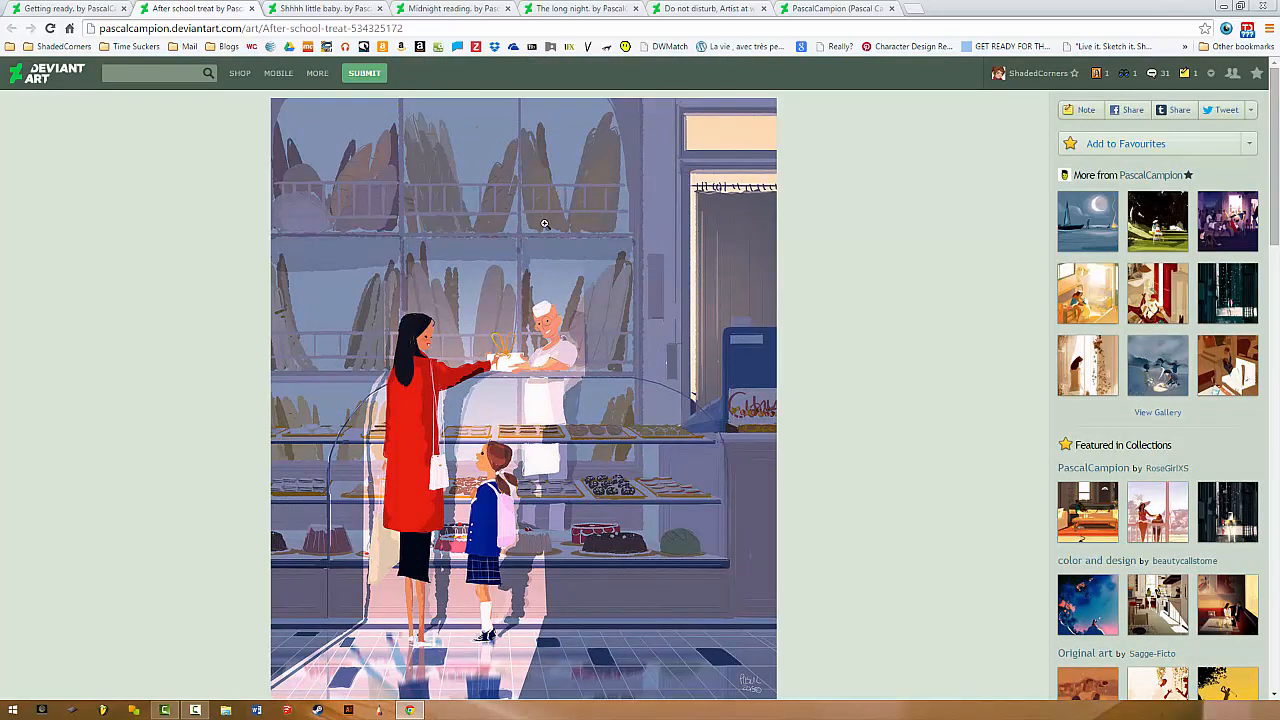
mouse_move(352, 462)
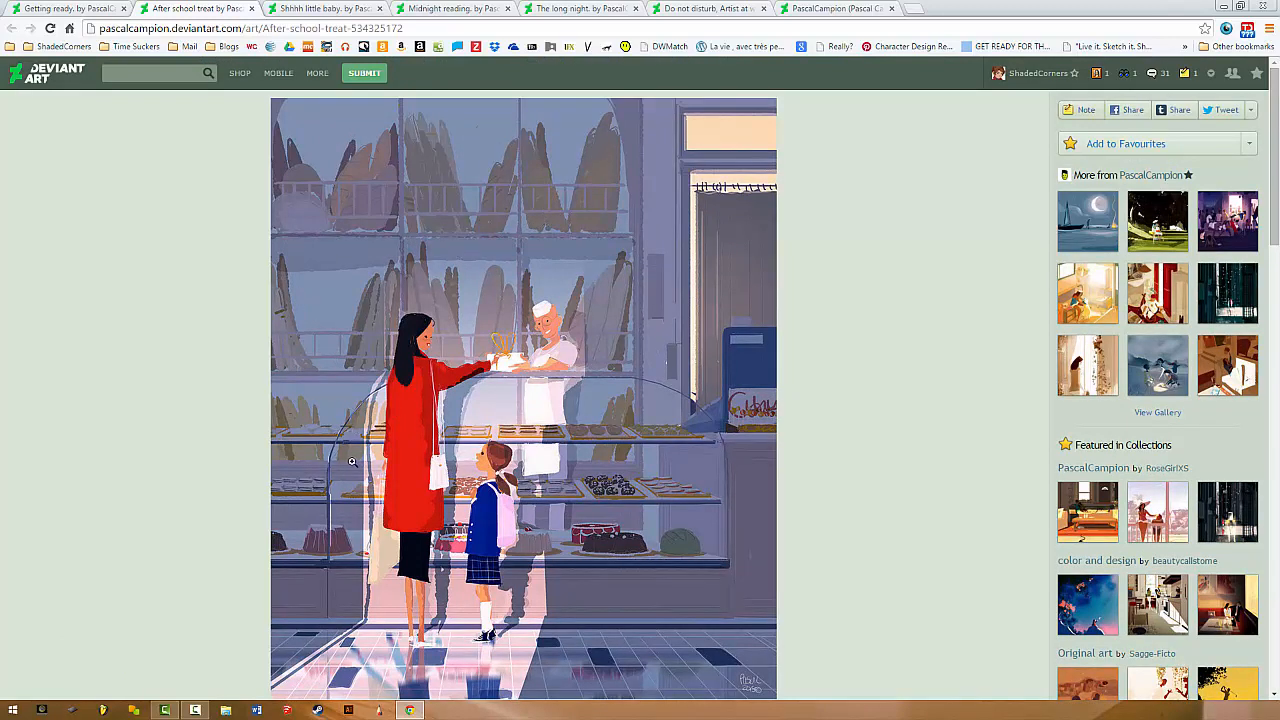
mouse_move(535, 467)
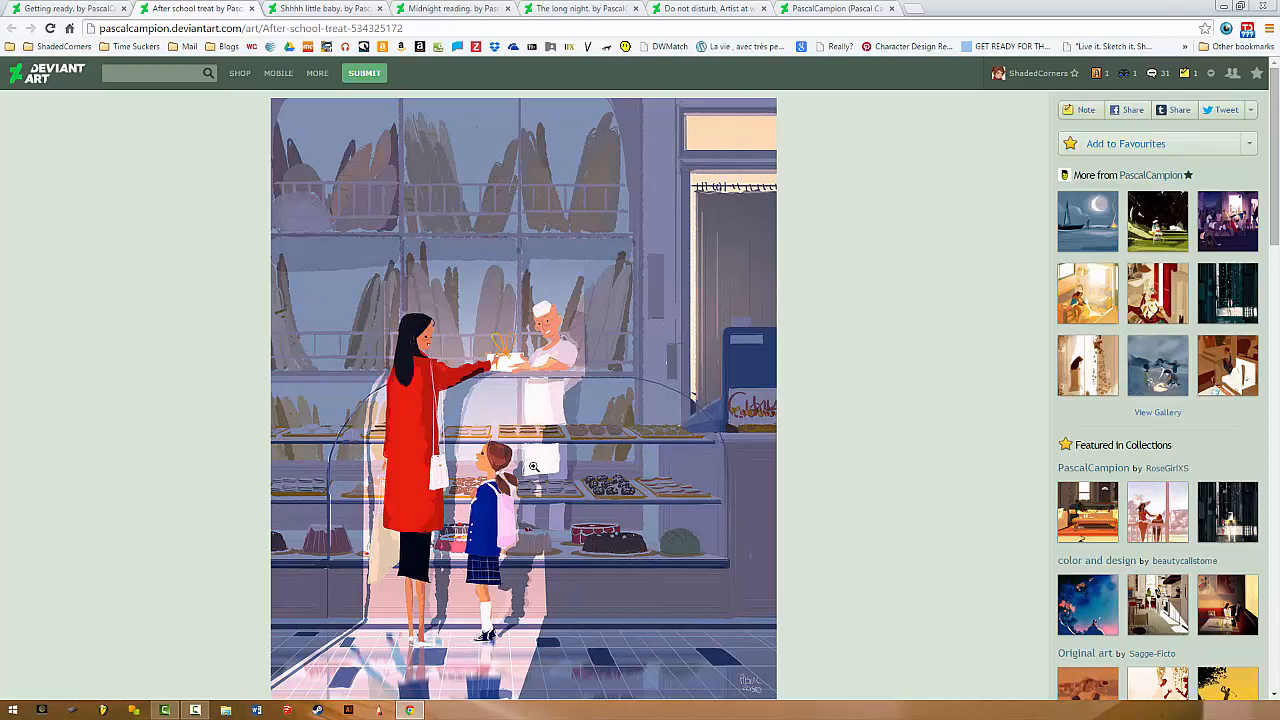
mouse_move(509, 531)
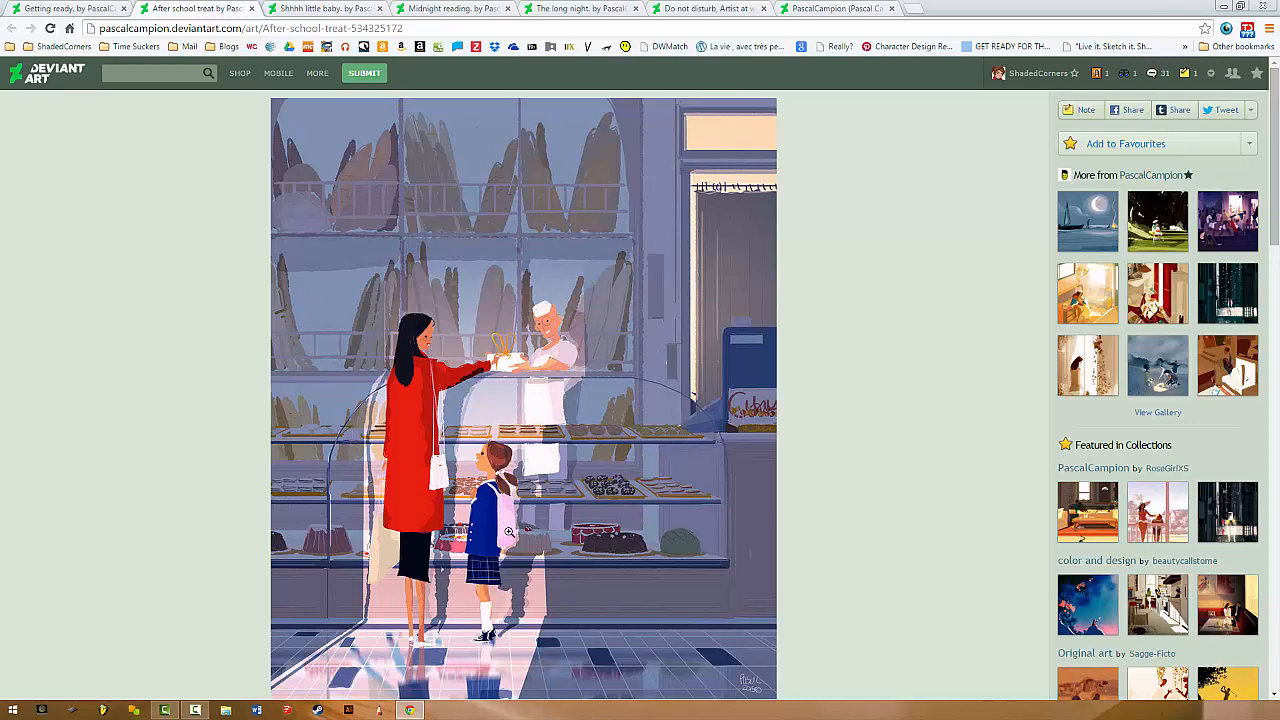
mouse_move(468, 318)
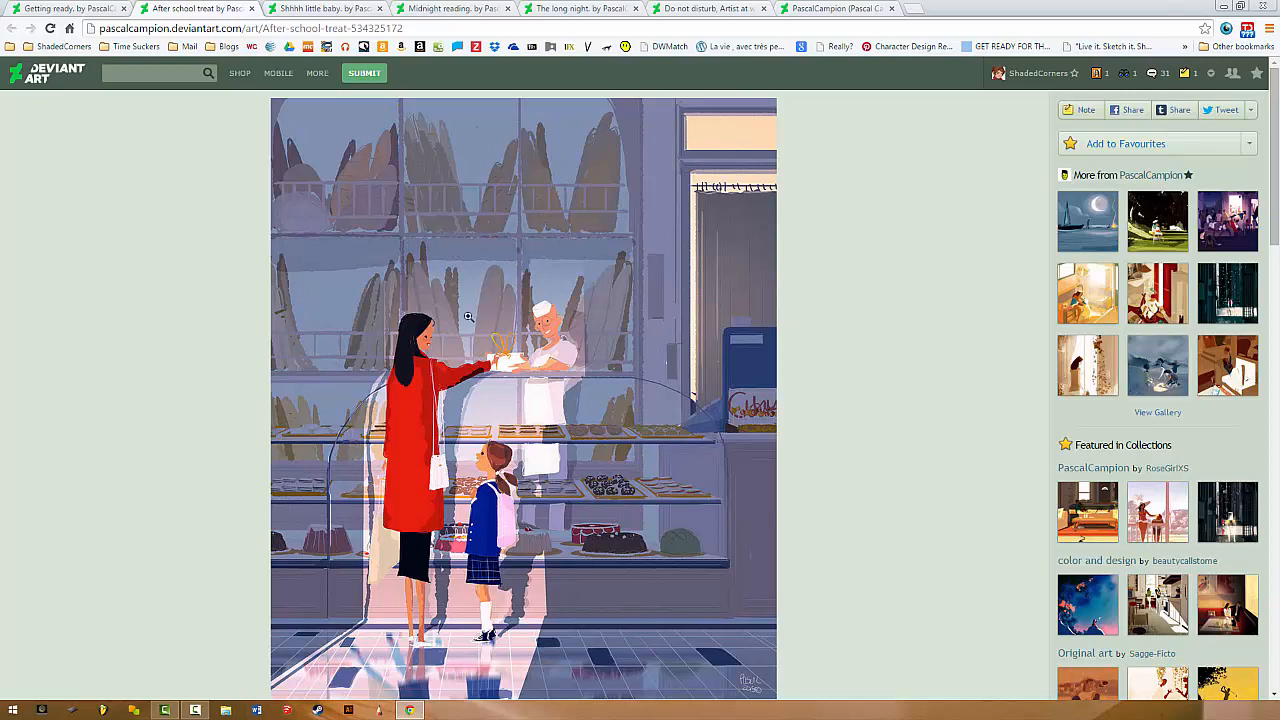
mouse_move(505, 521)
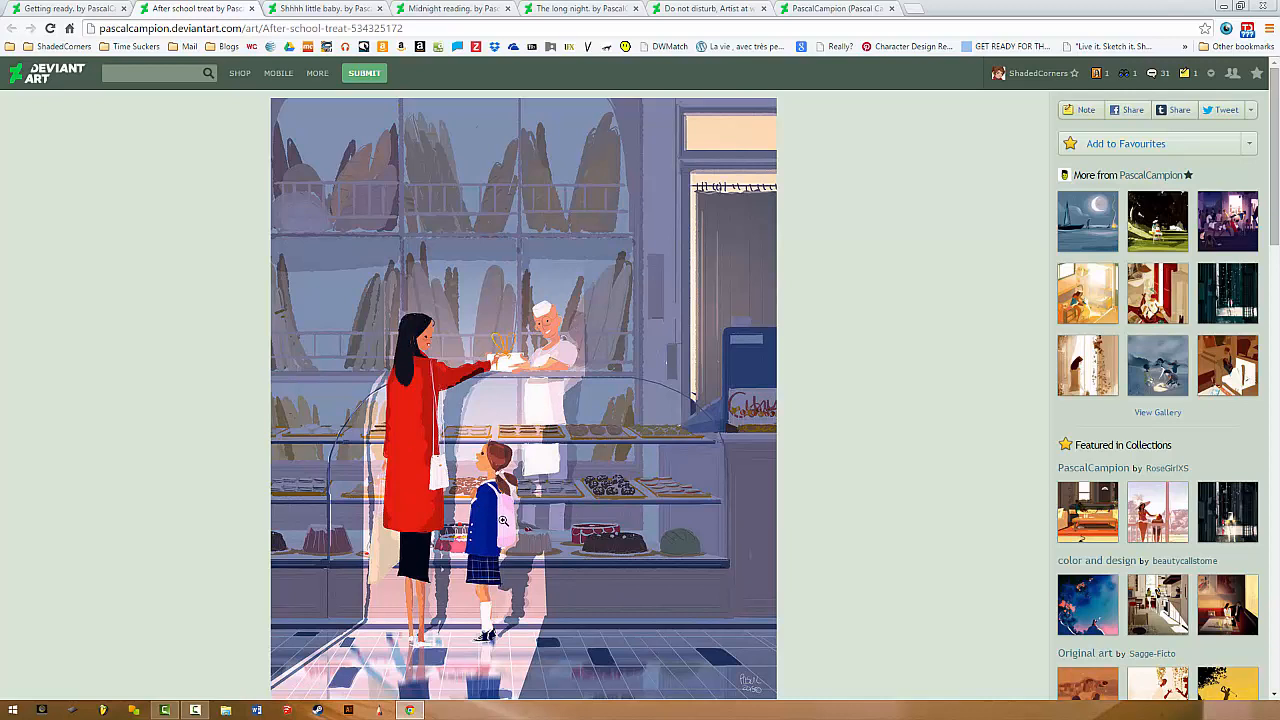
mouse_move(431, 500)
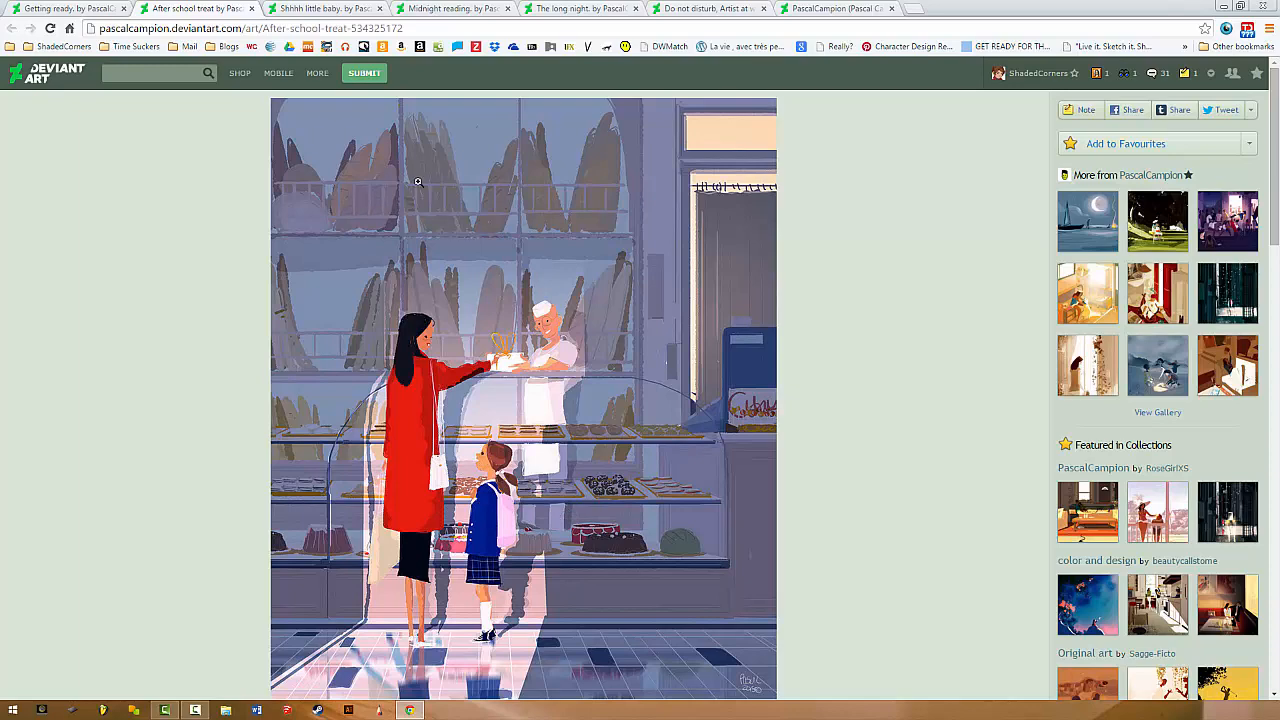
mouse_move(517, 238)
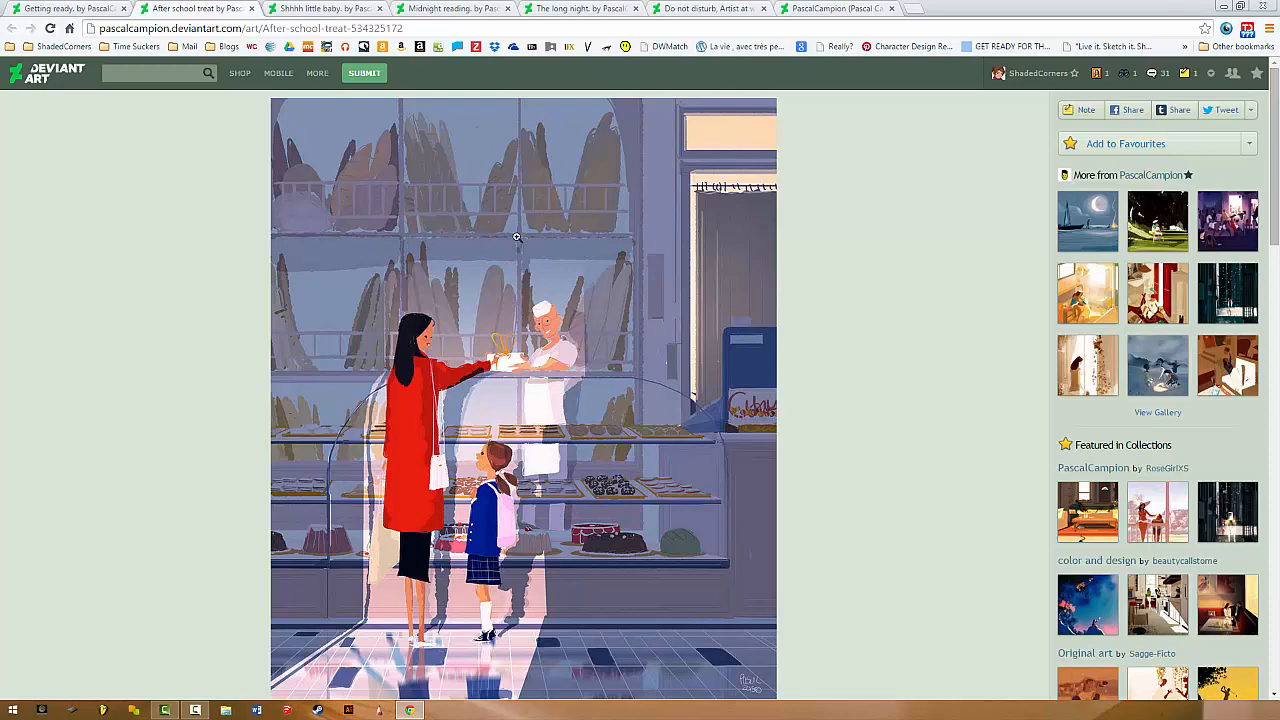
Switch to the 'Getting ready' page and scroll down and up to study it.
click(65, 8)
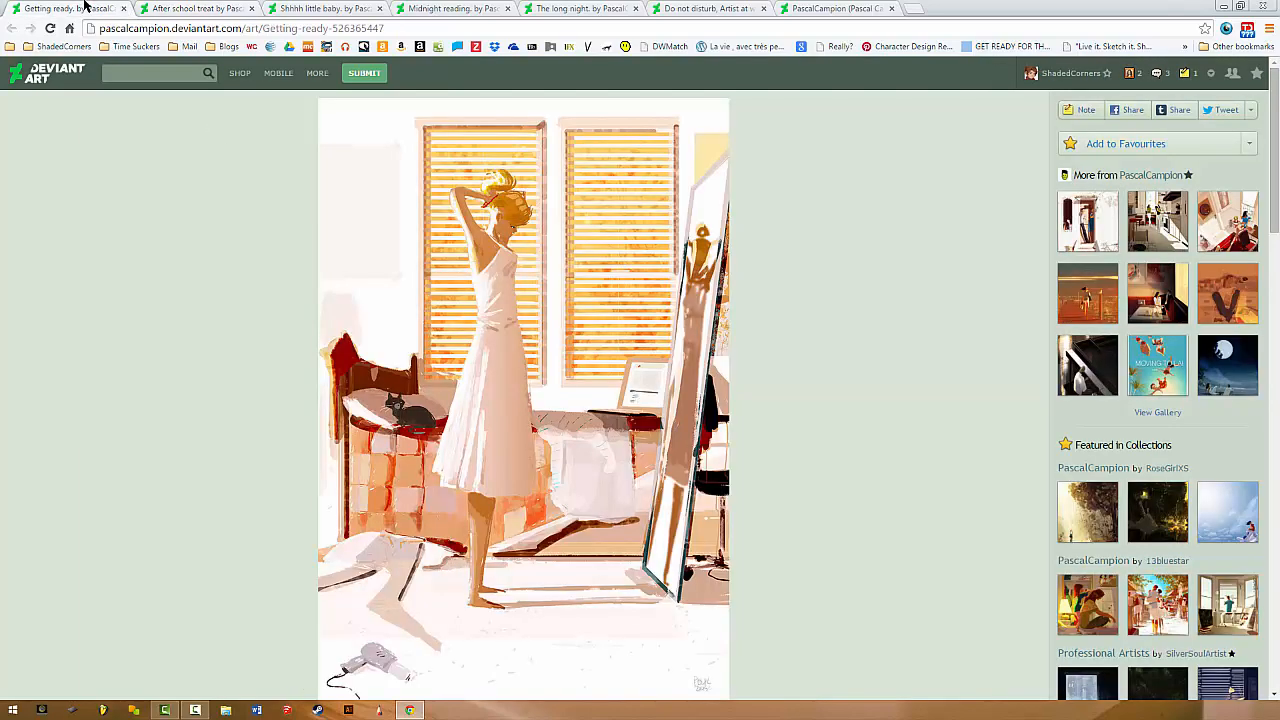
mouse_move(563, 262)
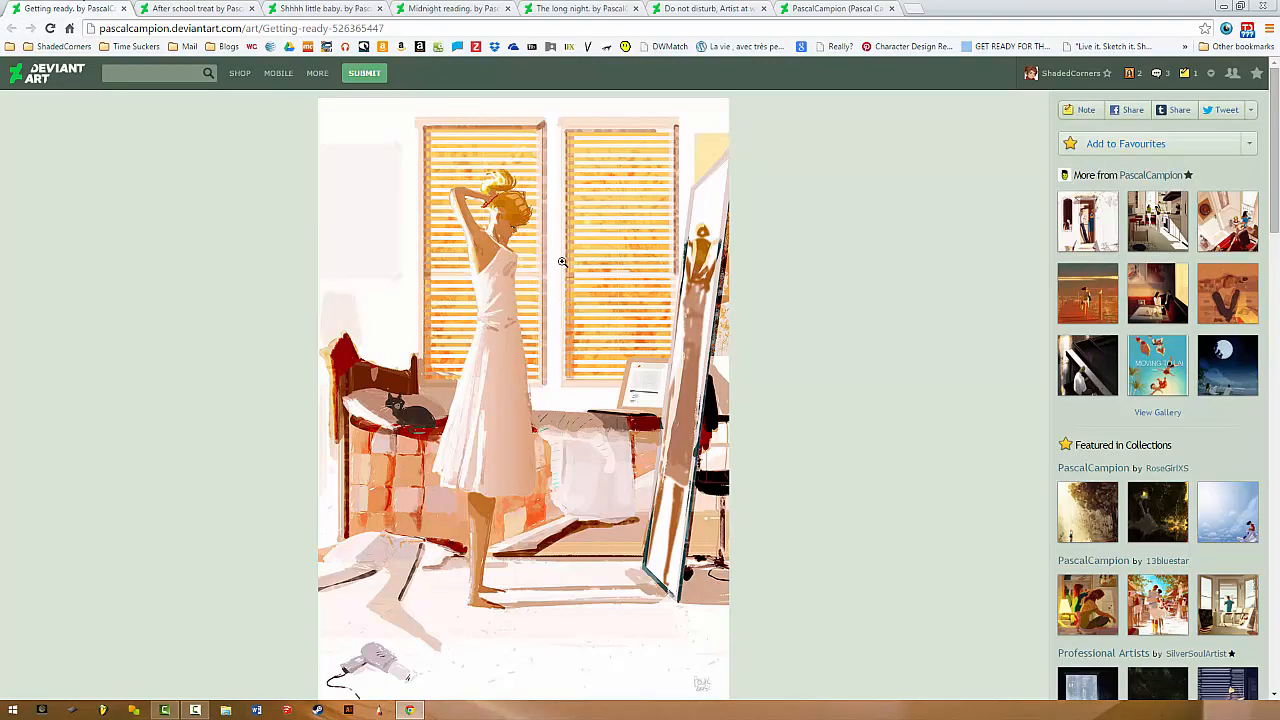
scroll(down, 3)
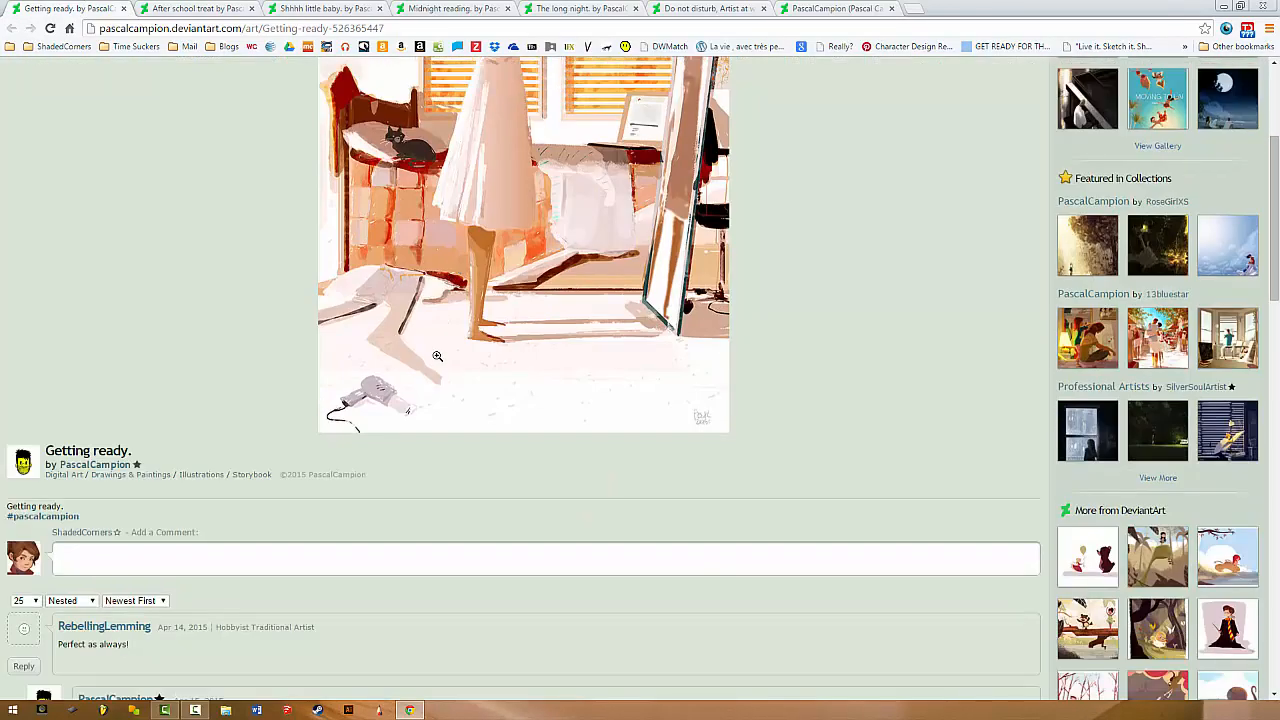
scroll(up, 3)
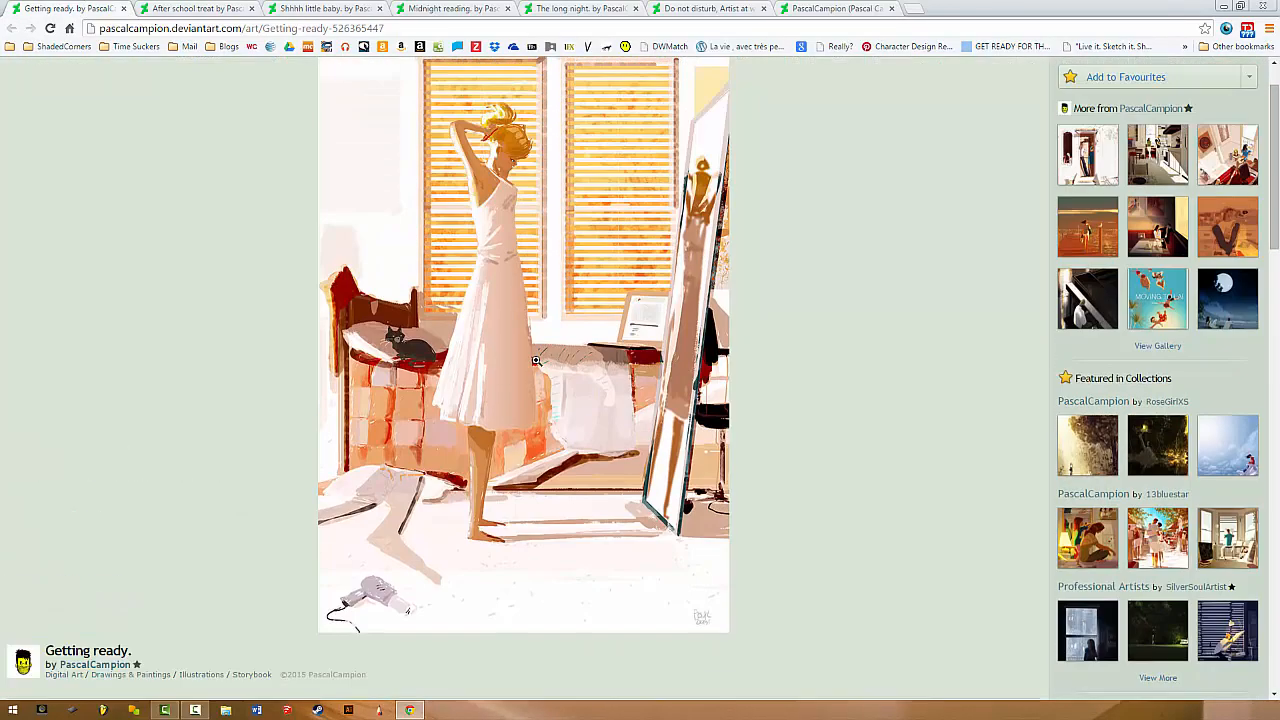
scroll(up, 3)
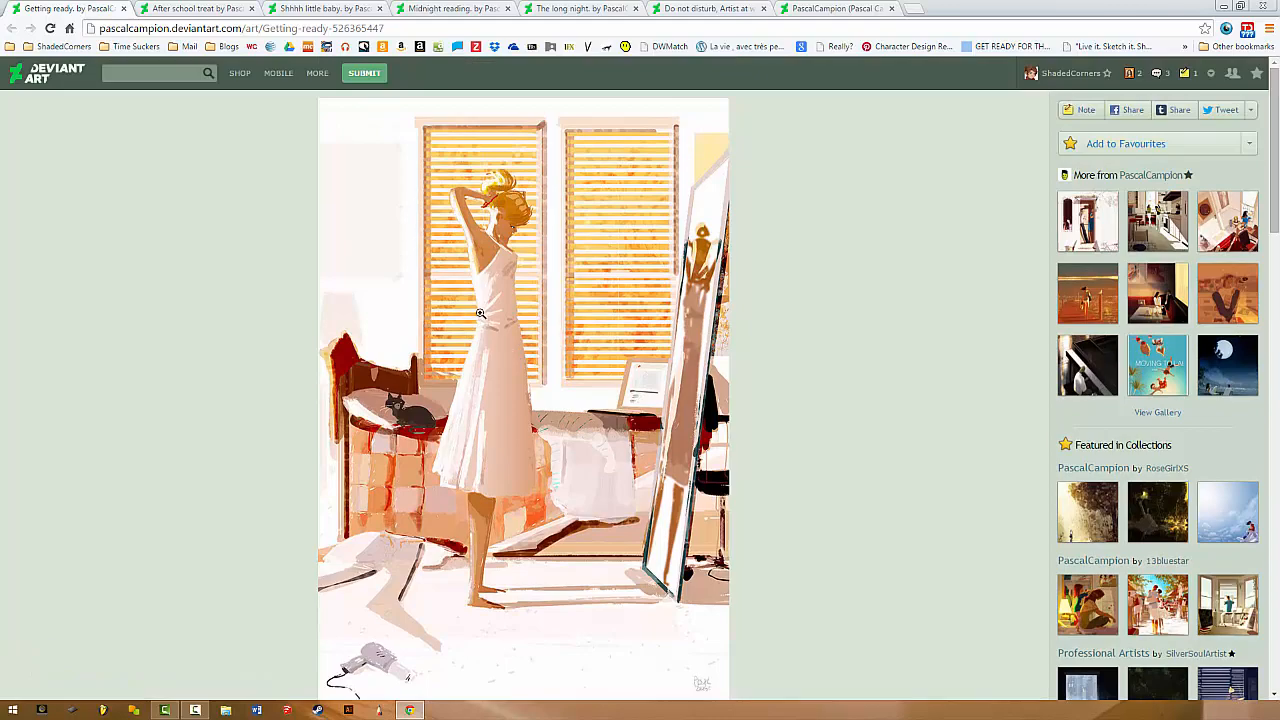
mouse_move(664, 178)
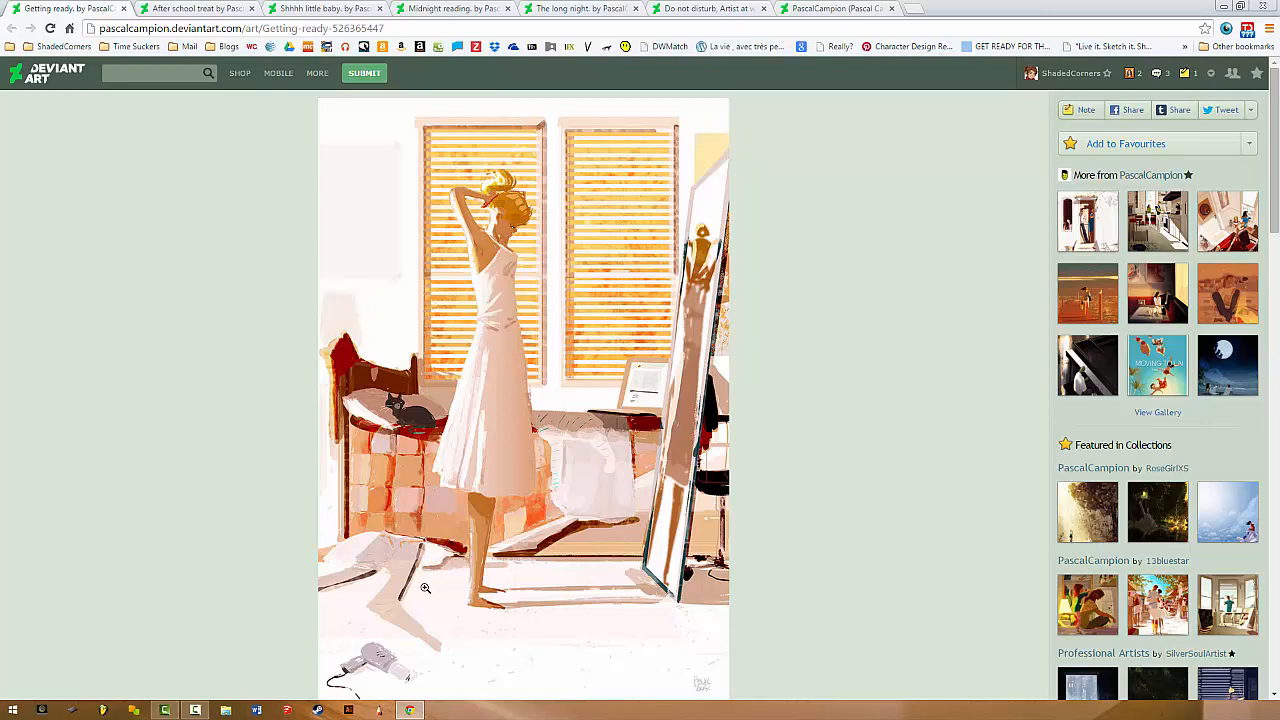
mouse_move(600, 617)
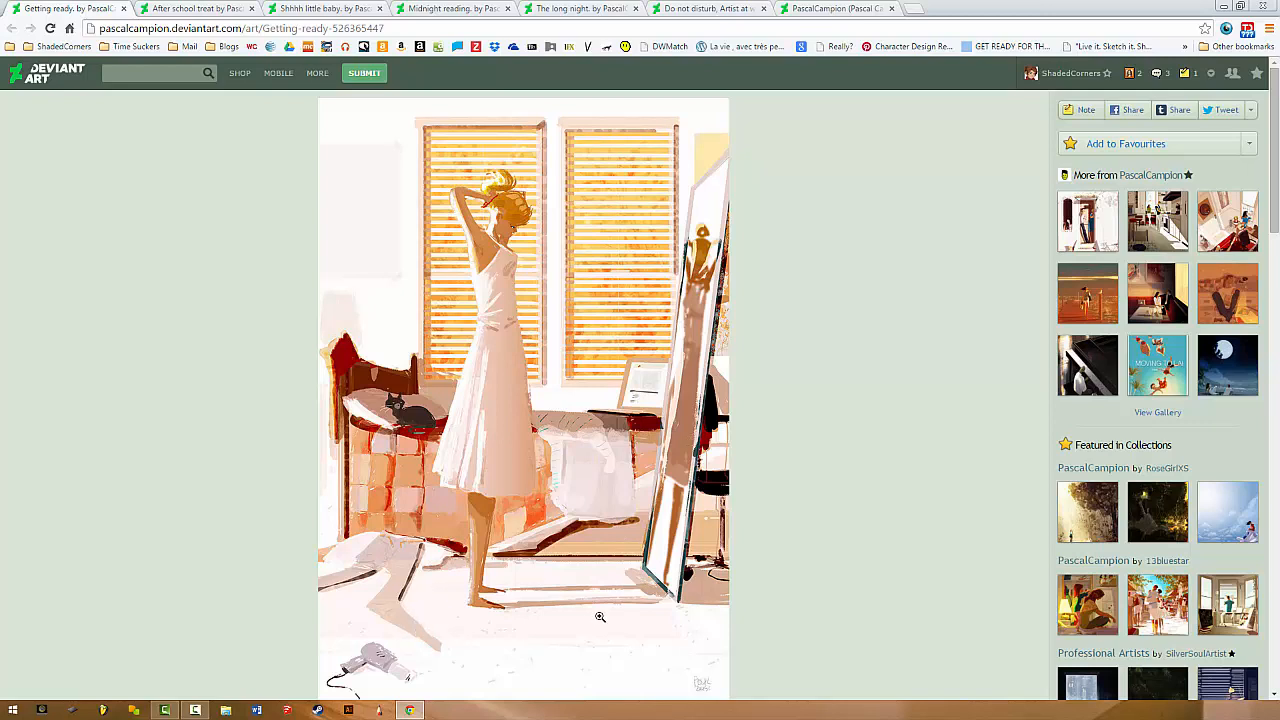
mouse_move(698, 614)
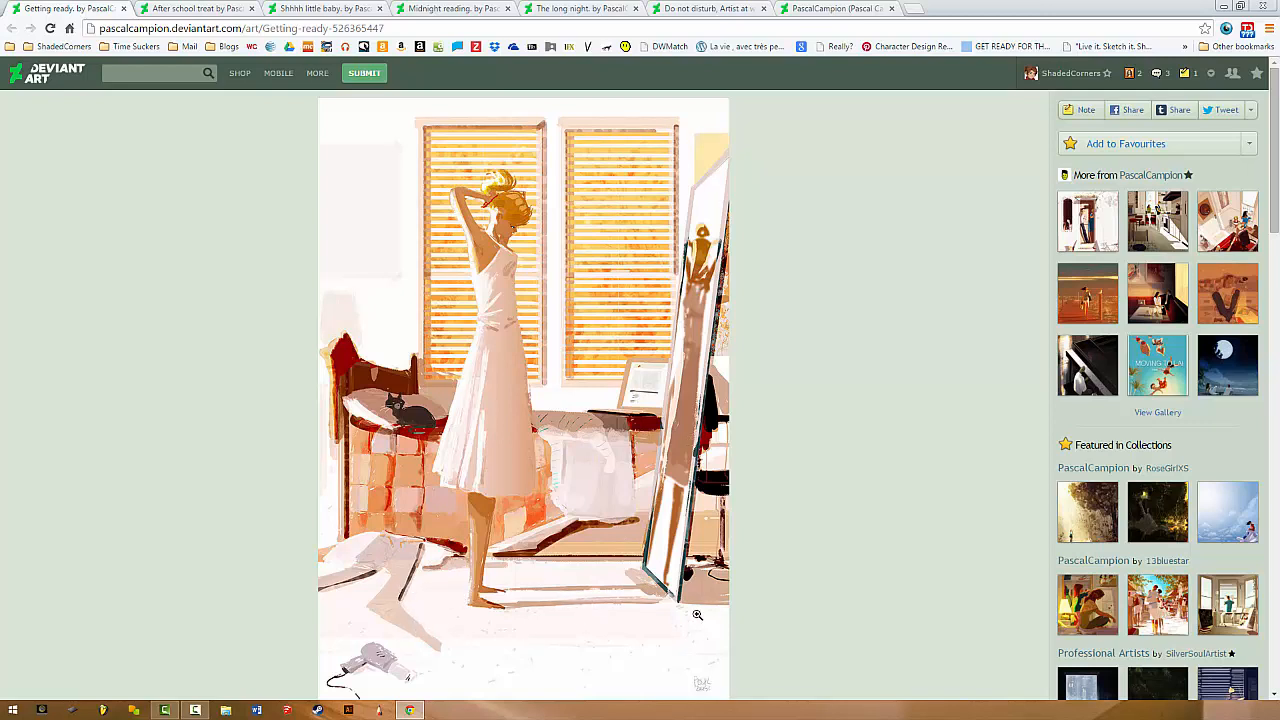
mouse_move(521, 575)
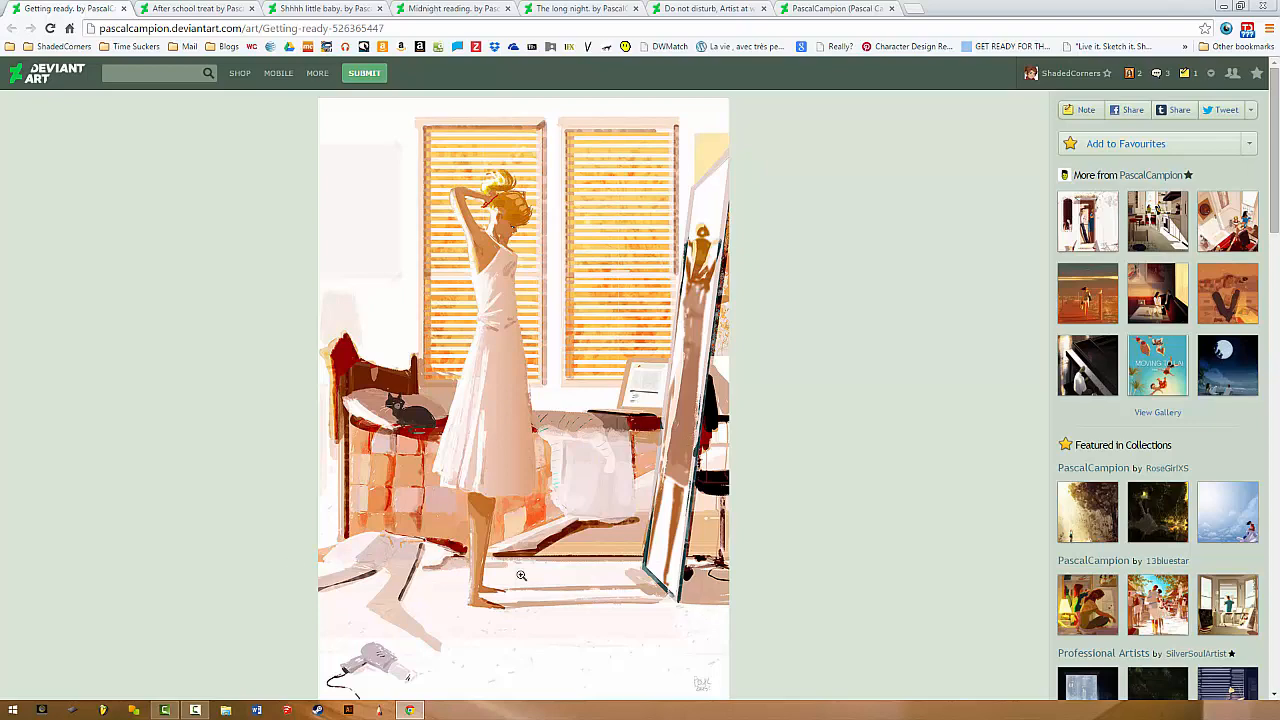
scroll(down, 3)
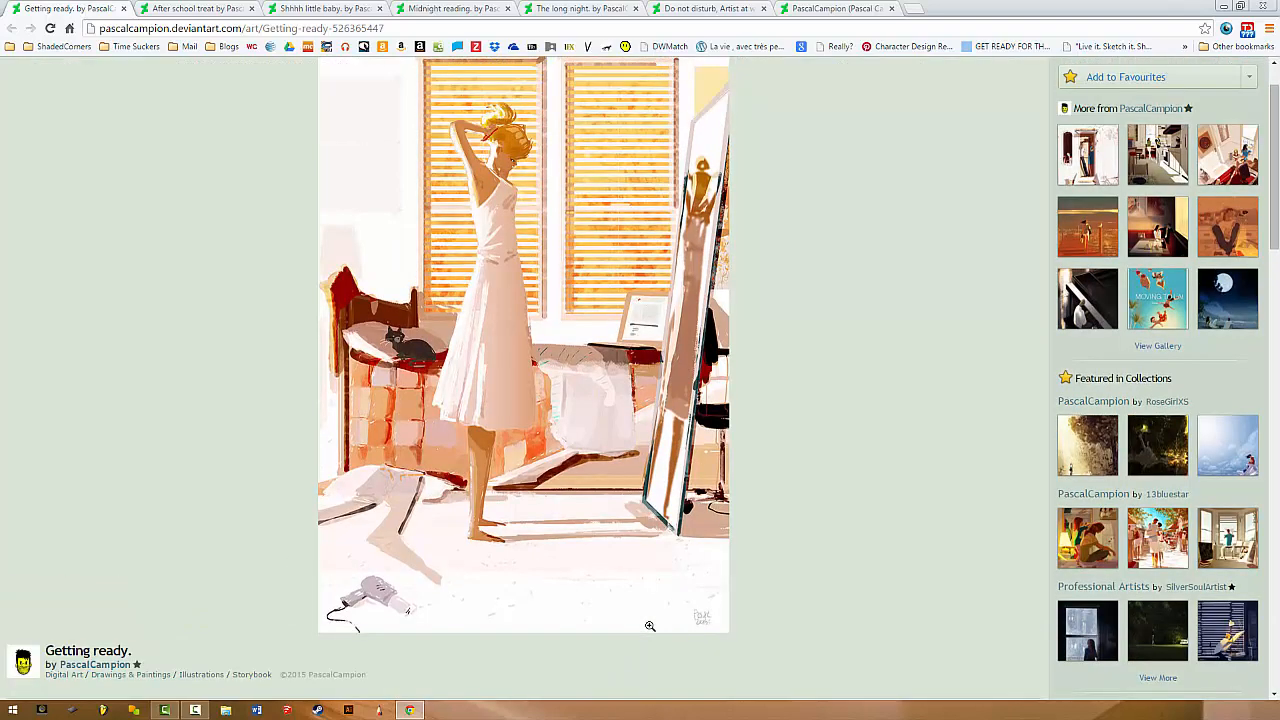
scroll(up, 3)
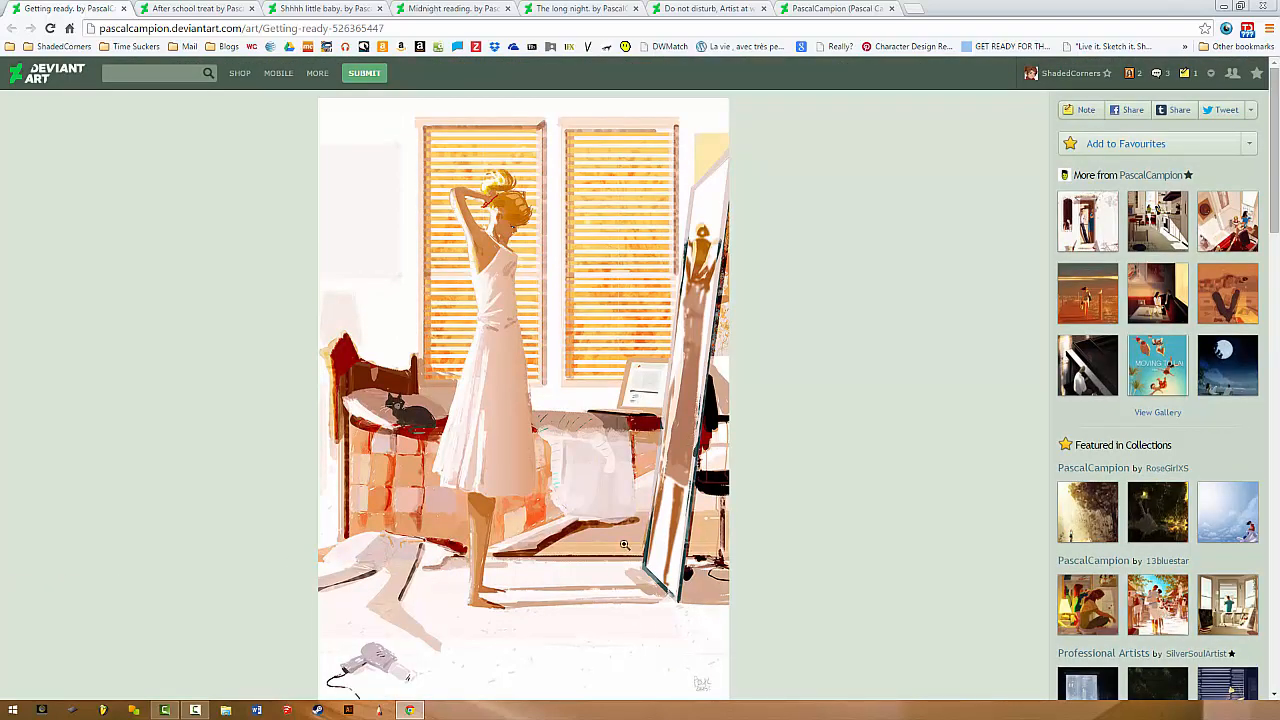
mouse_move(368, 343)
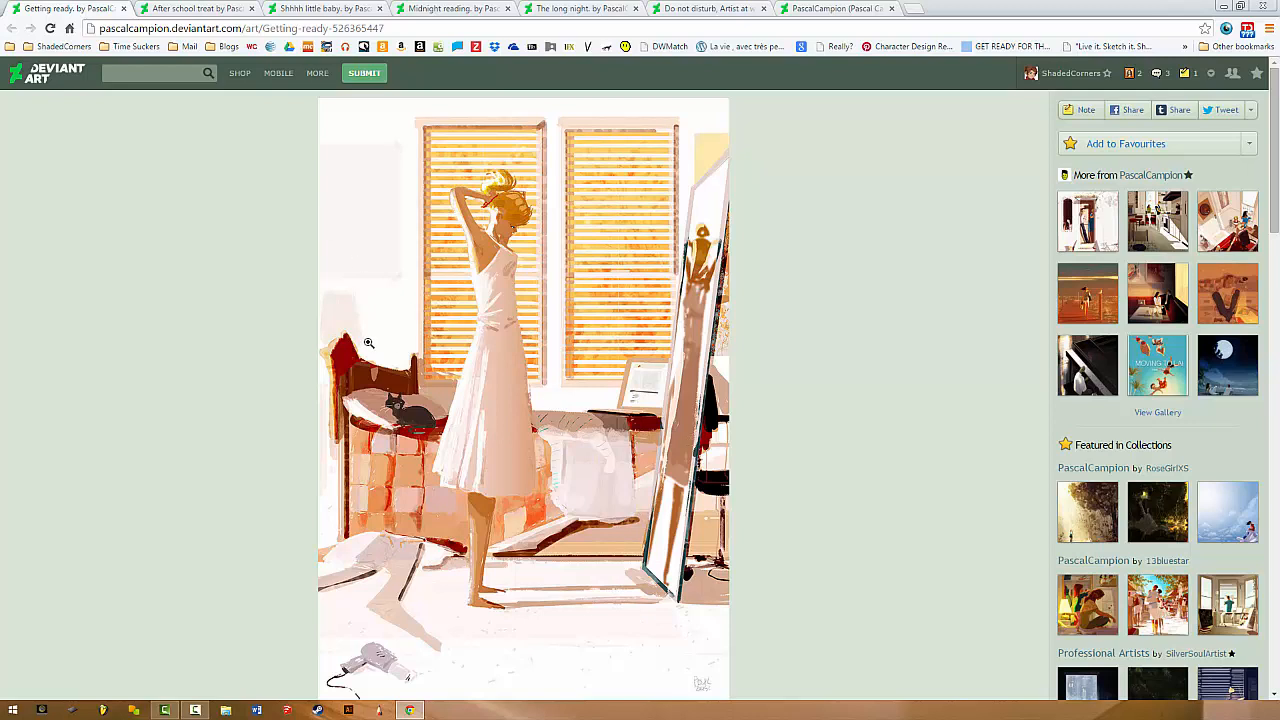
mouse_move(447, 68)
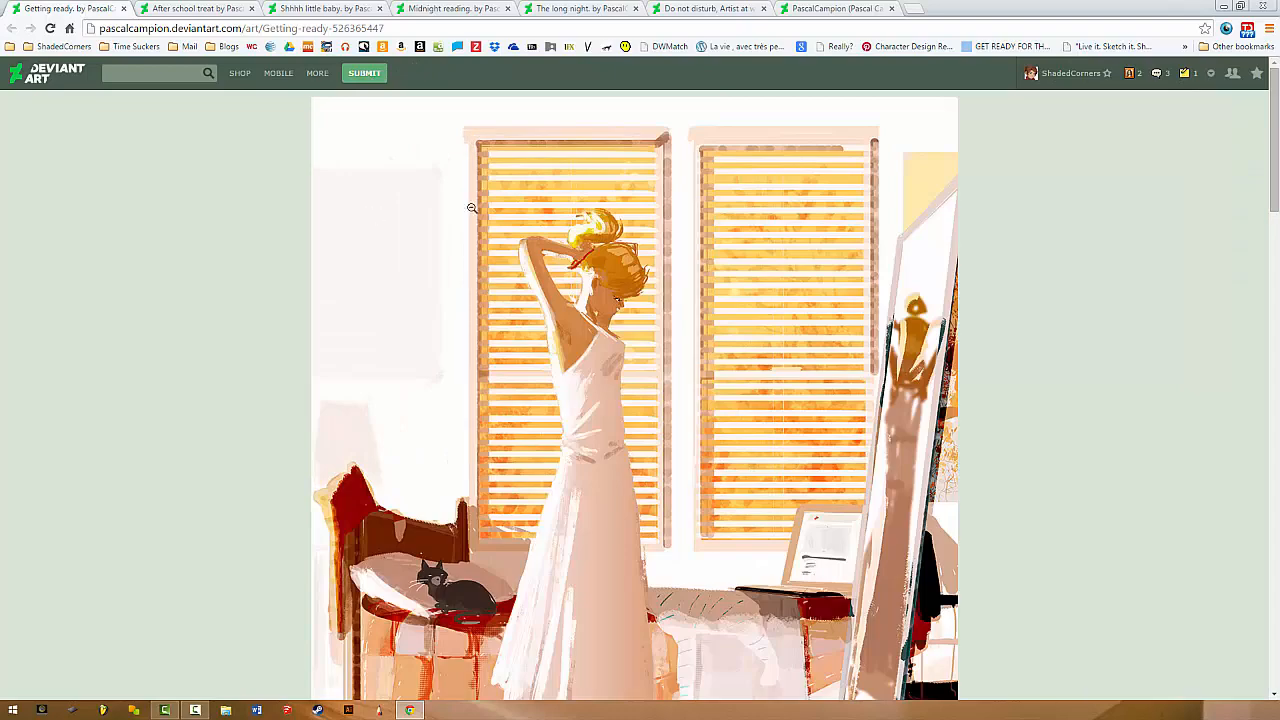
mouse_move(375, 442)
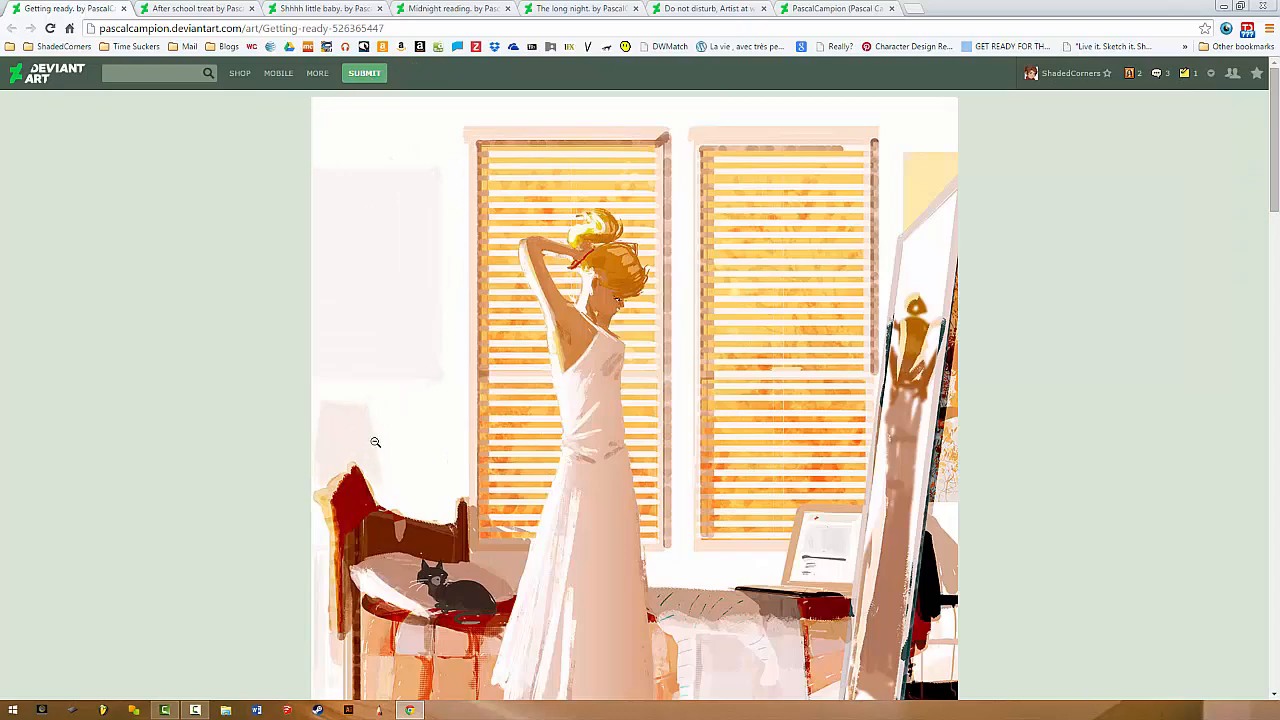
mouse_move(627, 199)
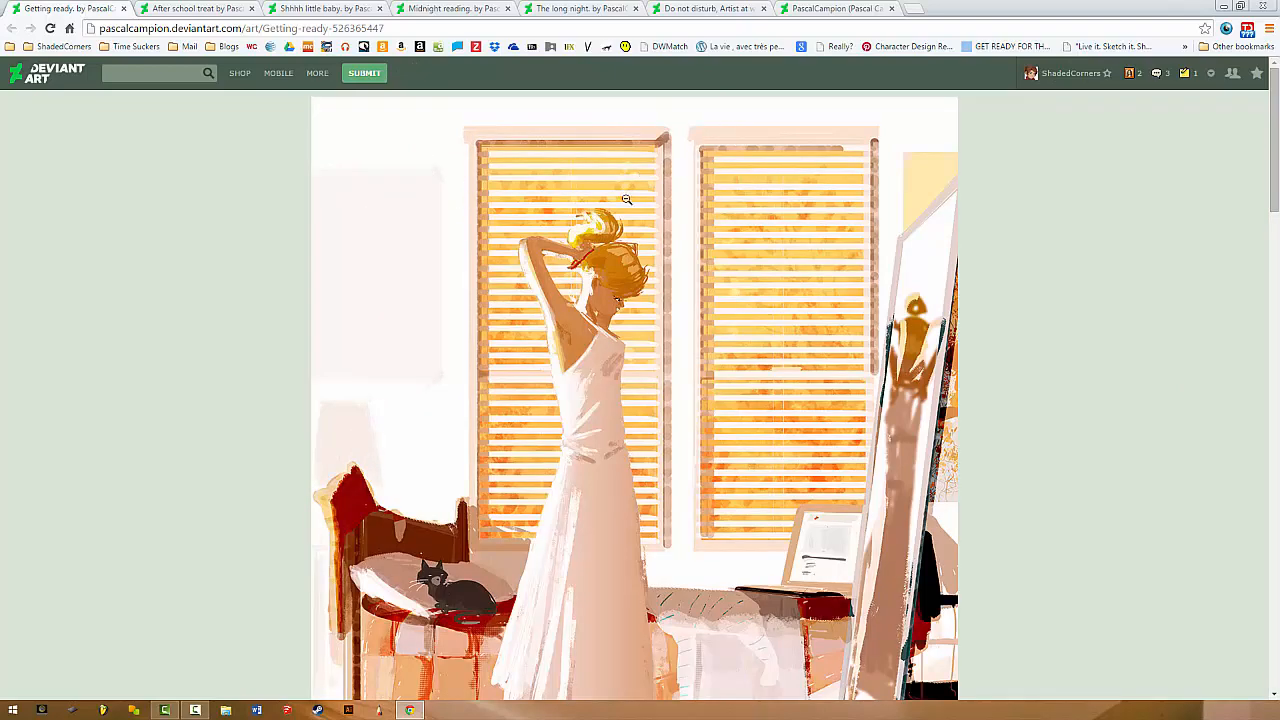
mouse_move(386, 501)
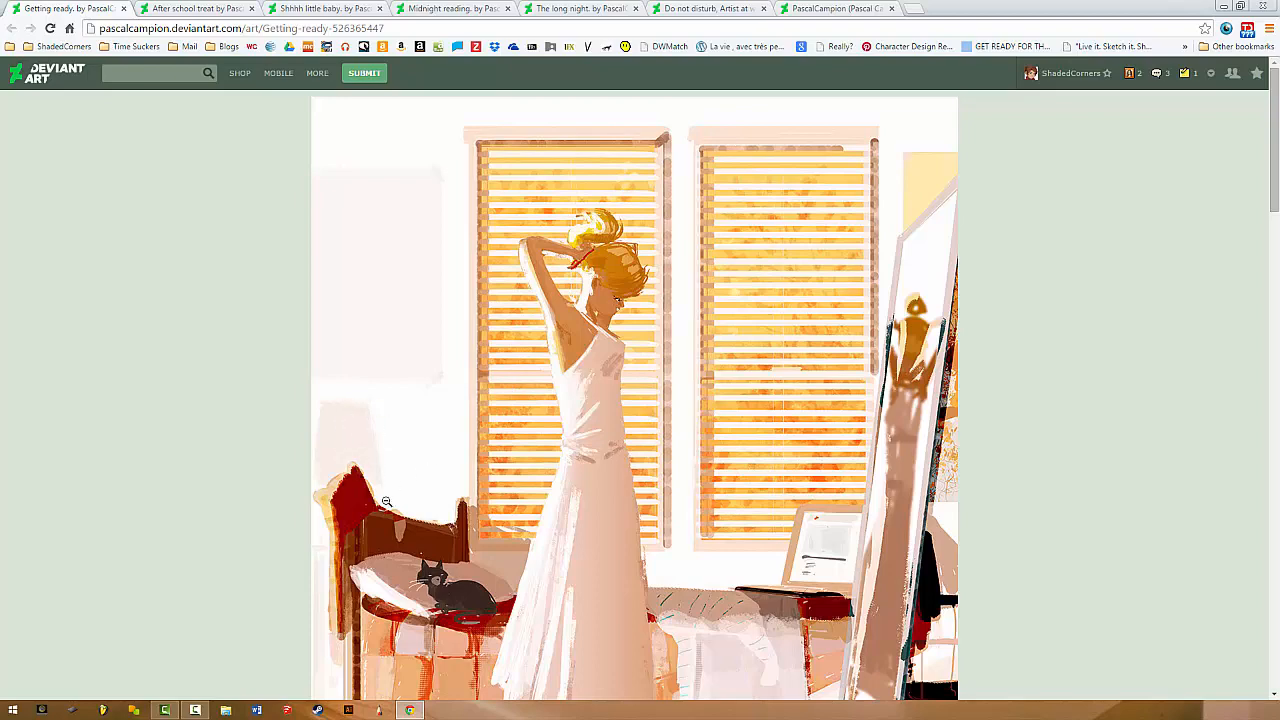
Scroll up and down the 'Getting ready.' sunlit bedroom illustration to study it.
scroll(down, 3)
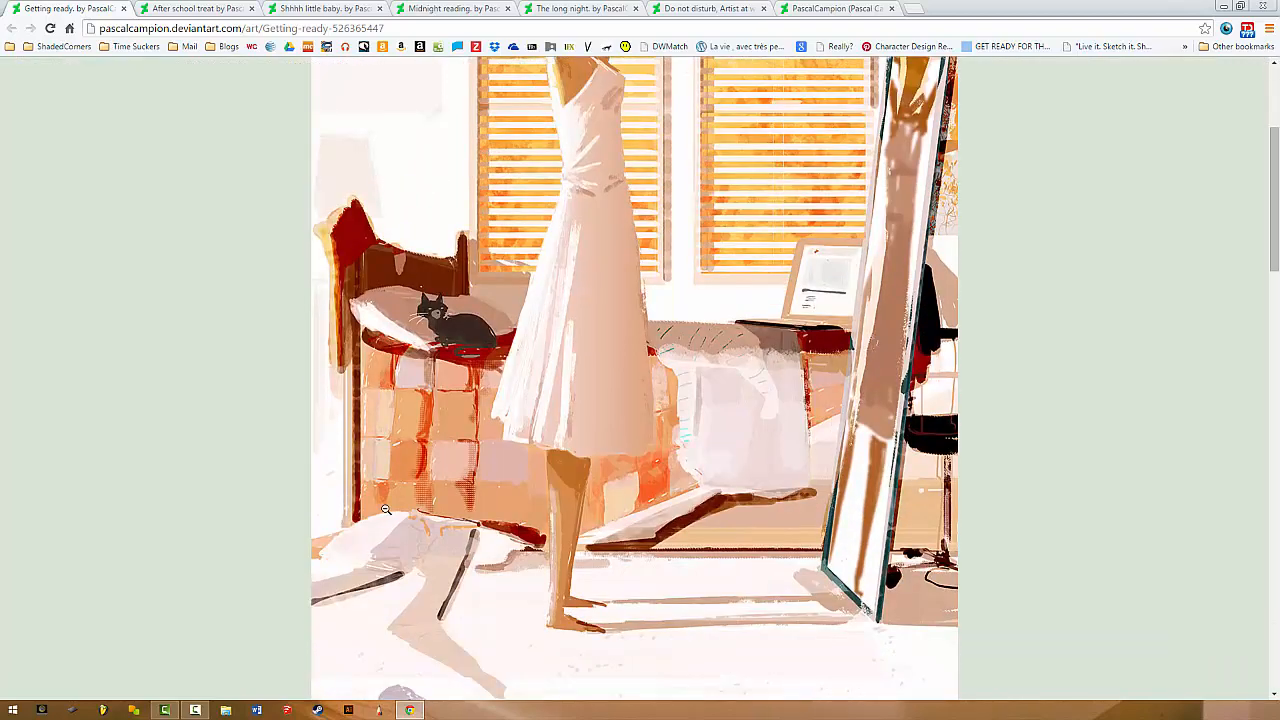
scroll(up, 3)
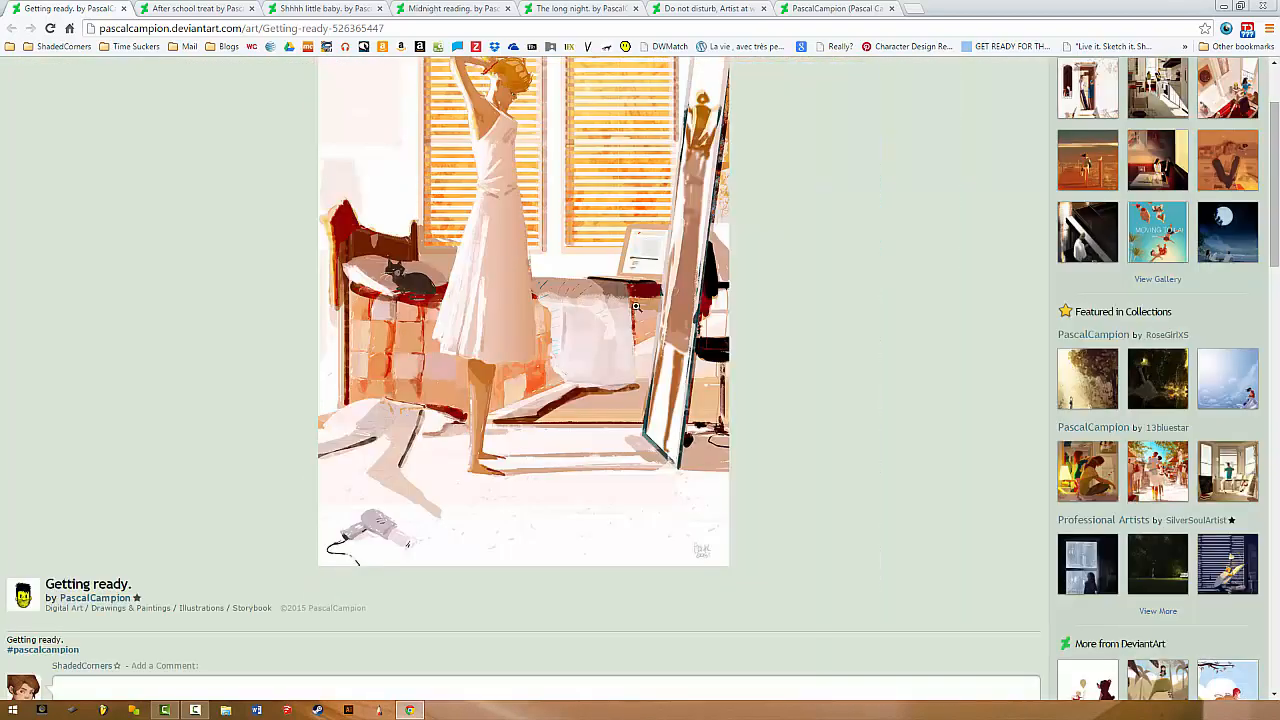
scroll(up, 3)
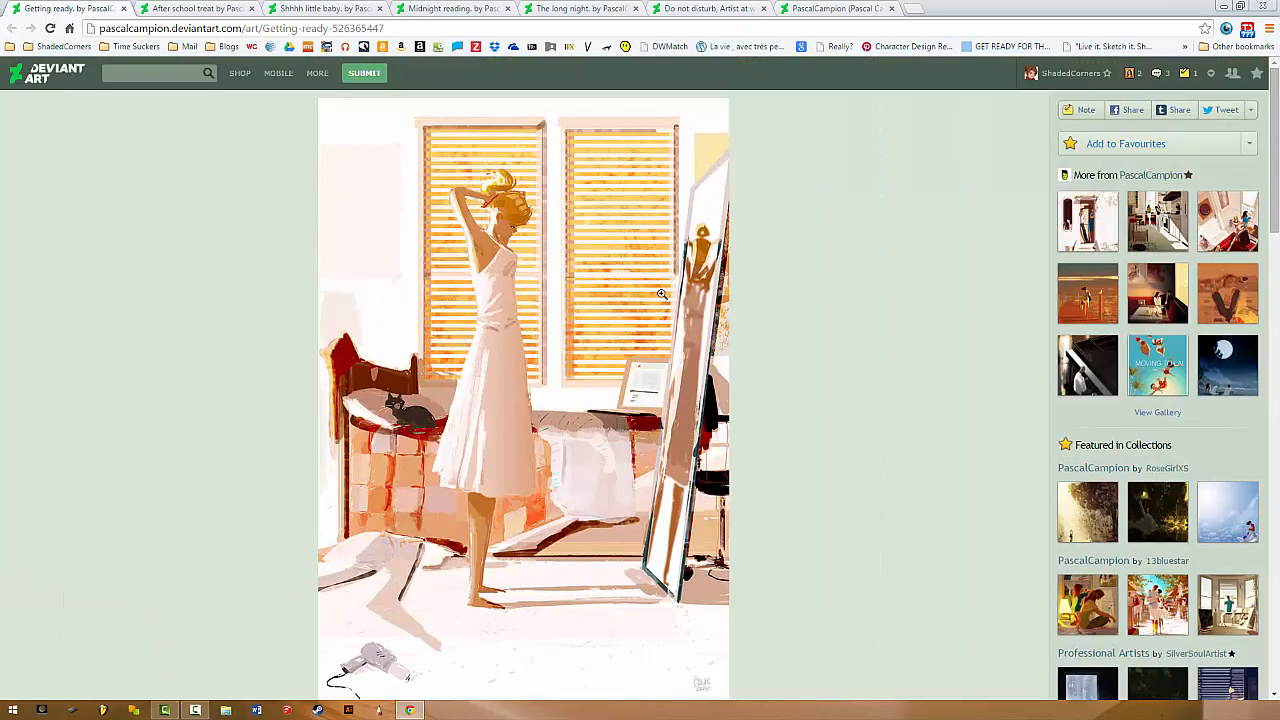
mouse_move(495, 210)
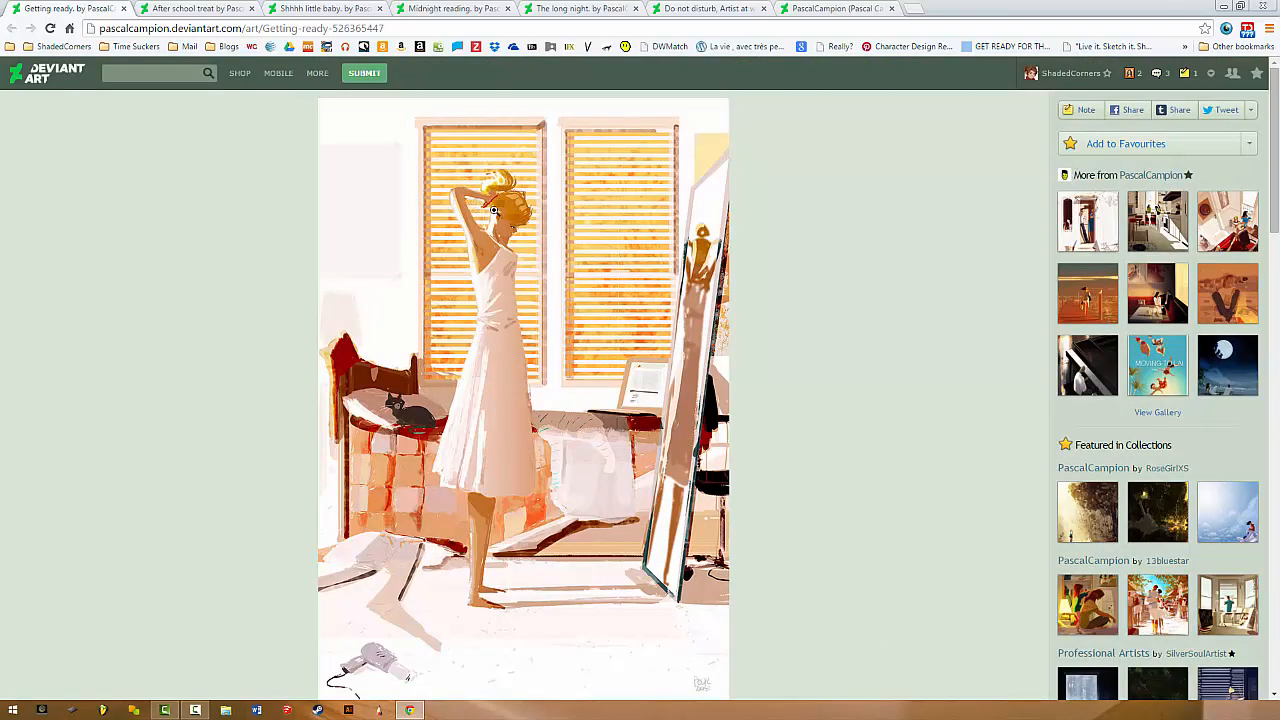
mouse_move(467, 427)
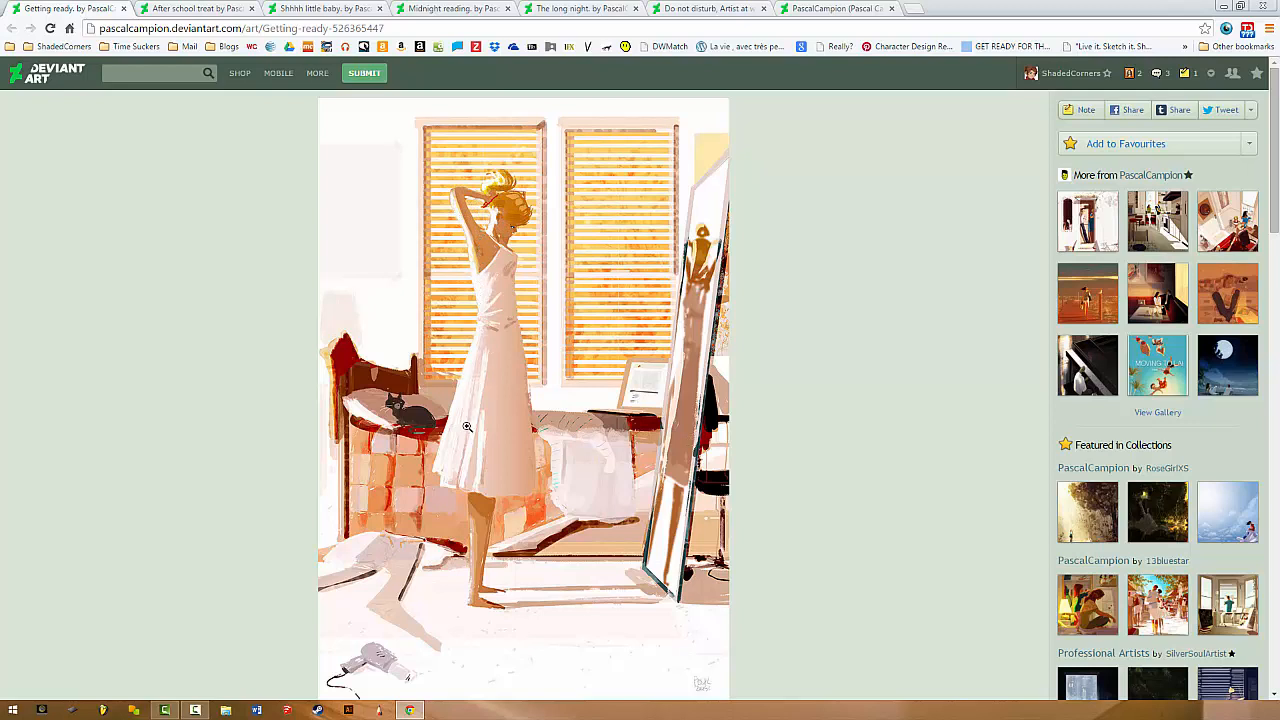
mouse_move(485, 304)
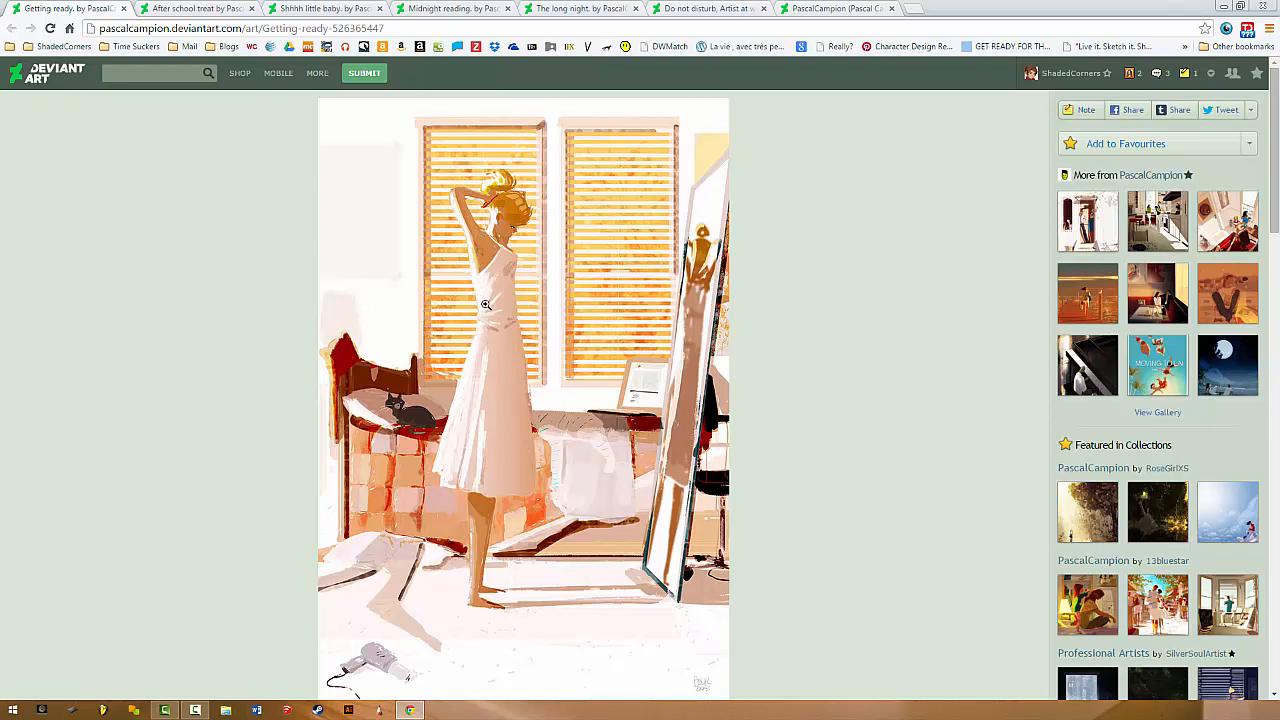
mouse_move(817, 110)
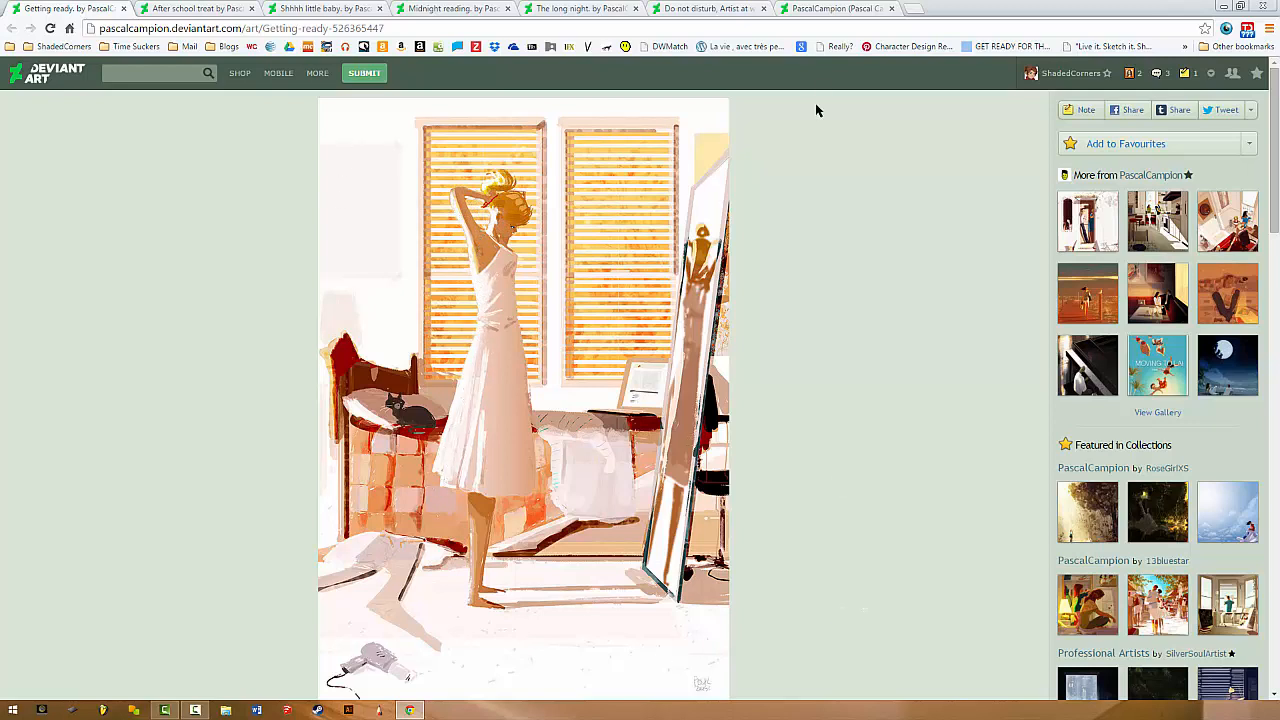
scroll(down, 3)
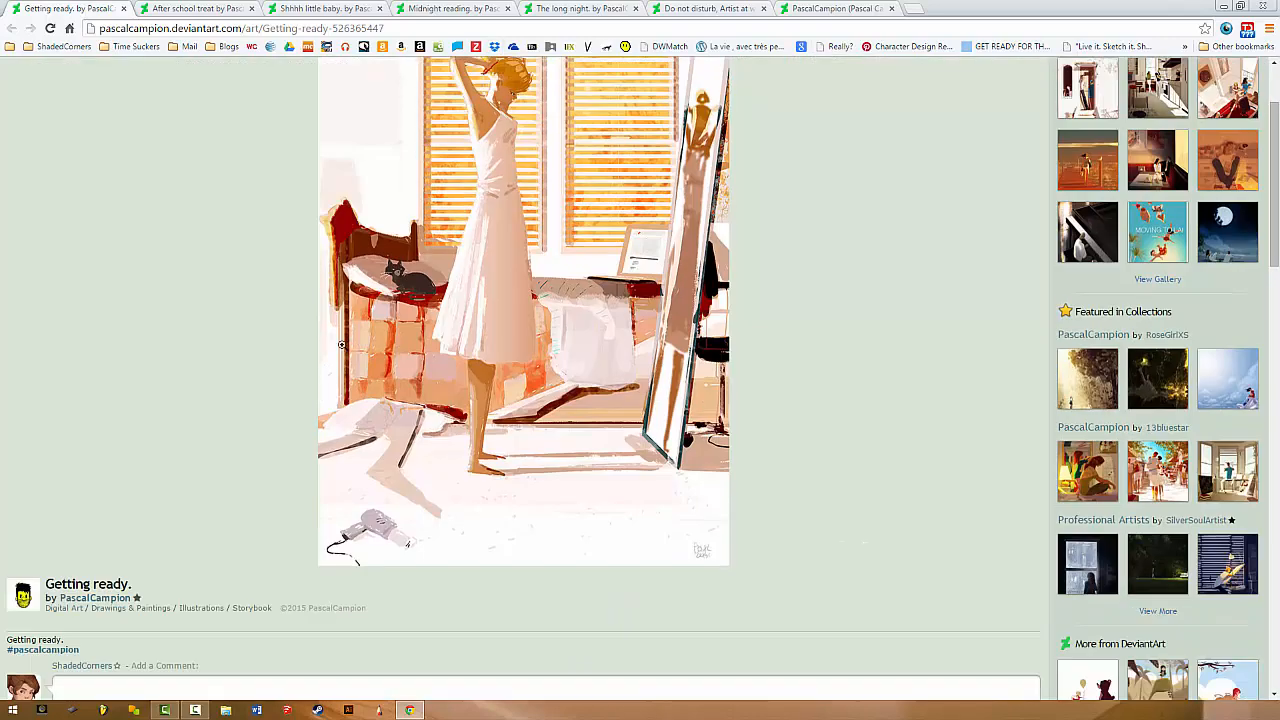
scroll(up, 3)
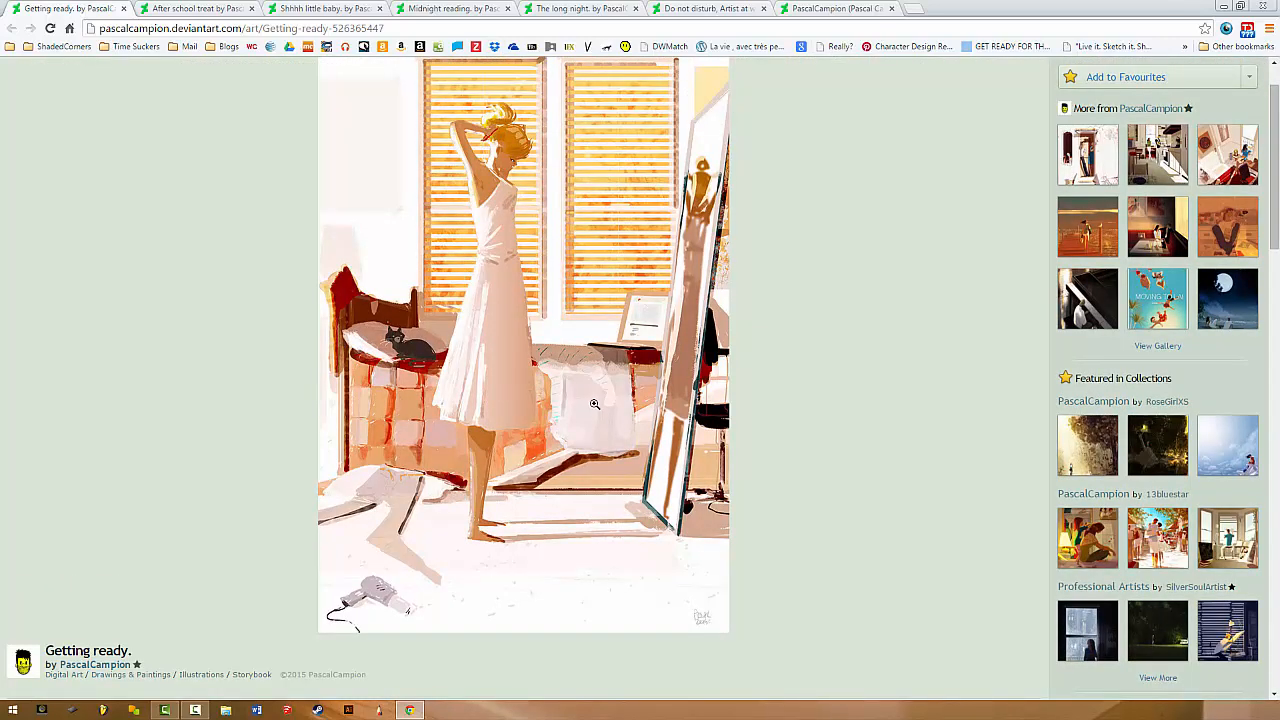
mouse_move(428, 313)
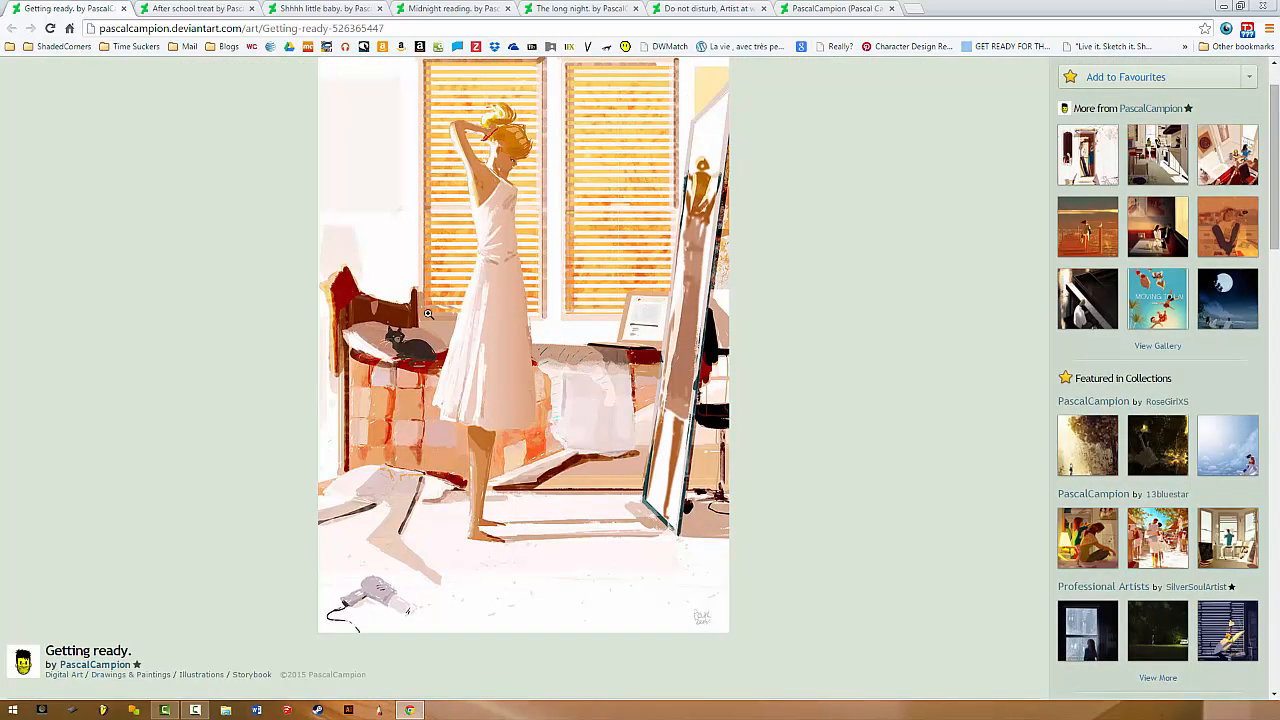
mouse_move(473, 239)
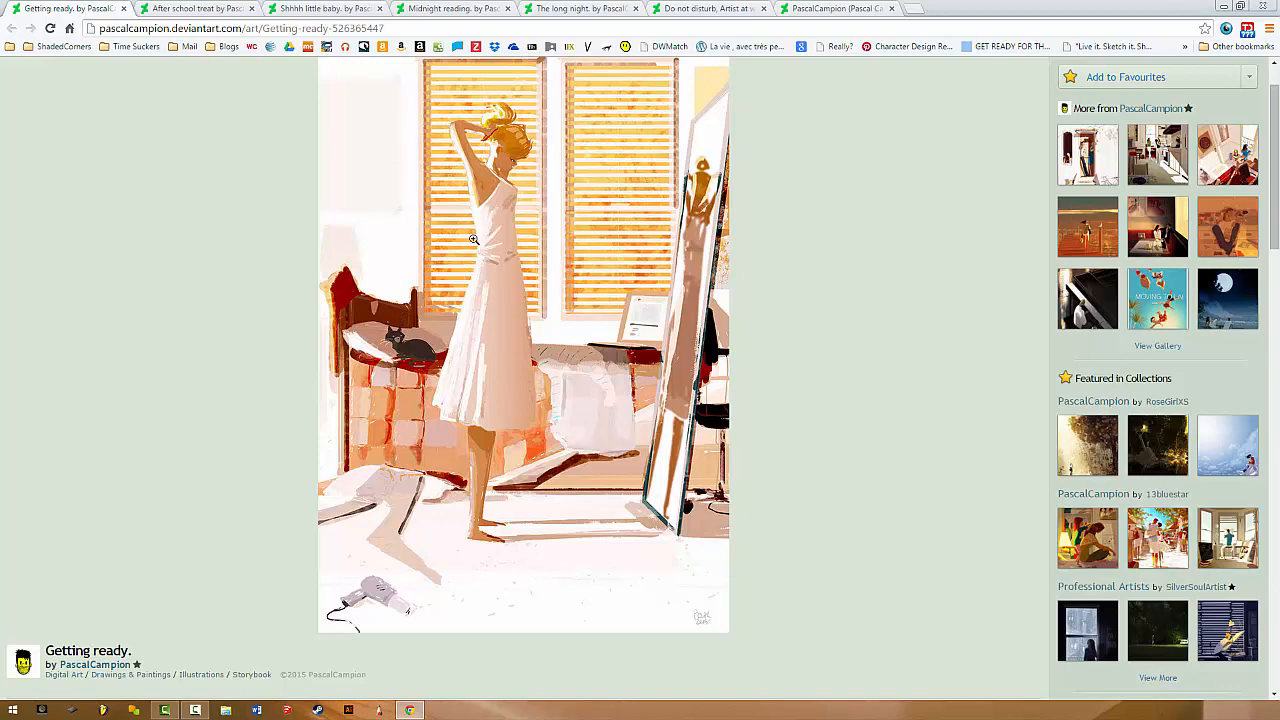
mouse_move(414, 473)
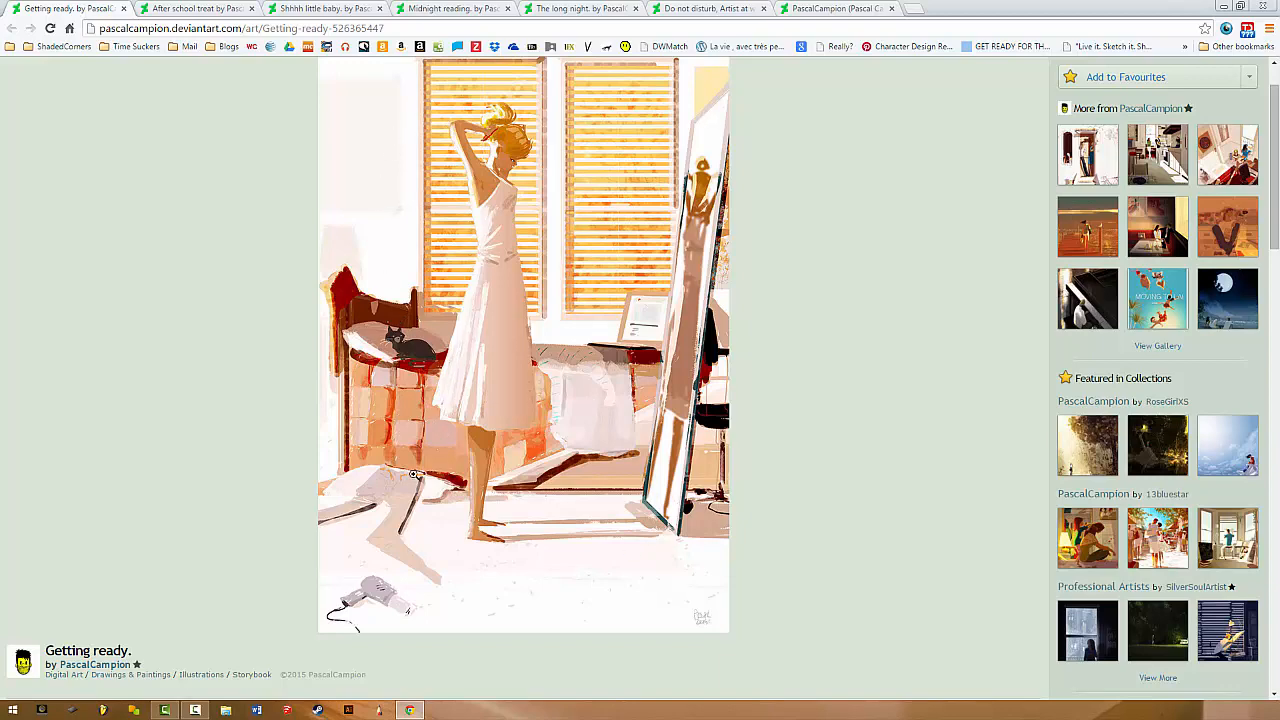
scroll(up, 3)
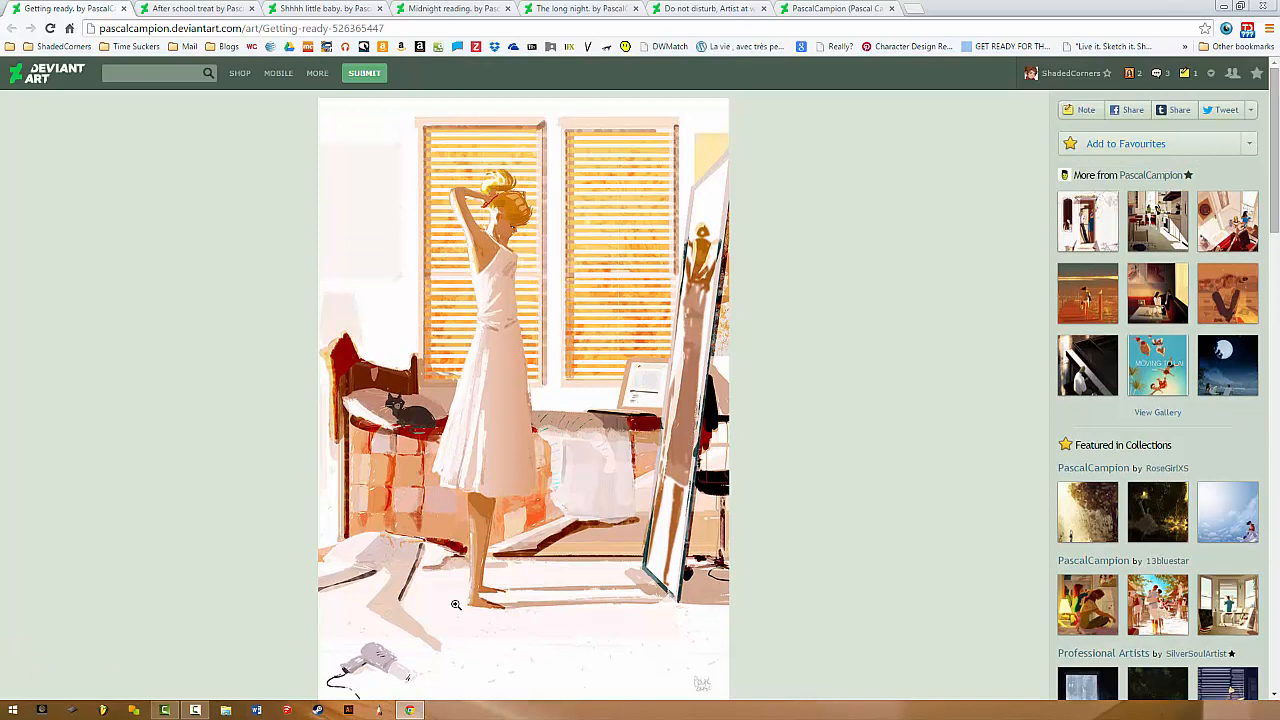
mouse_move(665, 384)
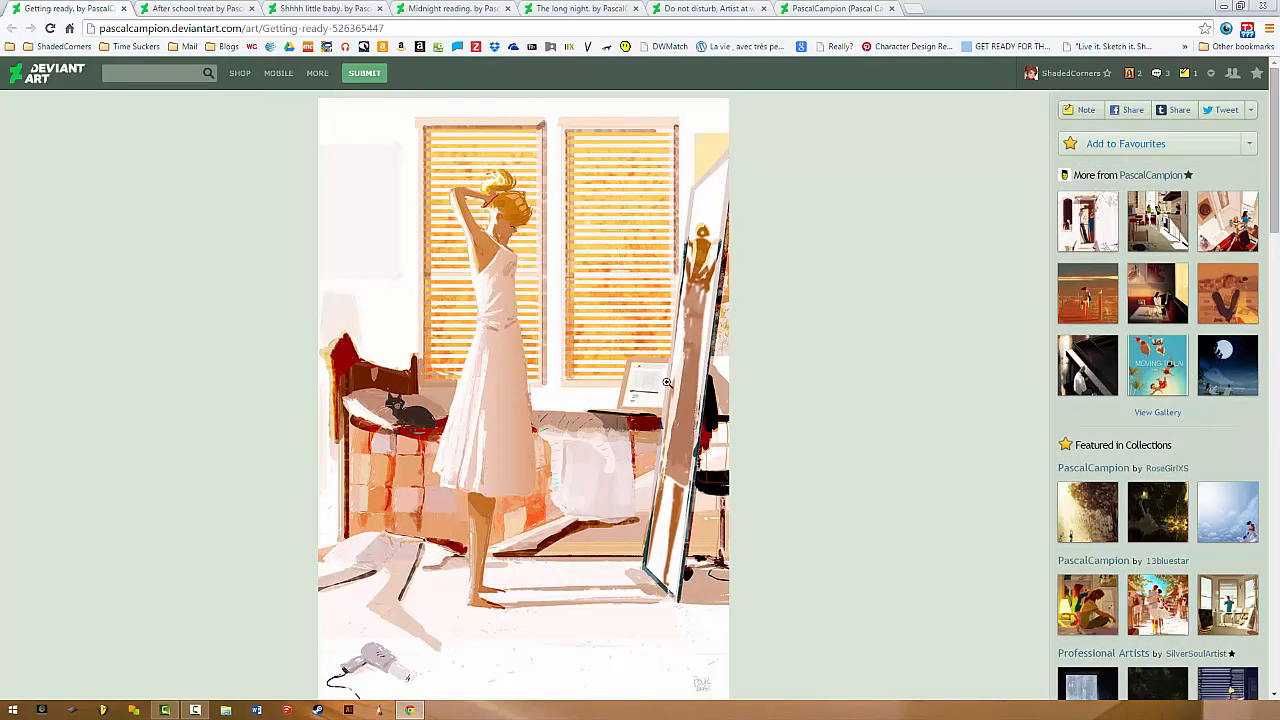
mouse_move(453, 323)
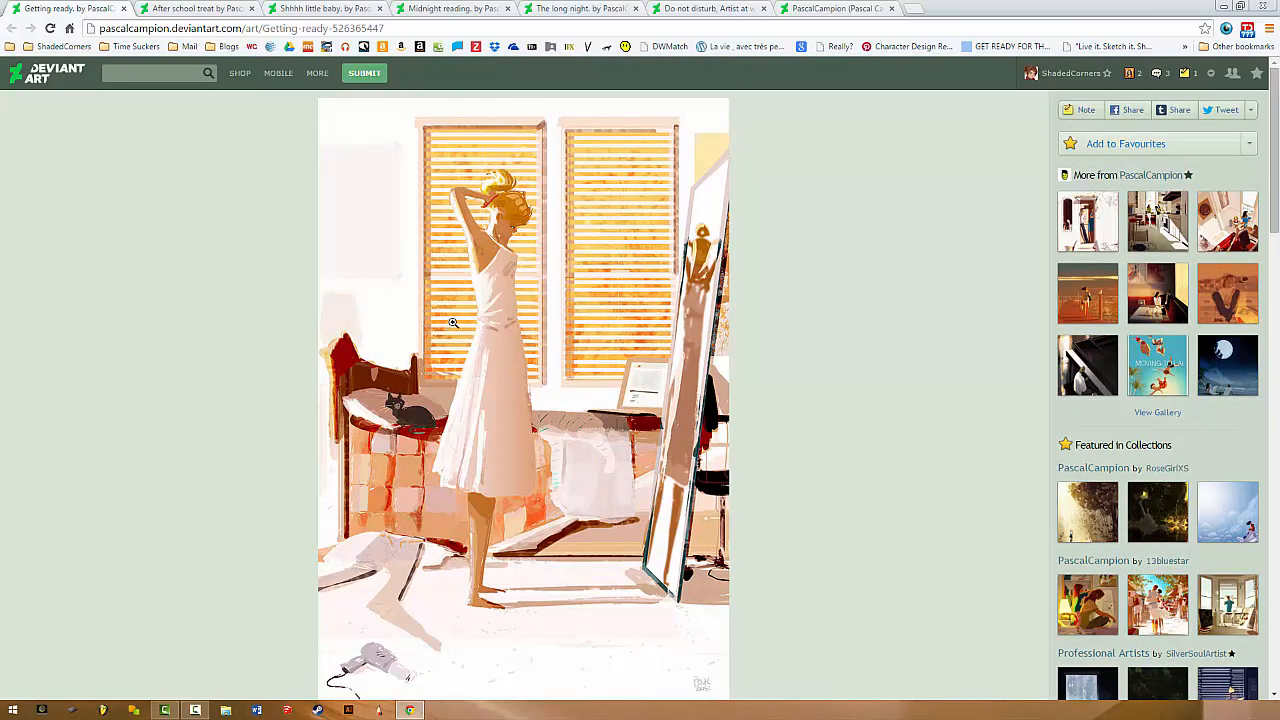
mouse_move(393, 508)
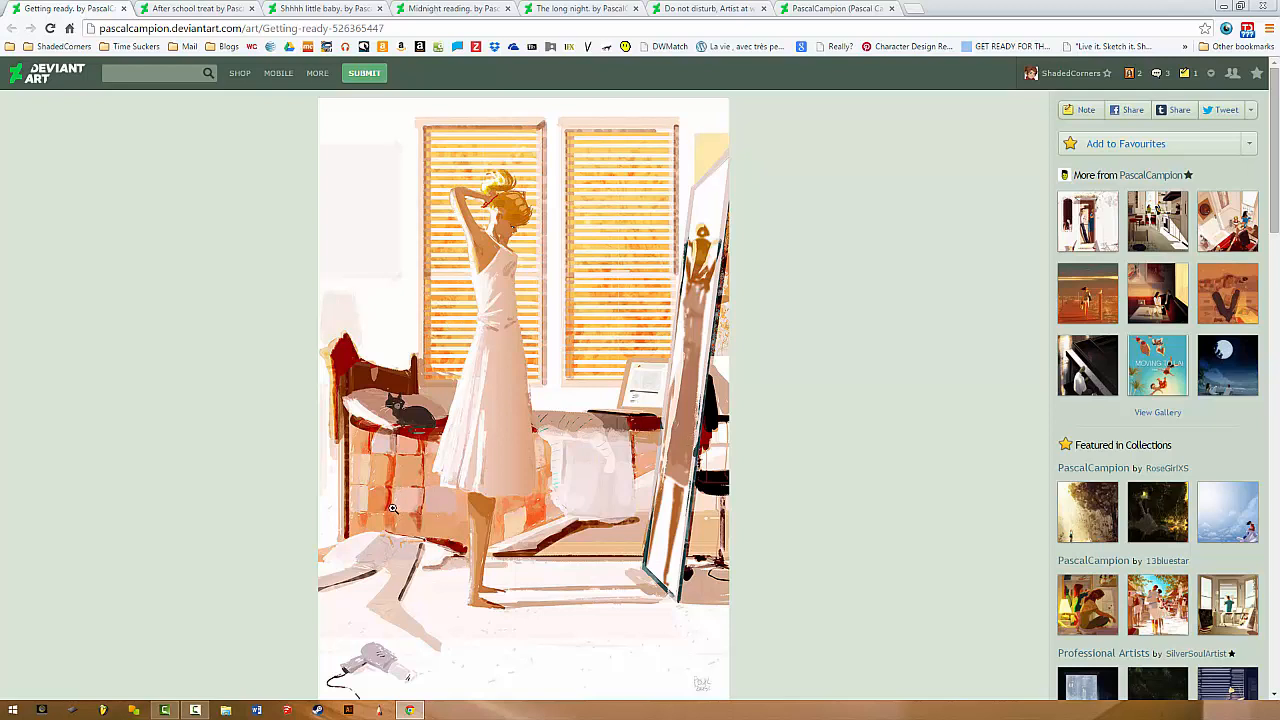
mouse_move(637, 621)
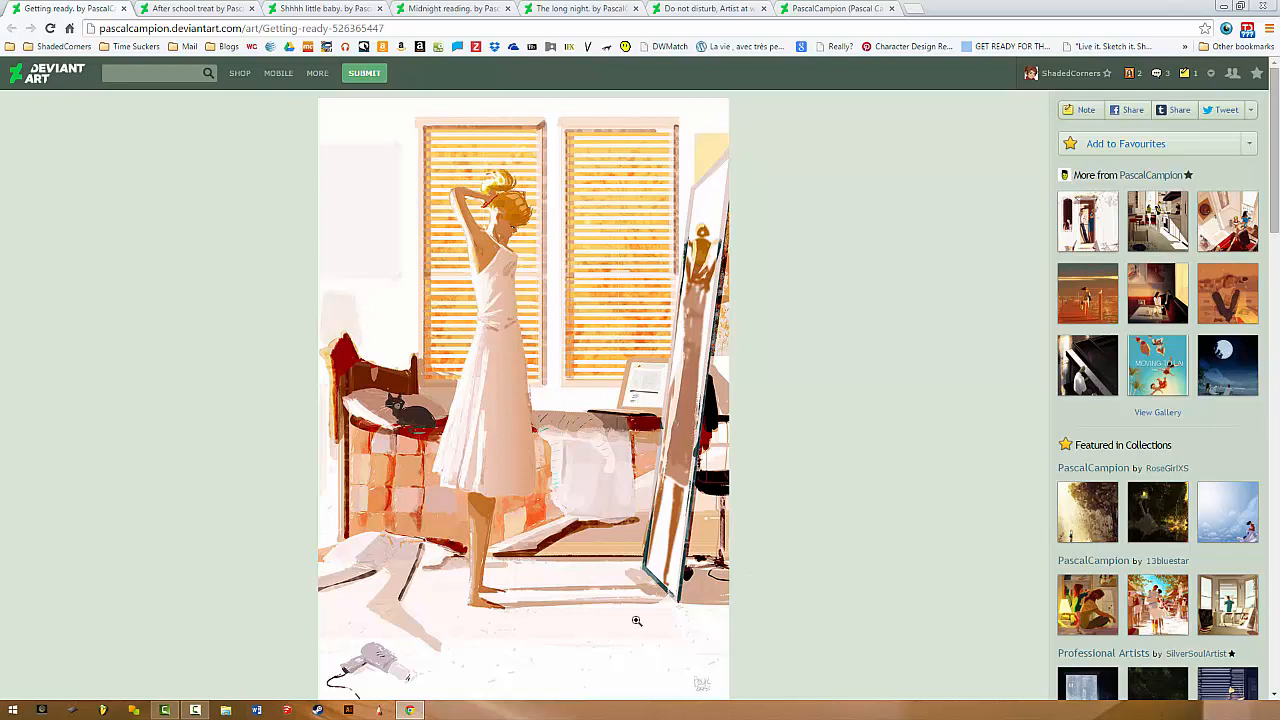
mouse_move(683, 456)
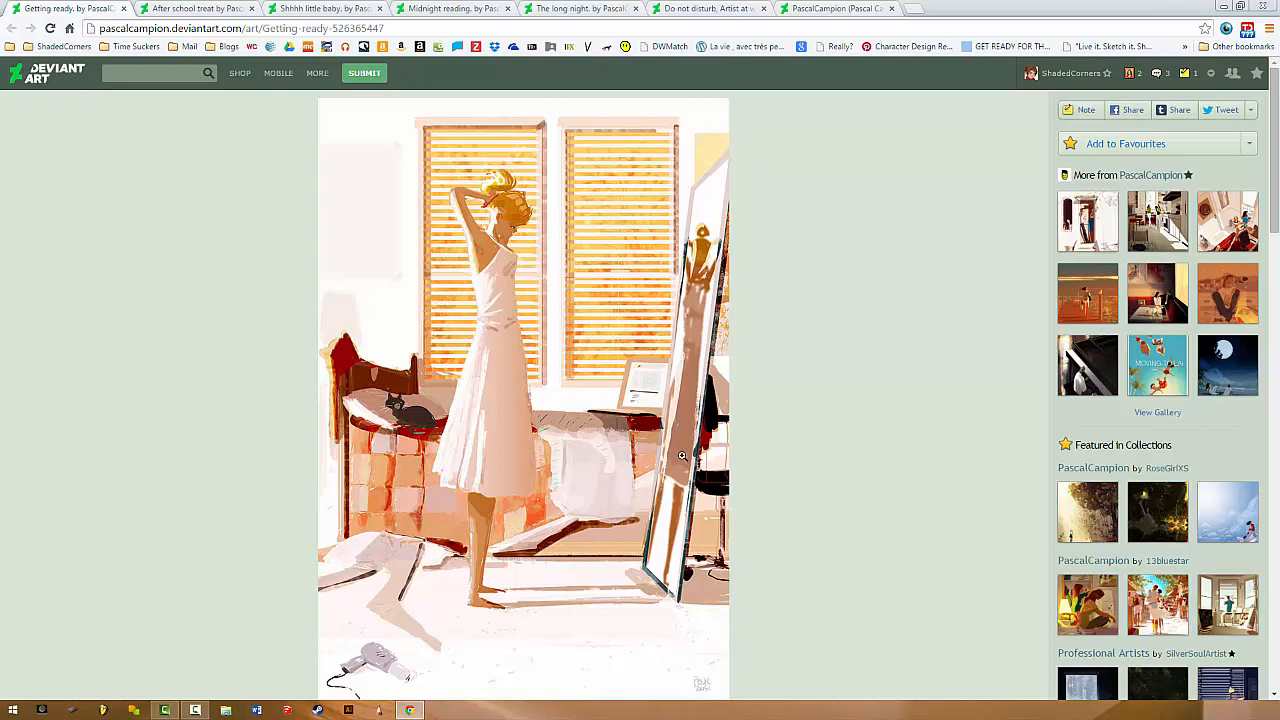
scroll(down, 3)
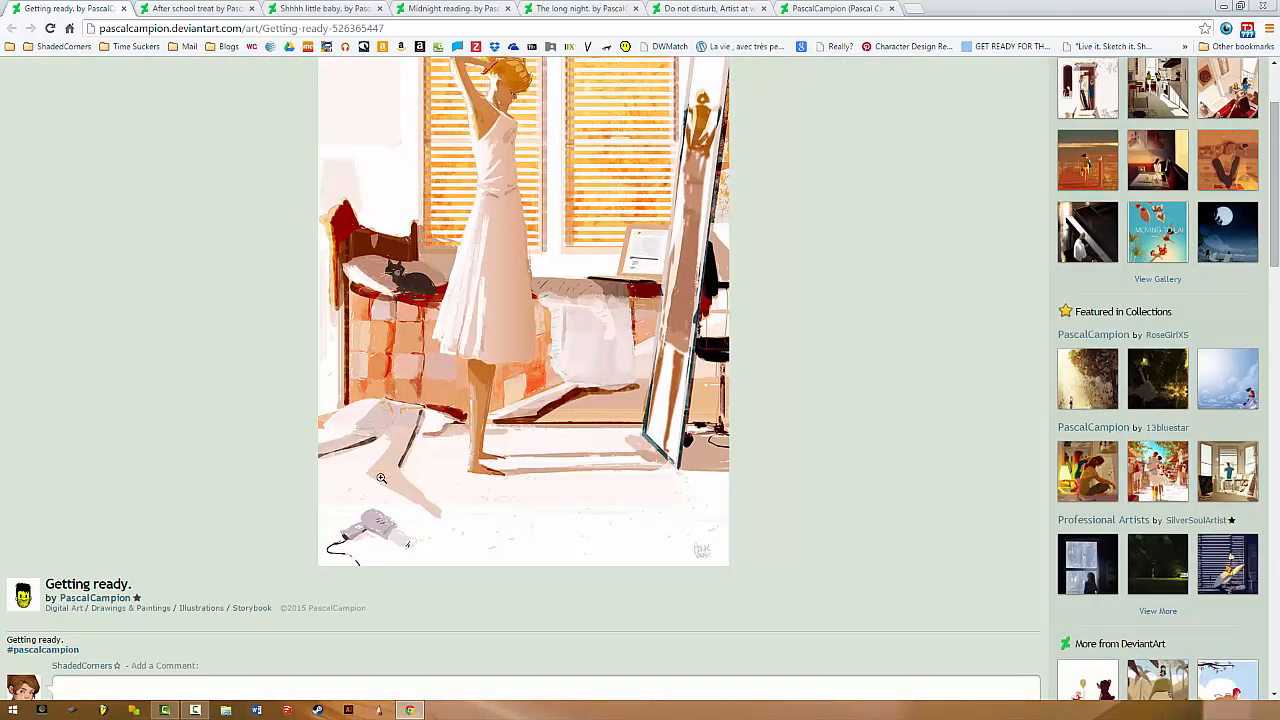
mouse_move(575, 285)
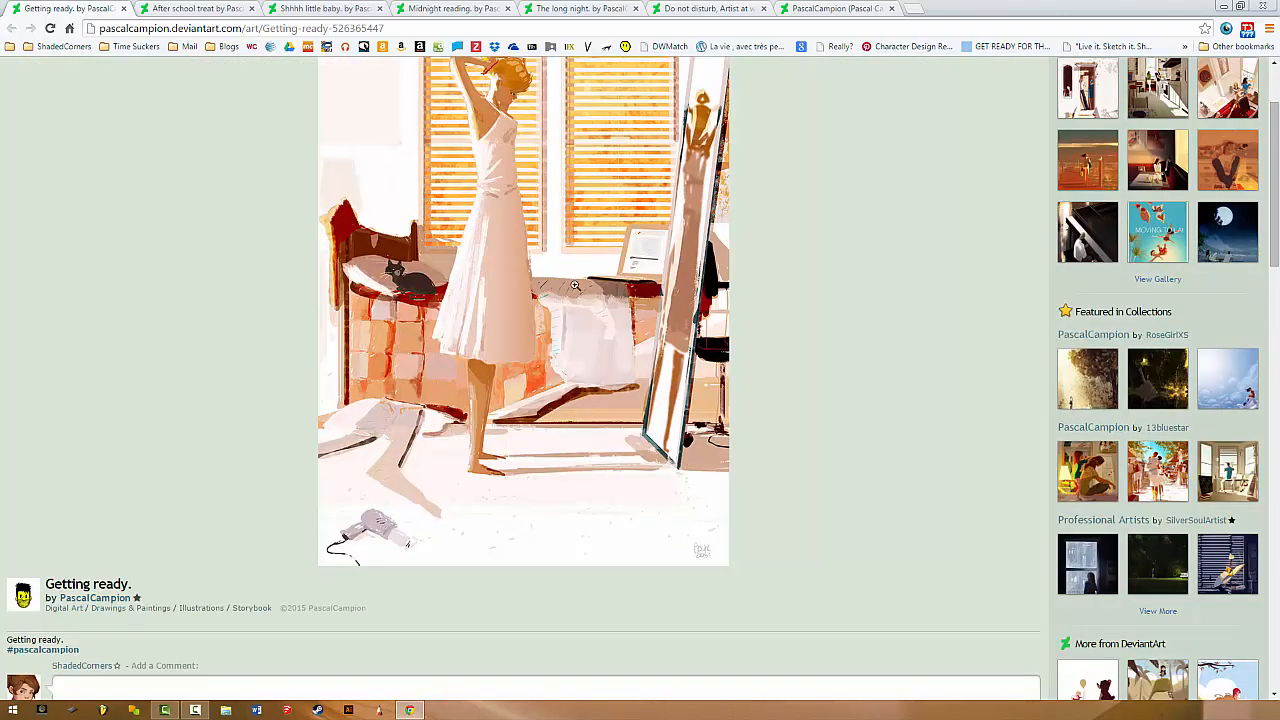
mouse_move(687, 274)
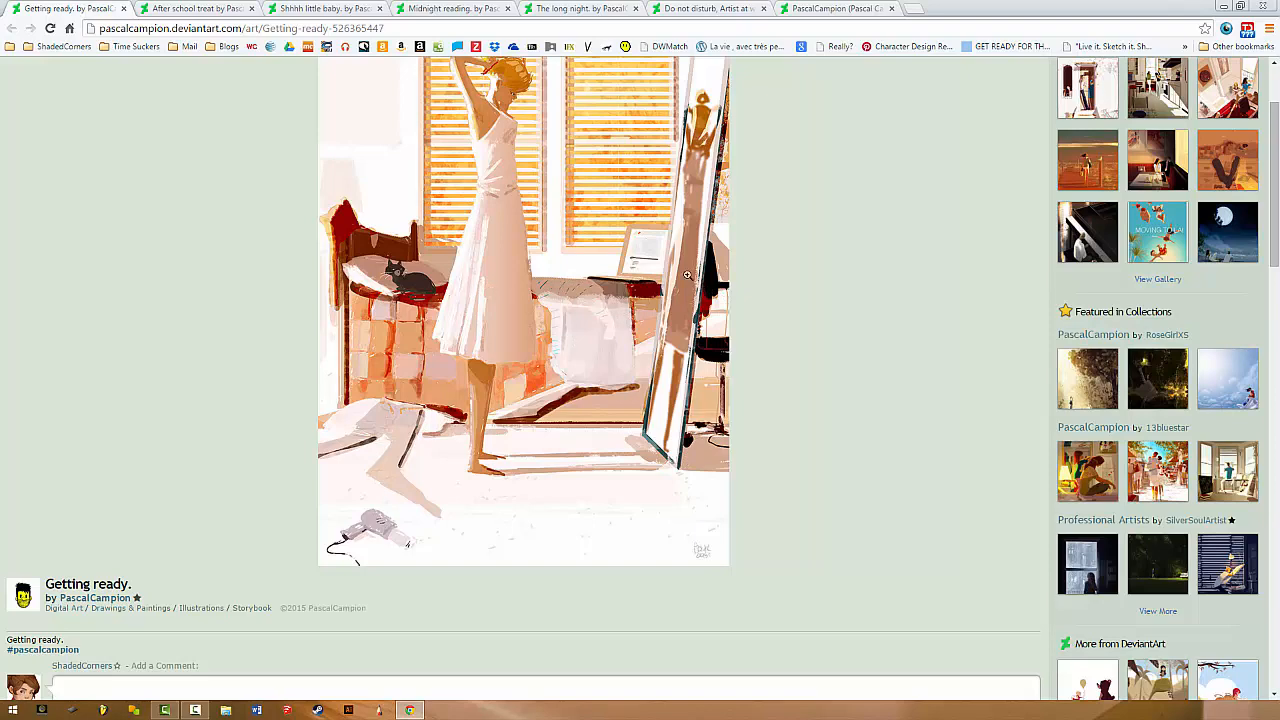
mouse_move(720, 230)
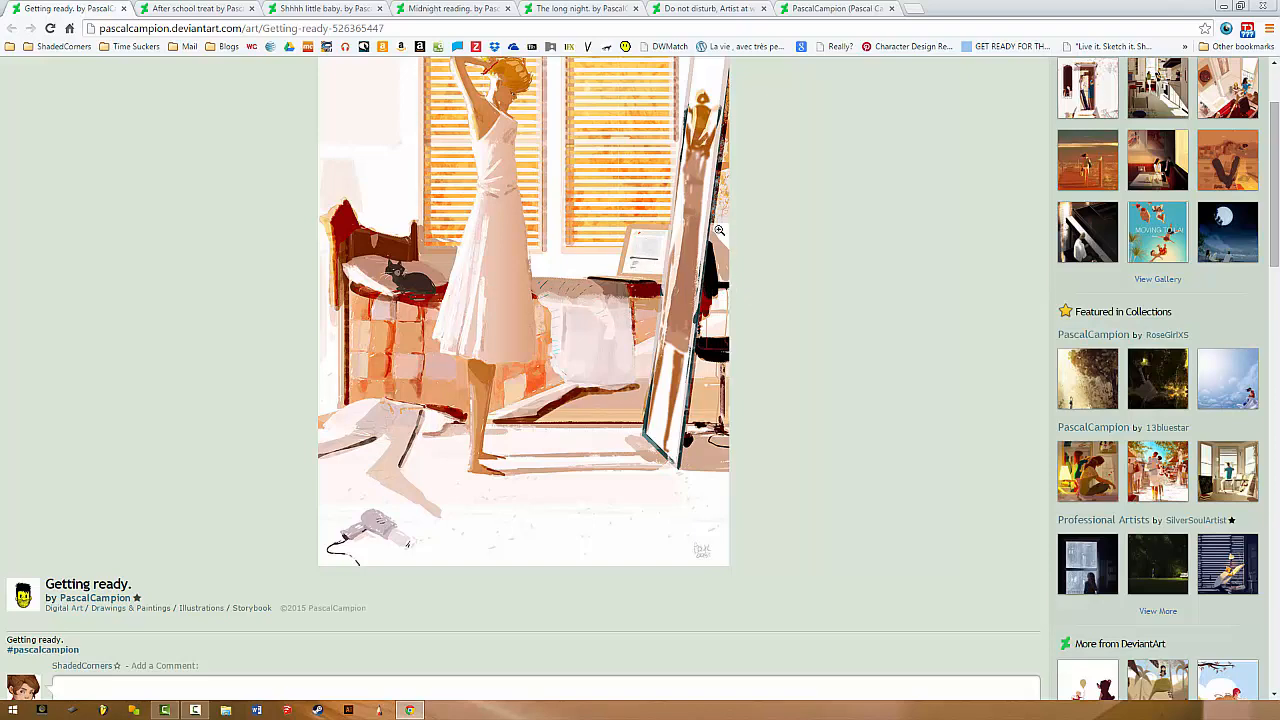
scroll(up, 3)
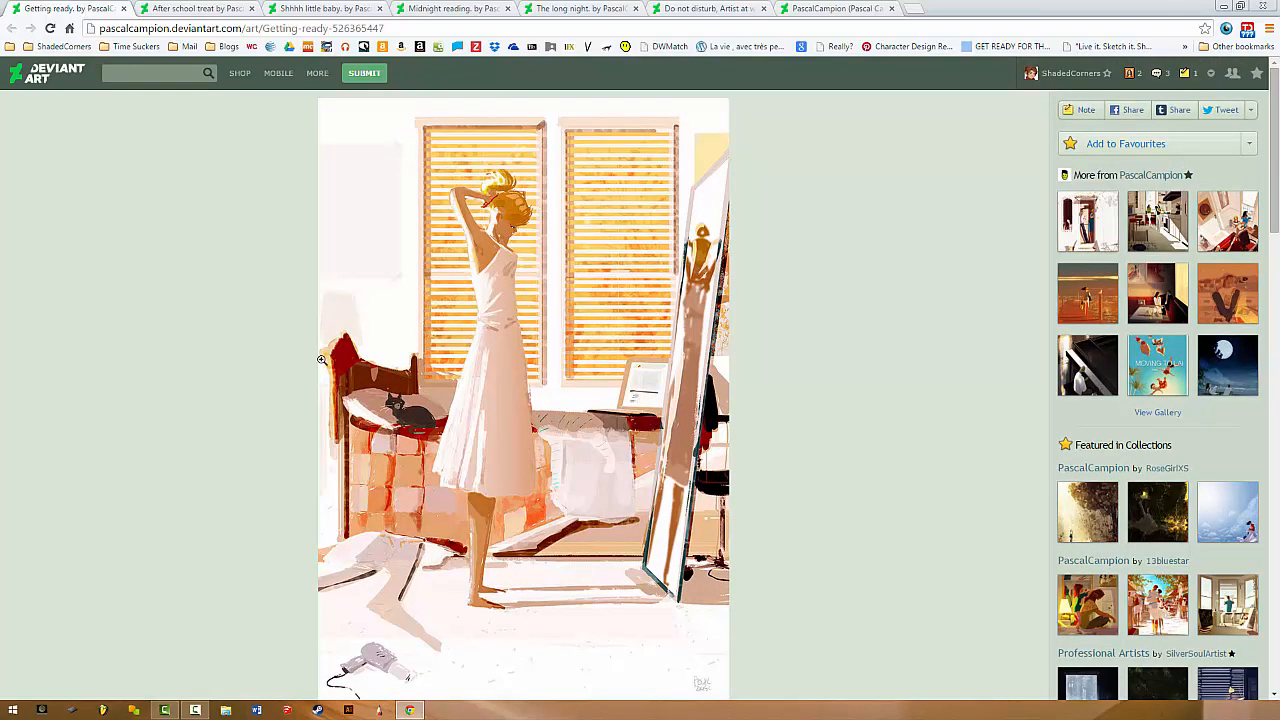
mouse_move(932, 370)
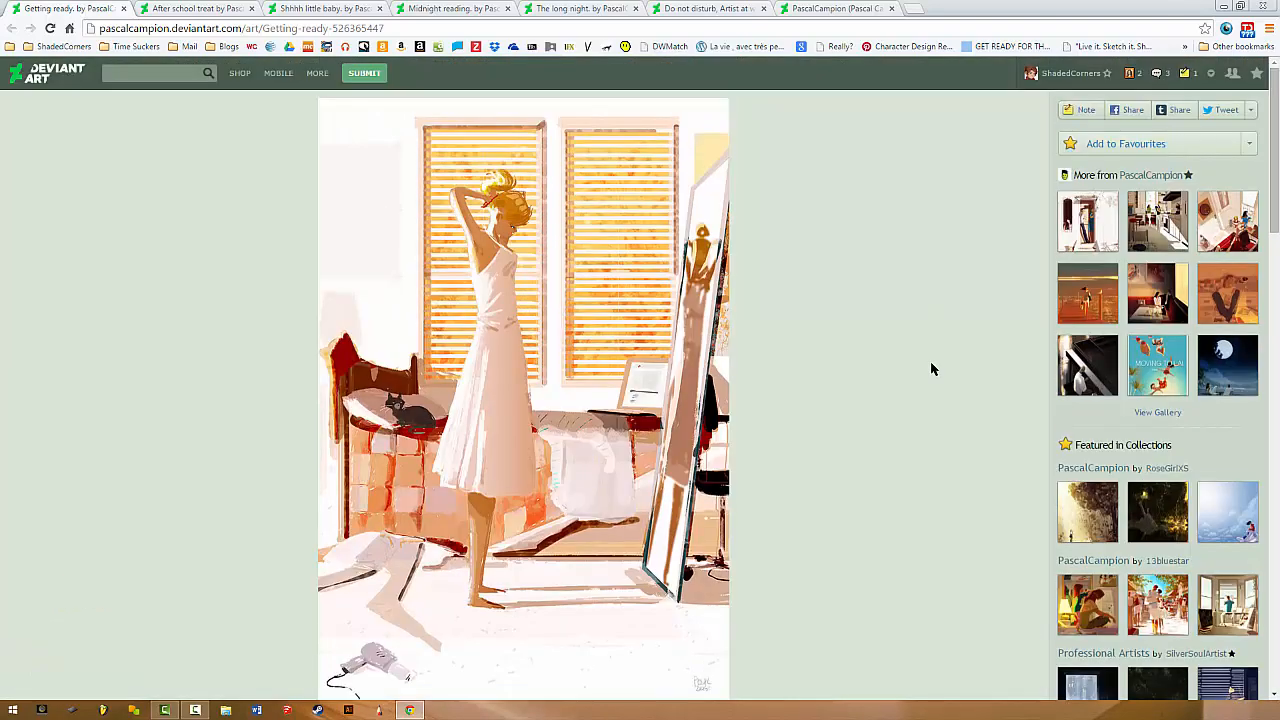
mouse_move(760, 360)
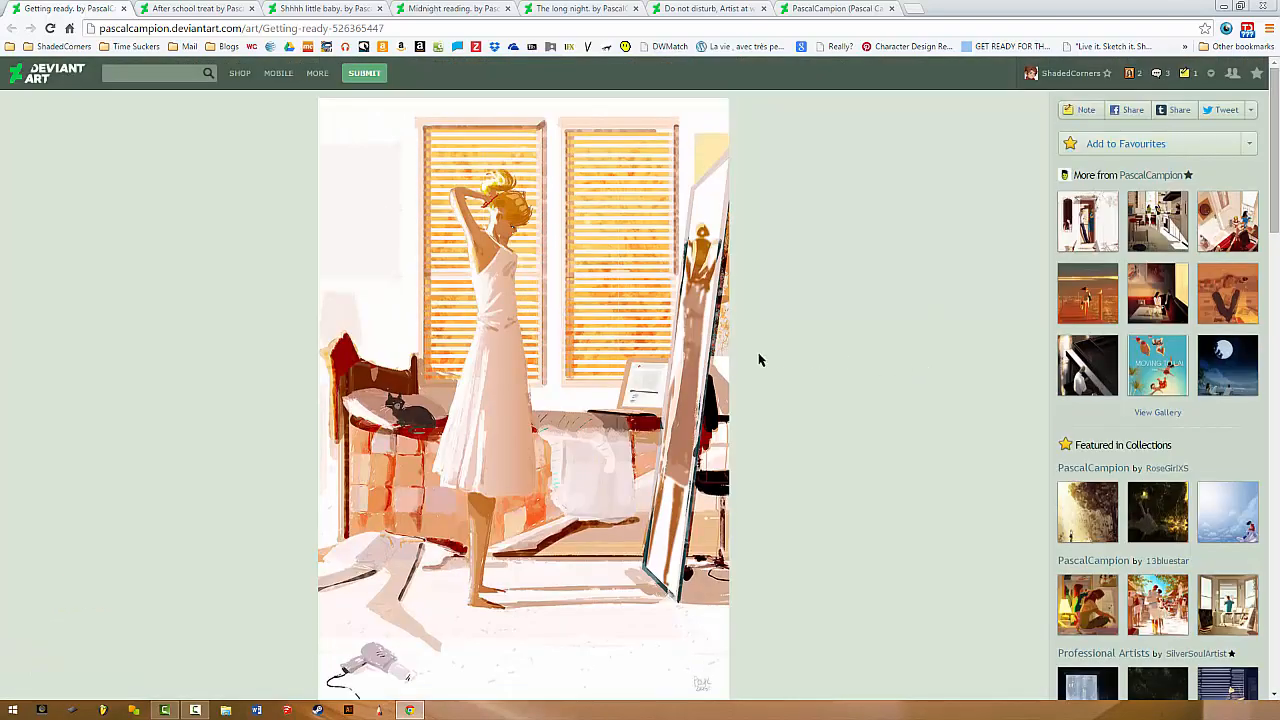
mouse_move(657, 375)
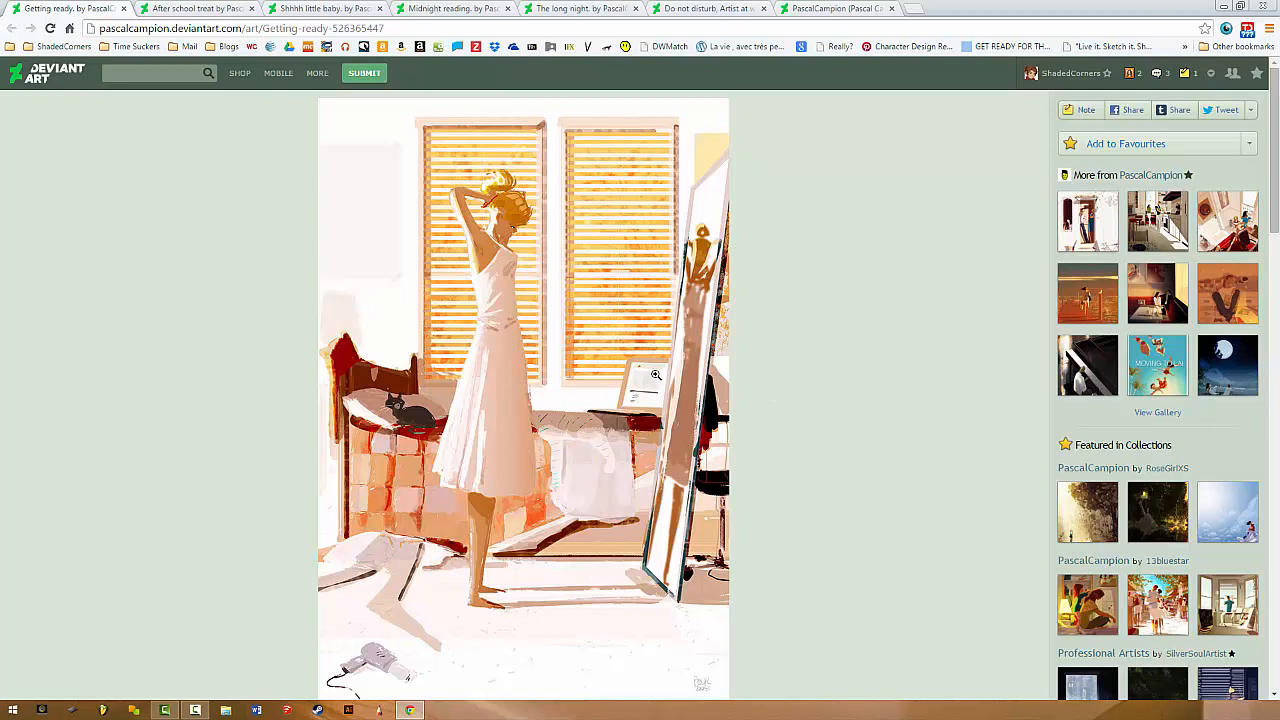
mouse_move(392, 559)
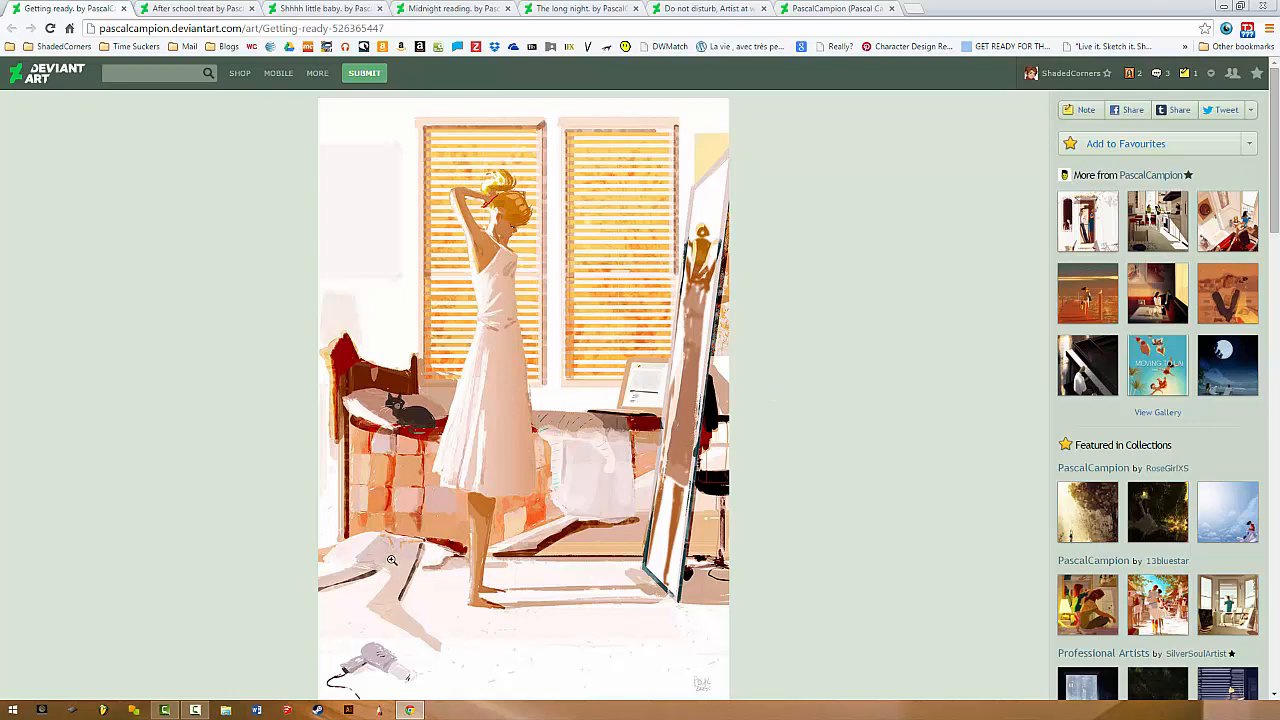
mouse_move(575, 498)
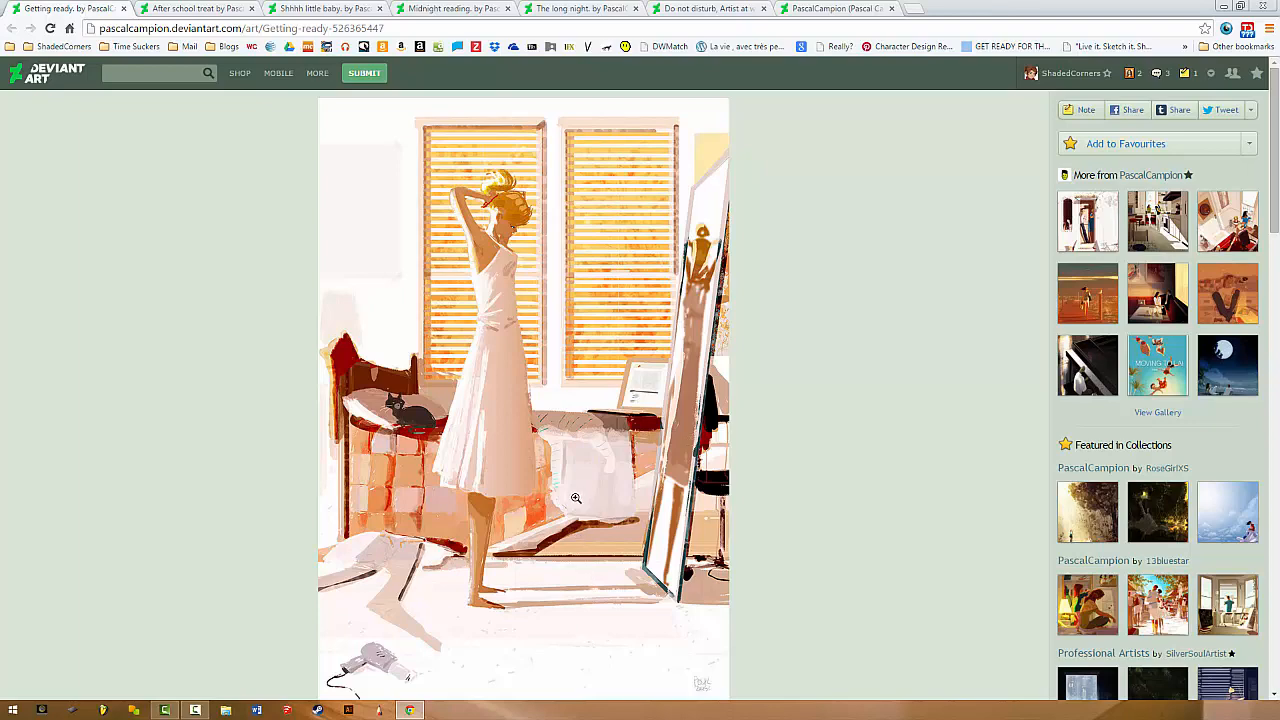
scroll(down, 3)
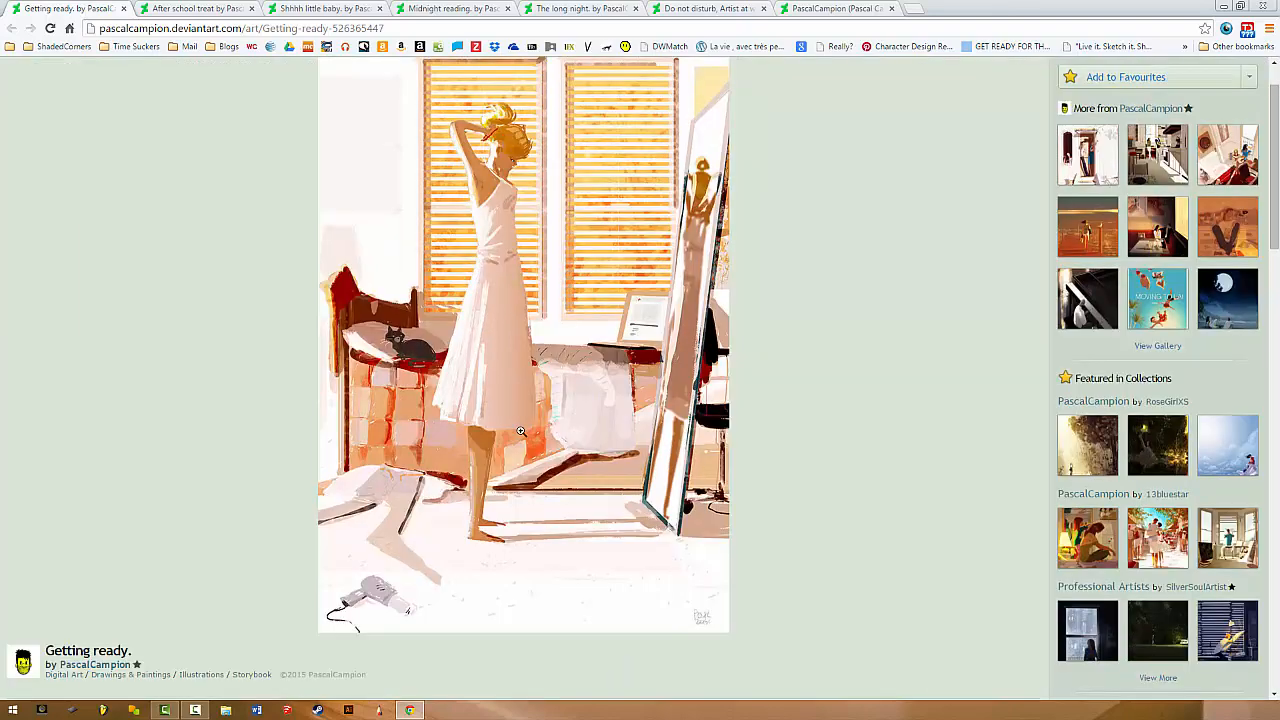
scroll(up, 3)
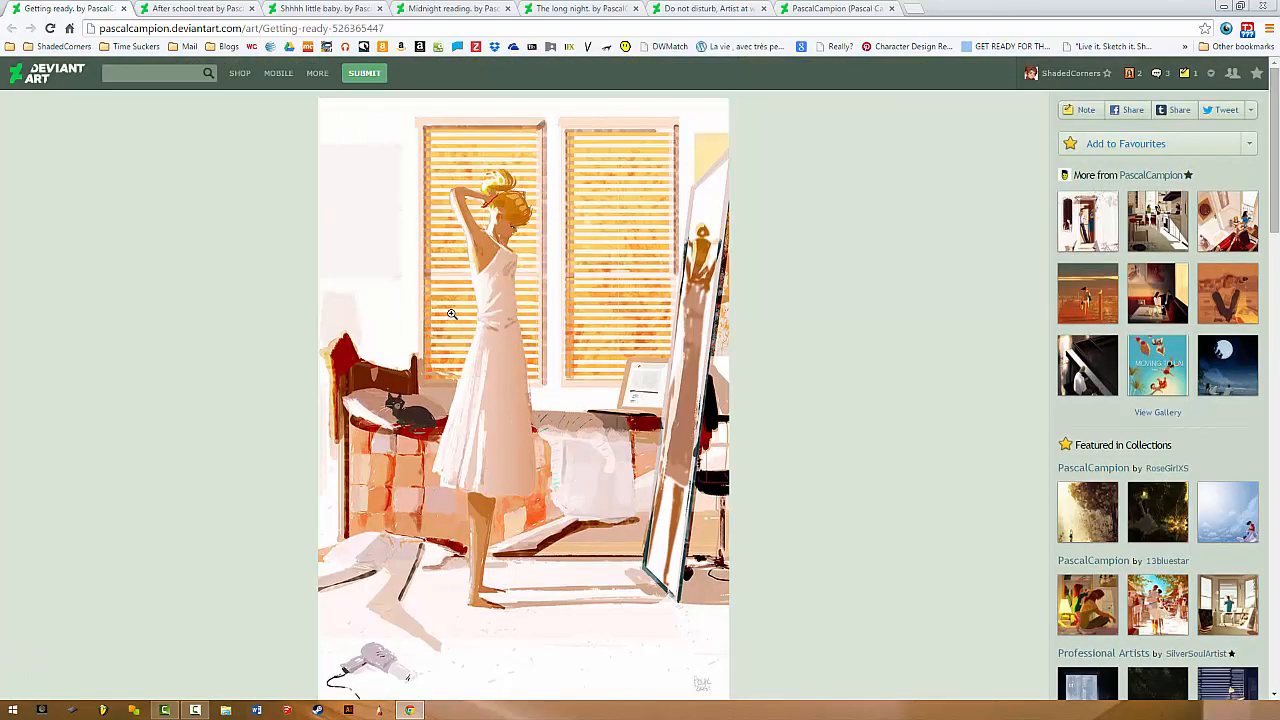
mouse_move(437, 548)
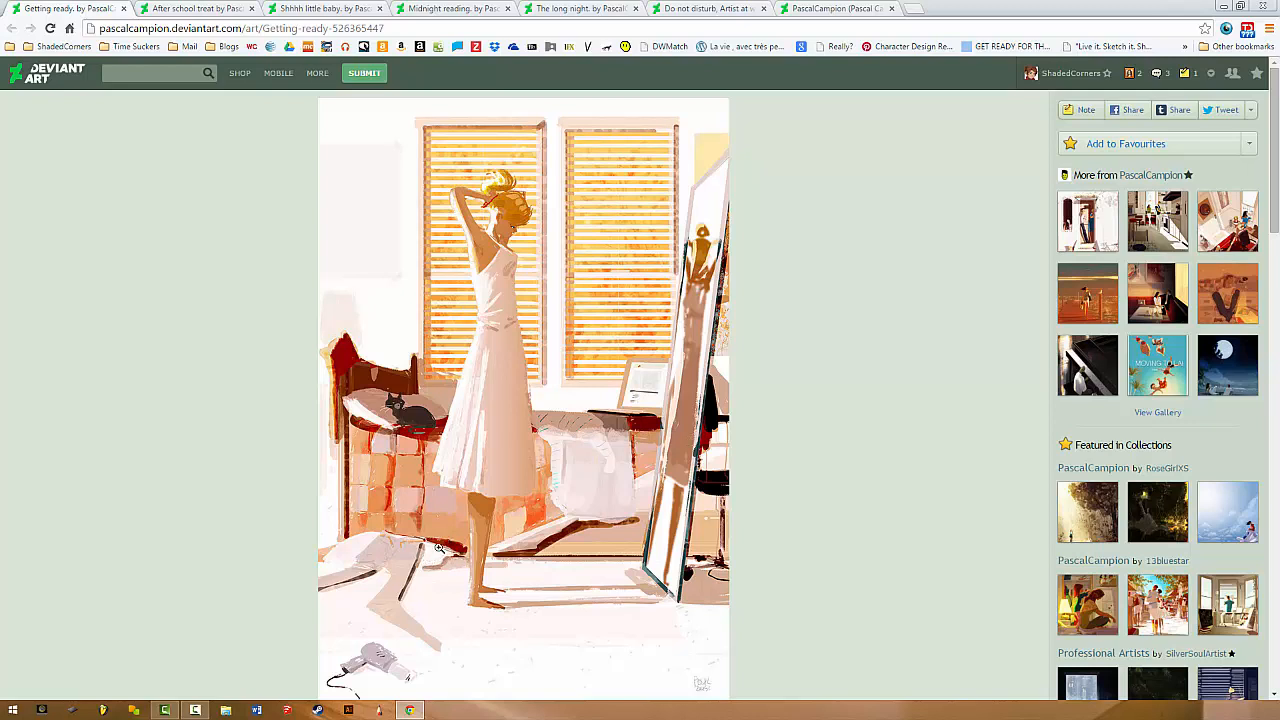
mouse_move(338, 415)
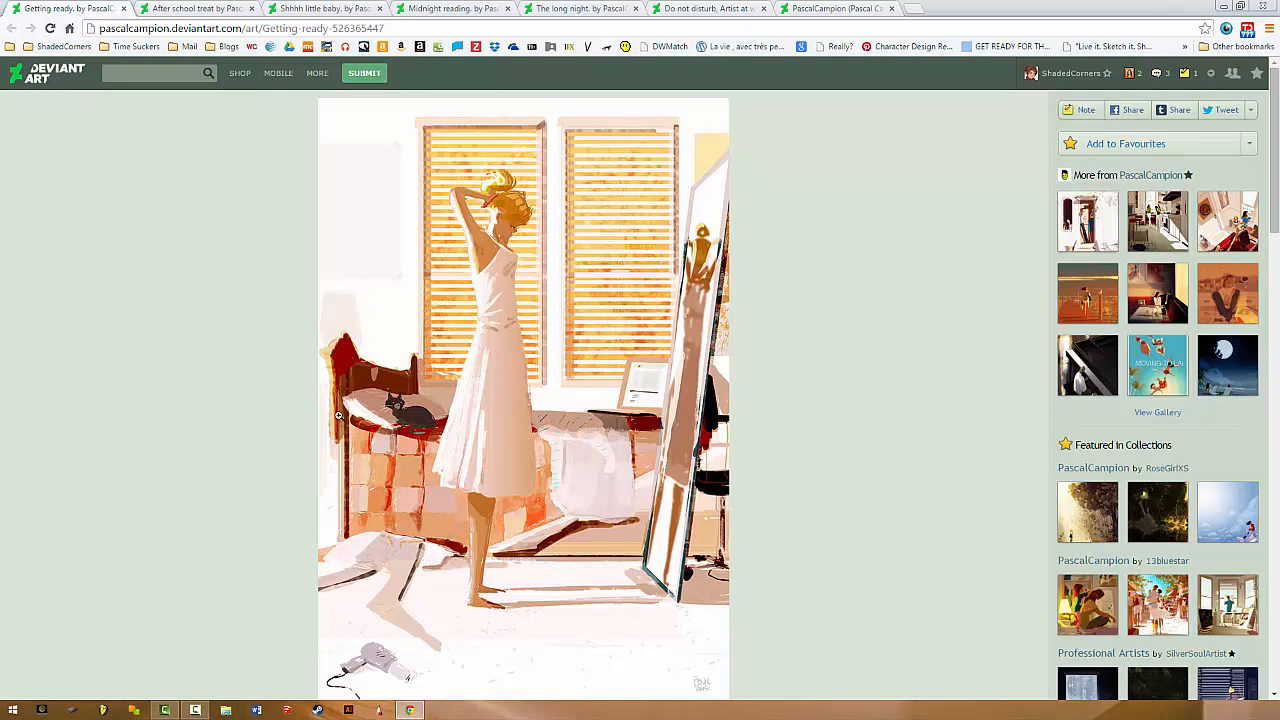
mouse_move(315, 498)
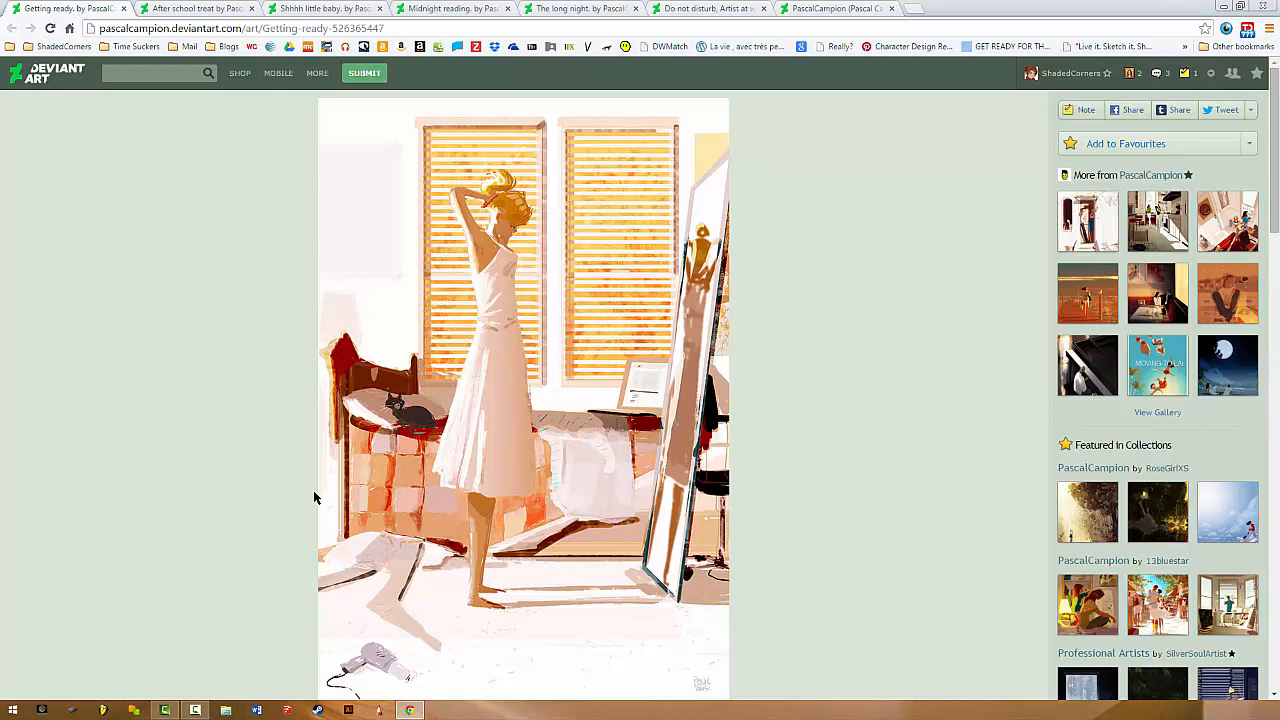
mouse_move(323, 290)
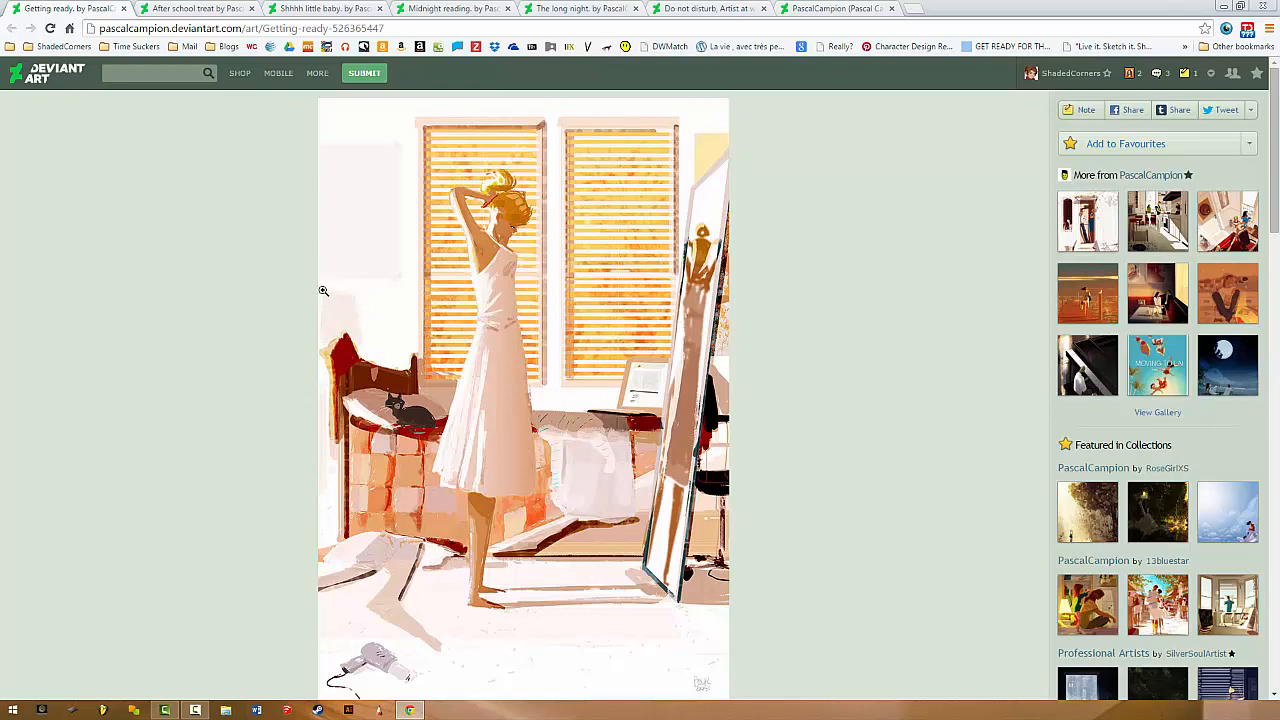
mouse_move(324, 424)
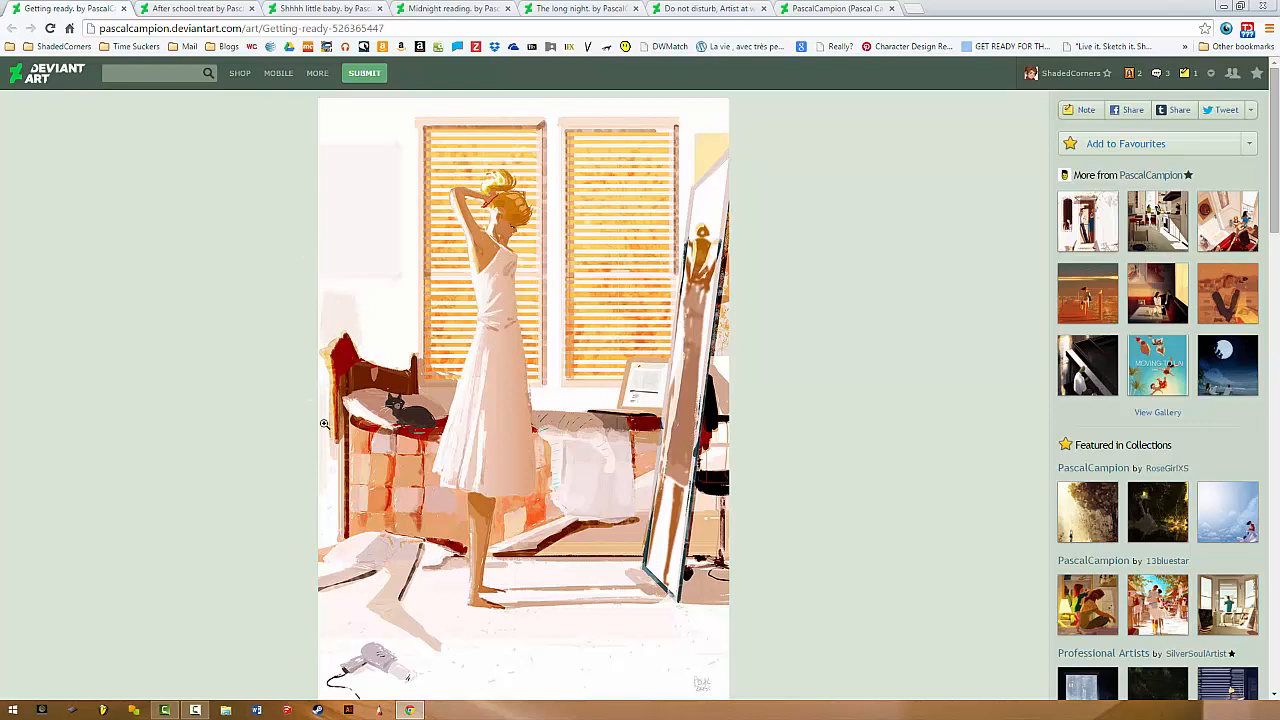
mouse_move(339, 627)
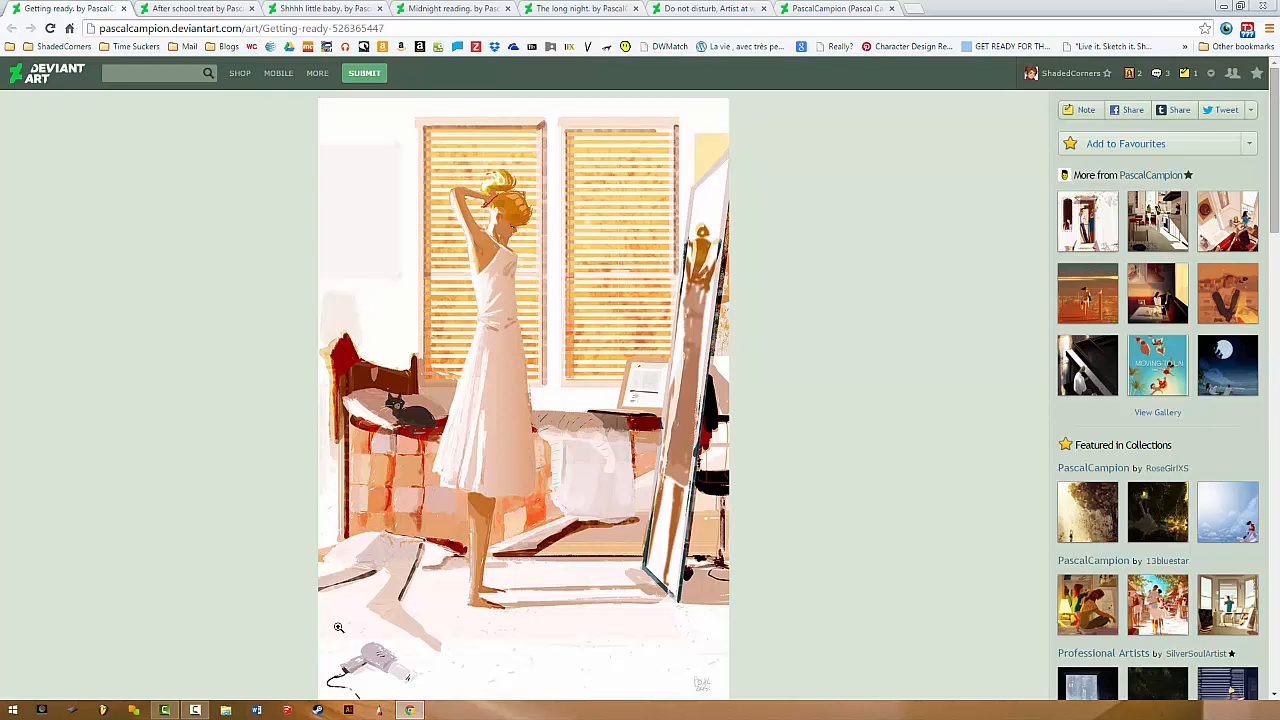
mouse_move(352, 456)
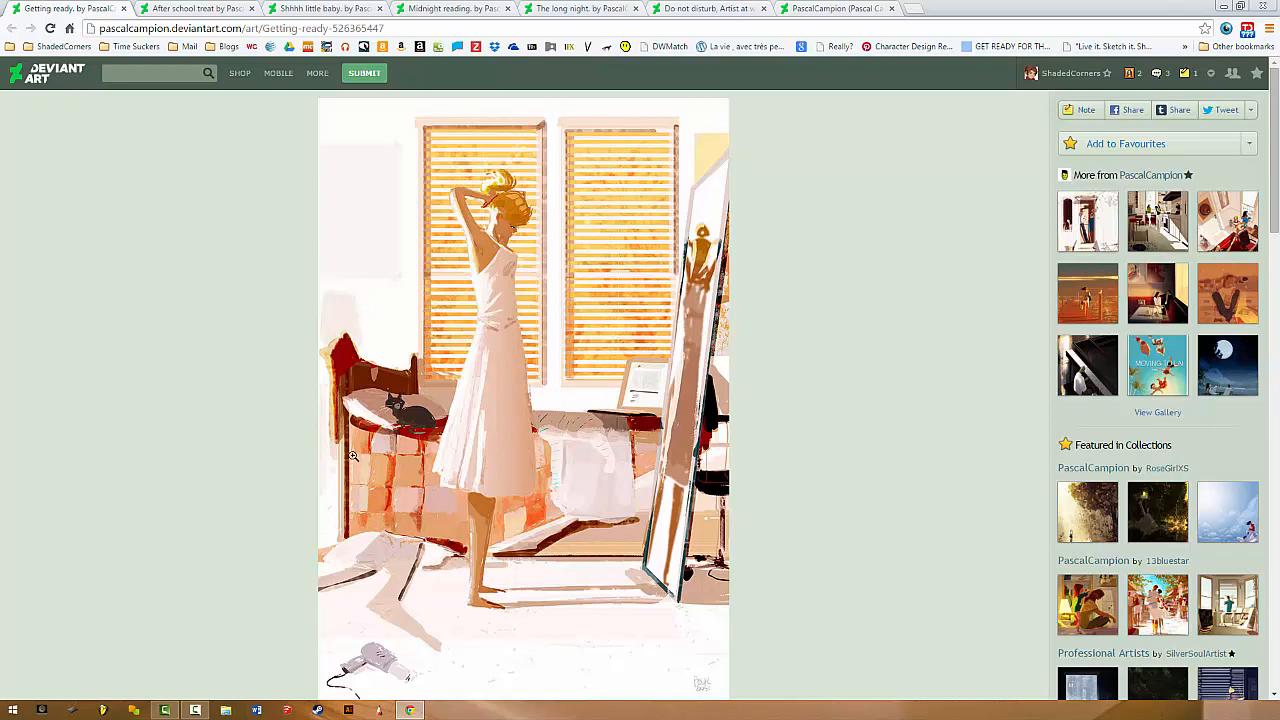
mouse_move(645, 7)
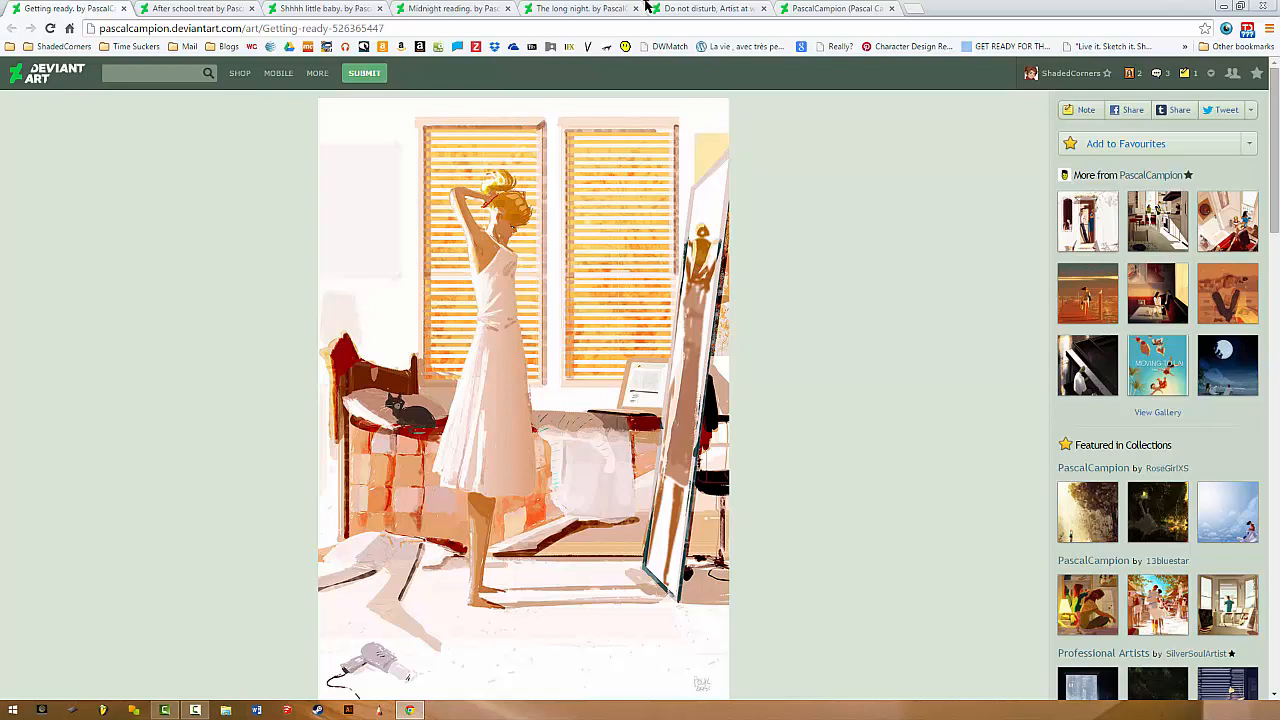
mouse_move(385, 118)
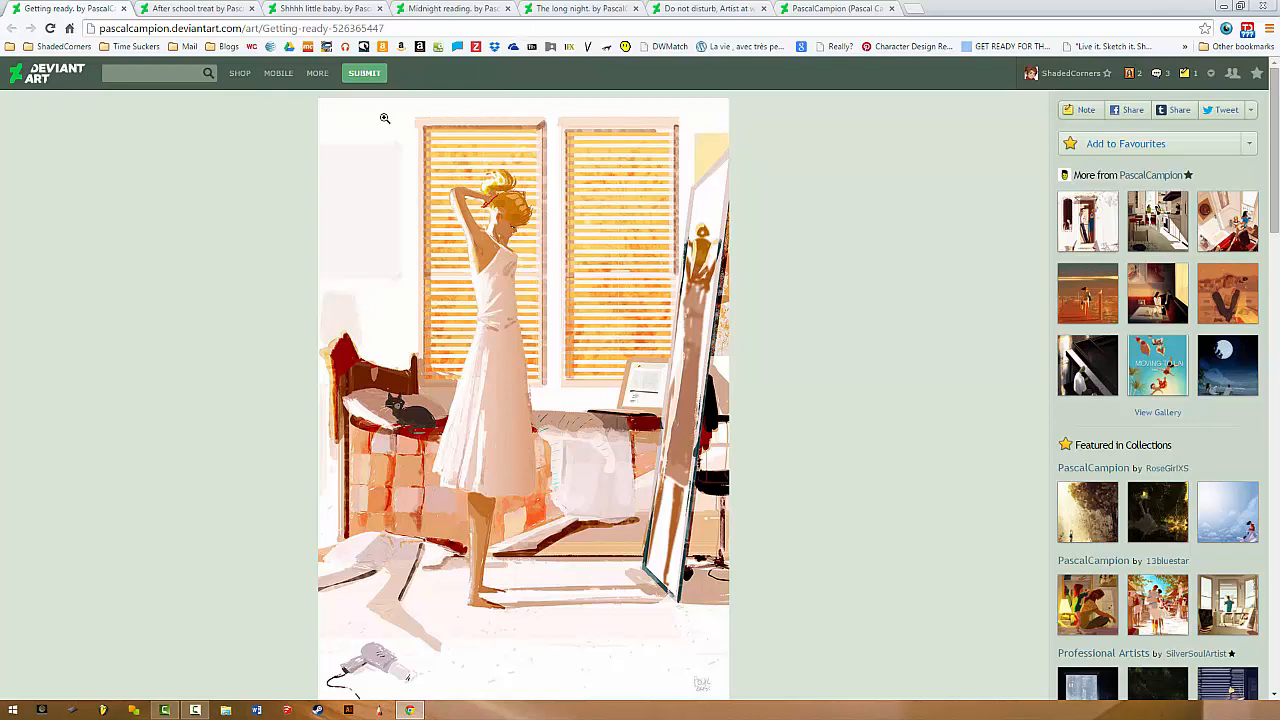
mouse_move(479, 173)
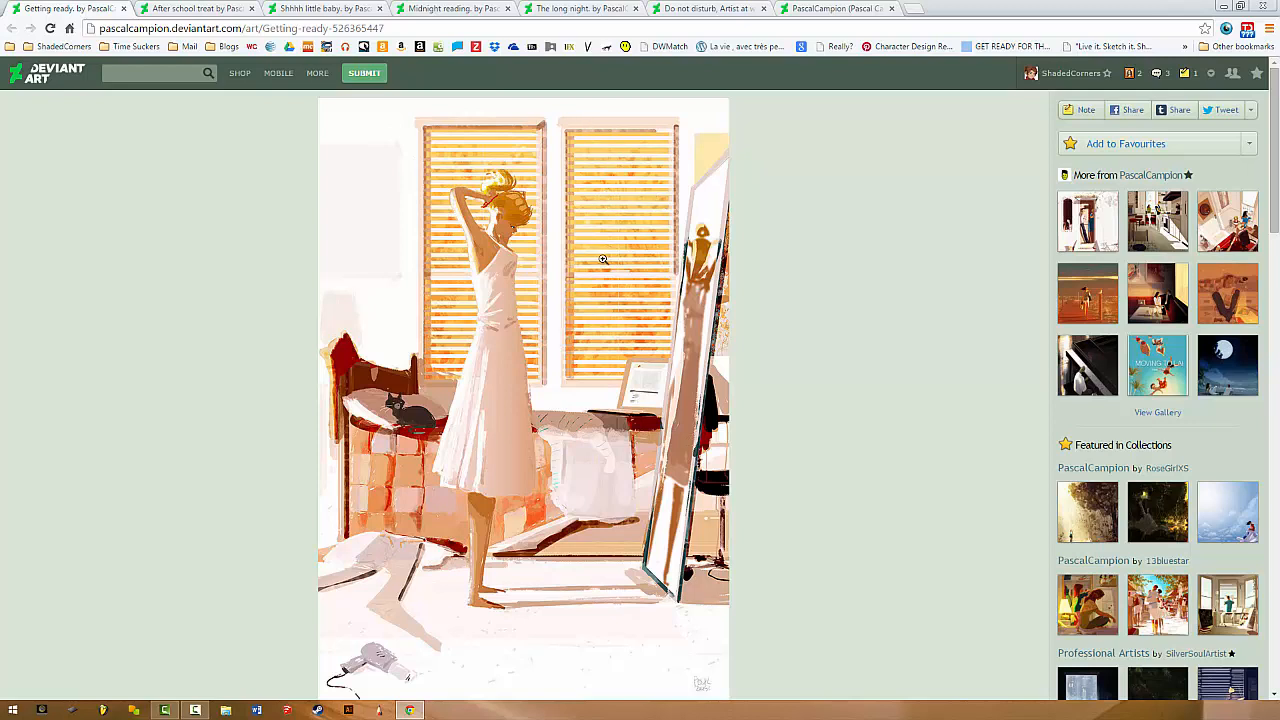
mouse_move(519, 147)
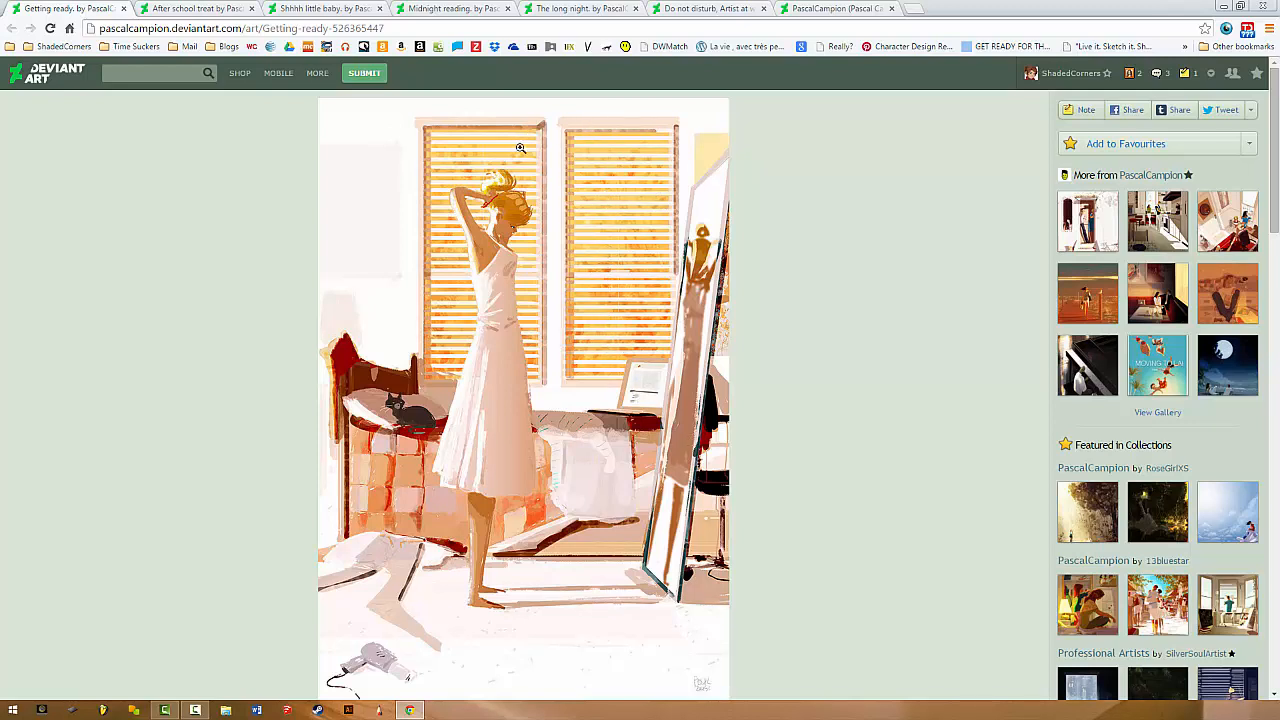
mouse_move(635, 150)
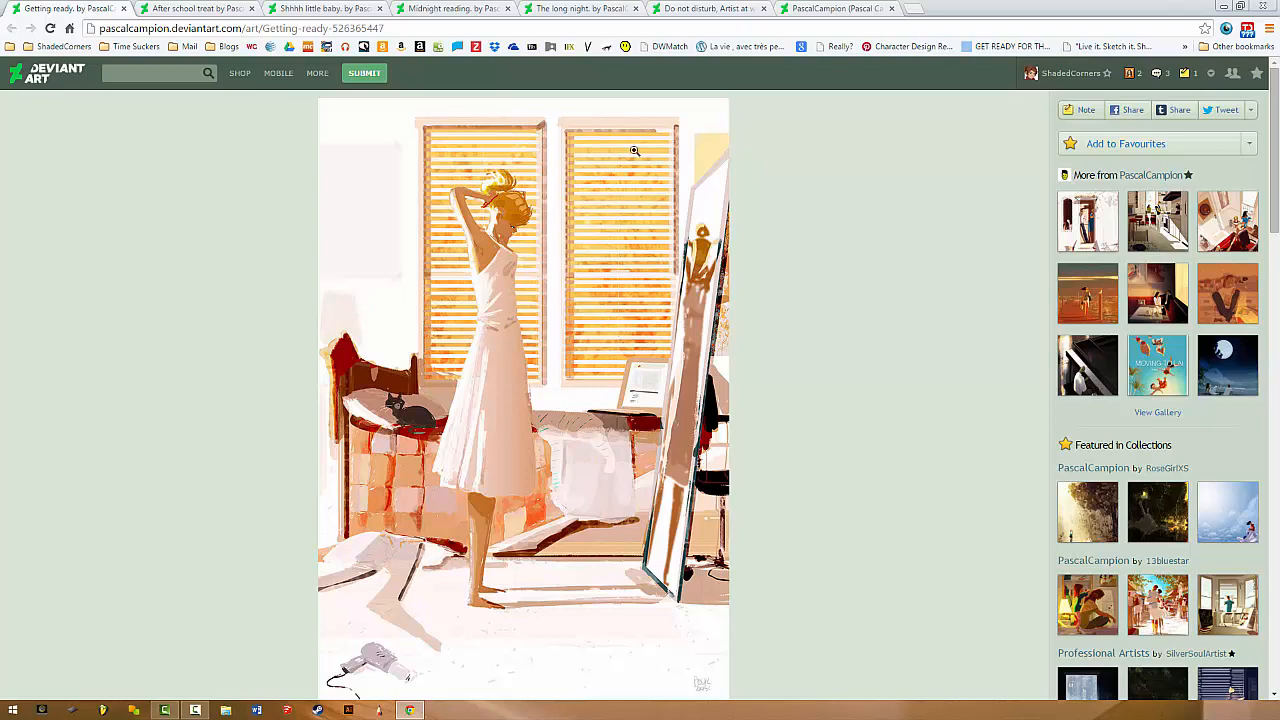
click(634, 150)
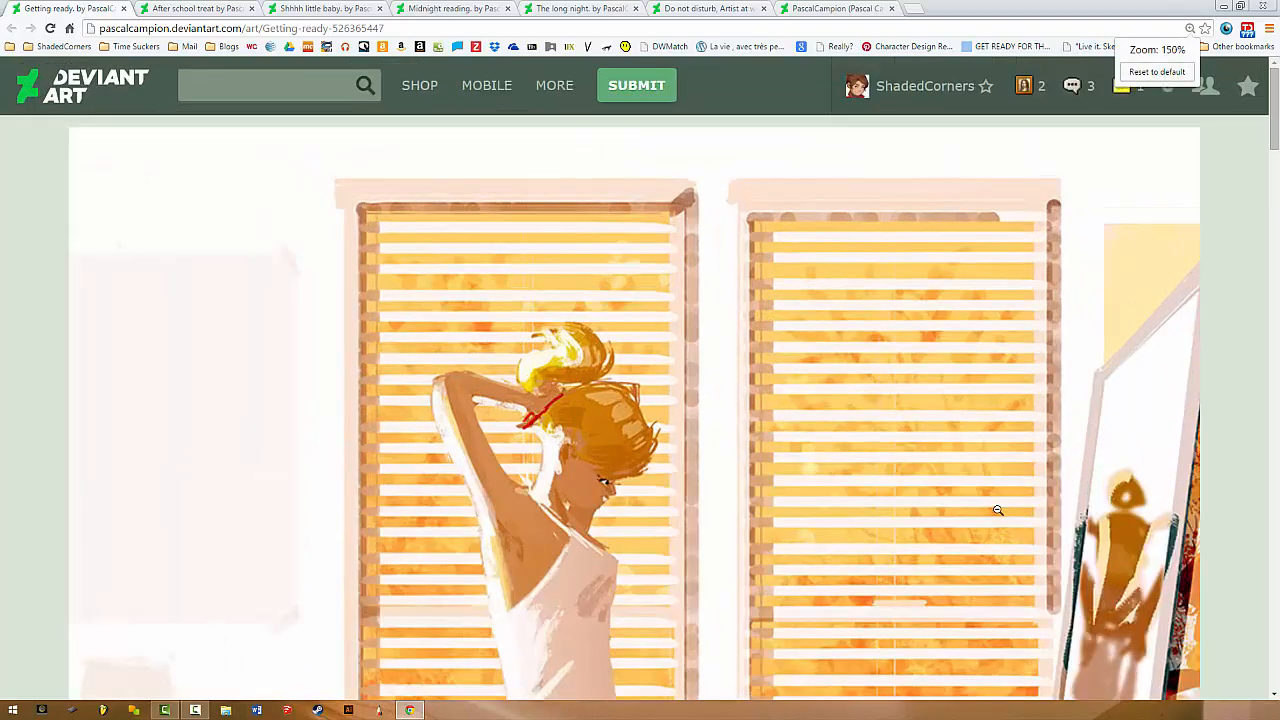
click(1156, 72)
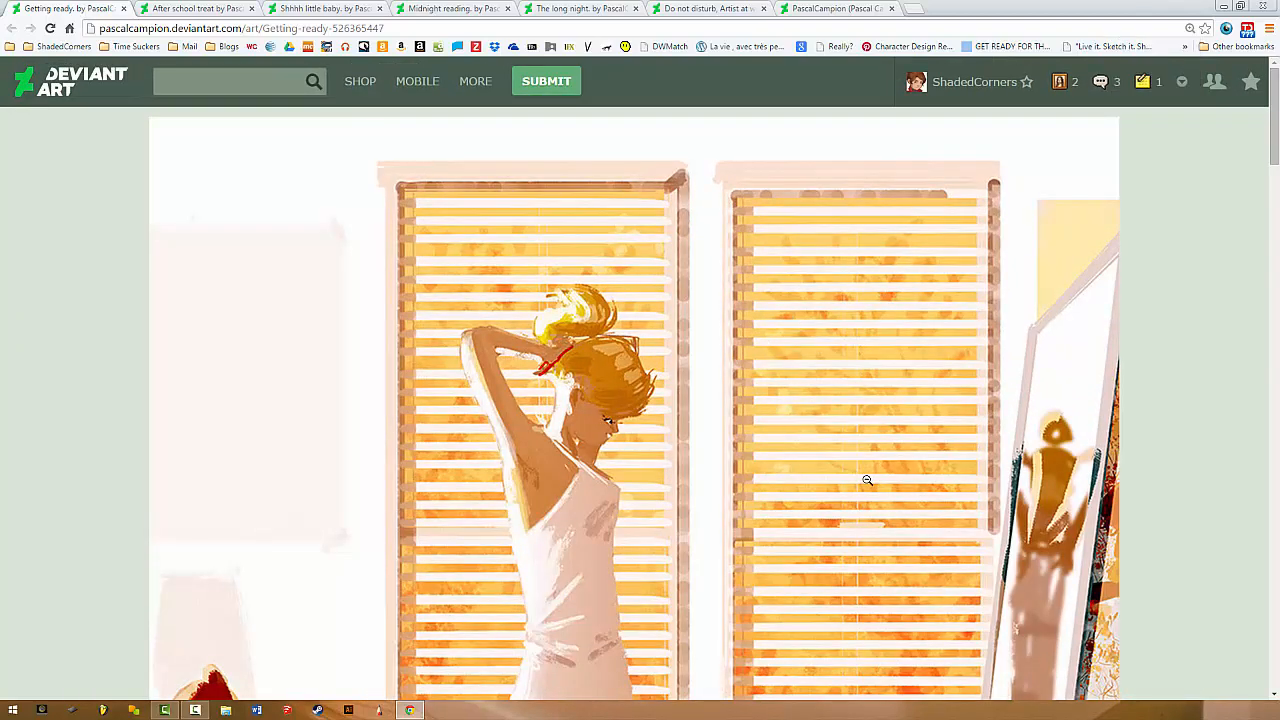
scroll(down, 3)
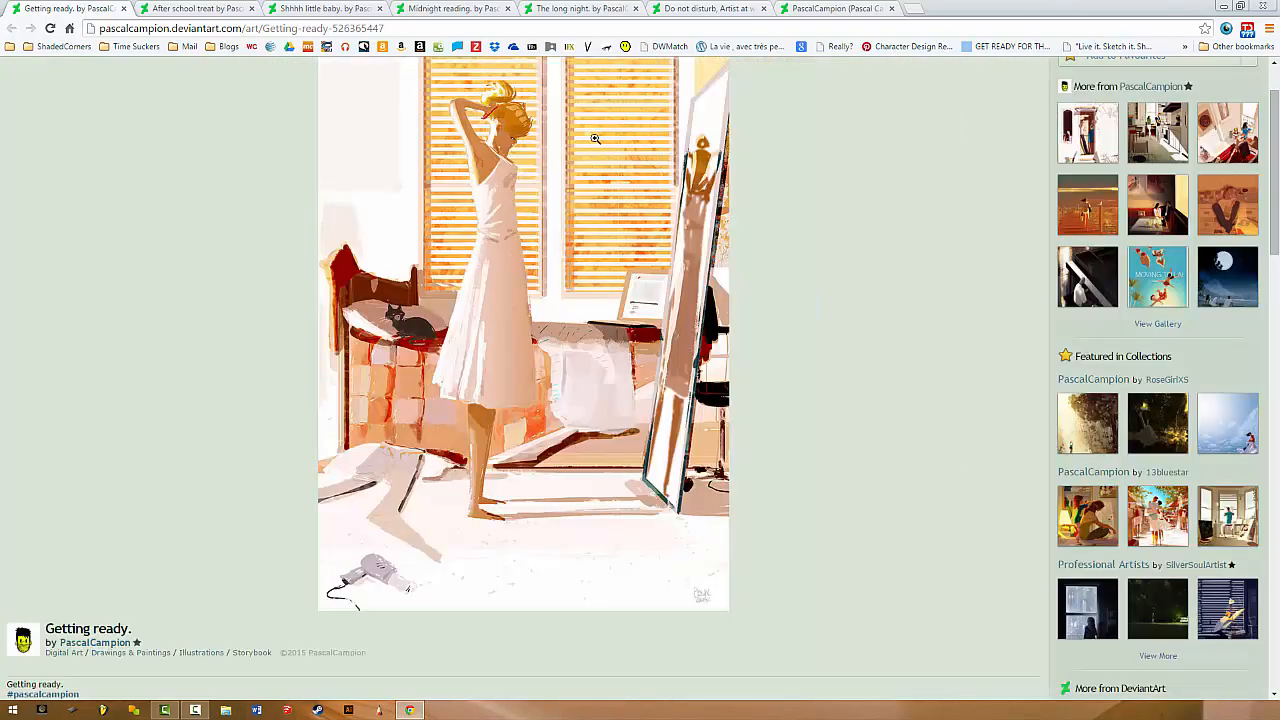
scroll(up, 3)
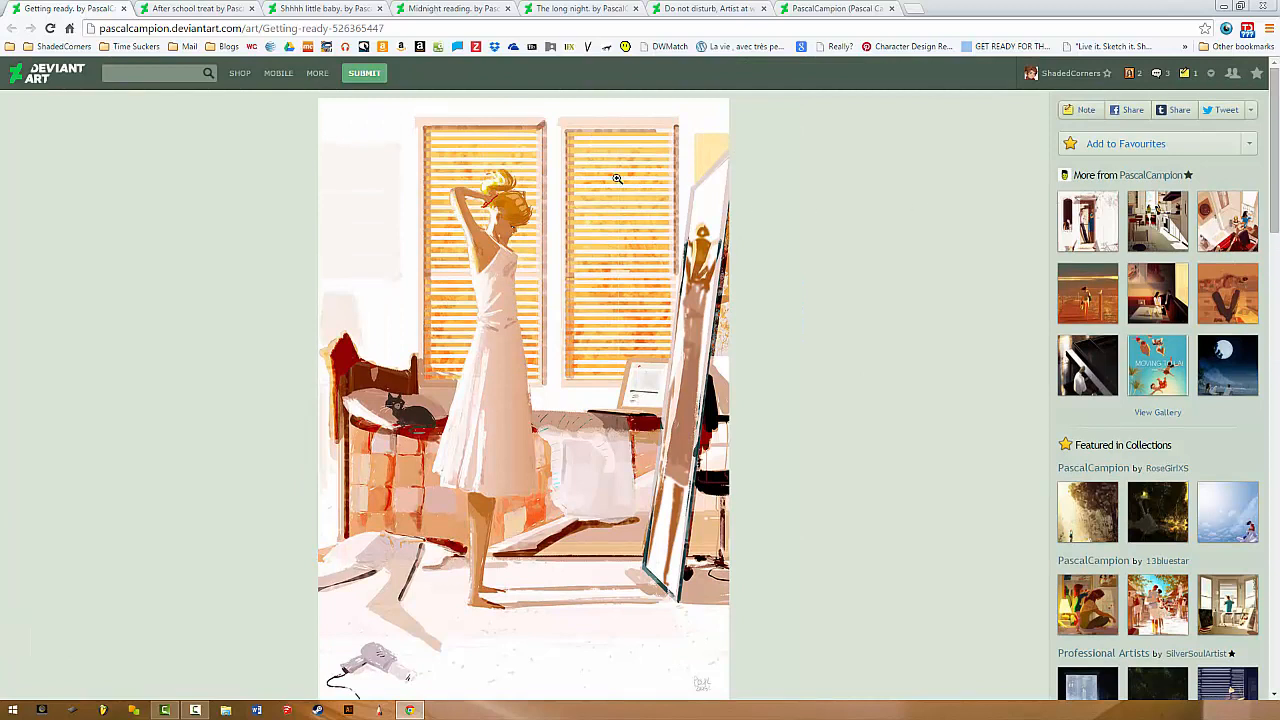
mouse_move(671, 197)
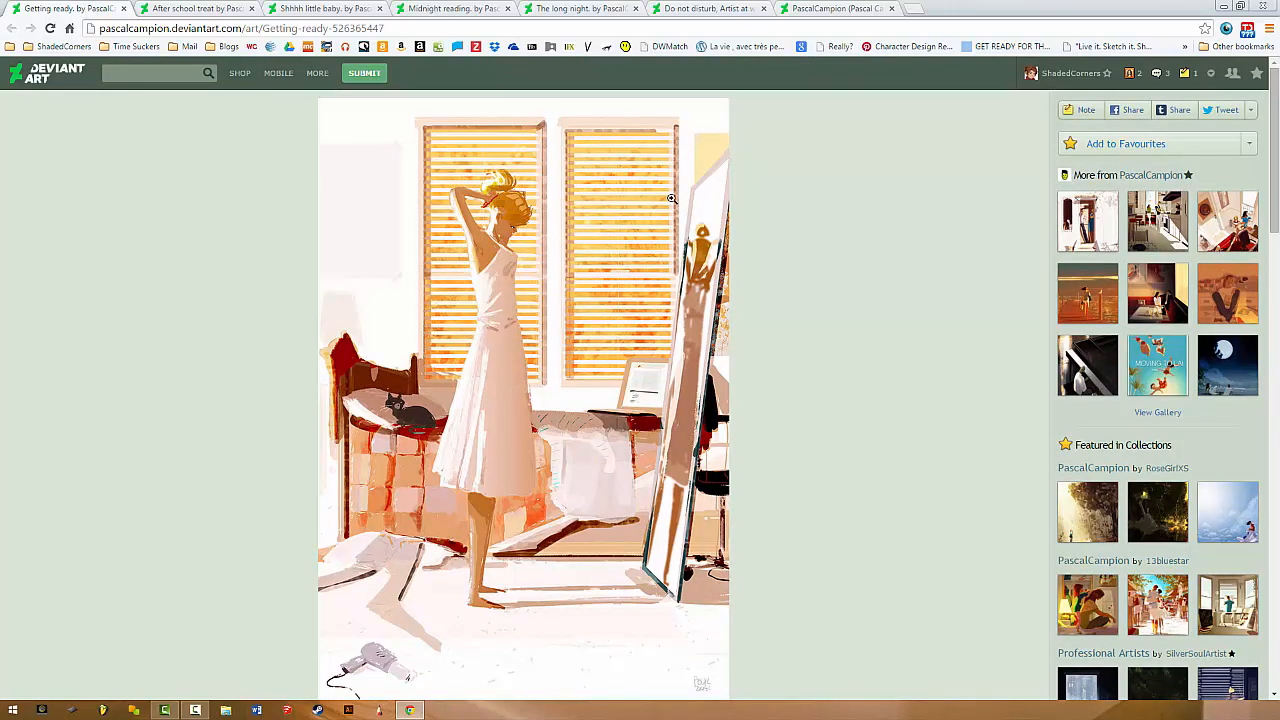
mouse_move(643, 200)
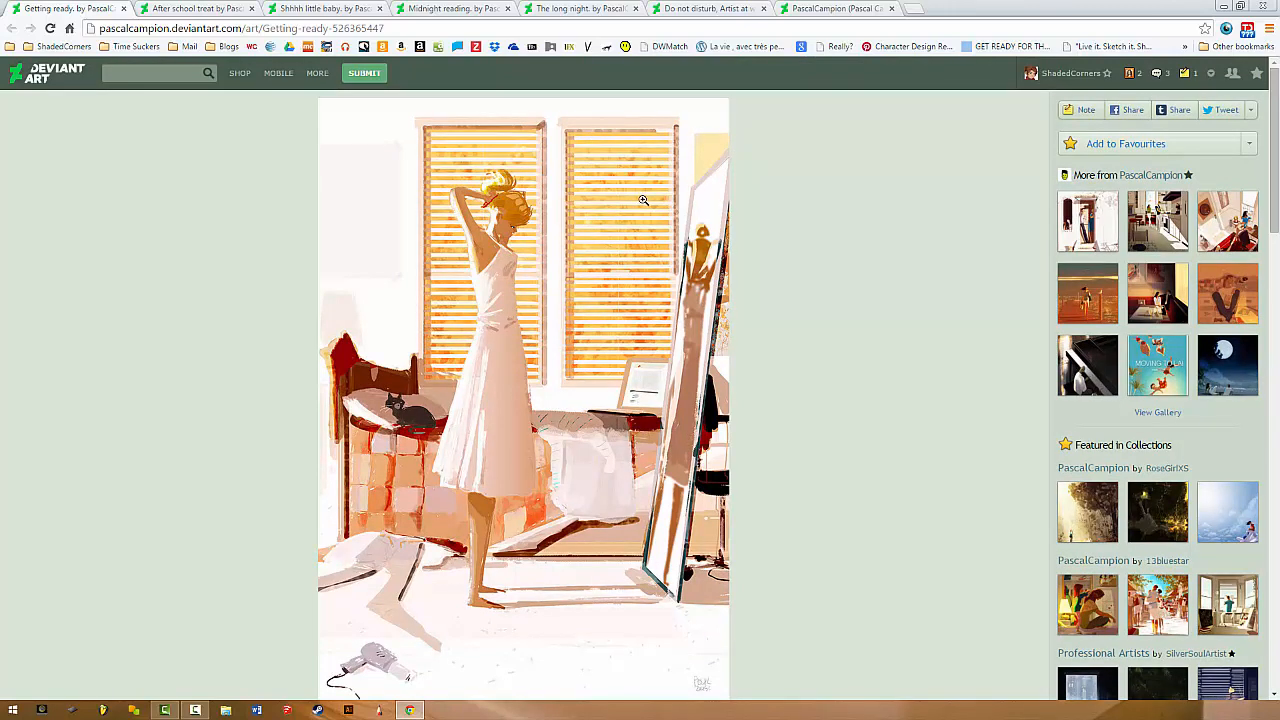
mouse_move(632, 199)
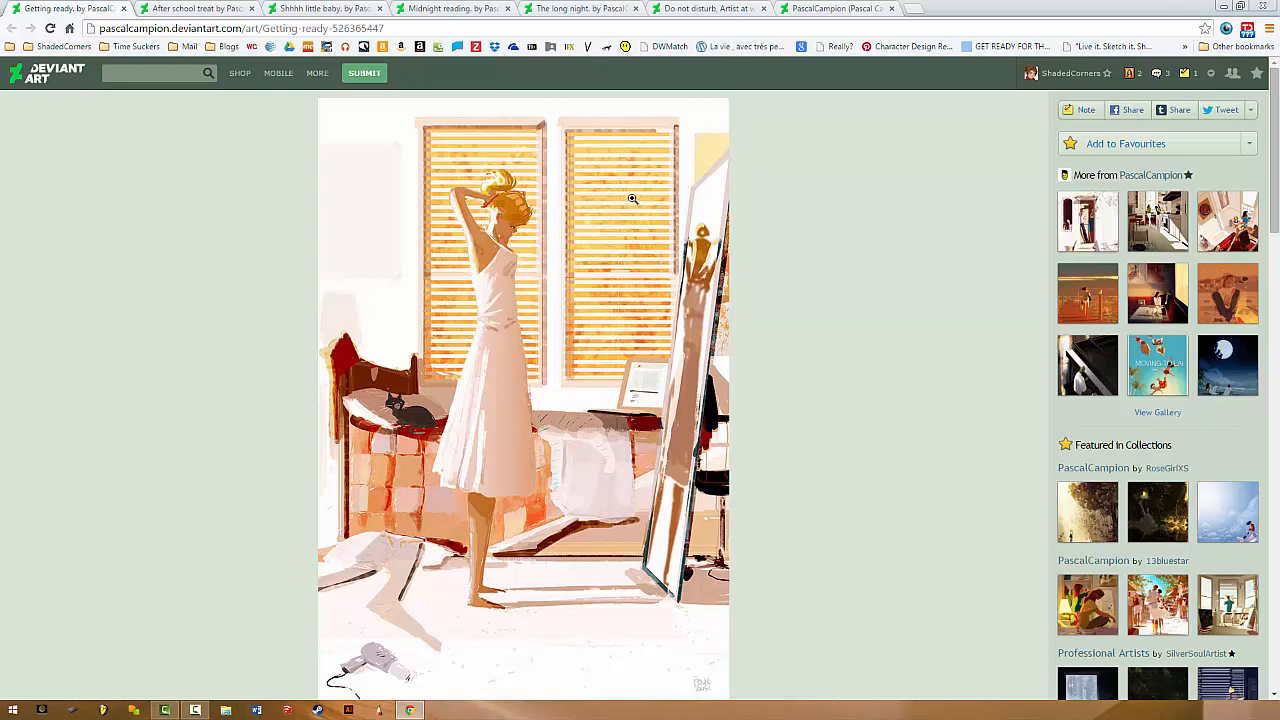
mouse_move(625, 189)
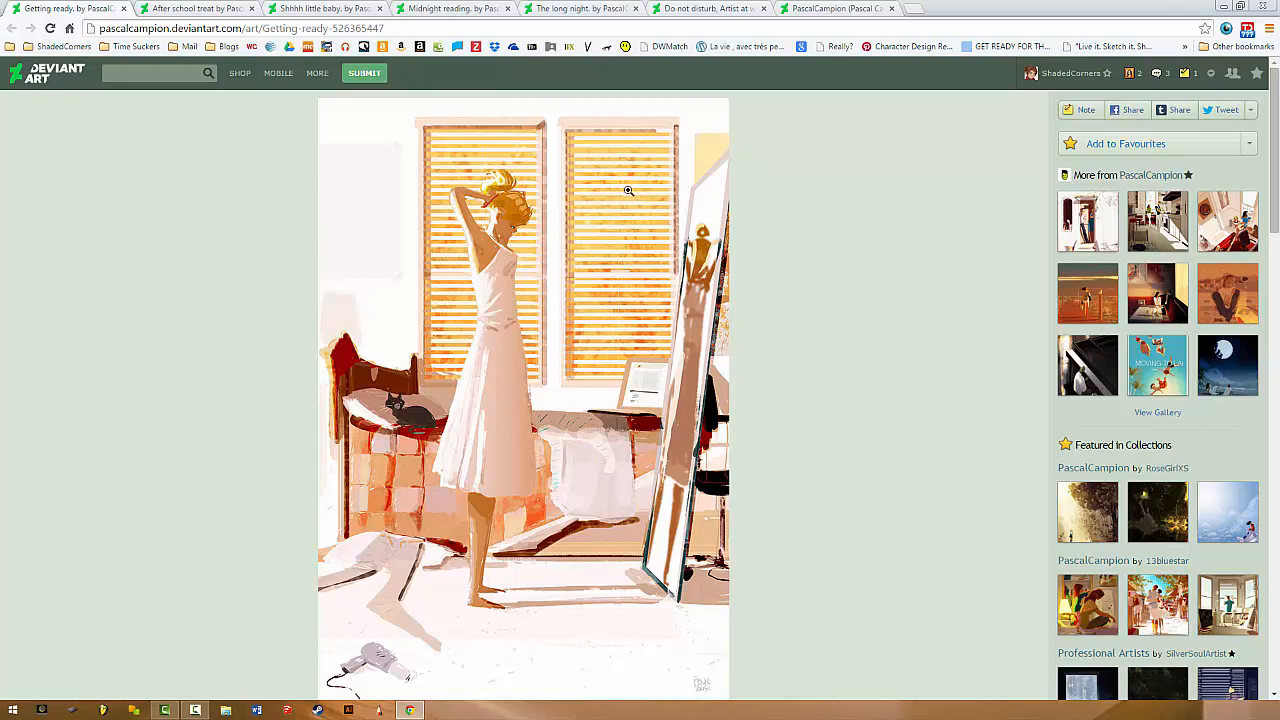
mouse_move(633, 334)
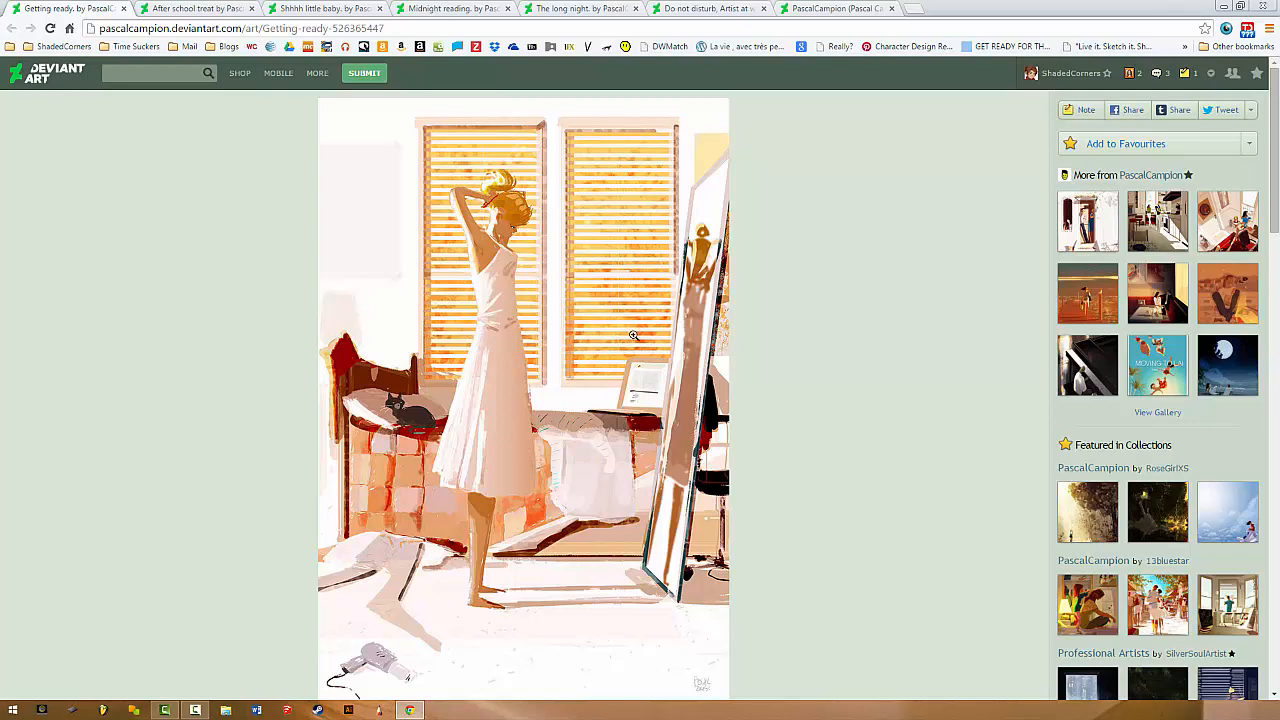
mouse_move(660, 361)
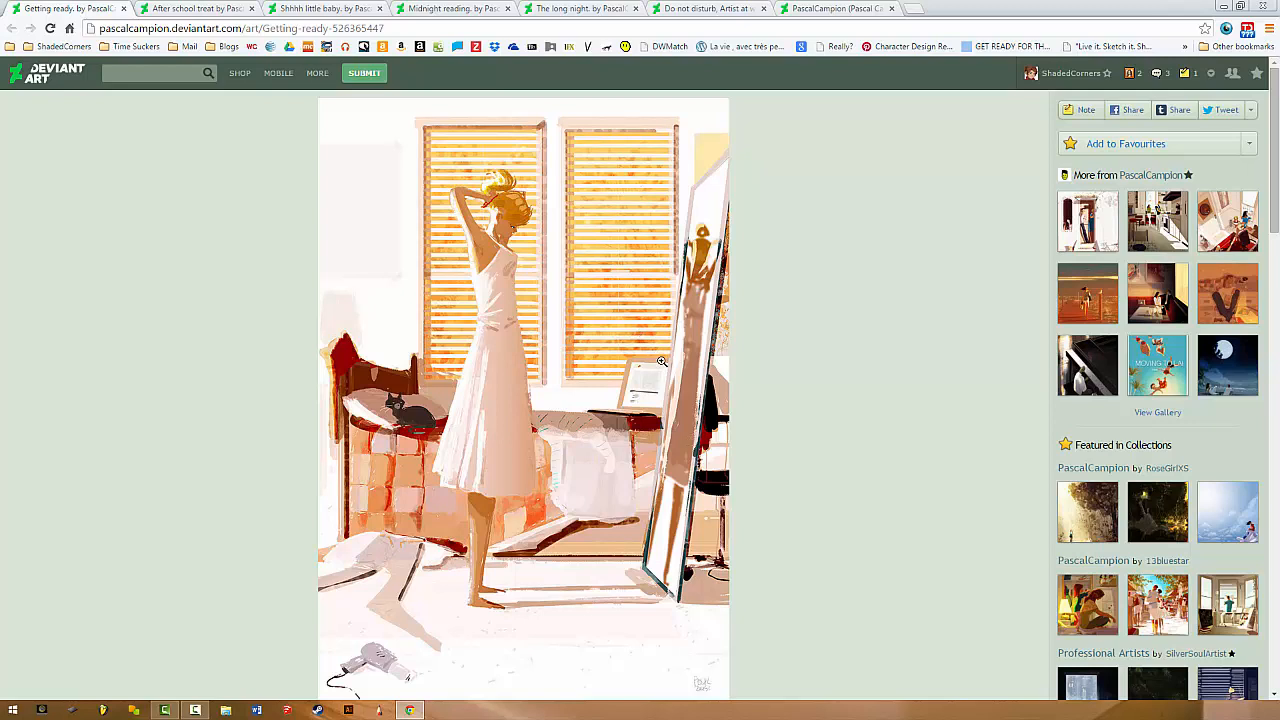
mouse_move(658, 243)
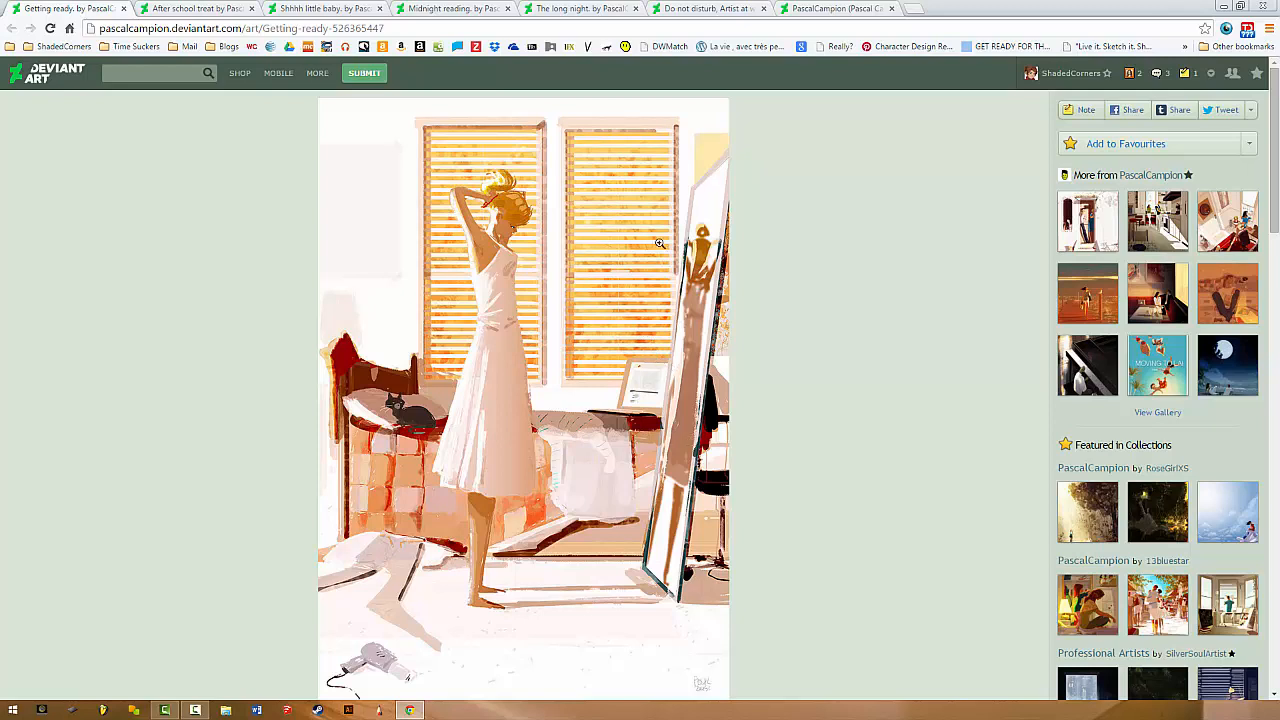
mouse_move(612, 208)
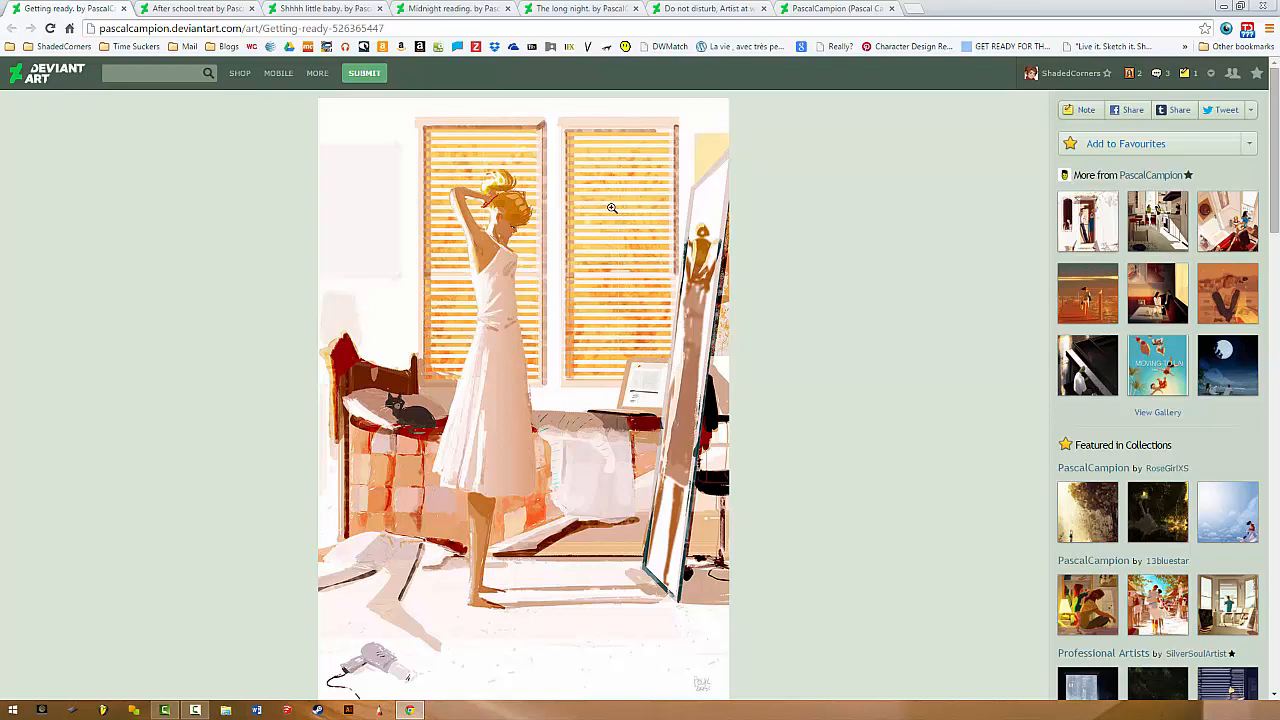
mouse_move(410, 205)
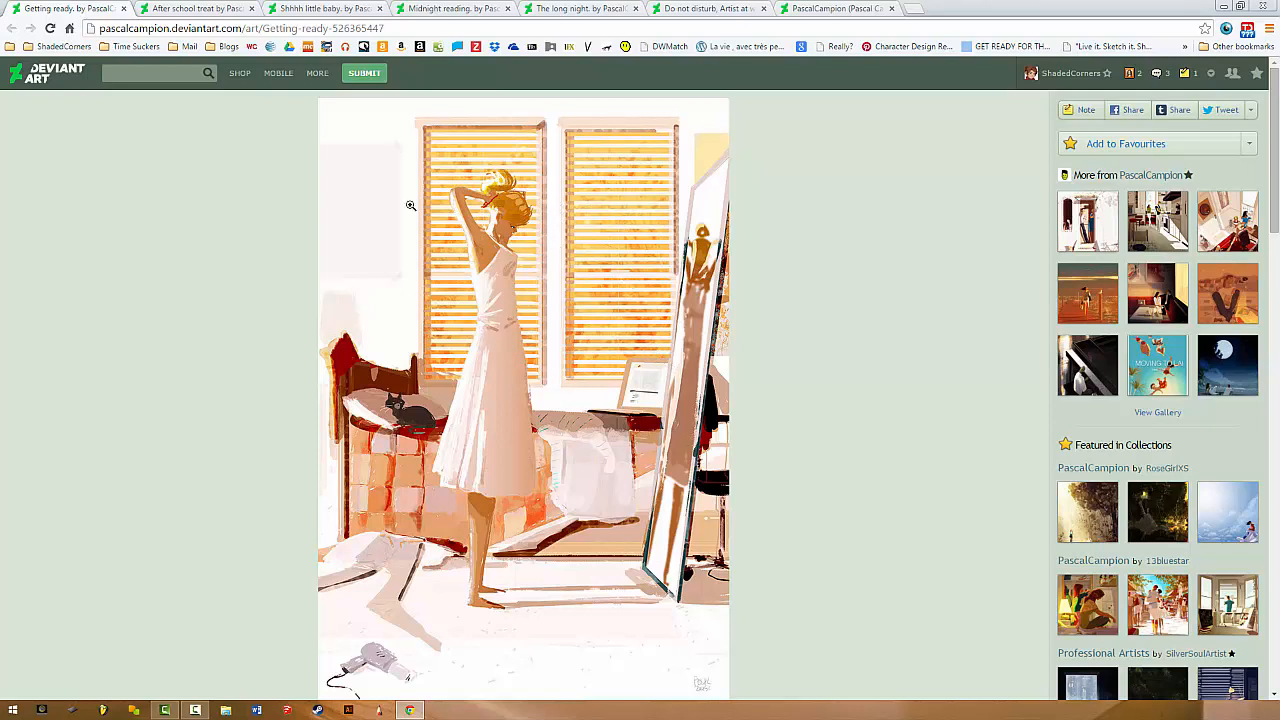
mouse_move(448, 490)
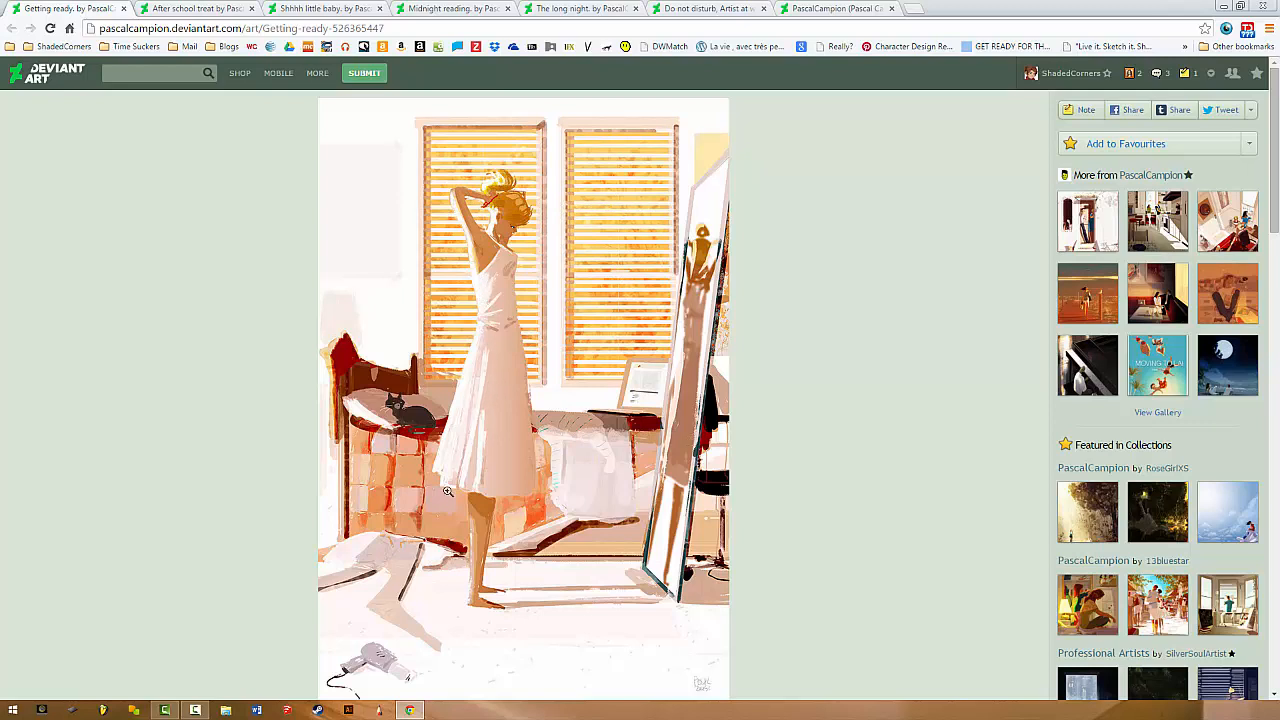
mouse_move(692, 112)
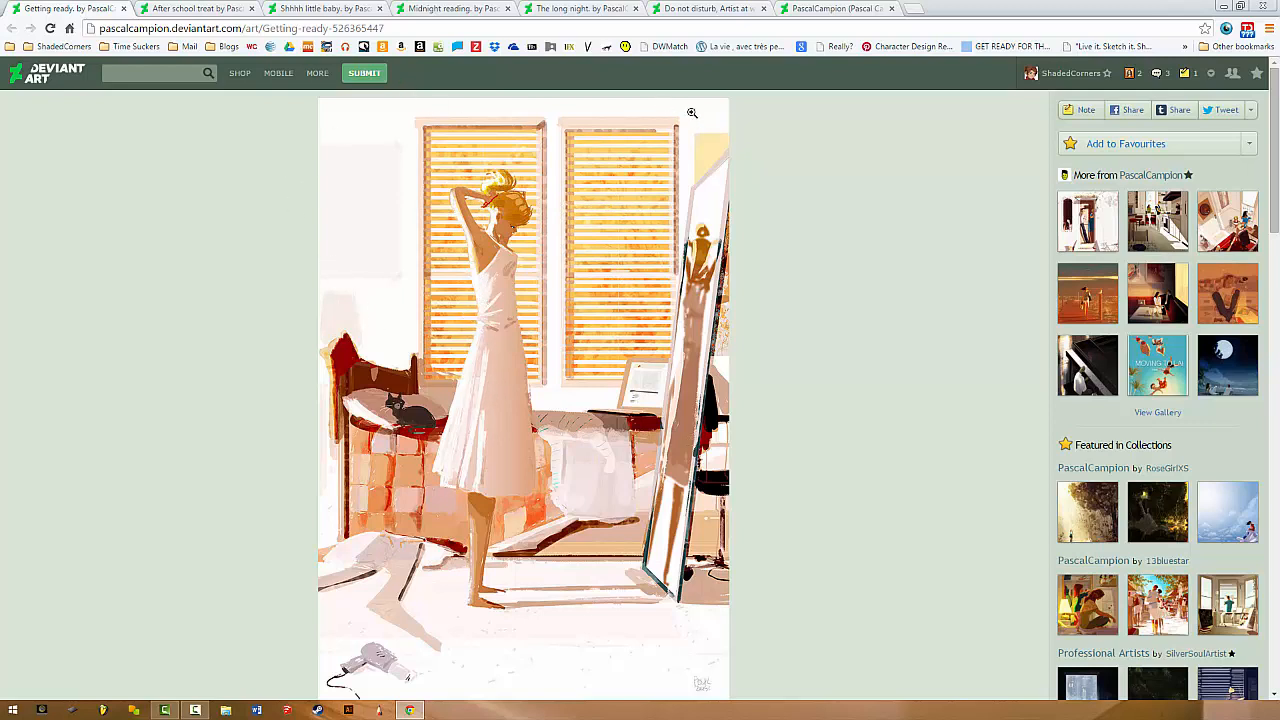
mouse_move(431, 621)
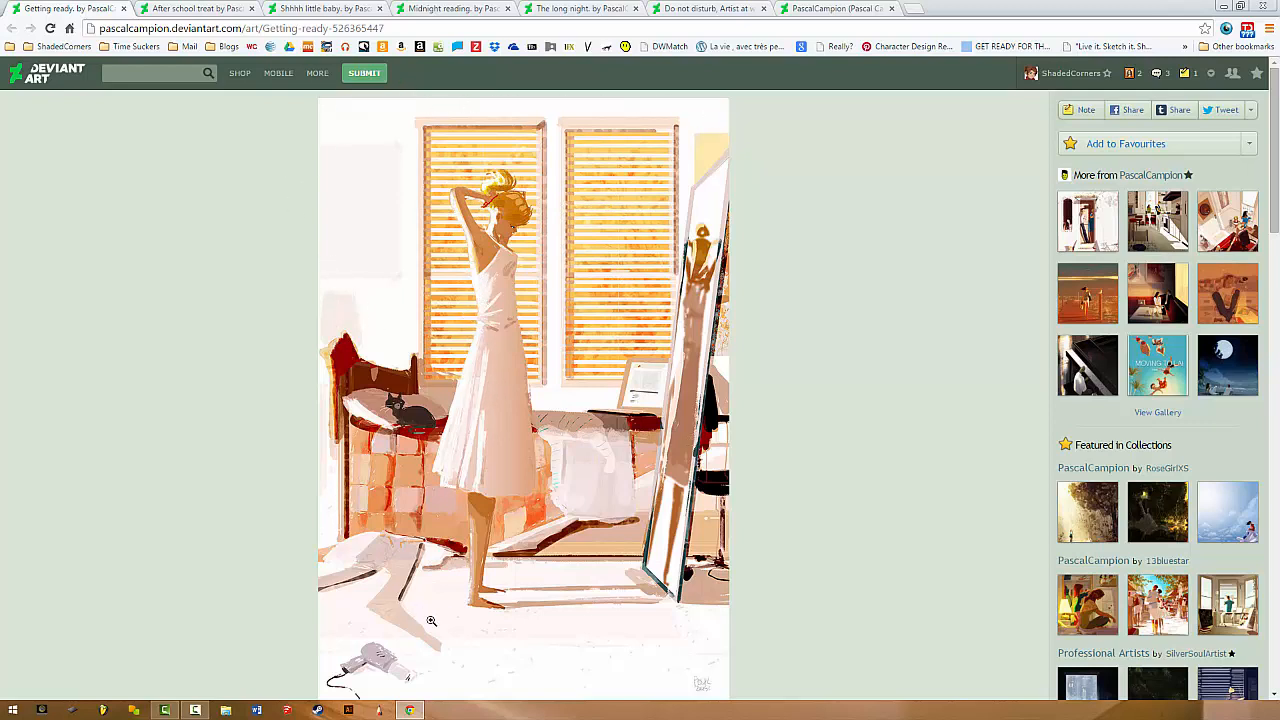
mouse_move(365, 635)
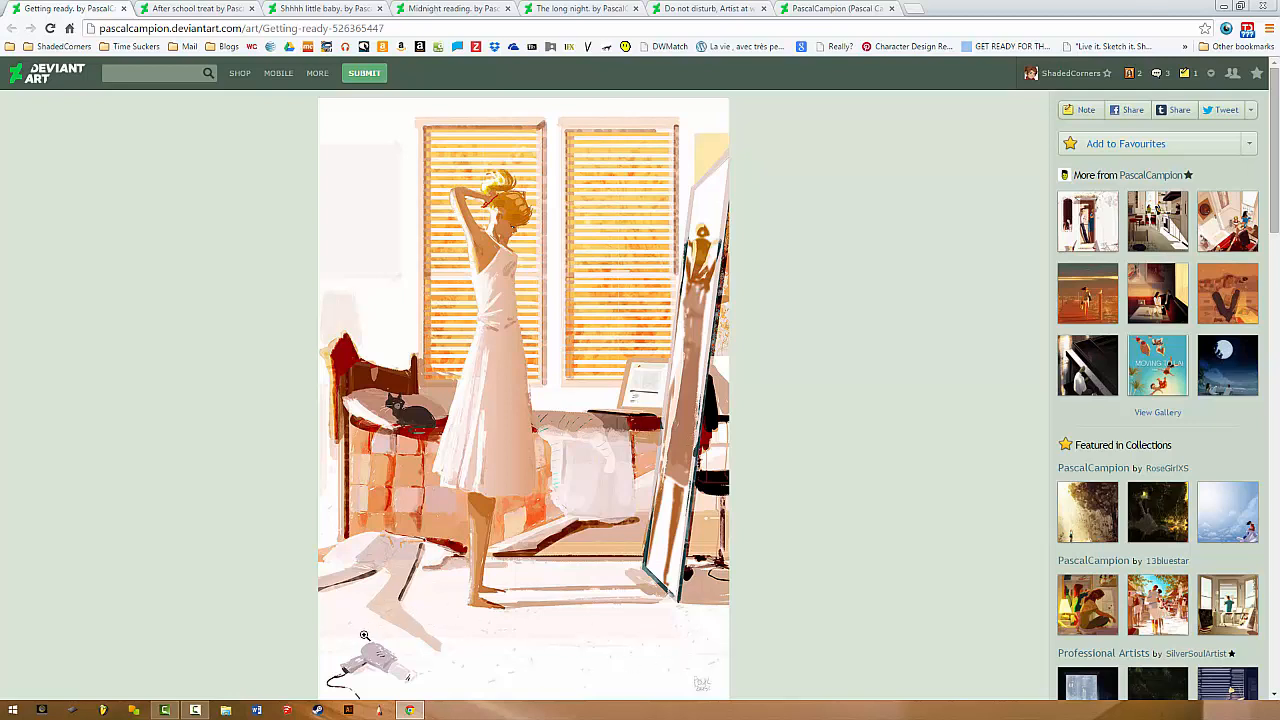
mouse_move(497, 314)
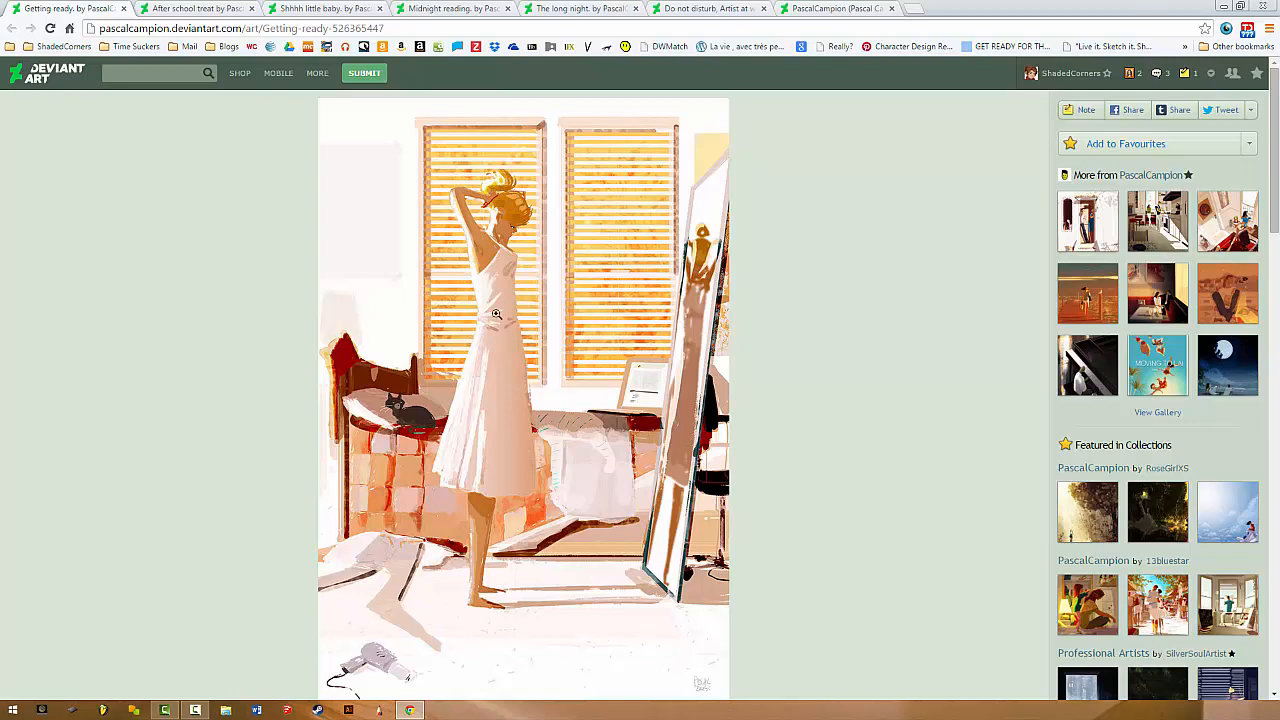
click(194, 710)
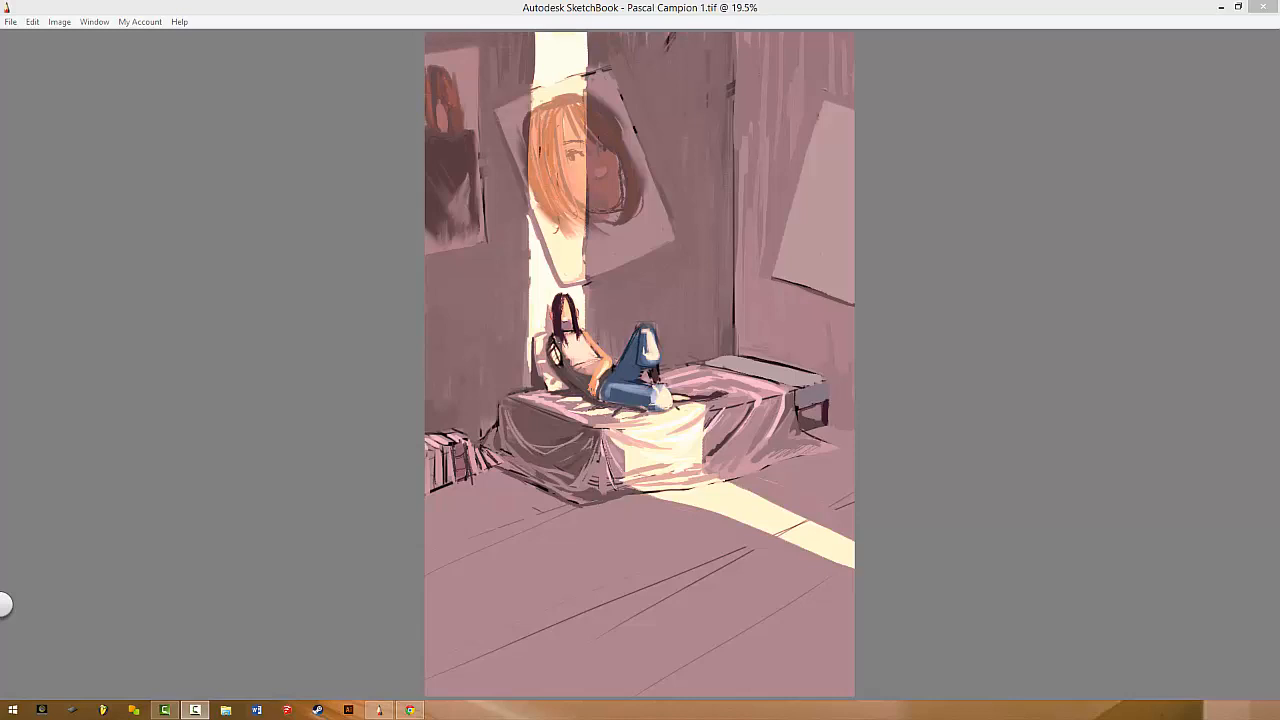
mouse_move(254, 277)
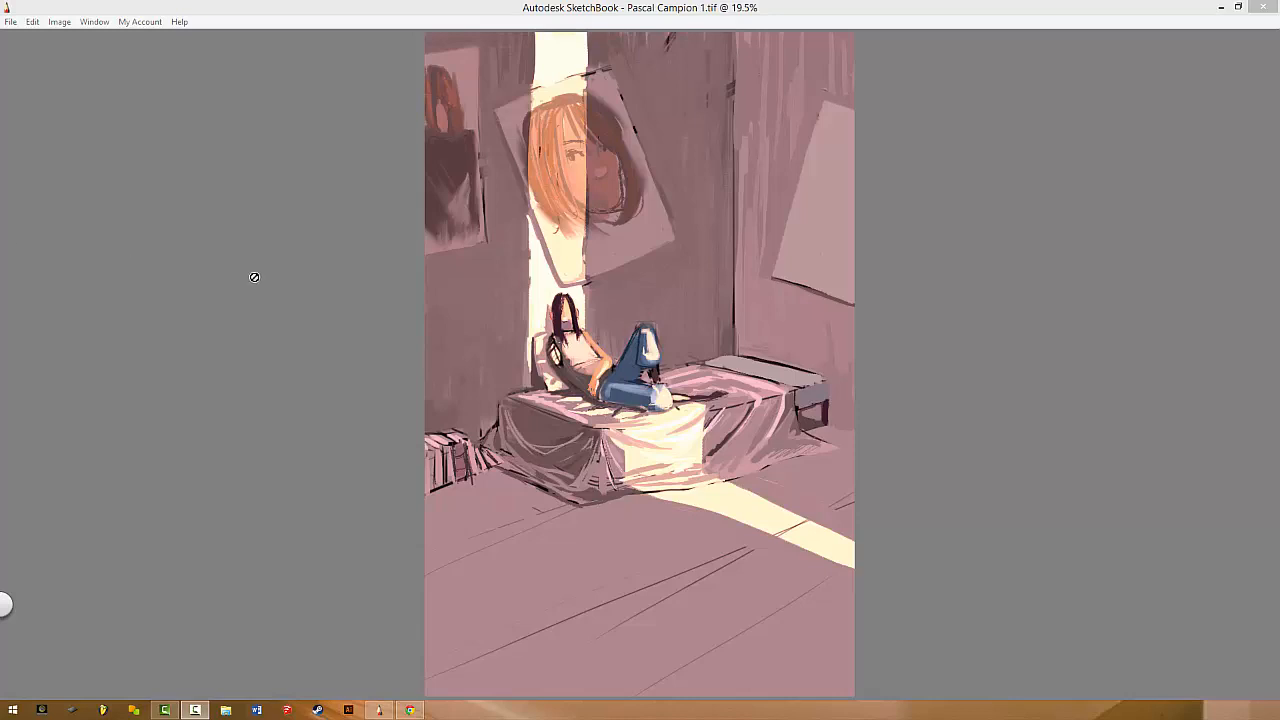
mouse_move(399, 699)
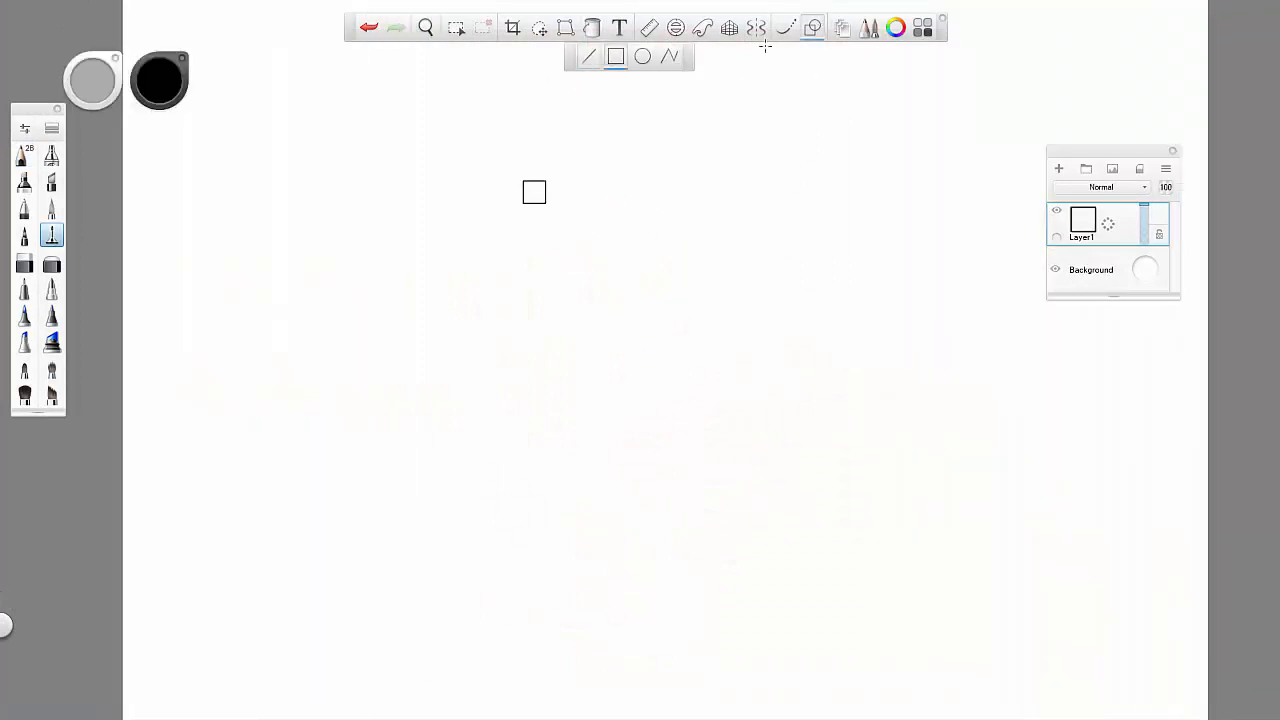
Paint brush test strokes, base a custom brush on the standard type, then clear the canvas.
drag(445, 313, 534, 397)
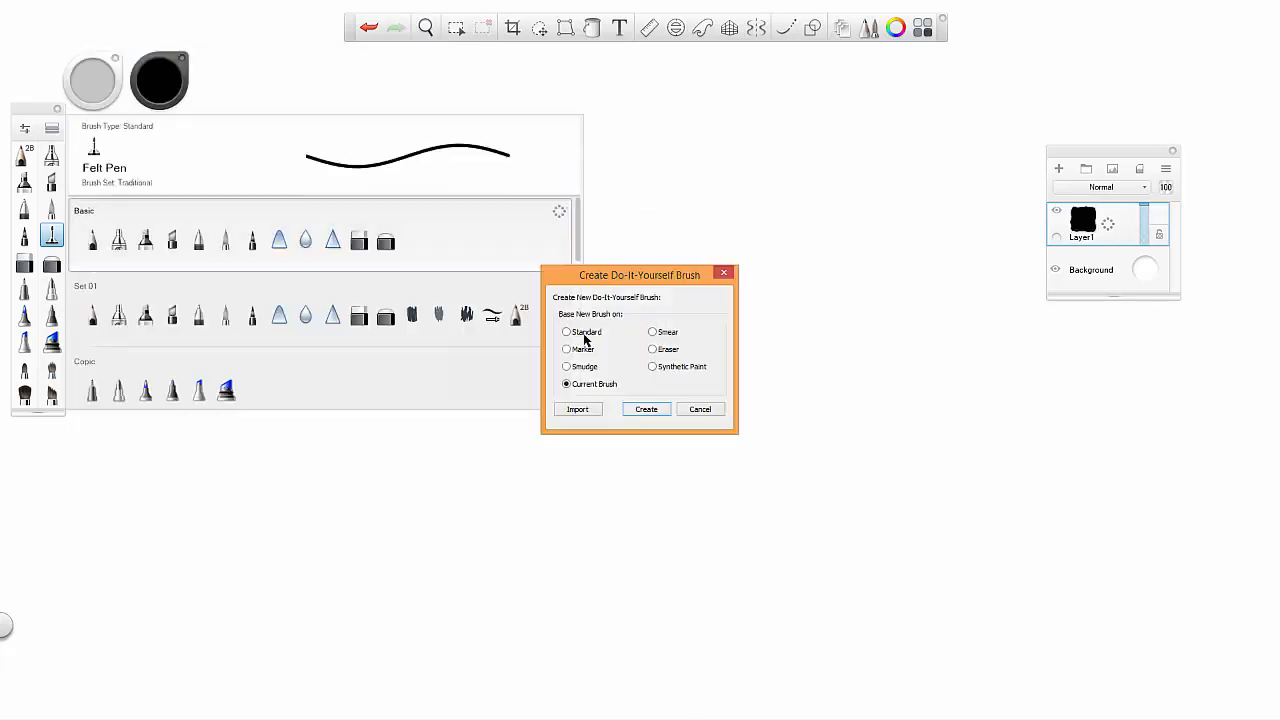
click(646, 409)
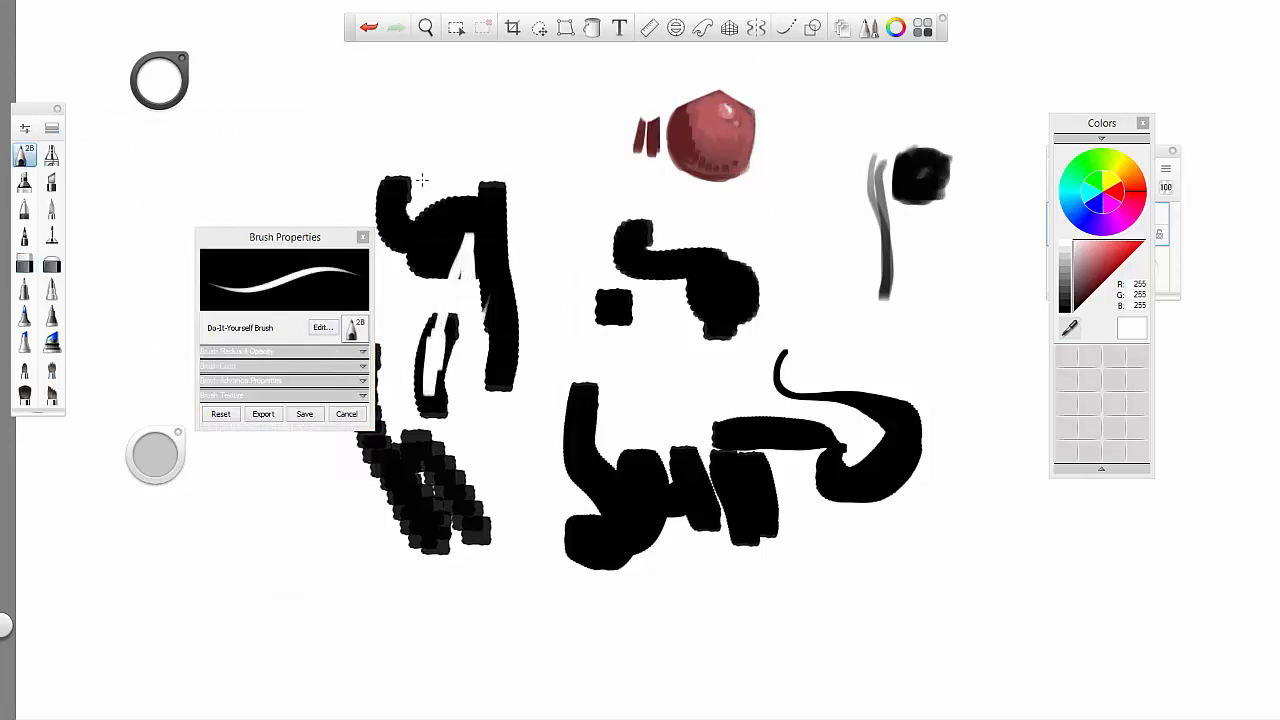
click(283, 395)
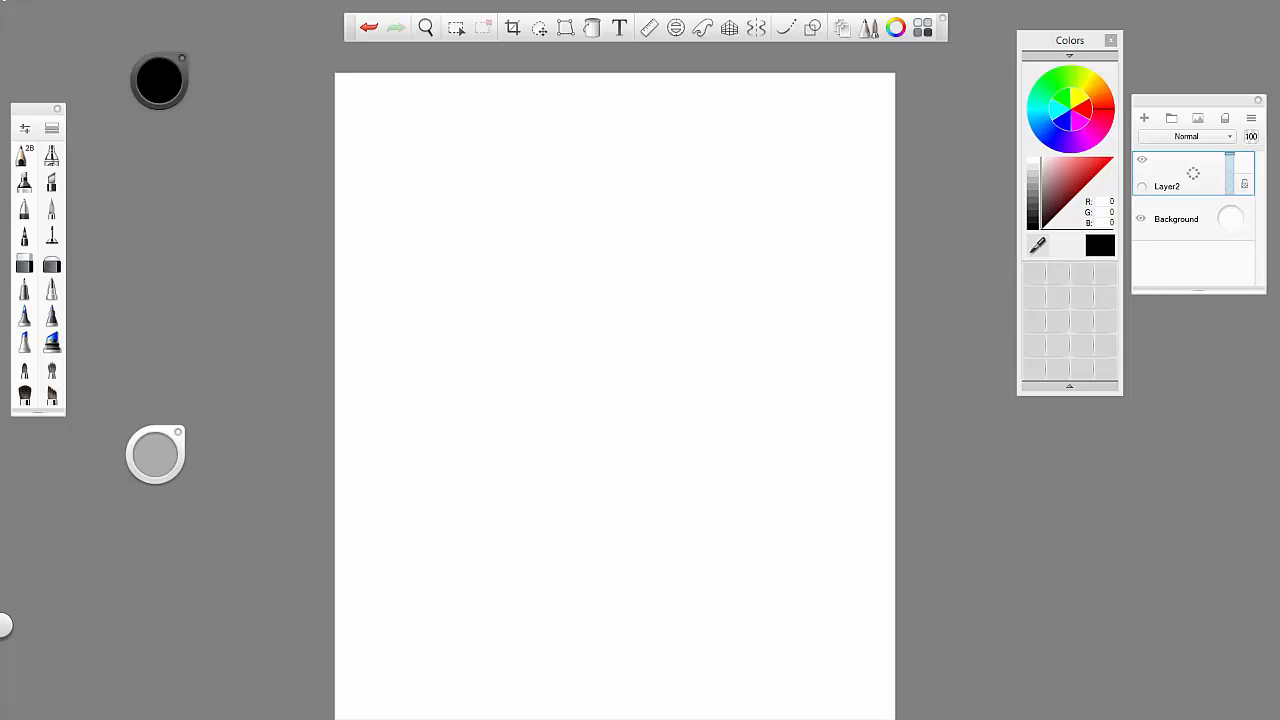
Sketch the bed, figure, posters and cords, zoom out, and tint the background peach.
click(395, 27)
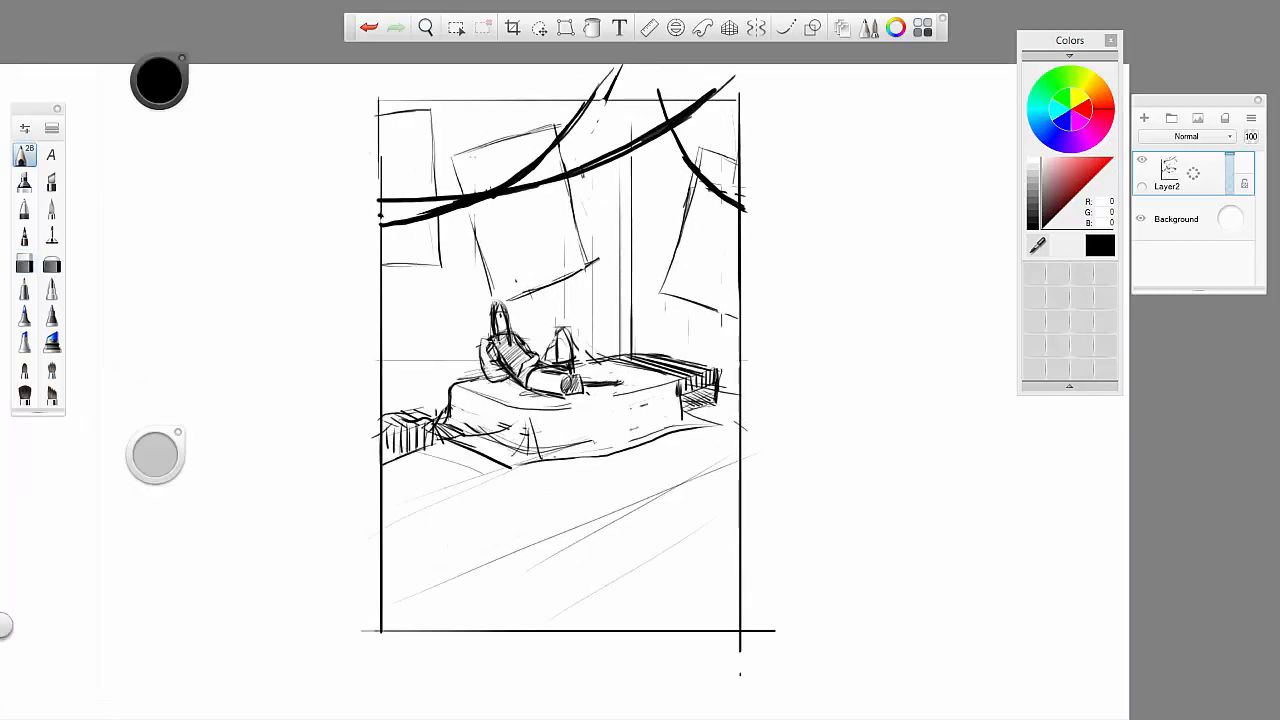
click(538, 27)
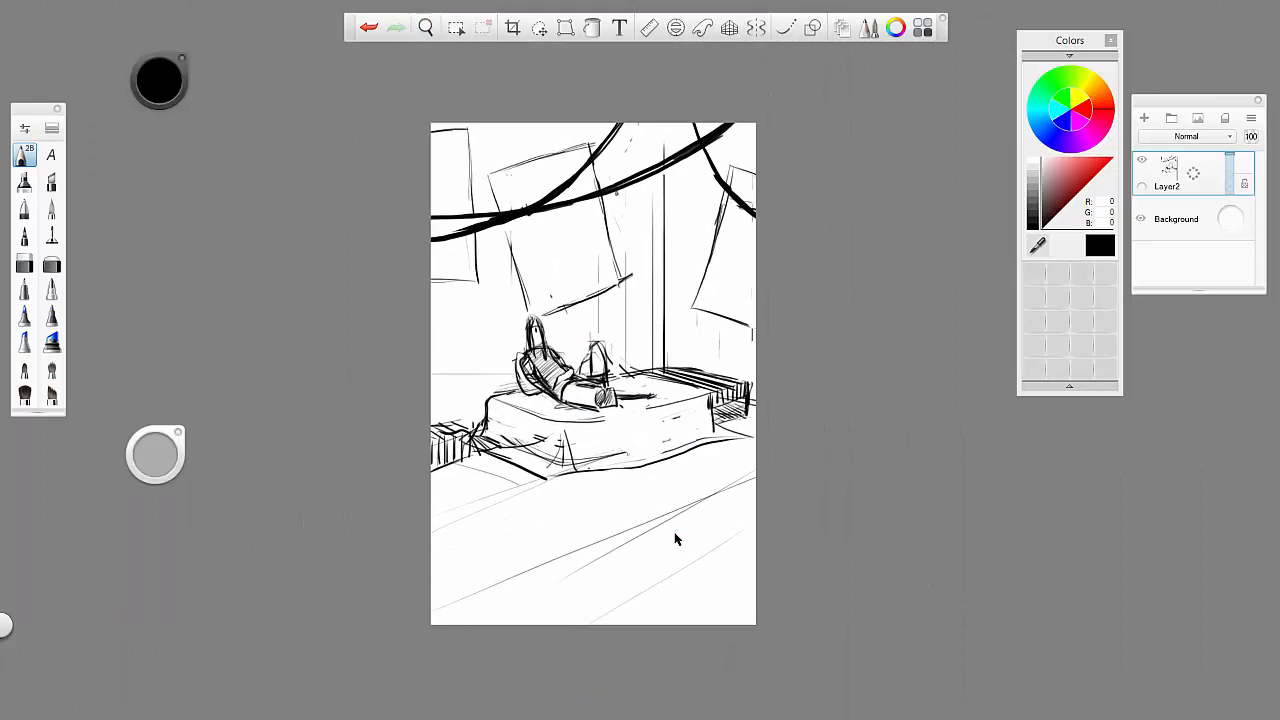
click(1227, 165)
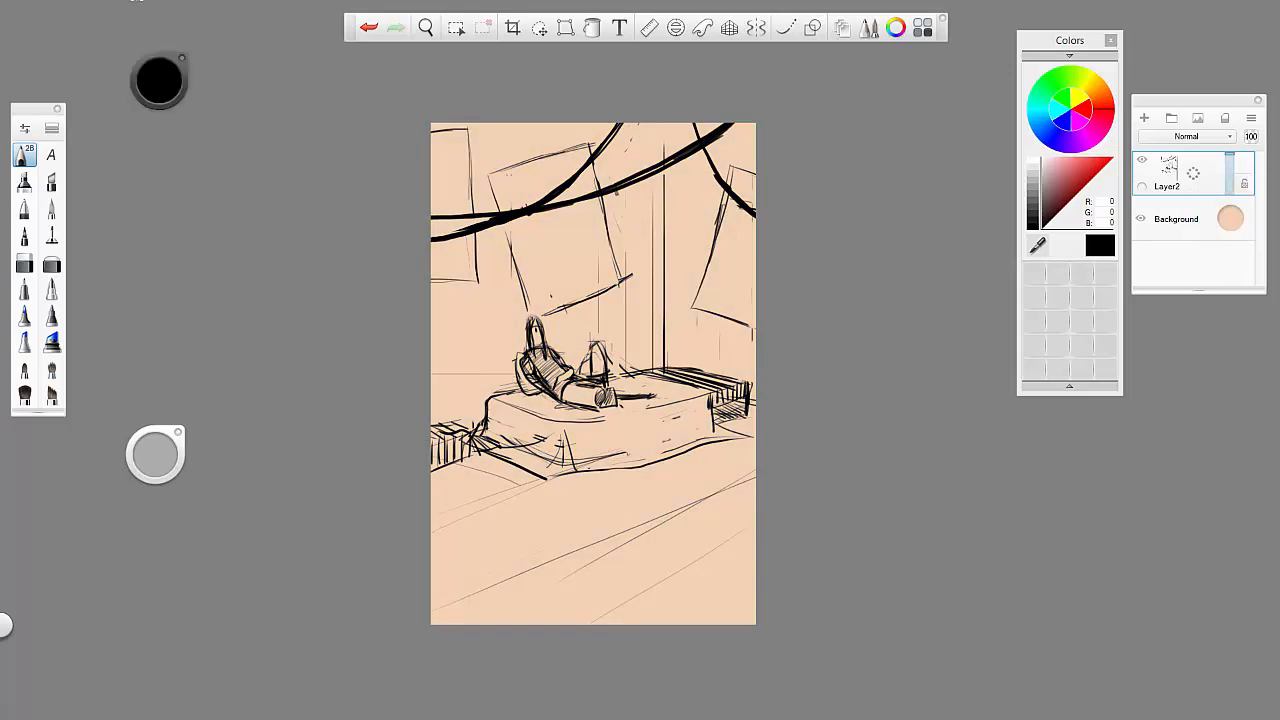
On a new layer, cover the room in muted purple and paint a pale sunbeam.
click(1143, 118)
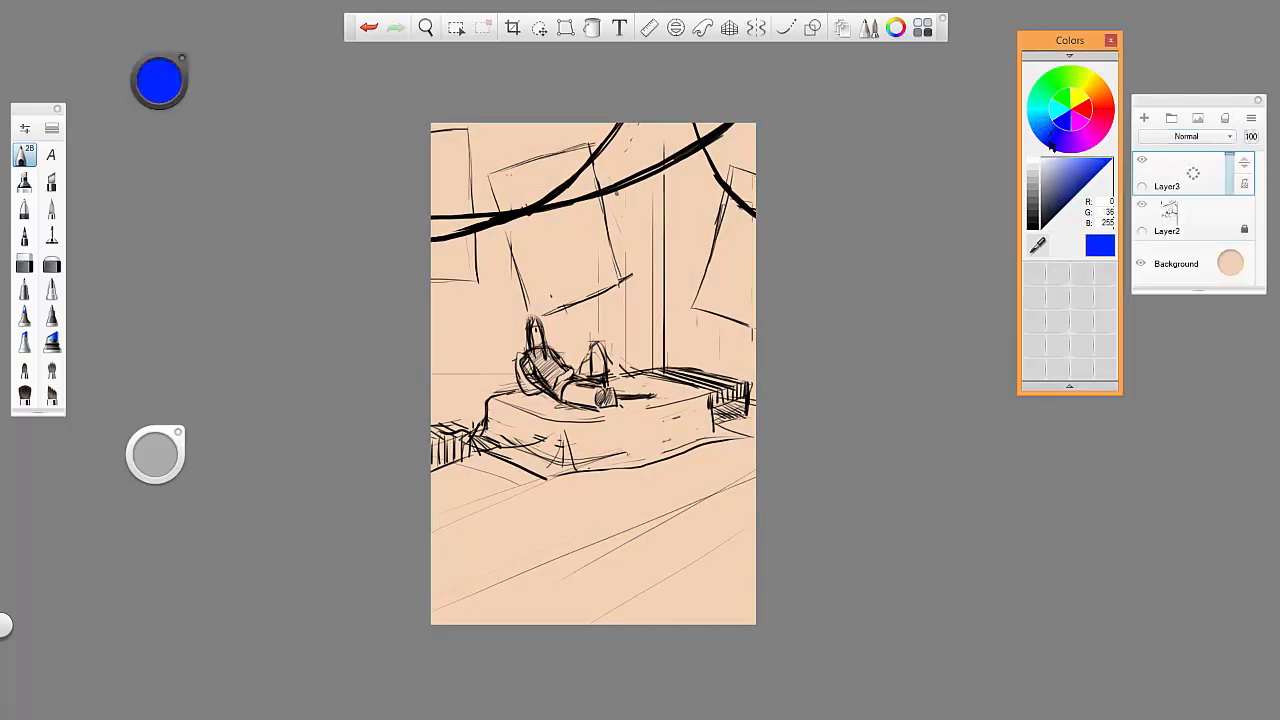
drag(480, 320, 510, 390)
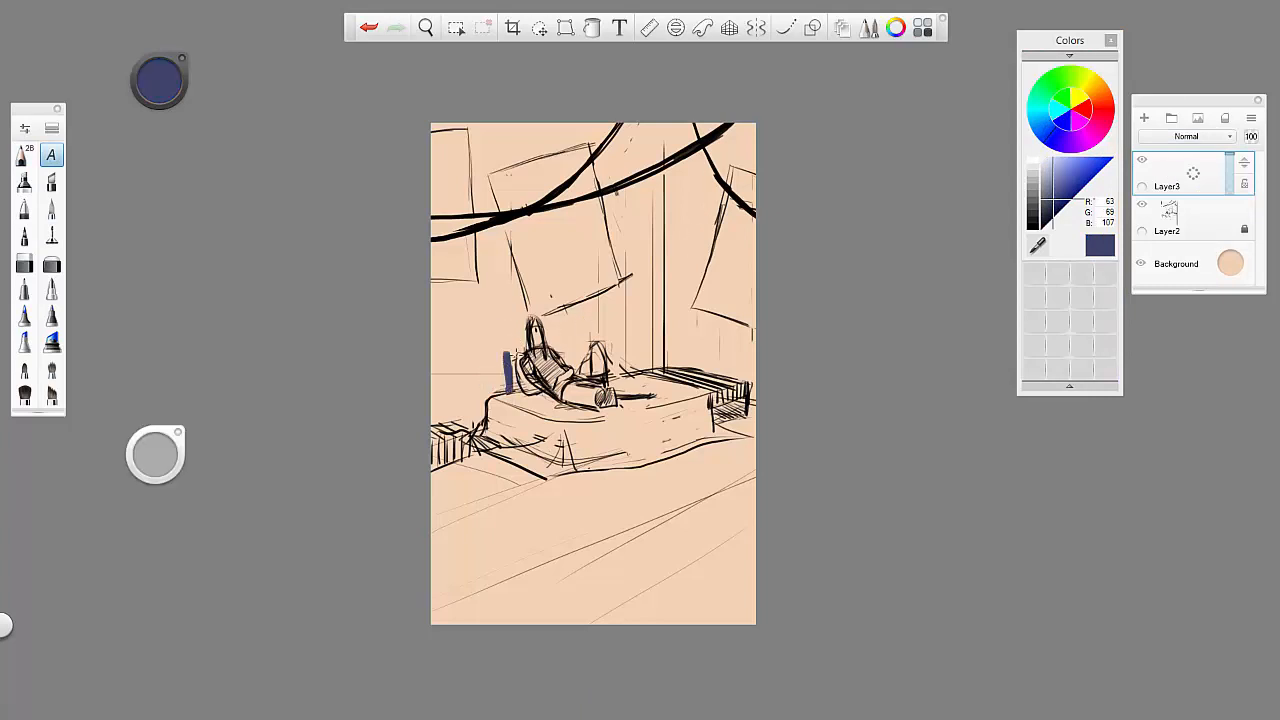
click(1188, 136)
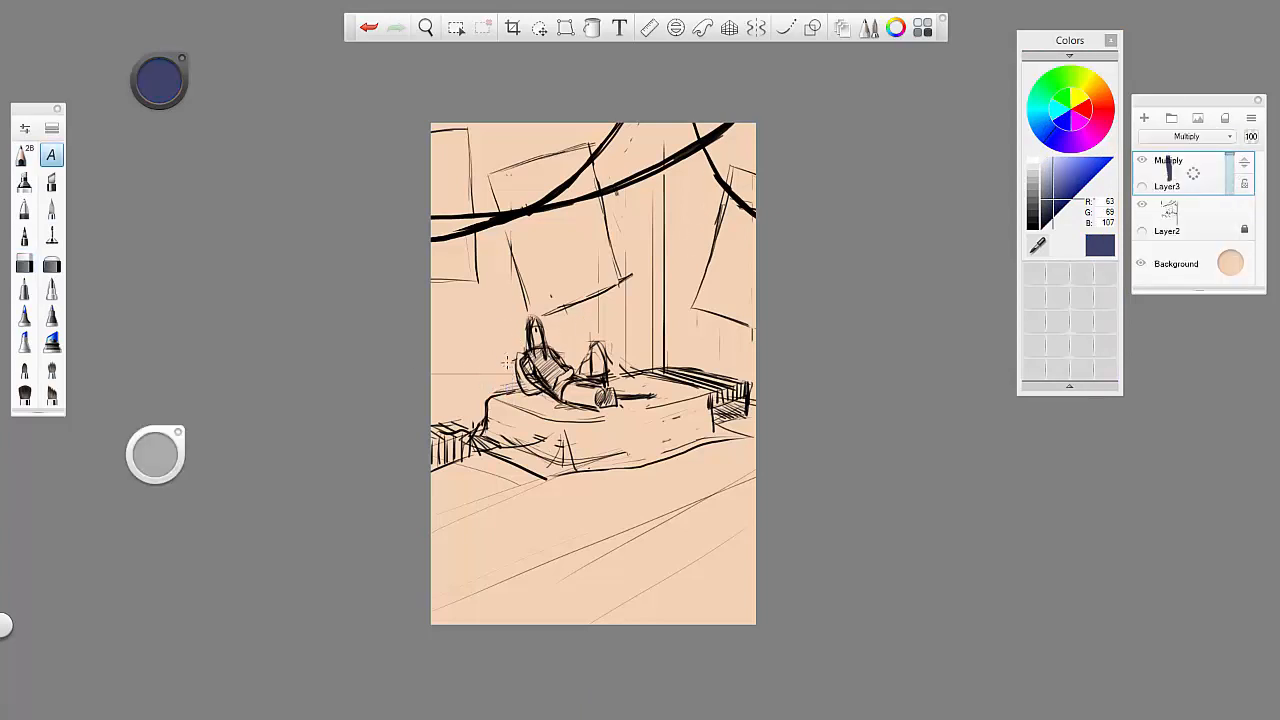
drag(503, 130, 500, 370)
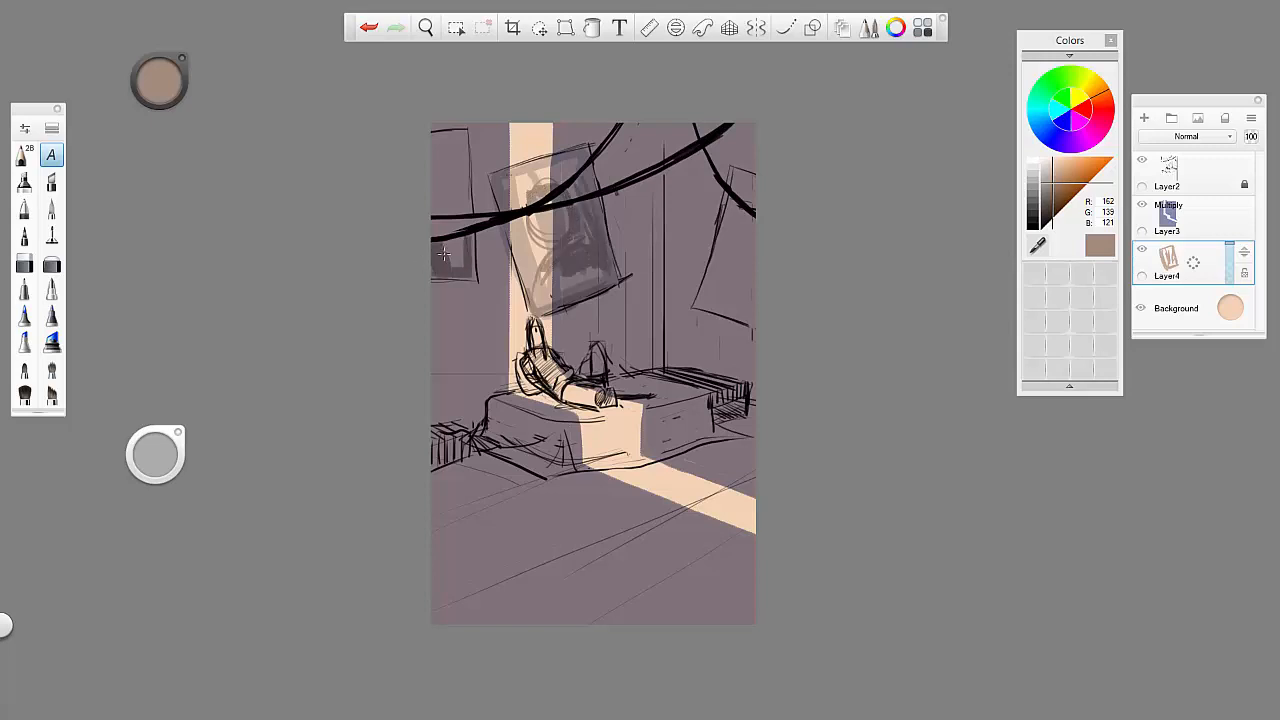
drag(158, 80, 313, 247)
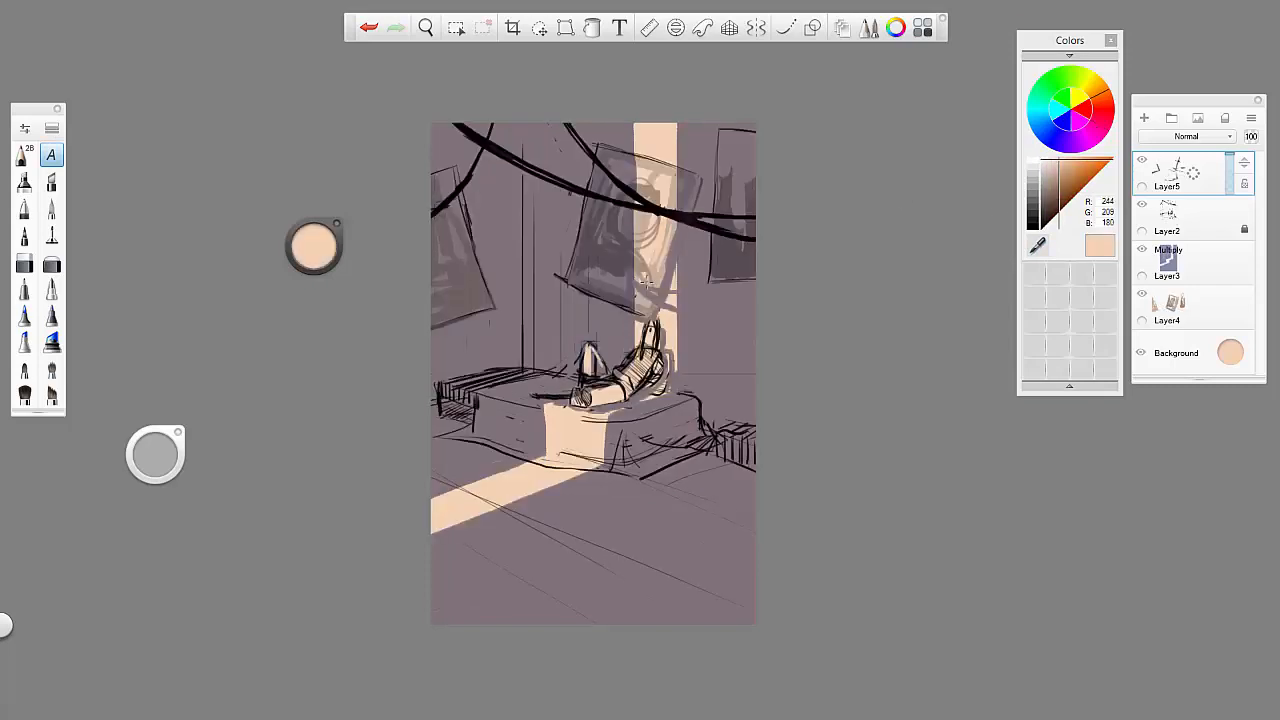
Sample the purple wall tone for shadow strokes and add a new layer for the figure.
click(1070, 200)
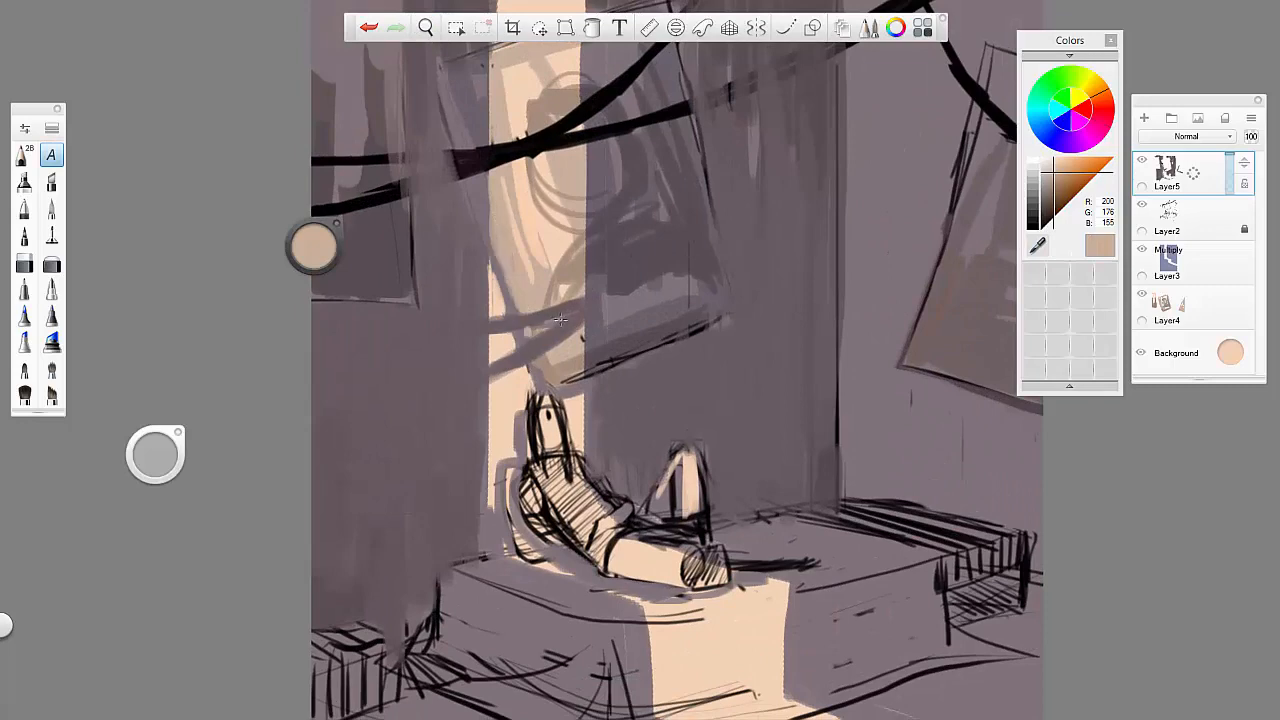
click(1053, 170)
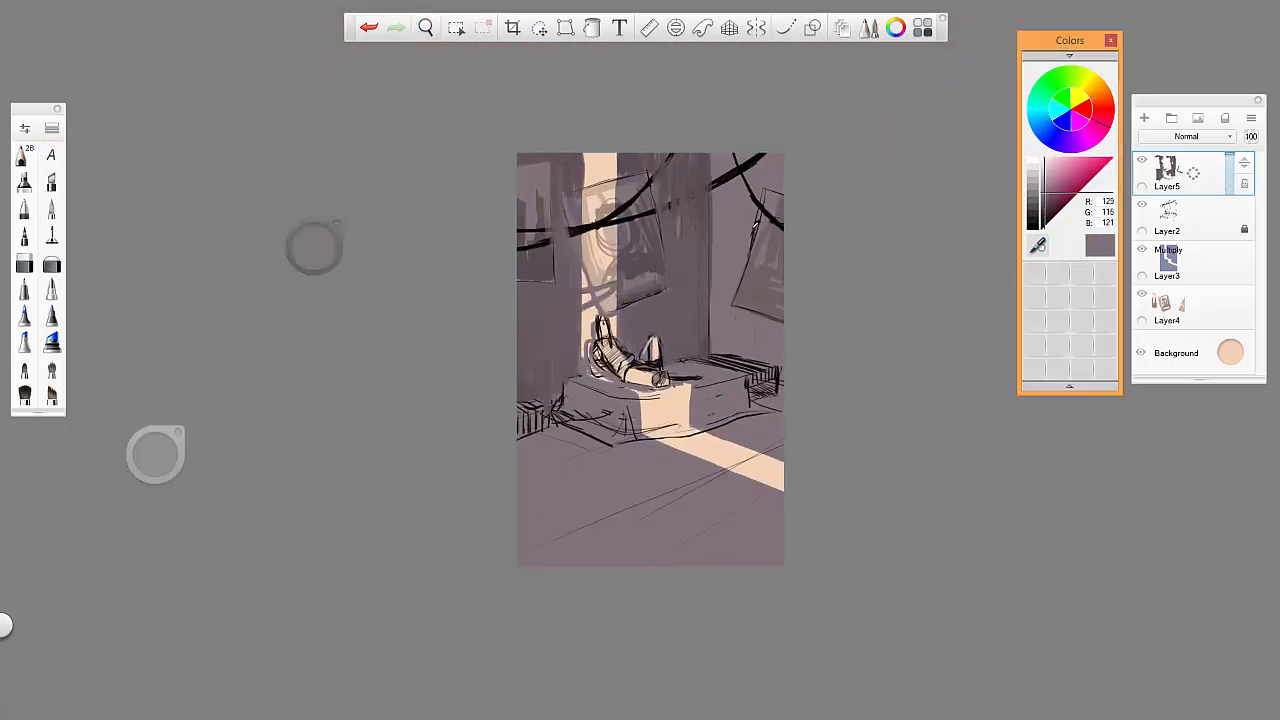
click(425, 27)
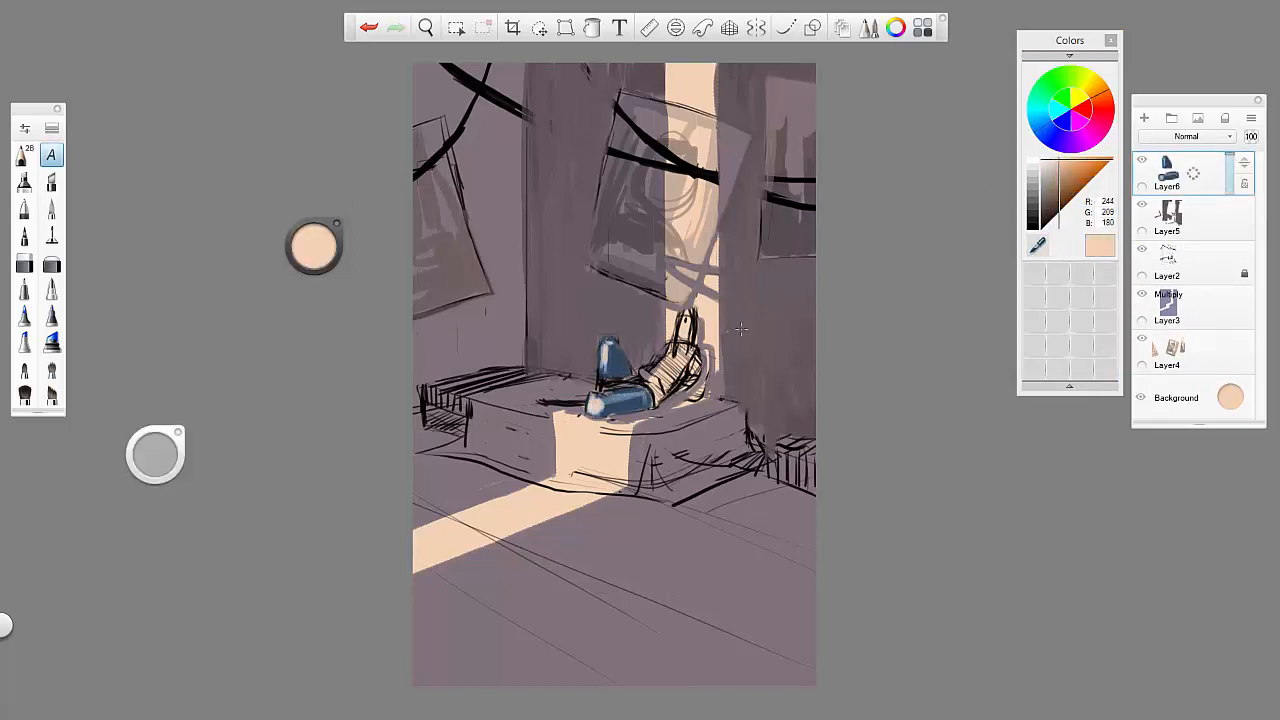
Pick and paint the figure's dark grey top, peach skin, dark hair and jeans.
click(1090, 180)
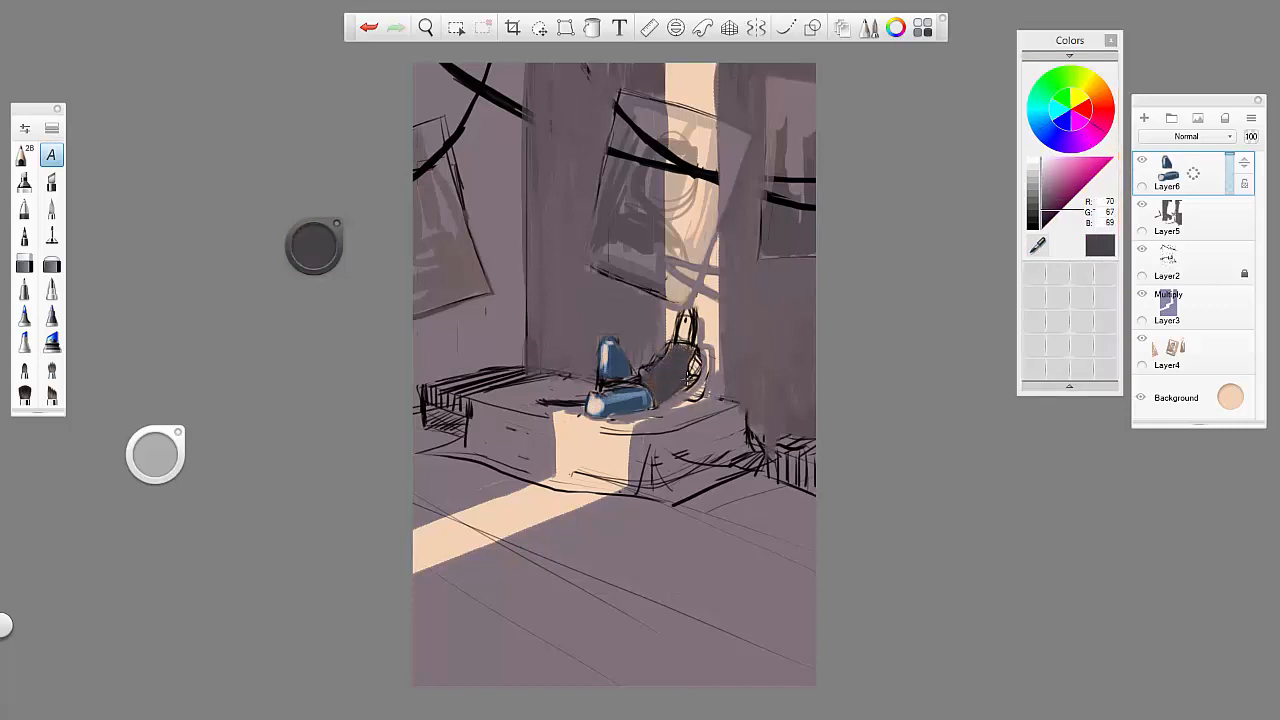
click(1055, 180)
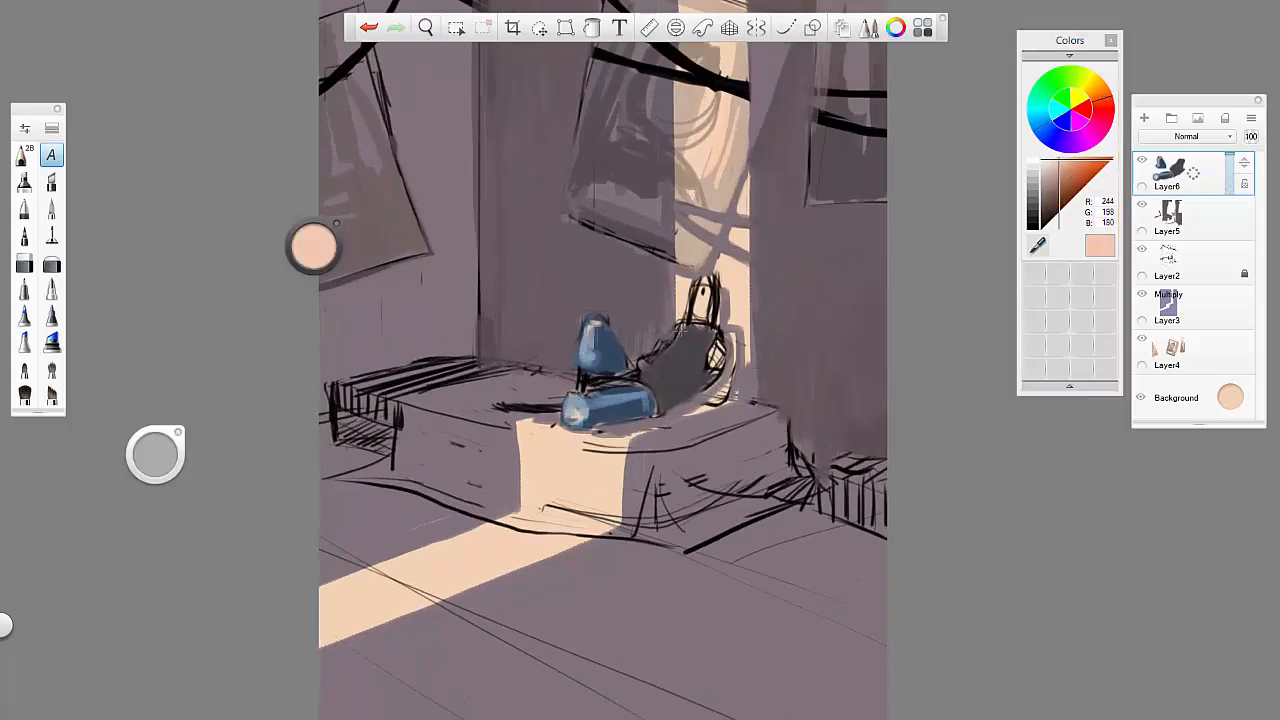
click(680, 350)
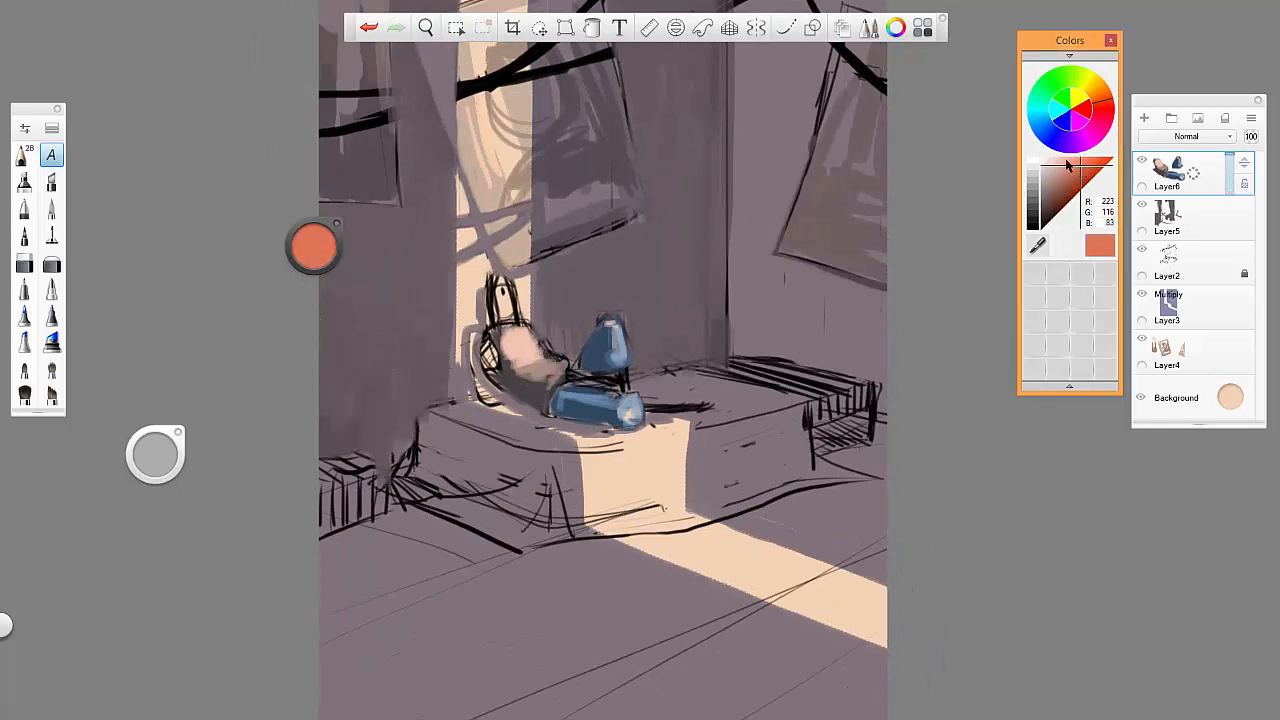
click(1070, 165)
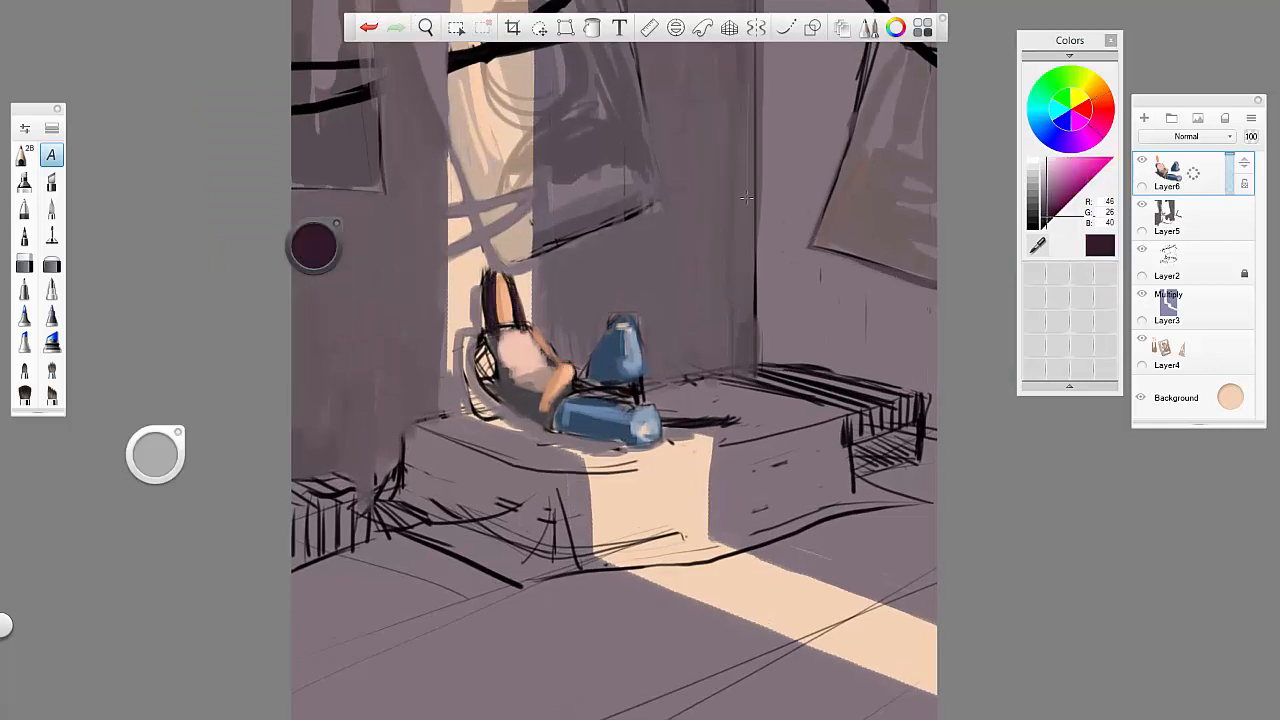
click(1037, 200)
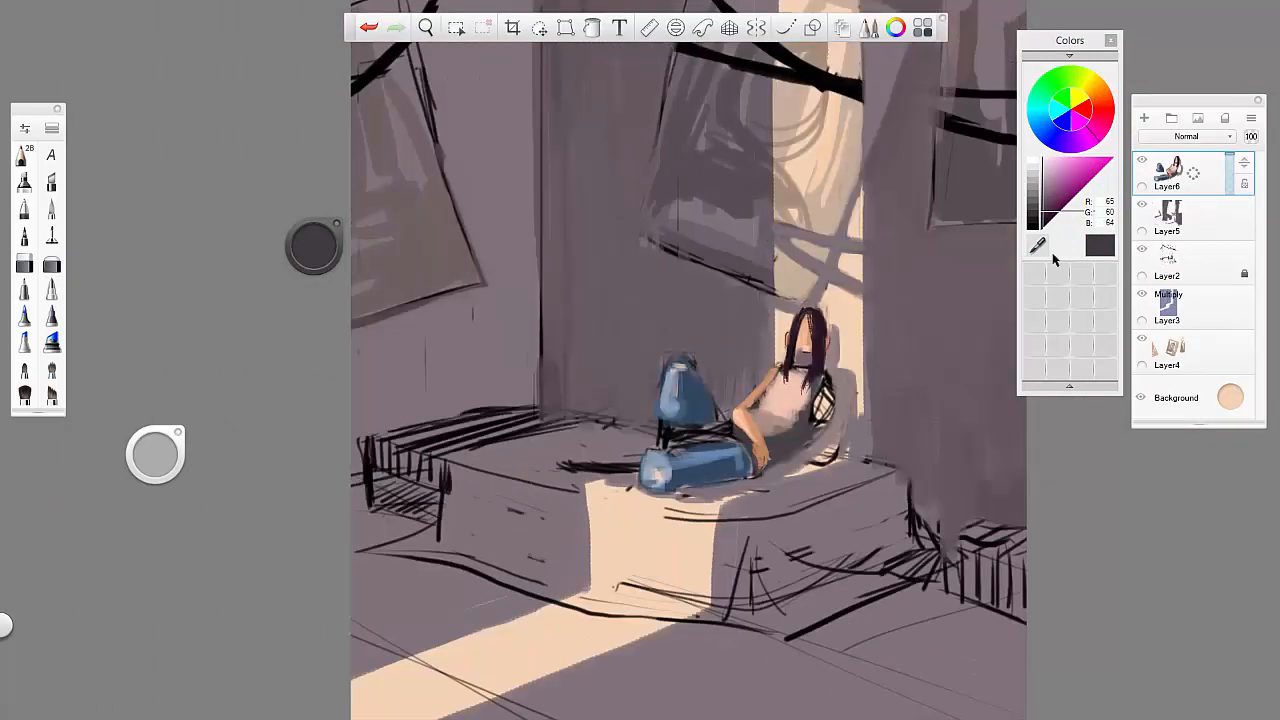
click(1060, 190)
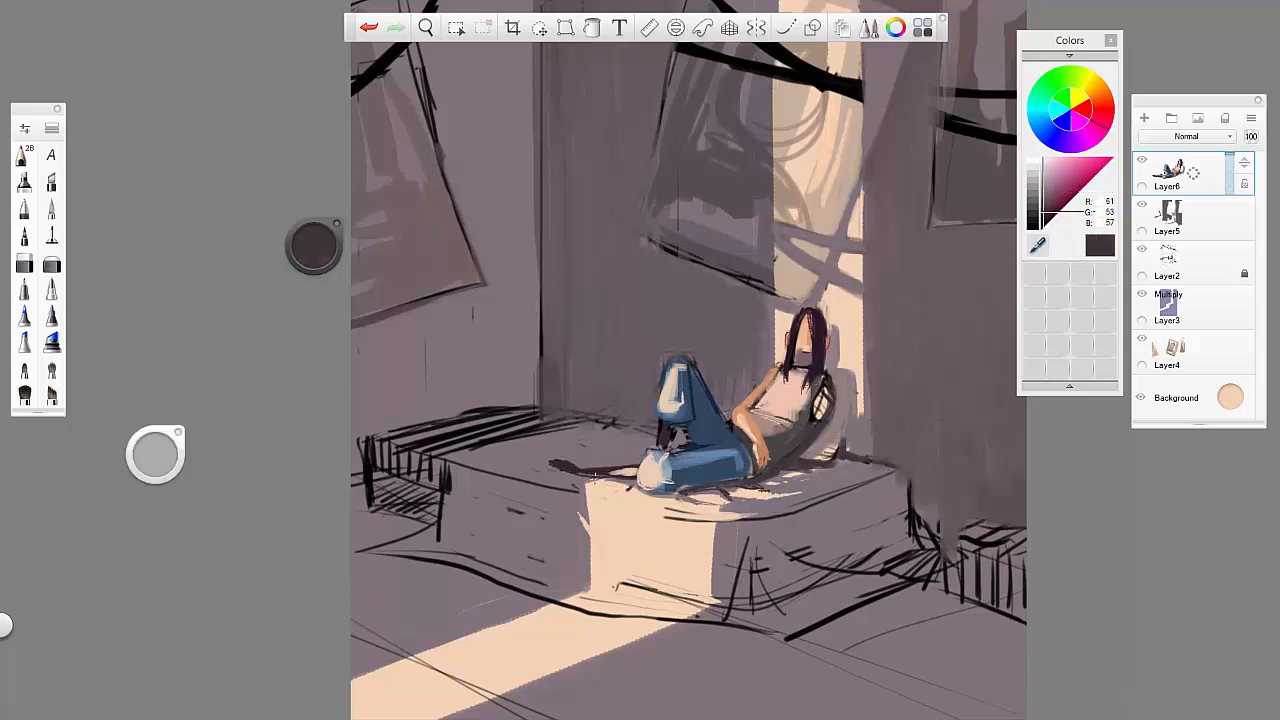
click(51, 155)
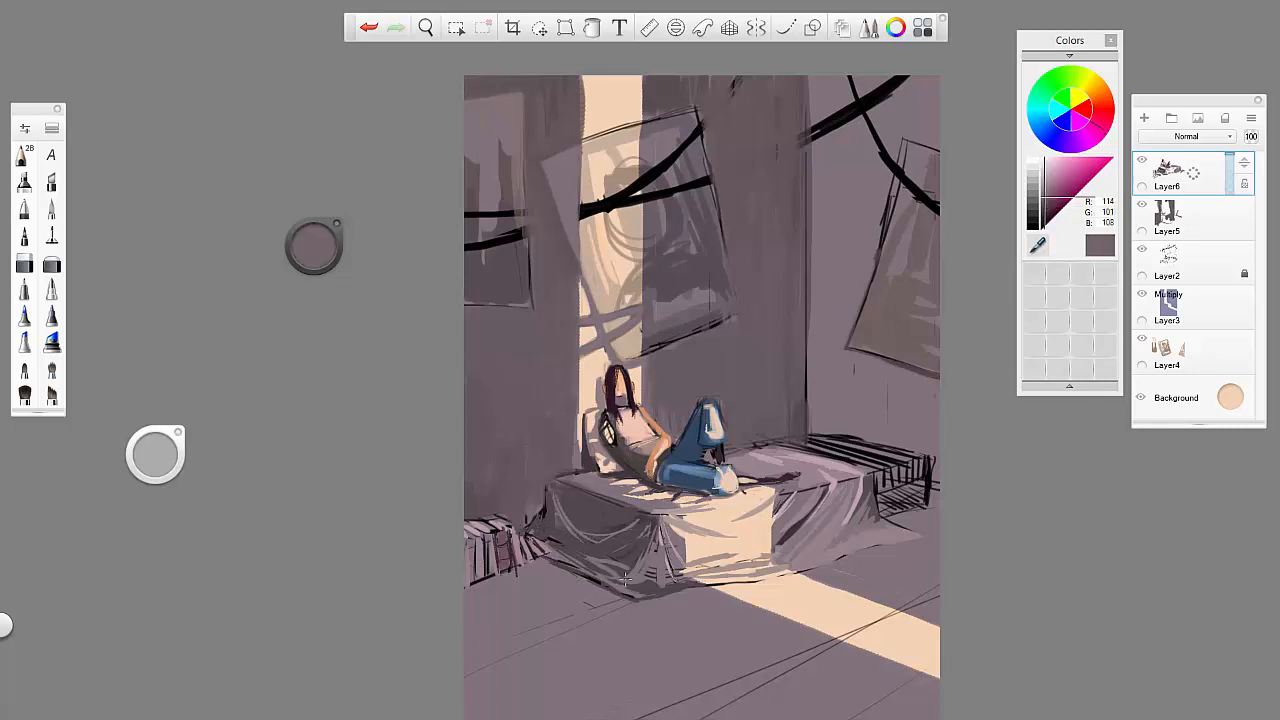
Mirror the canvas to check the composition, then flip it back.
click(51, 154)
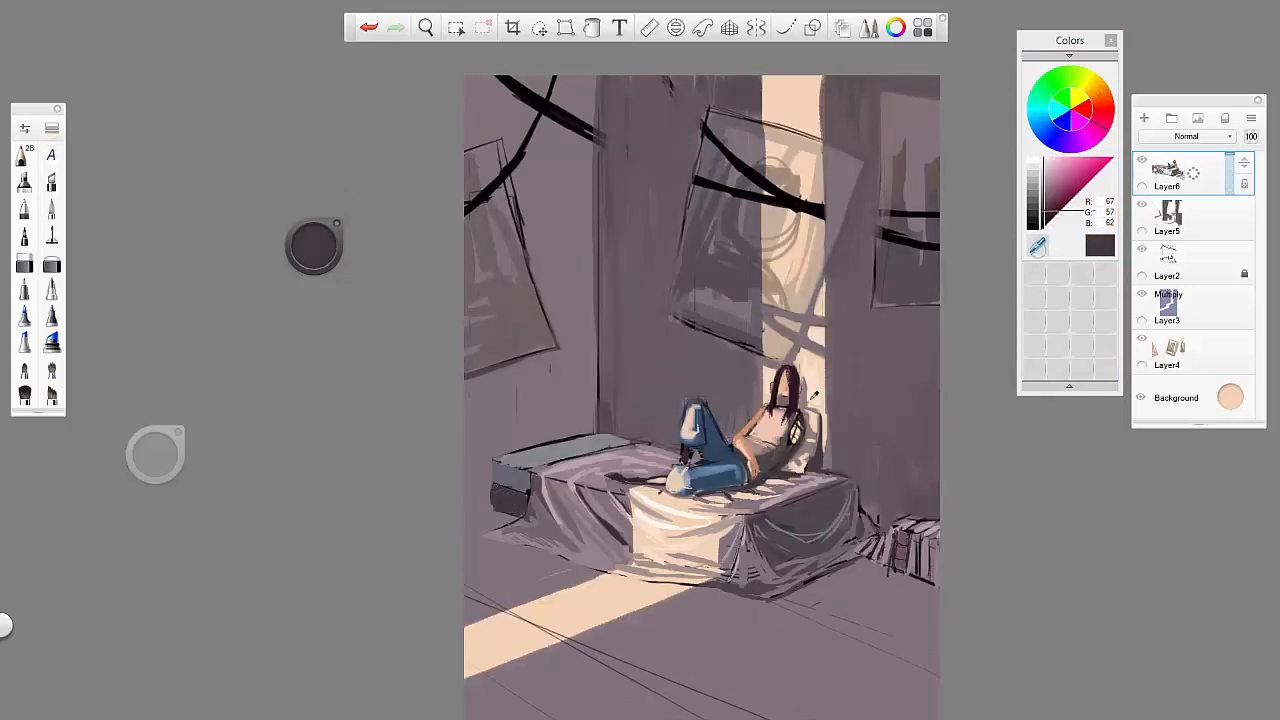
click(51, 155)
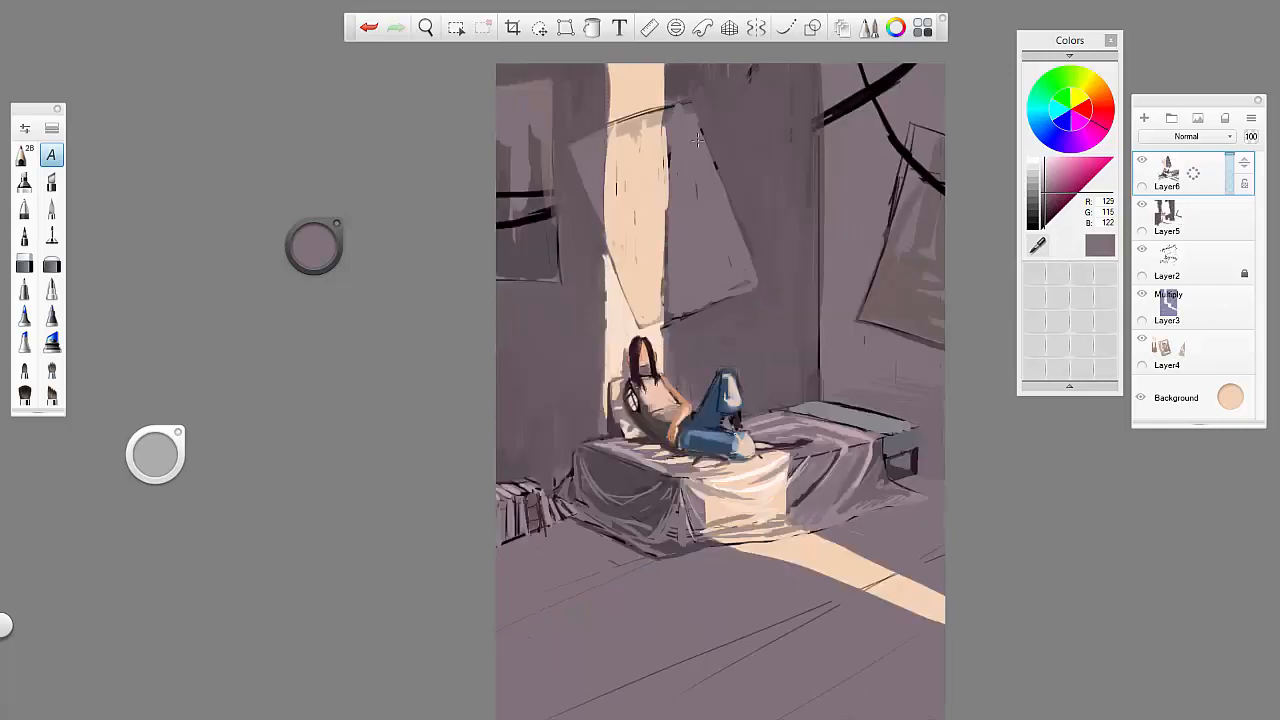
Add a new layer above the figure for the central poster's sketch.
click(625, 143)
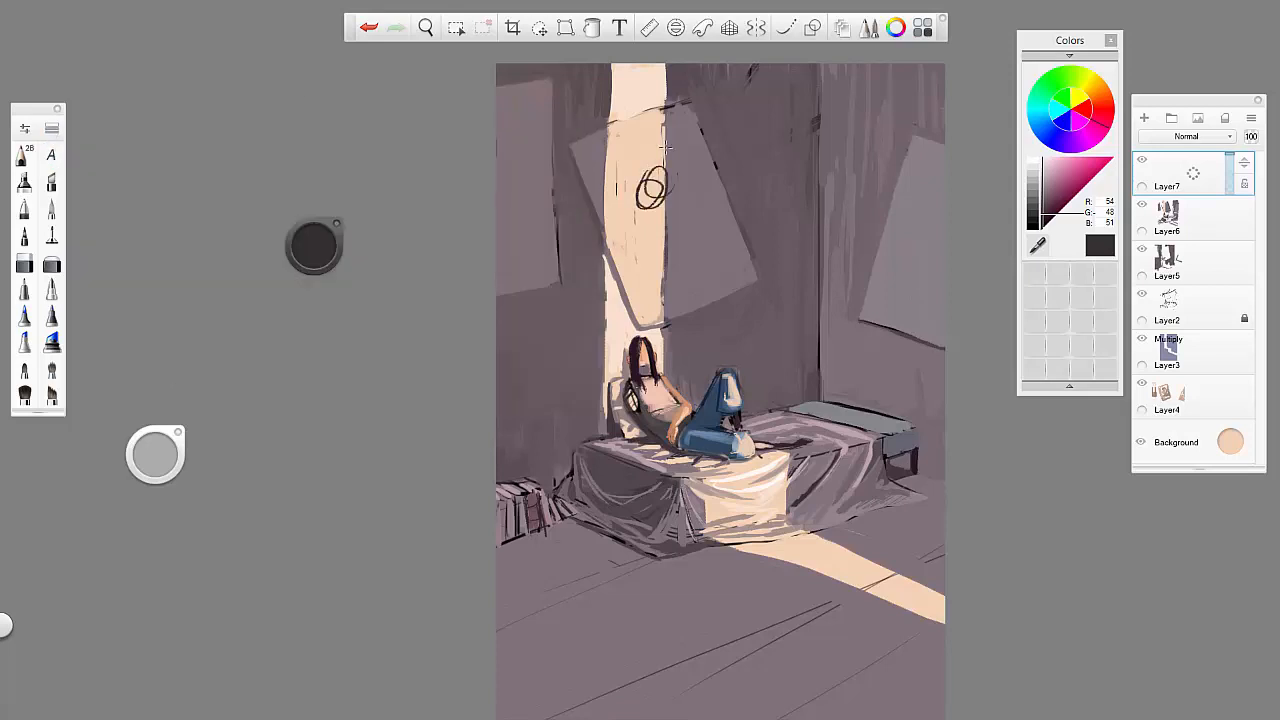
Mirror the canvas, outline the portrait's hair on the central poster, and pick a warmer face tone.
click(1048, 175)
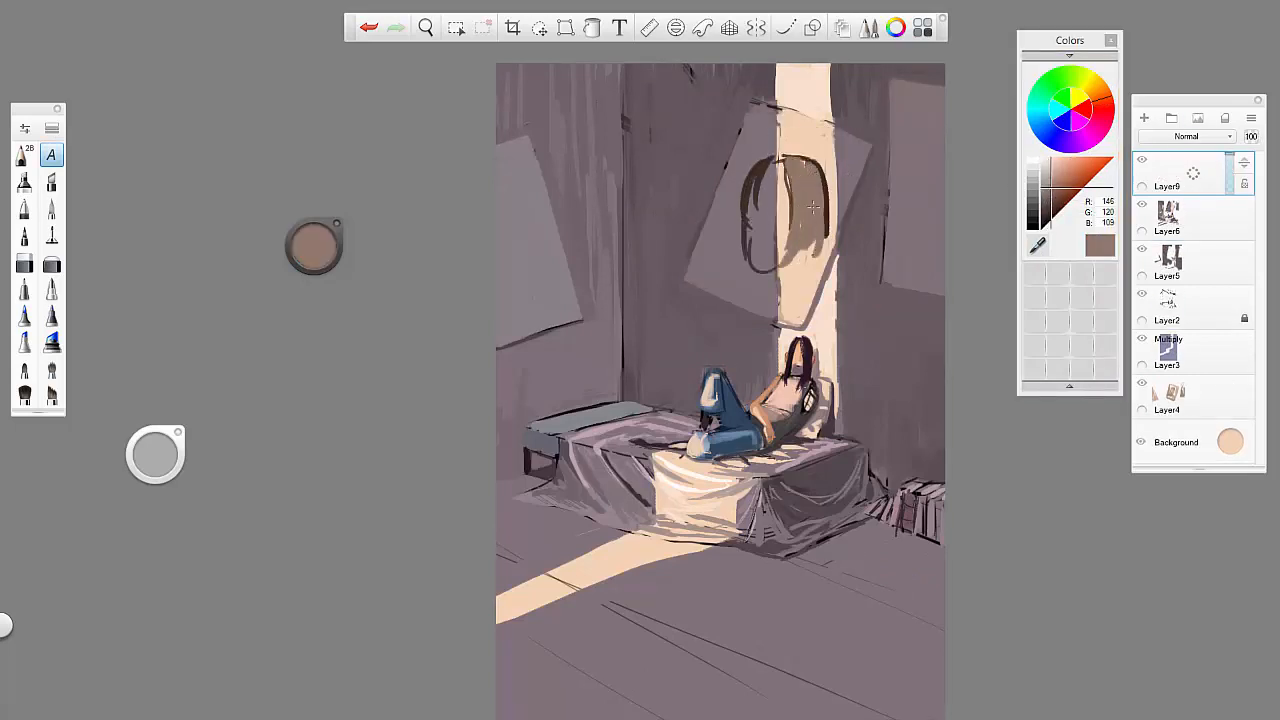
drag(790, 160, 790, 260)
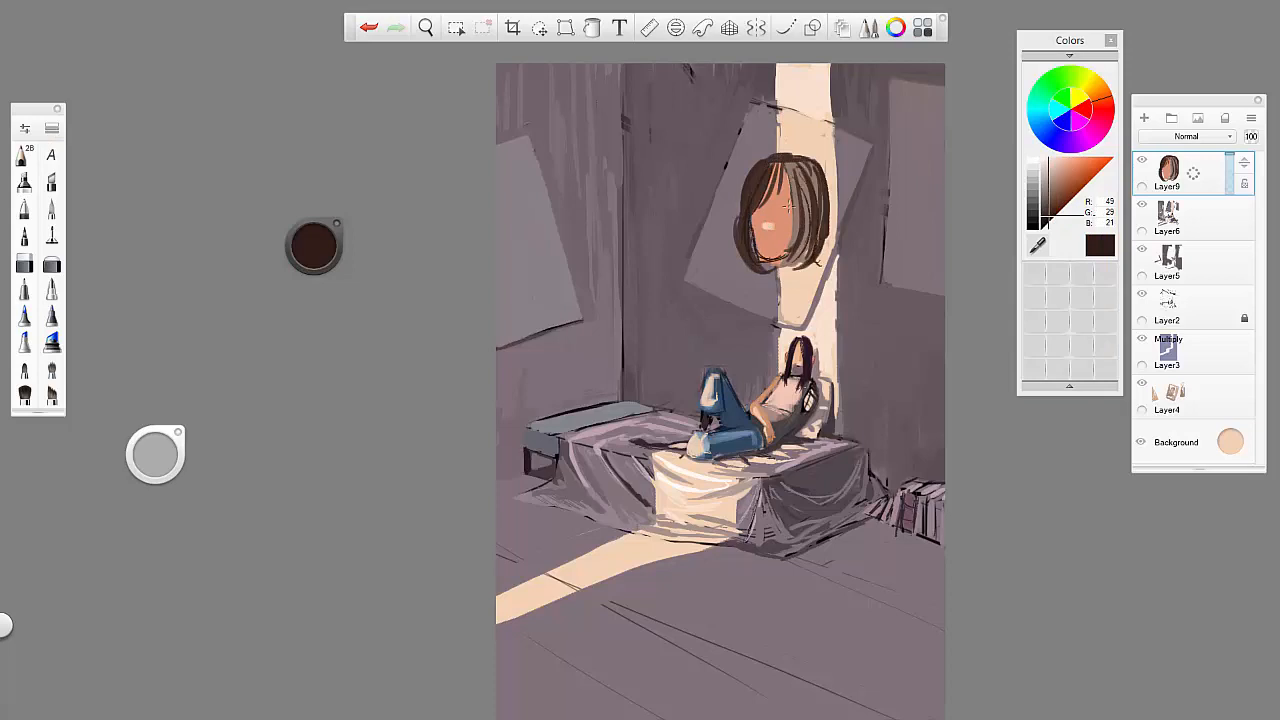
click(1070, 185)
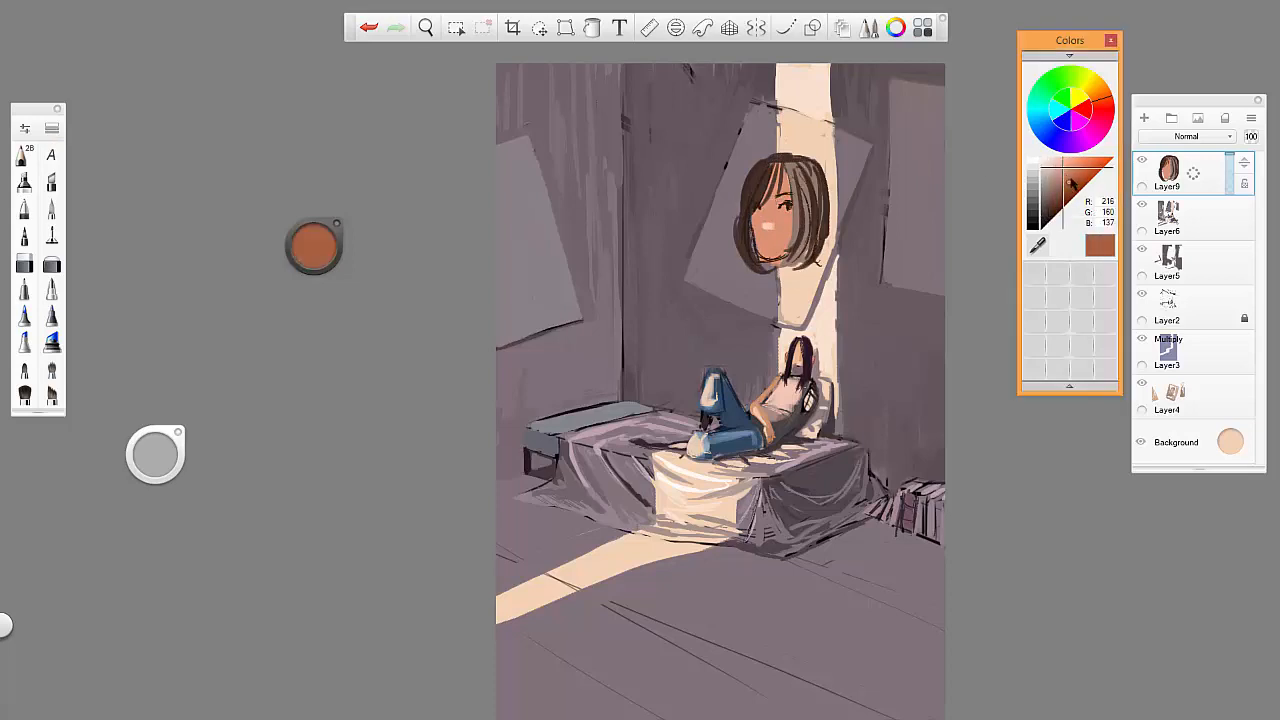
Undo a portrait stroke, lower the portrait layer's opacity, and set it to Multiply.
click(370, 27)
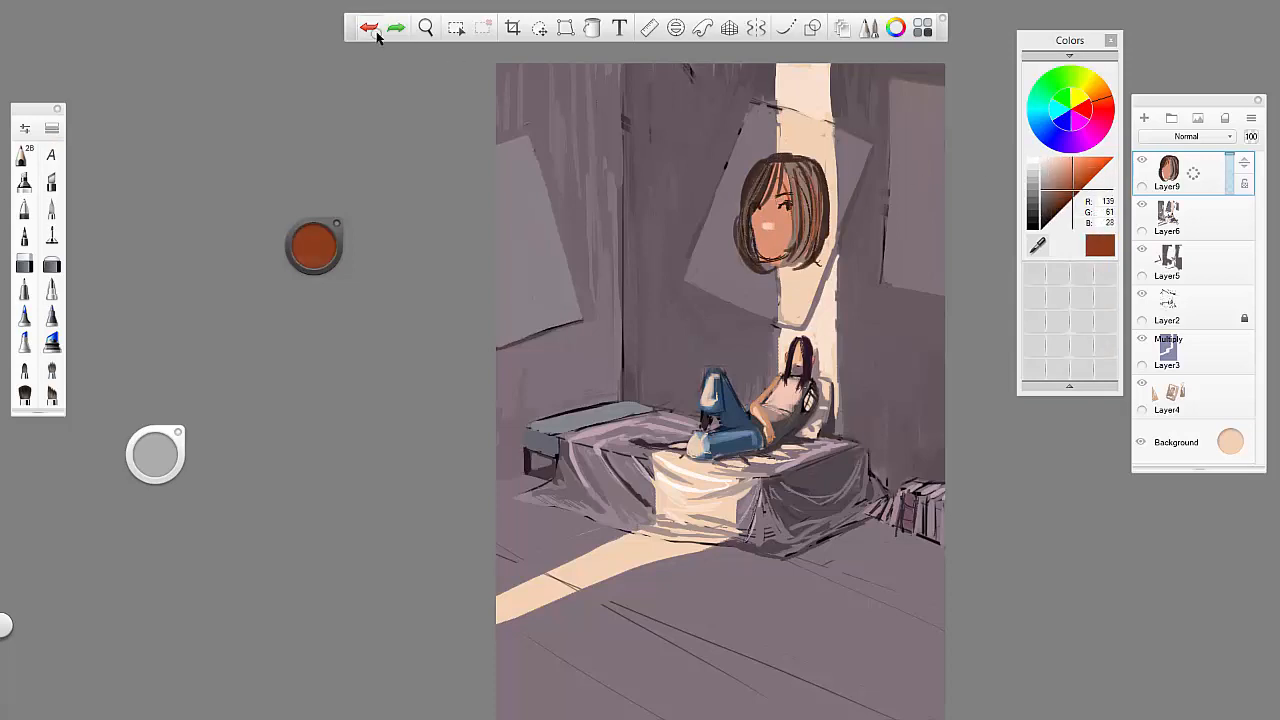
click(369, 27)
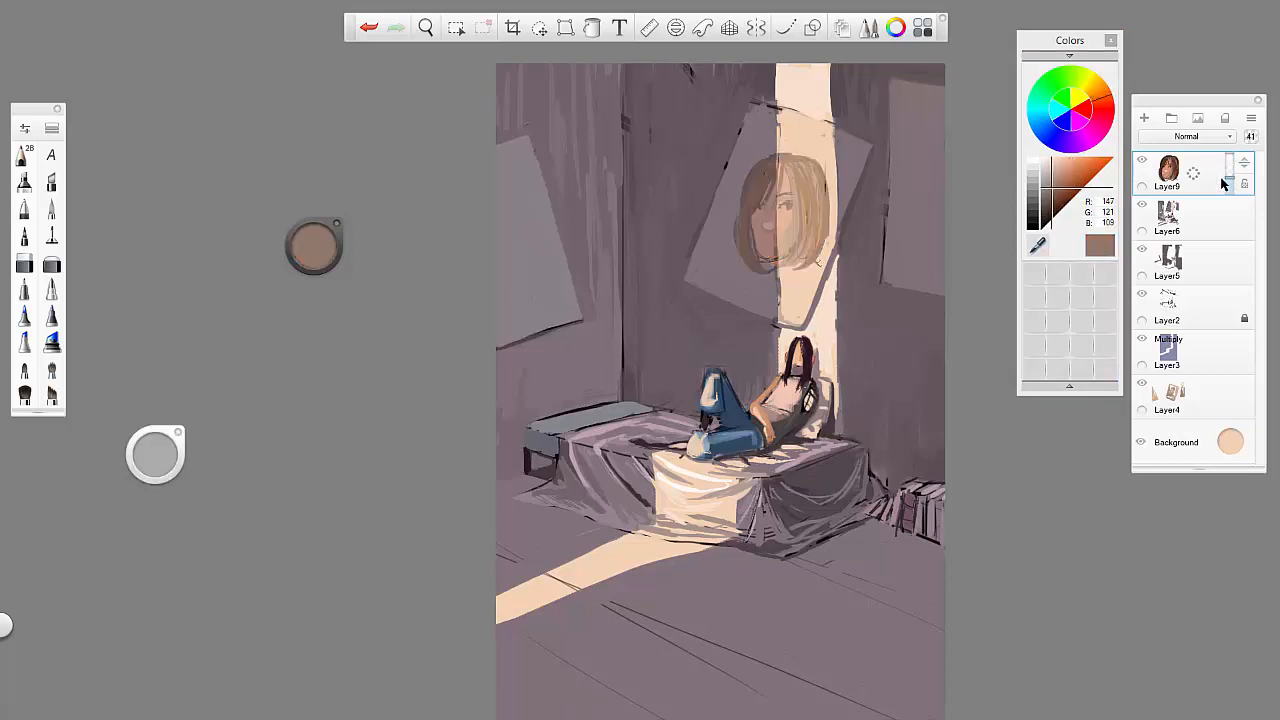
click(539, 27)
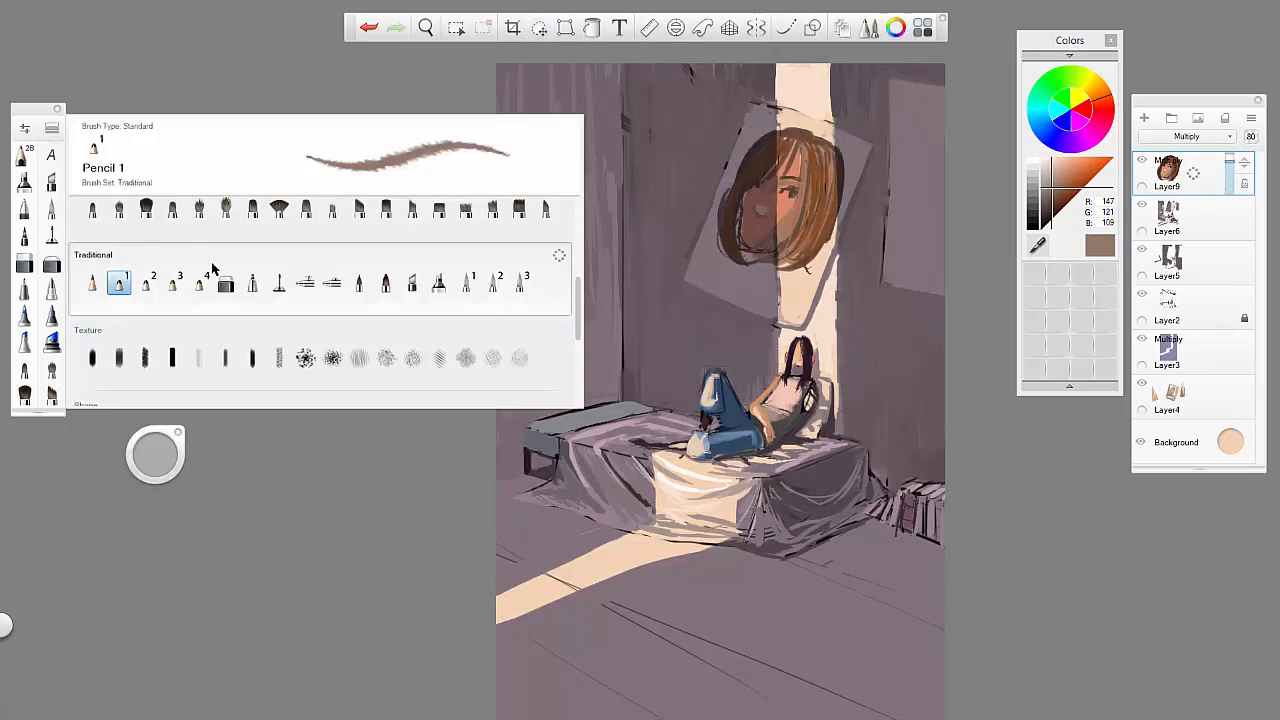
scroll(up, 3)
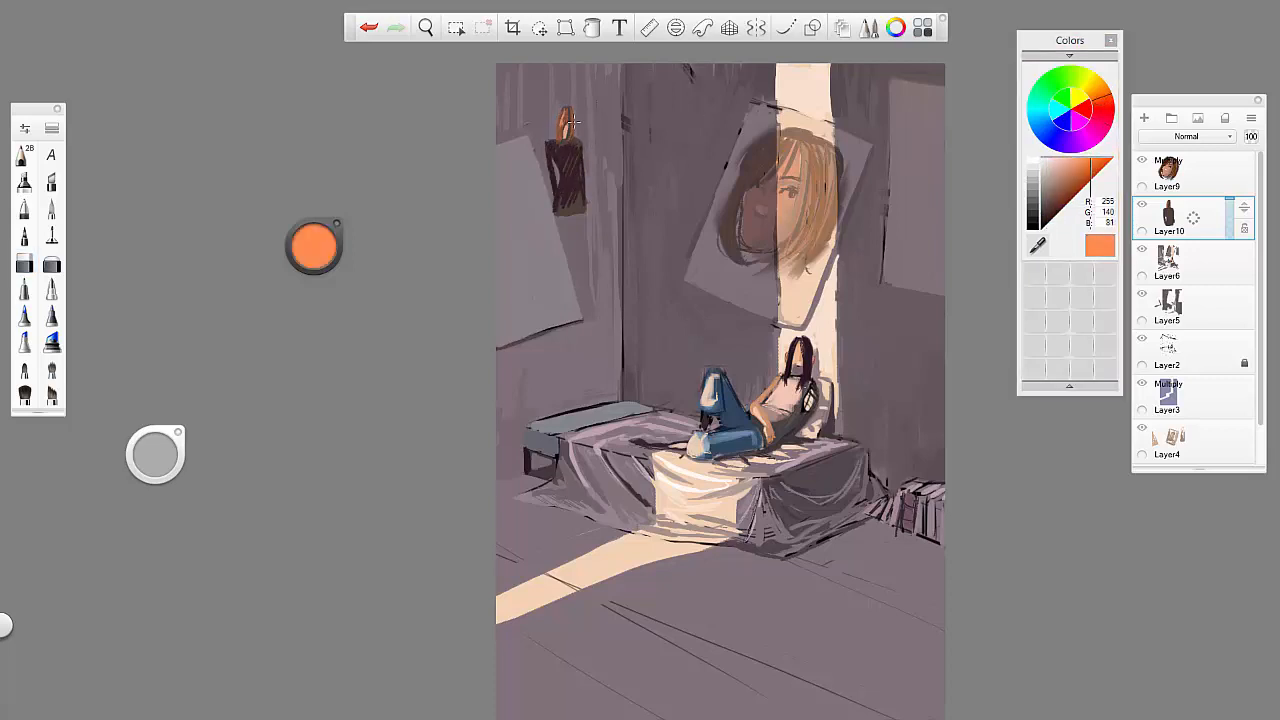
Transform and enlarge the small dark object near the top-left wall.
click(565, 27)
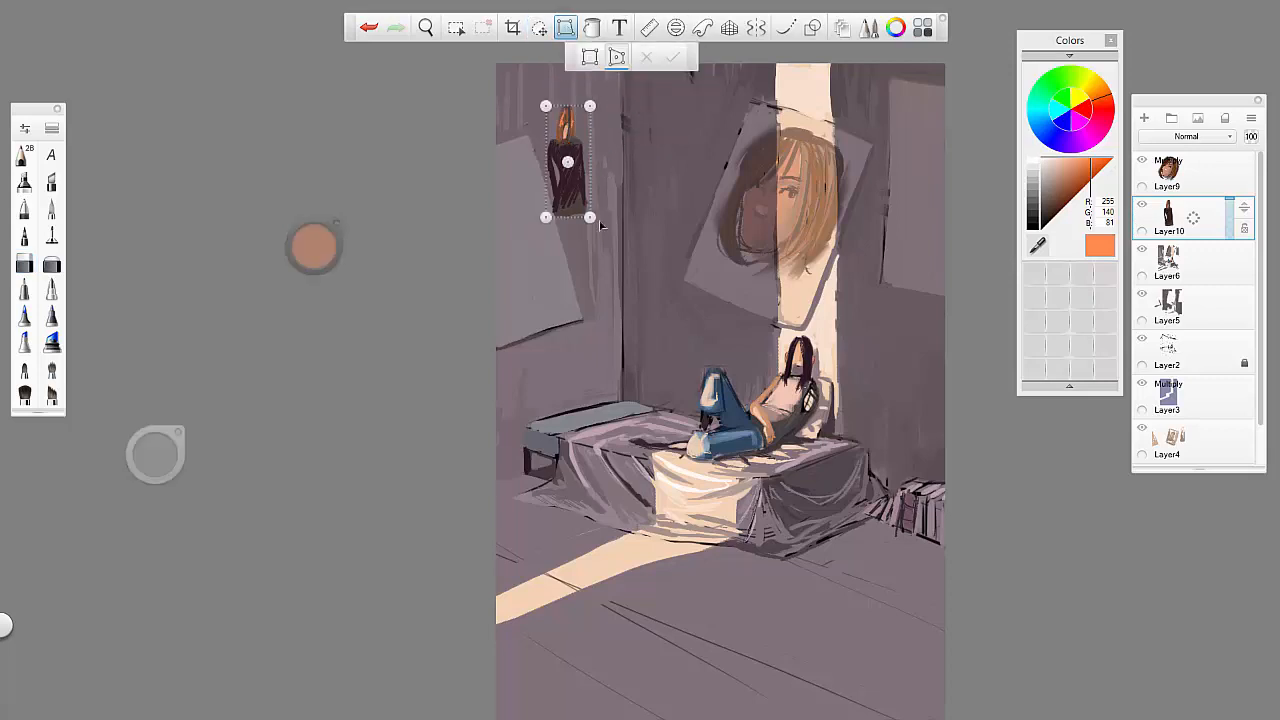
drag(565, 160, 910, 200)
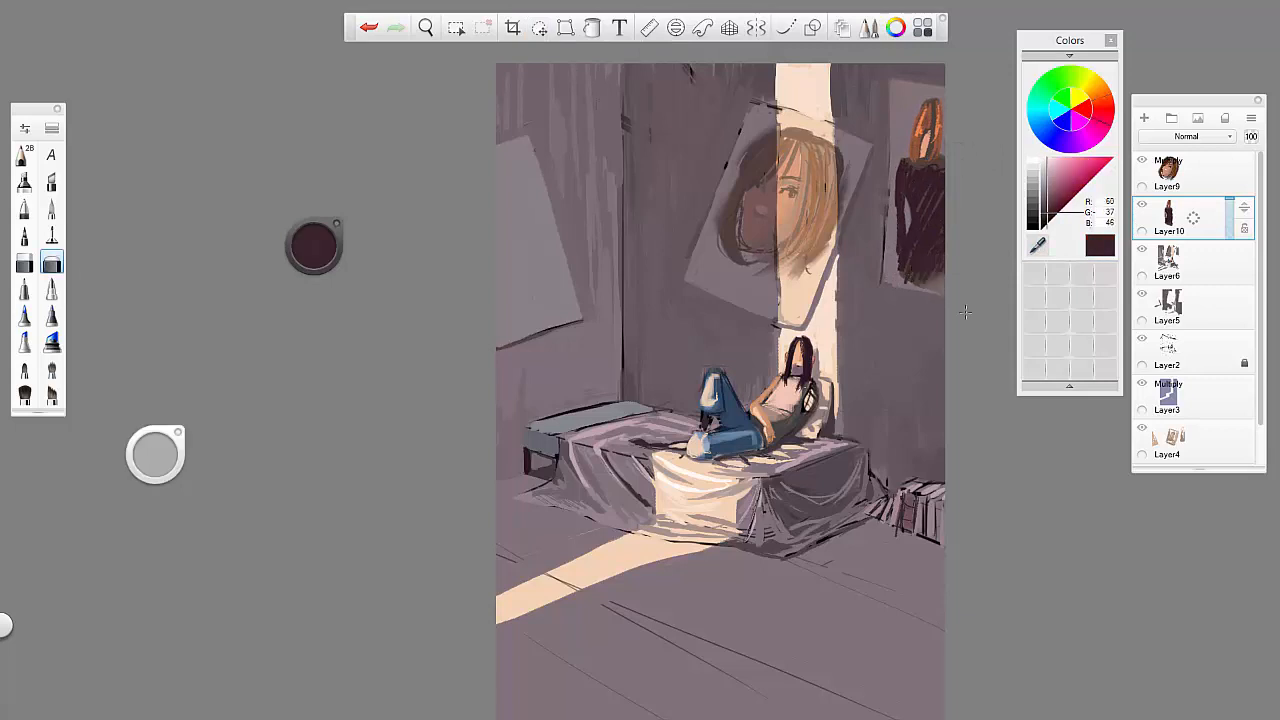
click(538, 27)
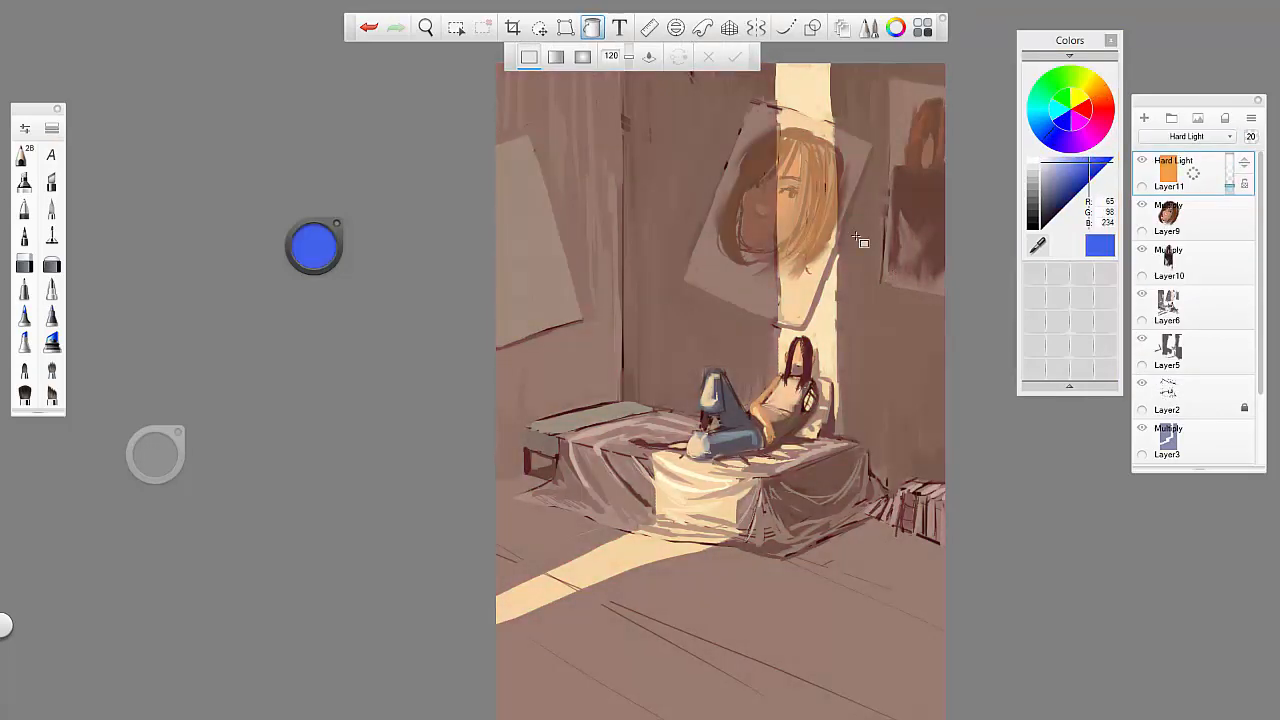
Try another tint colour, delete the Hard Light layer, and change the coral layer's blend mode.
click(1098, 135)
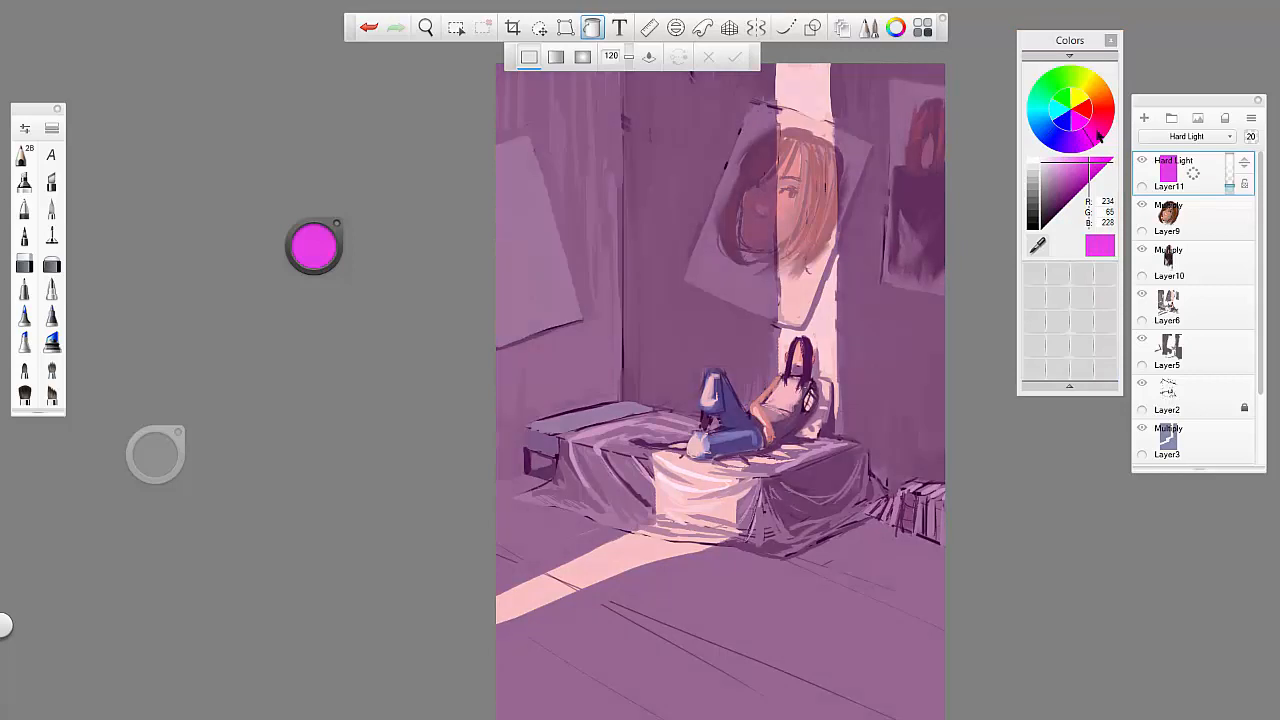
click(24, 262)
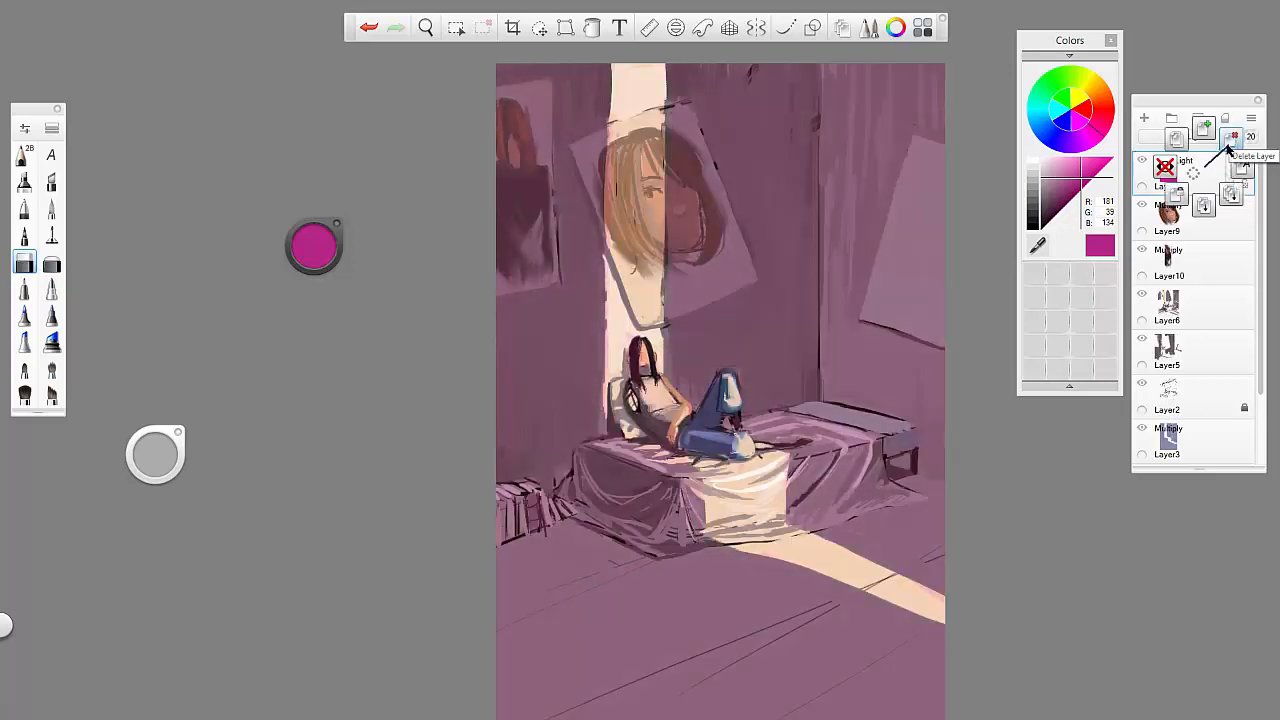
click(618, 27)
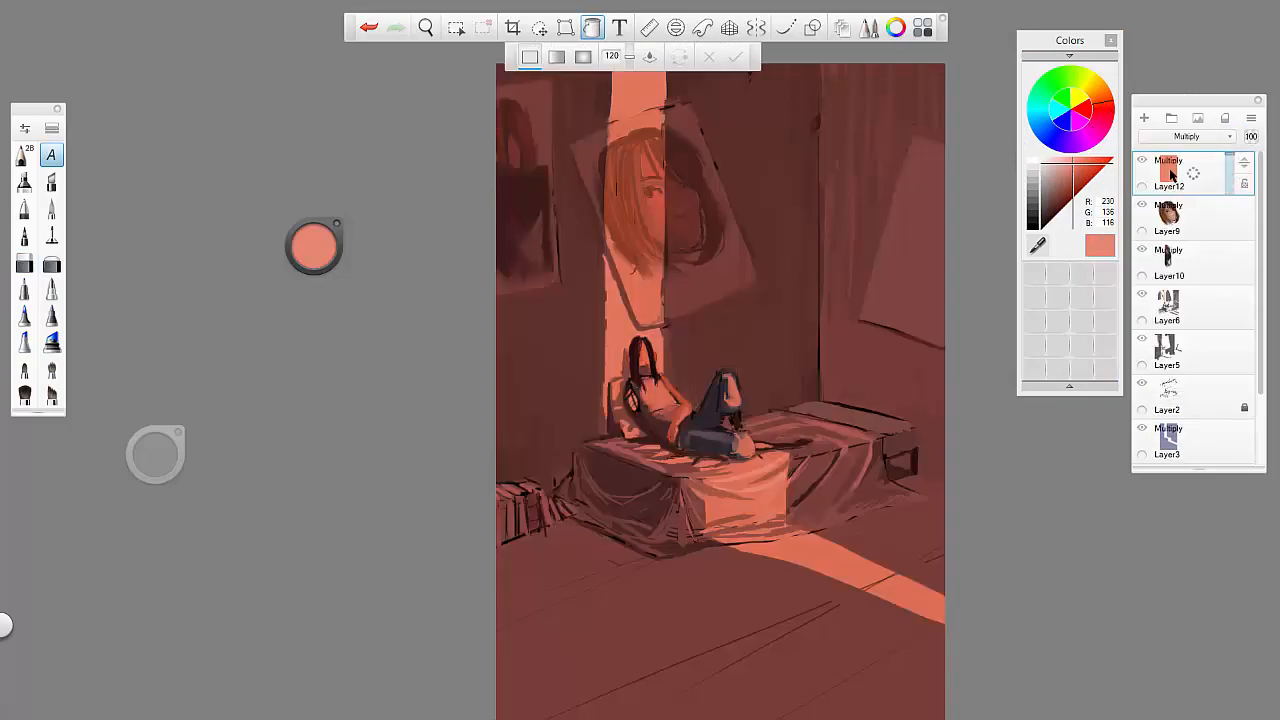
click(1187, 136)
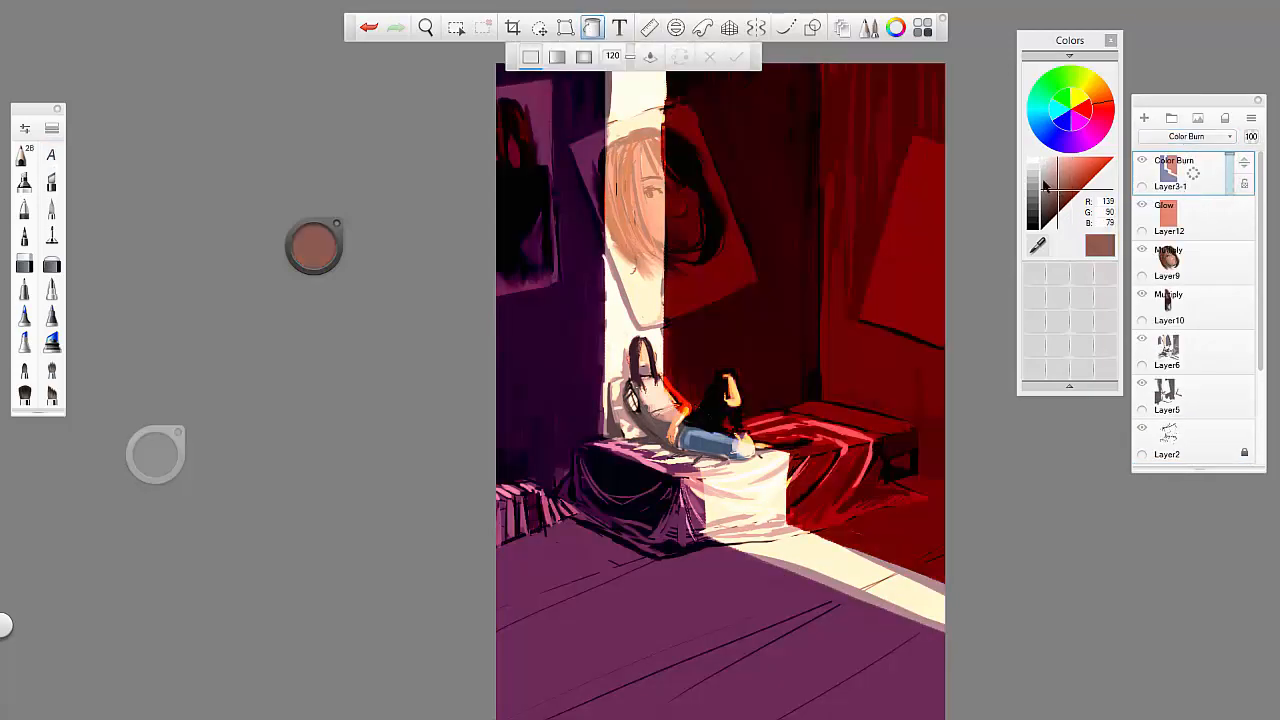
click(1142, 166)
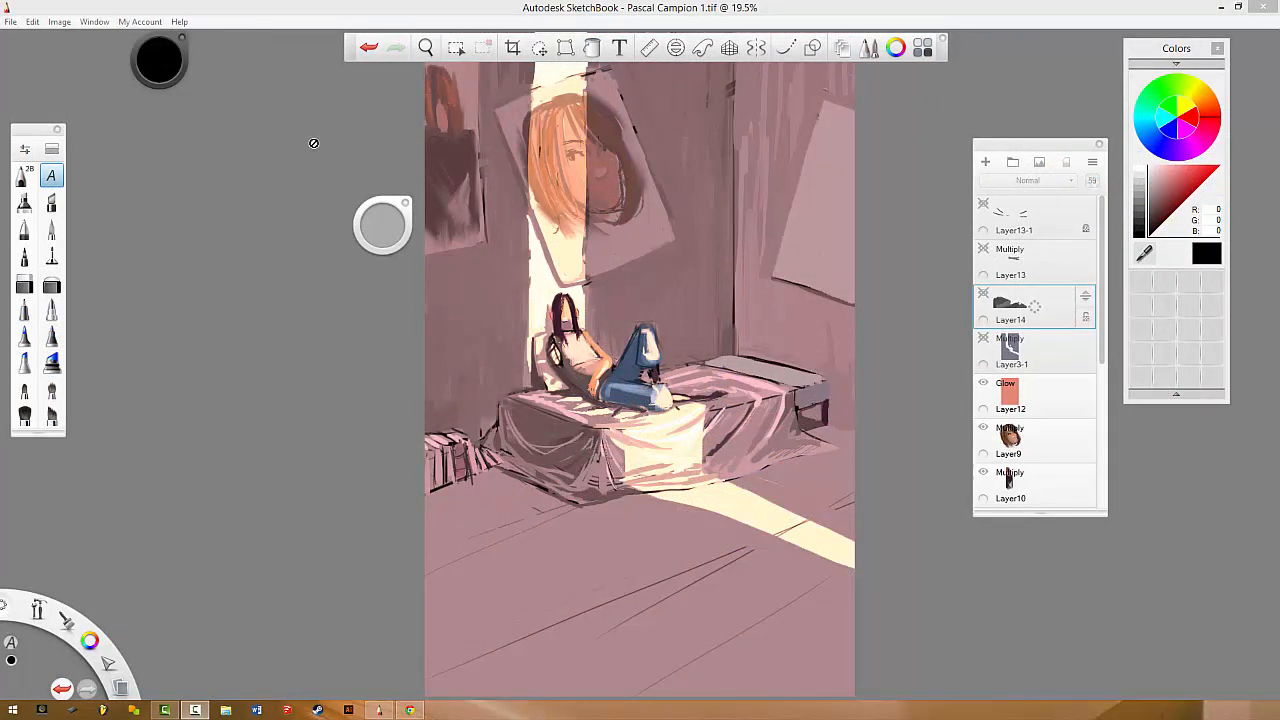
mouse_move(786, 136)
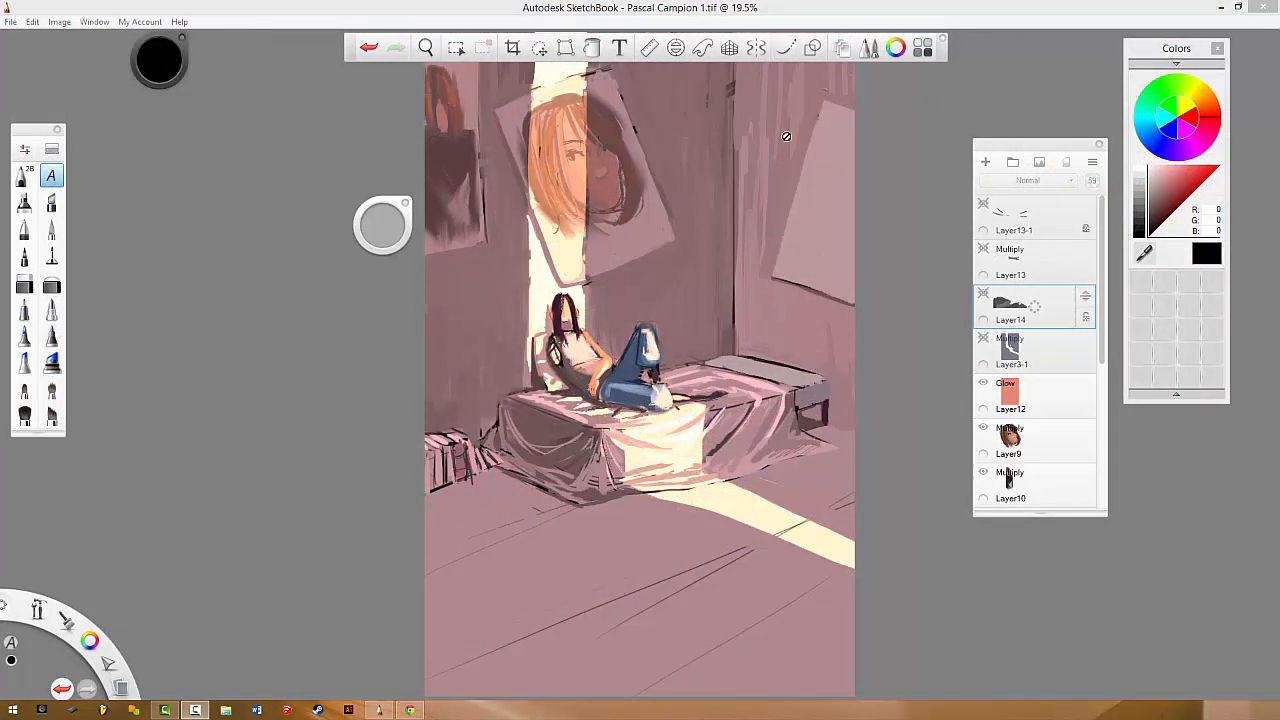
mouse_move(921, 436)
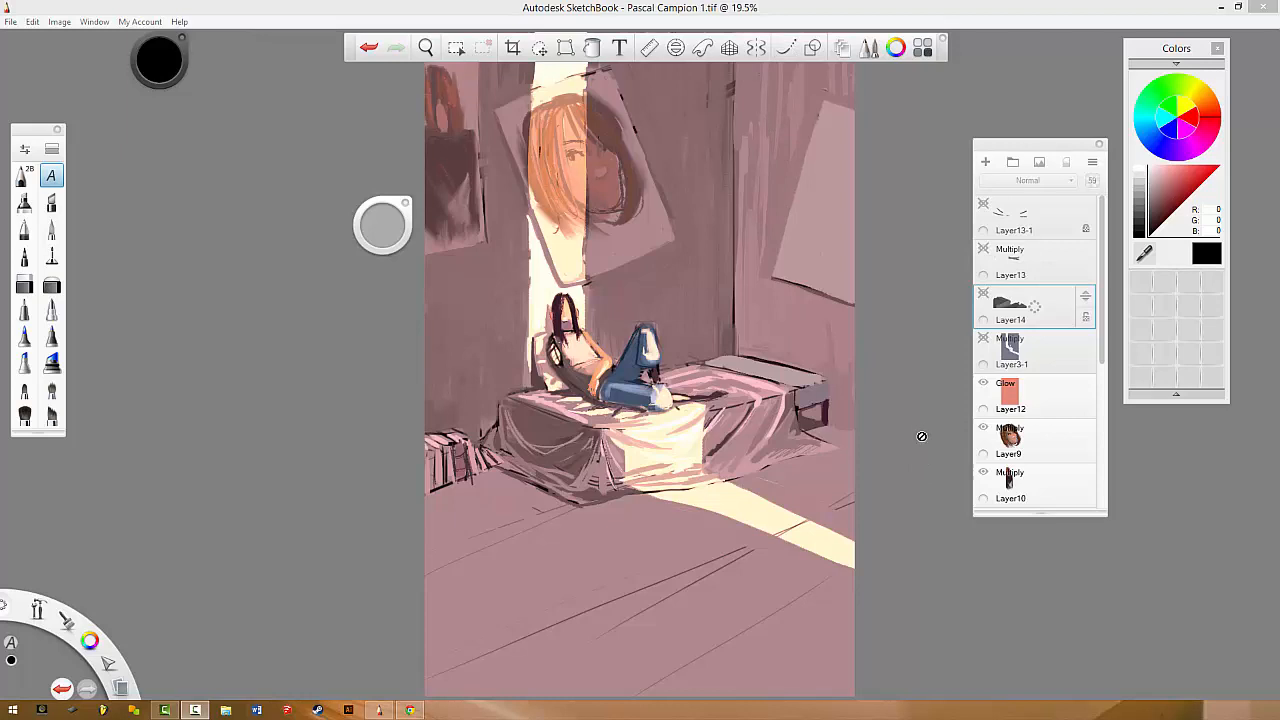
mouse_move(1025, 130)
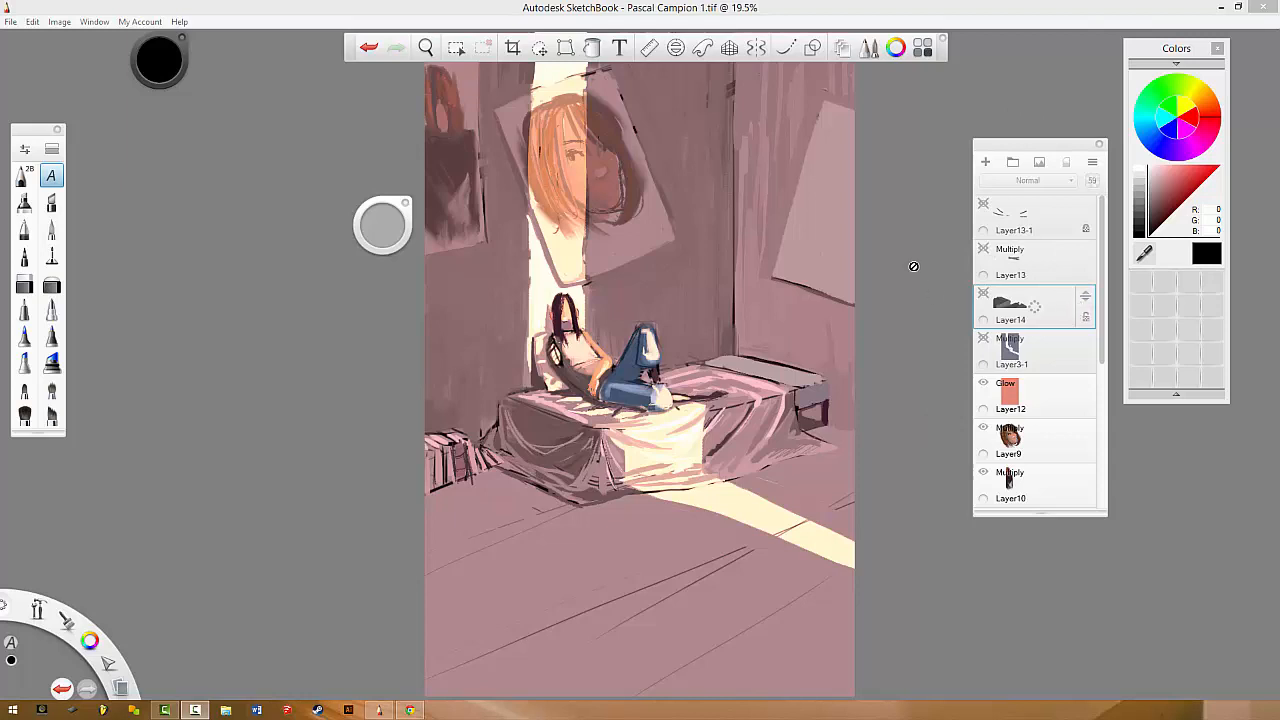
scroll(down, 3)
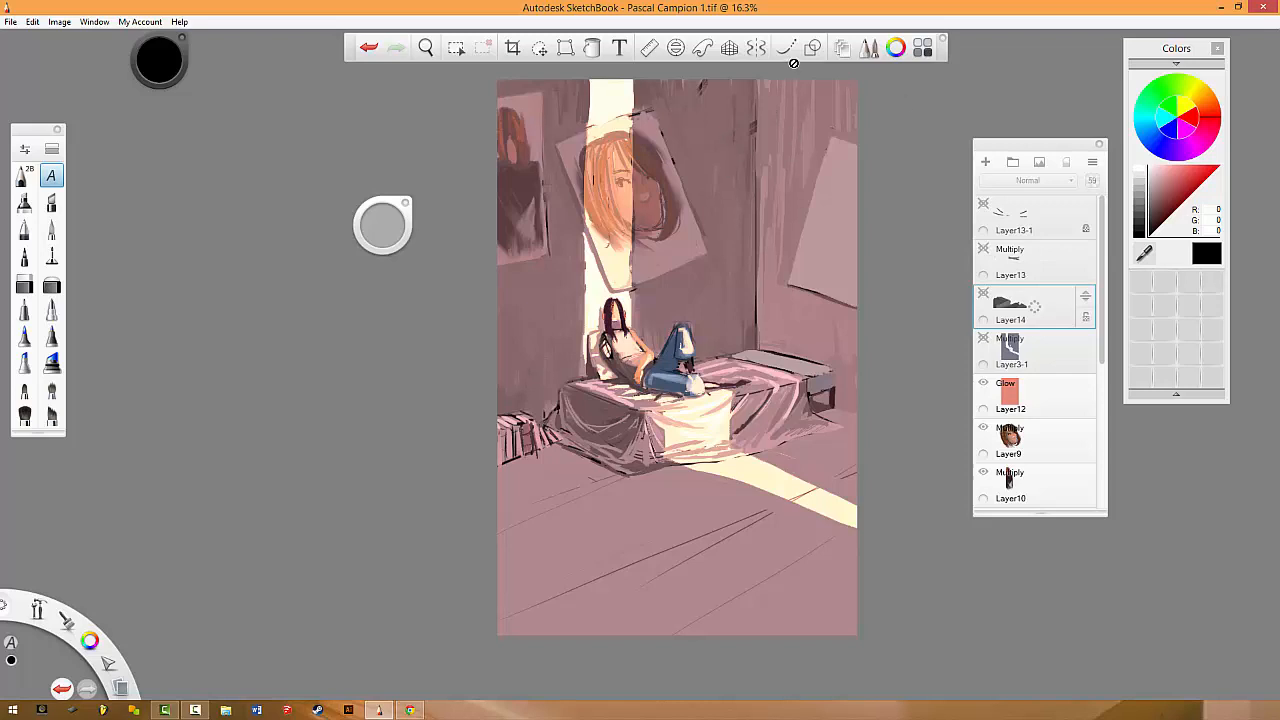
mouse_move(612, 200)
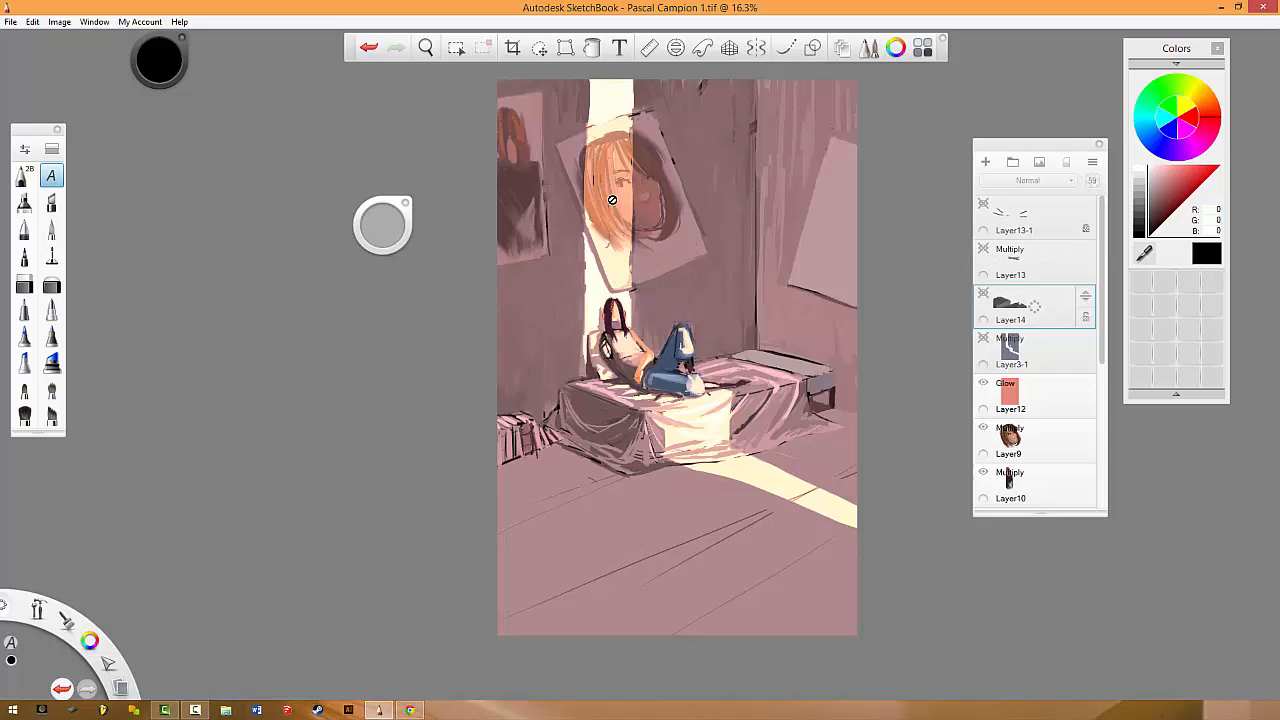
mouse_move(706, 150)
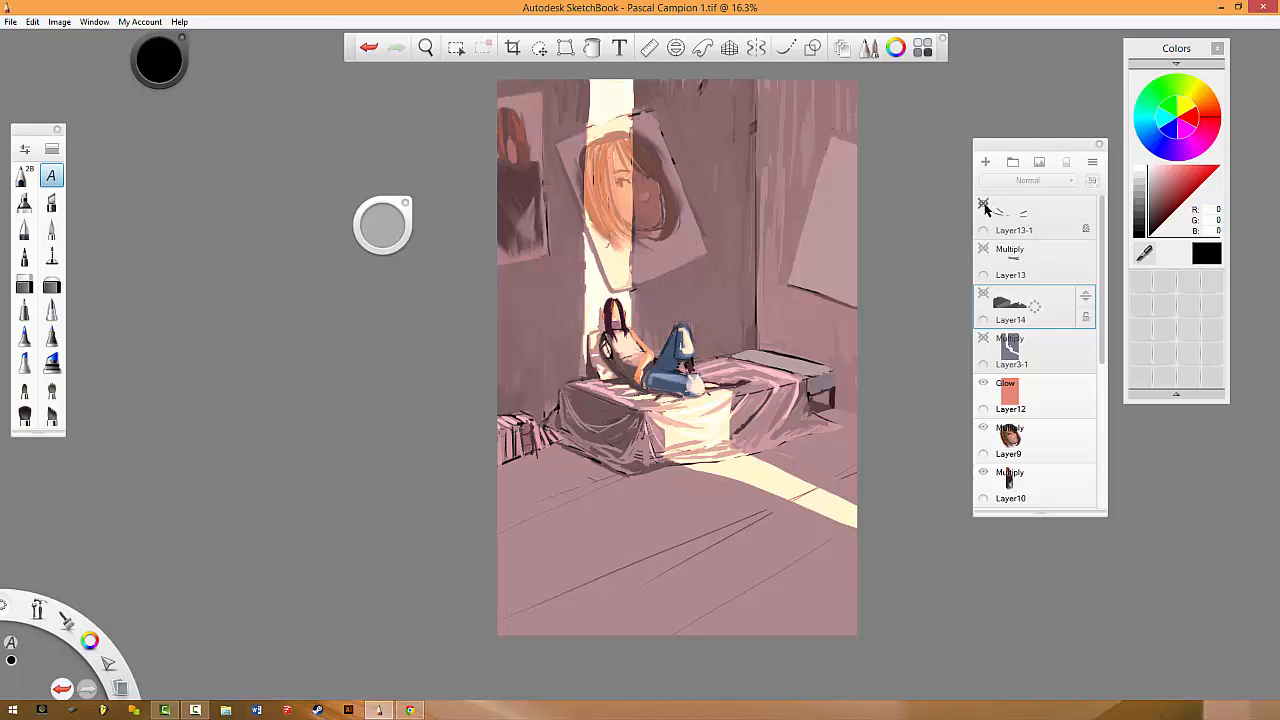
Turn on visibility of the cord layers crossing the room.
click(983, 210)
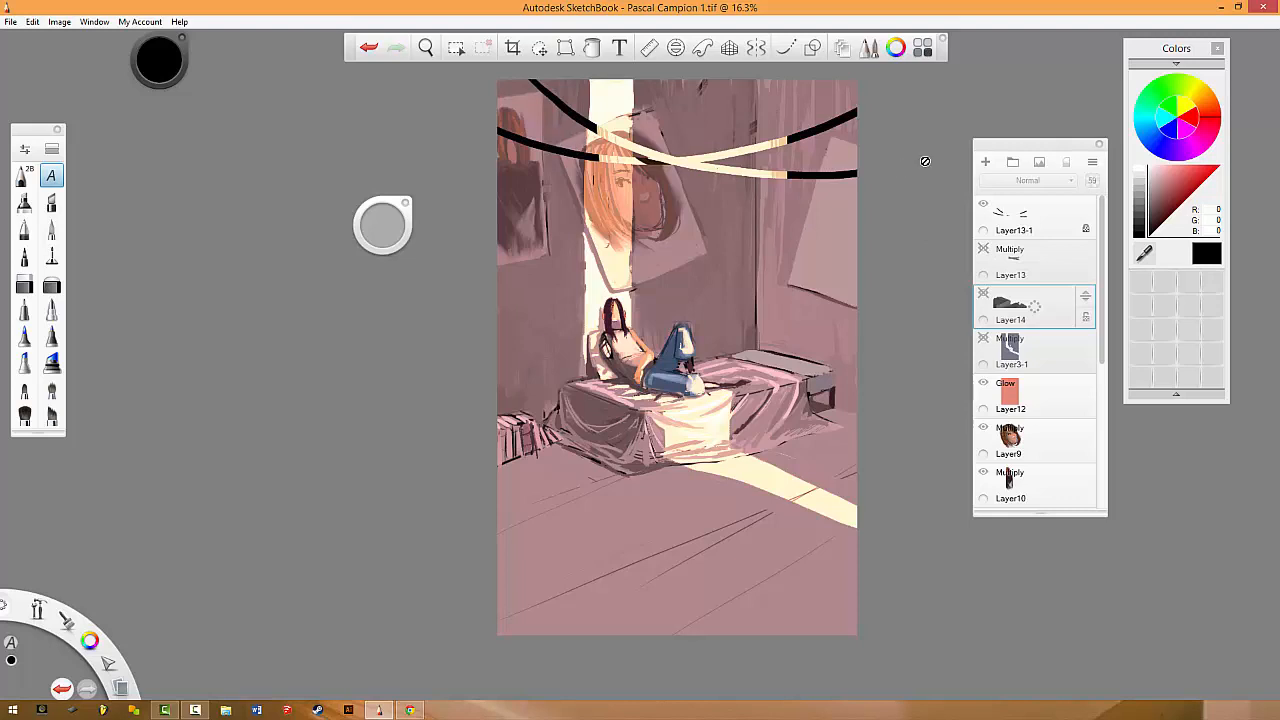
mouse_move(1115, 242)
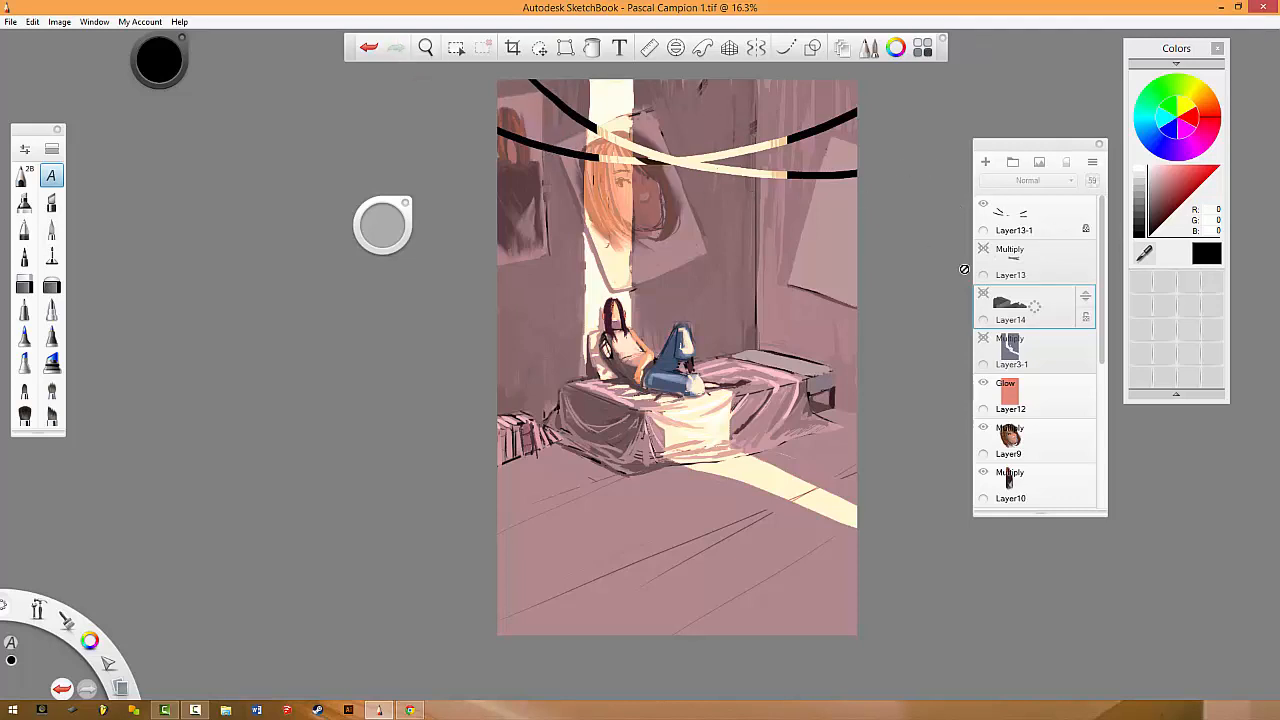
mouse_move(808, 203)
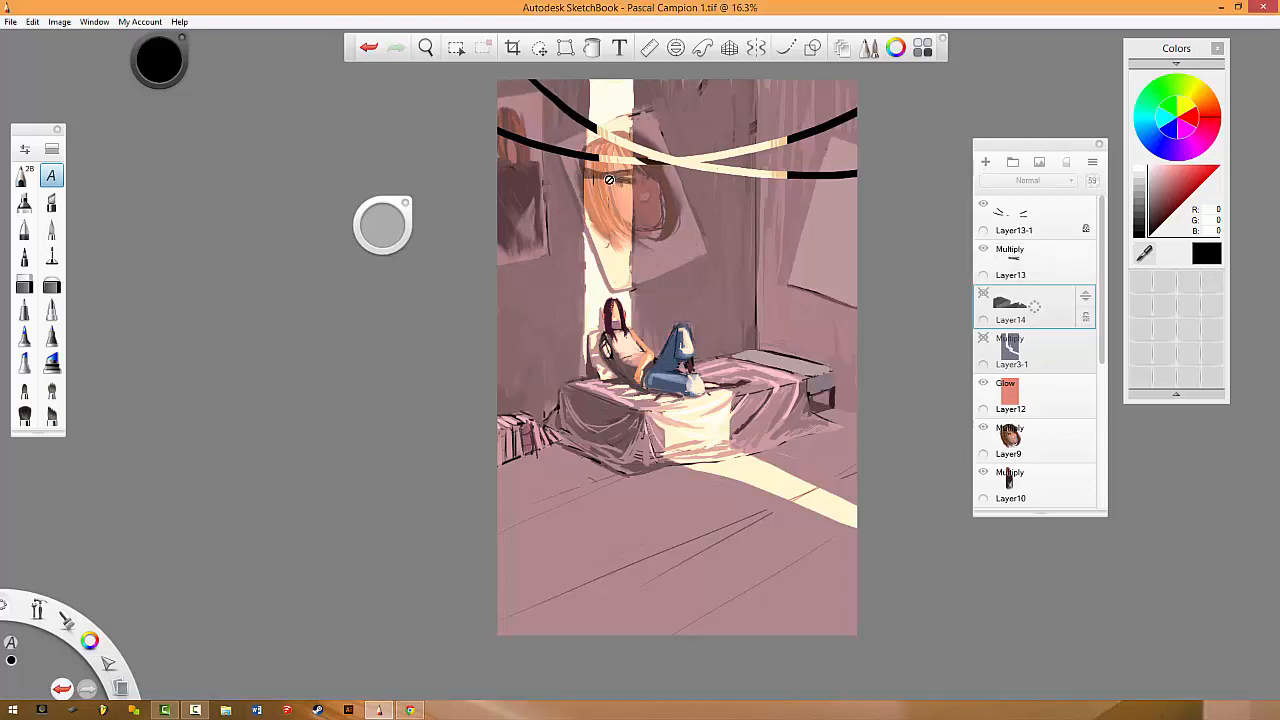
mouse_move(722, 200)
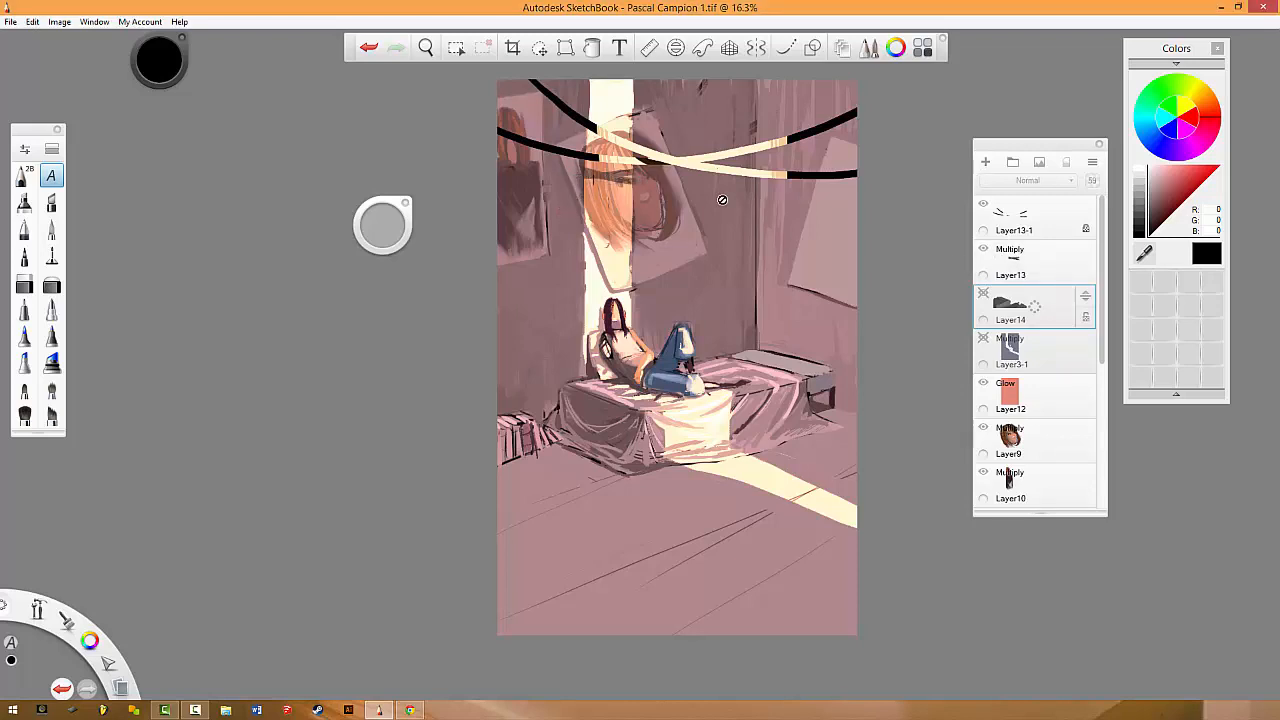
mouse_move(674, 156)
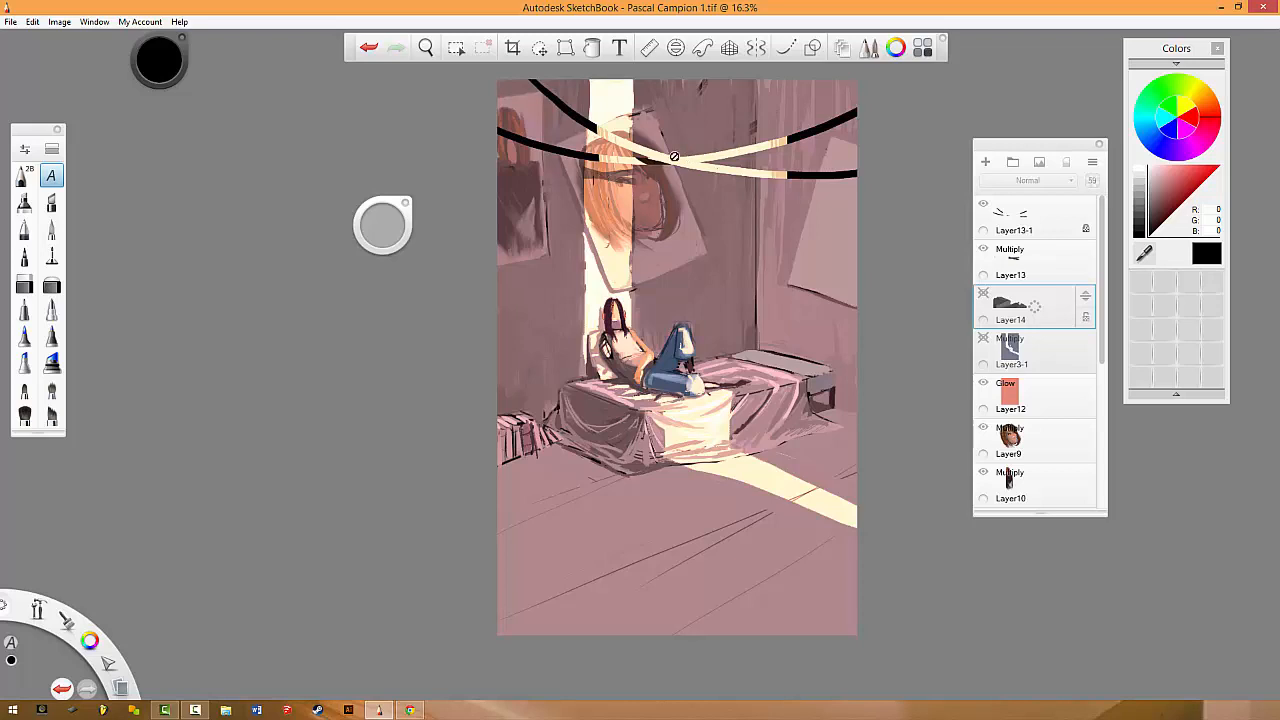
mouse_move(768, 82)
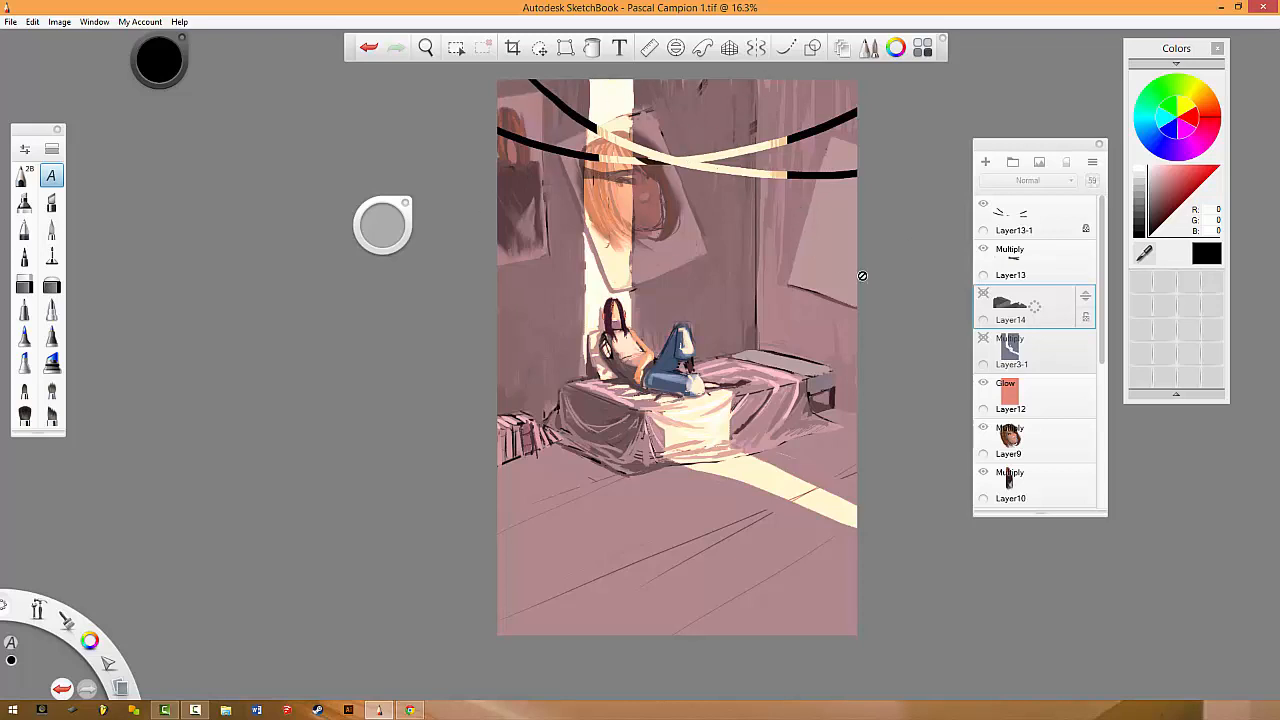
mouse_move(441, 137)
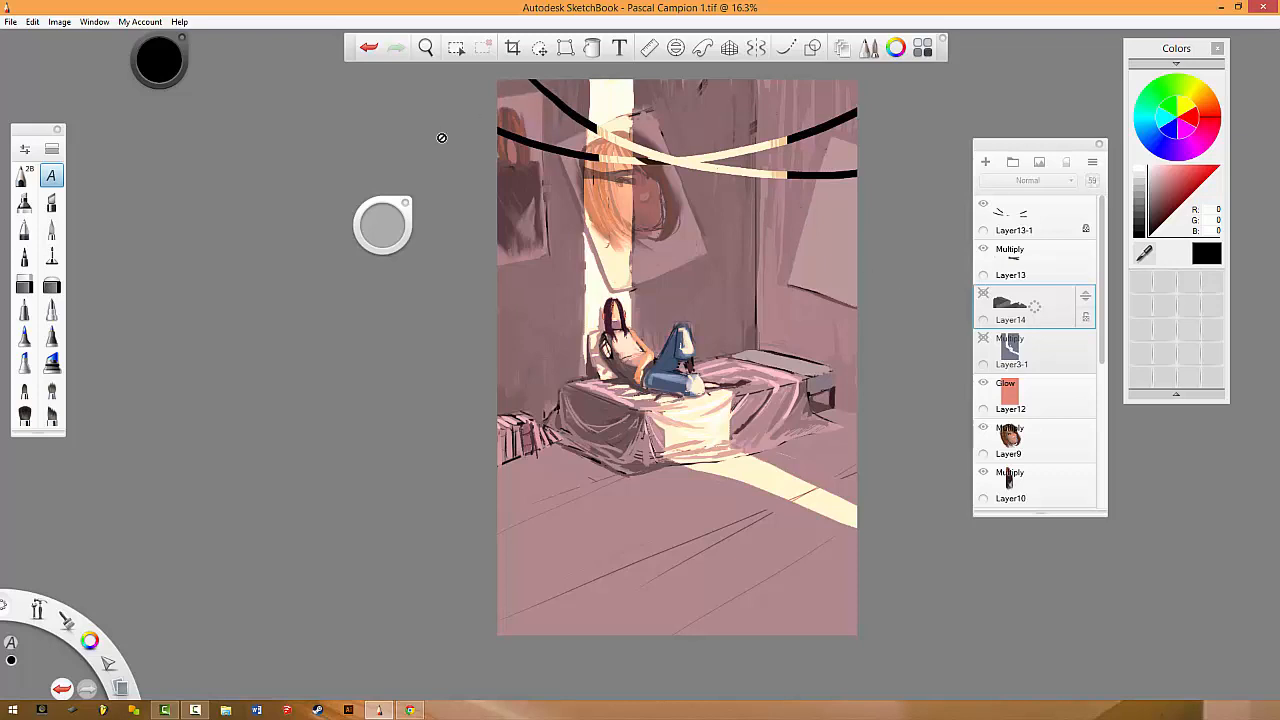
mouse_move(630, 270)
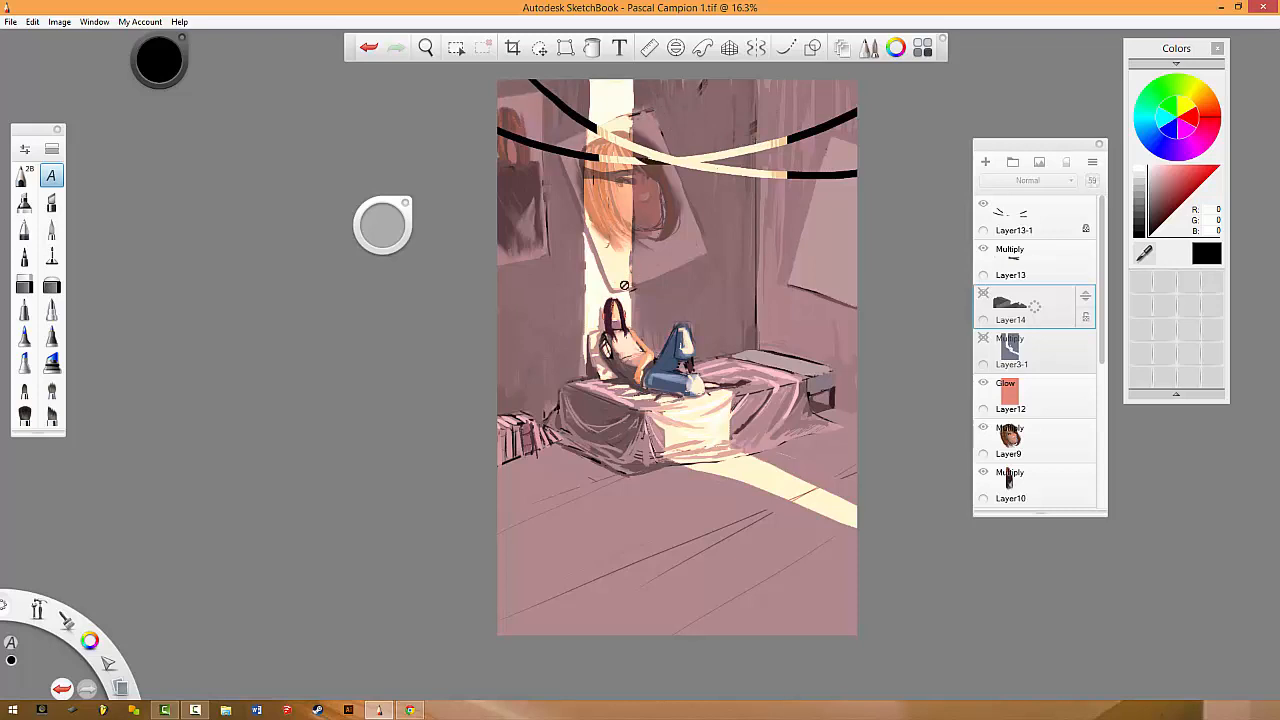
mouse_move(682, 382)
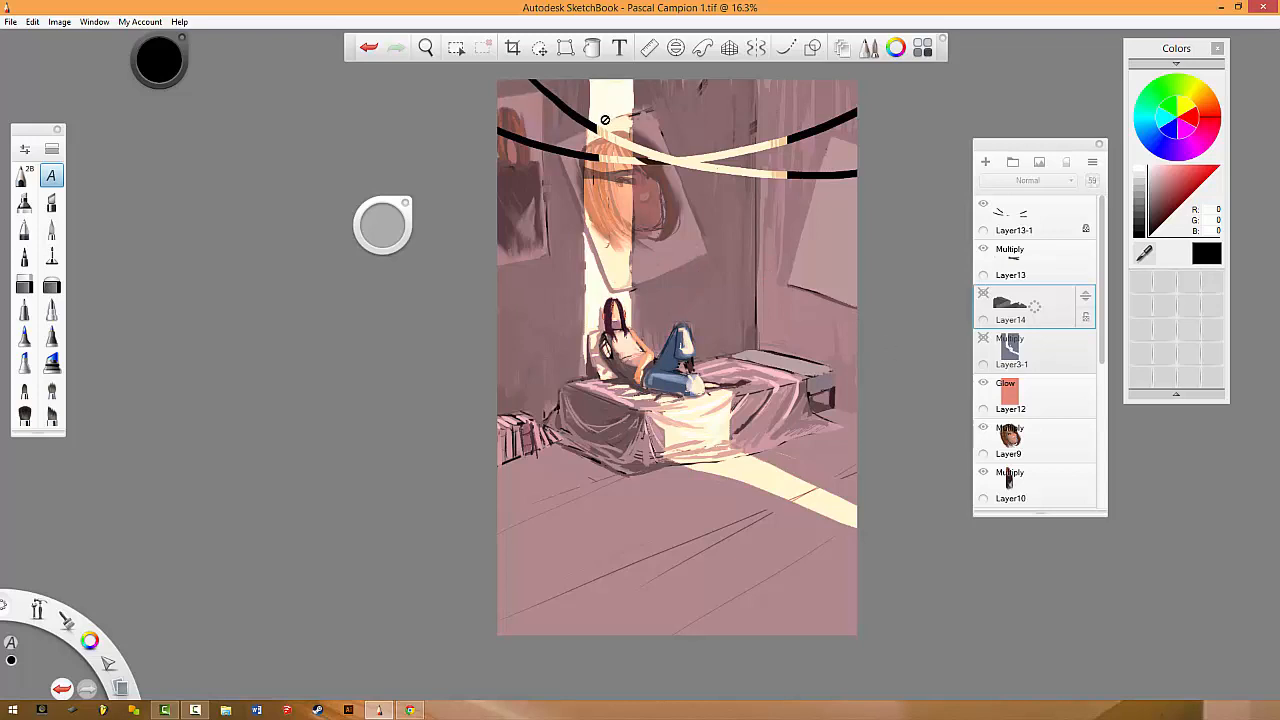
mouse_move(581, 170)
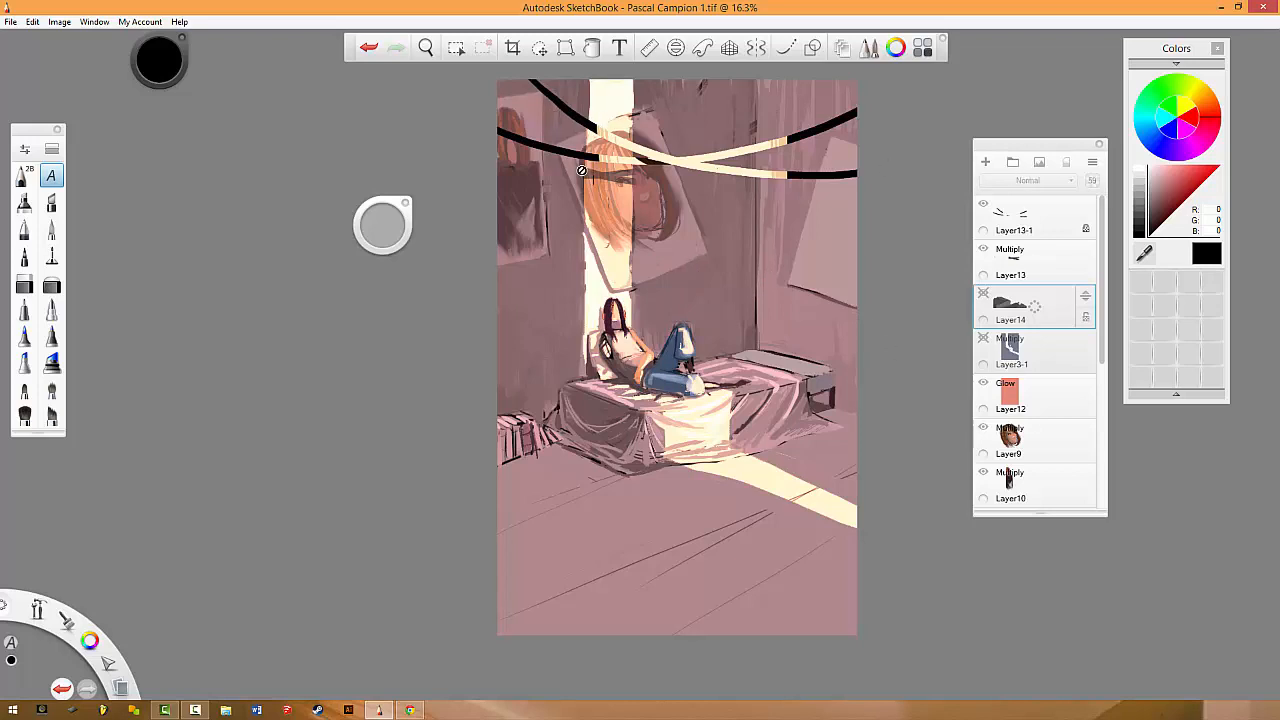
mouse_move(577, 167)
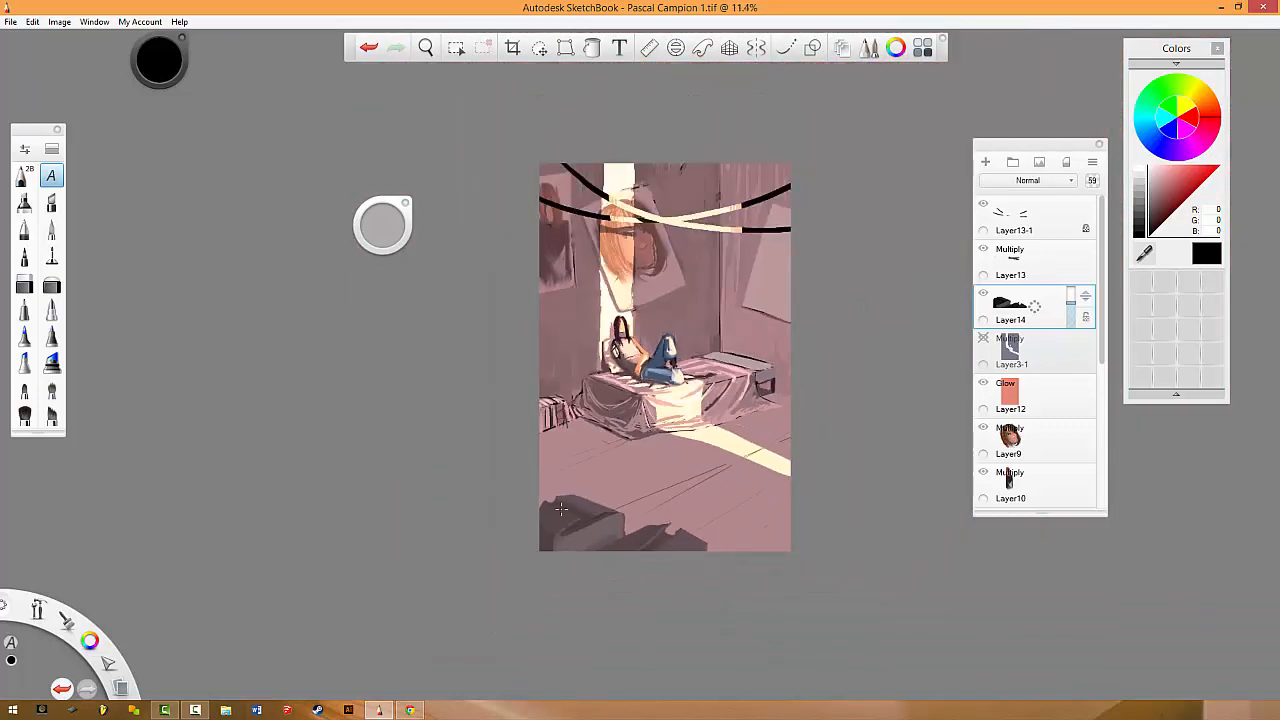
Select the Multiply shadow layer Layer3-1 and make it visible.
scroll(up, 3)
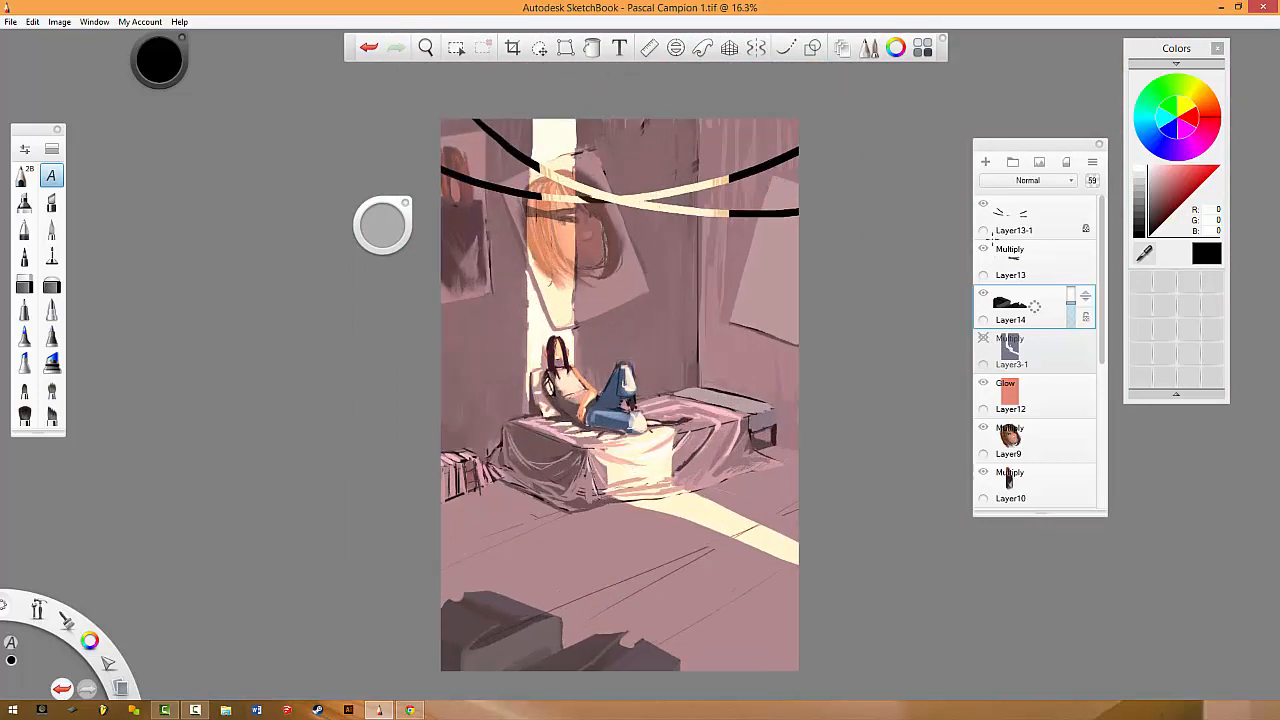
click(983, 307)
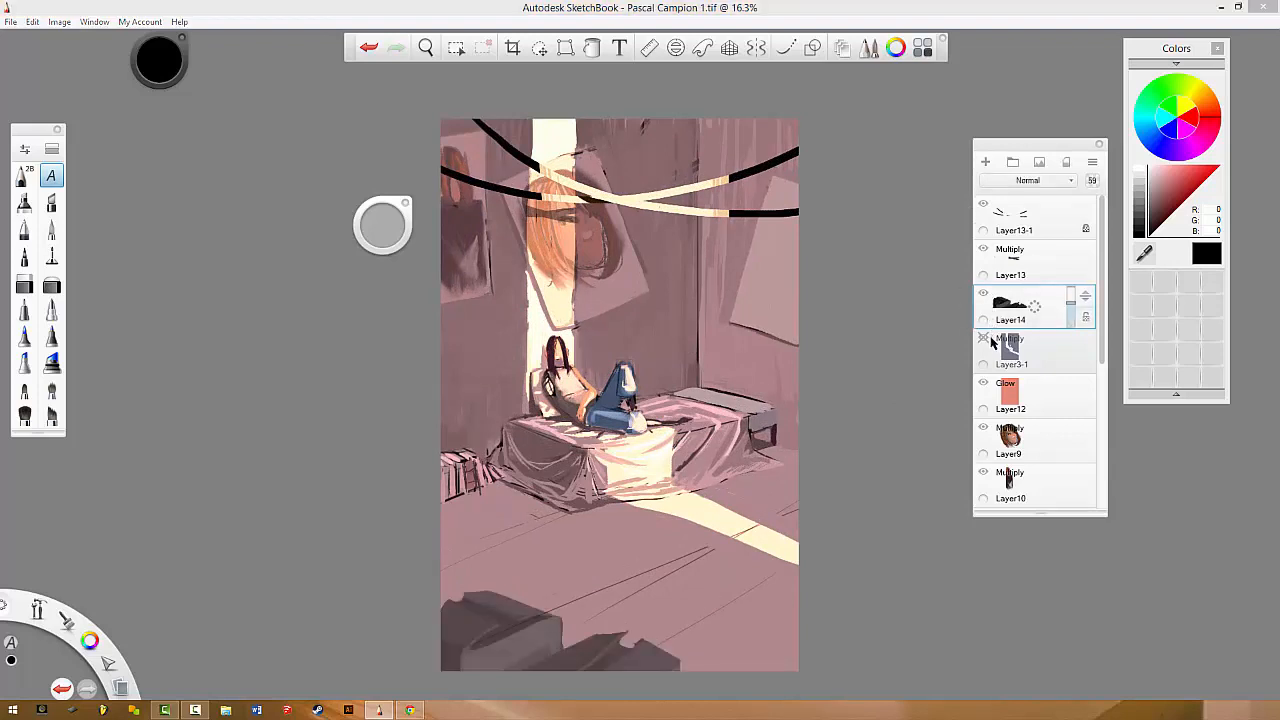
click(1010, 350)
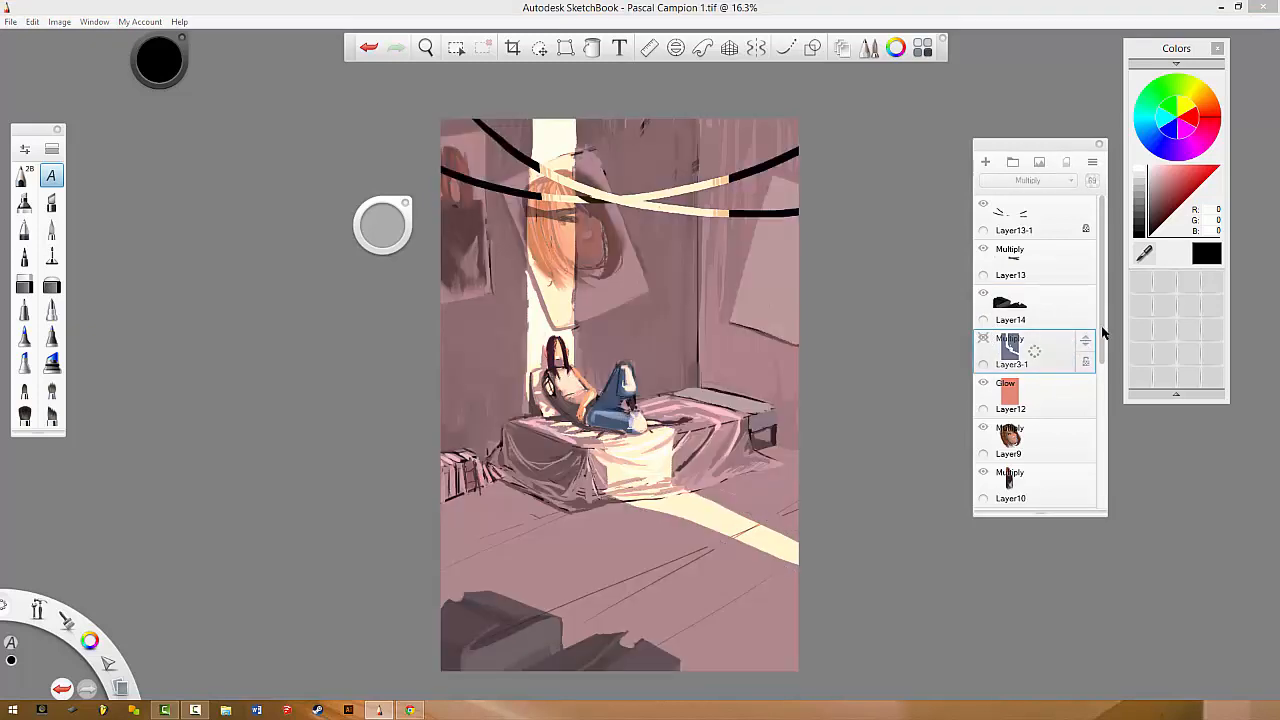
scroll(down, 3)
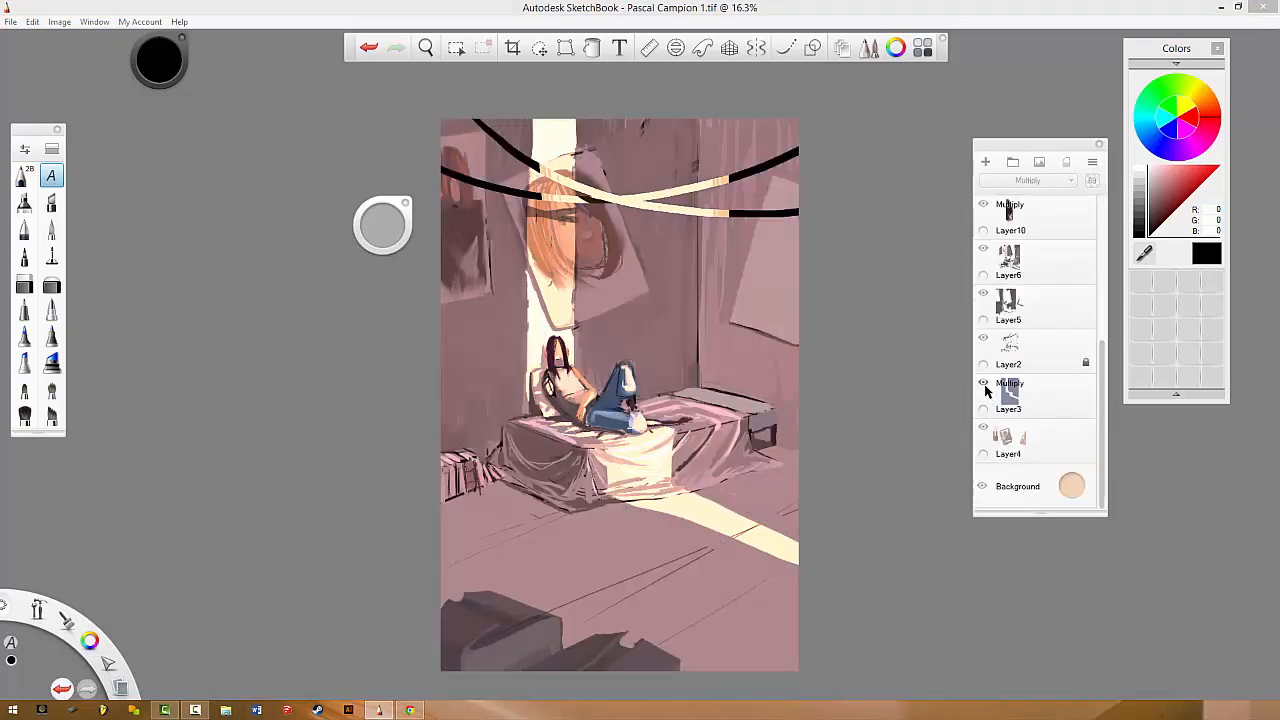
click(1008, 390)
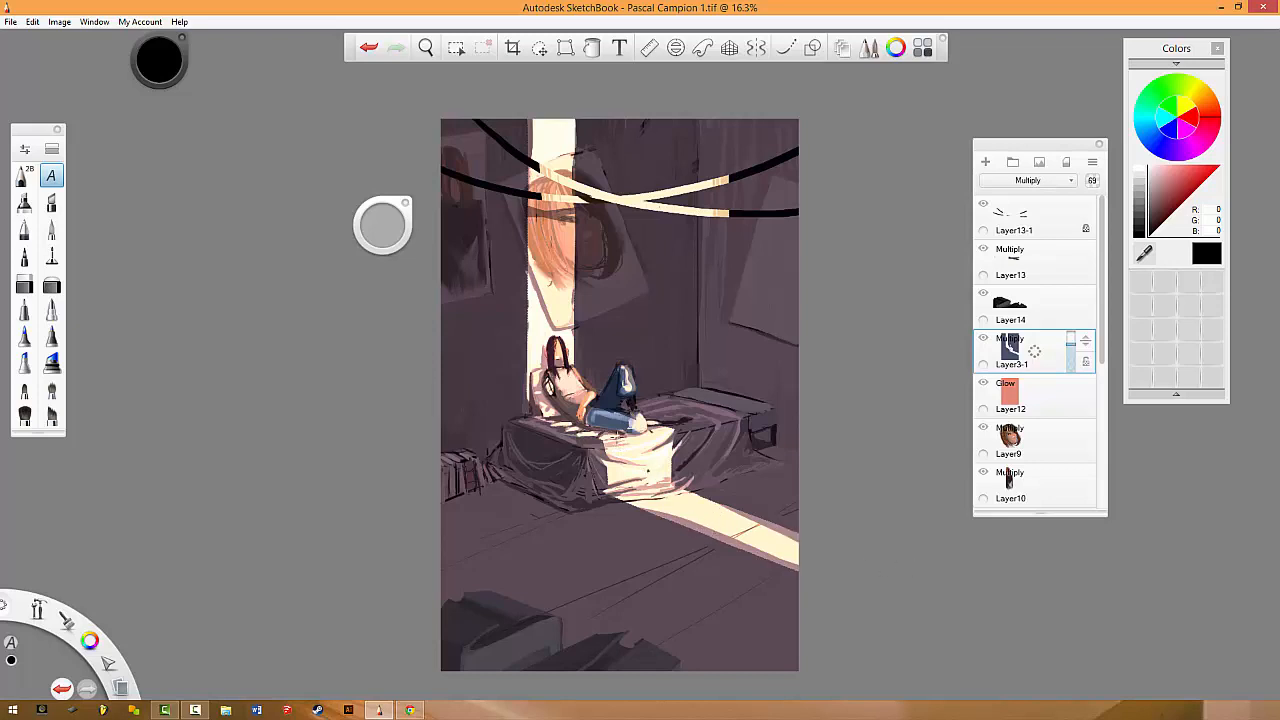
scroll(down, 3)
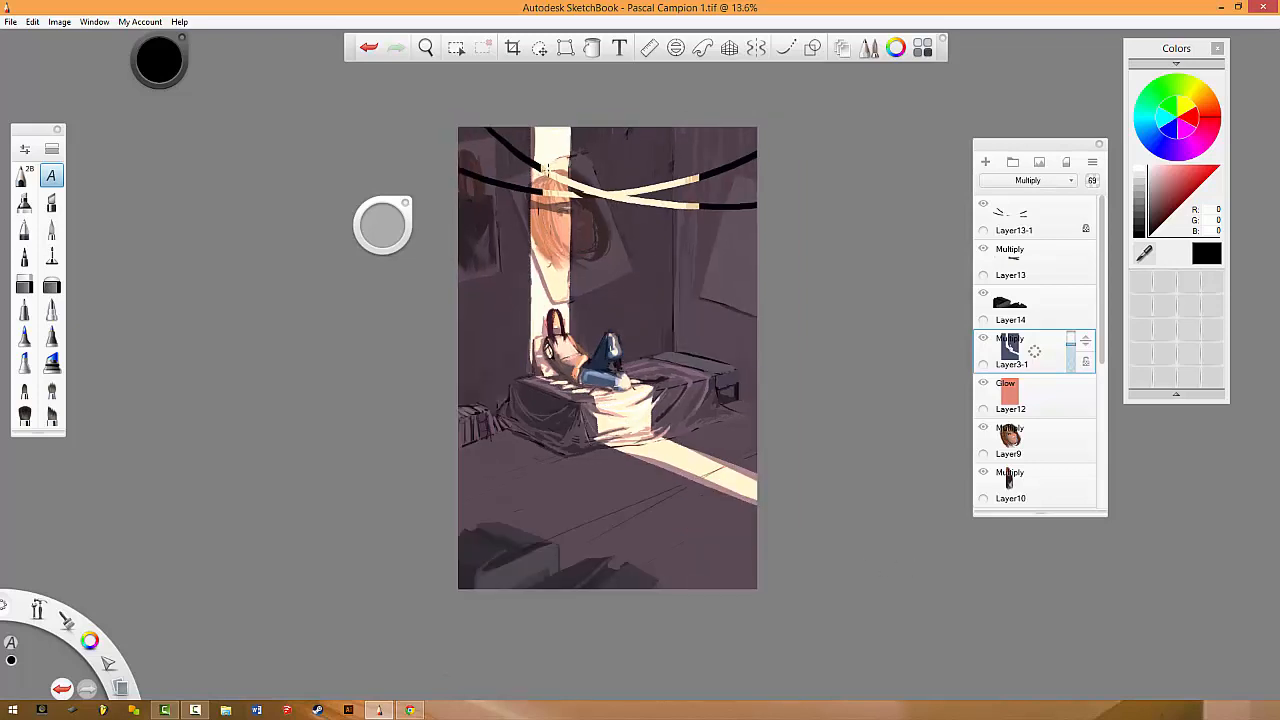
scroll(up, 3)
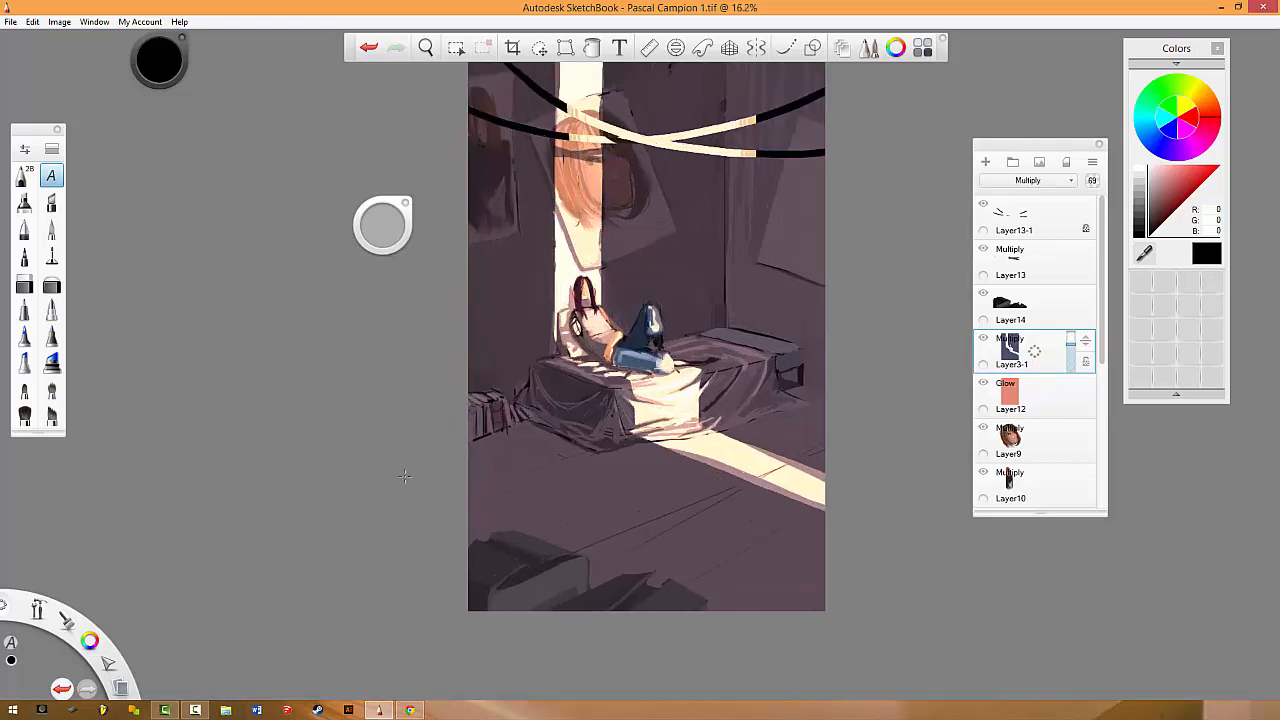
scroll(down, 3)
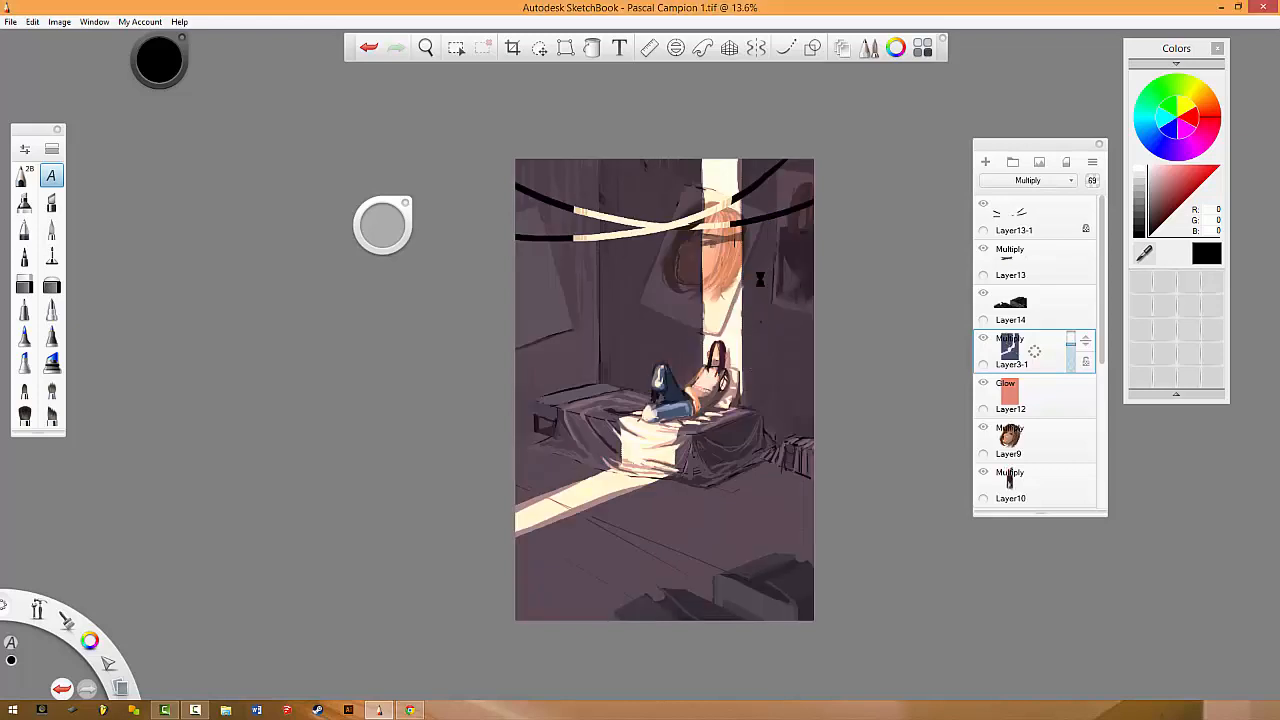
Hide all toolbars and panels with Tab to view the painting alone.
key(Tab)
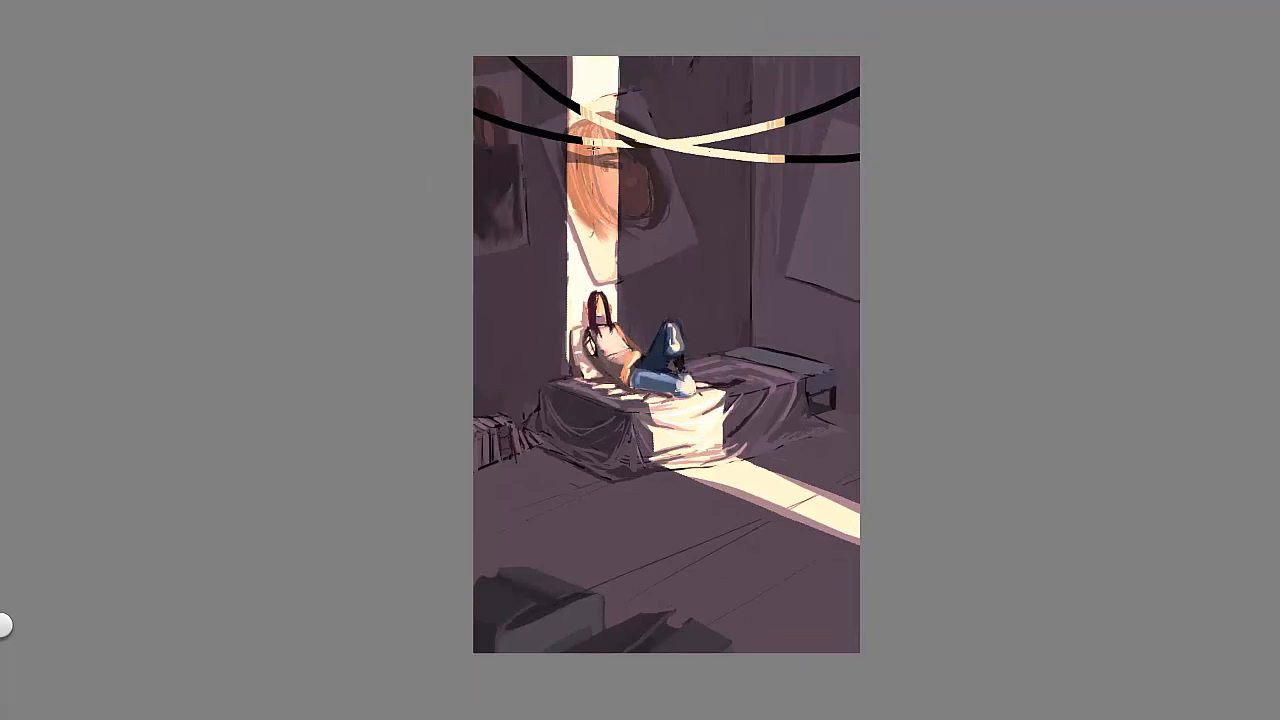
mouse_move(951, 463)
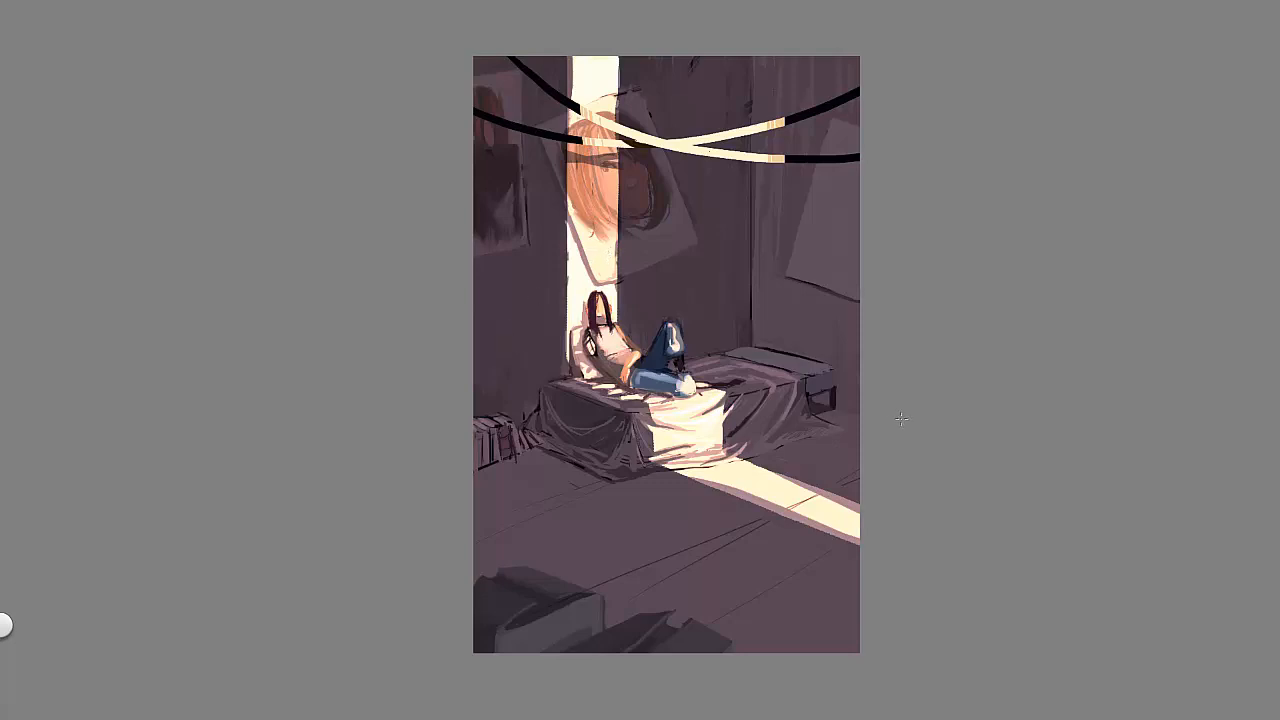
mouse_move(937, 544)
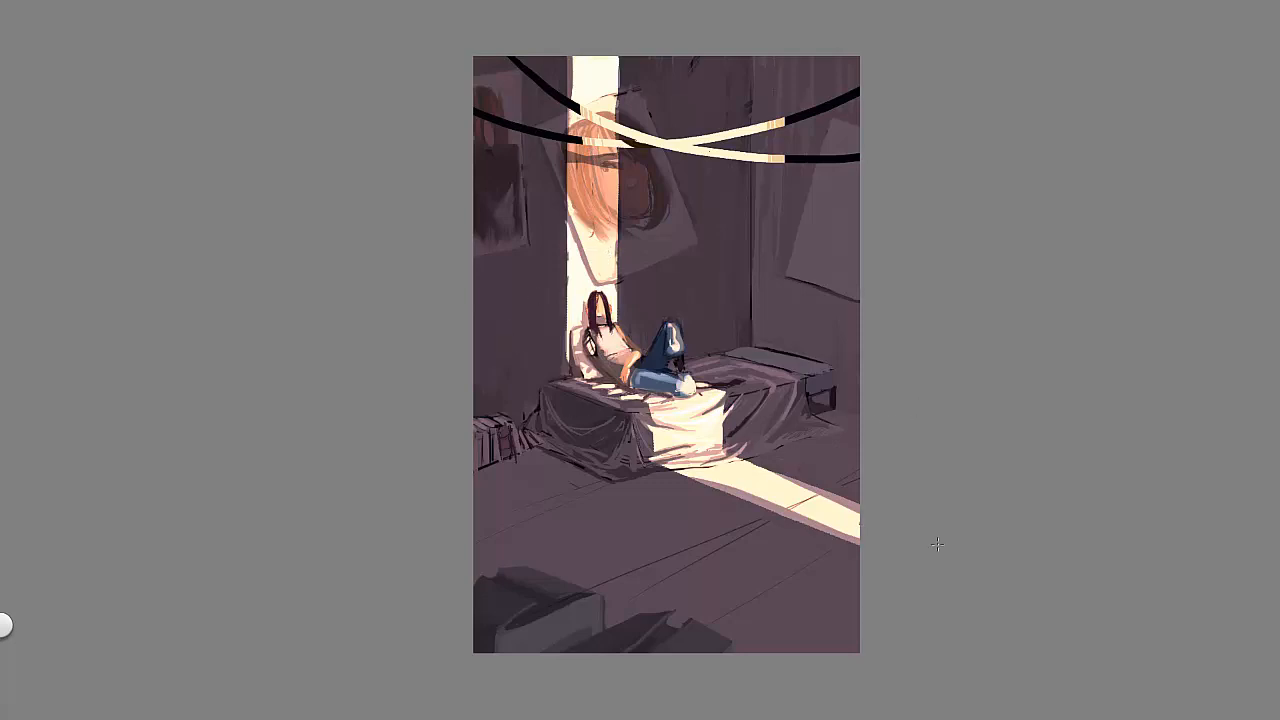